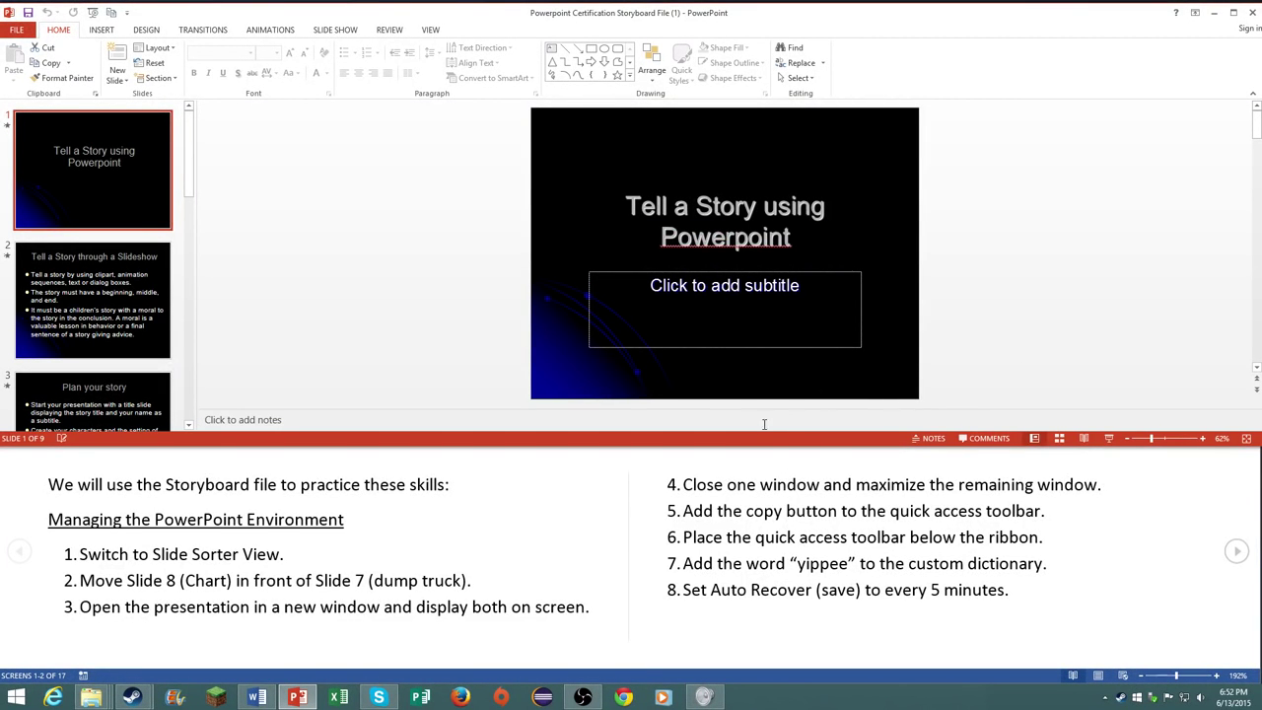
{"action": "mouse_move", "coordinate": [730, 450]}
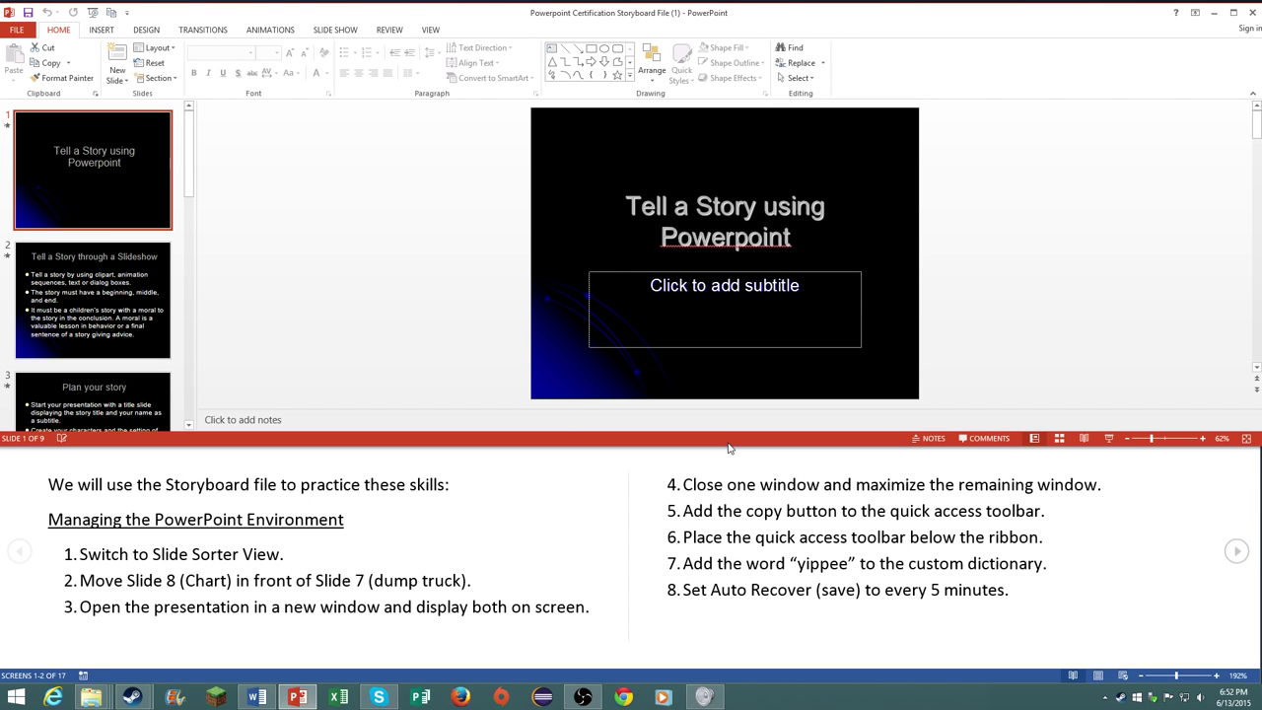
Step: Review the study guide tasks and glance at the file information view before returning to the slides
{"action": "left_click", "coordinate": [1236, 550]}
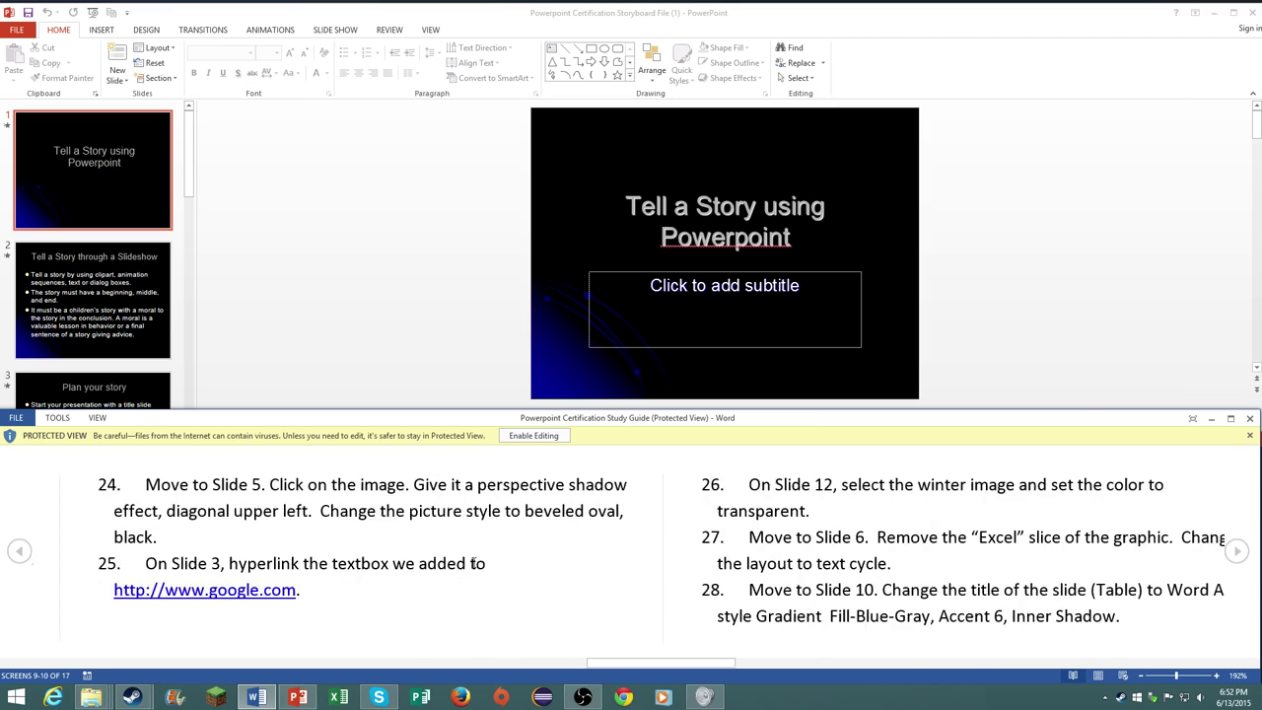
{"action": "scroll", "scroll_direction": "down", "scroll_amount": 3}
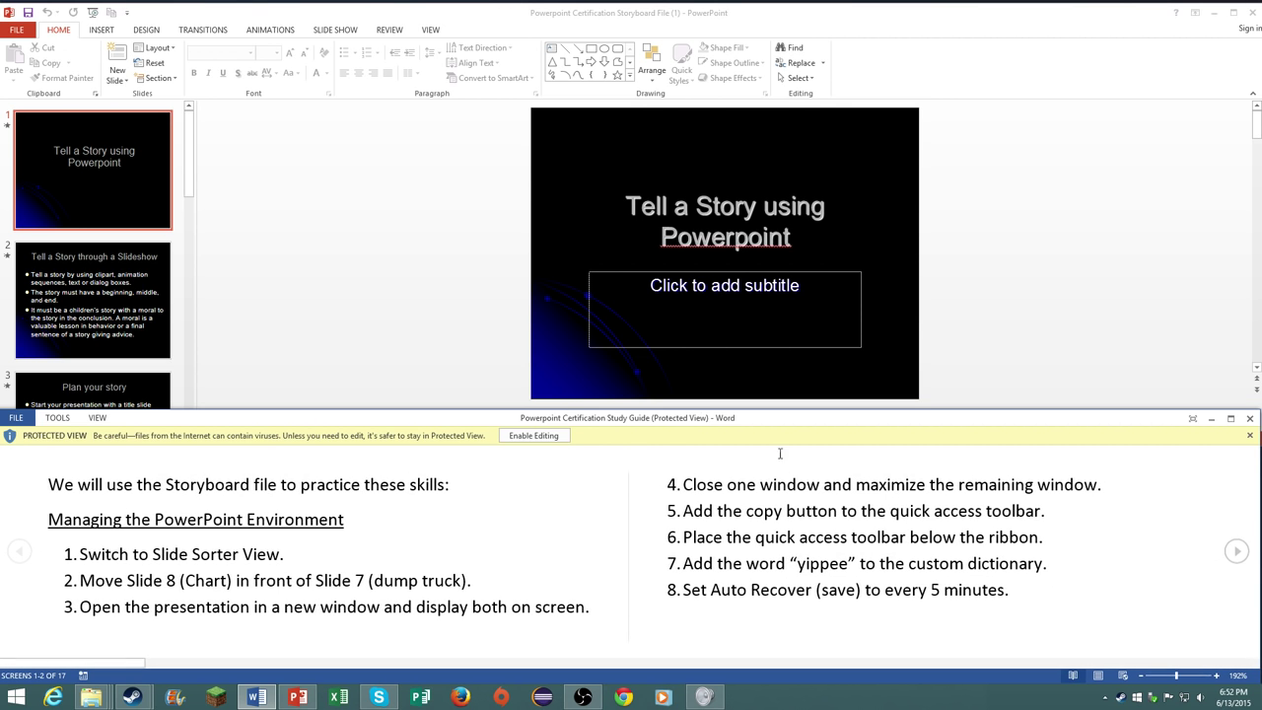
{"action": "mouse_move", "coordinate": [741, 544]}
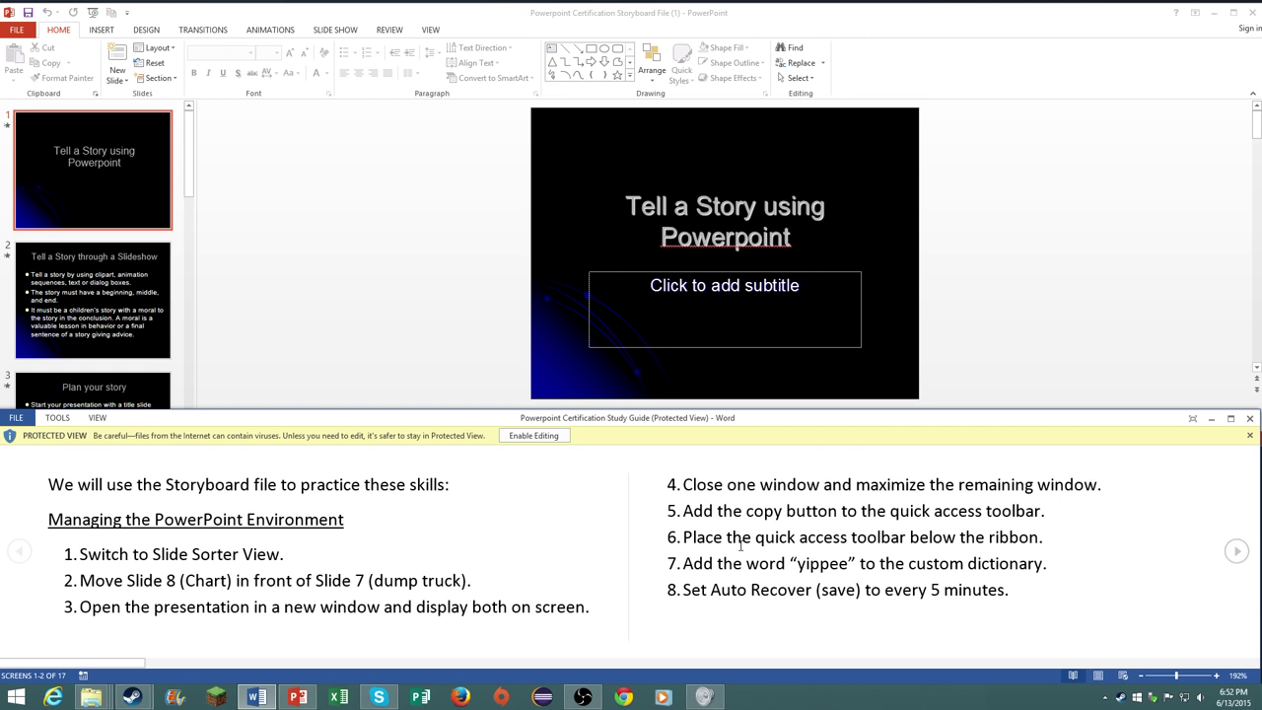
{"action": "scroll", "scroll_direction": "down", "scroll_amount": 3}
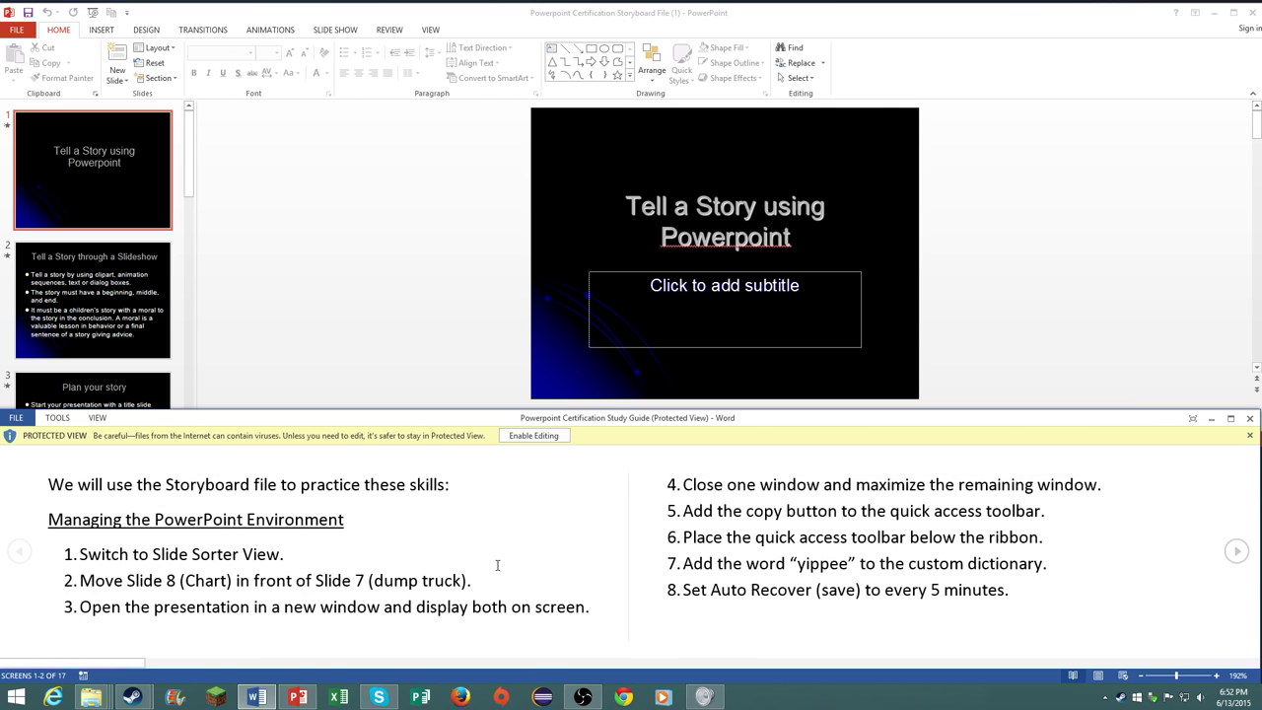
{"action": "mouse_move", "coordinate": [536, 232]}
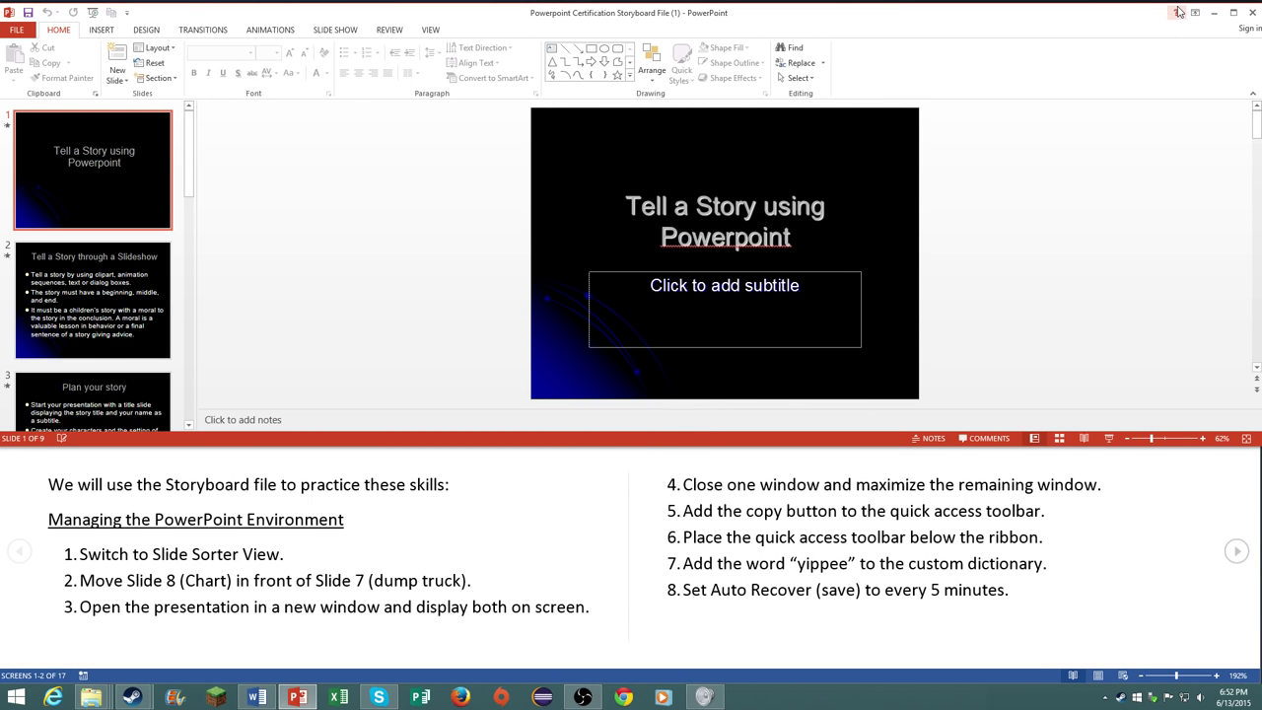
{"action": "mouse_move", "coordinate": [1179, 12]}
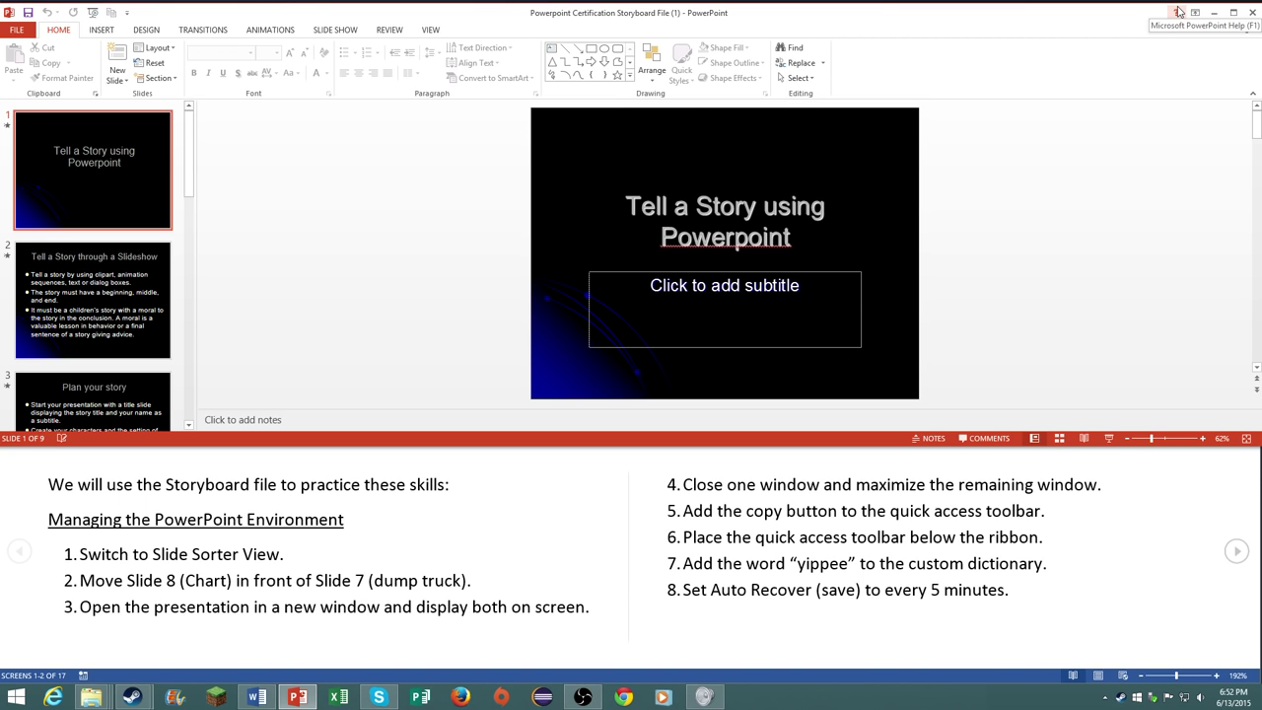
{"action": "left_click", "coordinate": [16, 29]}
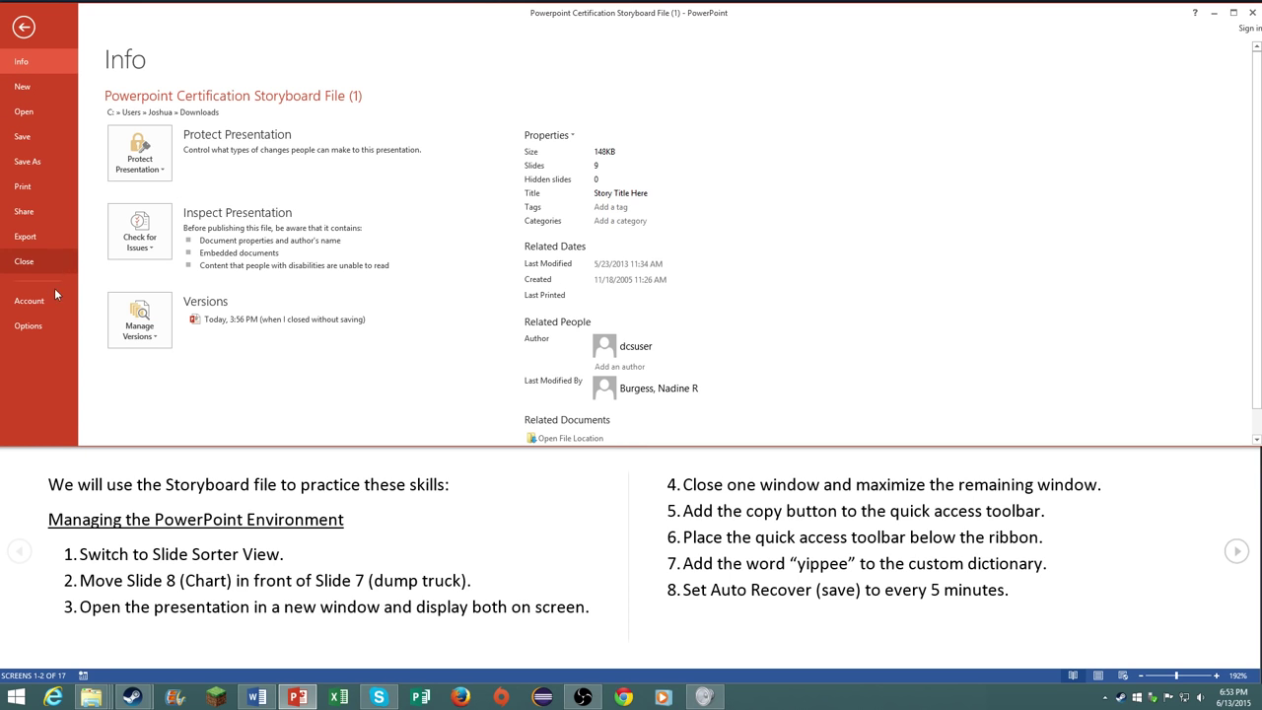
{"action": "left_click", "coordinate": [23, 28]}
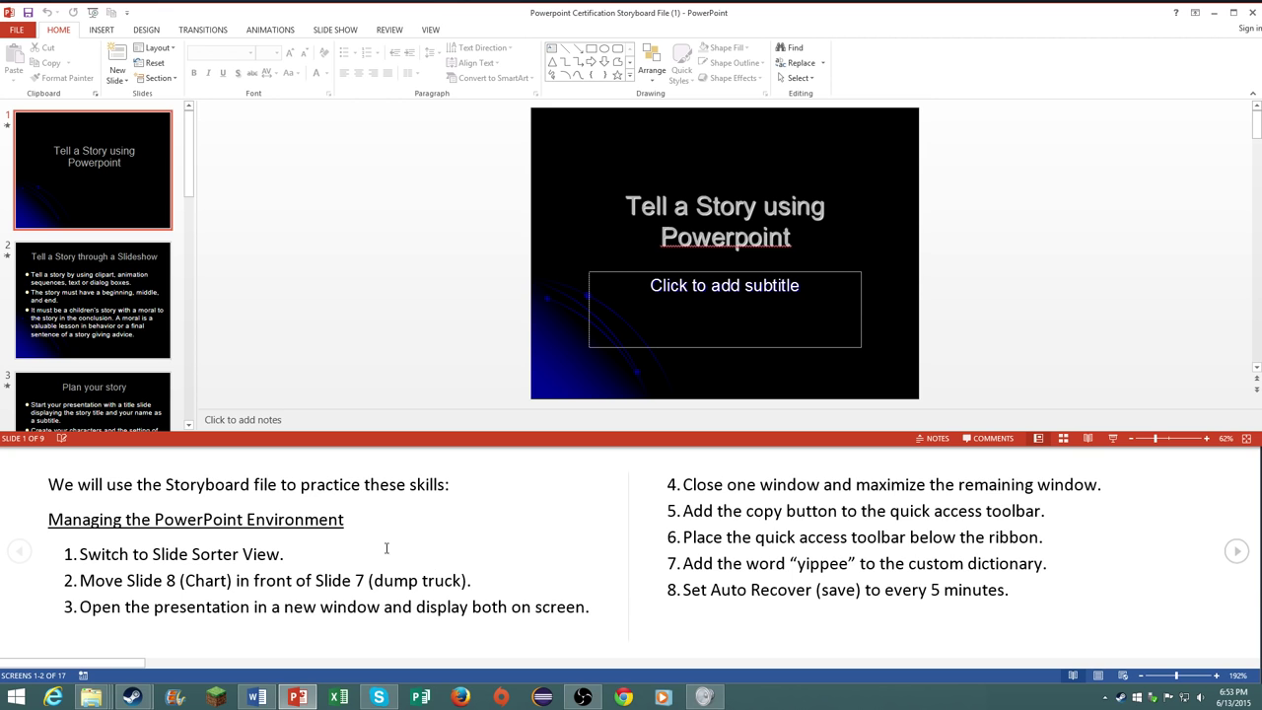
{"action": "mouse_move", "coordinate": [408, 305]}
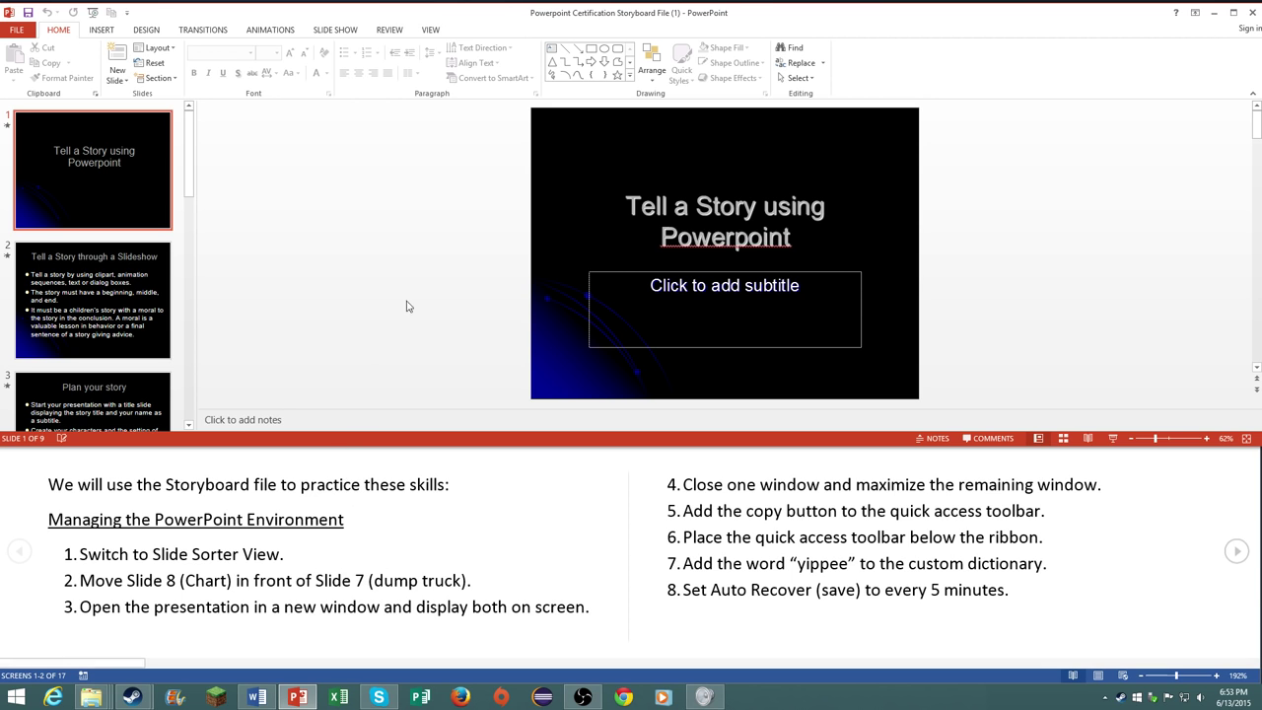
Step: Switch the storyboard presentation to Slide Sorter view showing all nine slides
{"action": "left_click", "coordinate": [430, 29]}
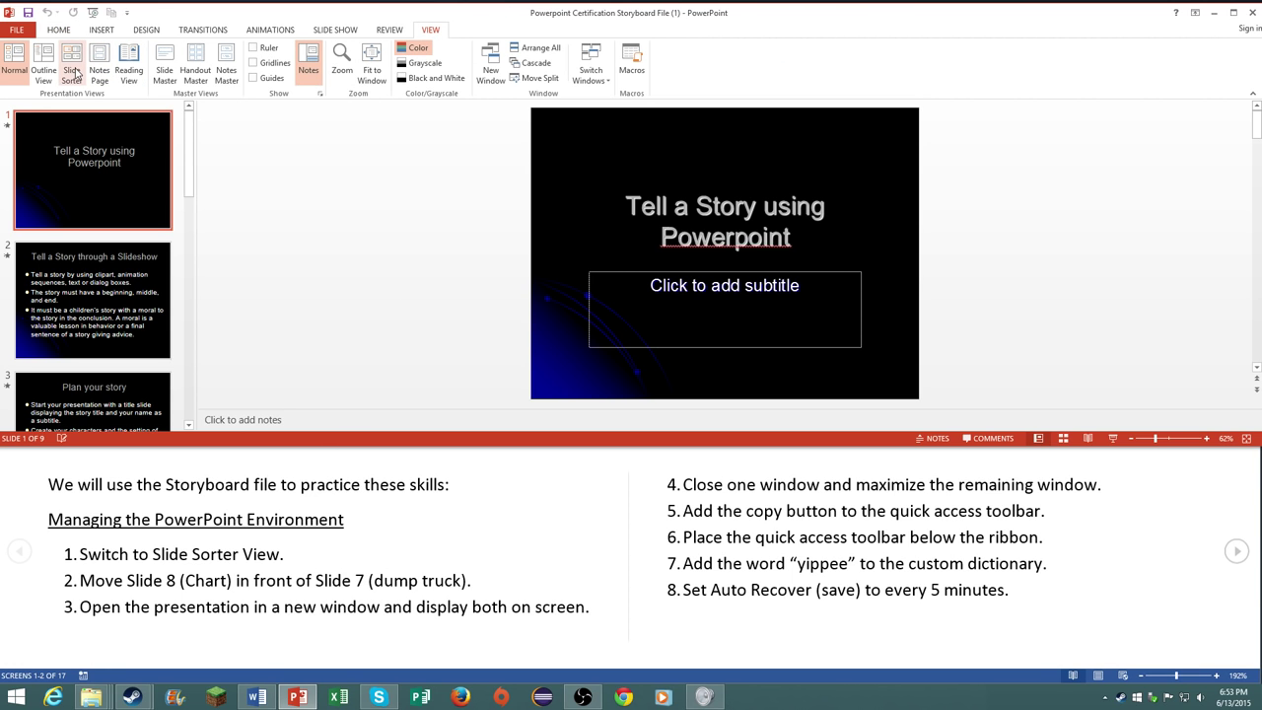
{"action": "left_click", "coordinate": [71, 63]}
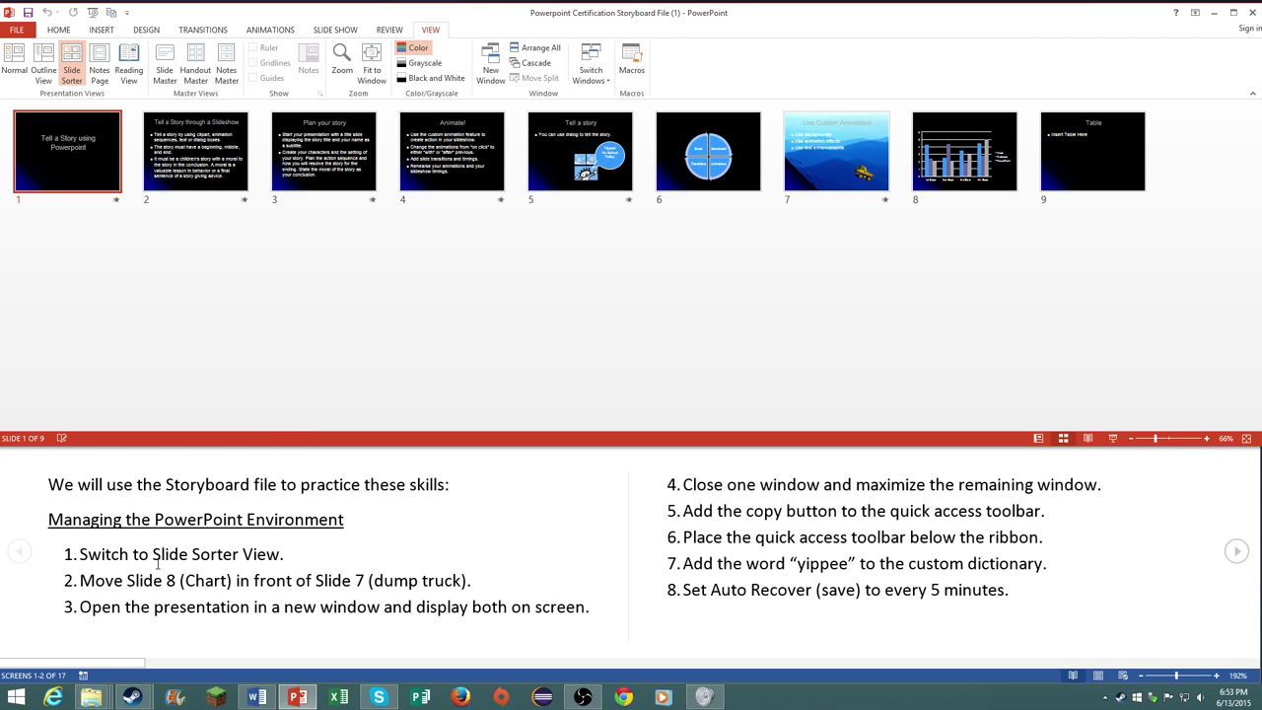
{"action": "mouse_move", "coordinate": [382, 572]}
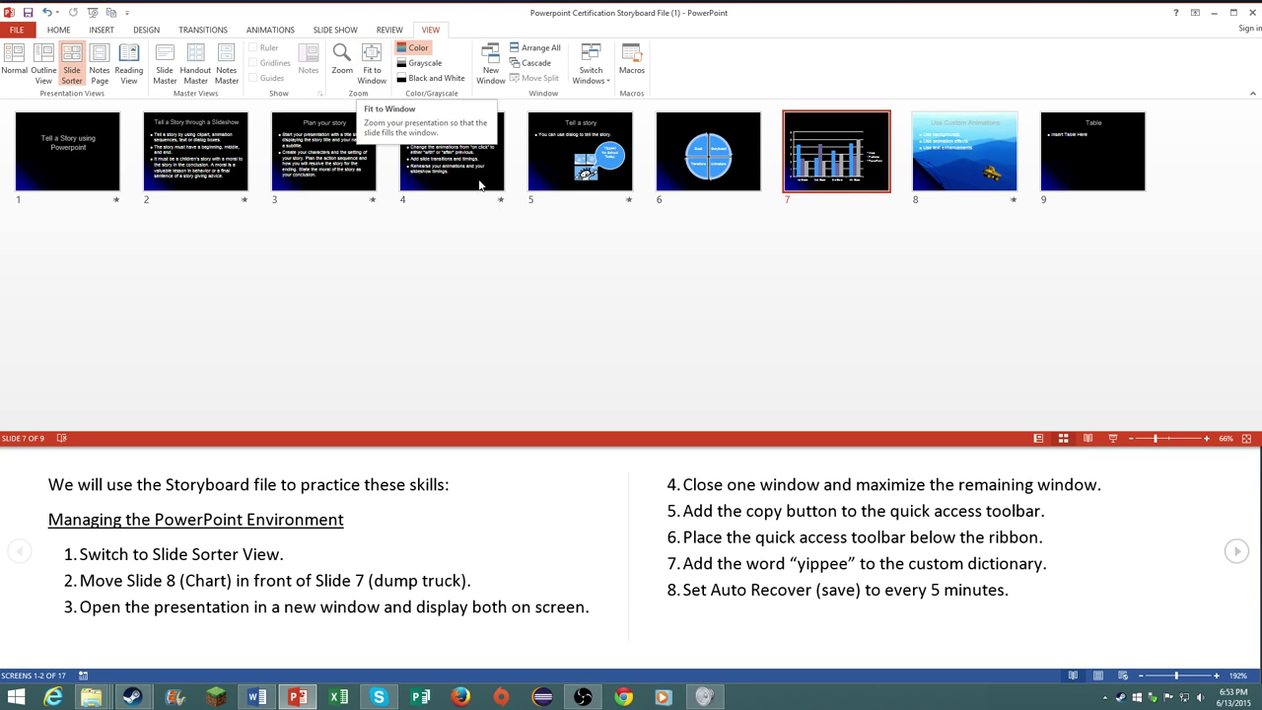
{"action": "mouse_move", "coordinate": [489, 63]}
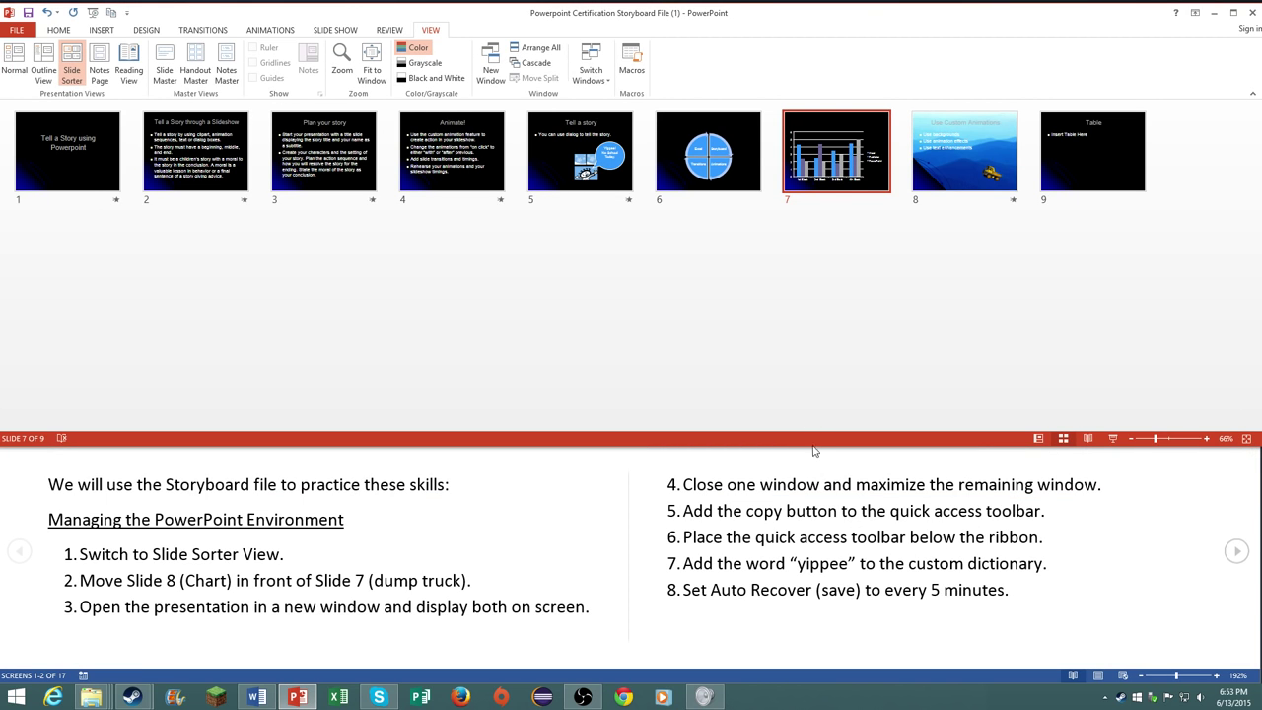
{"action": "mouse_move", "coordinate": [252, 95]}
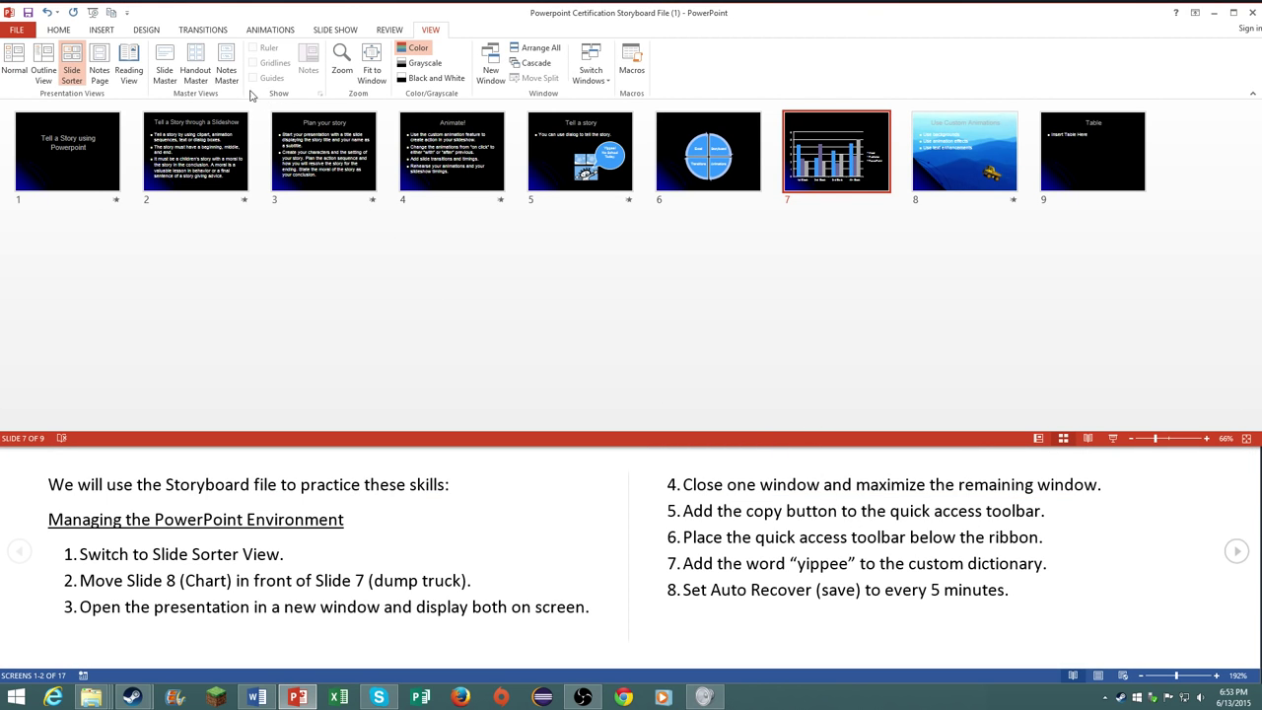
Step: Add the Copy command to the Quick Access Toolbar via More Commands
{"action": "left_click", "coordinate": [126, 12]}
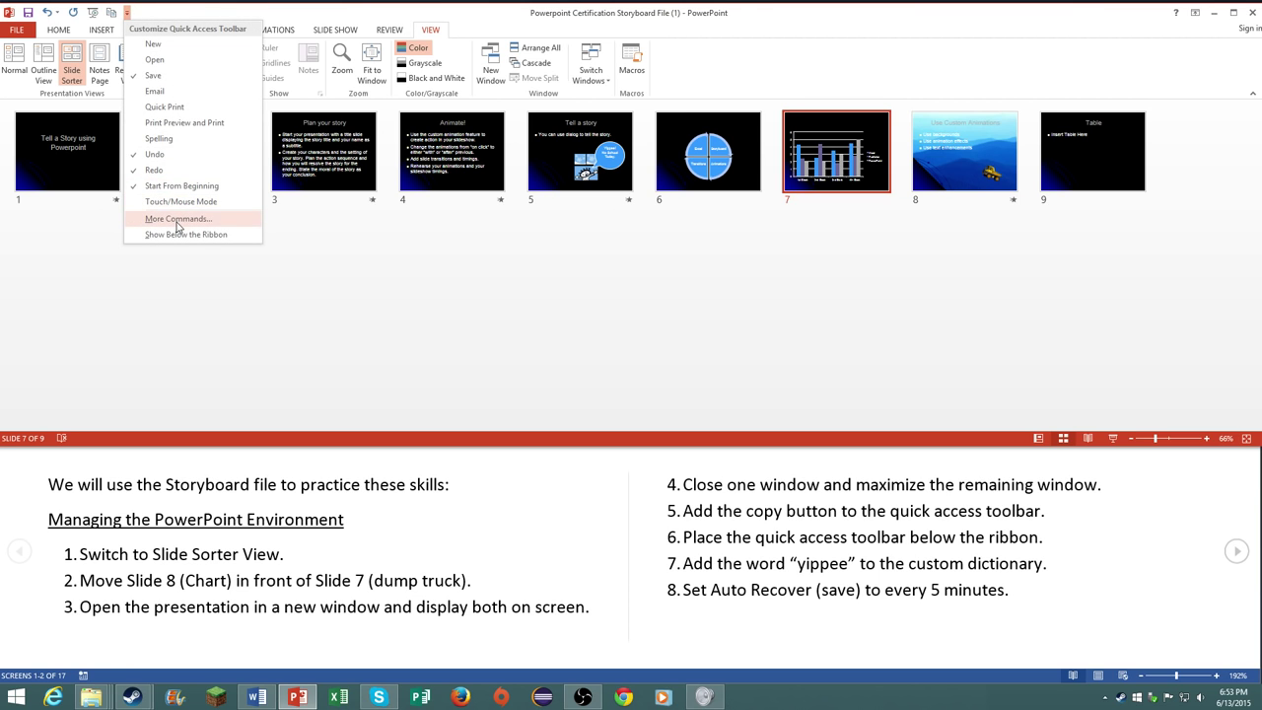
{"action": "left_click", "coordinate": [177, 217]}
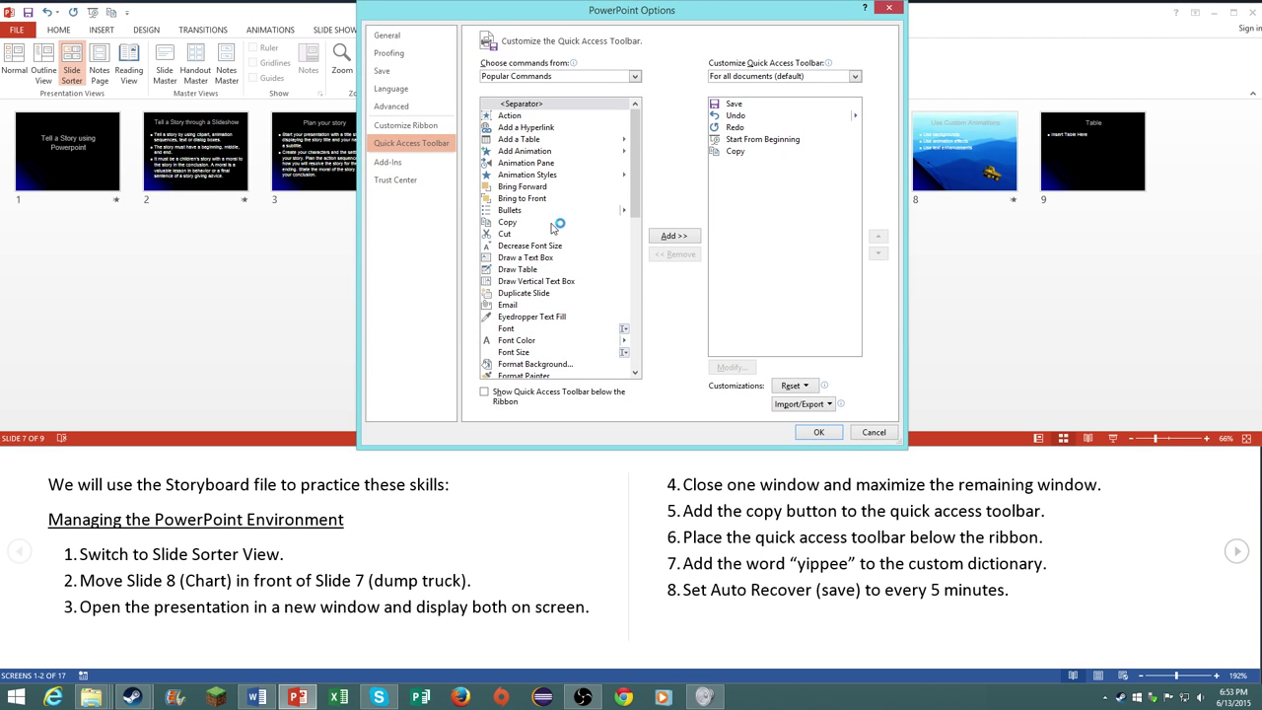
{"action": "left_click", "coordinate": [508, 221]}
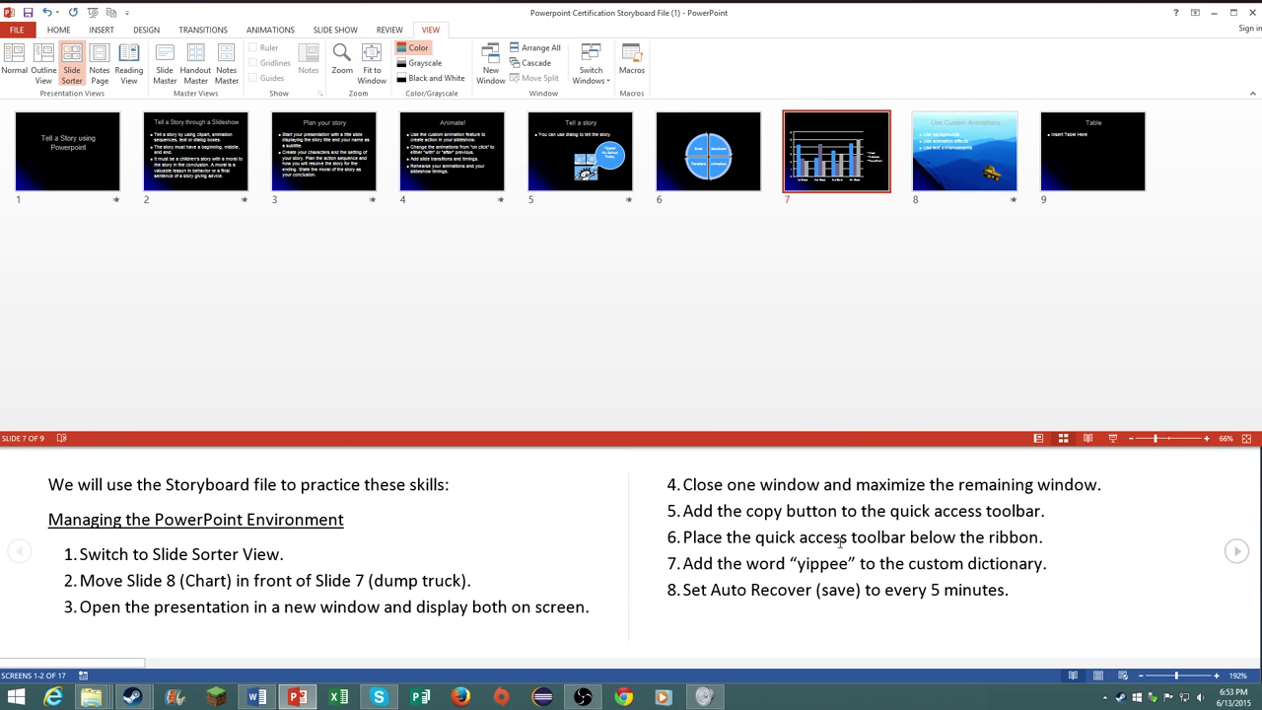
{"action": "left_click", "coordinate": [127, 12]}
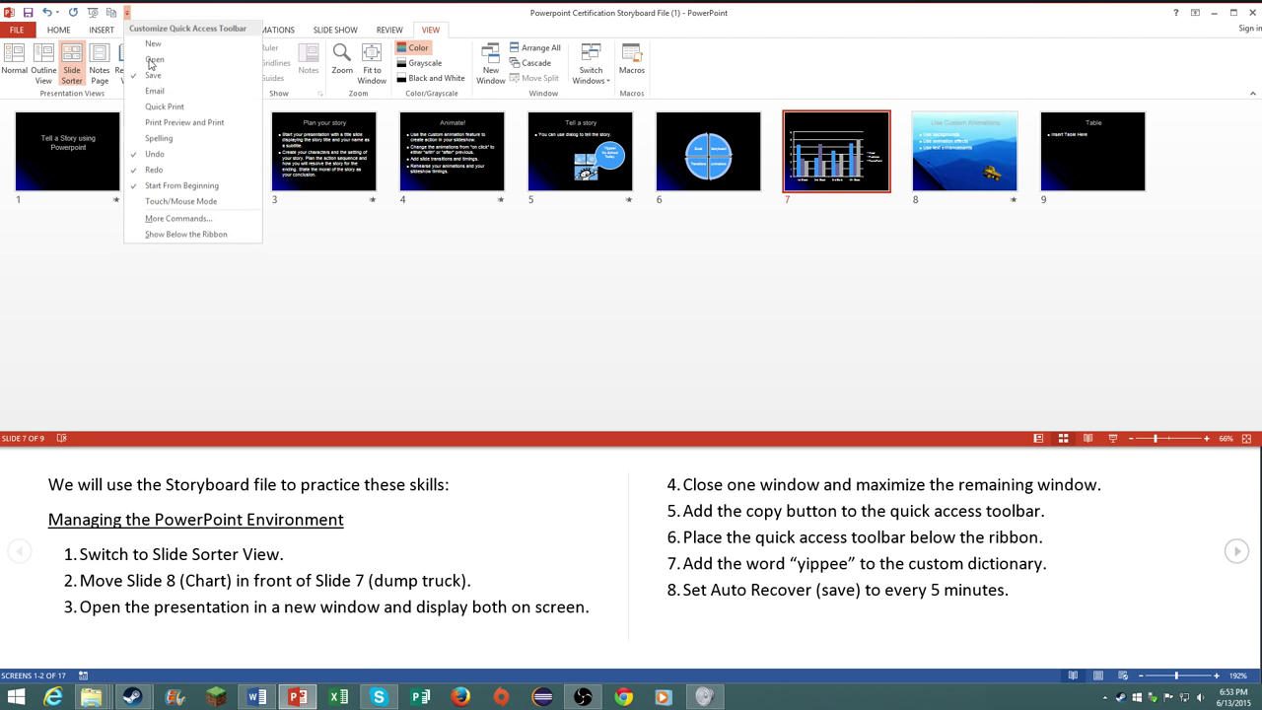
{"action": "mouse_move", "coordinate": [187, 232]}
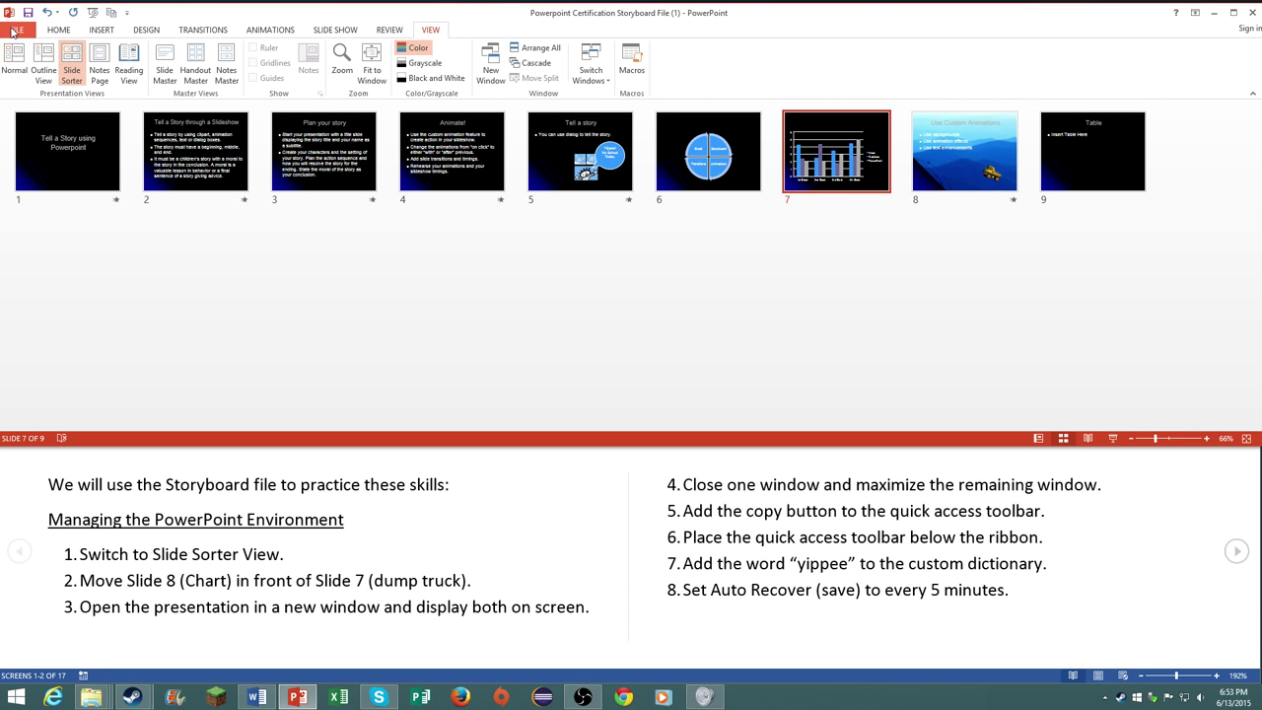
Step: Check the Custom Dictionaries list under Proofing, then return to the General options
{"action": "left_click", "coordinate": [15, 18]}
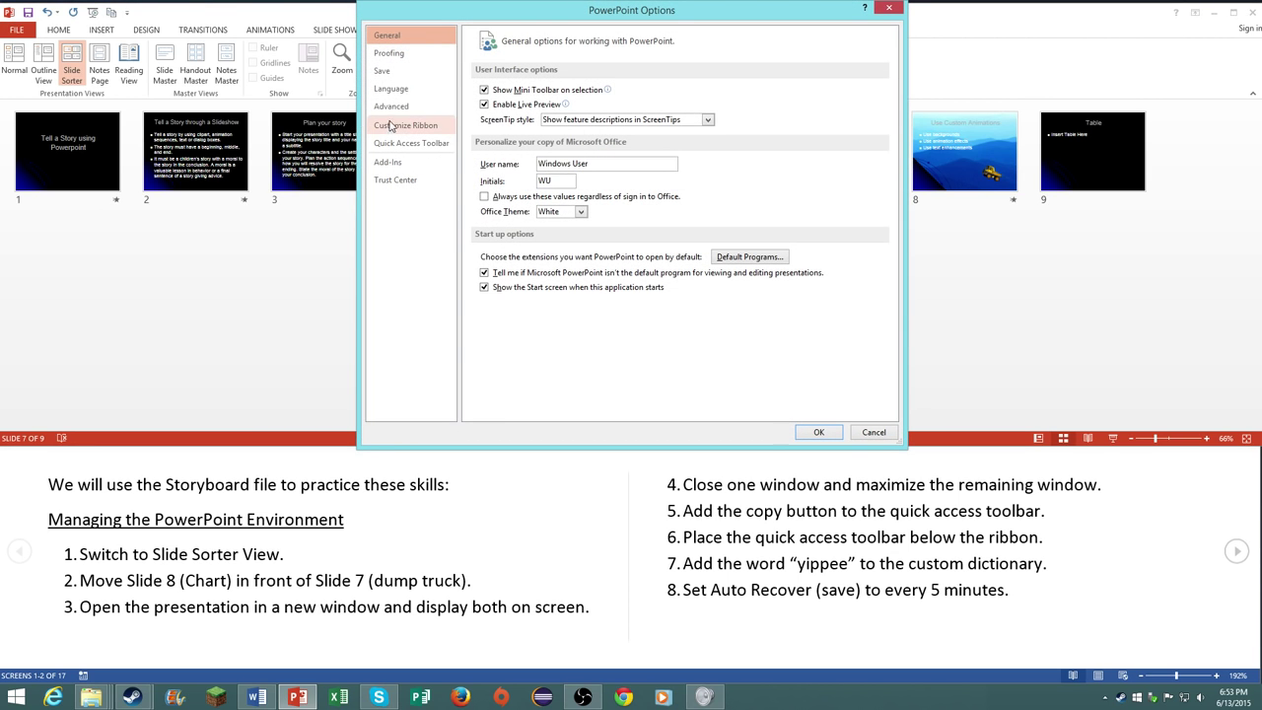
{"action": "left_click", "coordinate": [389, 51]}
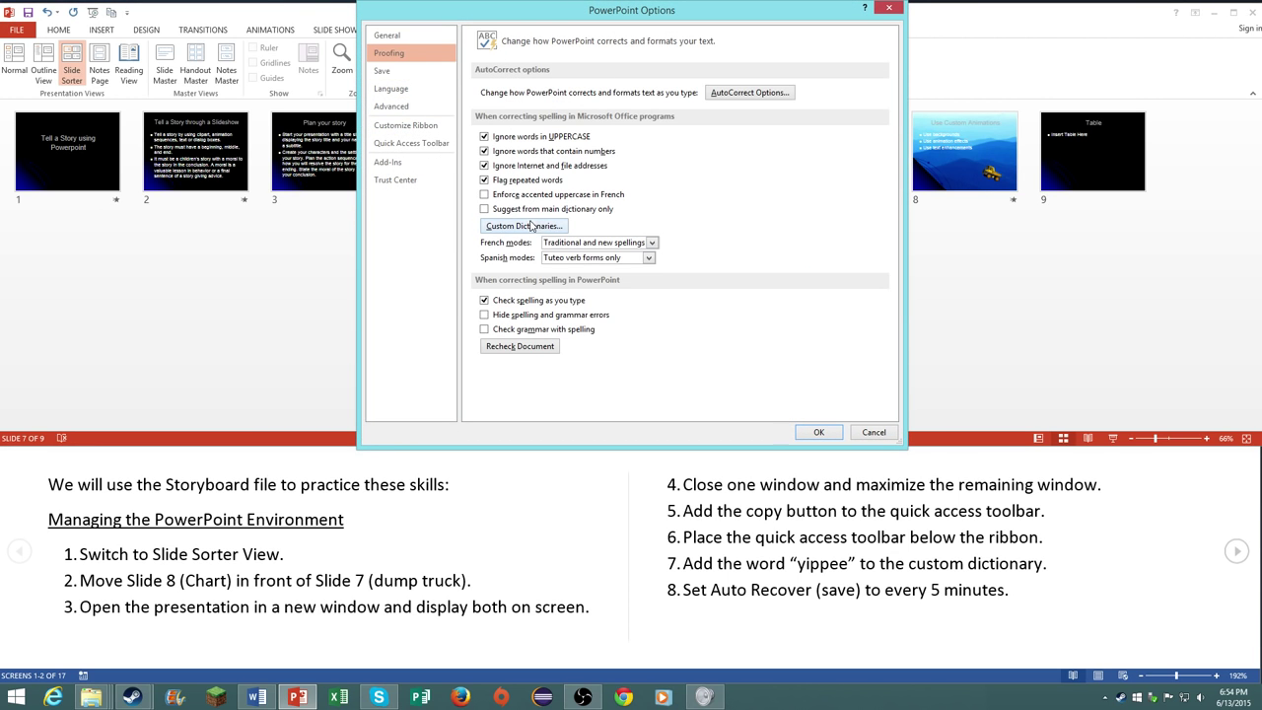
{"action": "left_click", "coordinate": [522, 225]}
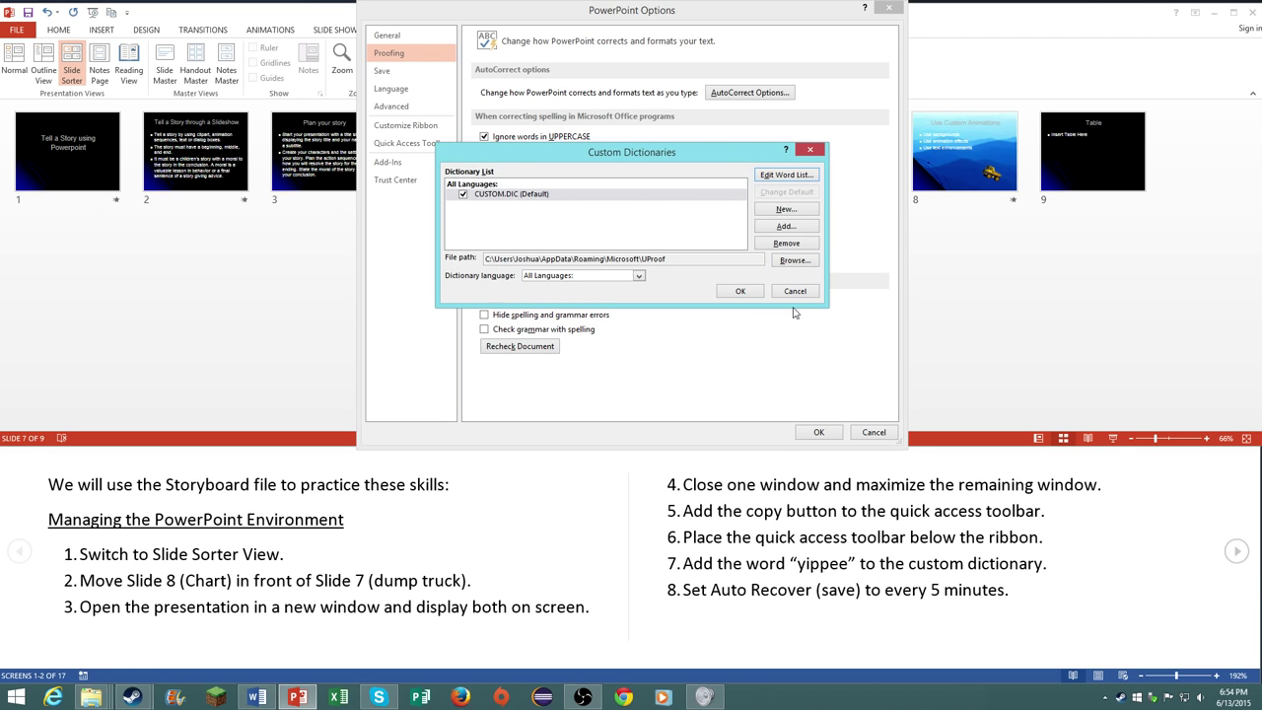
{"action": "left_click", "coordinate": [741, 291]}
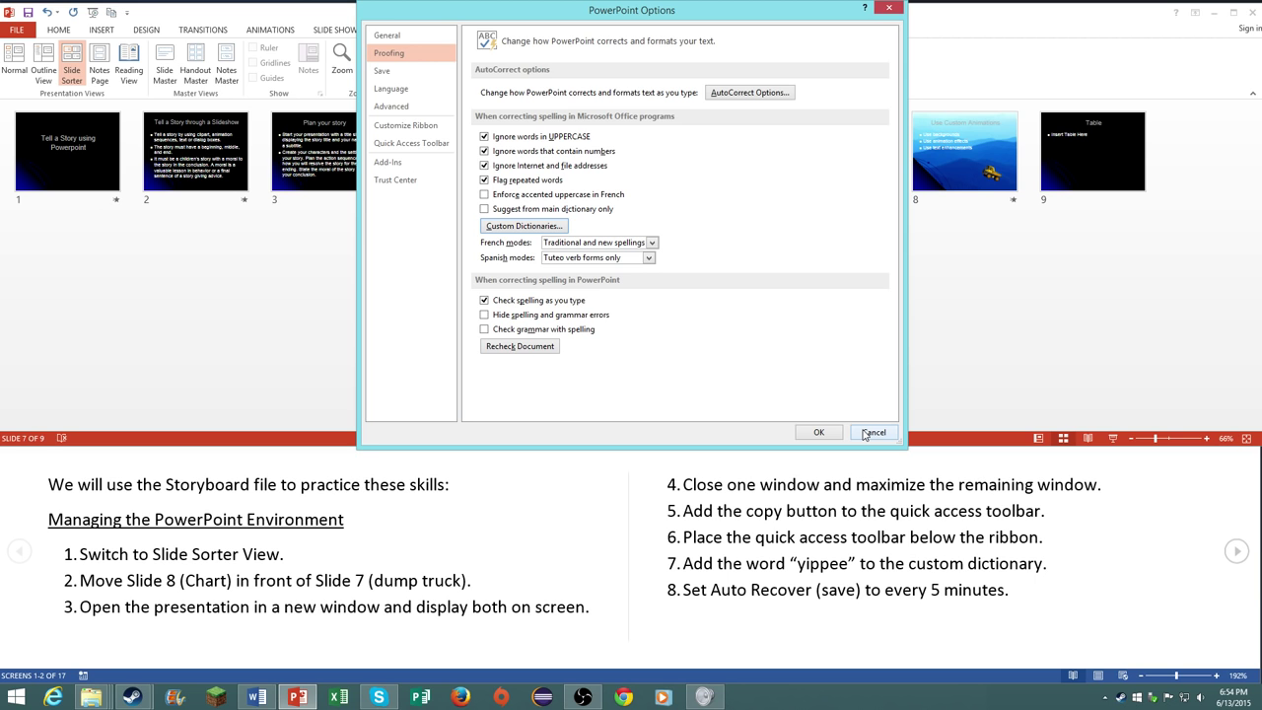
{"action": "left_click", "coordinate": [872, 432]}
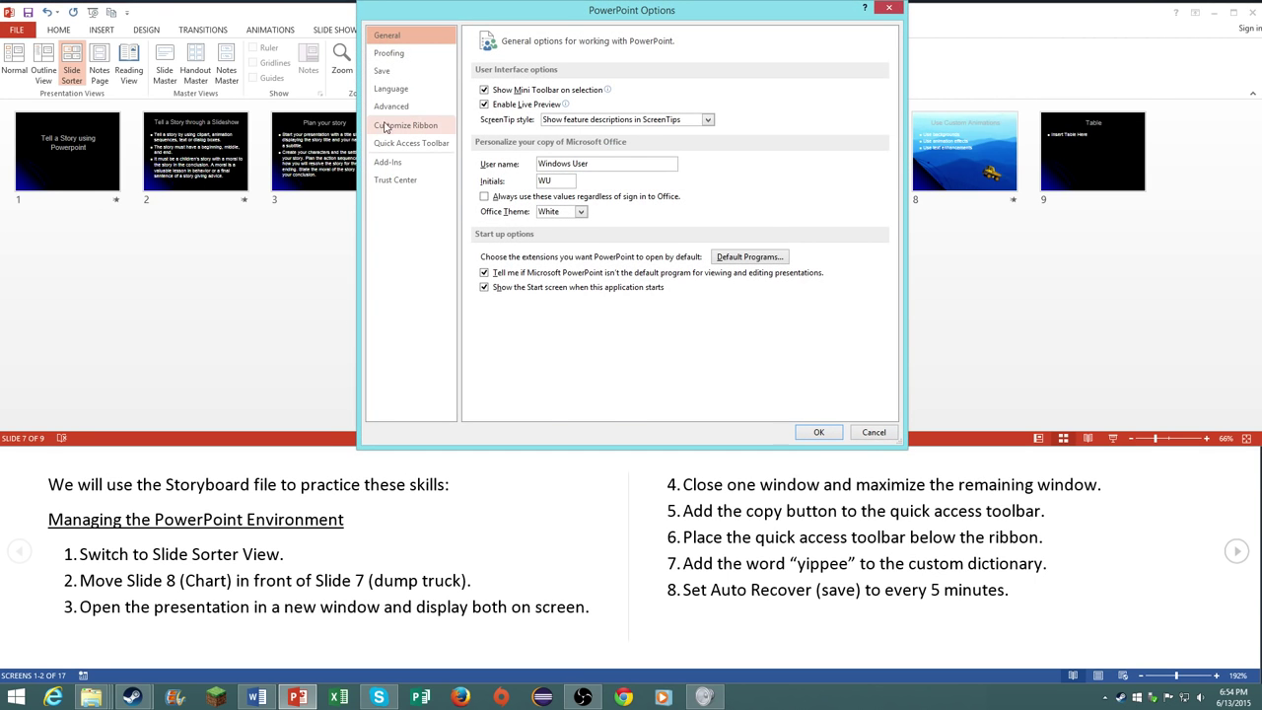
Step: Set AutoRecover information to save every 5 minutes in the Save options
{"action": "left_click", "coordinate": [382, 71]}
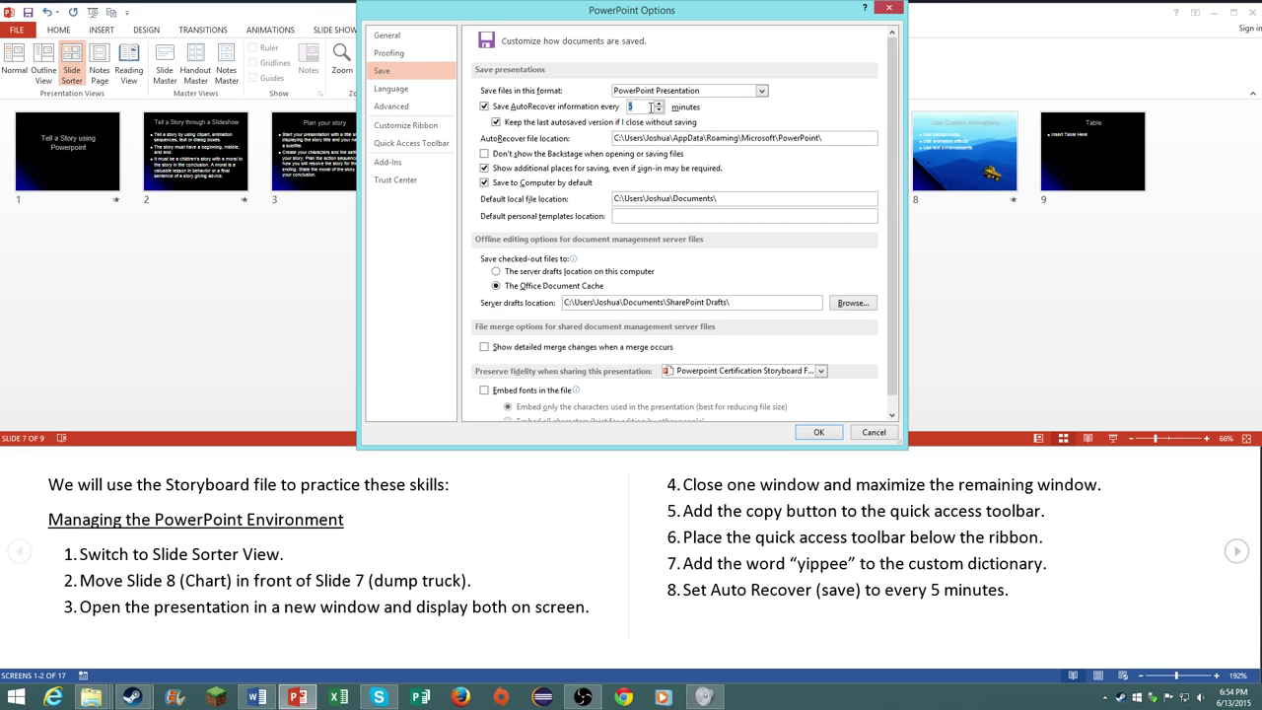
{"action": "left_click", "coordinate": [495, 122]}
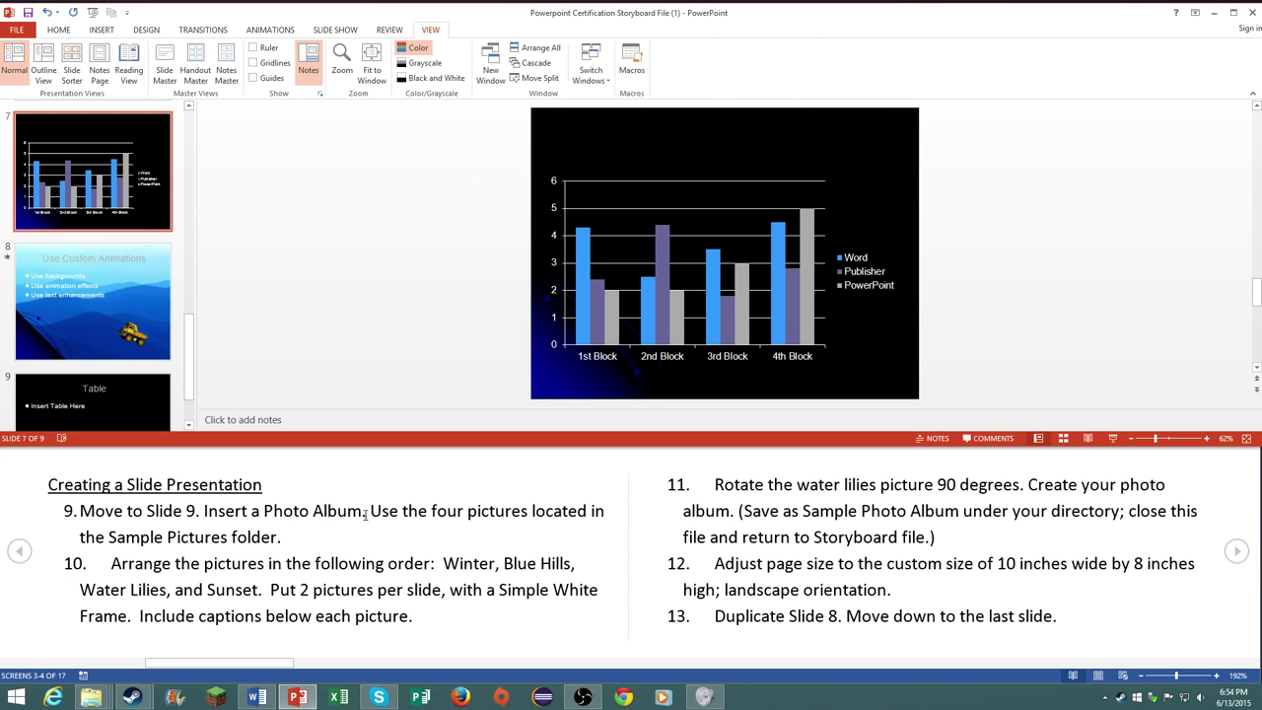
{"action": "mouse_move", "coordinate": [128, 385]}
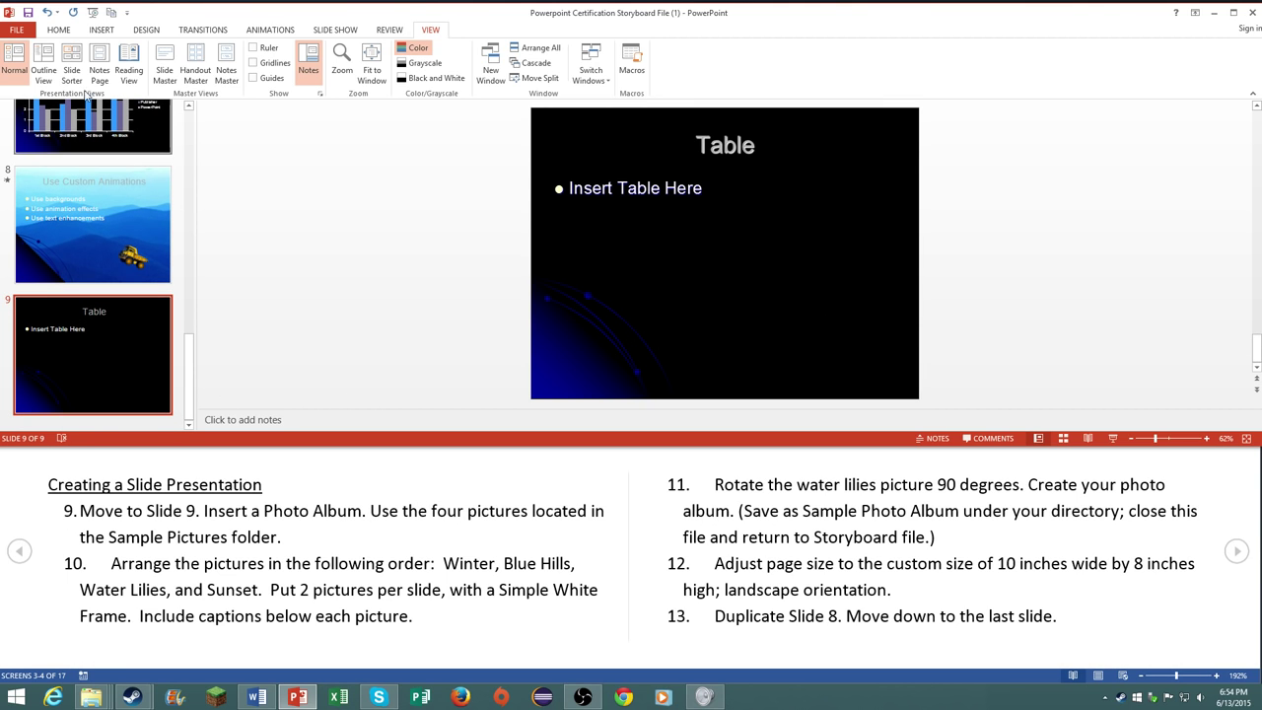
Step: Bring up the insert tools on slide 9, the Table slide
{"action": "left_click", "coordinate": [100, 29]}
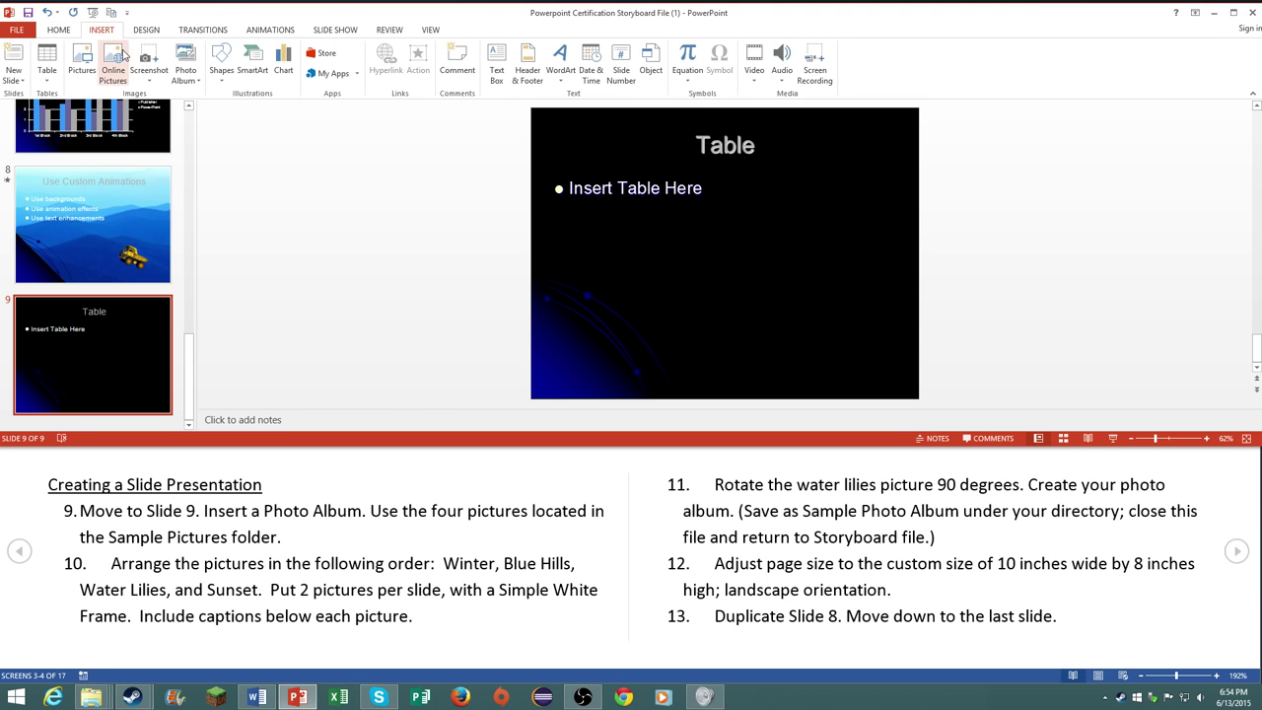
Step: Start a photo album and add winter, blue_hills2, Water_lilies and Sunset from Sample Pictures
{"action": "left_click", "coordinate": [185, 63]}
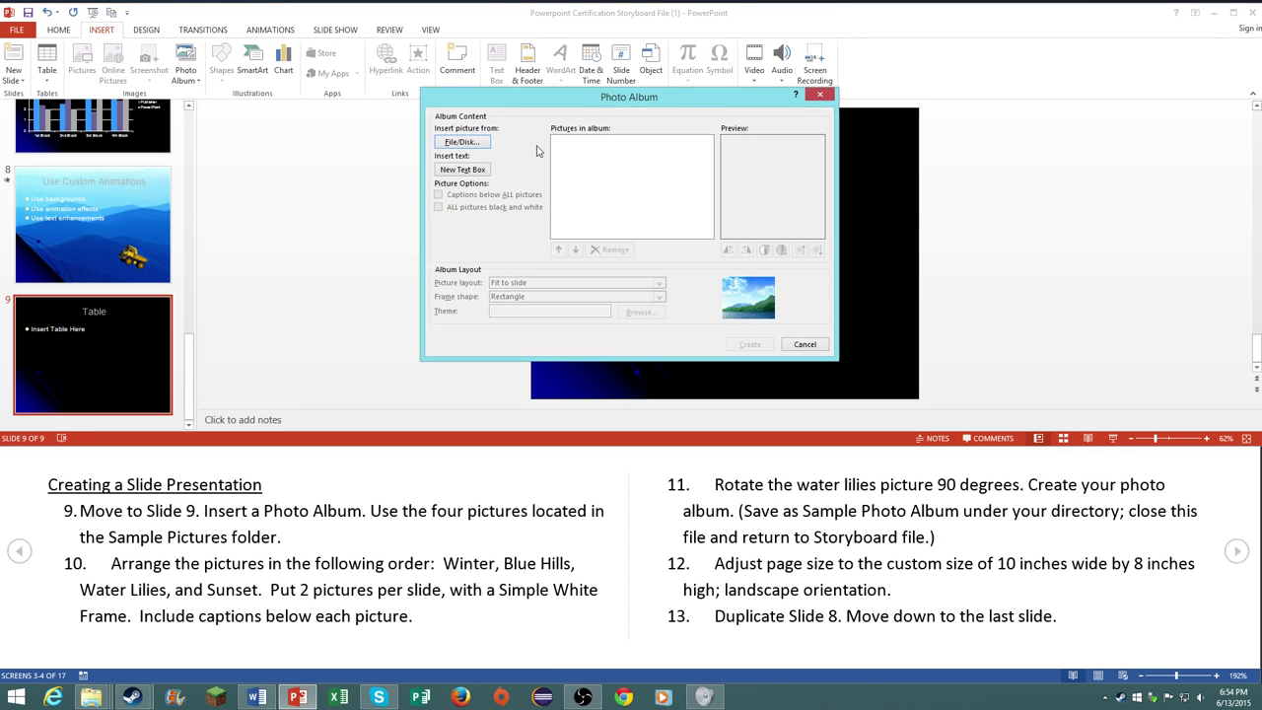
{"action": "left_click", "coordinate": [461, 142]}
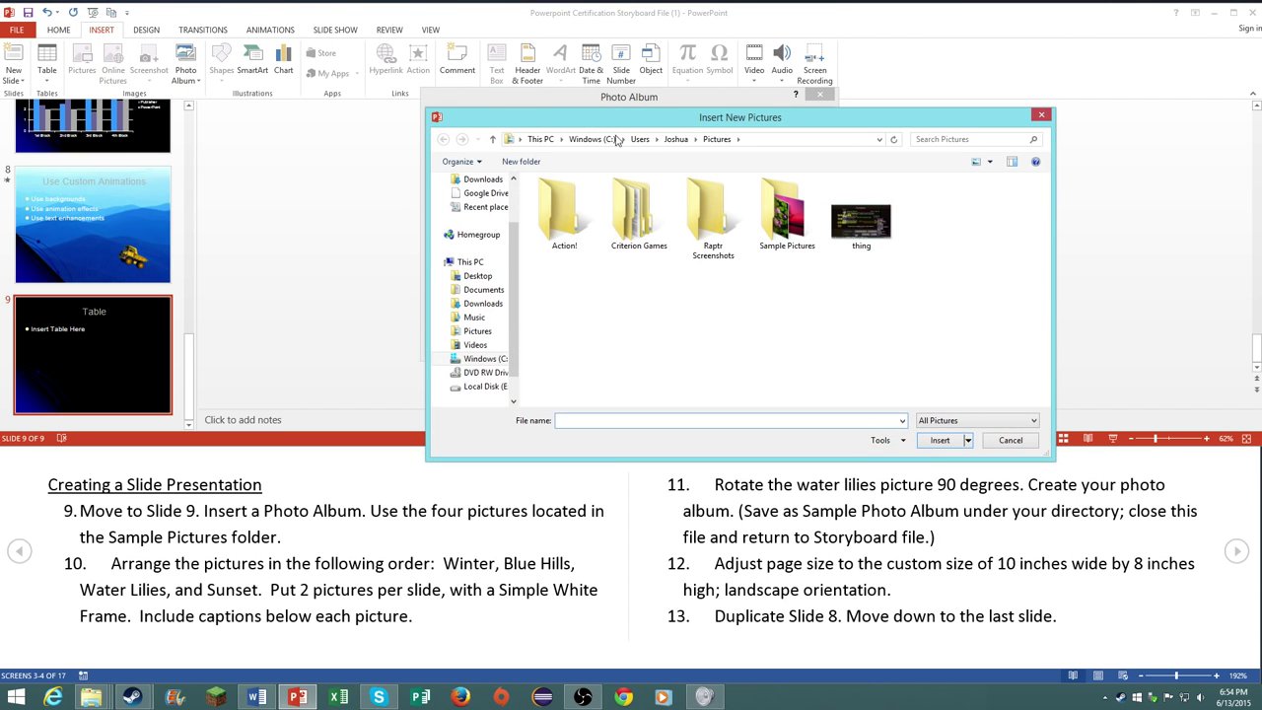
{"action": "double_click", "coordinate": [787, 207]}
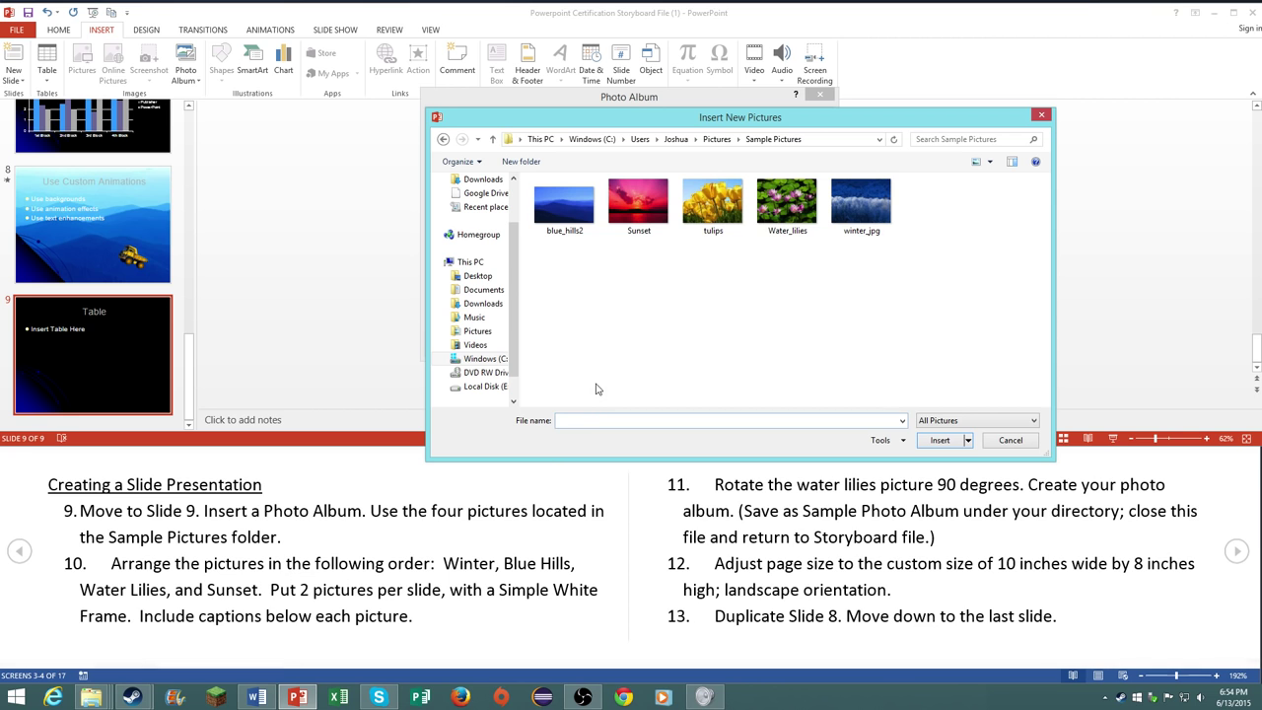
{"action": "left_click", "coordinate": [787, 201]}
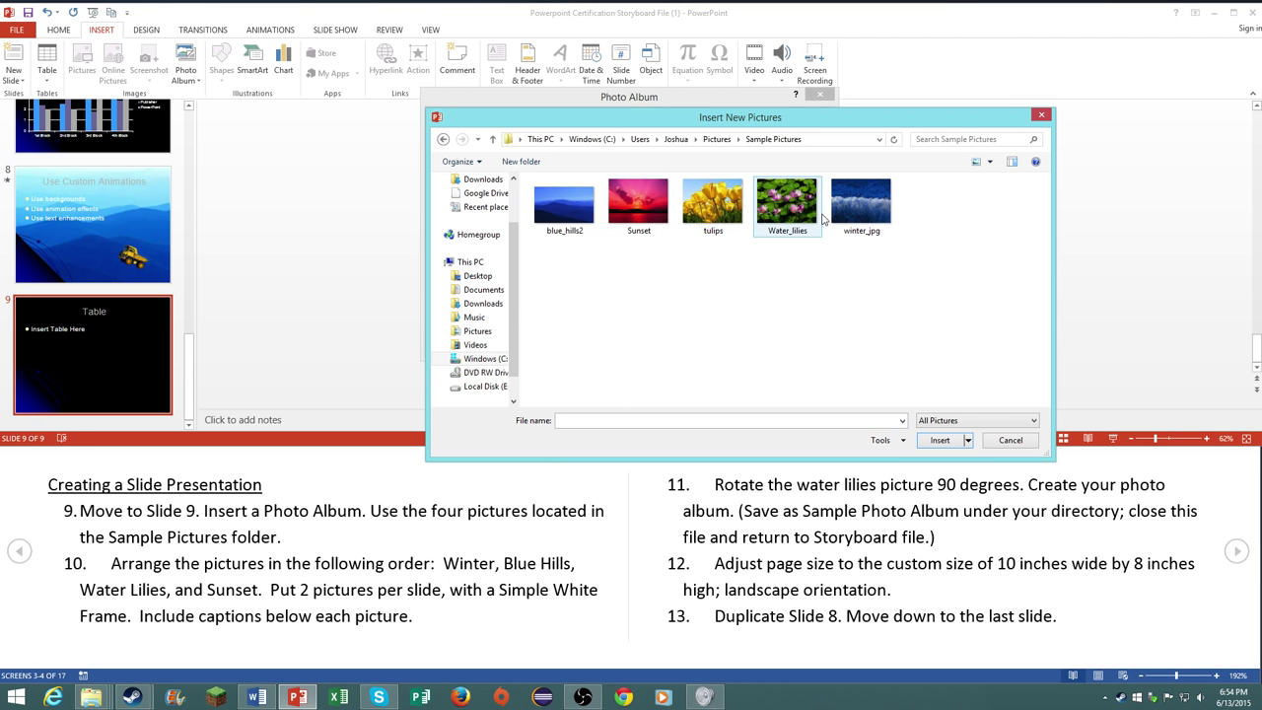
{"action": "left_click", "coordinate": [939, 440]}
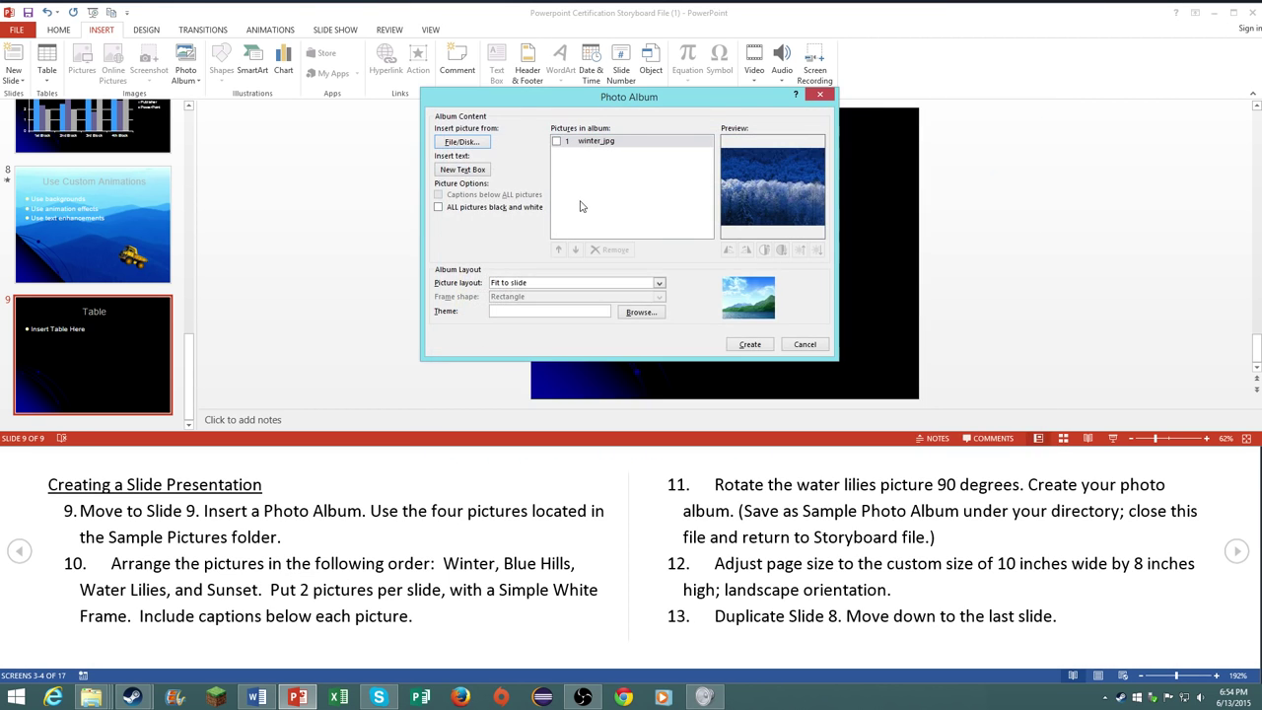
{"action": "left_click", "coordinate": [460, 142]}
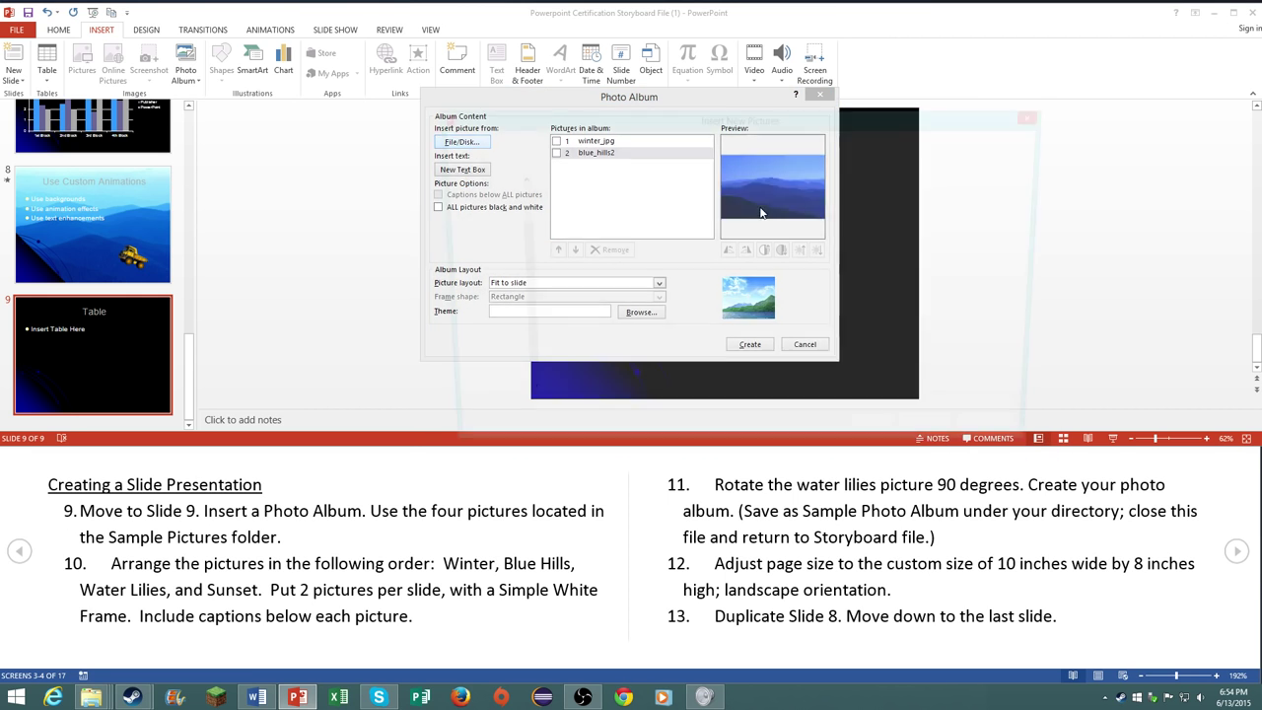
{"action": "left_click", "coordinate": [461, 142]}
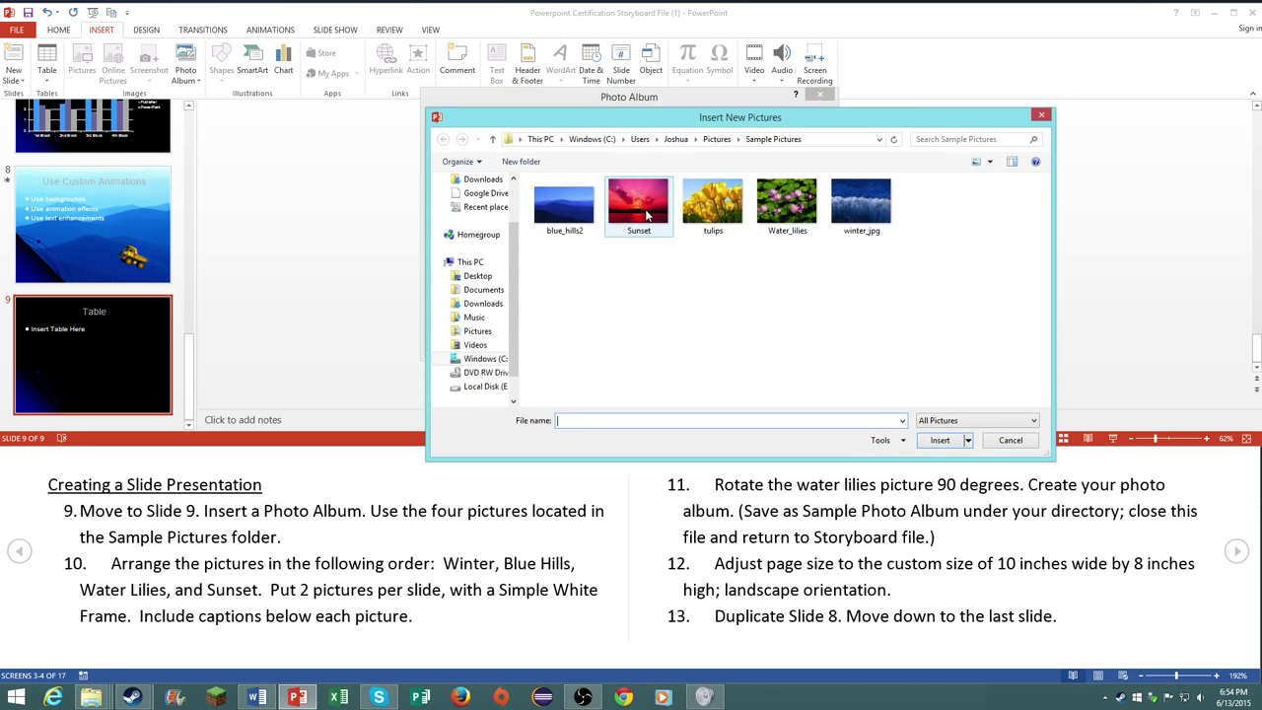
{"action": "left_click", "coordinate": [939, 440]}
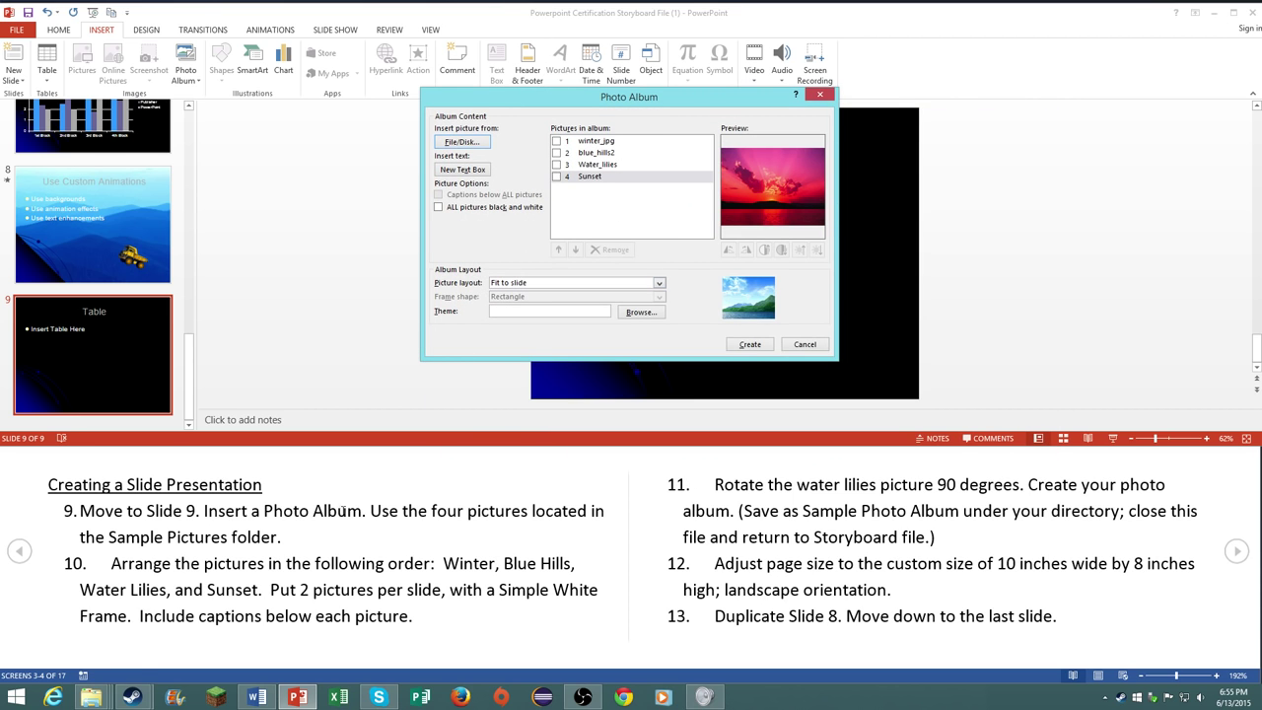
Step: Use two pictures per slide, Simple Frame White, captions below all pictures, and create the album
{"action": "left_click", "coordinate": [659, 284]}
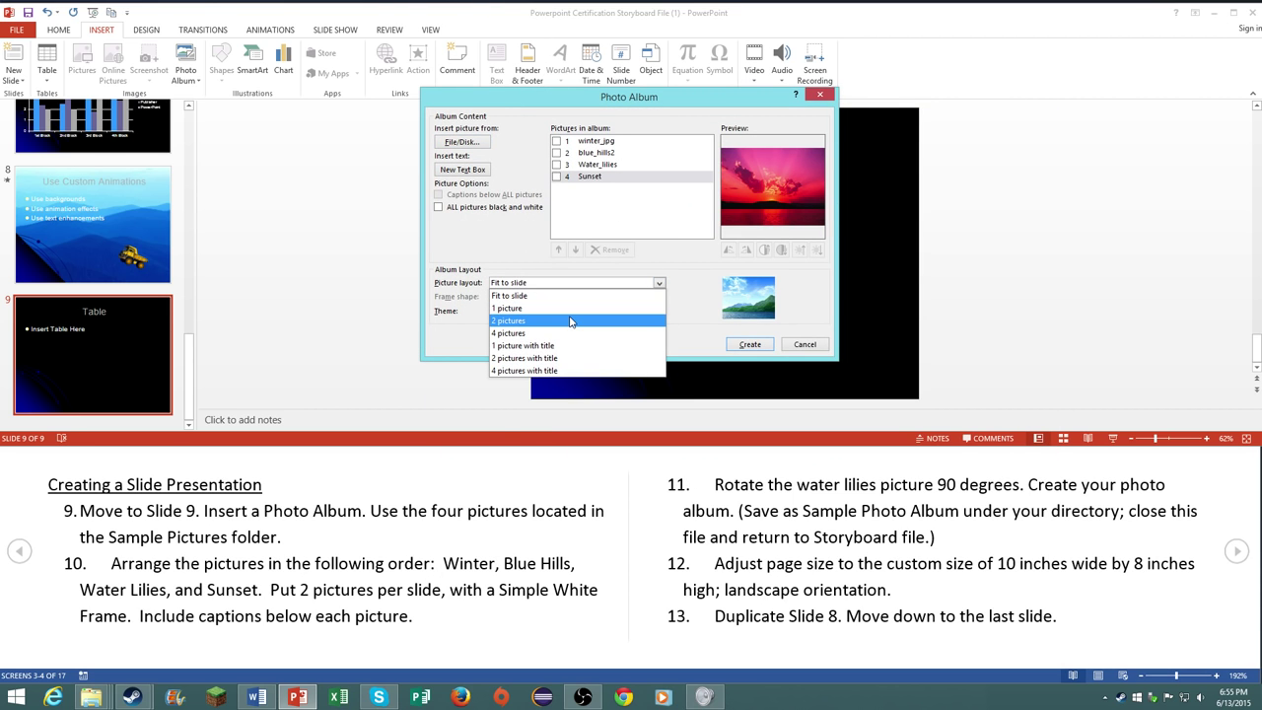
{"action": "left_click", "coordinate": [509, 320]}
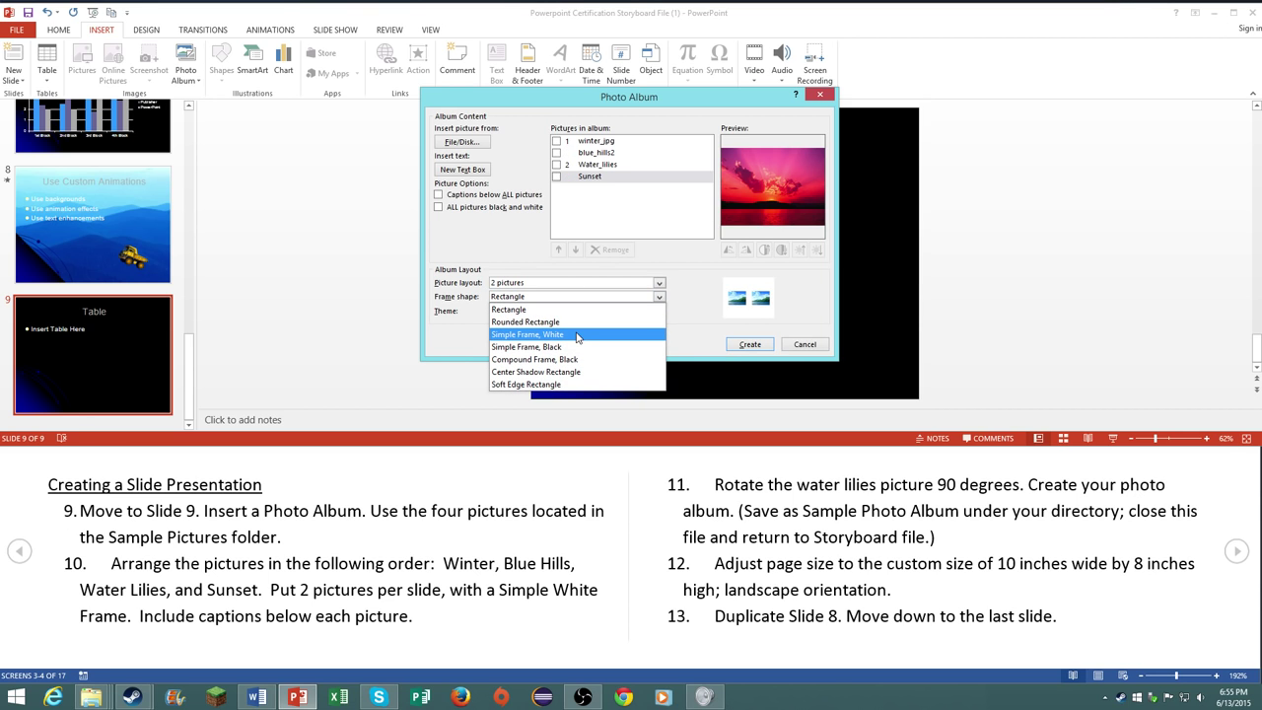
{"action": "left_click", "coordinate": [527, 336]}
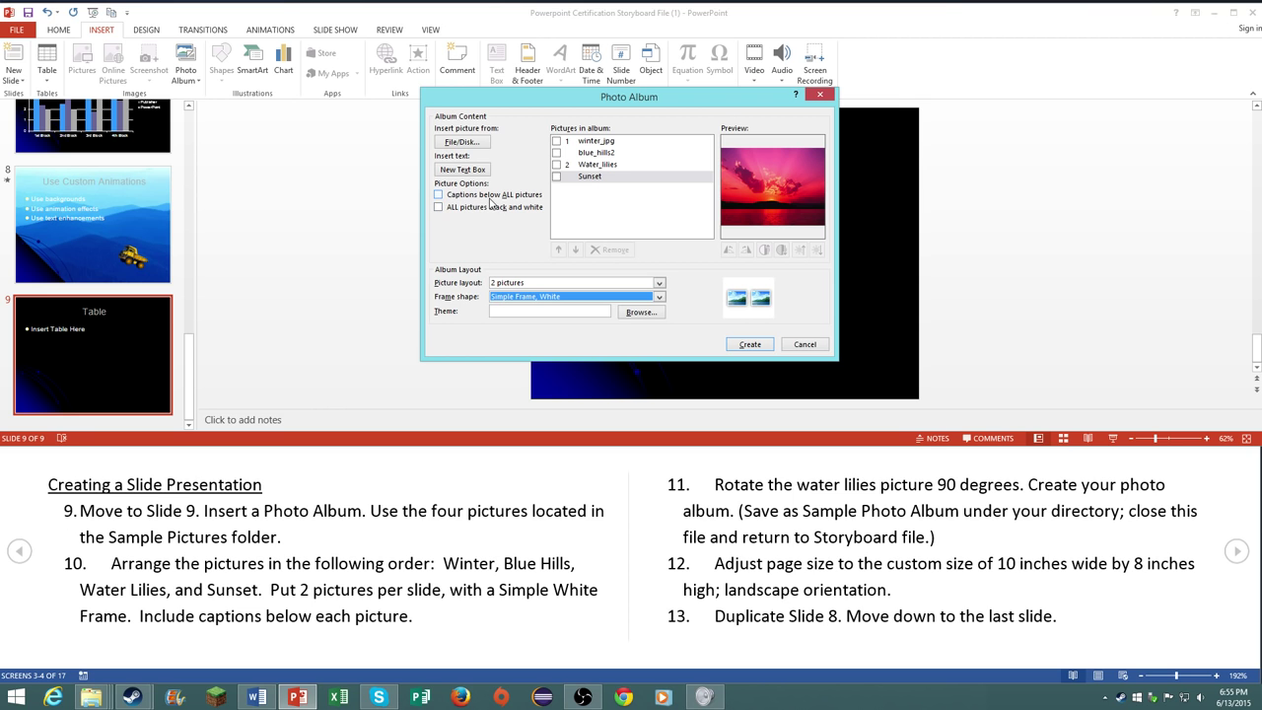
{"action": "left_click", "coordinate": [438, 195]}
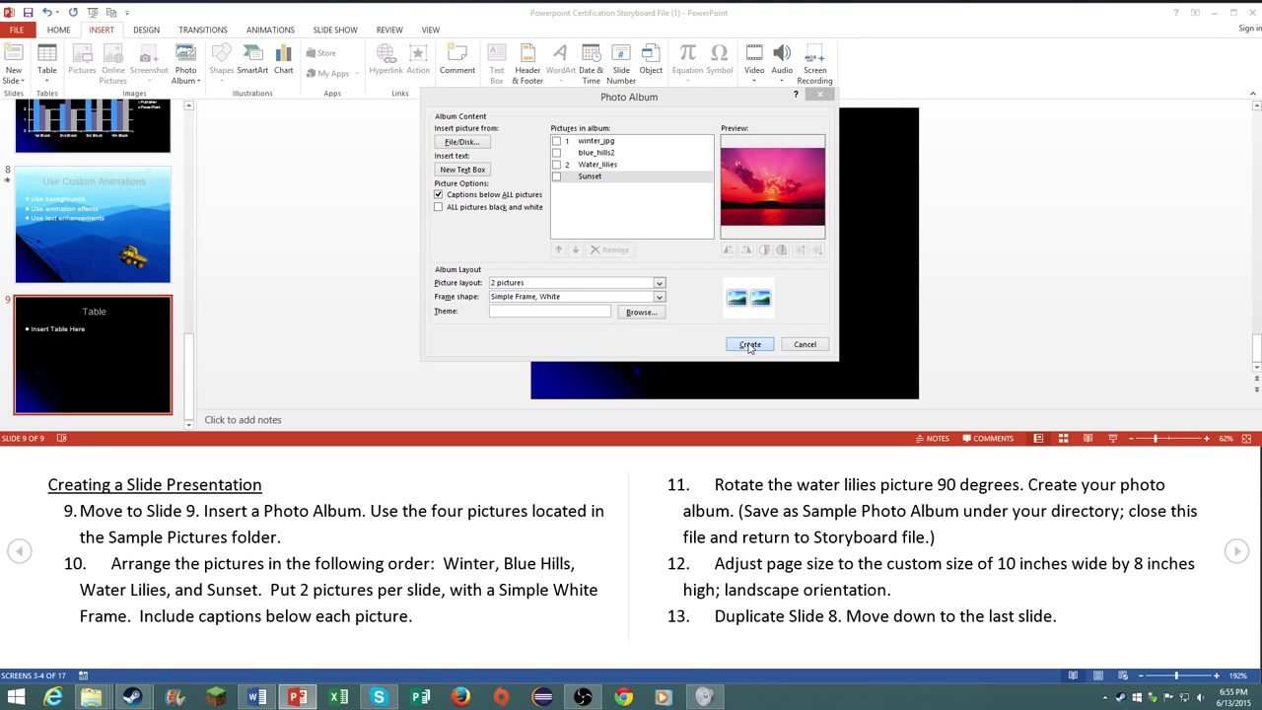
{"action": "left_click", "coordinate": [750, 343]}
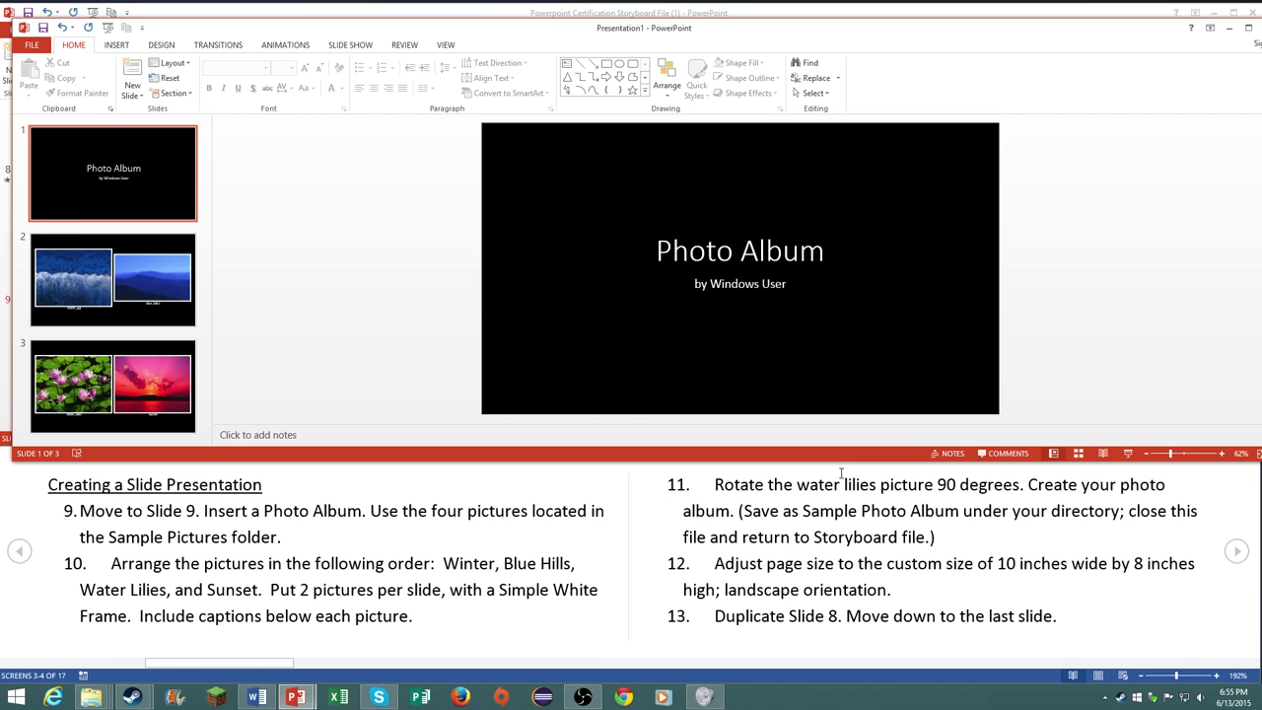
Step: Show the Size & Rotation settings of the Water_lilies picture on album slide 3
{"action": "left_click", "coordinate": [113, 384]}
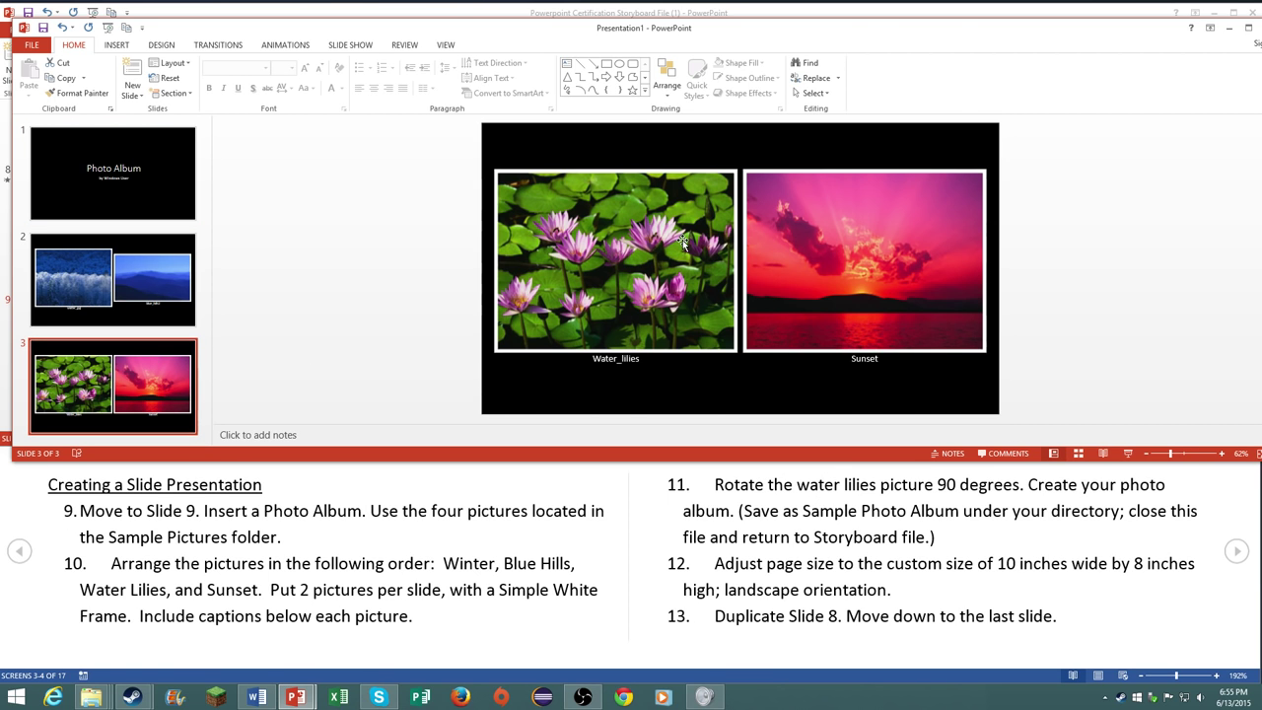
{"action": "right_click", "coordinate": [615, 261]}
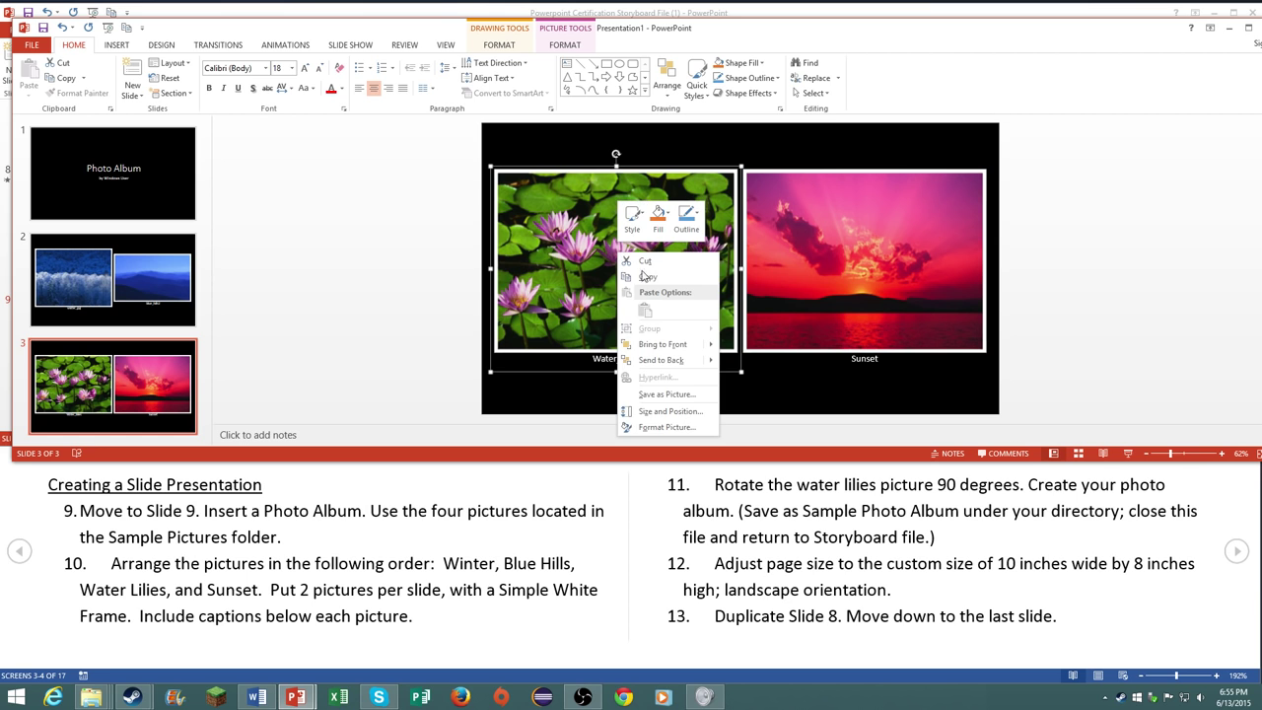
{"action": "left_click", "coordinate": [666, 425]}
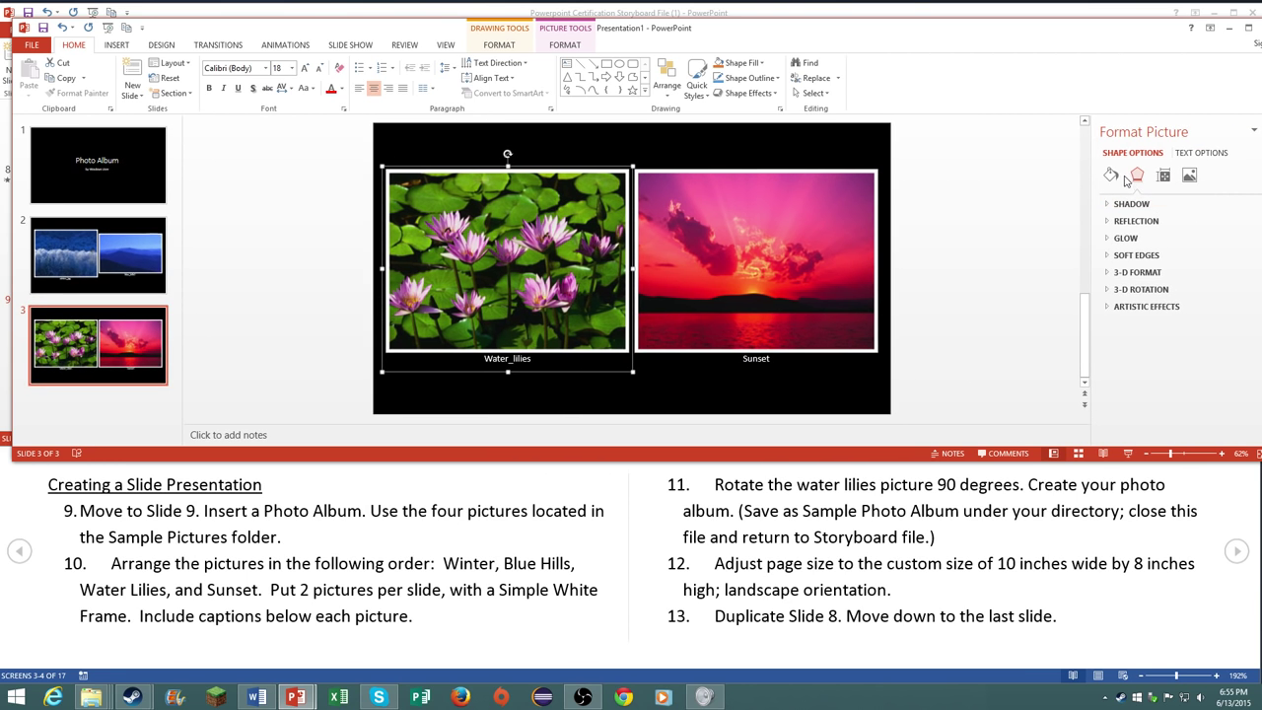
{"action": "left_click", "coordinate": [1164, 176]}
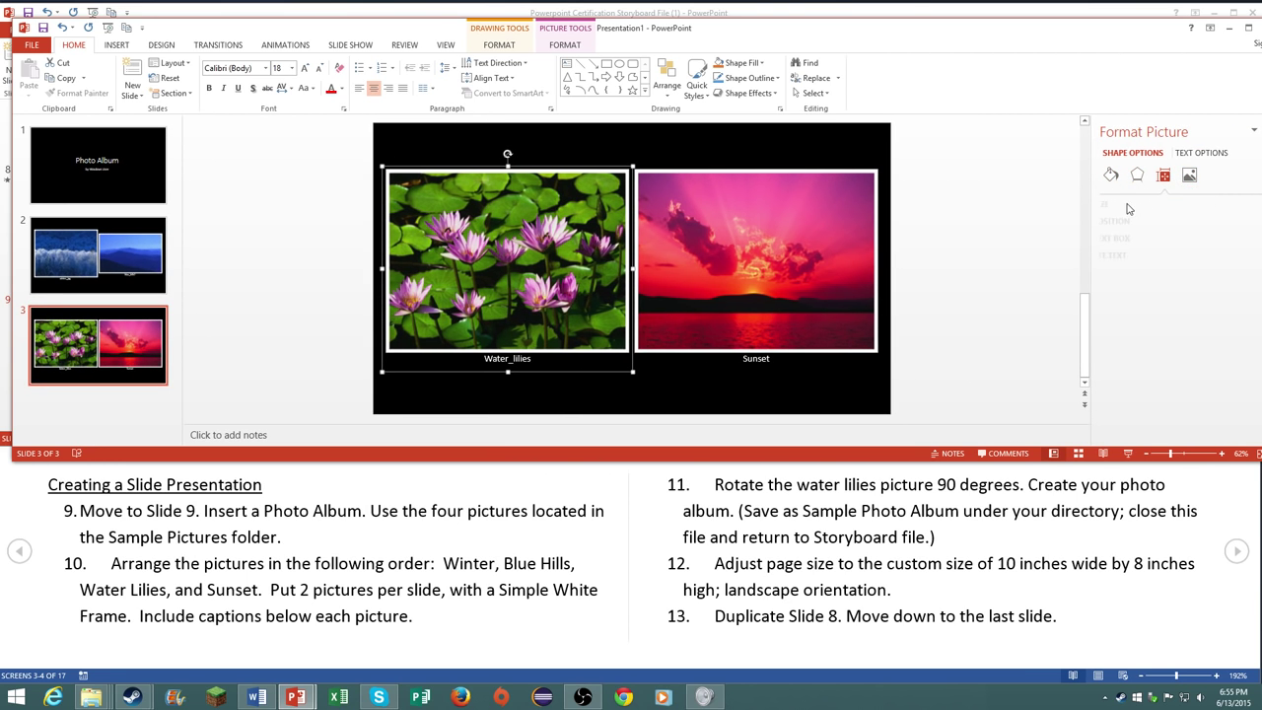
{"action": "left_click", "coordinate": [1119, 203]}
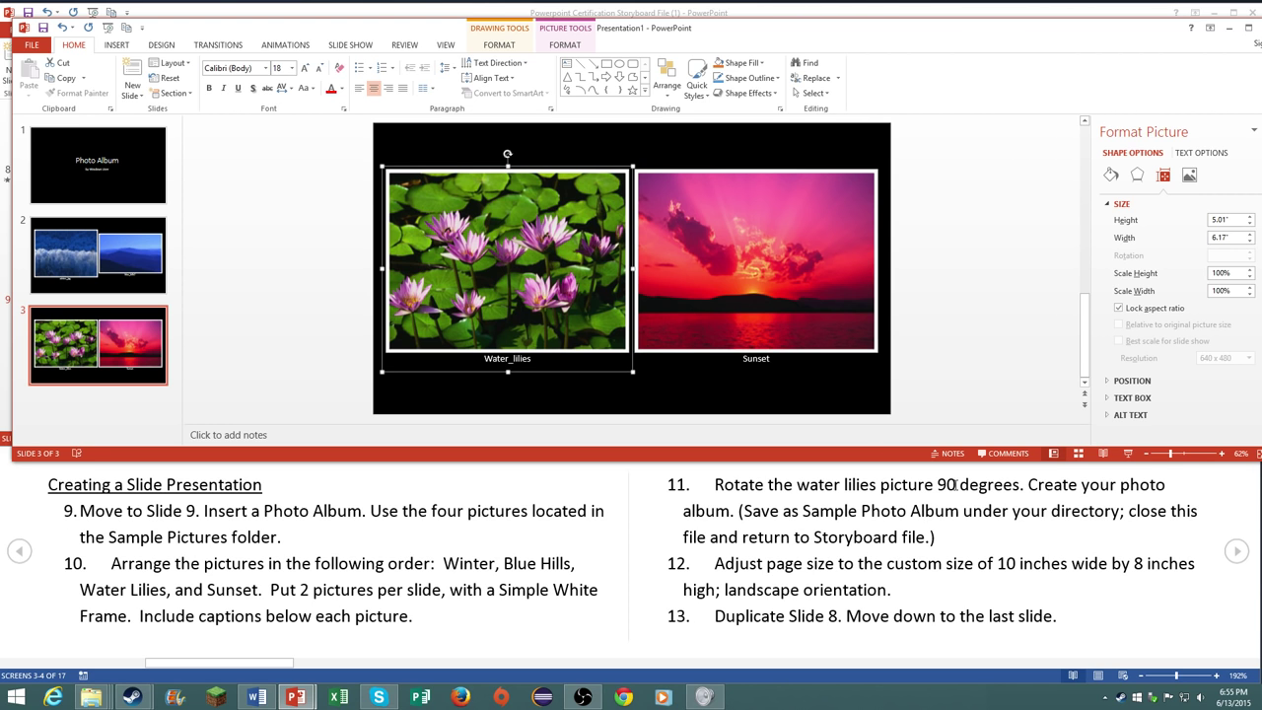
Step: Browse Save As to the Desktop, then close the album answering the save-changes prompt
{"action": "left_click", "coordinate": [32, 45]}
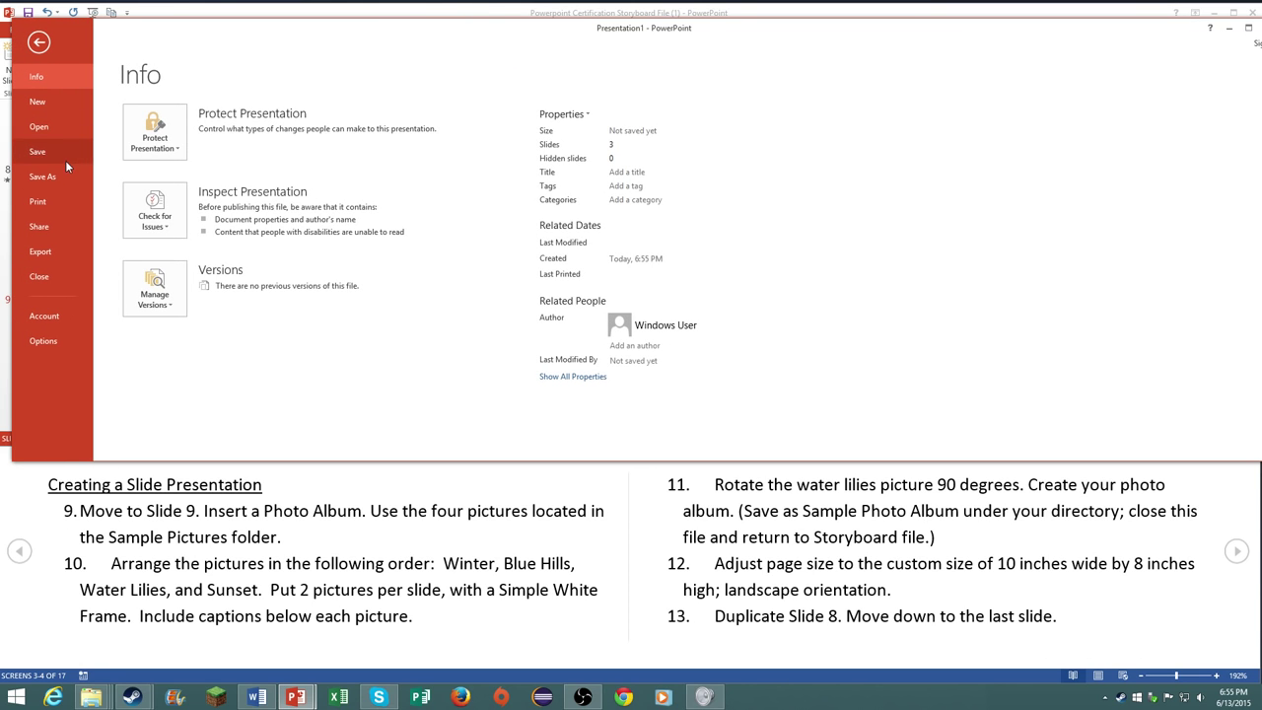
{"action": "left_click", "coordinate": [43, 177]}
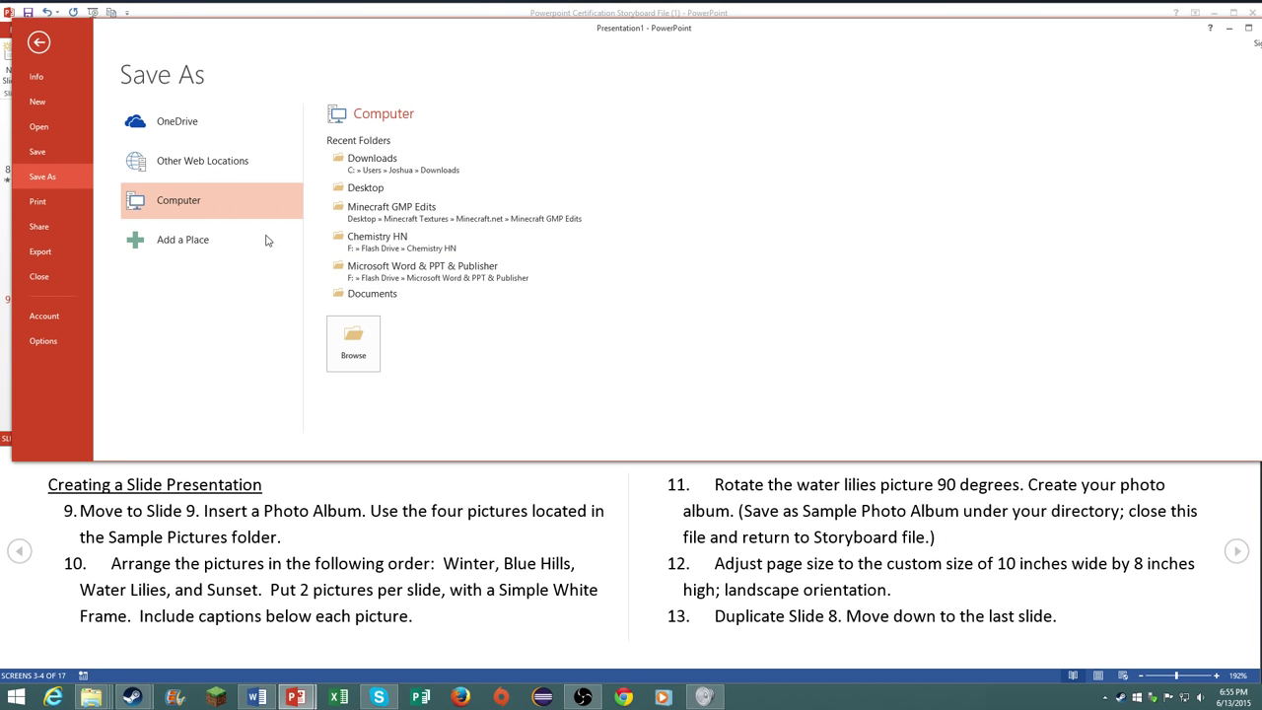
{"action": "left_click", "coordinate": [353, 343]}
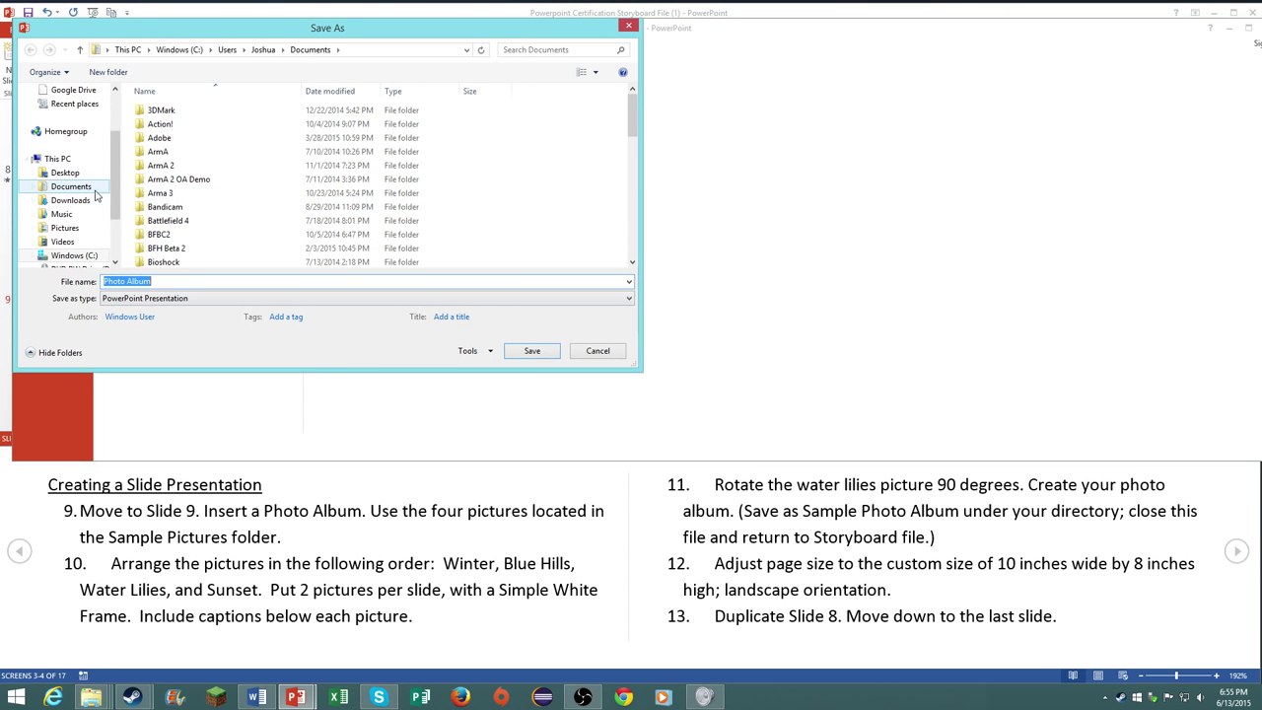
{"action": "left_click", "coordinate": [65, 171]}
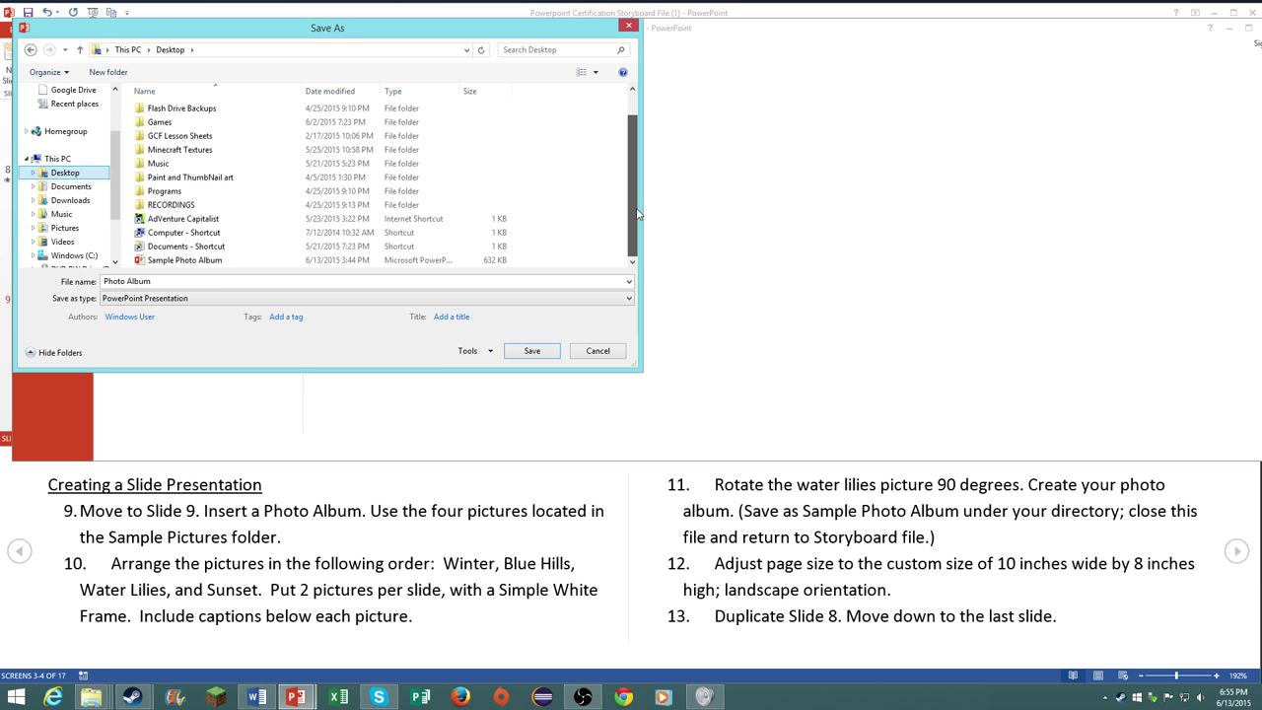
{"action": "left_click", "coordinate": [181, 260]}
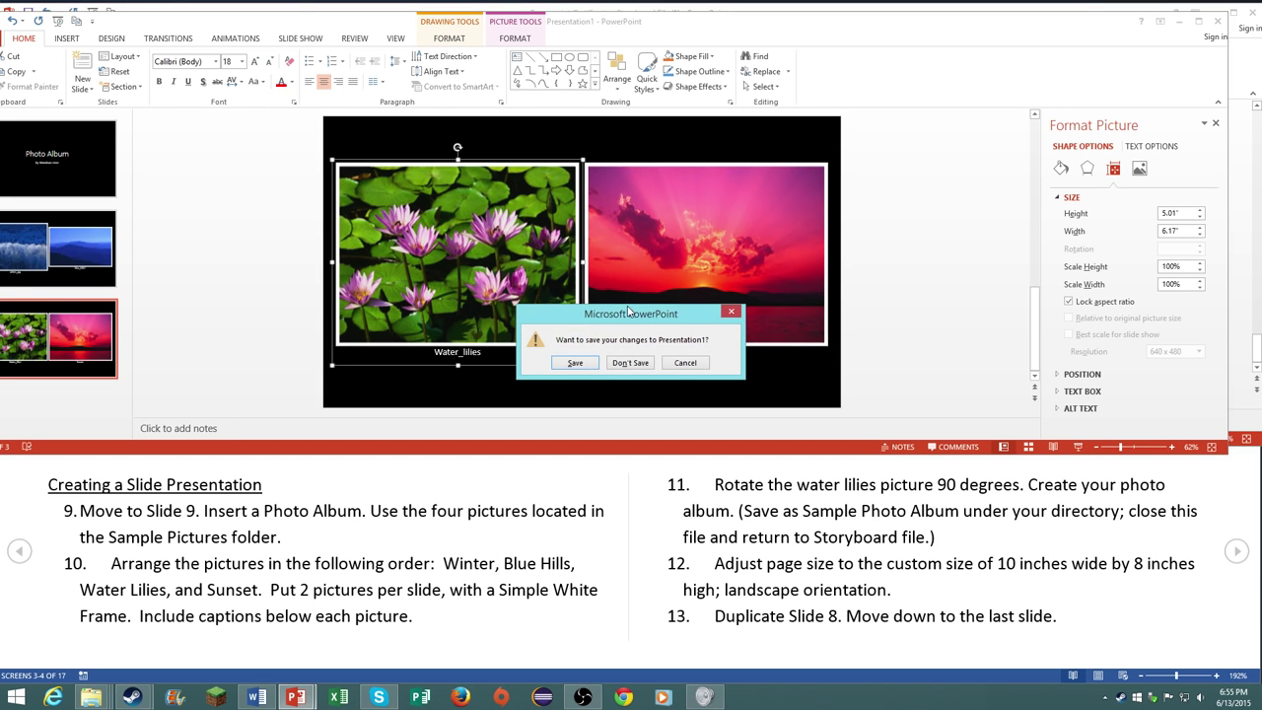
{"action": "left_click", "coordinate": [629, 363]}
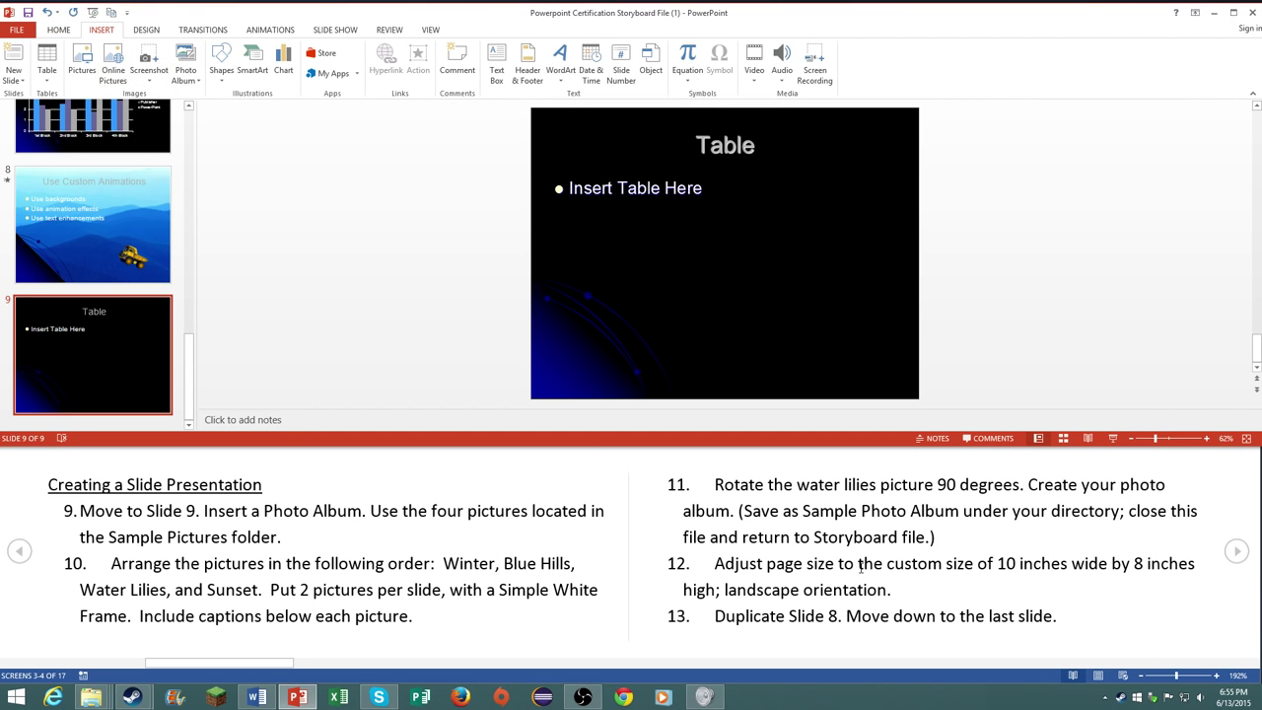
{"action": "mouse_move", "coordinate": [784, 355]}
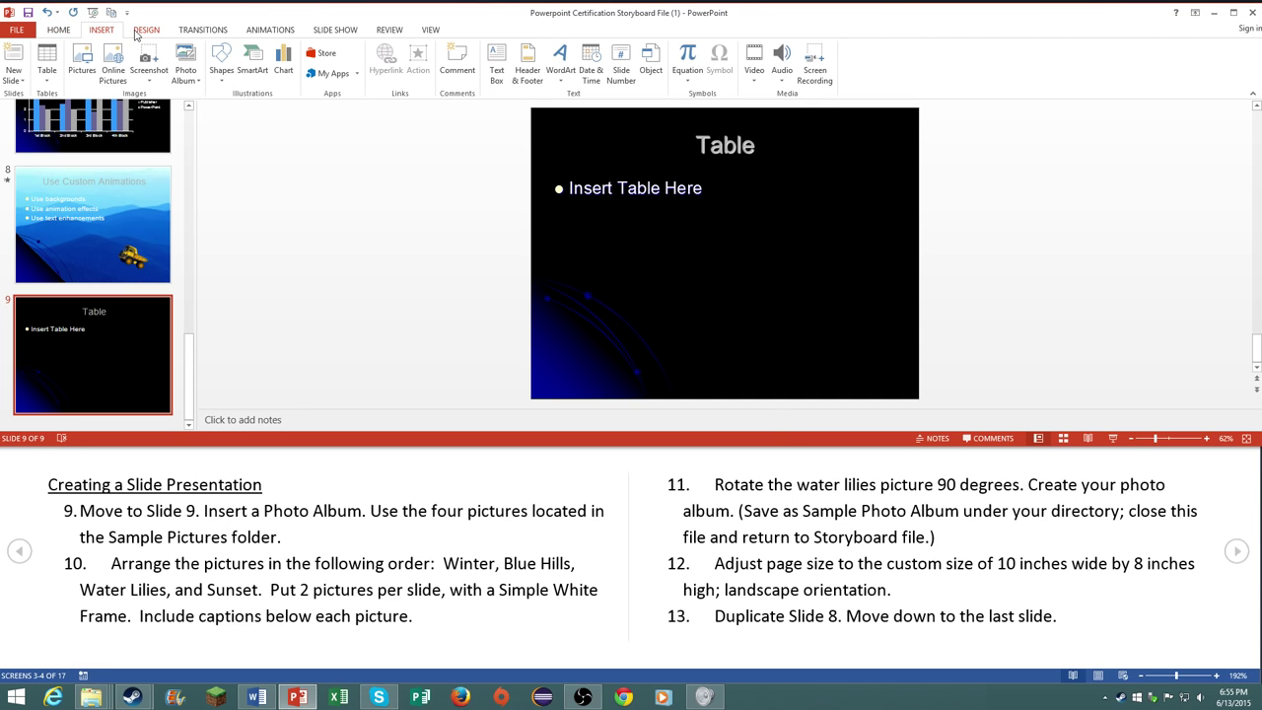
Step: Apply a custom slide size of 10 in wide by 8 in high, landscape
{"action": "left_click", "coordinate": [1151, 59]}
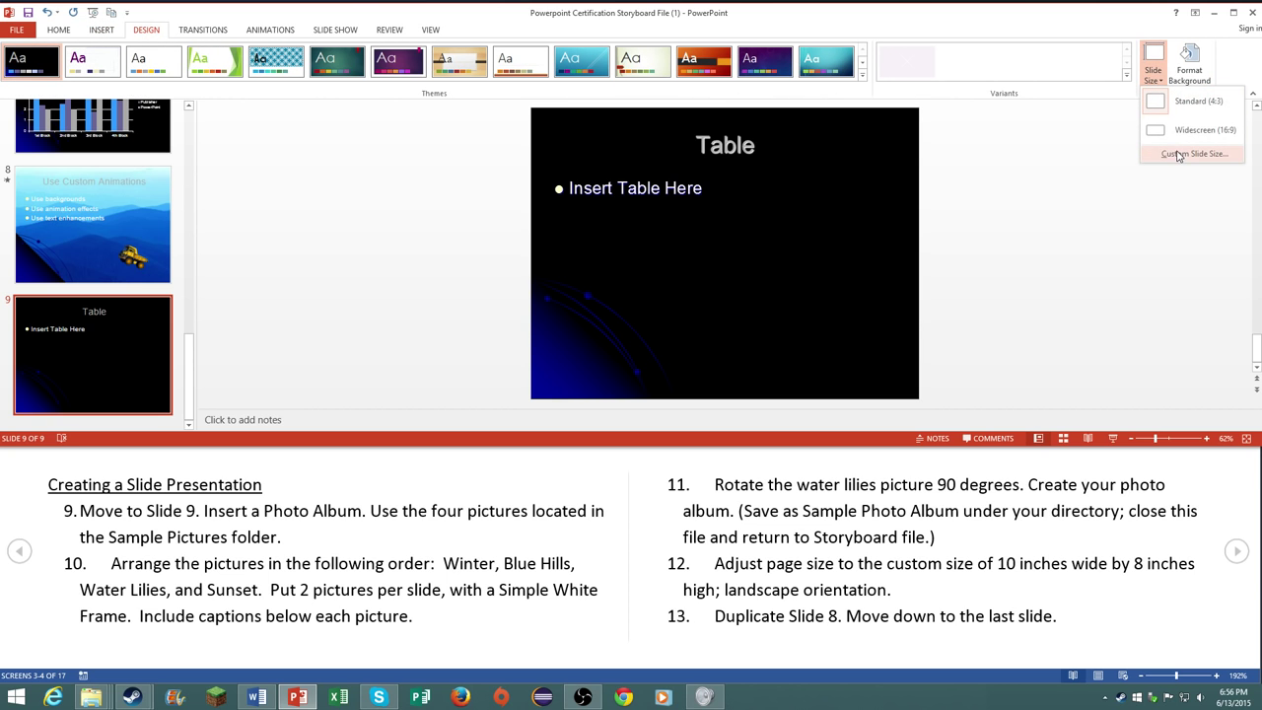
{"action": "left_click", "coordinate": [1195, 154]}
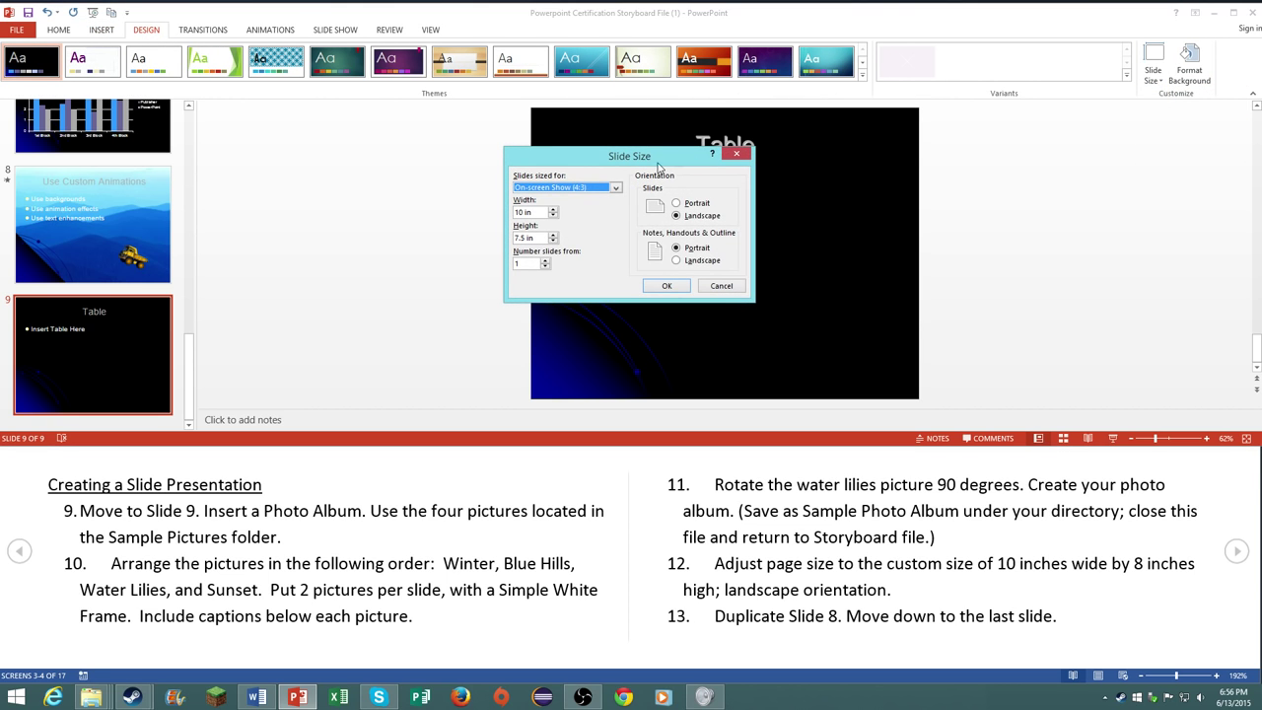
{"action": "left_click", "coordinate": [676, 215]}
{"action": "type", "text": "8"}
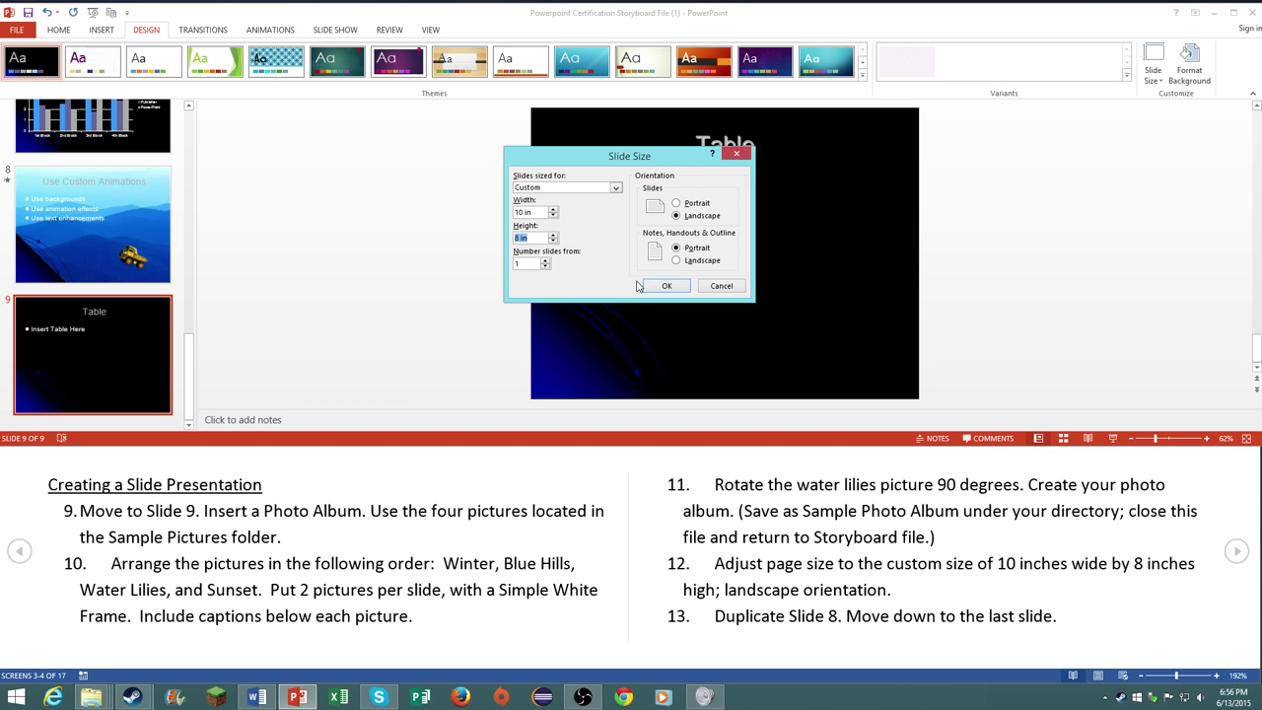
{"action": "left_click", "coordinate": [667, 284]}
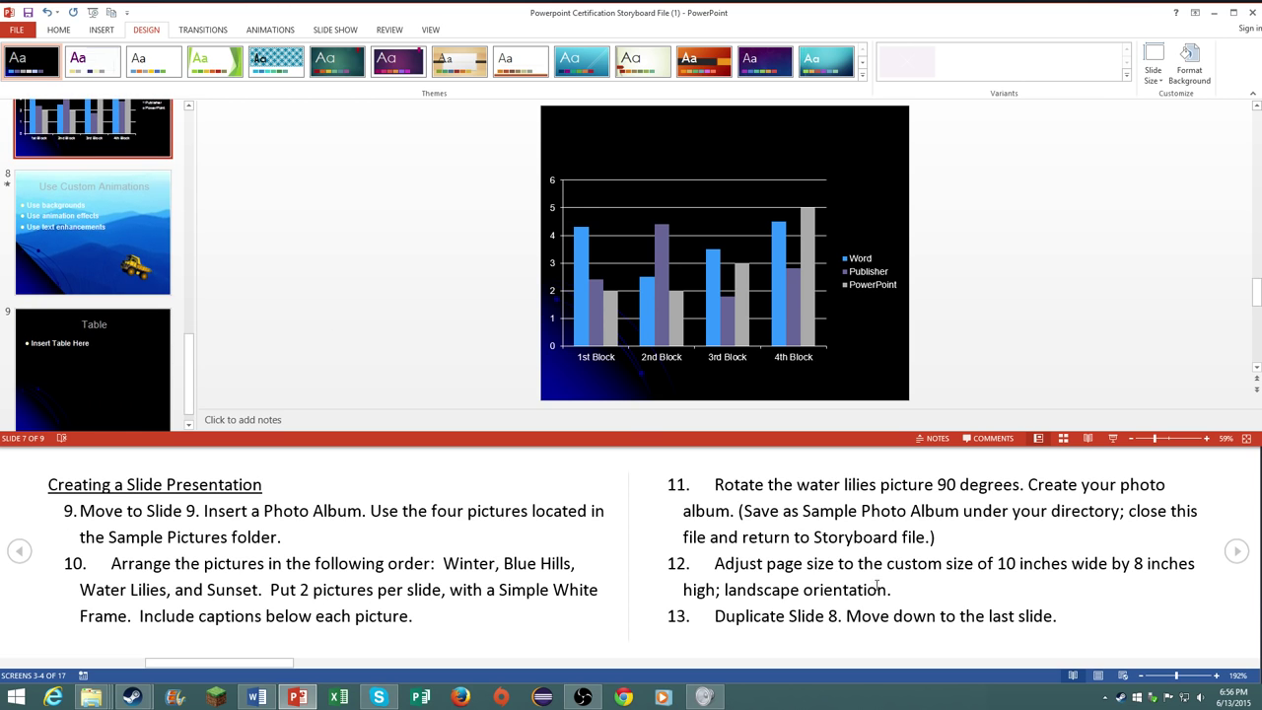
{"action": "right_click", "coordinate": [91, 232]}
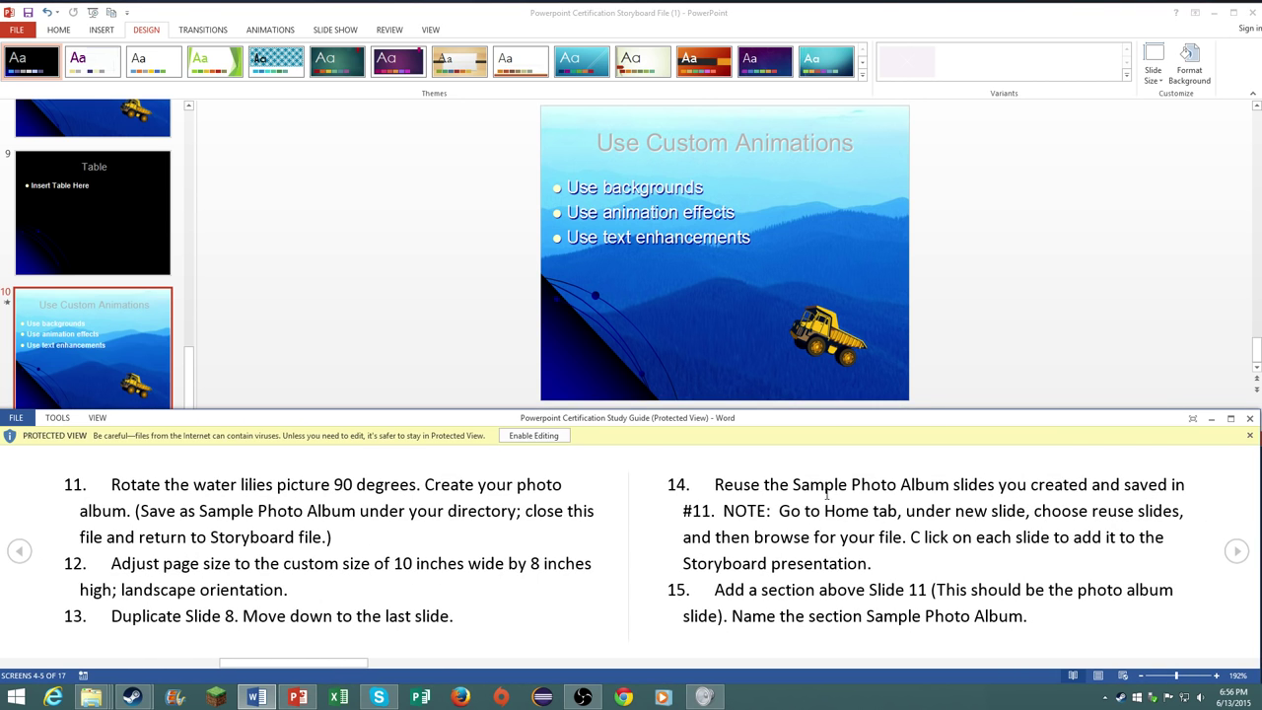
{"action": "scroll", "scroll_direction": "down", "scroll_amount": 3}
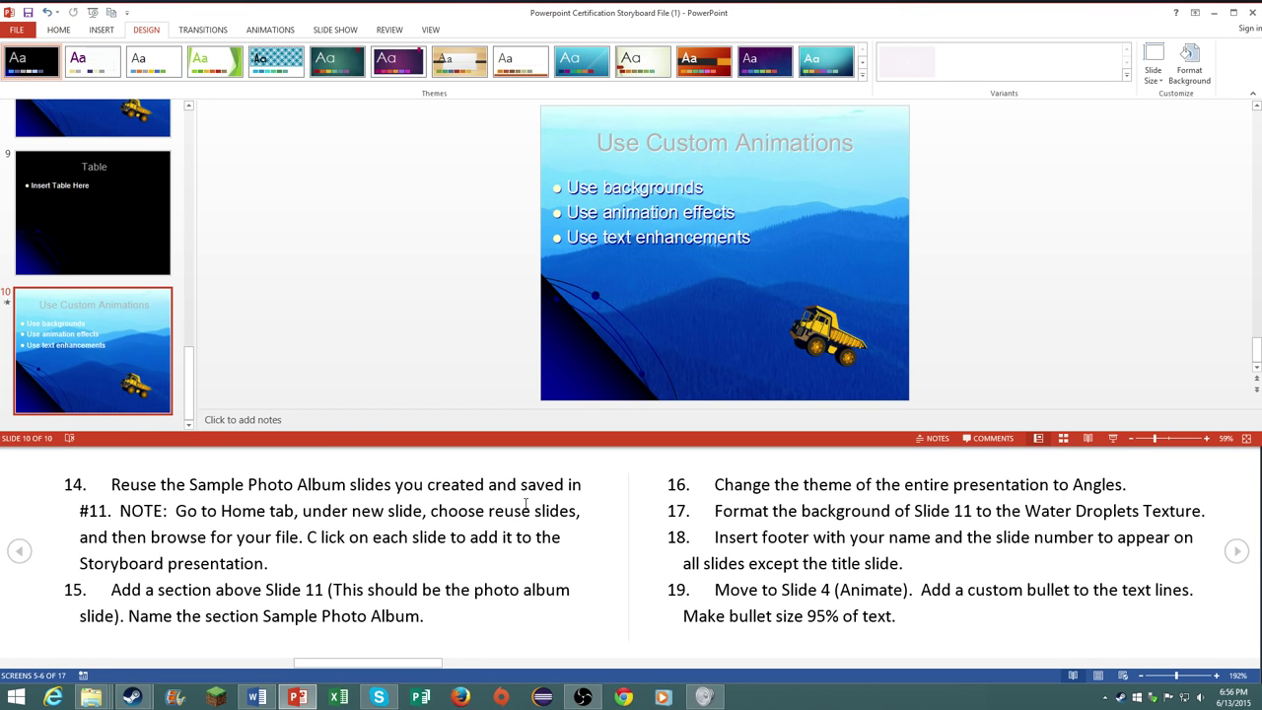
{"action": "mouse_move", "coordinate": [398, 549]}
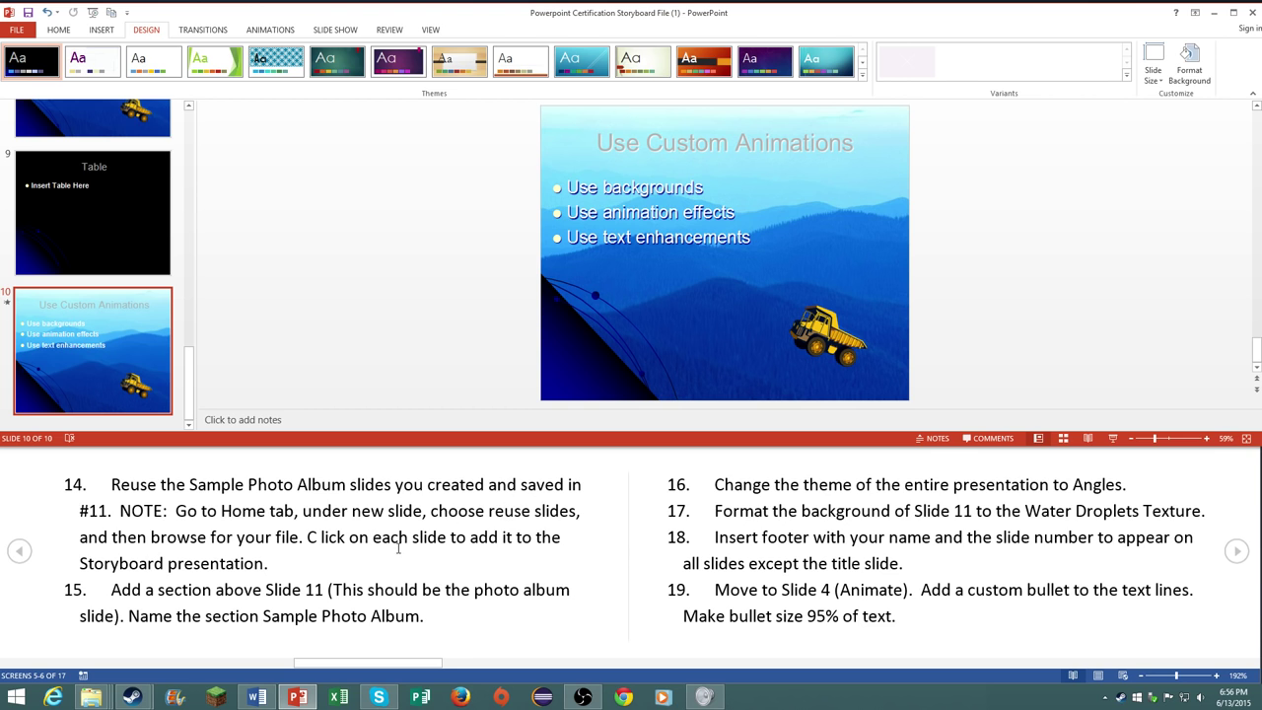
{"action": "mouse_move", "coordinate": [430, 260]}
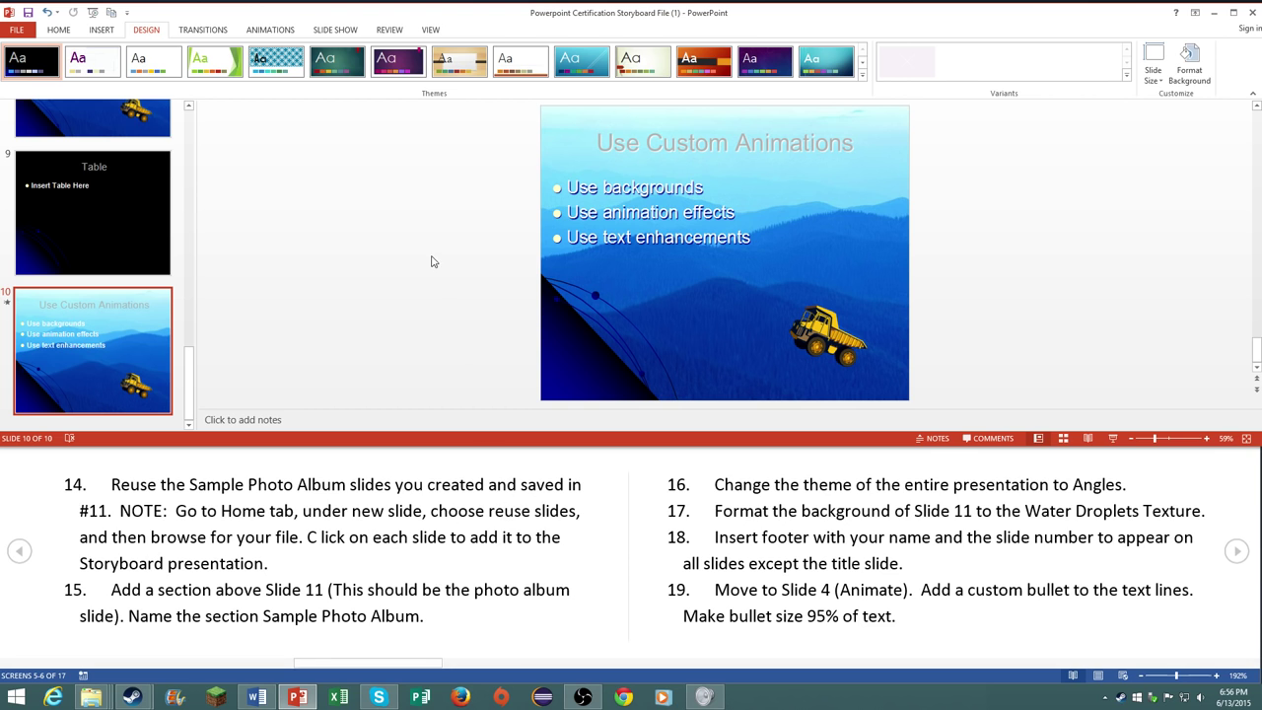
{"action": "left_click", "coordinate": [59, 30]}
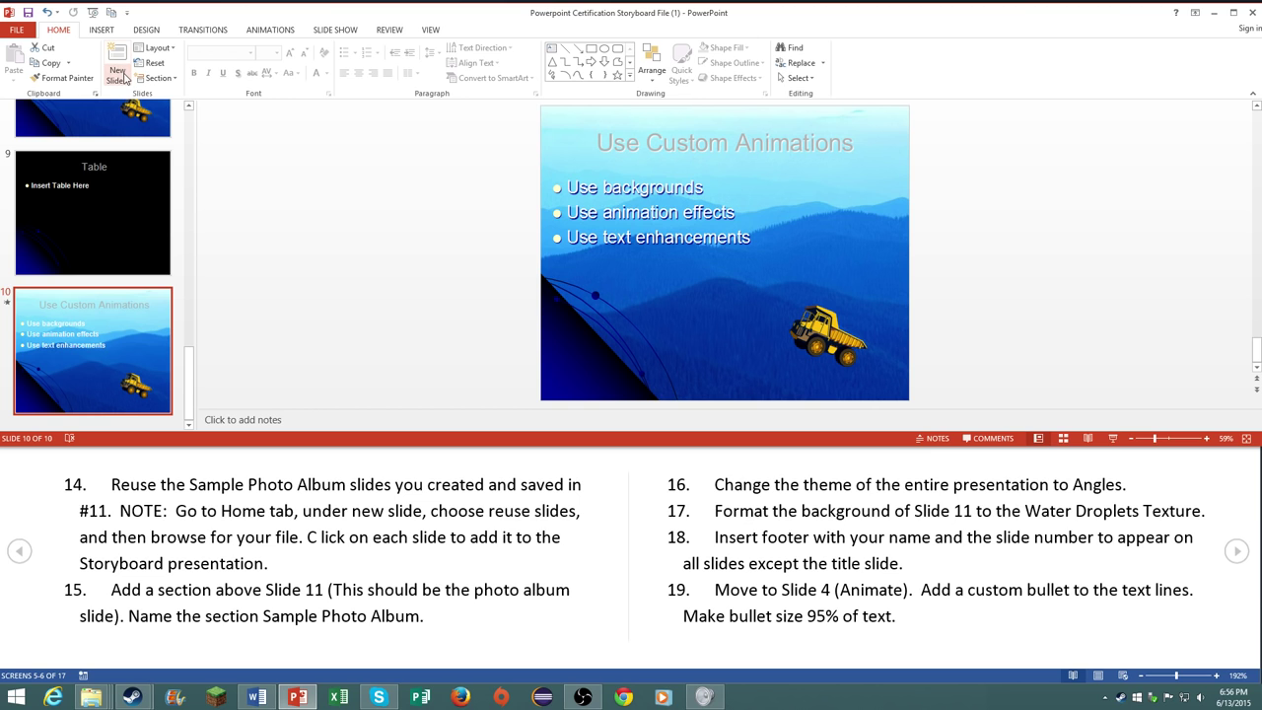
{"action": "left_click", "coordinate": [117, 67]}
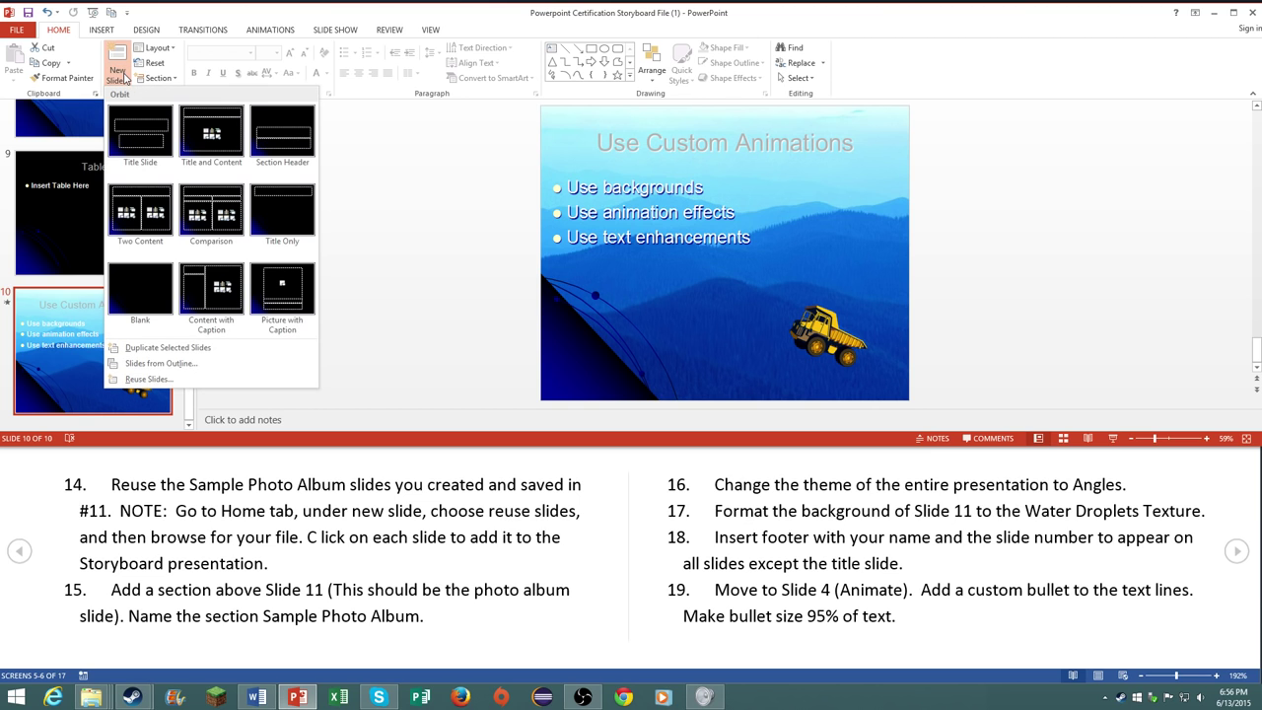
{"action": "mouse_move", "coordinate": [205, 396]}
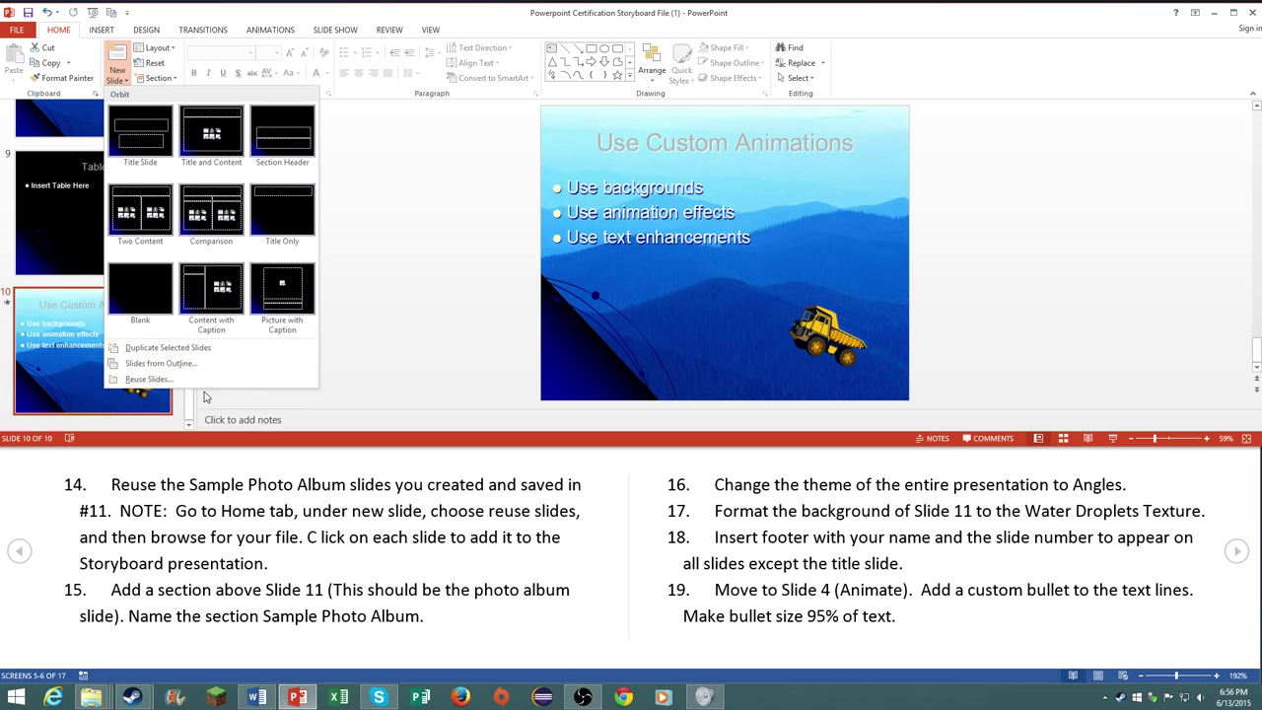
{"action": "mouse_move", "coordinate": [148, 379]}
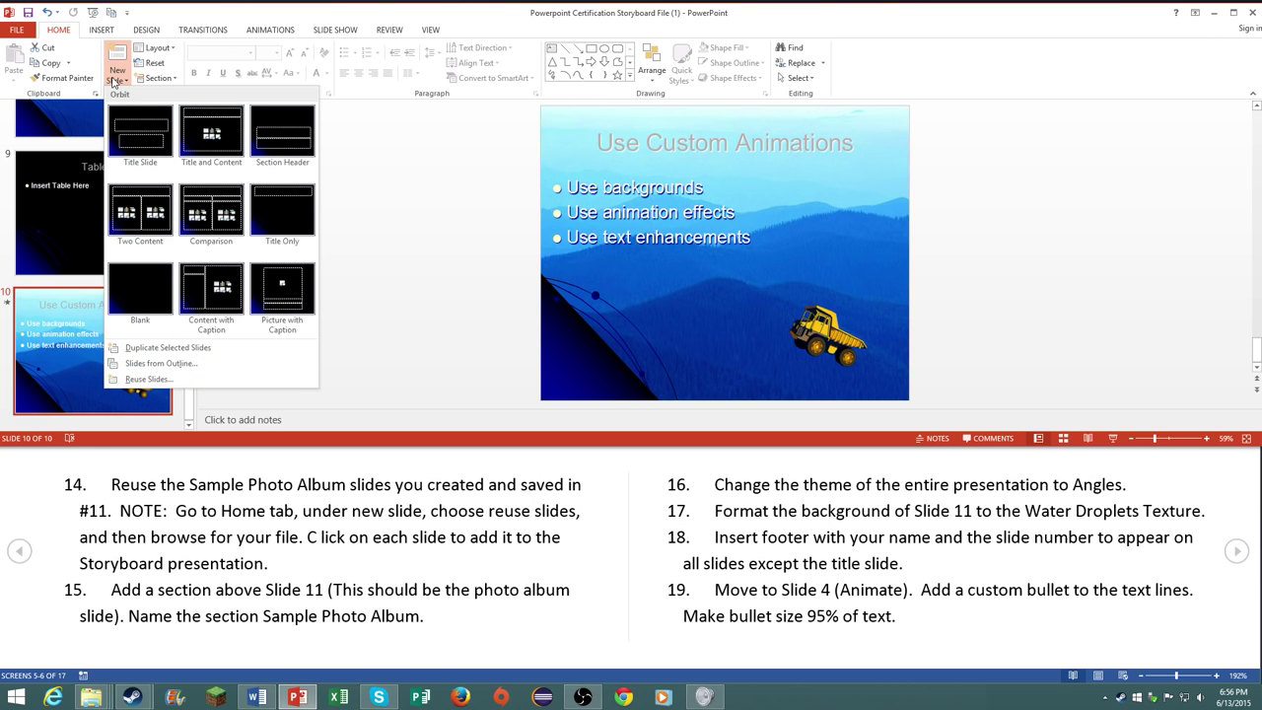
{"action": "mouse_move", "coordinate": [148, 378]}
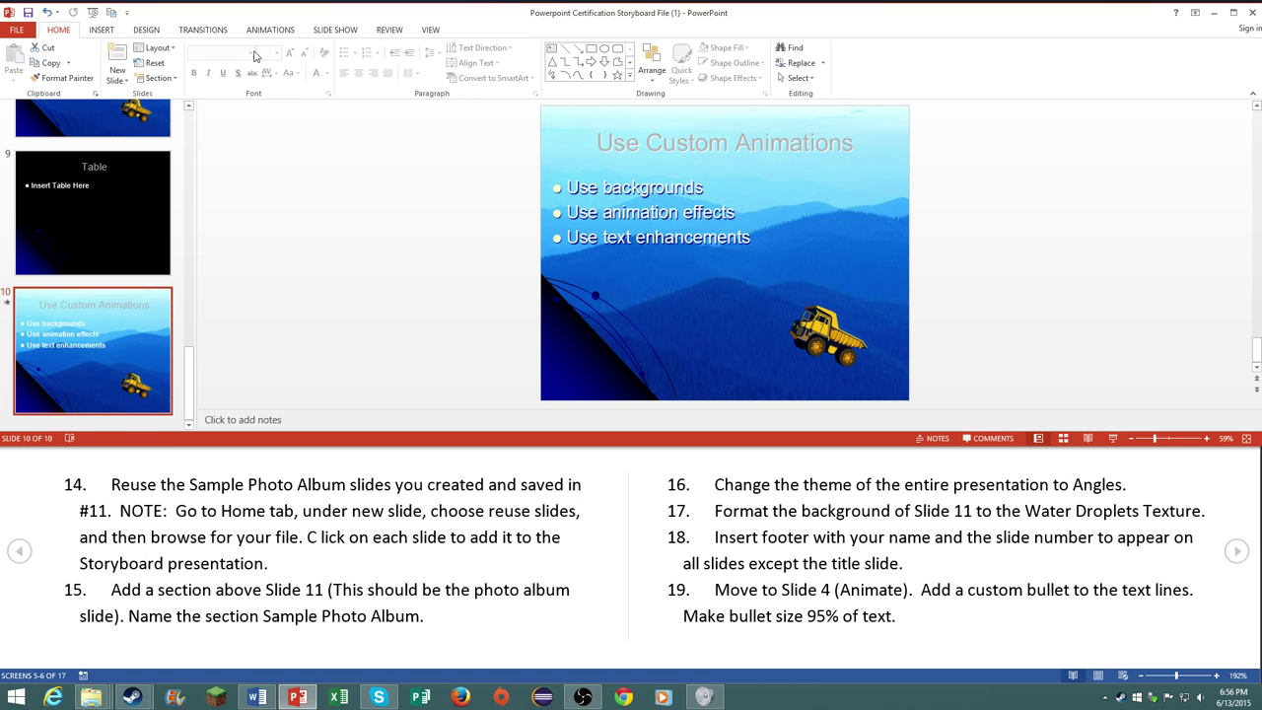
{"action": "left_click", "coordinate": [100, 30]}
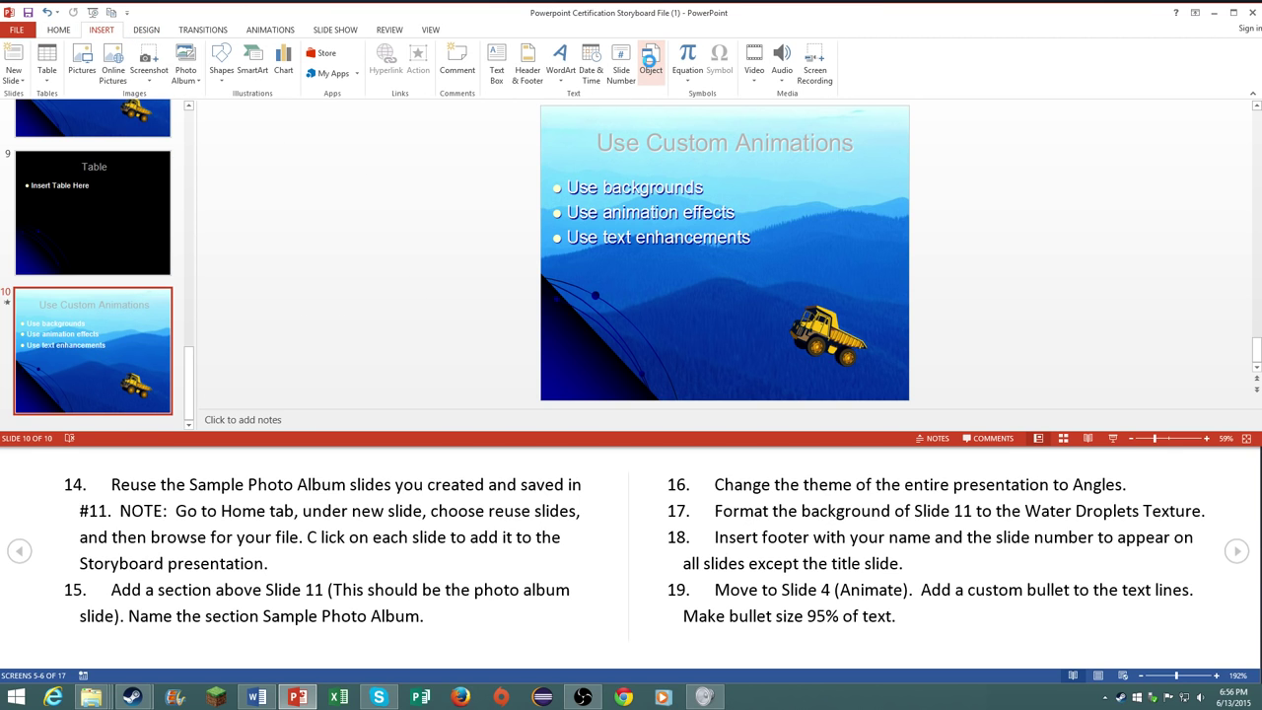
{"action": "left_click", "coordinate": [651, 55]}
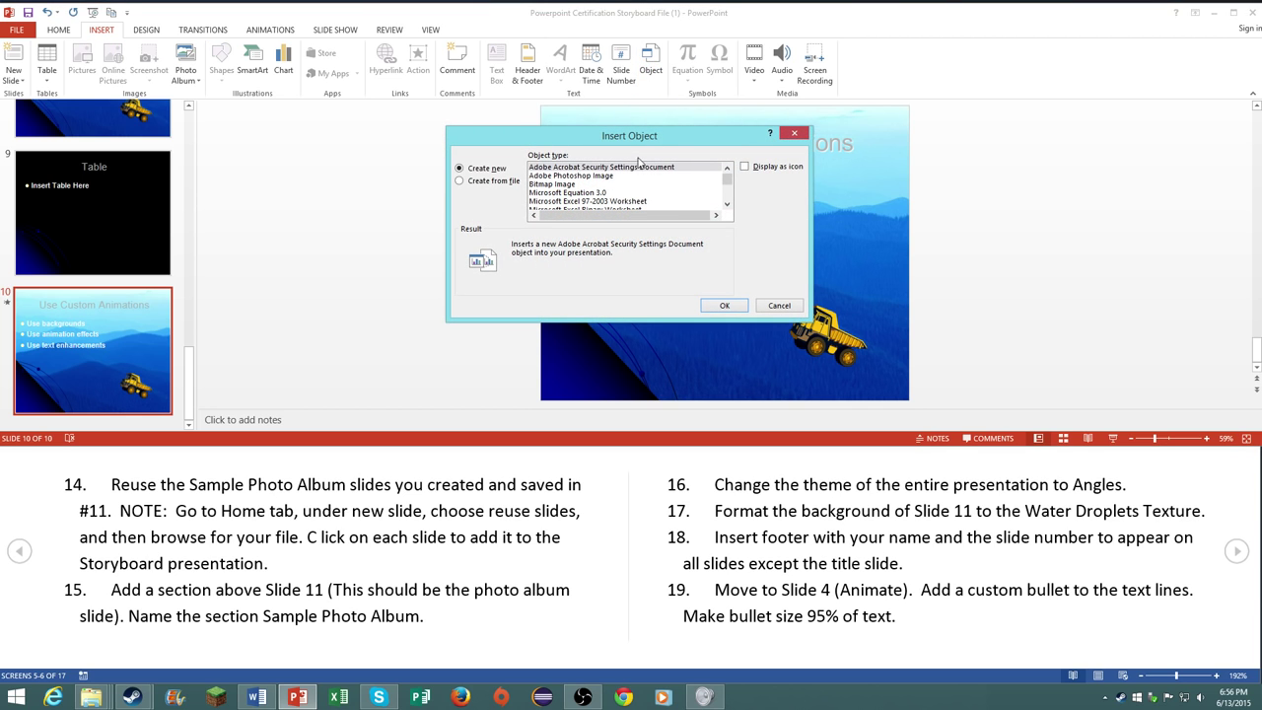
{"action": "left_click", "coordinate": [588, 201]}
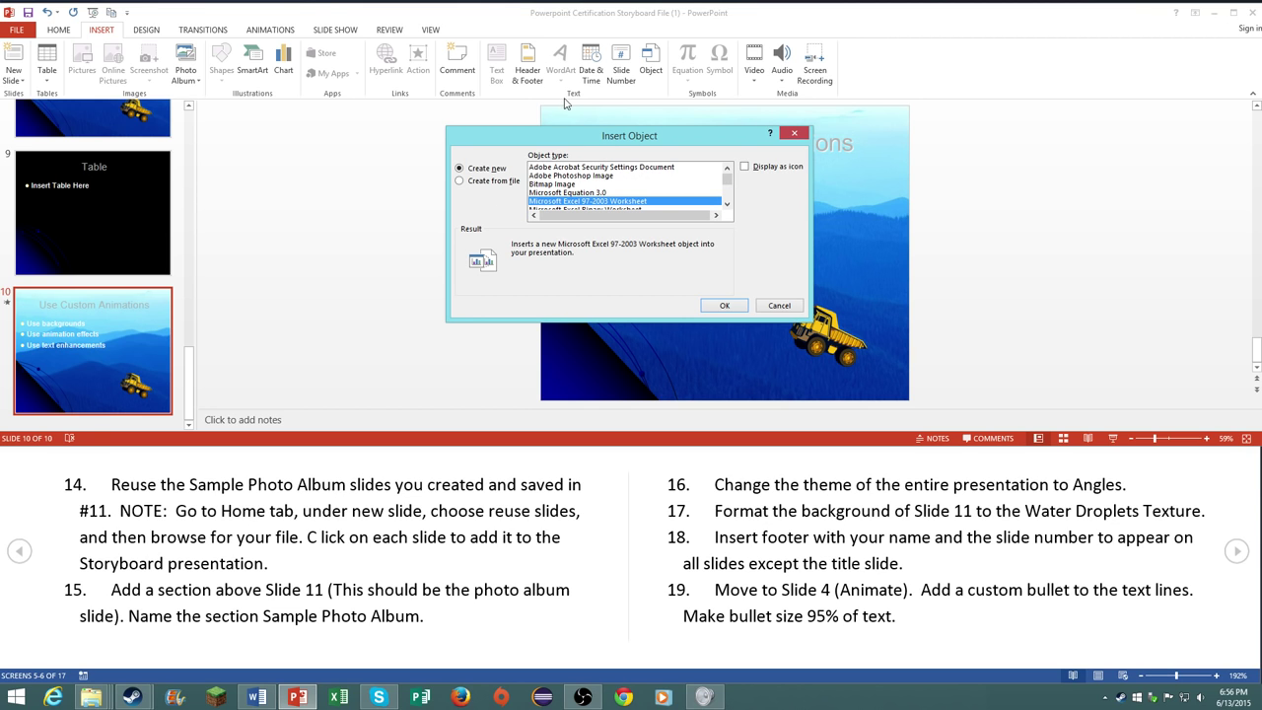
{"action": "left_click", "coordinate": [459, 181]}
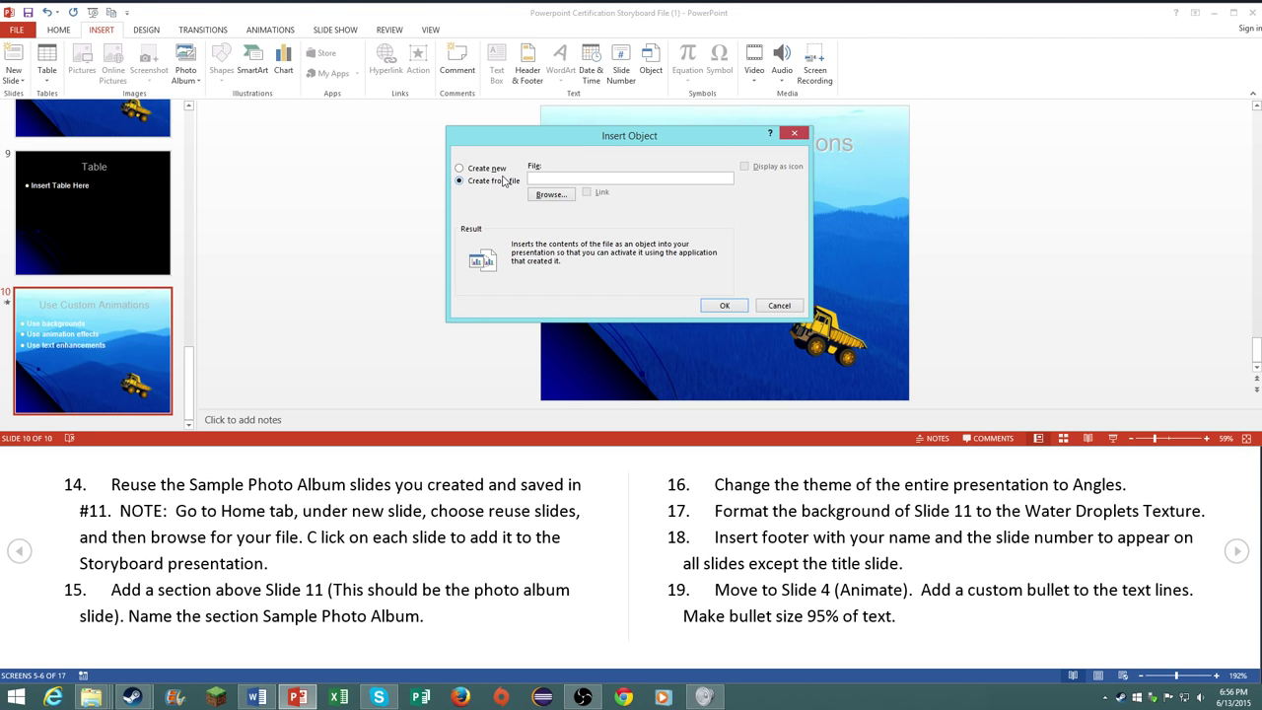
{"action": "left_click", "coordinate": [553, 193]}
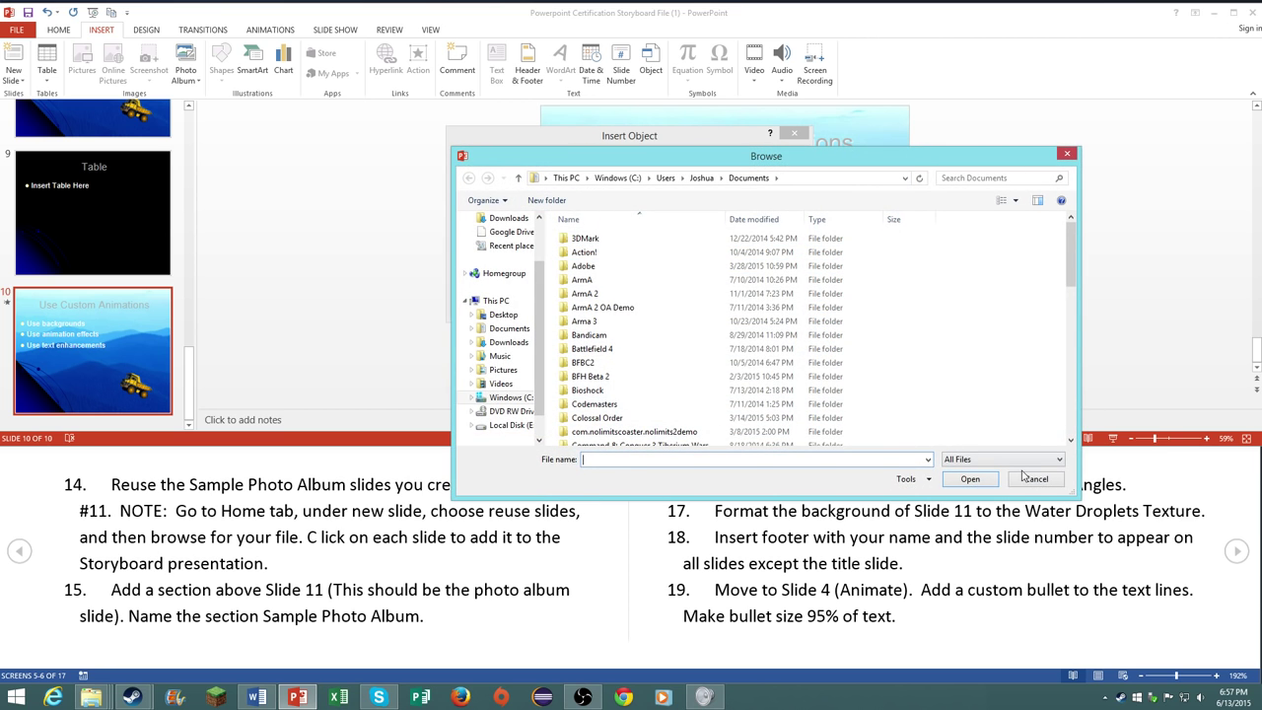
{"action": "left_click", "coordinate": [1035, 479]}
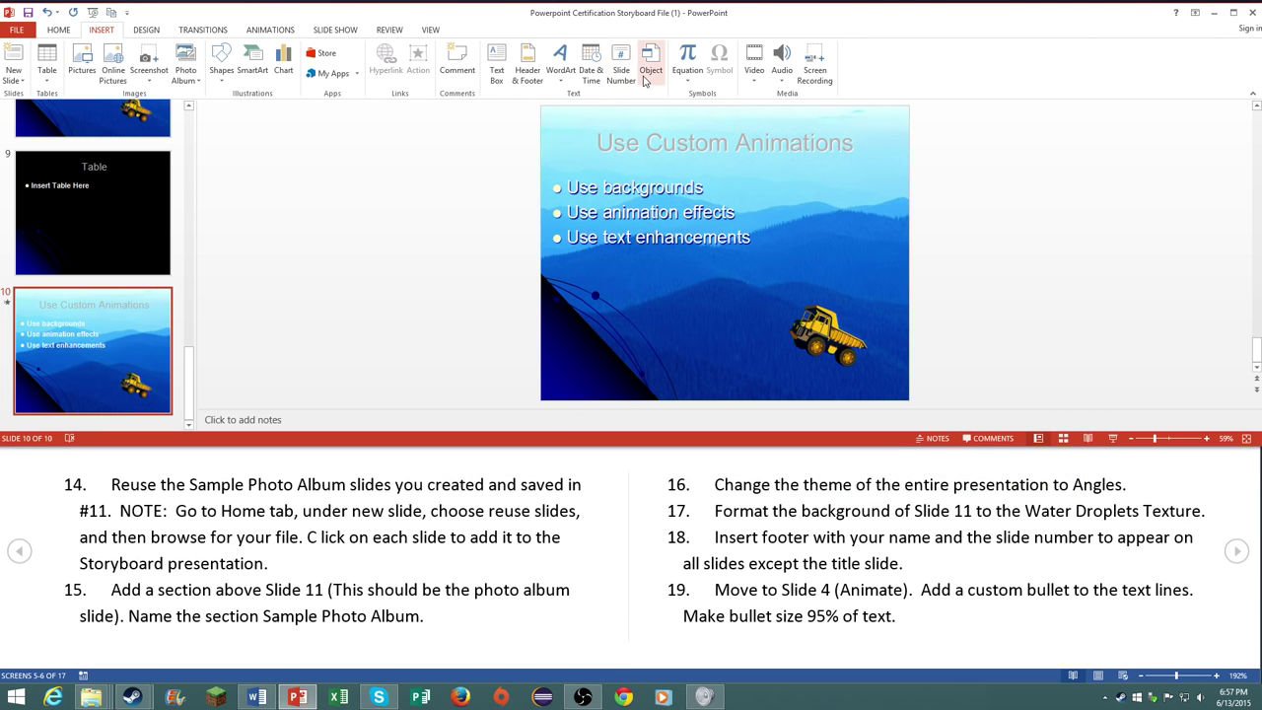
{"action": "mouse_move", "coordinate": [582, 106]}
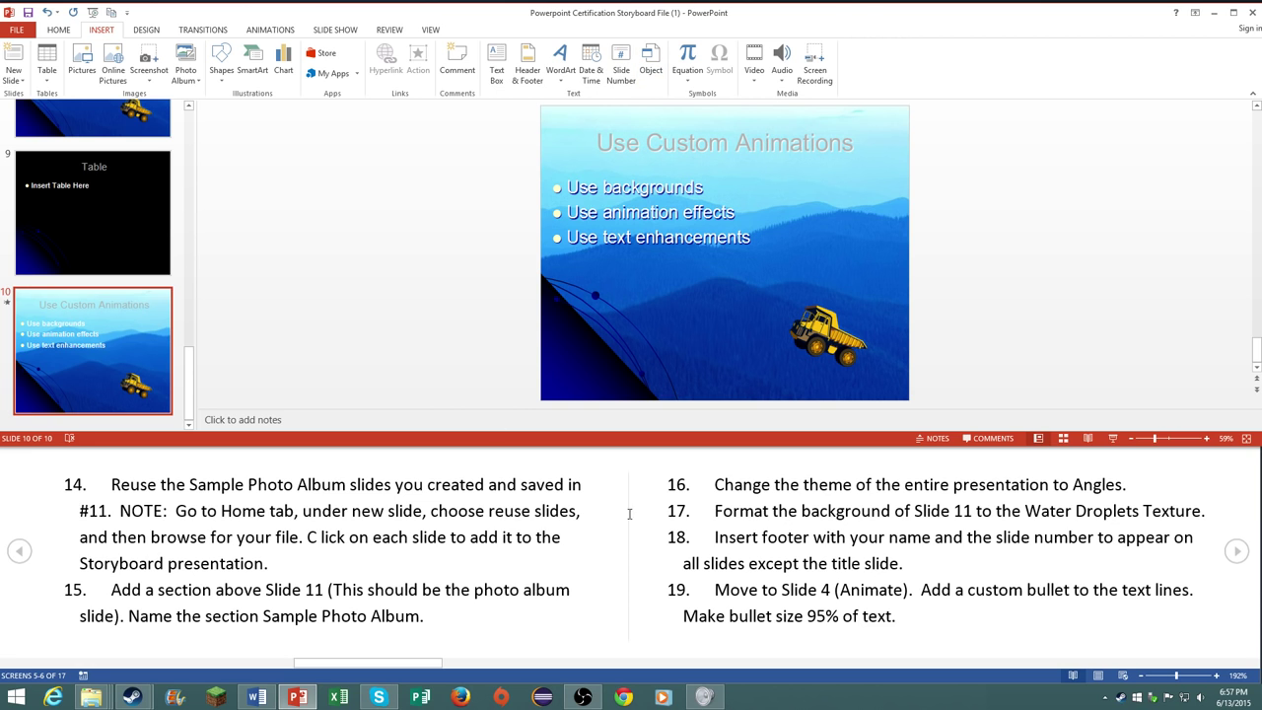
Step: Reuse the Sample Photo Album's title, landscape and flower slides as slides 11-13
{"action": "left_click", "coordinate": [116, 61]}
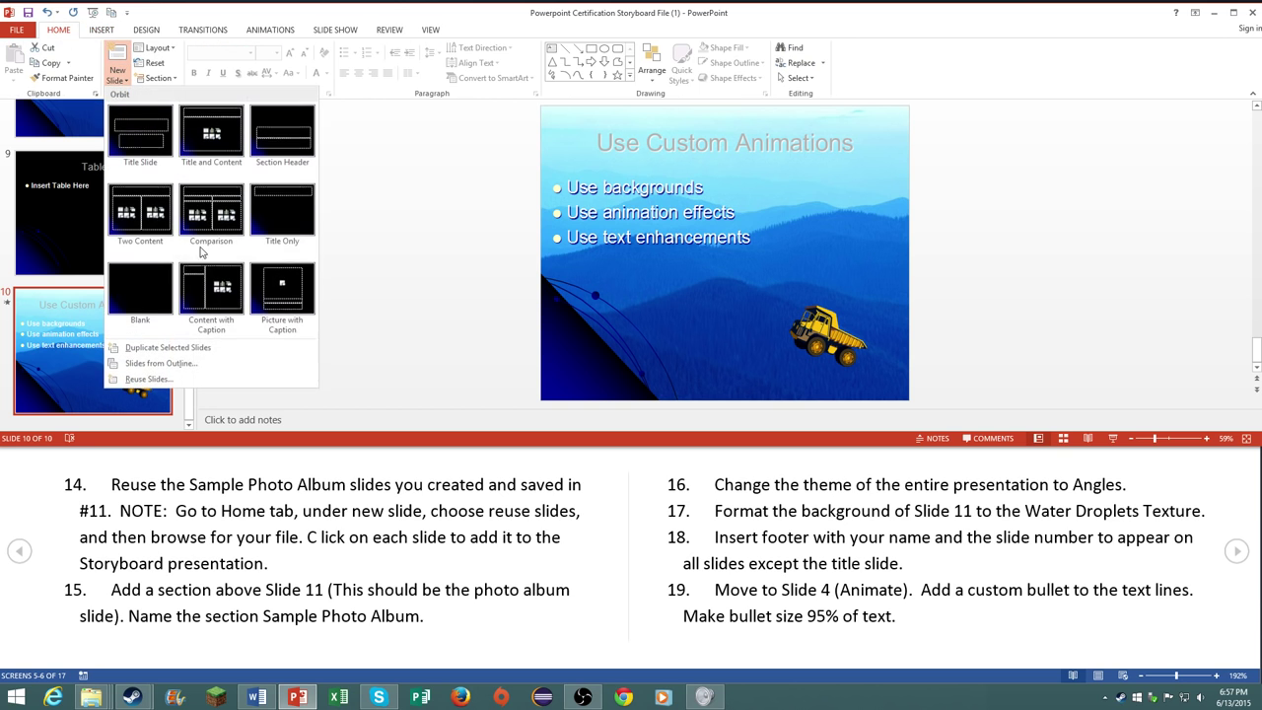
{"action": "left_click", "coordinate": [150, 379]}
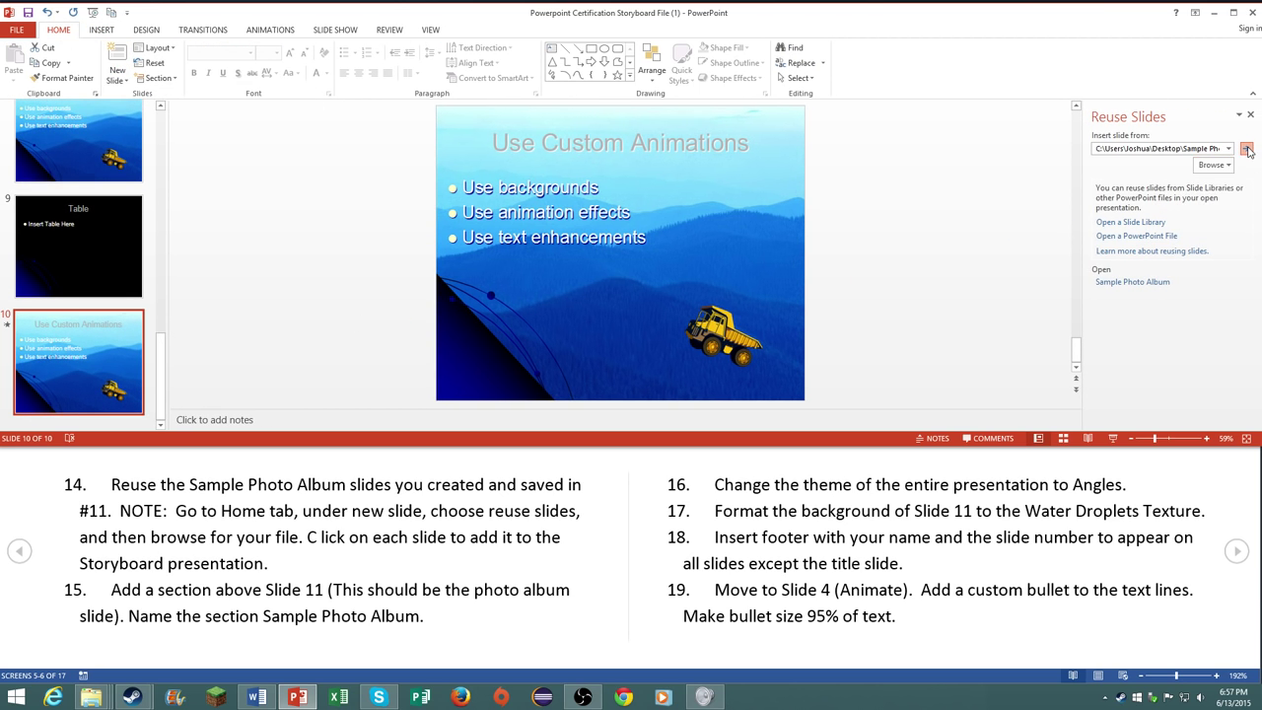
{"action": "left_click", "coordinate": [1246, 148]}
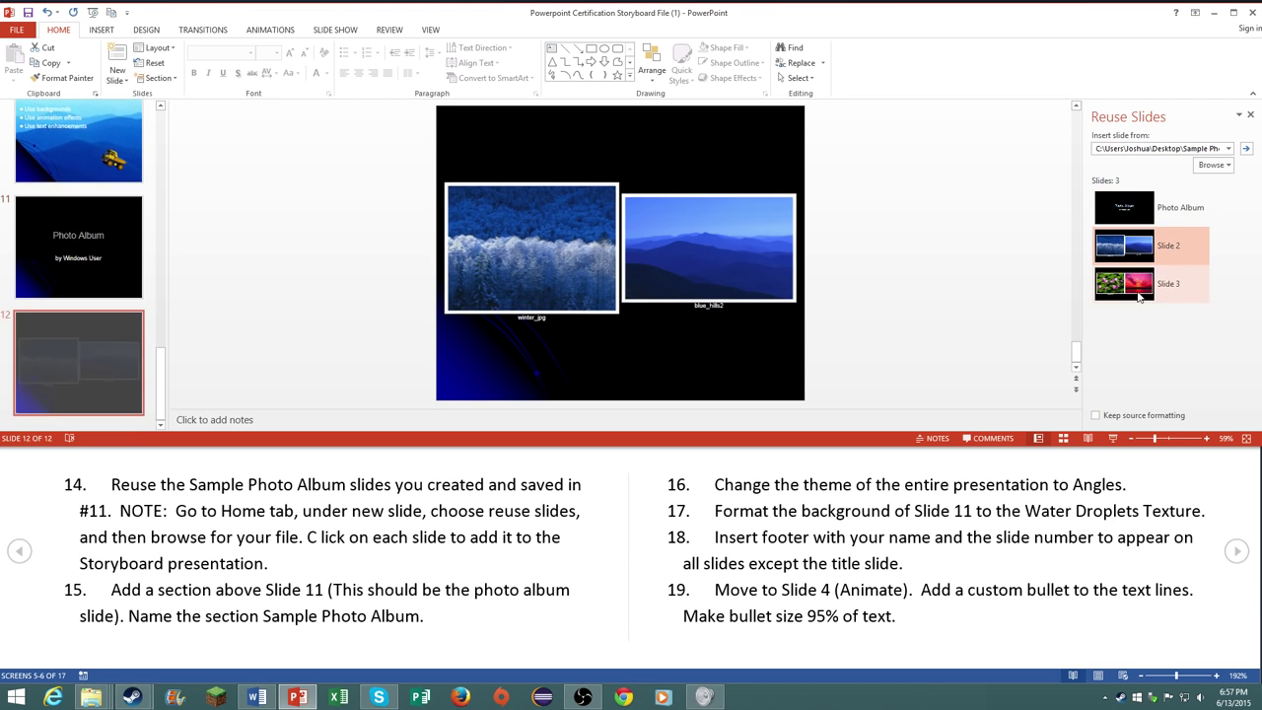
{"action": "left_click", "coordinate": [1124, 284]}
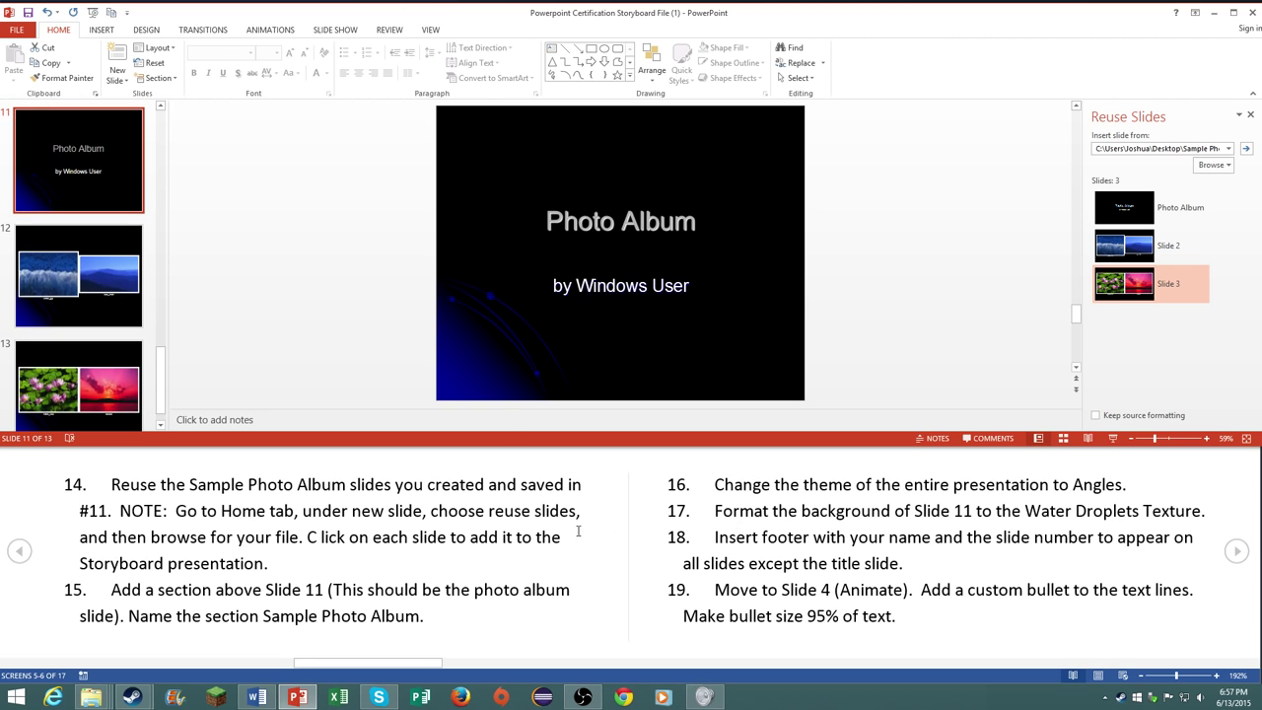
{"action": "scroll", "scroll_direction": "down", "scroll_amount": 3}
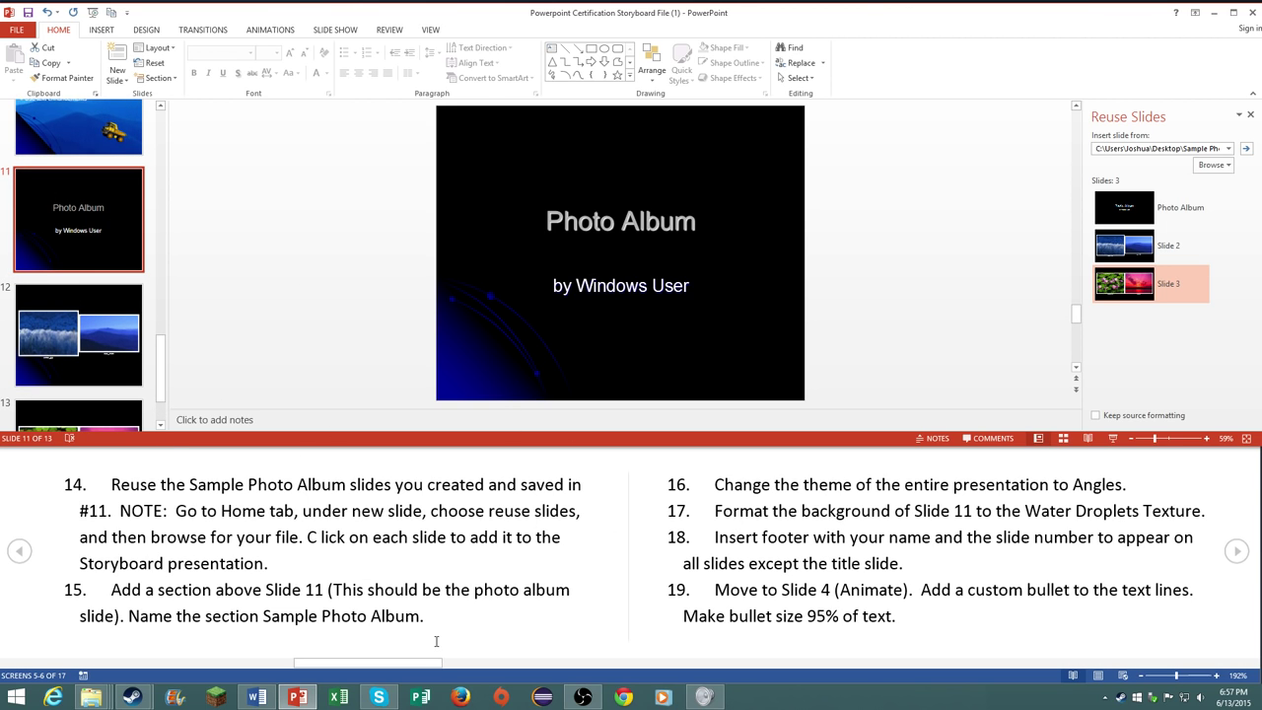
Step: Add a section at slide 11 and rename it 'Sample' for the photo album
{"action": "right_click", "coordinate": [78, 273]}
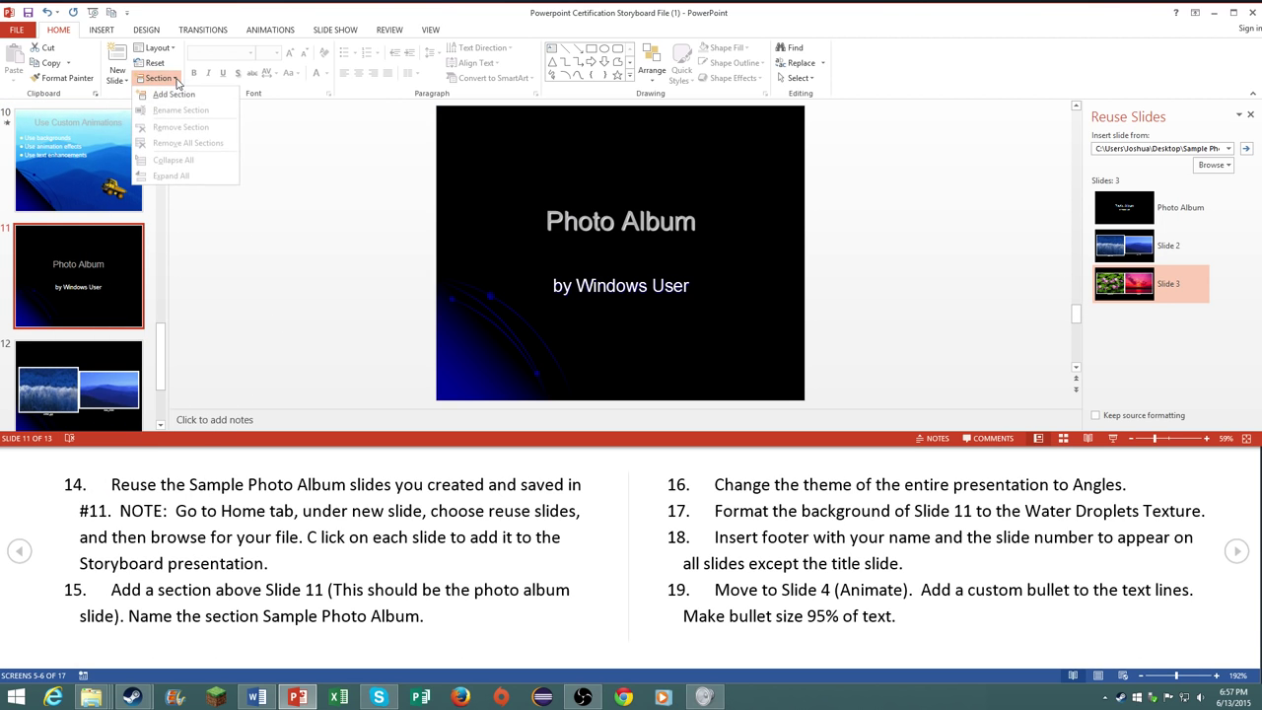
{"action": "left_click", "coordinate": [174, 95]}
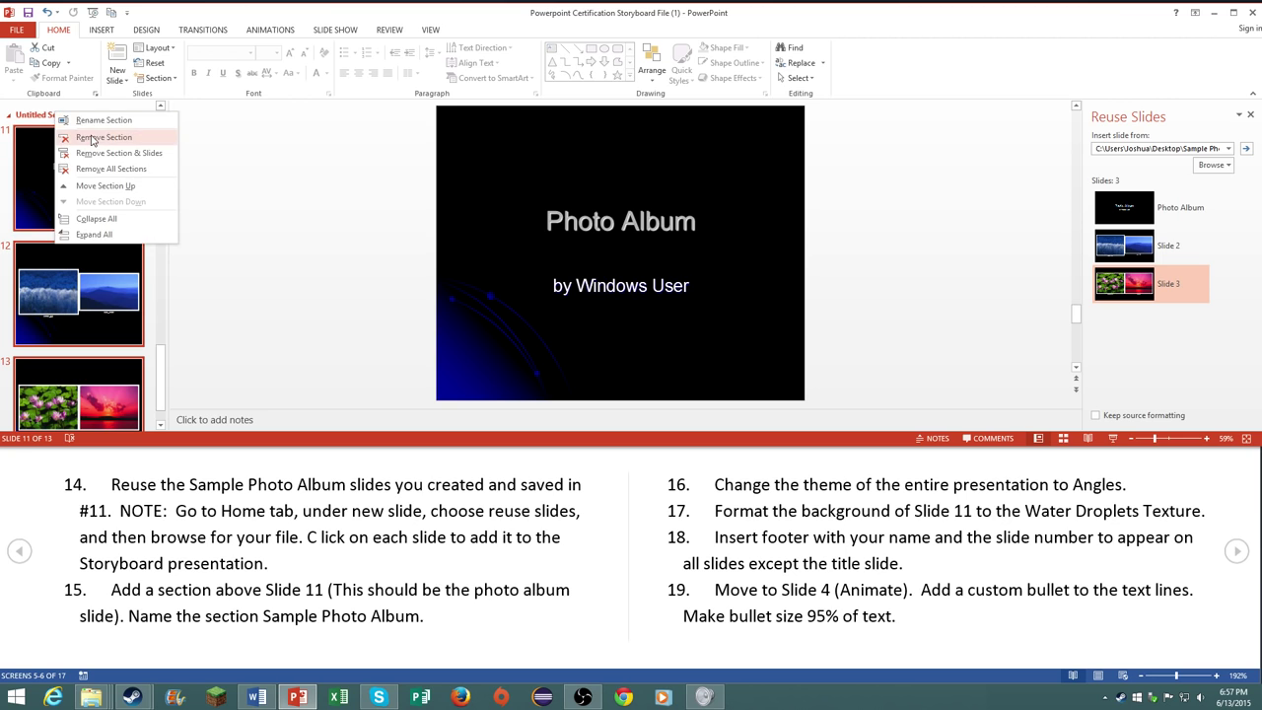
{"action": "left_click", "coordinate": [102, 121]}
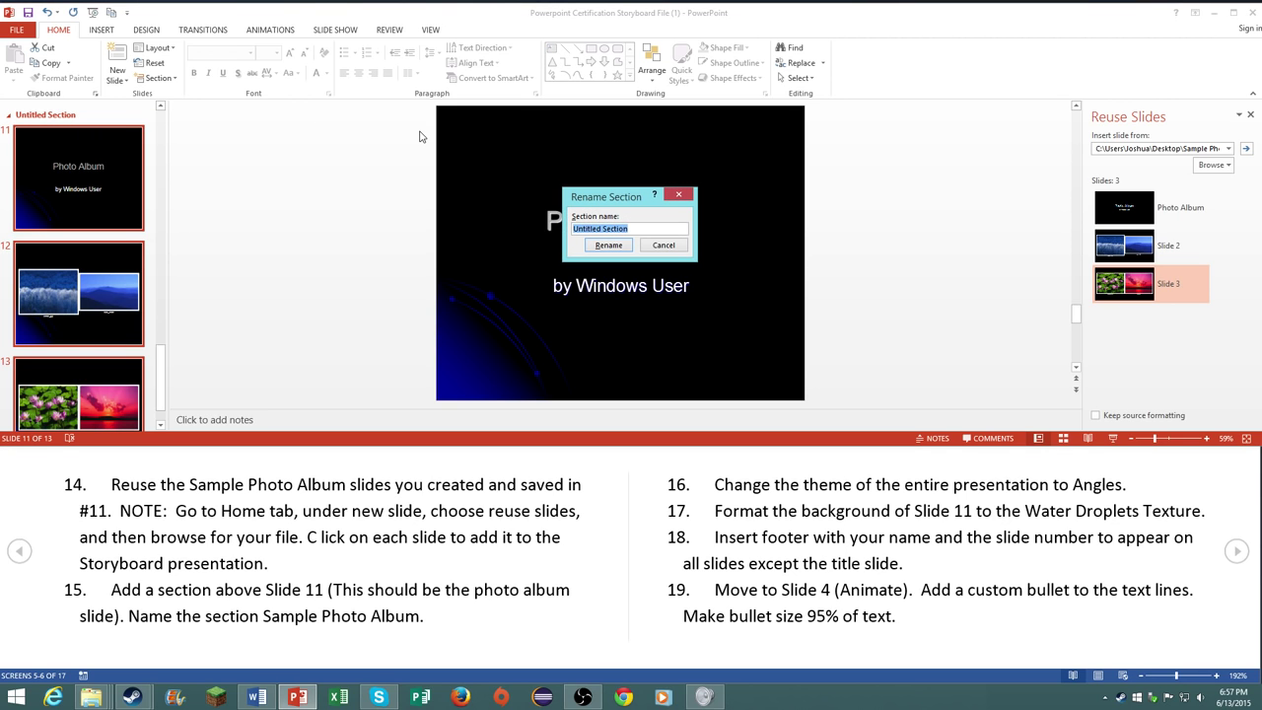
{"action": "type", "text": "Sample"}
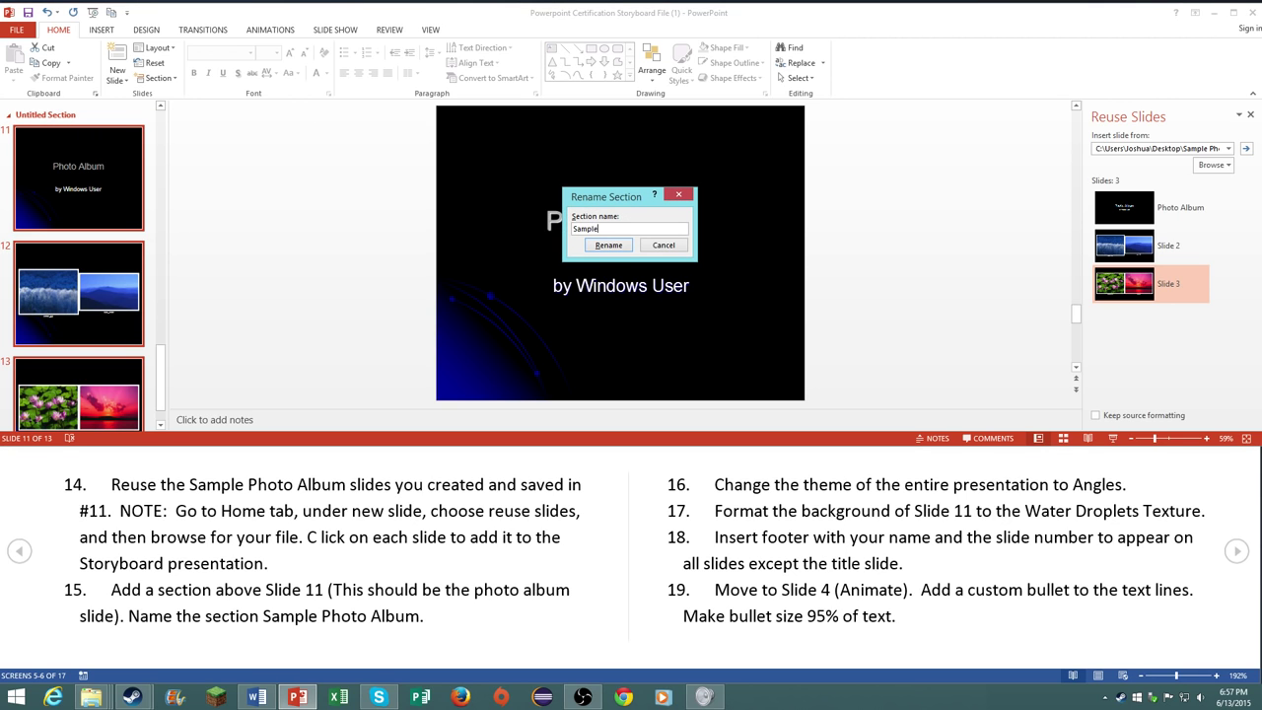
{"action": "left_click", "coordinate": [608, 244]}
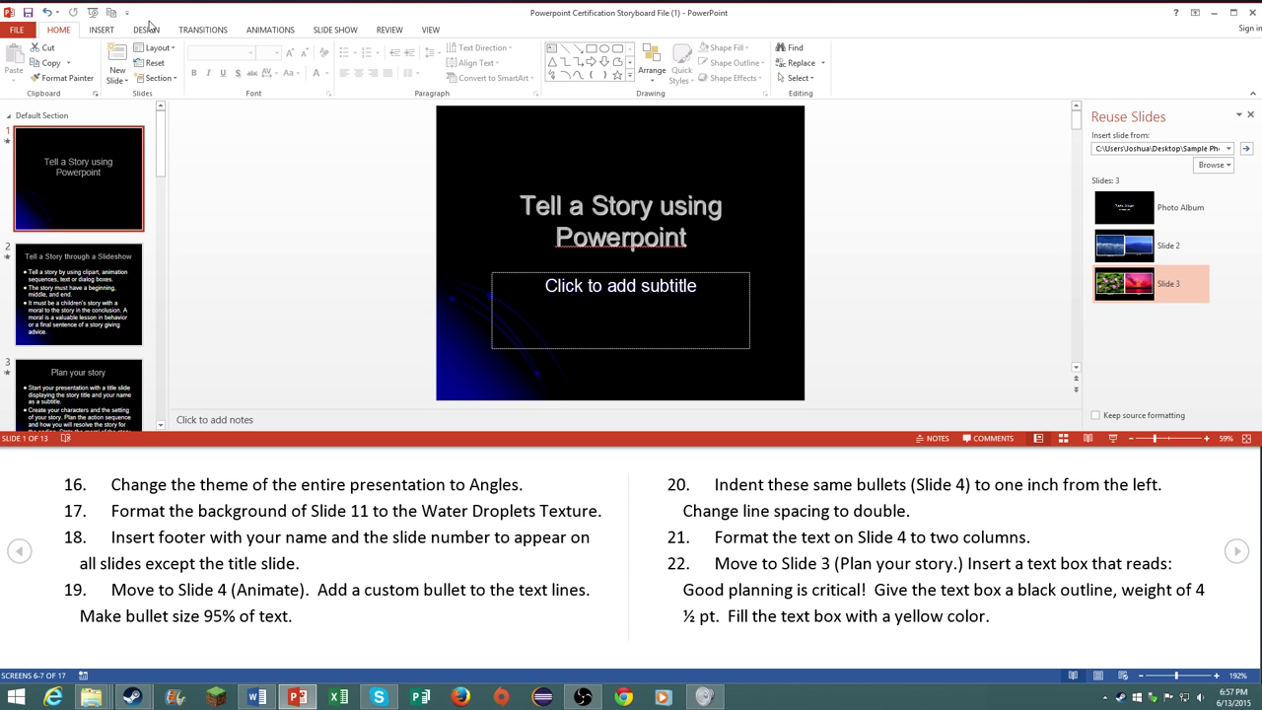
Step: Apply the orange Angles theme to every slide from the Design themes gallery
{"action": "left_click", "coordinate": [146, 30]}
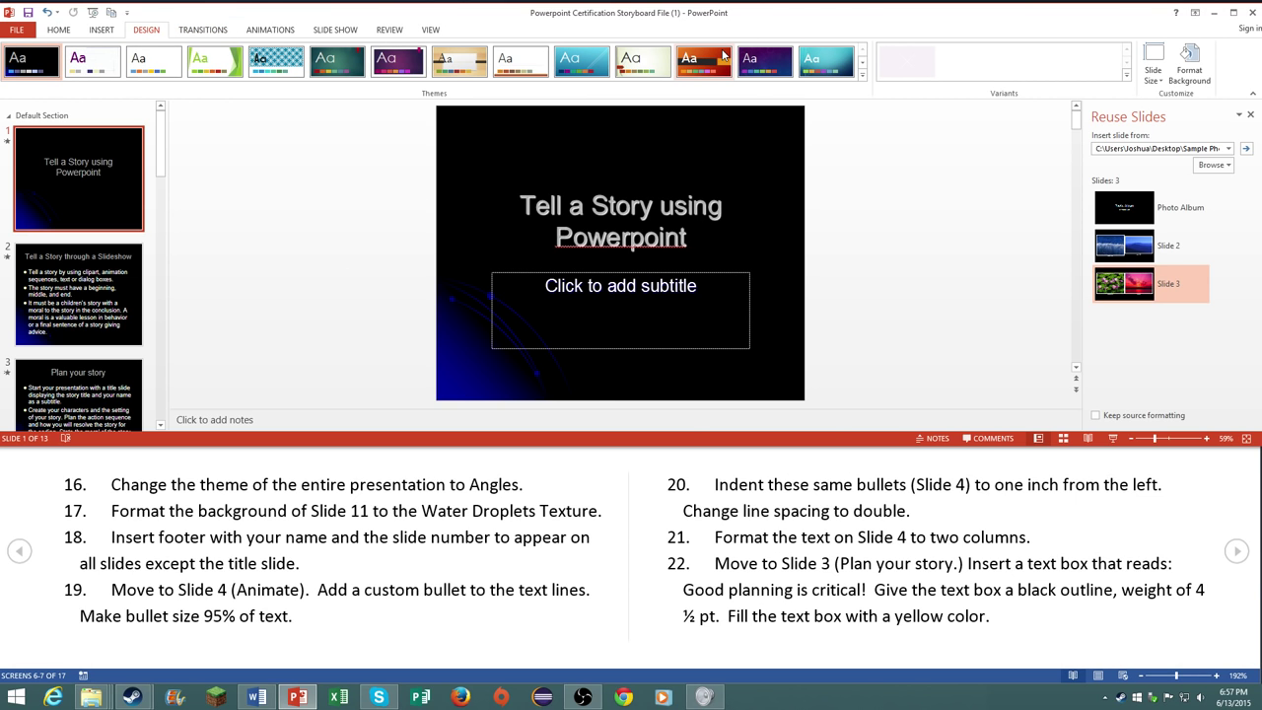
{"action": "left_click", "coordinate": [702, 61]}
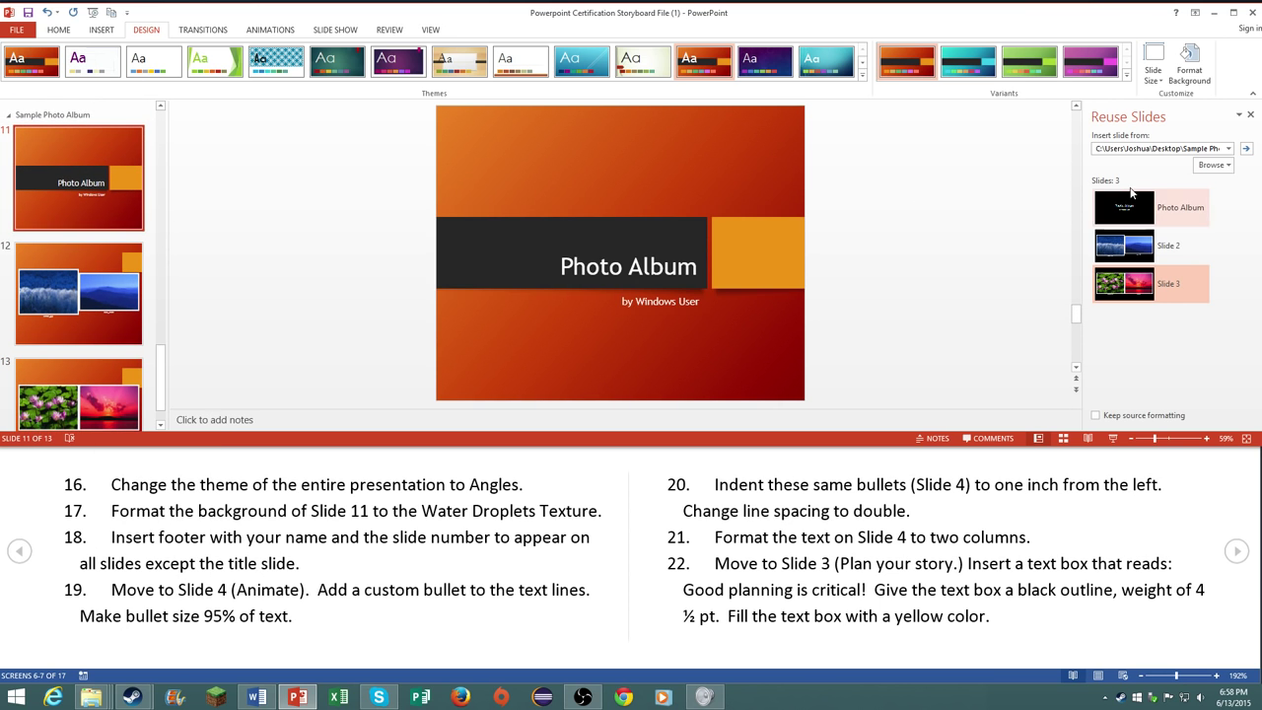
Step: Format slide 11's background with a Picture or texture fill using Water Droplets
{"action": "right_click", "coordinate": [88, 182]}
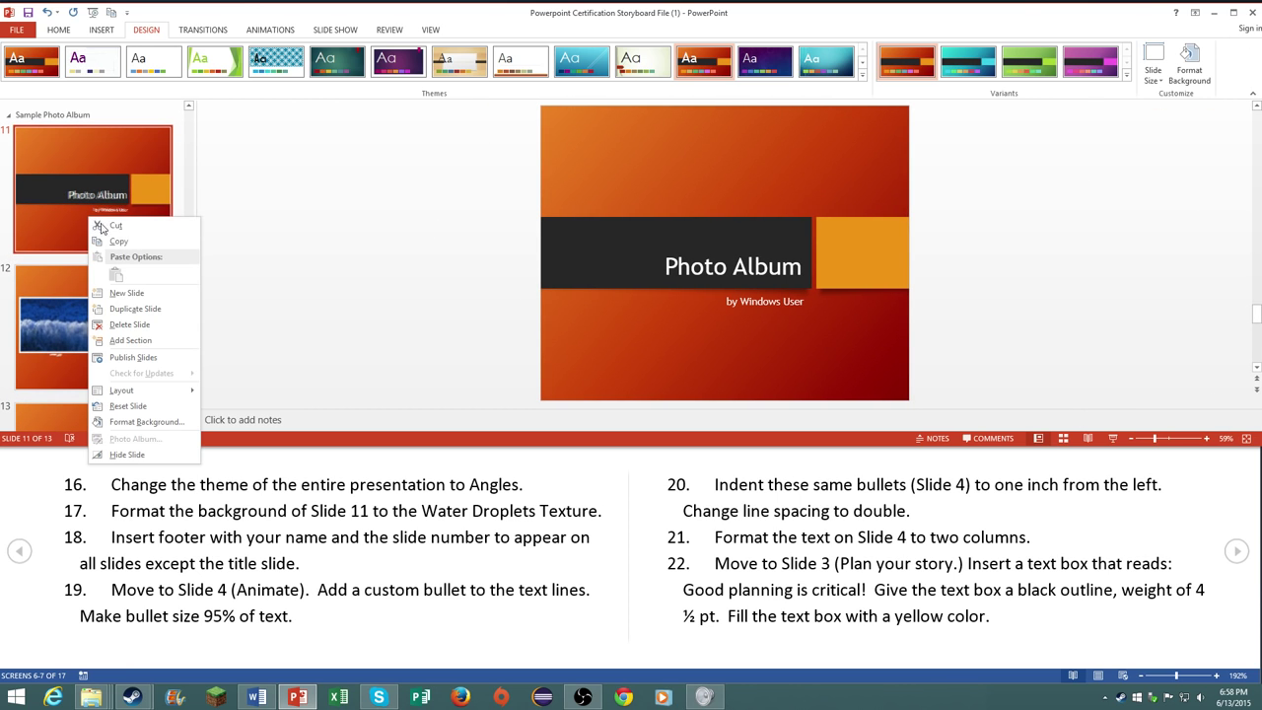
{"action": "left_click", "coordinate": [146, 422]}
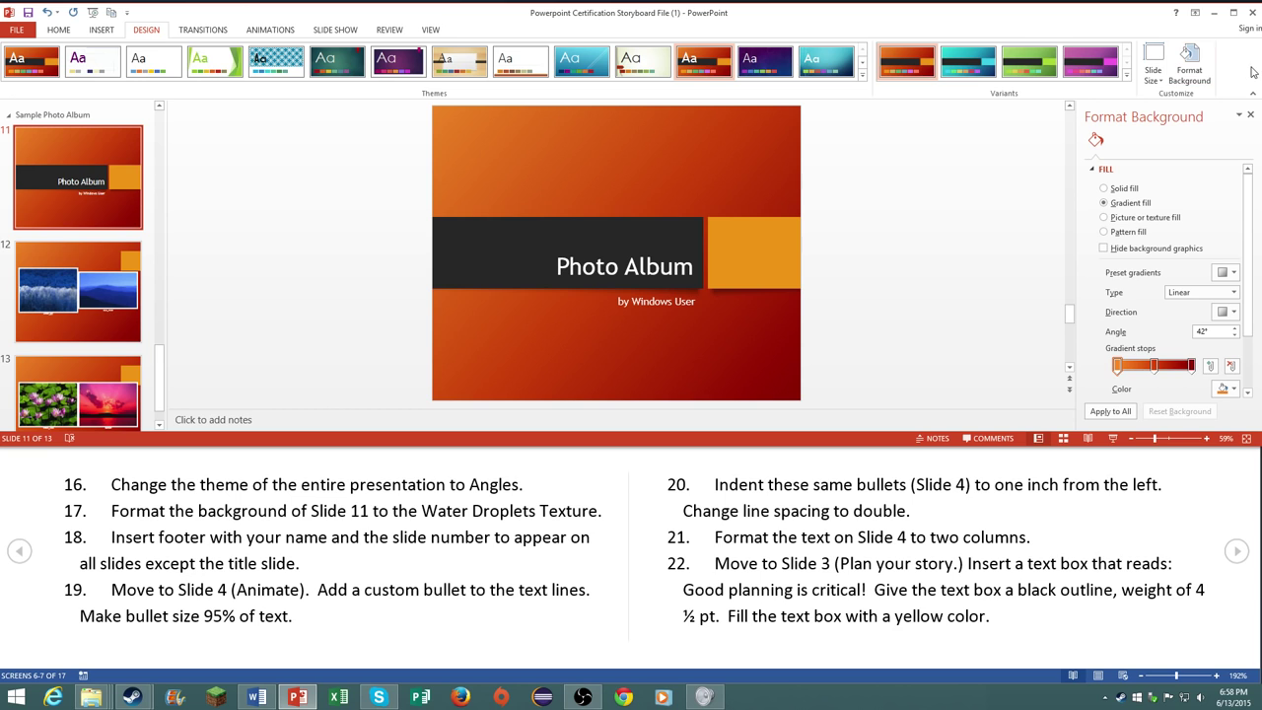
{"action": "mouse_move", "coordinate": [1189, 60]}
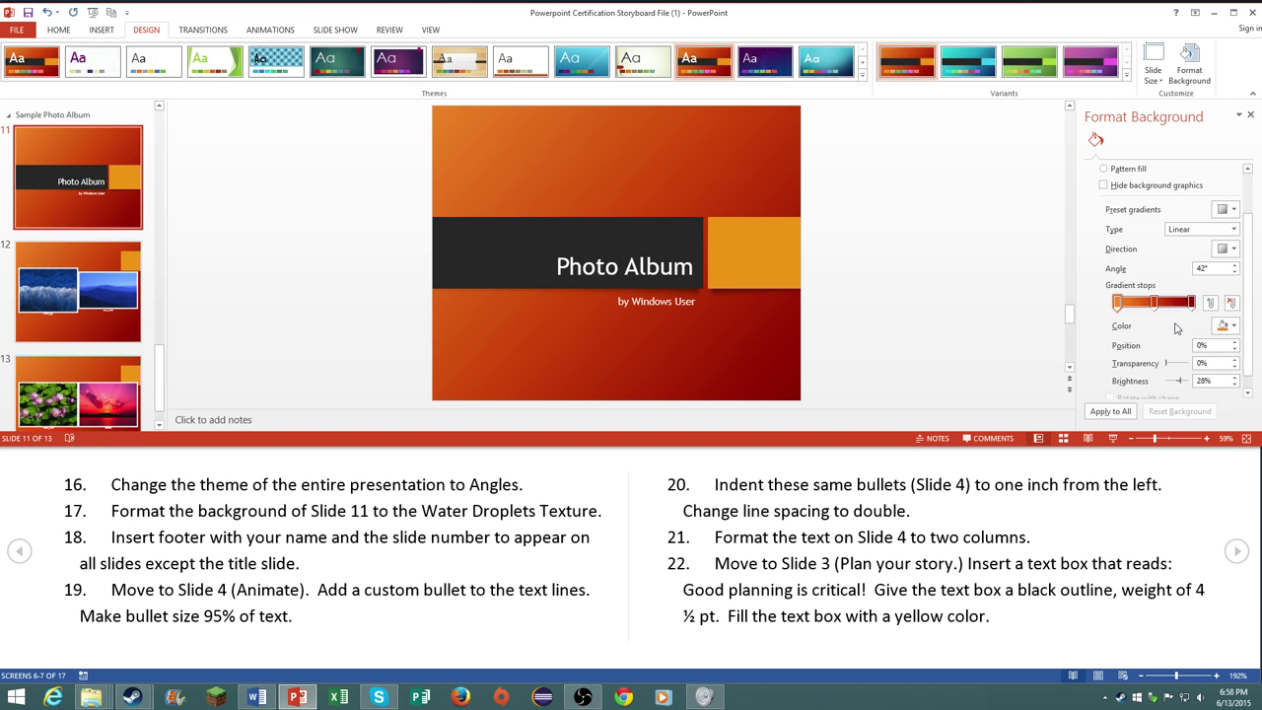
{"action": "left_click", "coordinate": [1104, 149]}
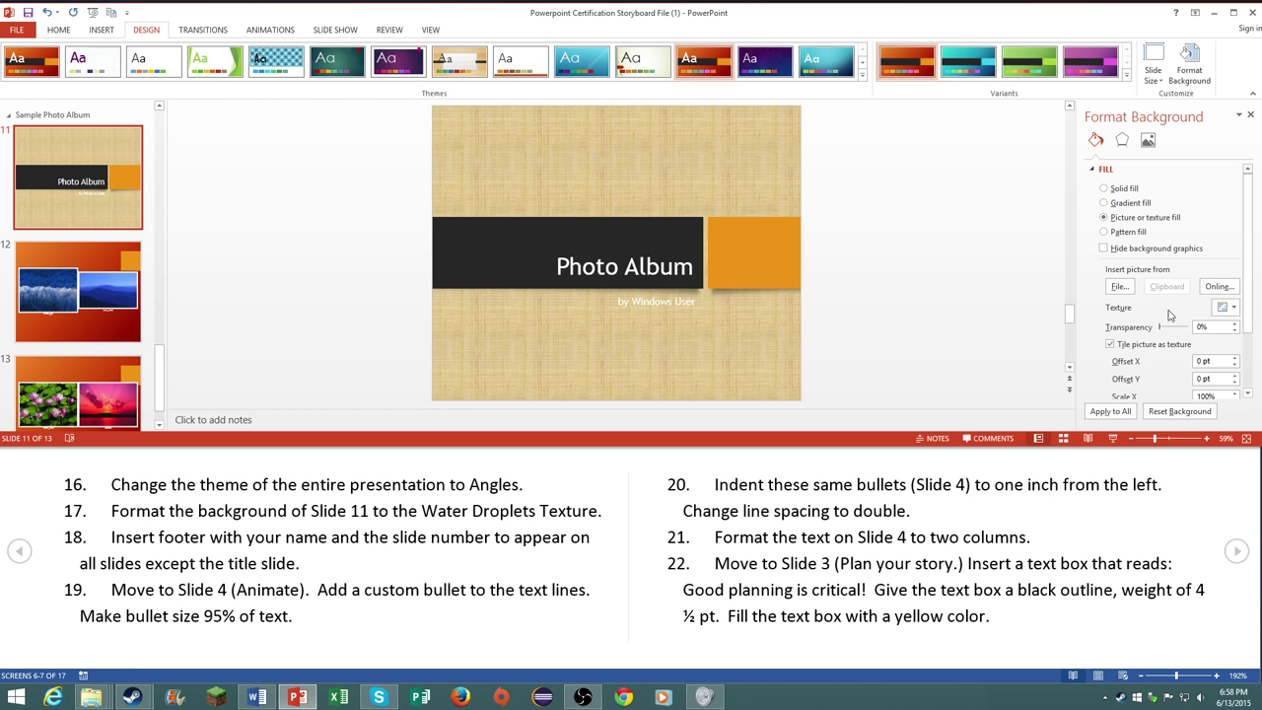
{"action": "left_click", "coordinate": [1230, 307]}
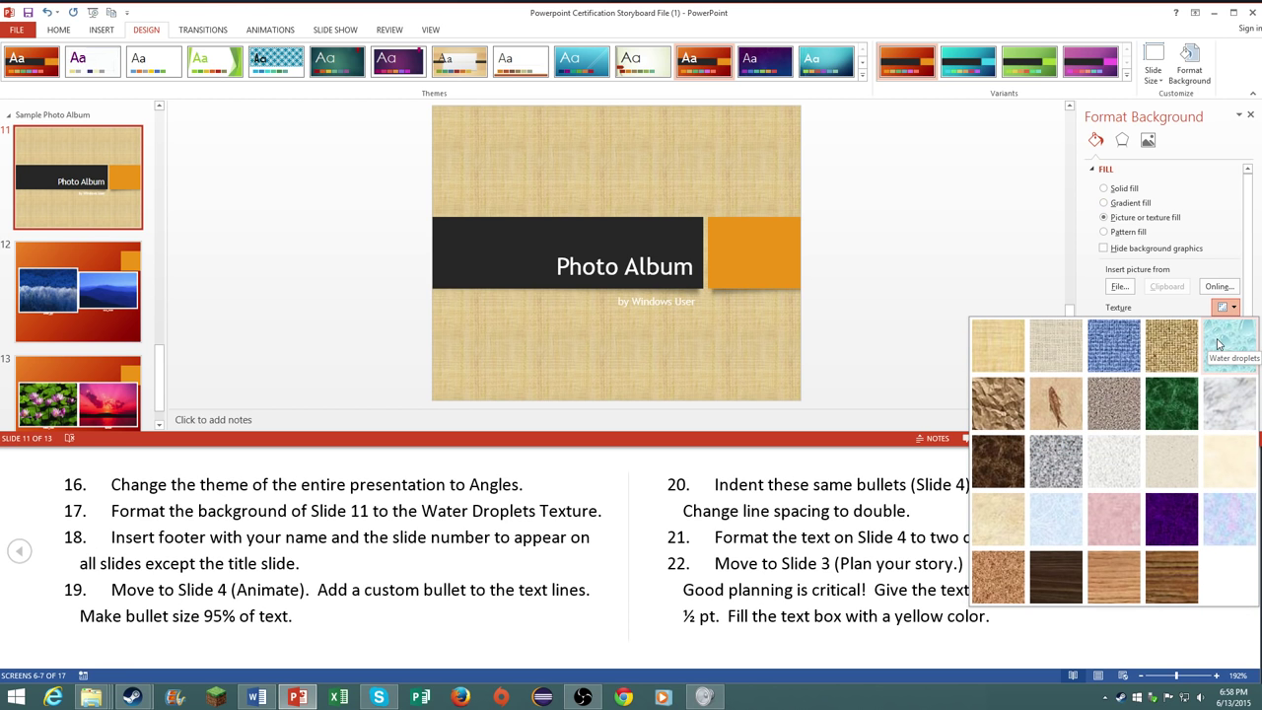
{"action": "left_click", "coordinate": [1230, 345]}
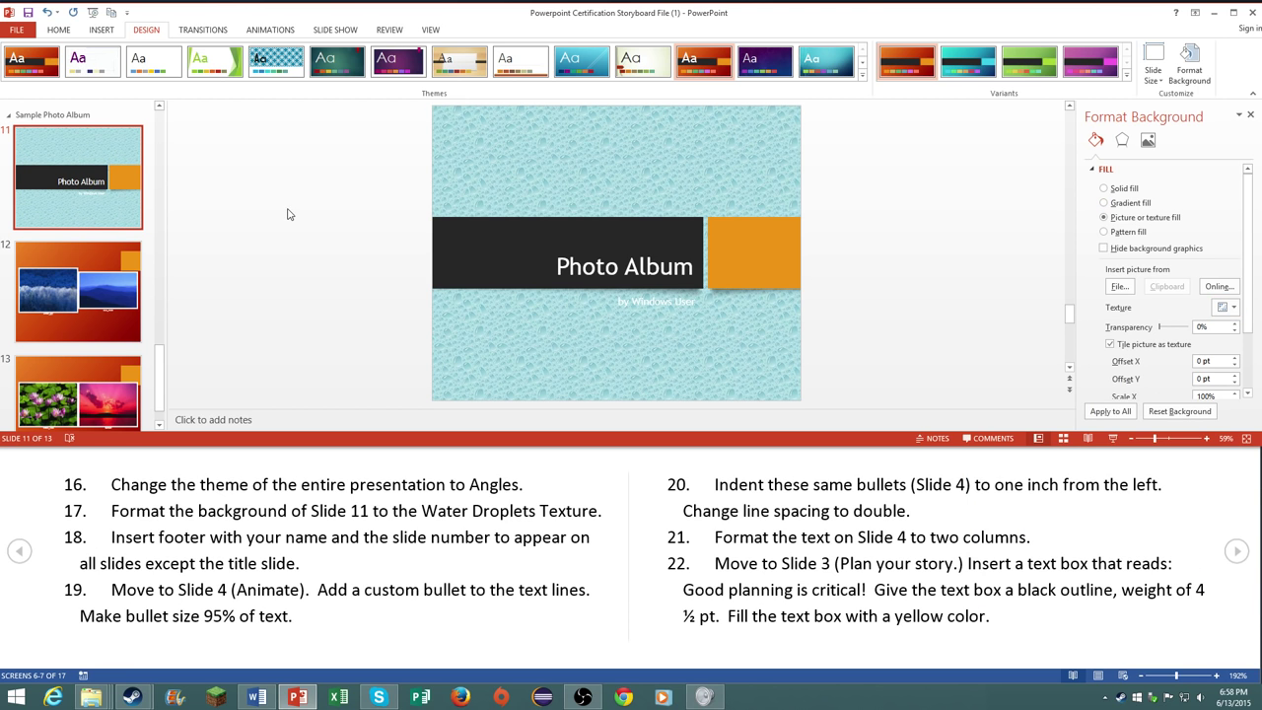
{"action": "mouse_move", "coordinate": [663, 328]}
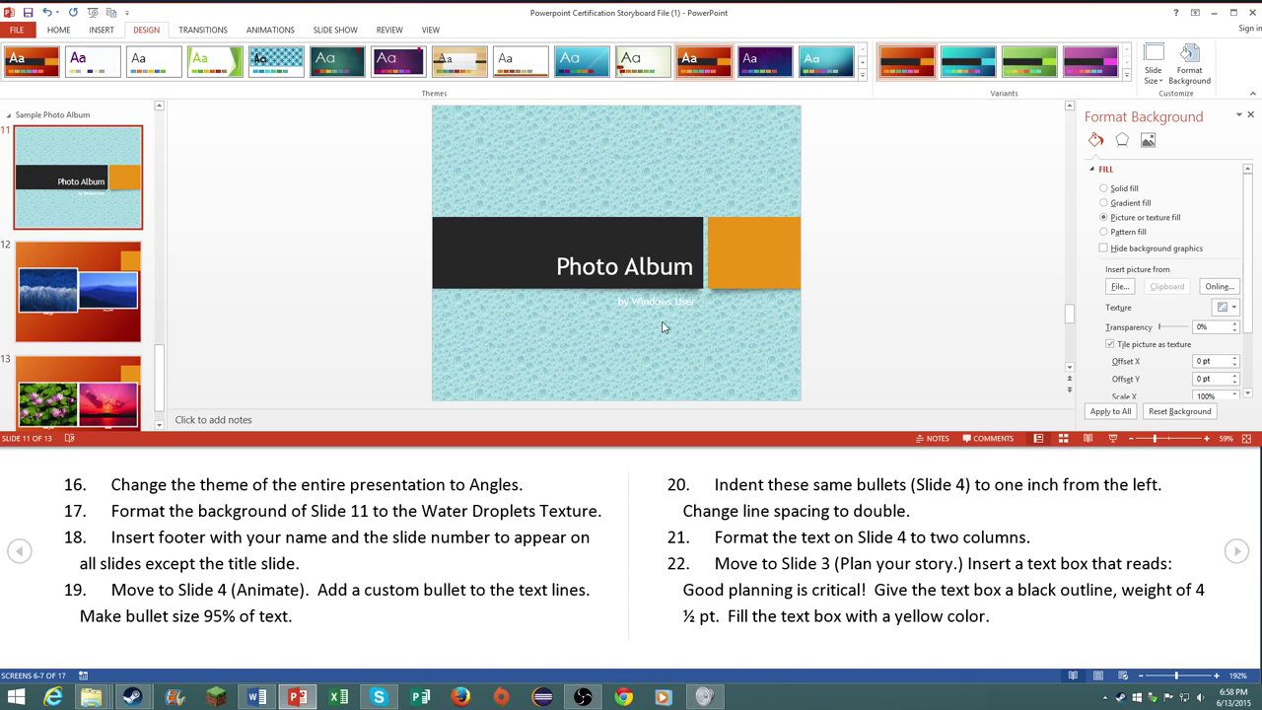
{"action": "mouse_move", "coordinate": [27, 331]}
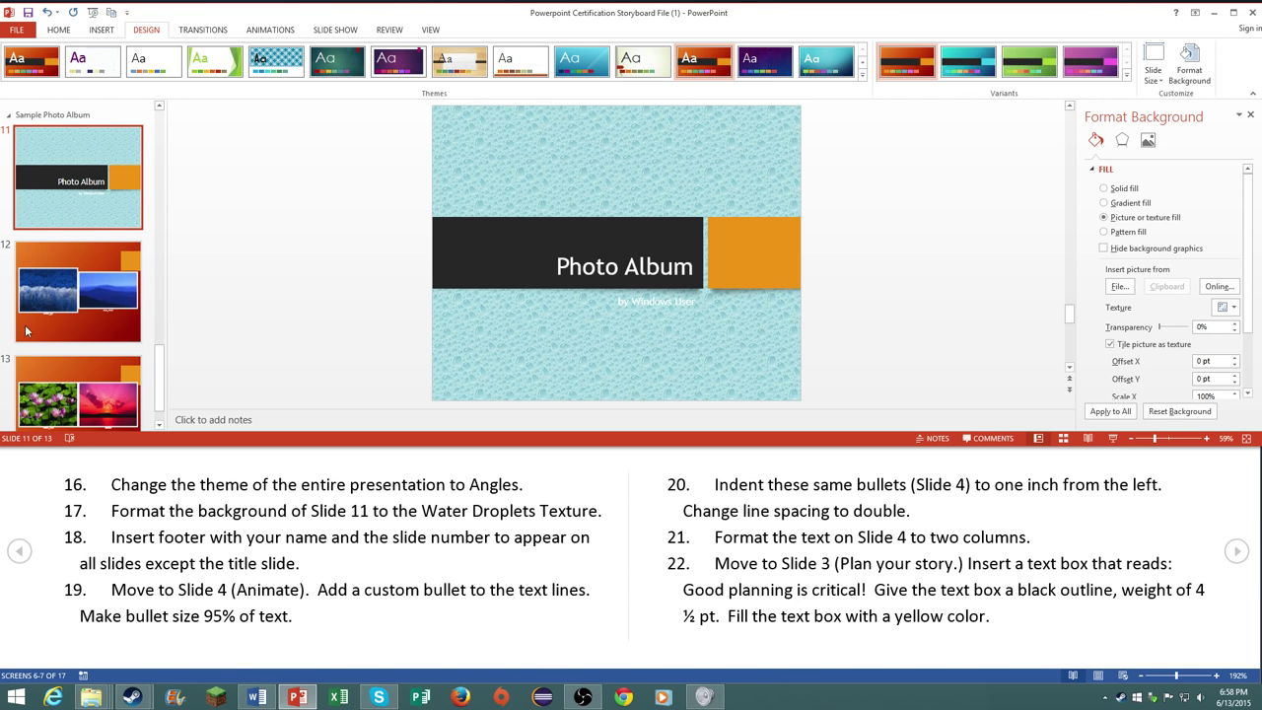
{"action": "mouse_move", "coordinate": [166, 373]}
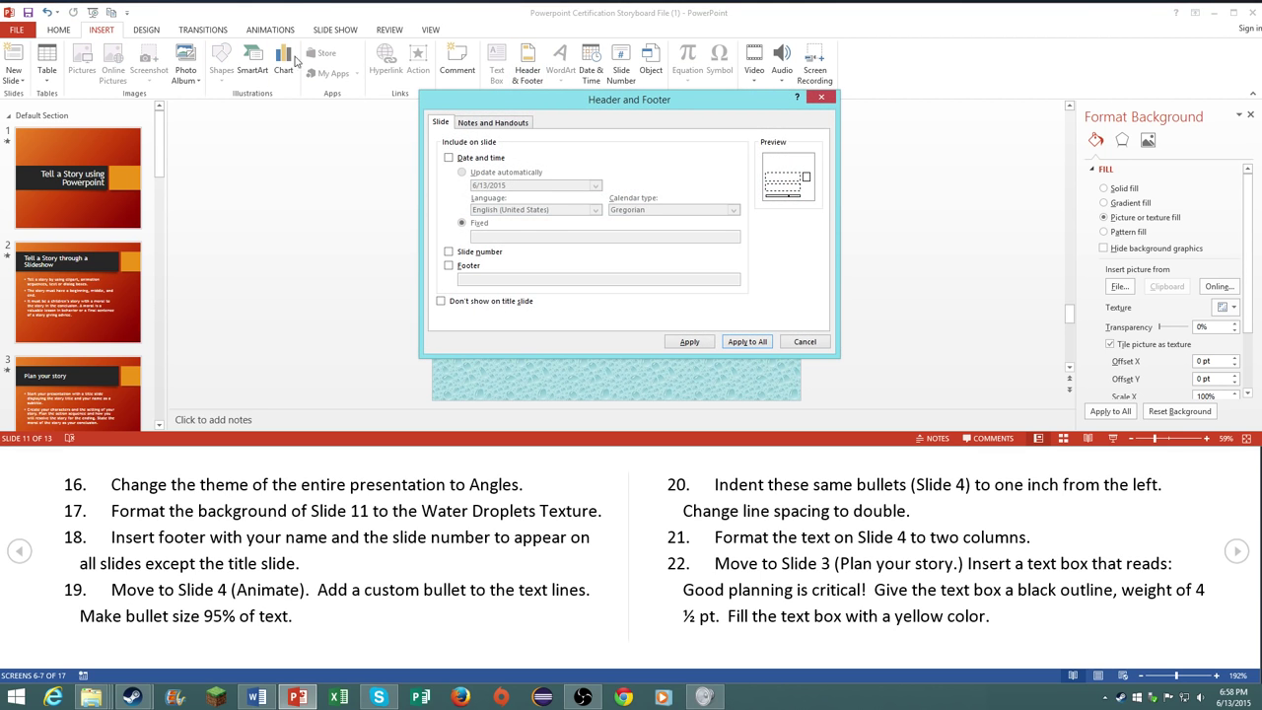
Step: Apply footer 'First' with slide numbers to all slides, hidden on the title slide
{"action": "left_click", "coordinate": [449, 264]}
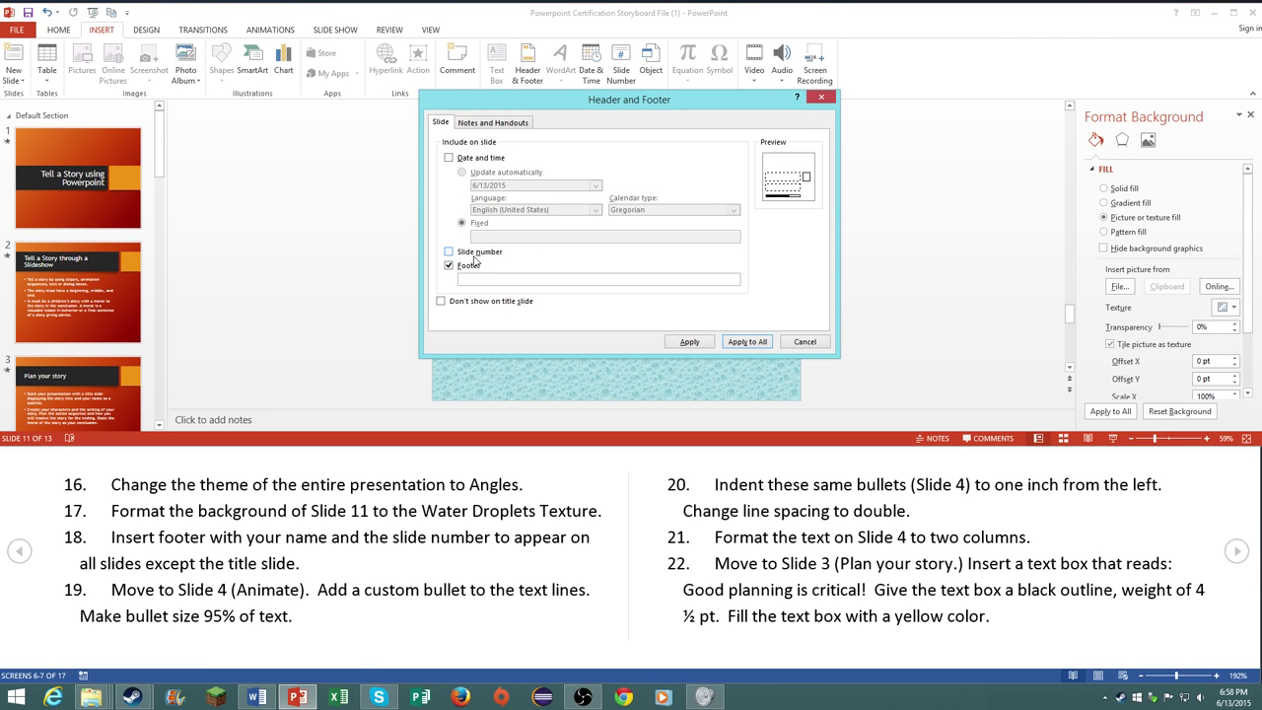
{"action": "left_click", "coordinate": [449, 252]}
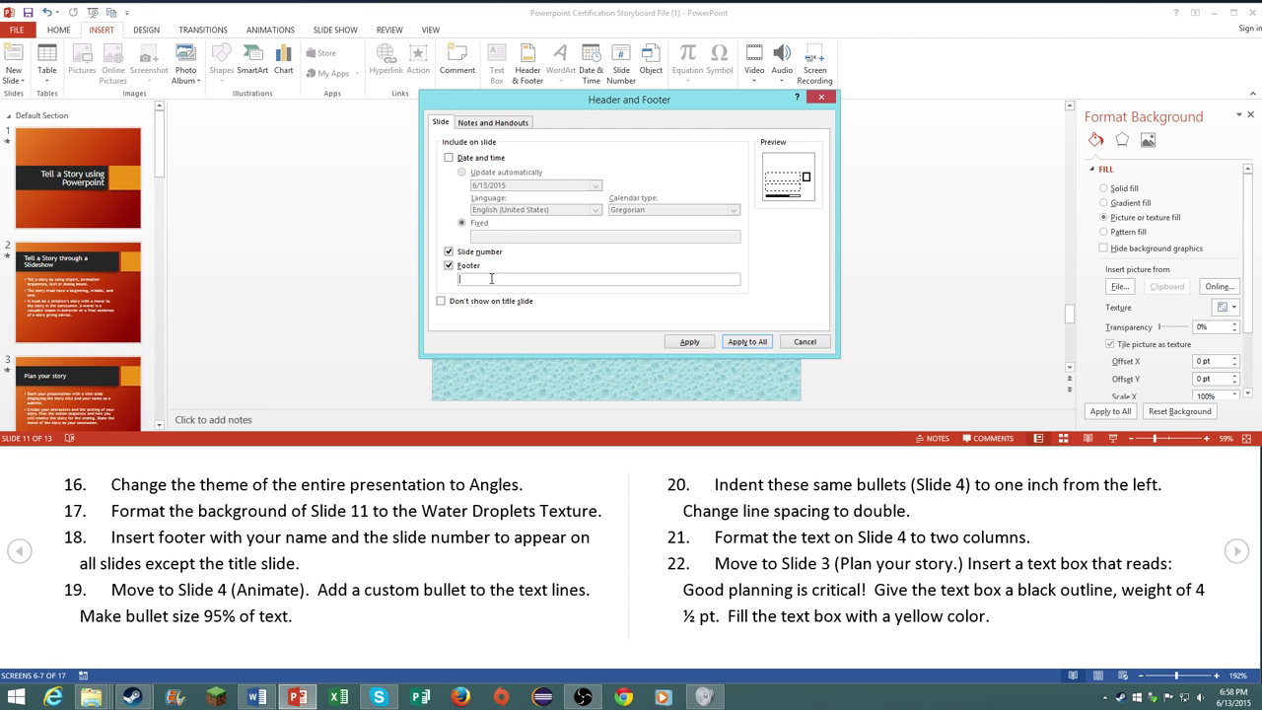
{"action": "type", "text": "First"}
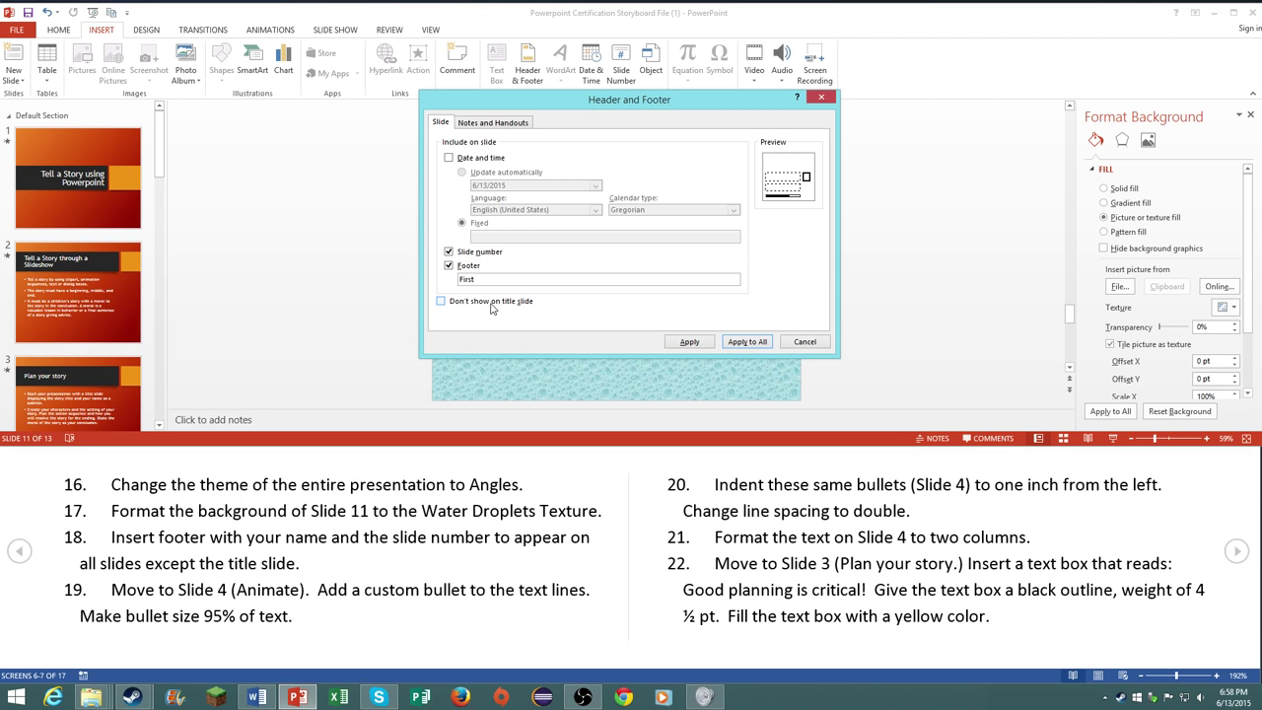
{"action": "left_click", "coordinate": [442, 300]}
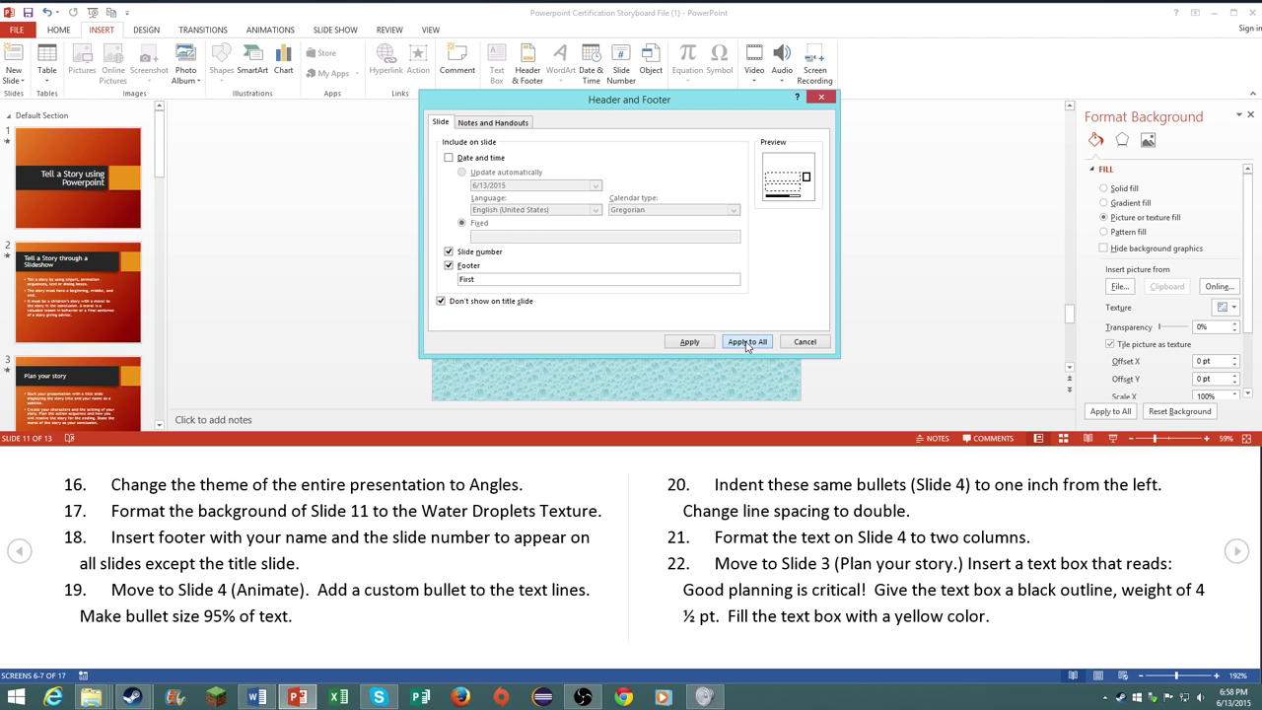
{"action": "left_click", "coordinate": [745, 341]}
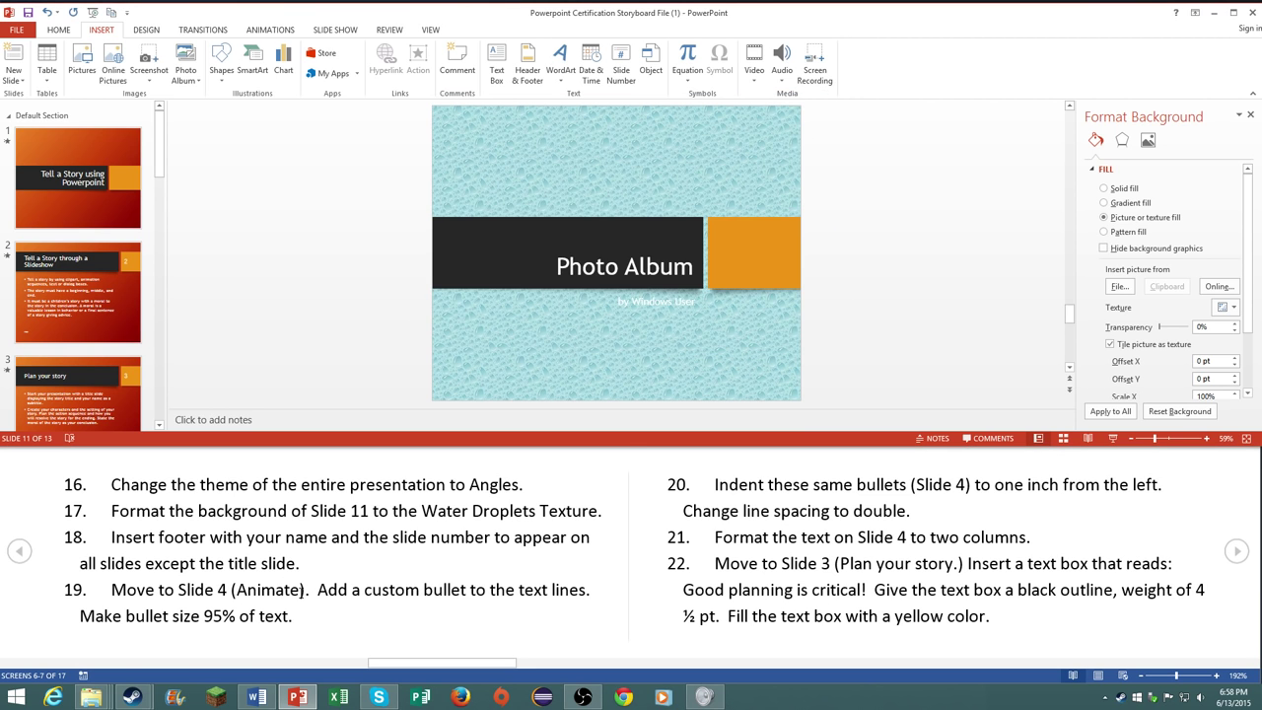
Step: Scroll to slide 4 and bring up the bullet style gallery for its text
{"action": "scroll", "scroll_direction": "down", "scroll_amount": 3}
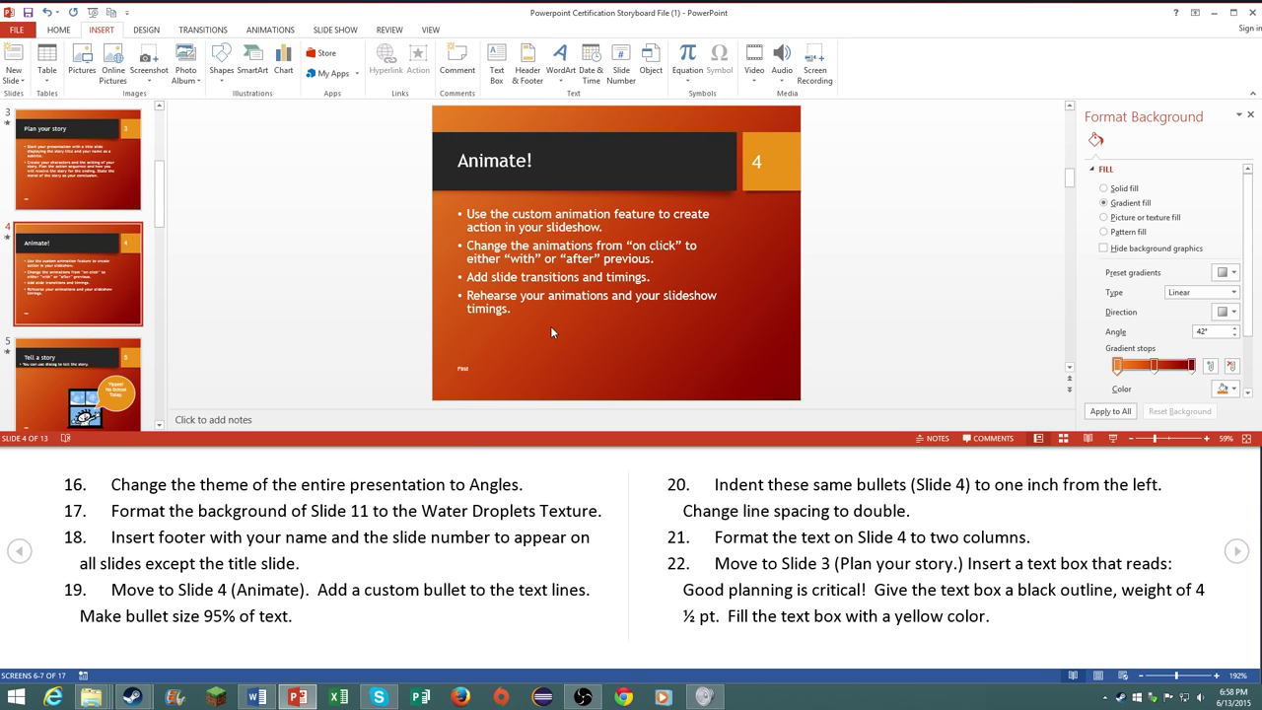
{"action": "mouse_move", "coordinate": [608, 347]}
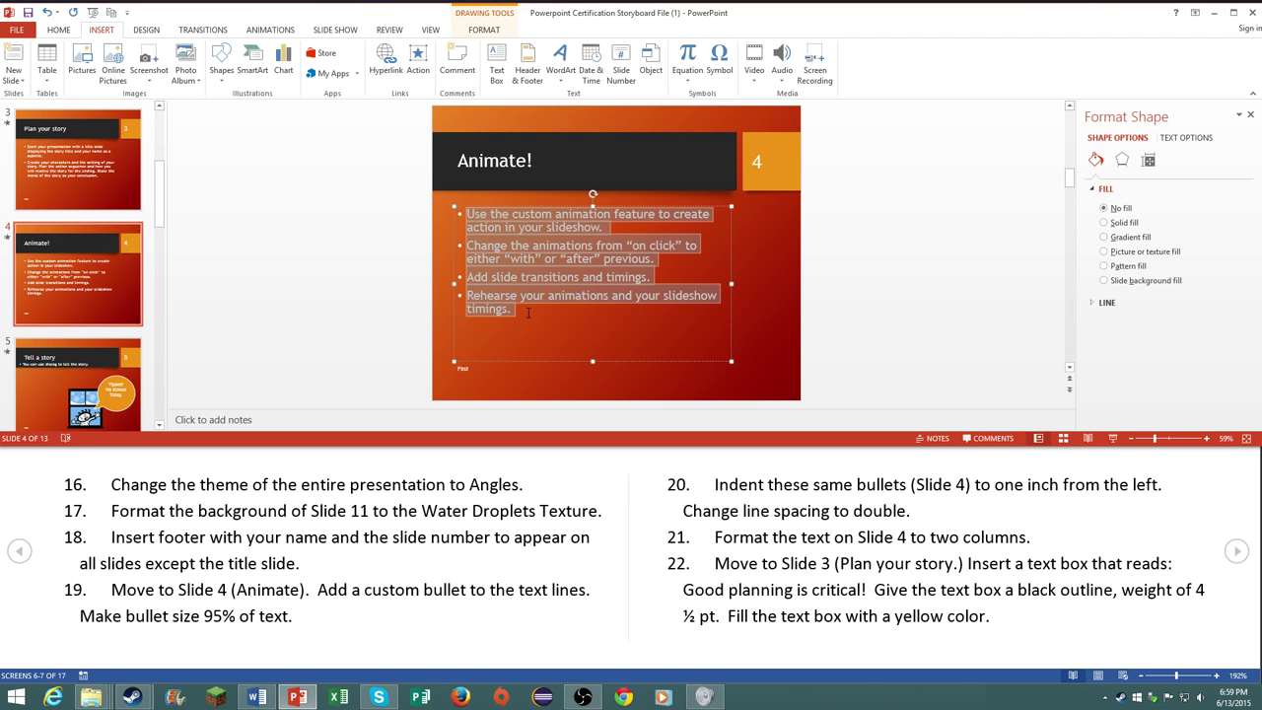
{"action": "left_click", "coordinate": [59, 30]}
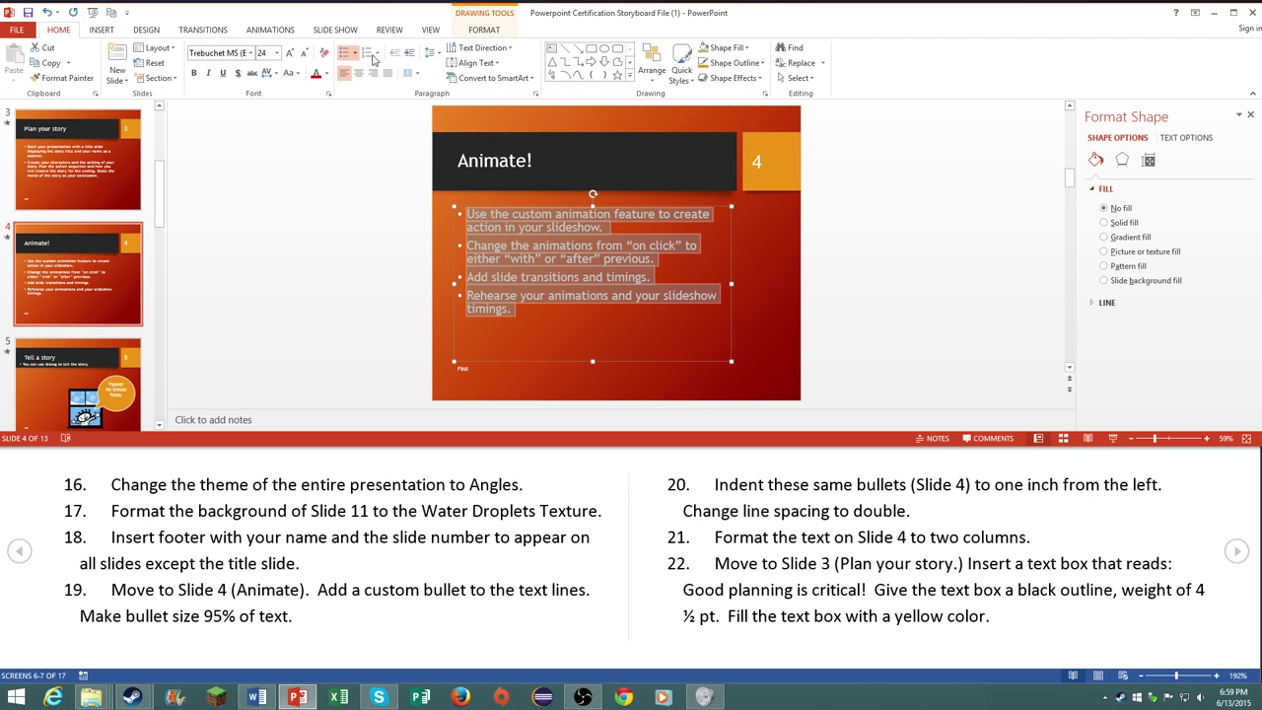
{"action": "left_click", "coordinate": [347, 51]}
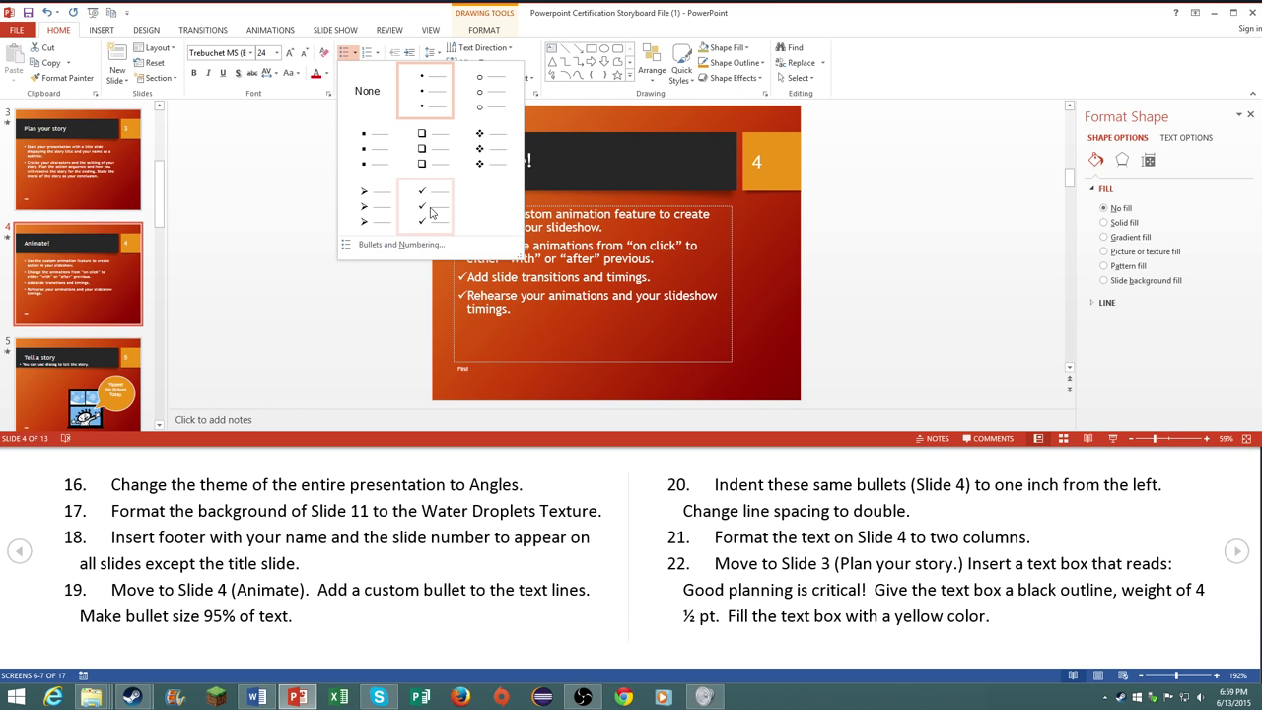
{"action": "mouse_move", "coordinate": [436, 219]}
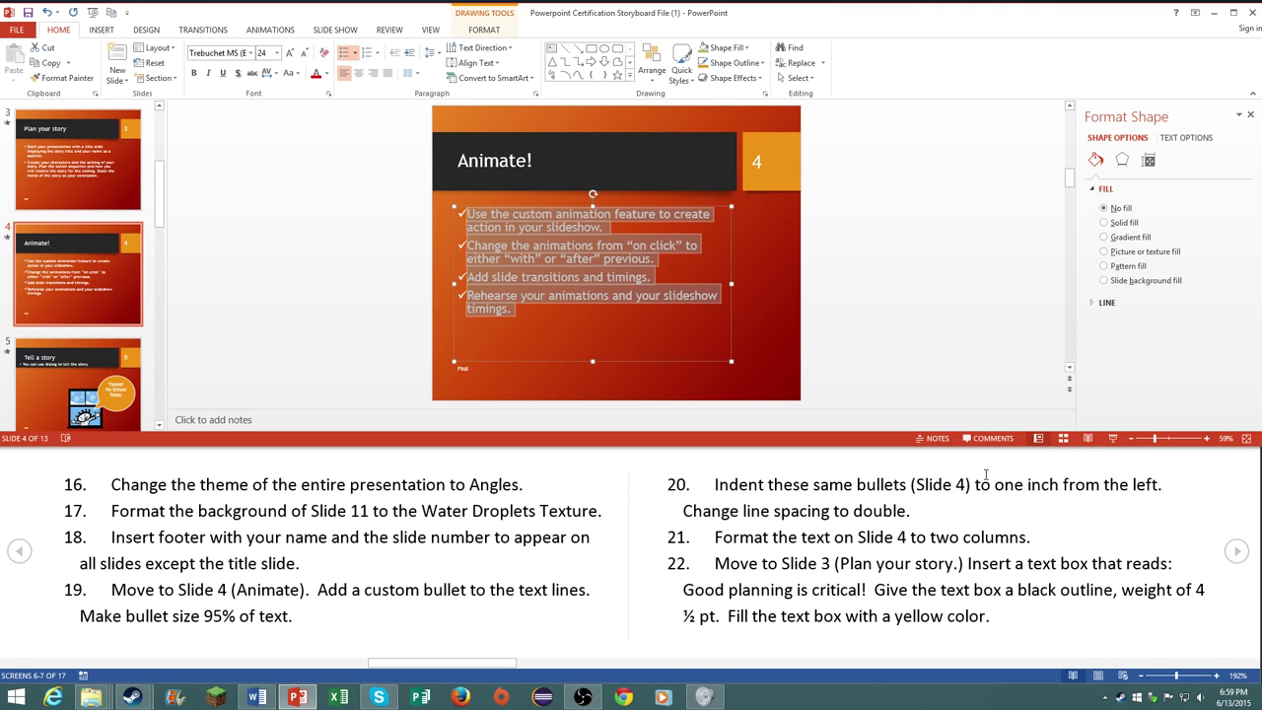
{"action": "mouse_move", "coordinate": [713, 248]}
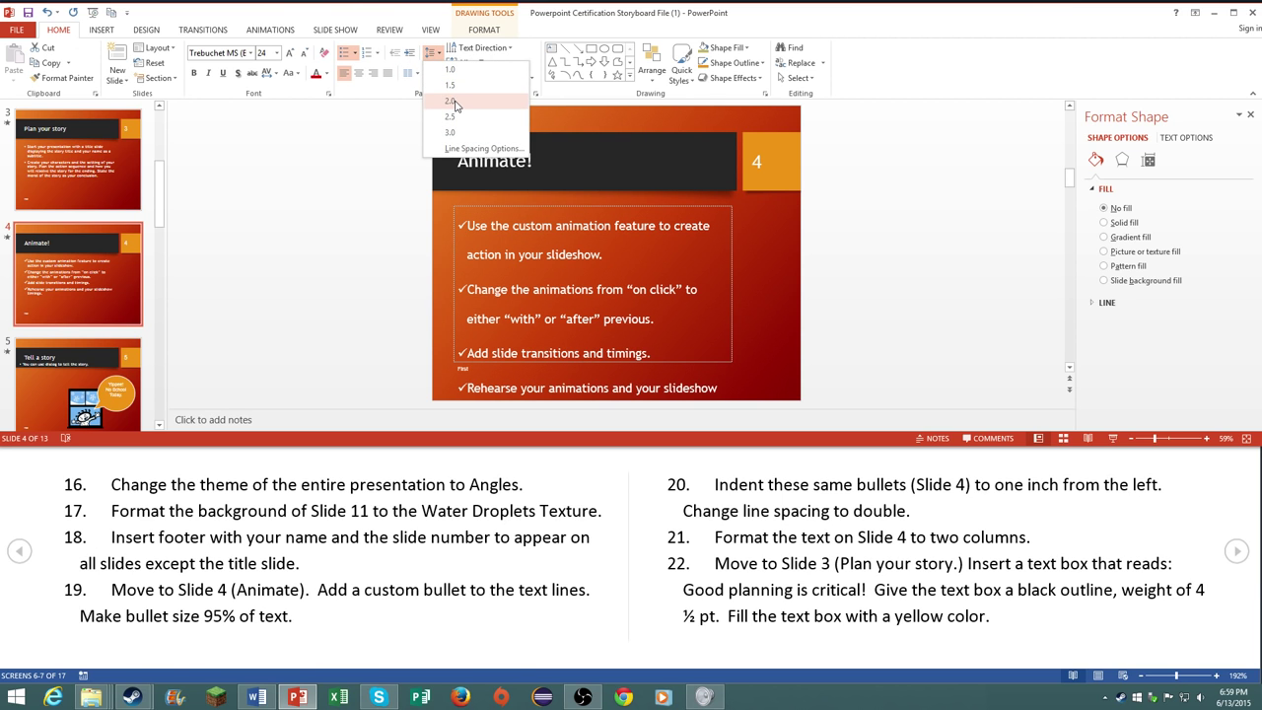
Step: Set slide 4's bullets to 2.0 line spacing and a 0.8" Before text indent
{"action": "left_click", "coordinate": [450, 101]}
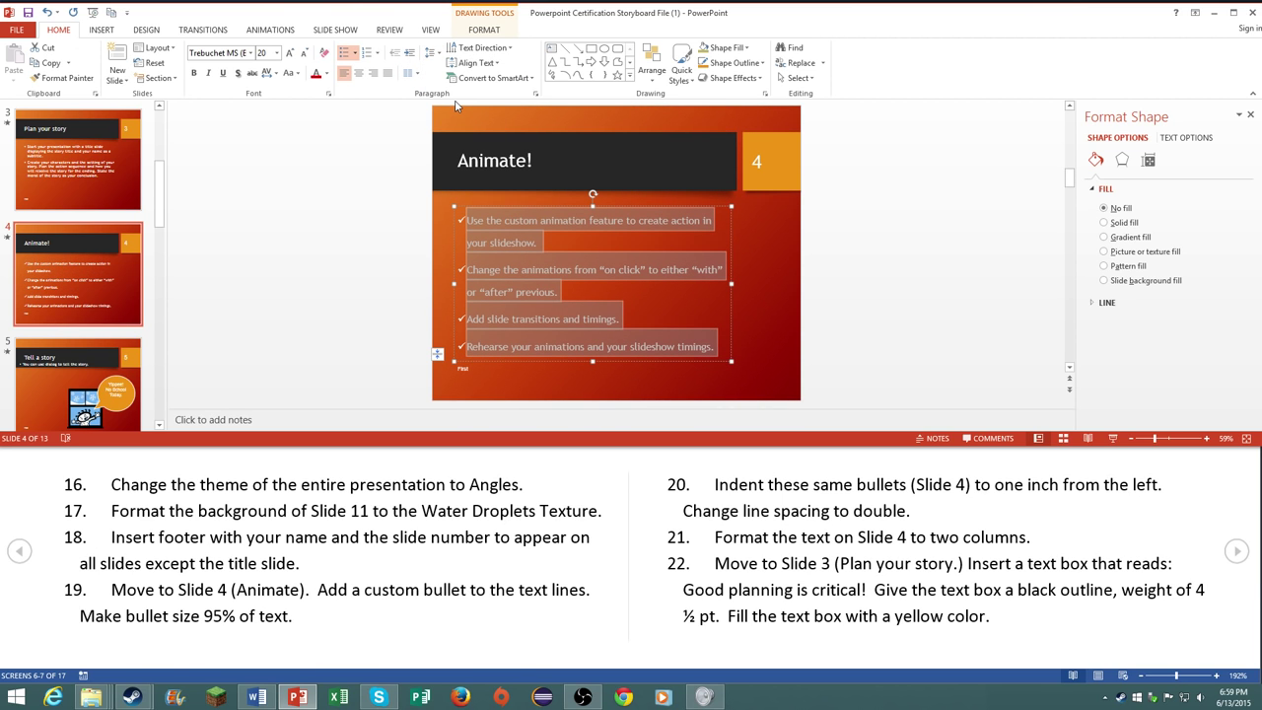
{"action": "left_click", "coordinate": [367, 51]}
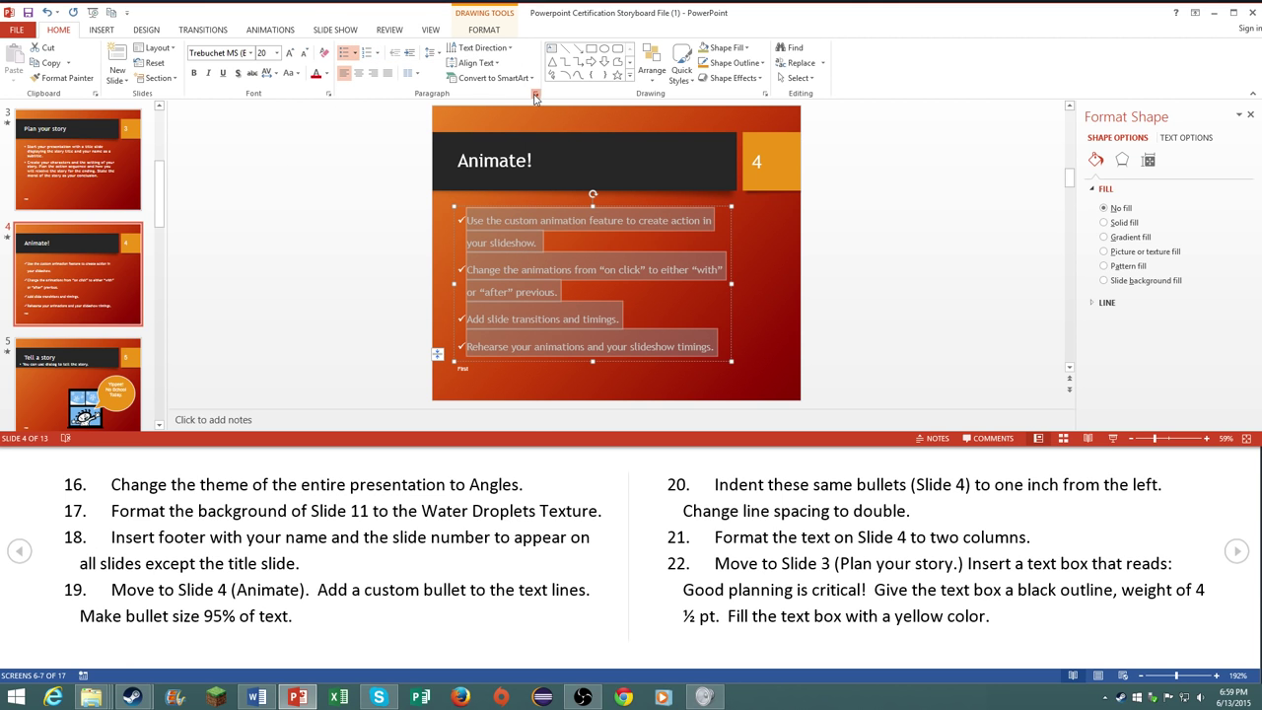
{"action": "left_click", "coordinate": [536, 95]}
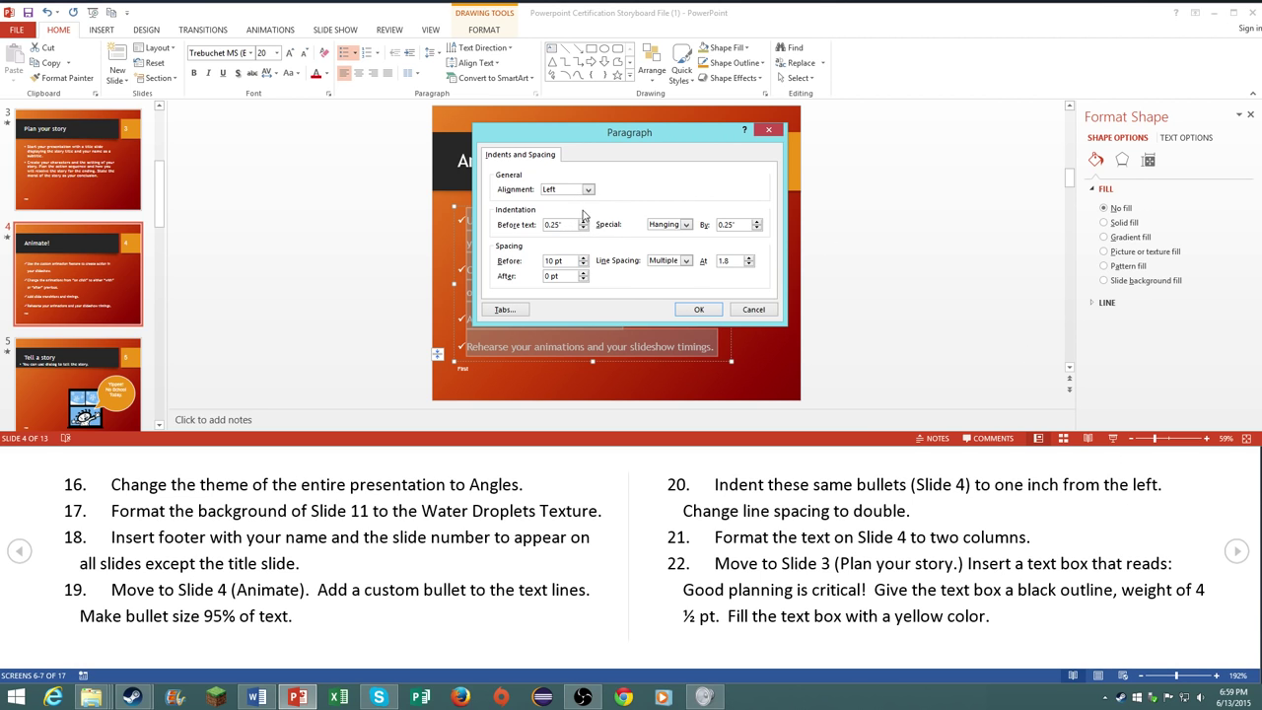
{"action": "type", "text": "0.8\""}
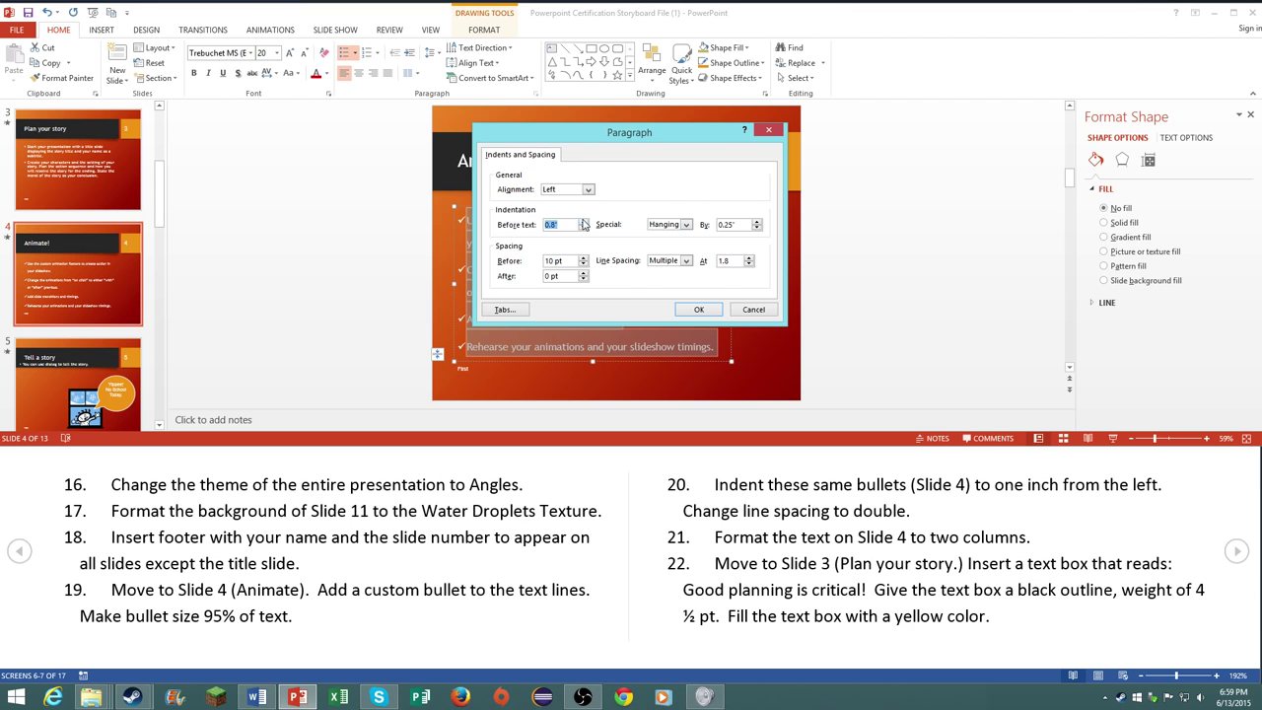
{"action": "left_click", "coordinate": [698, 308]}
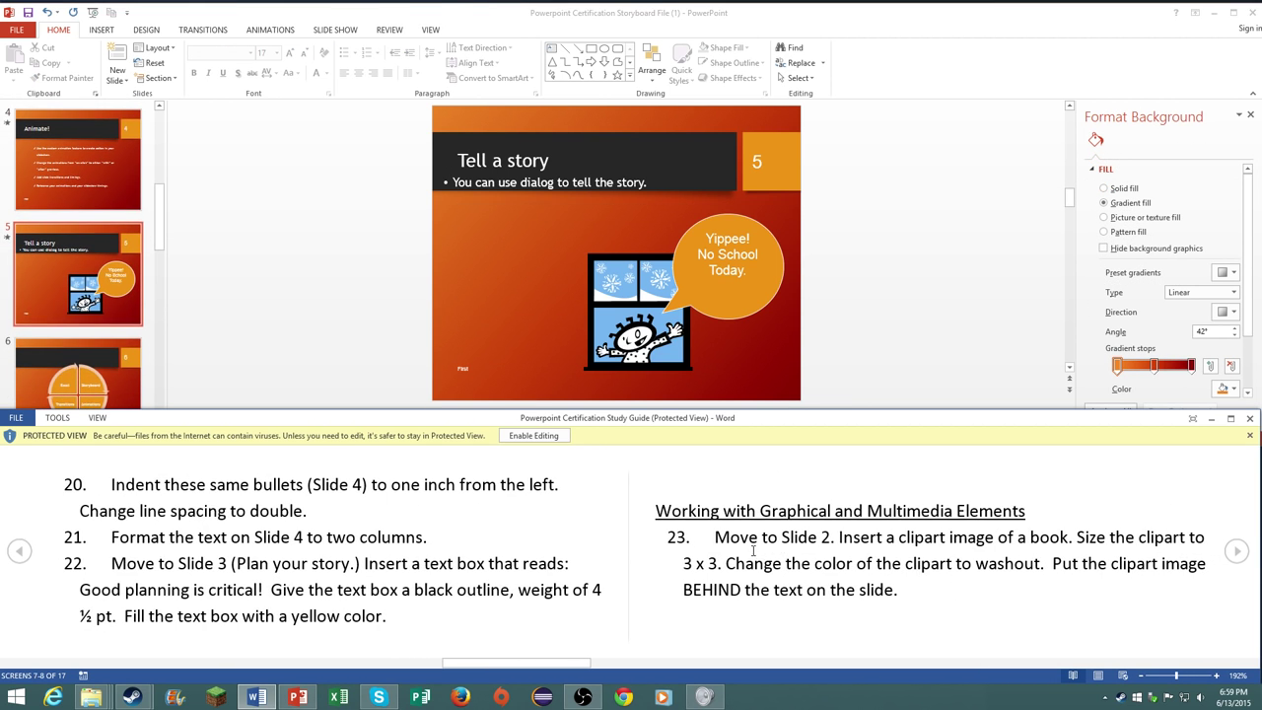
Step: Select slide 4's bullet text box and hunt through the ribbon tabs back to Home
{"action": "left_click", "coordinate": [79, 158]}
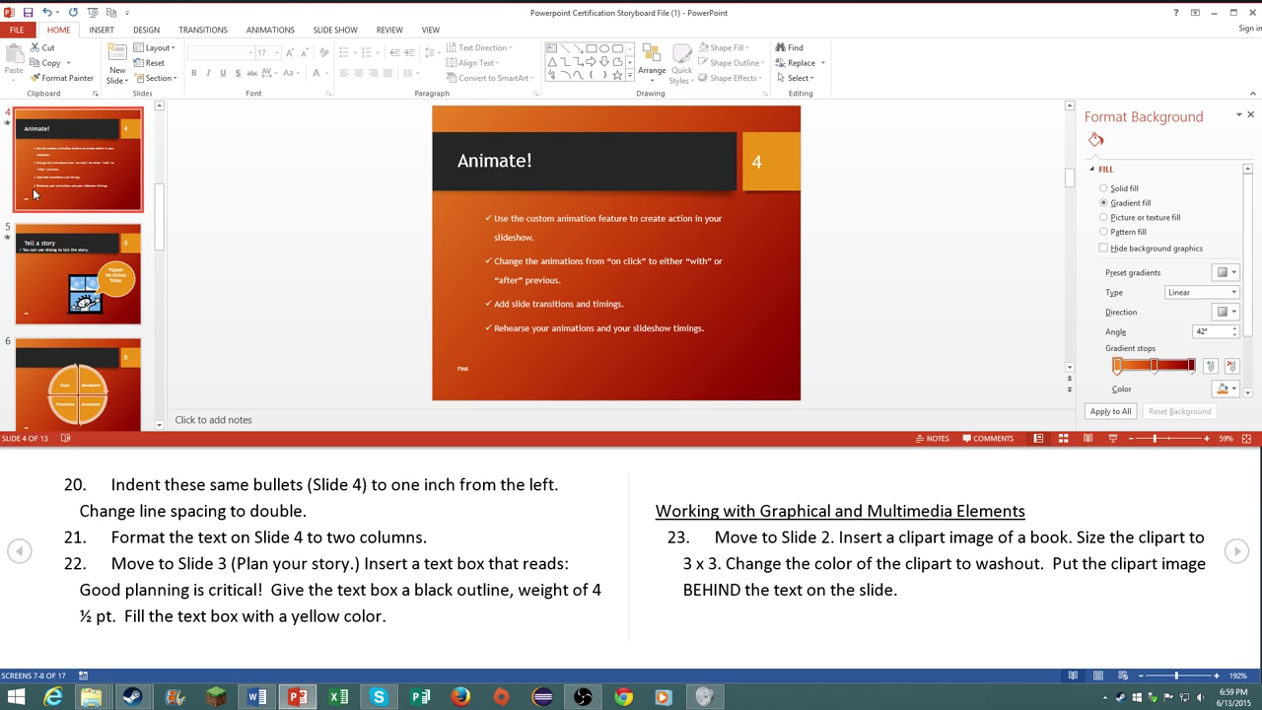
{"action": "left_click", "coordinate": [592, 276]}
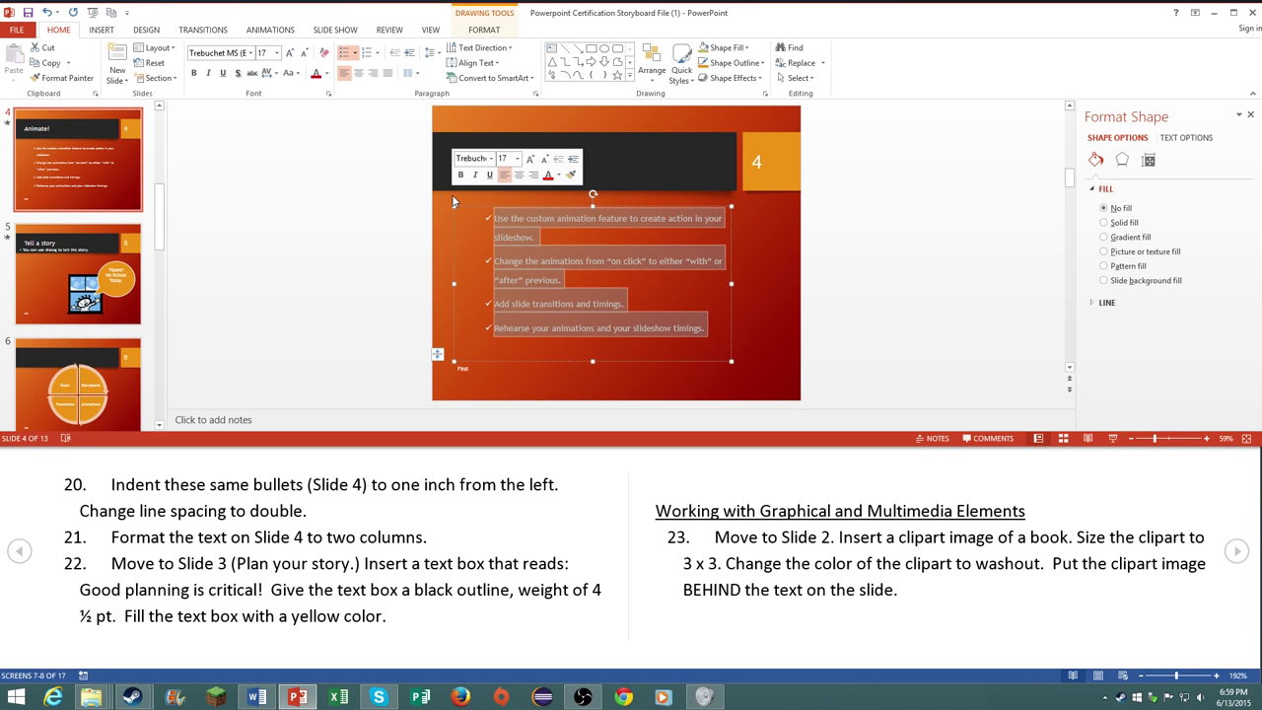
{"action": "left_click", "coordinate": [101, 29]}
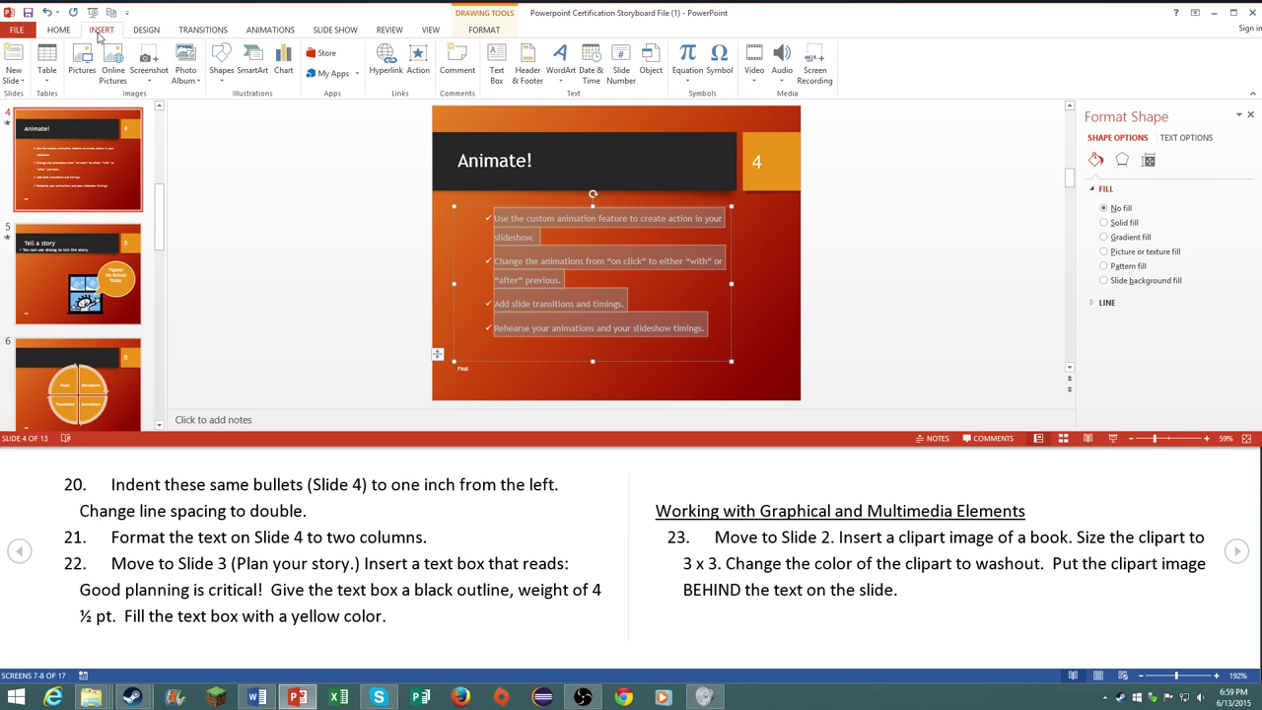
{"action": "mouse_move", "coordinate": [383, 35]}
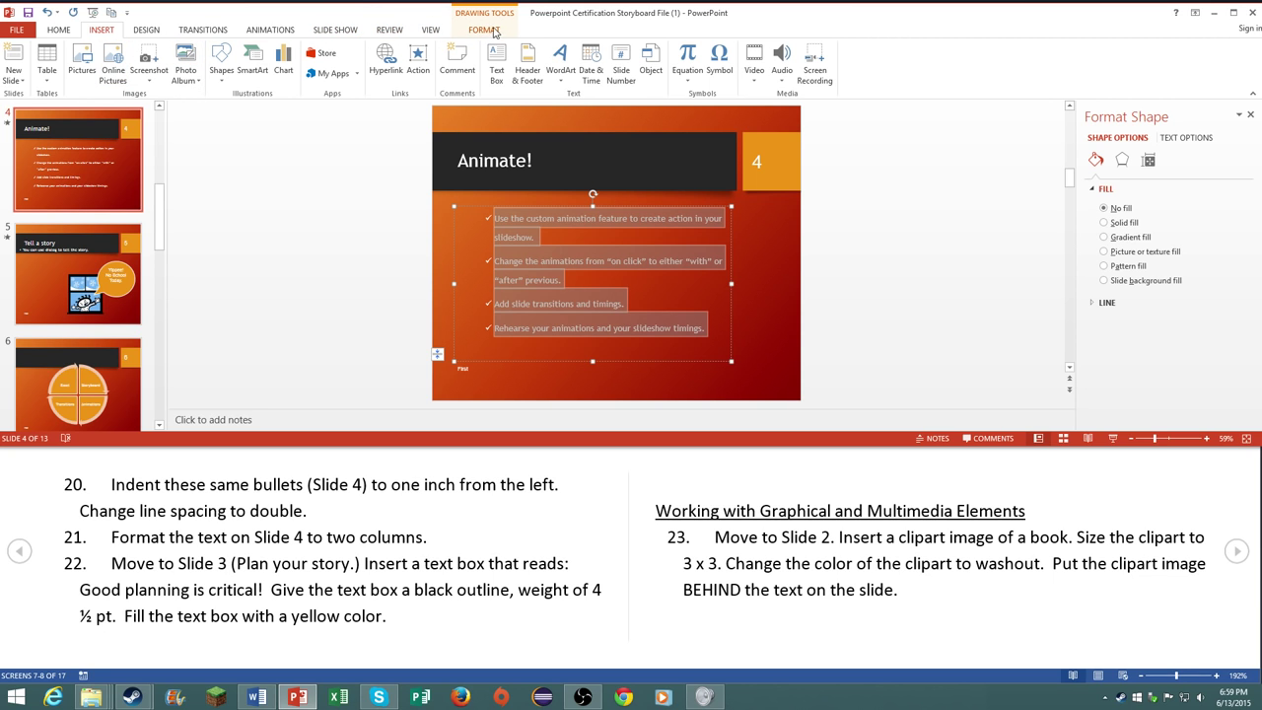
{"action": "left_click", "coordinate": [430, 30]}
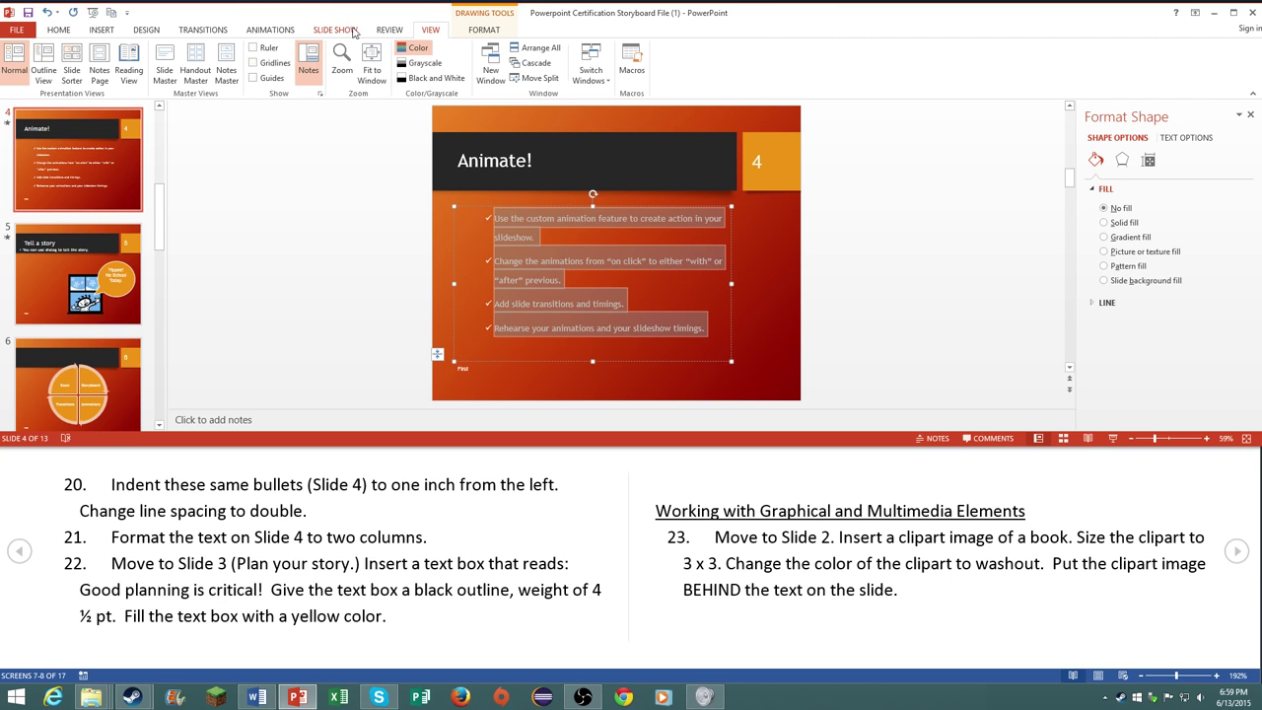
{"action": "left_click", "coordinate": [389, 30]}
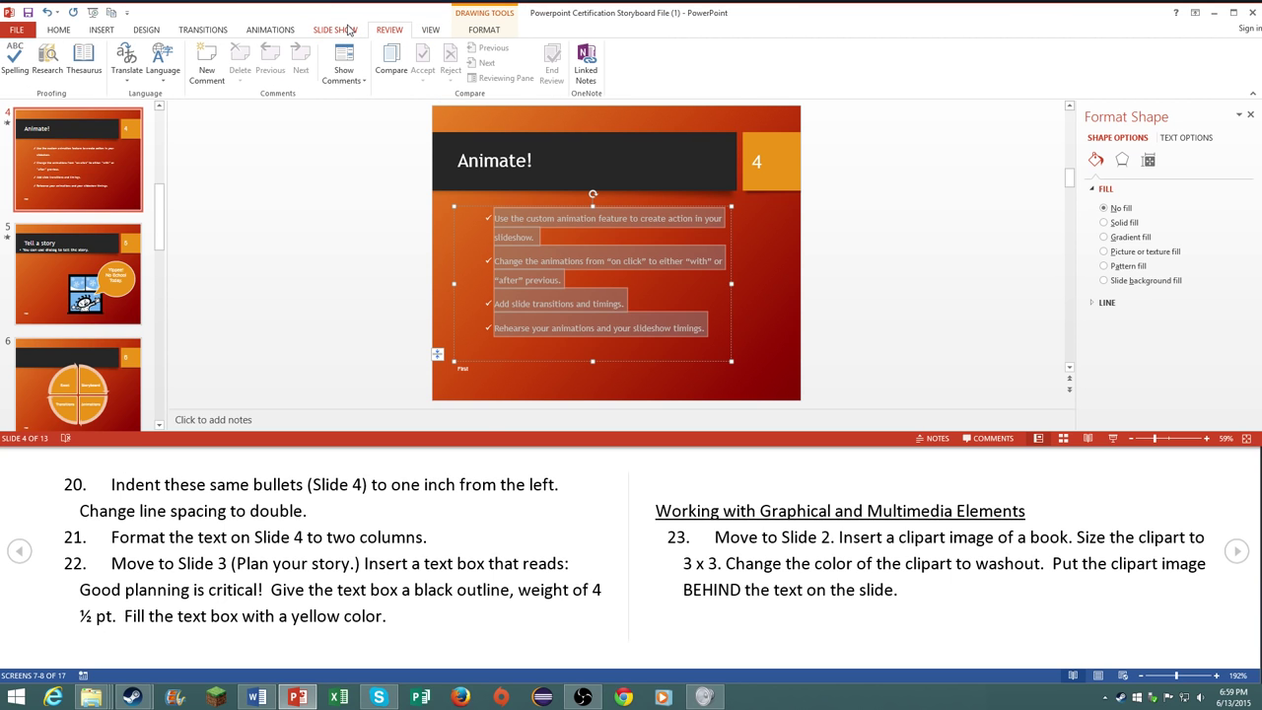
{"action": "left_click", "coordinate": [103, 30]}
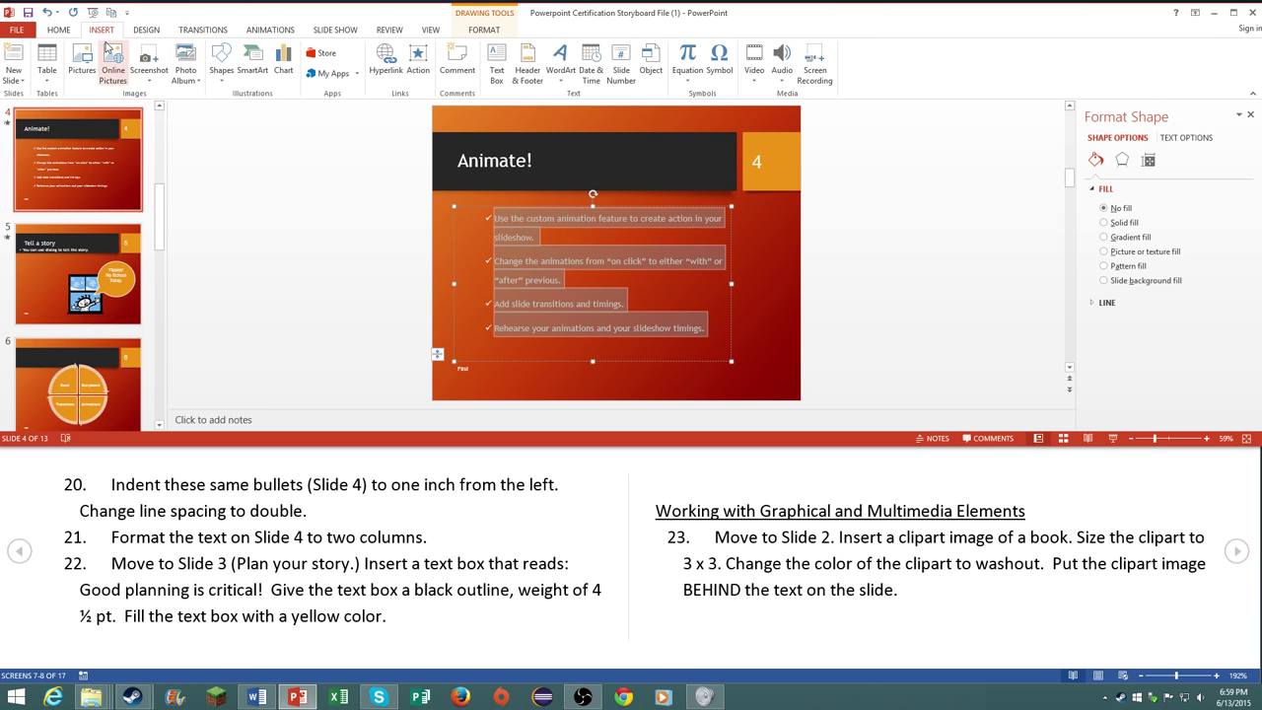
{"action": "left_click", "coordinate": [60, 29]}
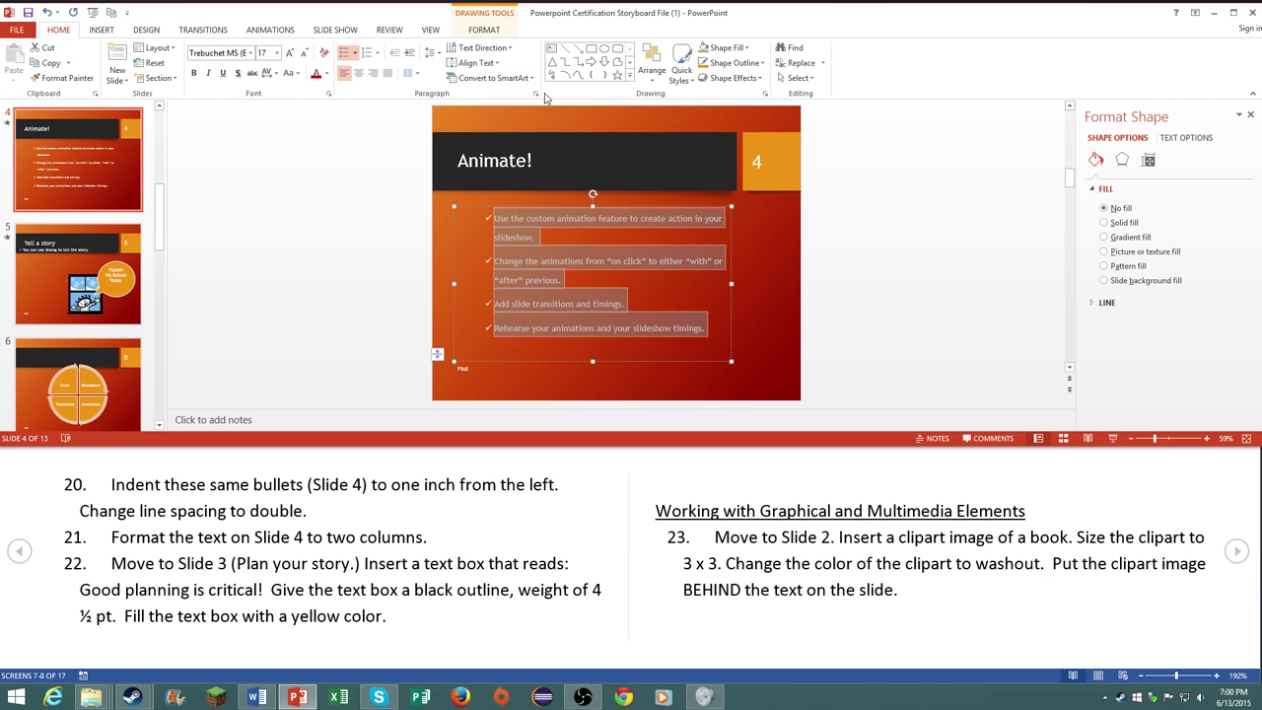
Step: Split the Animate! bullet text into Two Columns from the Paragraph group
{"action": "left_click", "coordinate": [536, 92]}
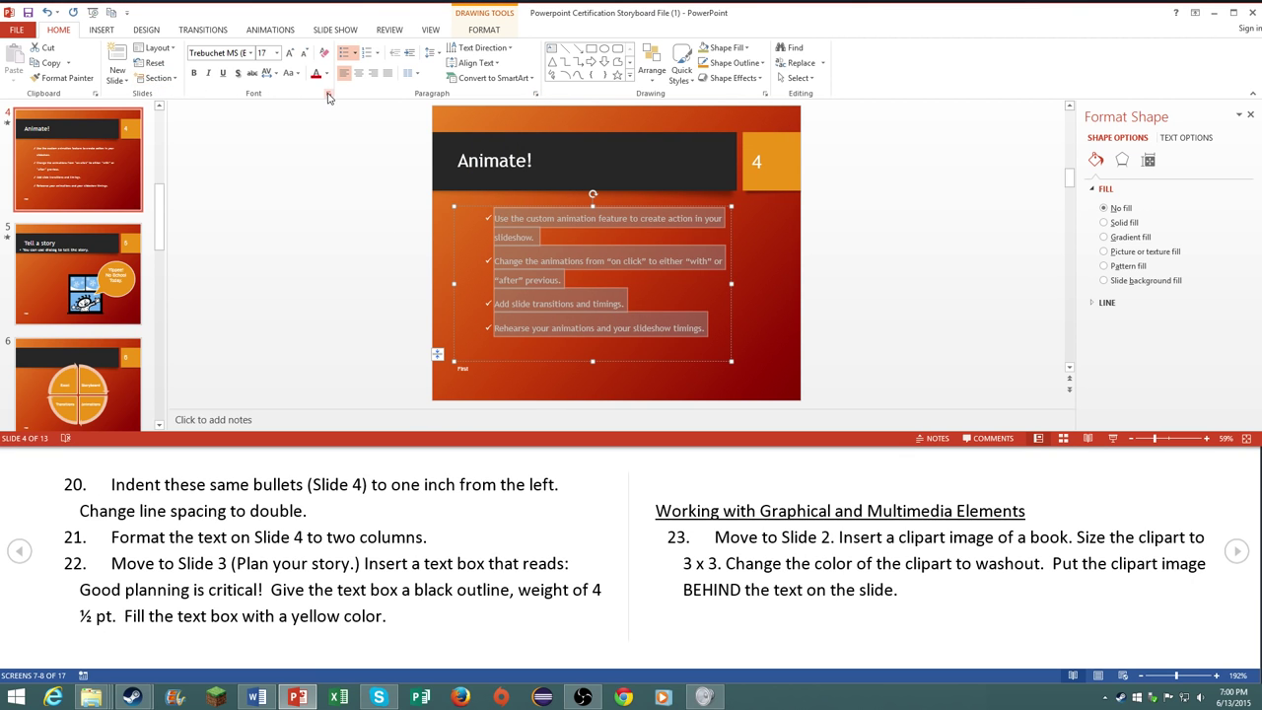
{"action": "left_click", "coordinate": [412, 73]}
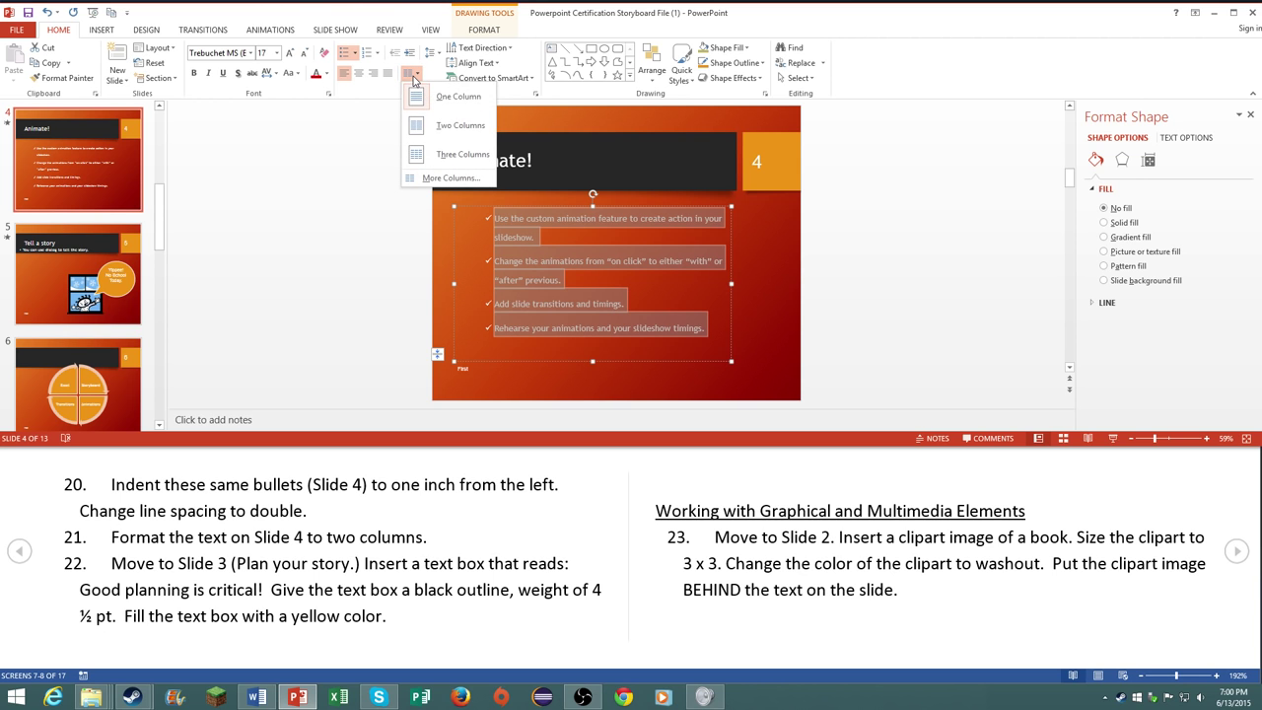
{"action": "left_click", "coordinate": [461, 154]}
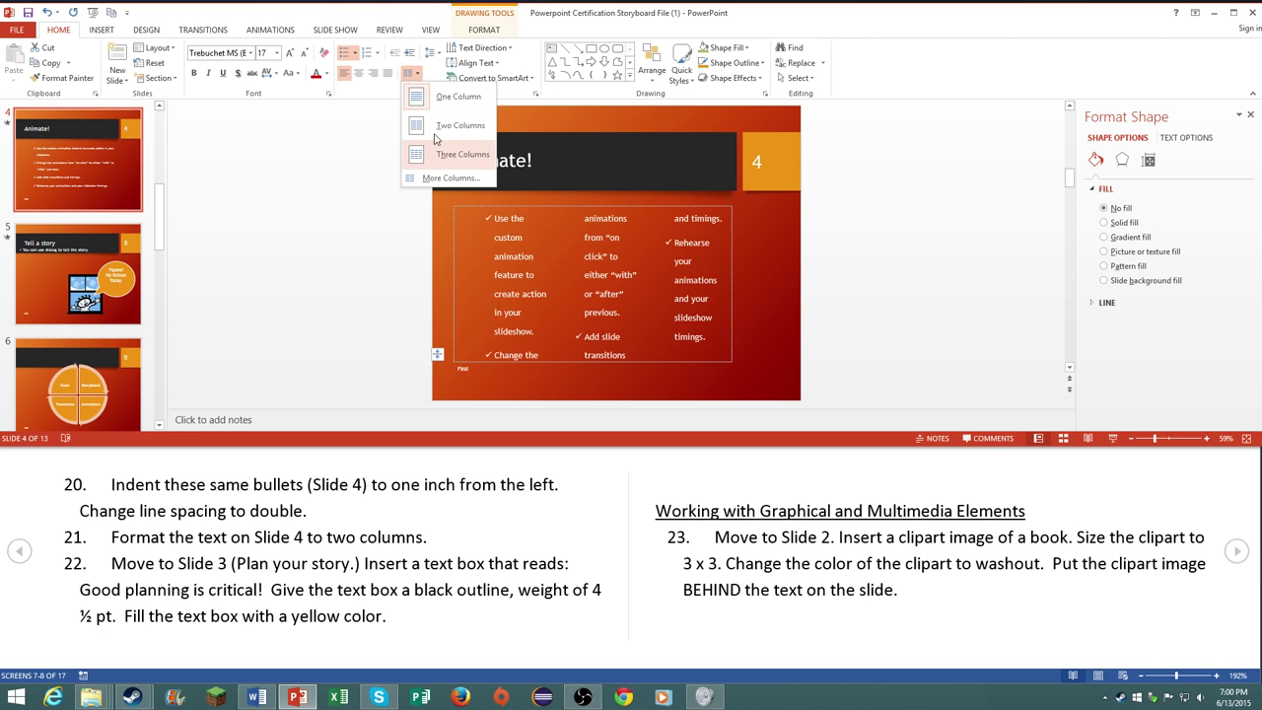
{"action": "left_click", "coordinate": [461, 127]}
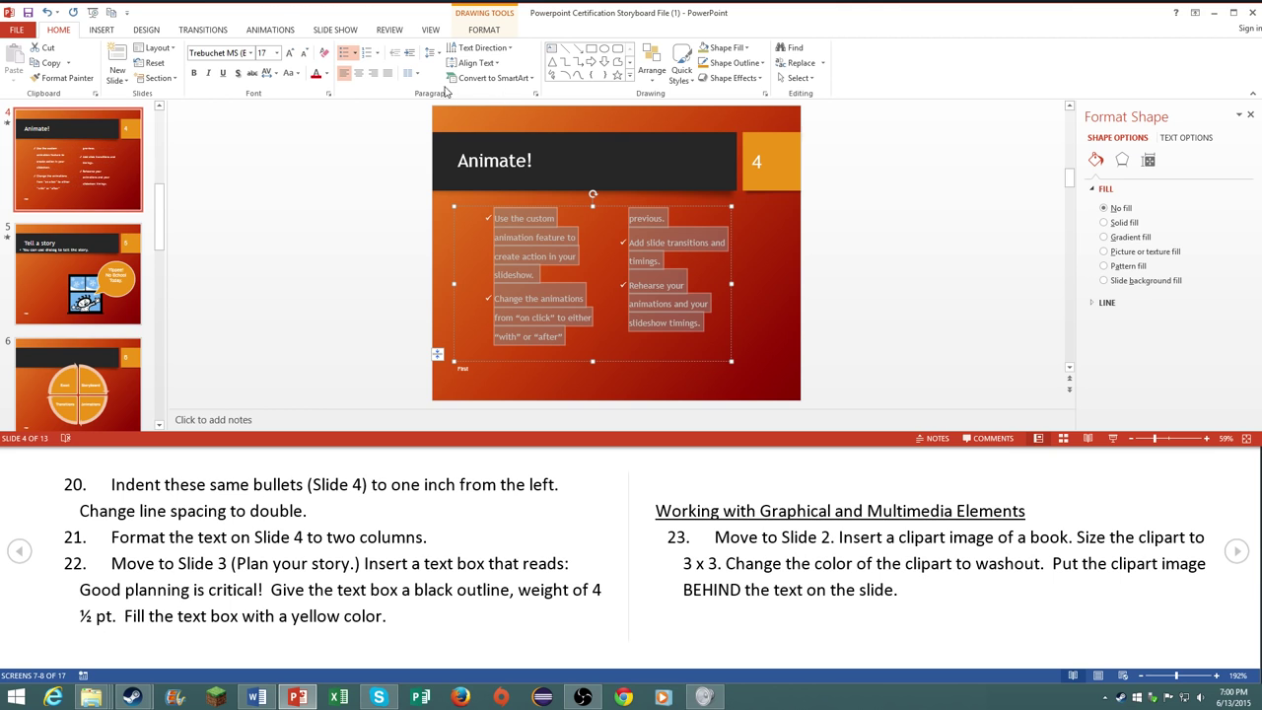
{"action": "mouse_move", "coordinate": [193, 270]}
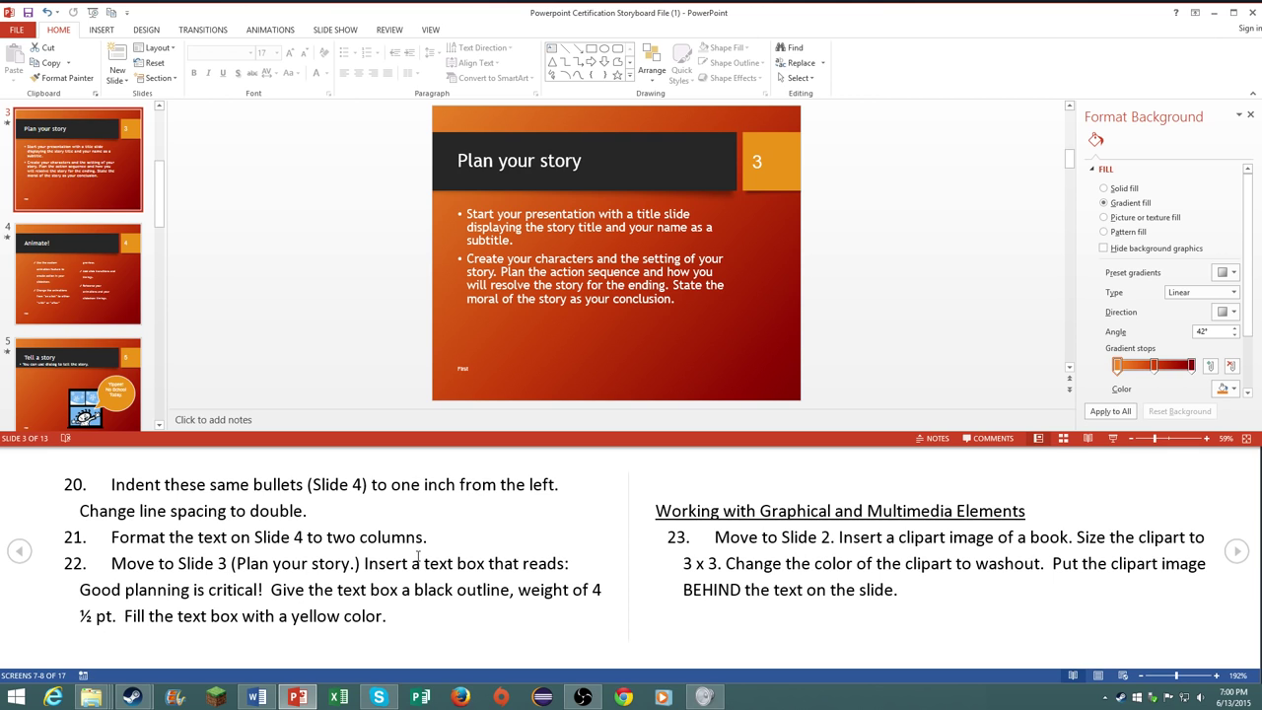
{"action": "mouse_move", "coordinate": [489, 418]}
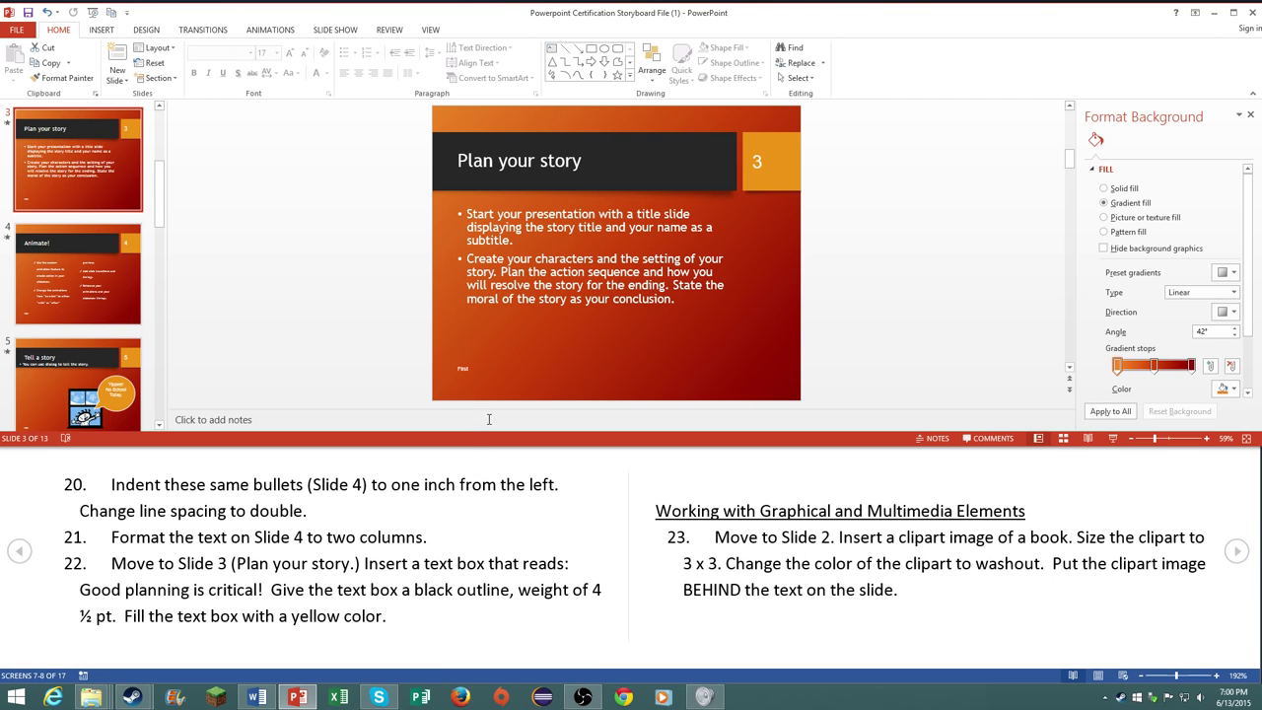
Step: Draw a text box below slide 3's bullets and enter 'Good planning is critical!'
{"action": "left_click", "coordinate": [100, 29]}
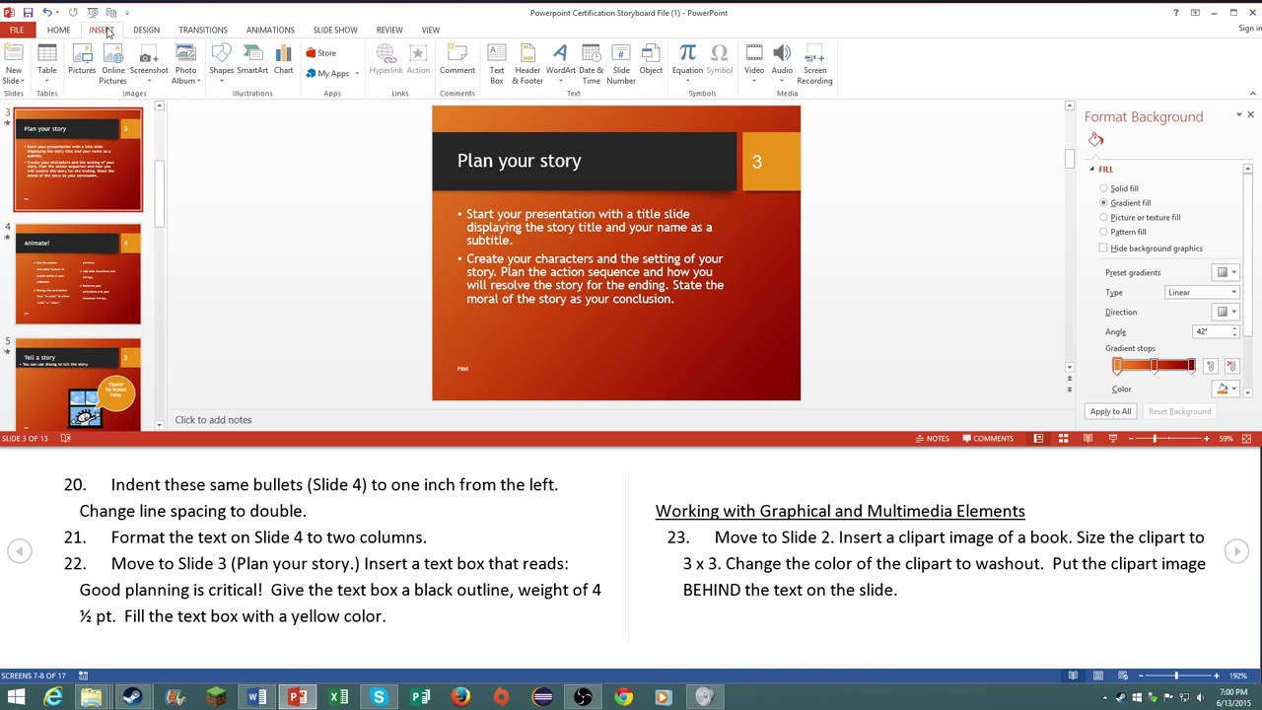
{"action": "left_click", "coordinate": [497, 61]}
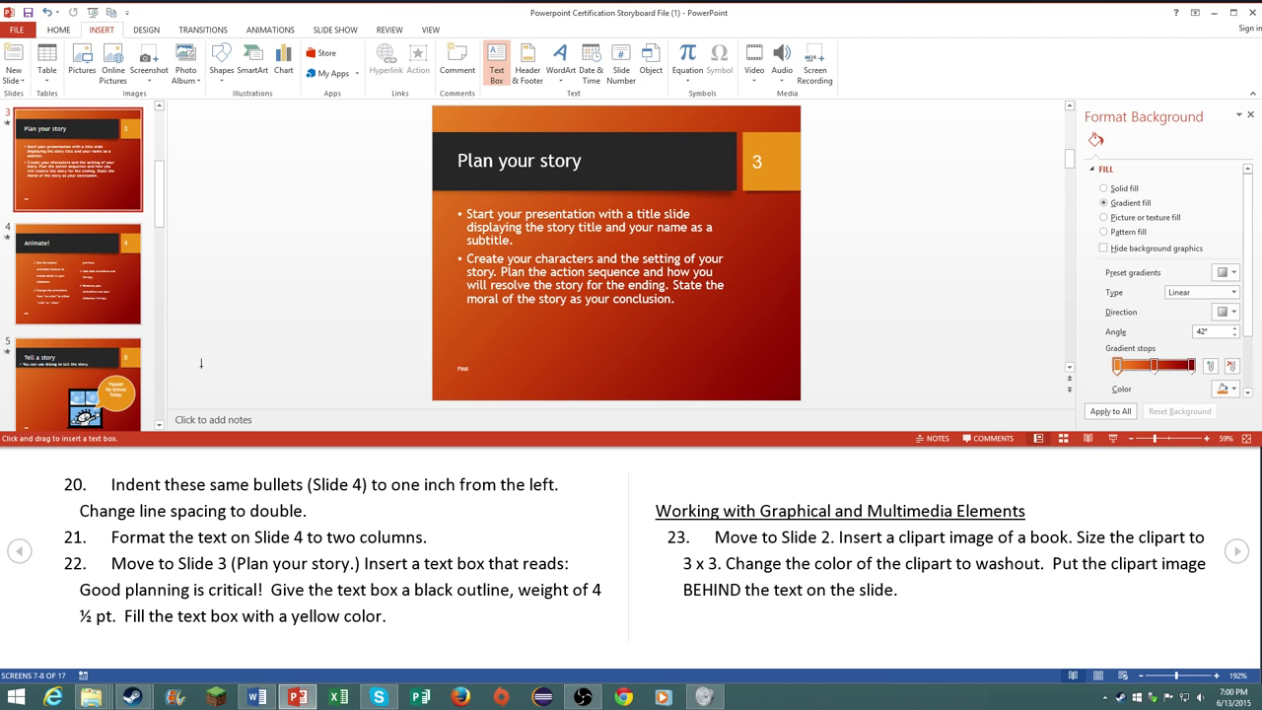
{"action": "left_click_drag", "start_coordinate": [473, 327], "coordinate": [757, 365]}
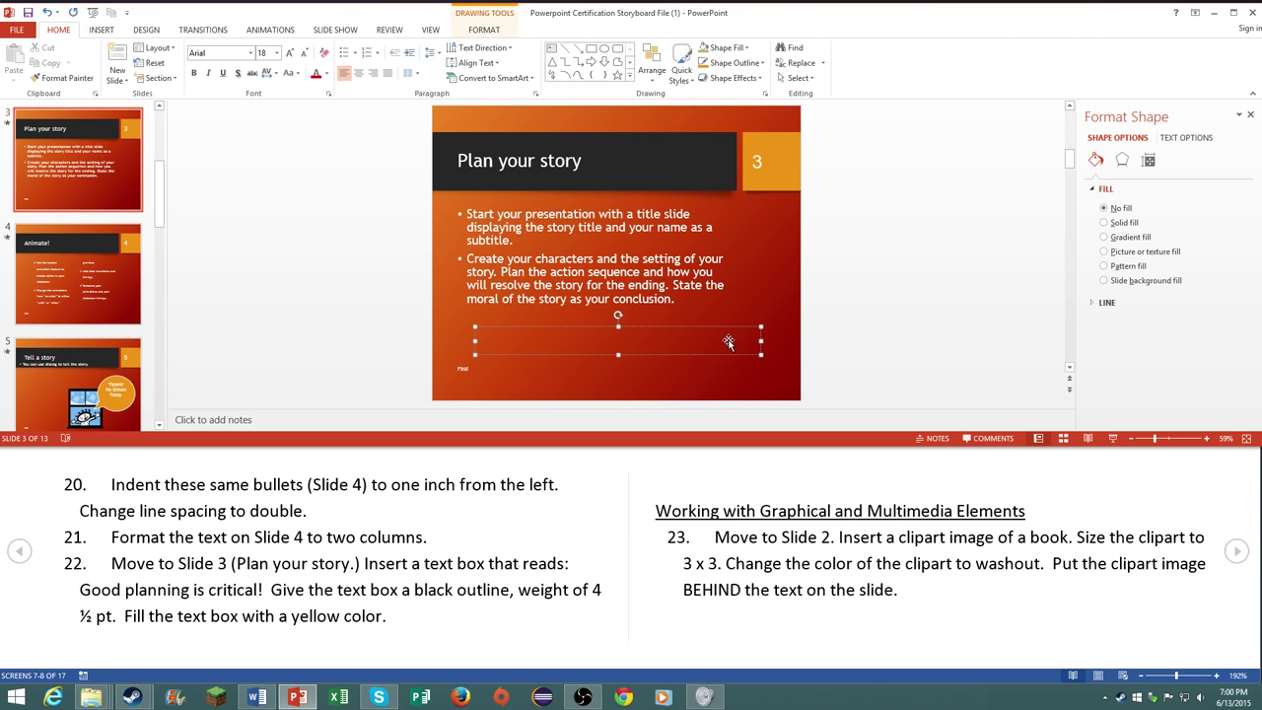
{"action": "type", "text": "Good planning is critical!"}
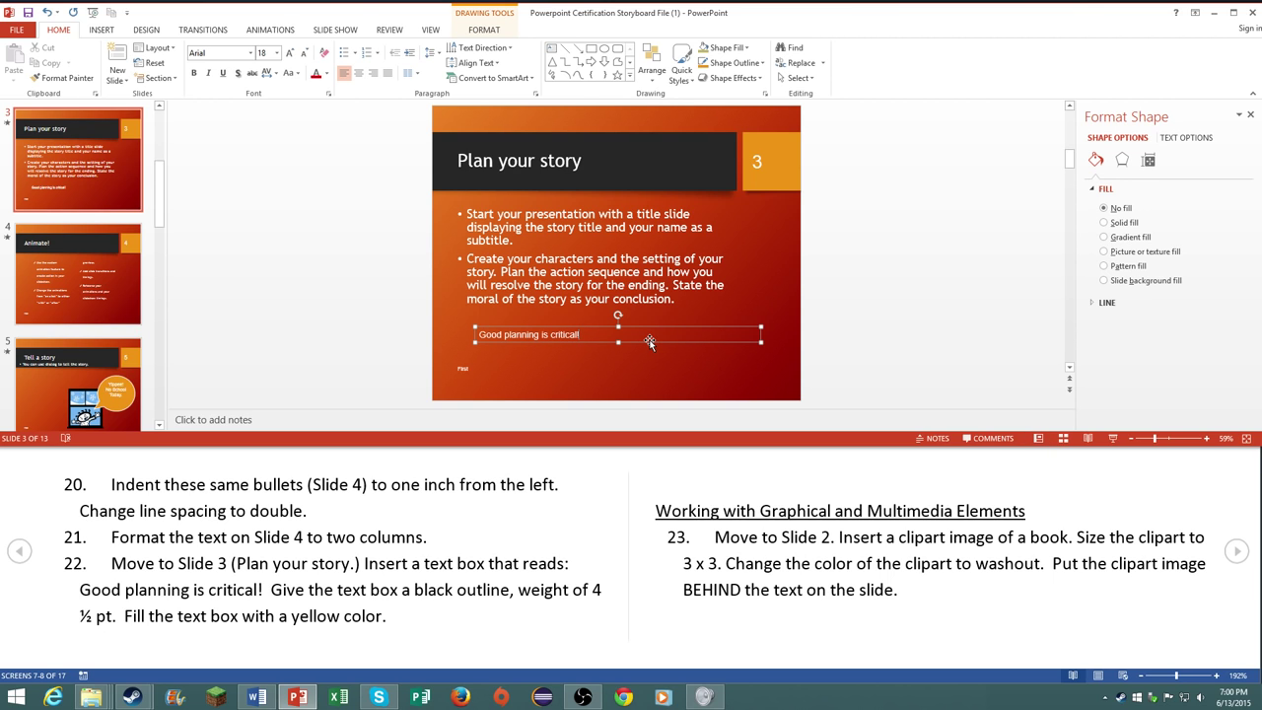
Step: Give the text box a yellow solid fill and 4.5 pt solid outline, then show slide 2
{"action": "right_click", "coordinate": [650, 340]}
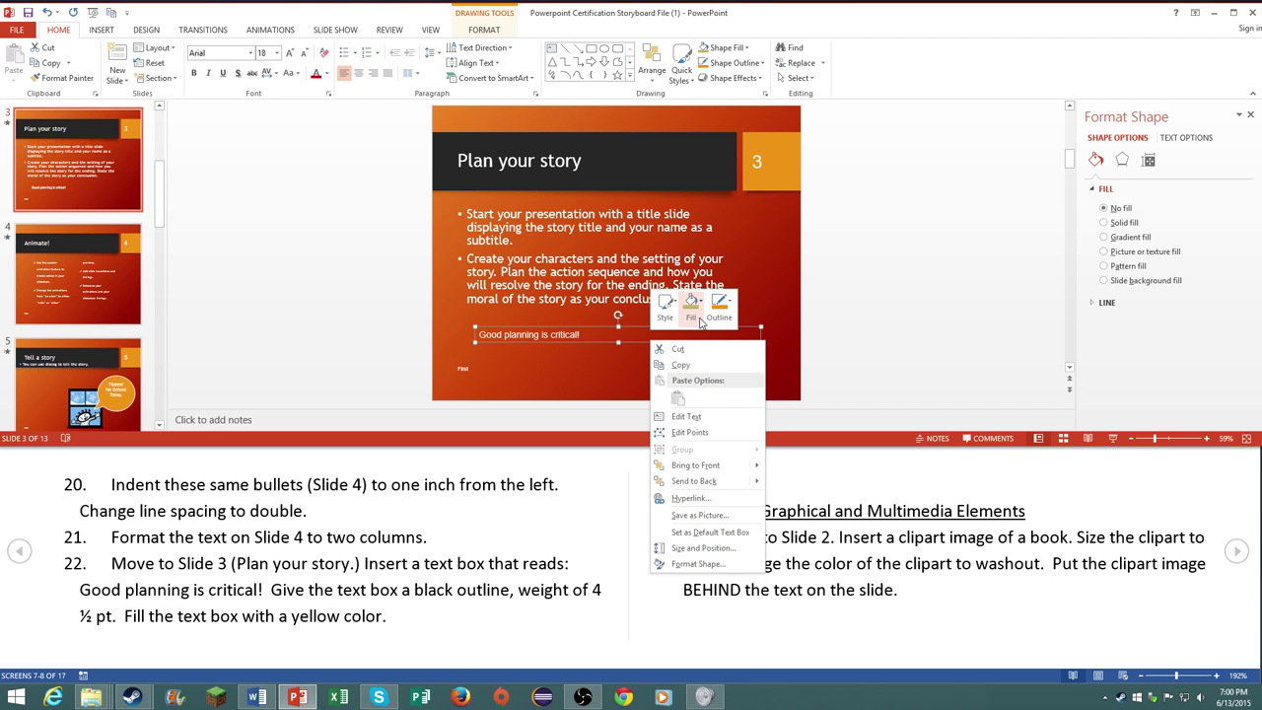
{"action": "left_click", "coordinate": [718, 306]}
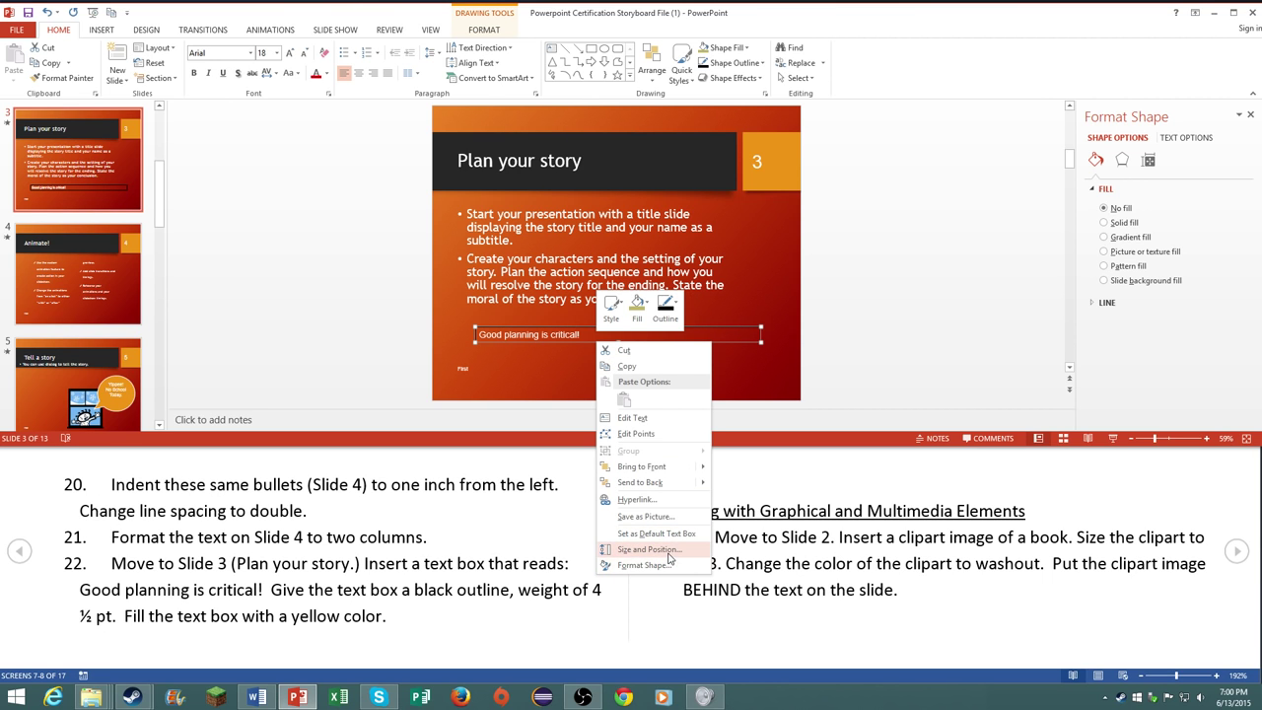
{"action": "left_click", "coordinate": [611, 305]}
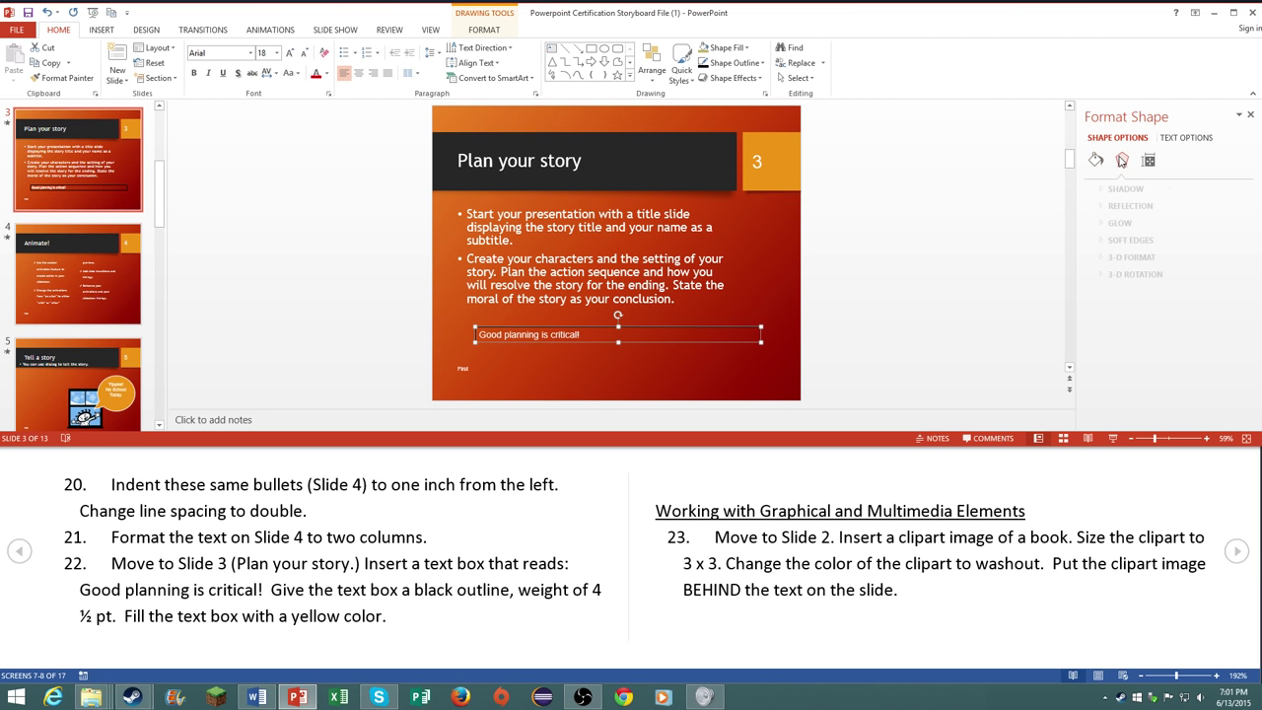
{"action": "left_click", "coordinate": [1094, 160]}
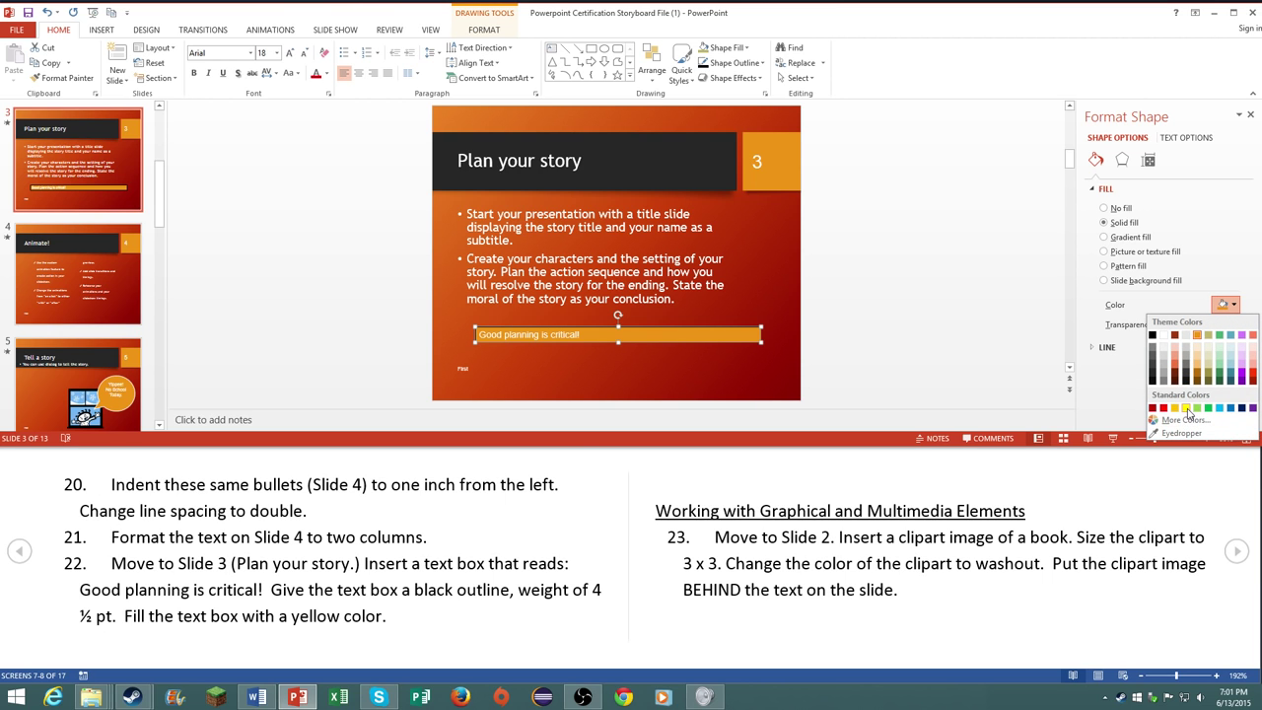
{"action": "left_click", "coordinate": [1175, 406]}
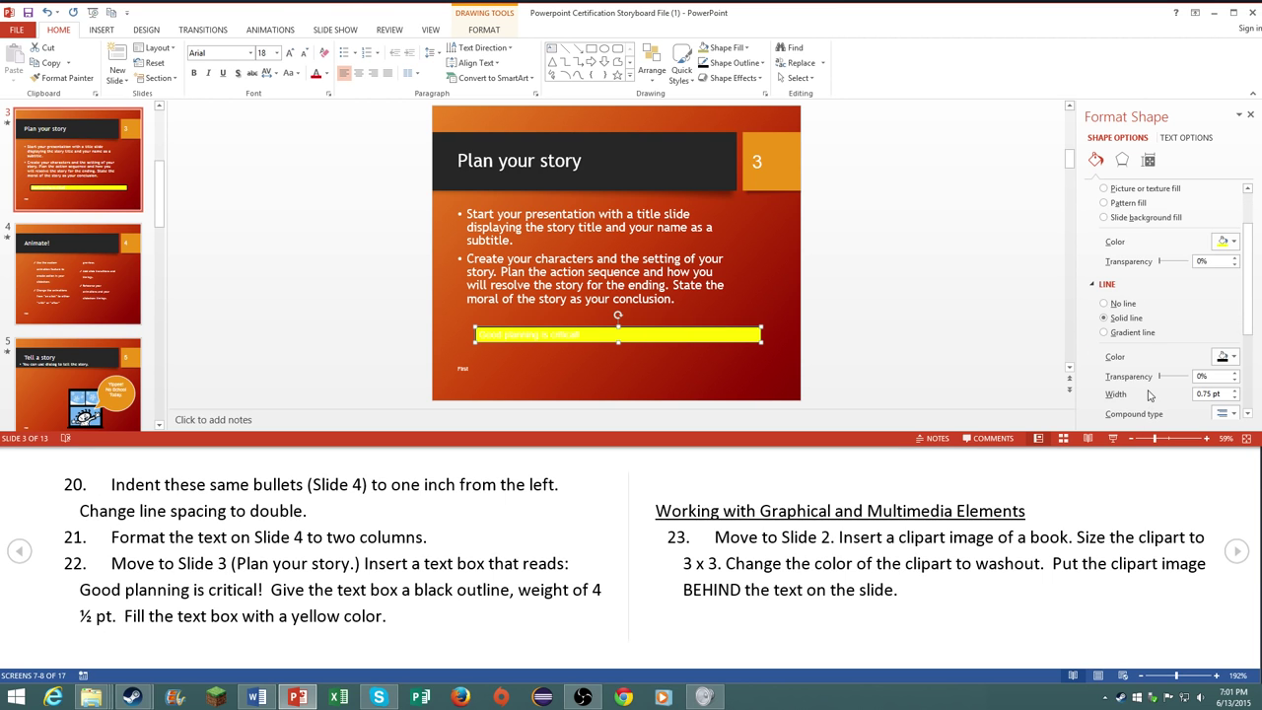
{"action": "scroll", "scroll_direction": "down", "scroll_amount": 3}
{"action": "type", "text": "4.5"}
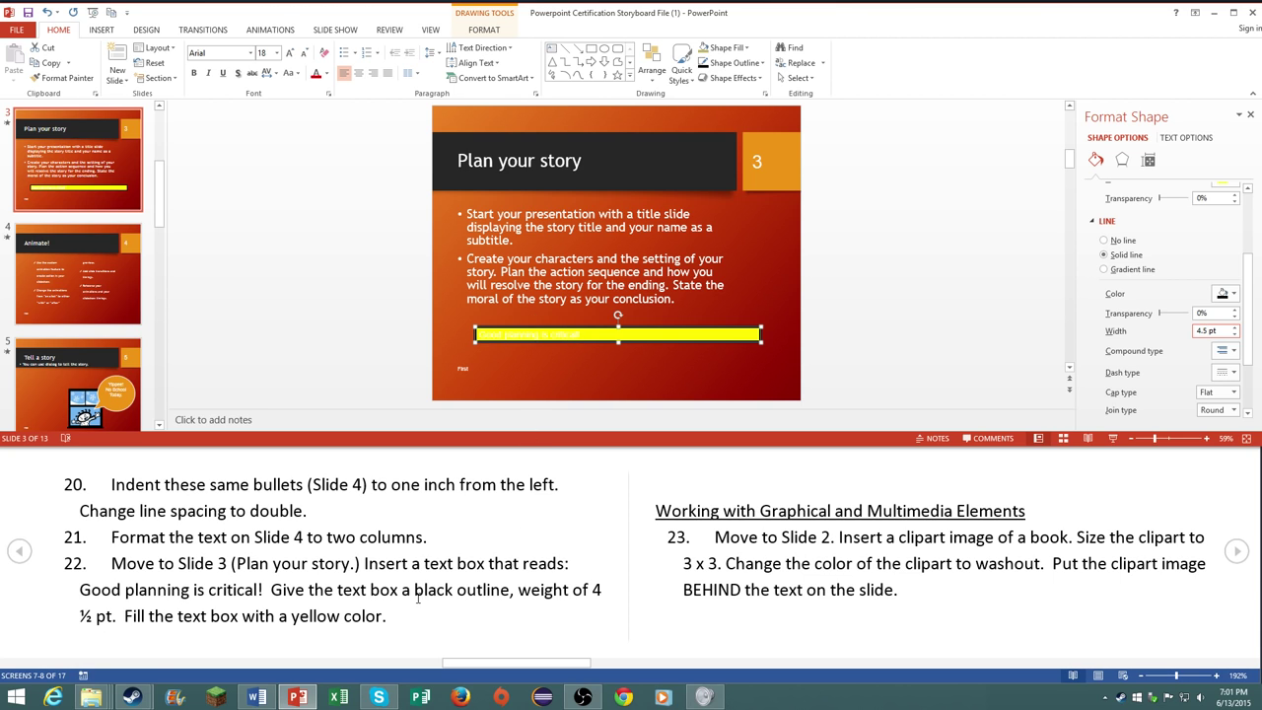
{"action": "mouse_move", "coordinate": [580, 345]}
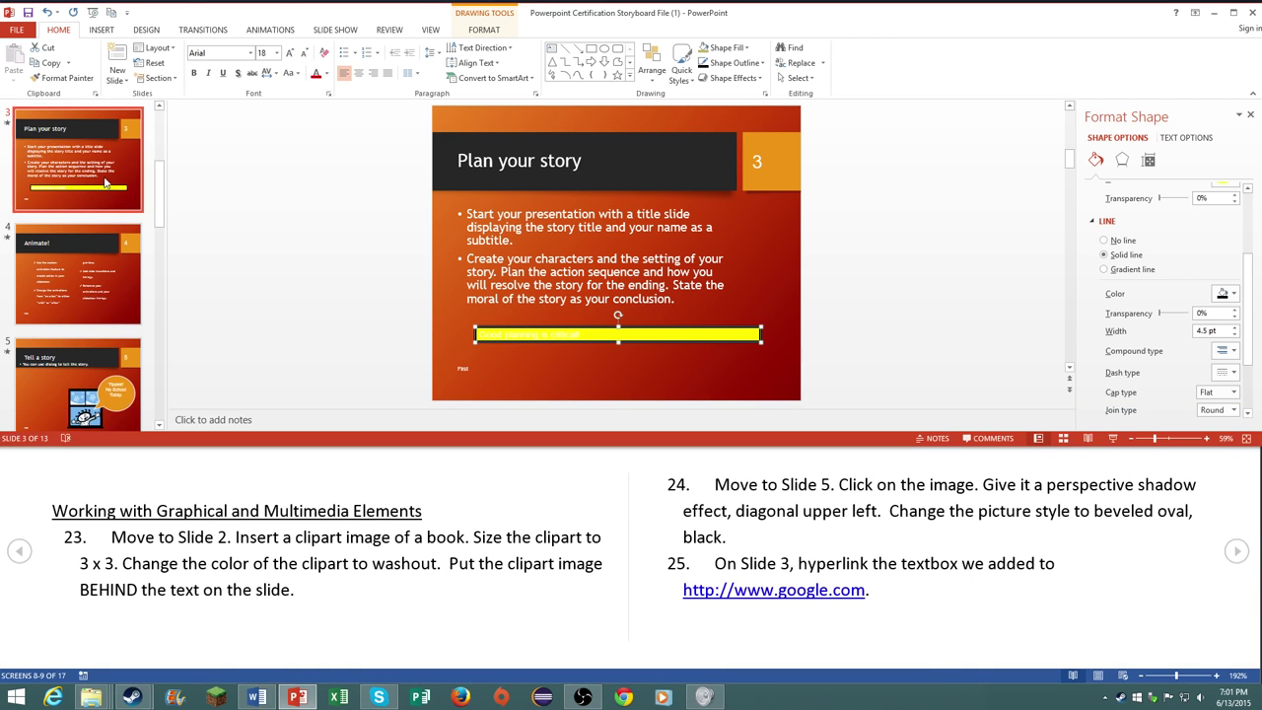
{"action": "left_click", "coordinate": [79, 162]}
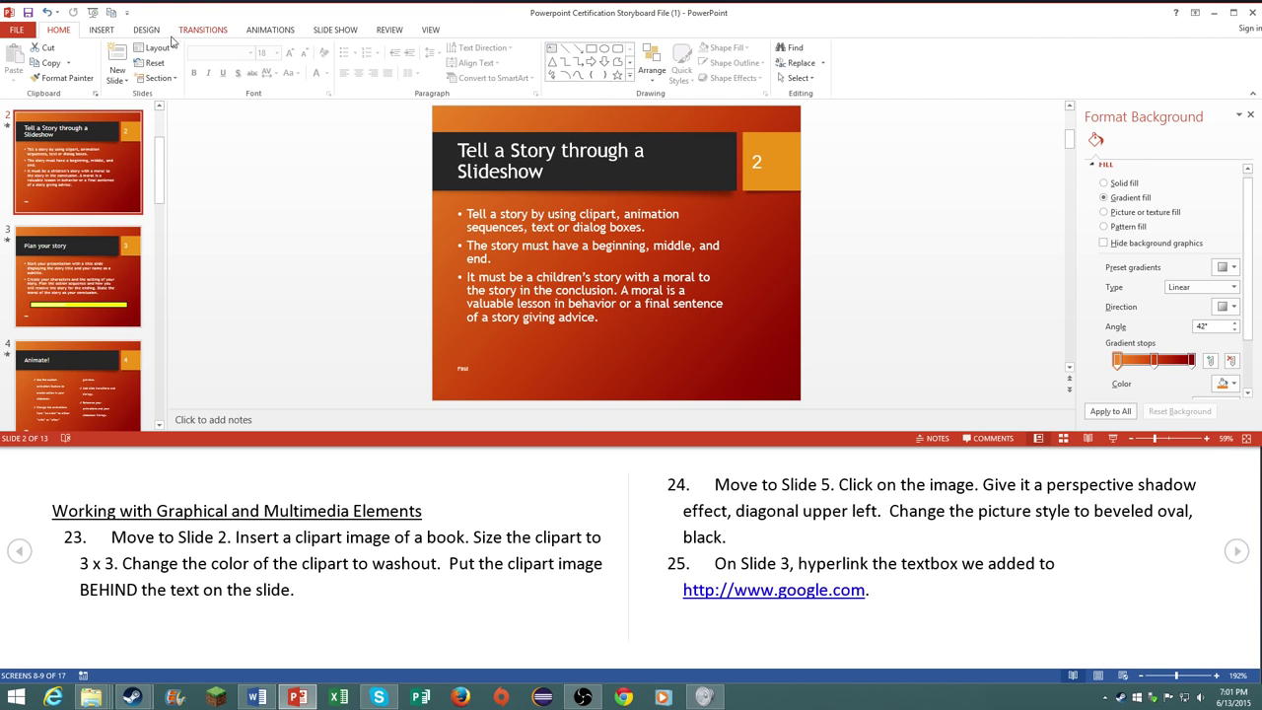
Step: Search Online Pictures for 'book' and insert the black book image on slide 2
{"action": "left_click", "coordinate": [100, 30]}
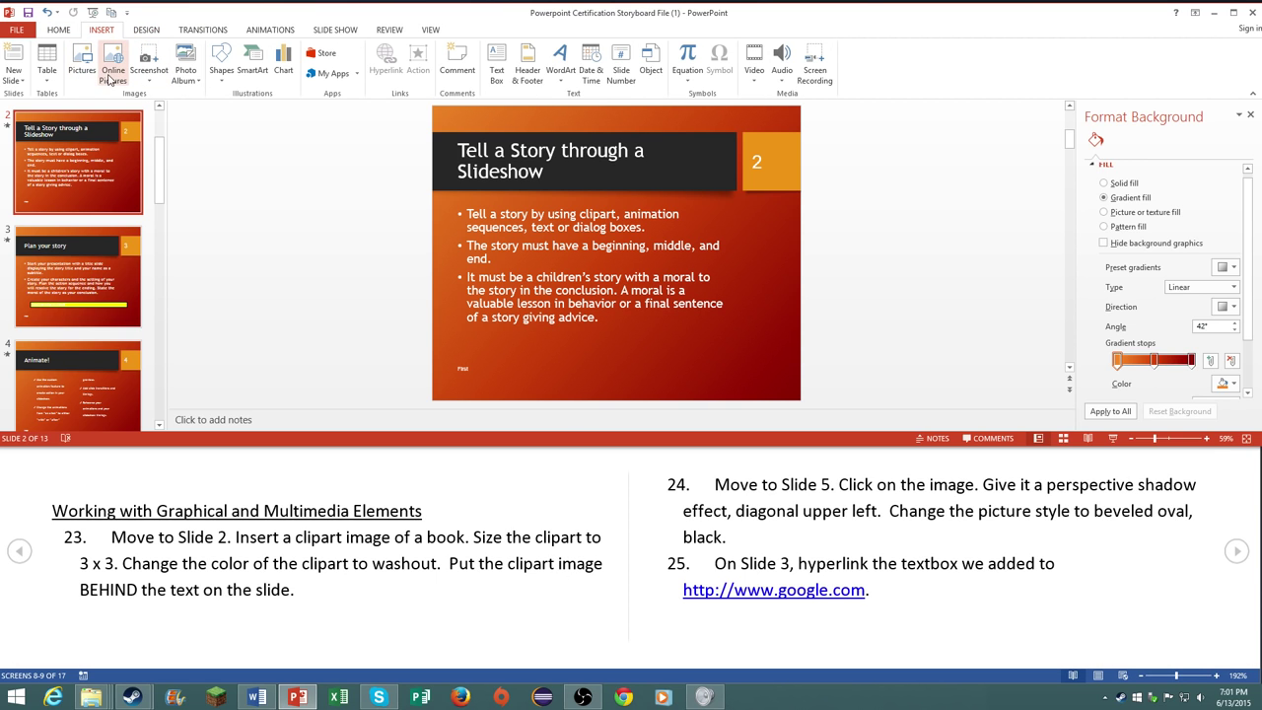
{"action": "left_click", "coordinate": [112, 59]}
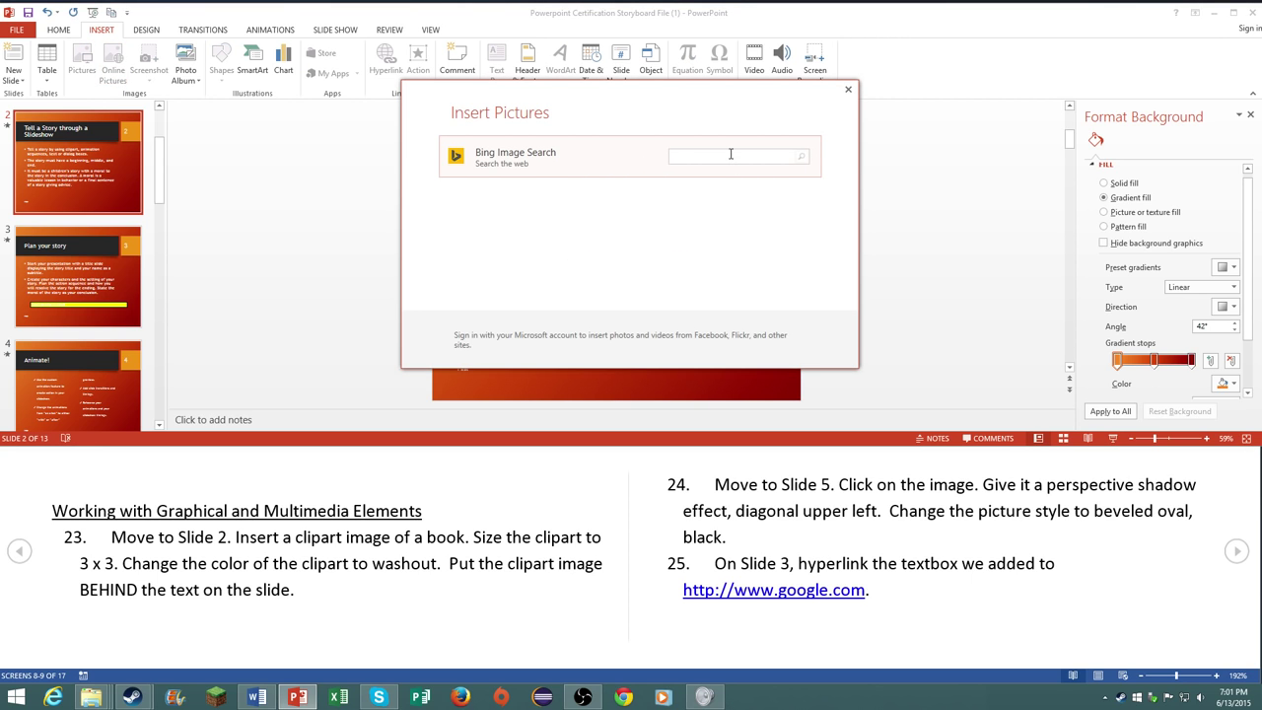
{"action": "type", "text": "book"}
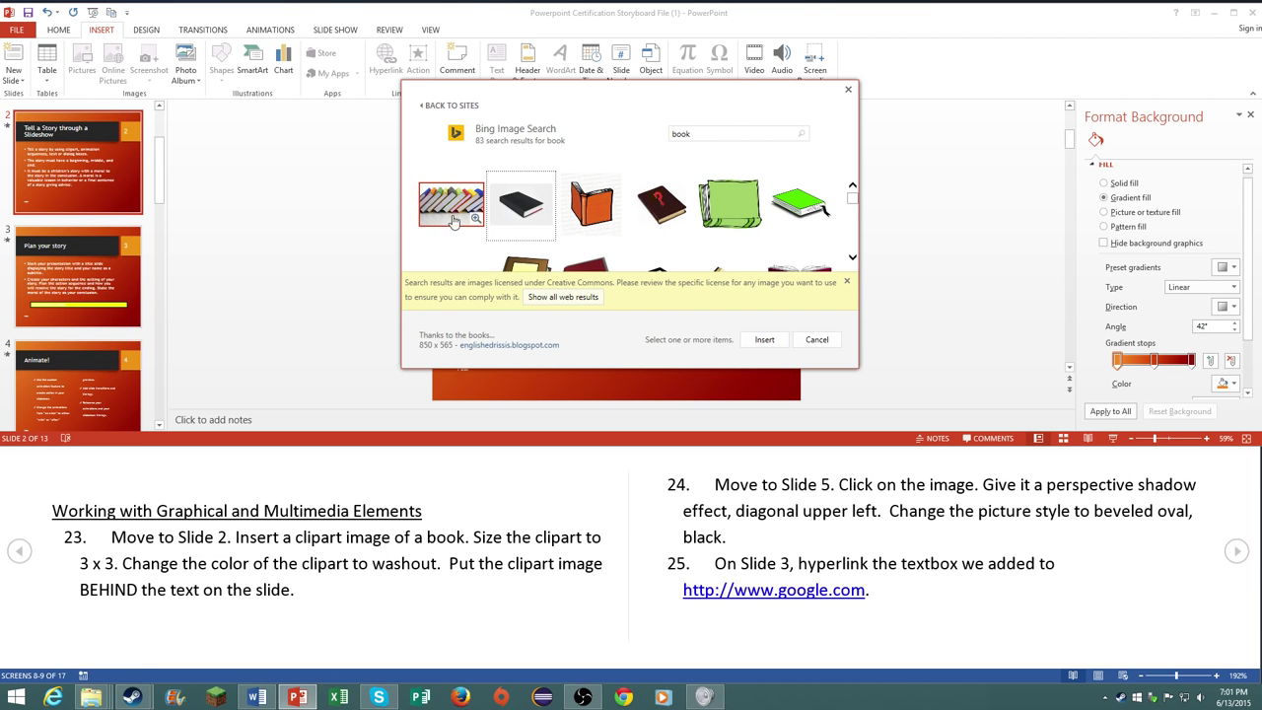
{"action": "left_click", "coordinate": [817, 339]}
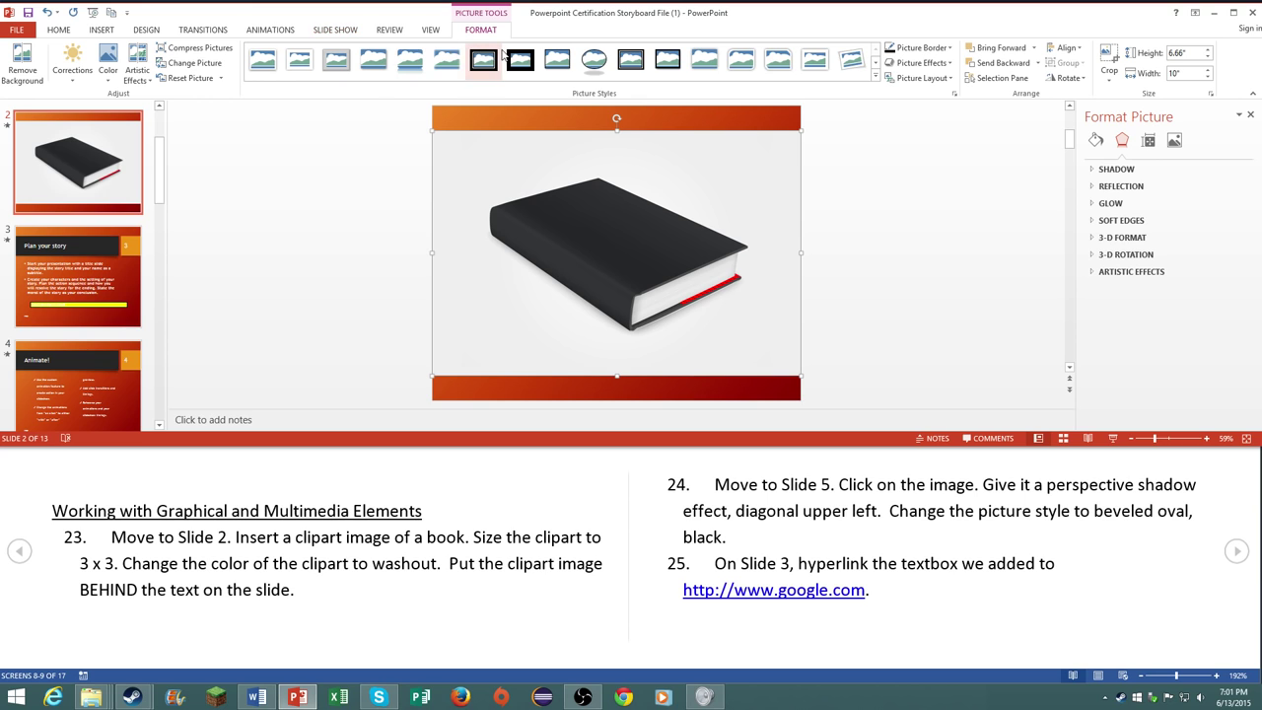
Step: Unlock the book picture's aspect ratio and size it to 3 inches high by 3 inches wide
{"action": "left_click", "coordinate": [100, 30]}
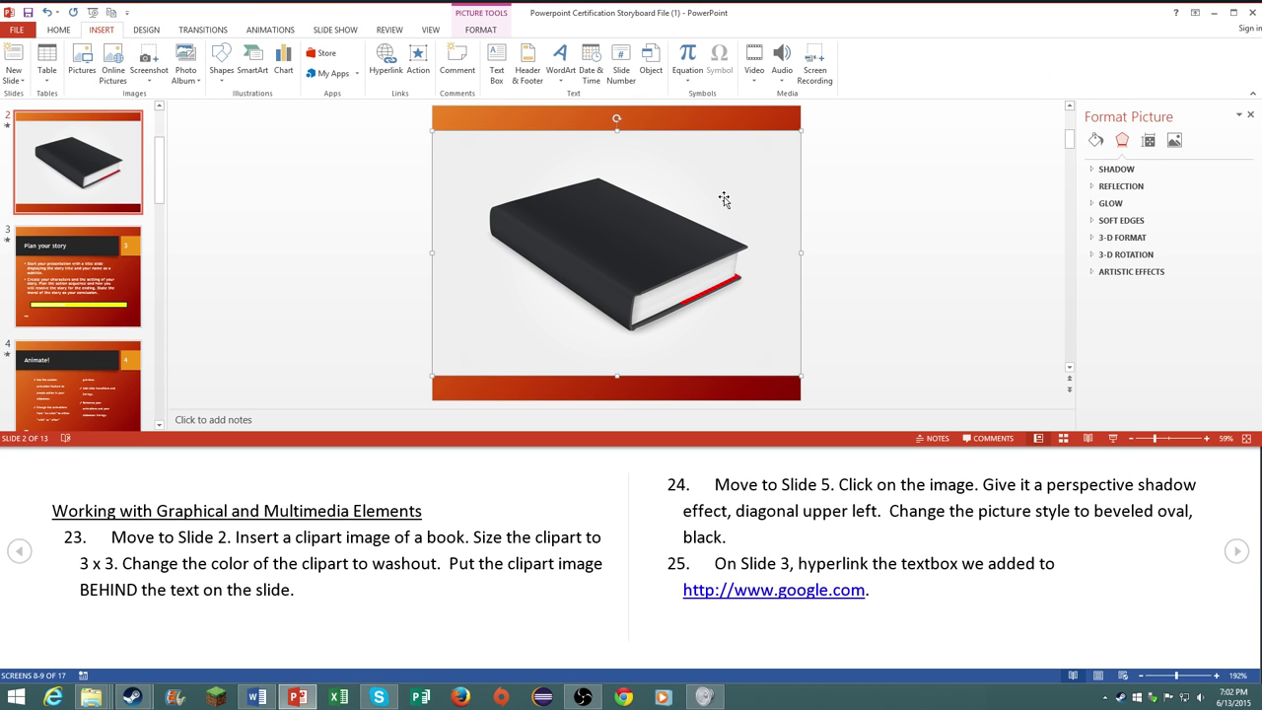
{"action": "left_click", "coordinate": [481, 30]}
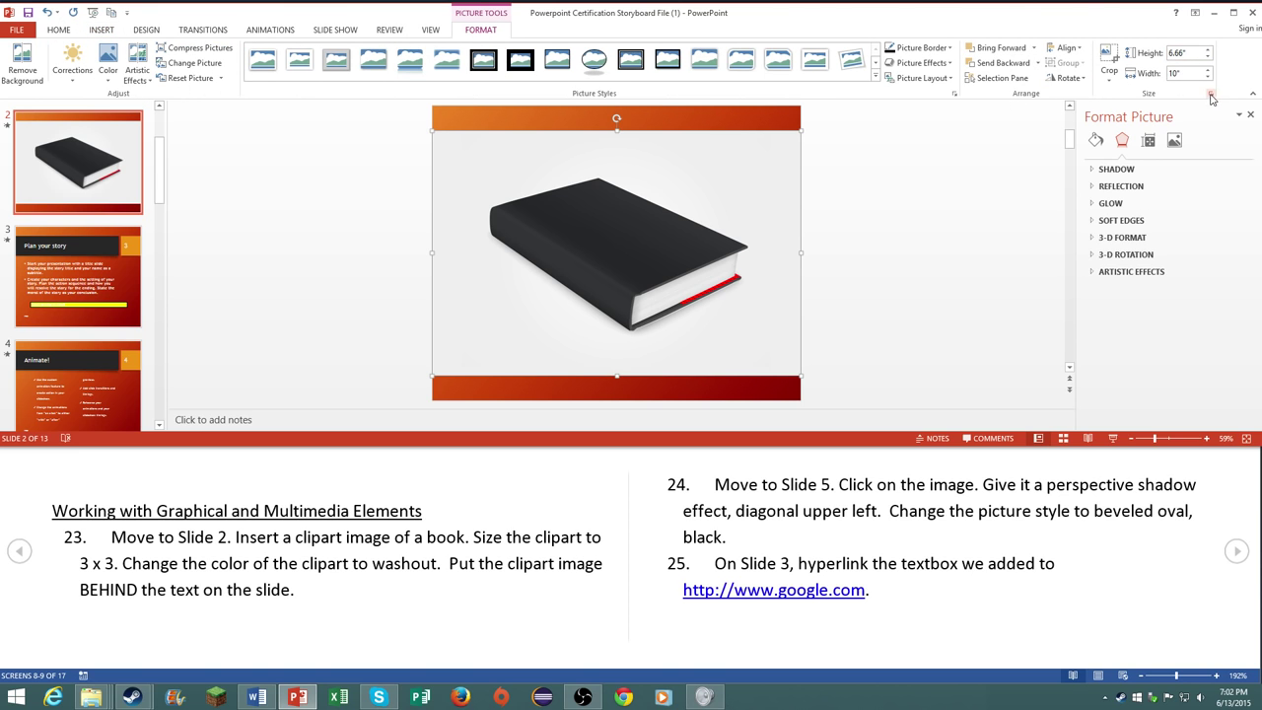
{"action": "left_click", "coordinate": [1148, 140]}
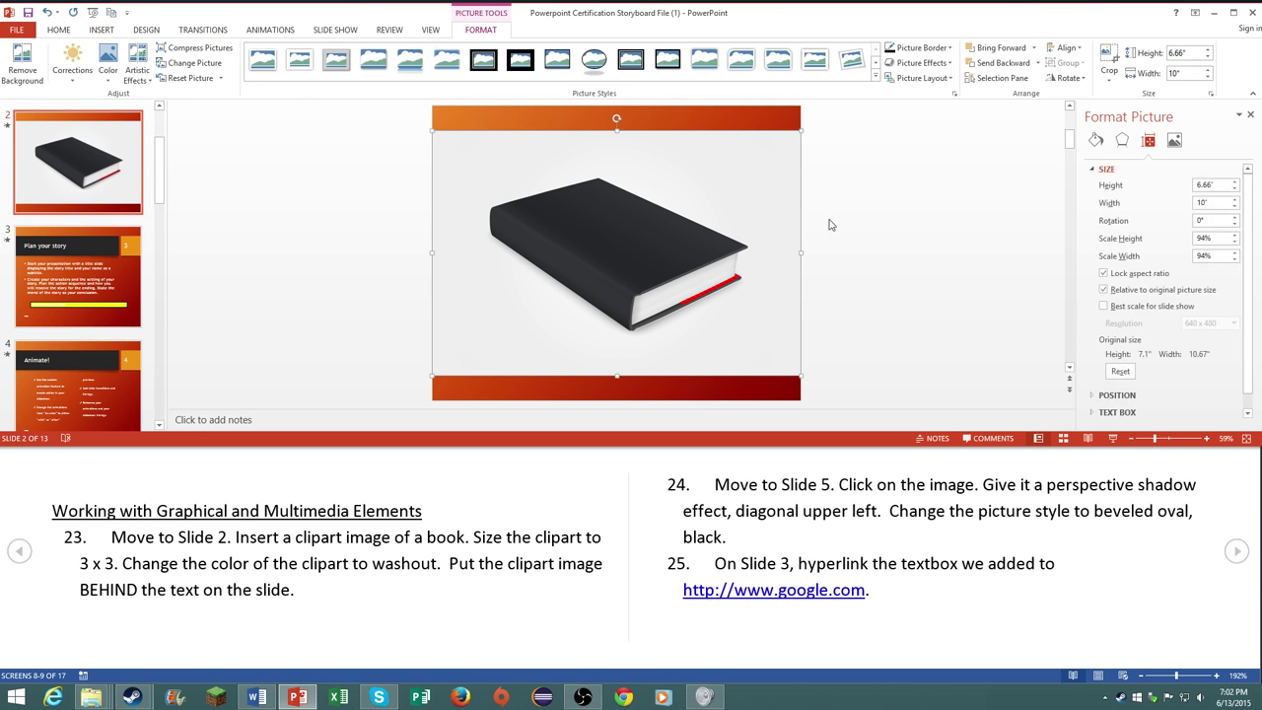
{"action": "left_click", "coordinate": [1211, 185]}
{"action": "type", "text": "3"}
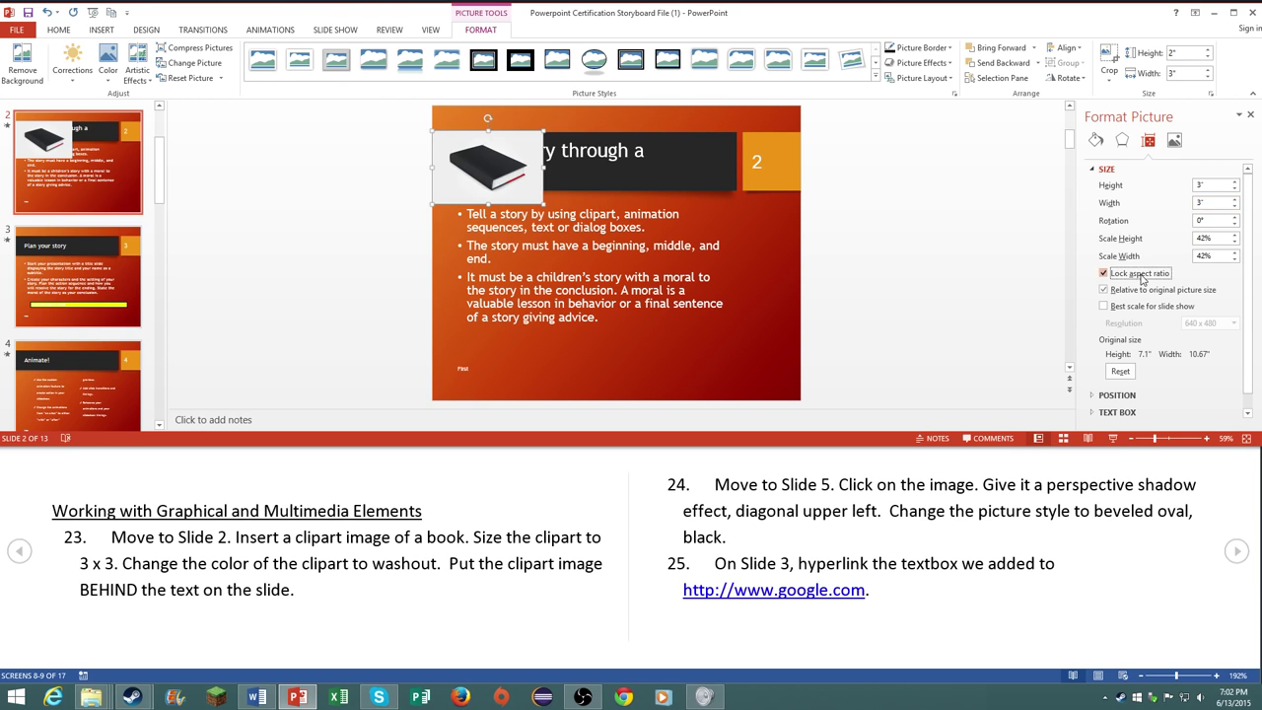
{"action": "left_click", "coordinate": [1104, 272]}
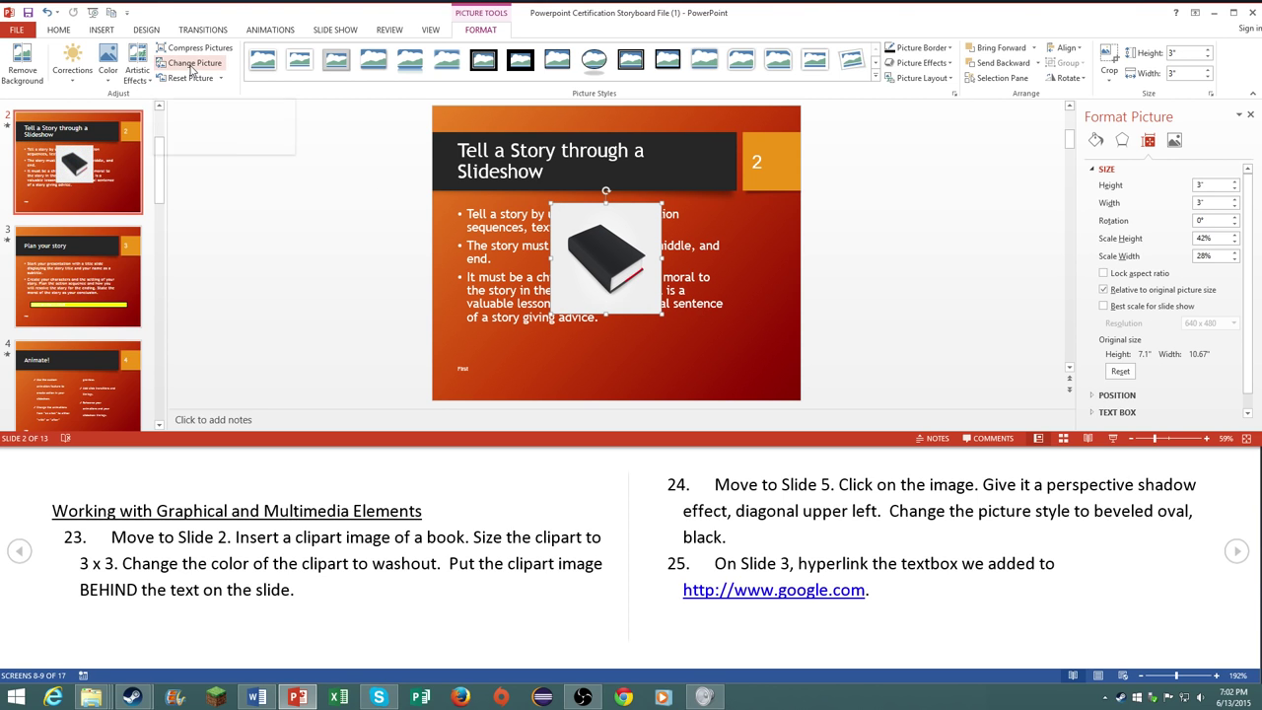
Step: Recolour the book picture with Washout and send it backward behind the bullet text
{"action": "left_click", "coordinate": [106, 59]}
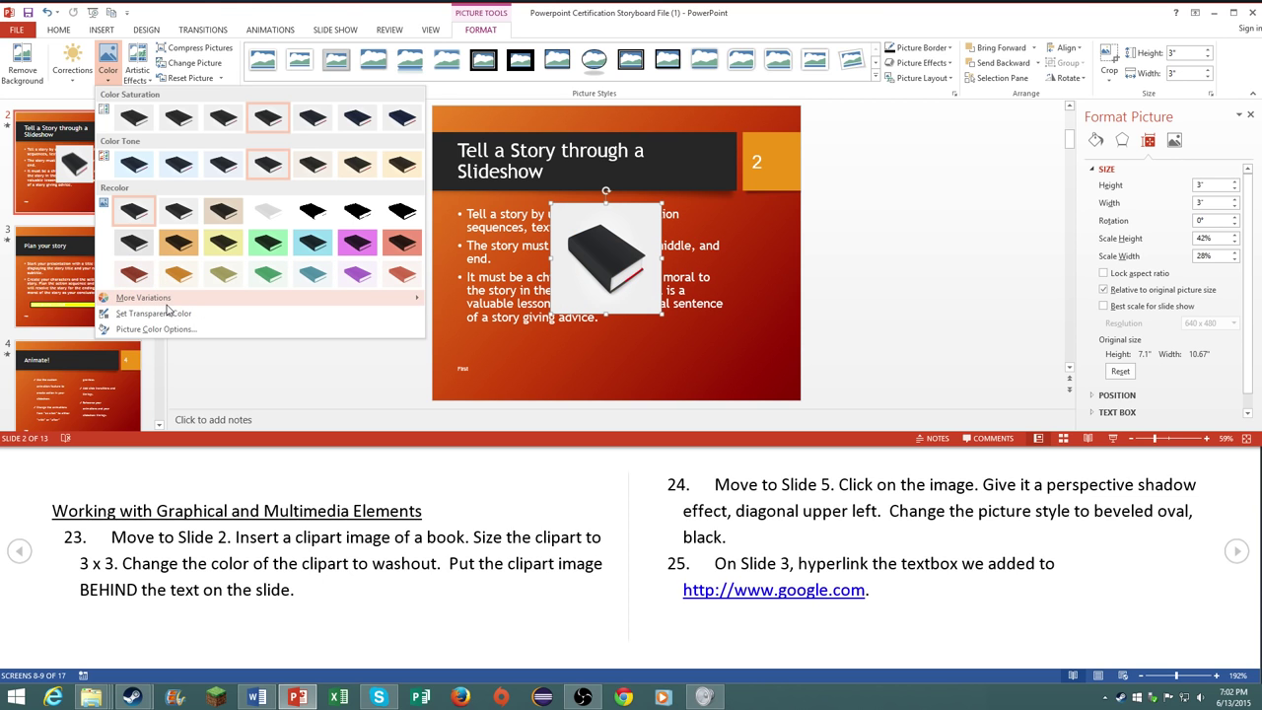
{"action": "mouse_move", "coordinate": [172, 355]}
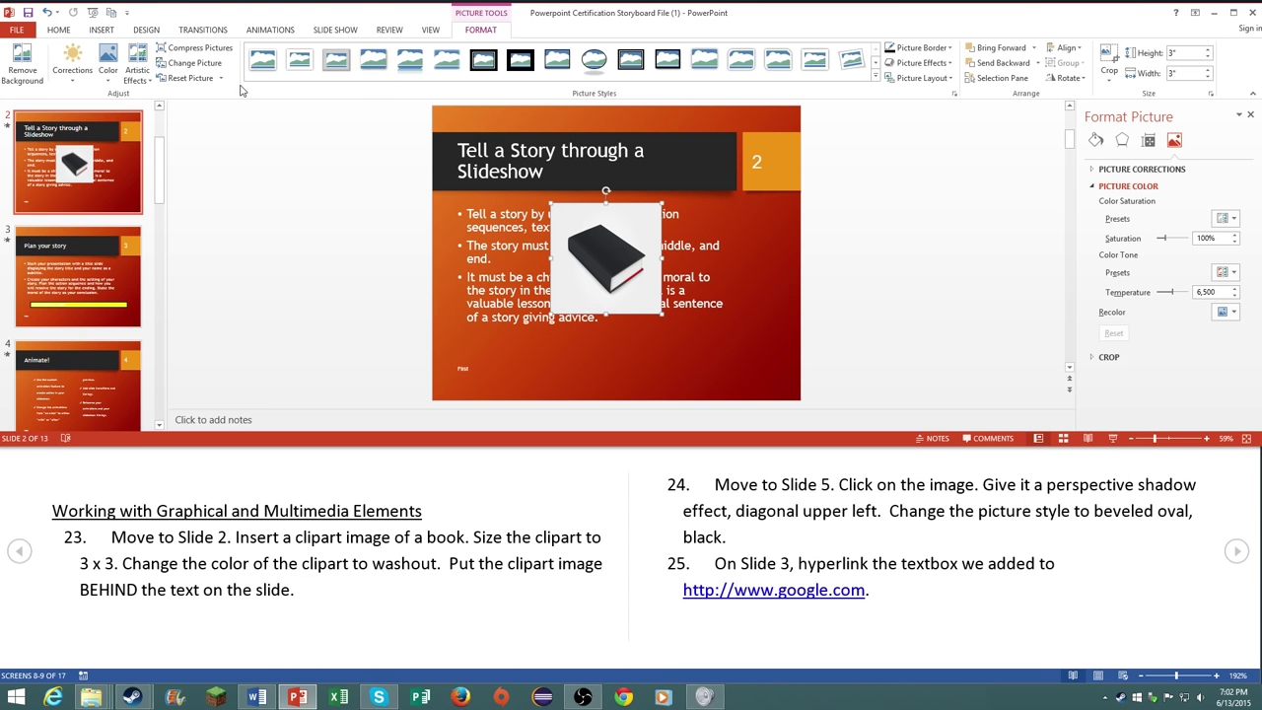
{"action": "left_click", "coordinate": [108, 69]}
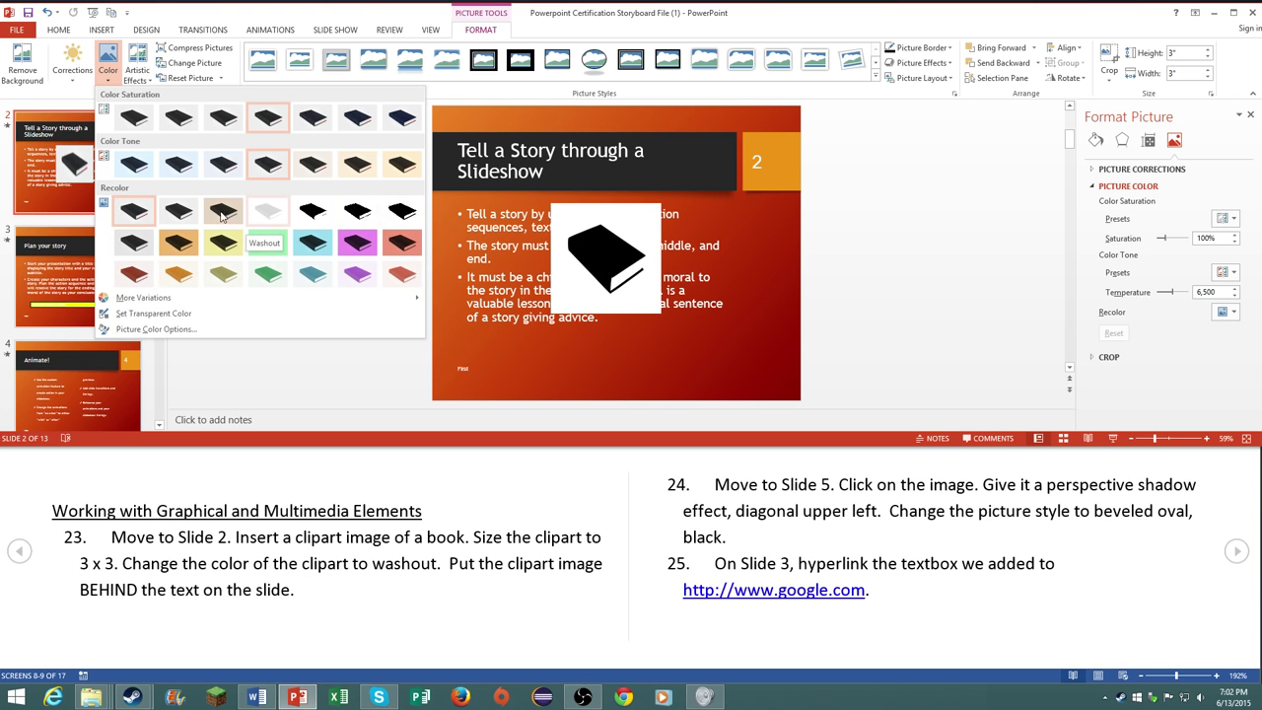
{"action": "left_click", "coordinate": [265, 242]}
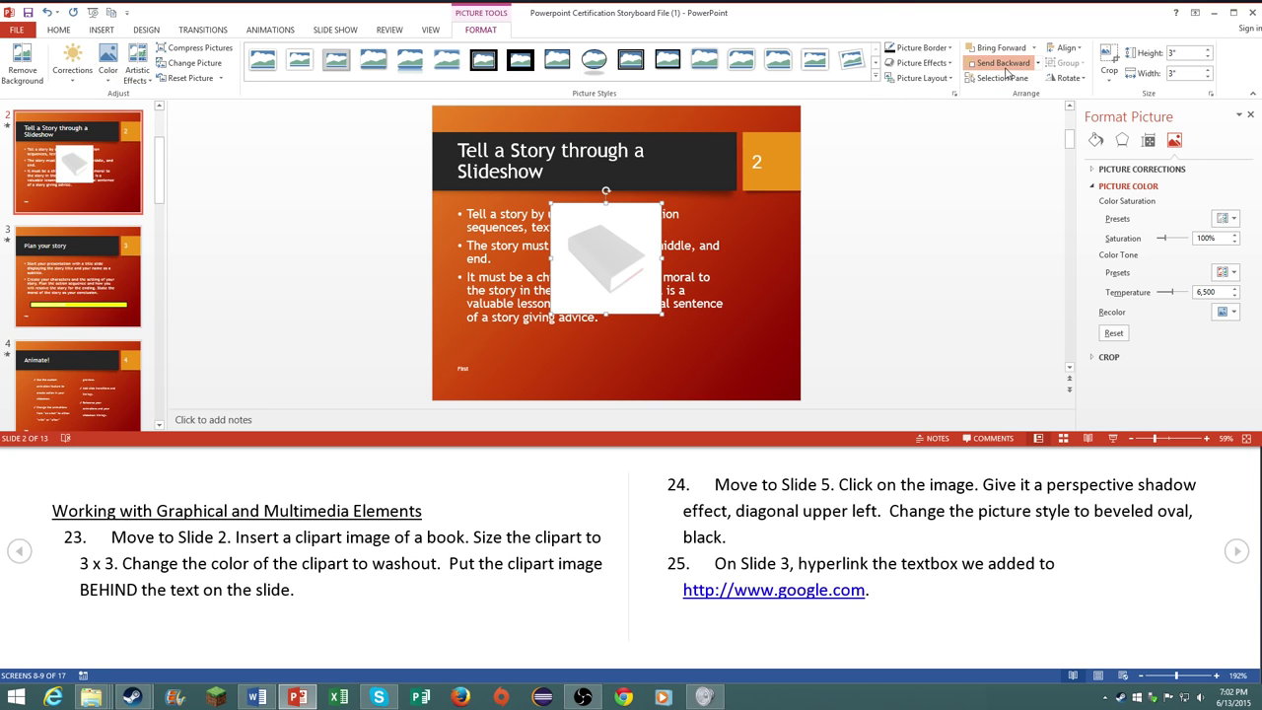
{"action": "left_click", "coordinate": [997, 61]}
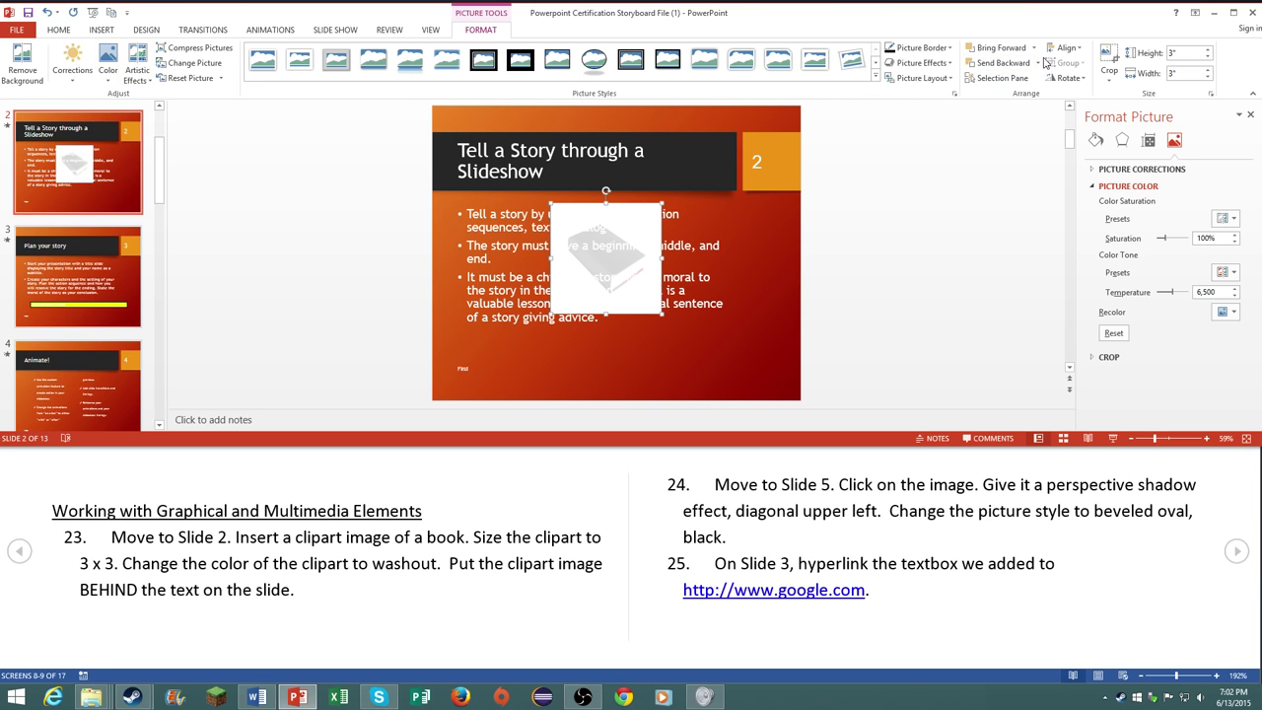
{"action": "mouse_move", "coordinate": [714, 349]}
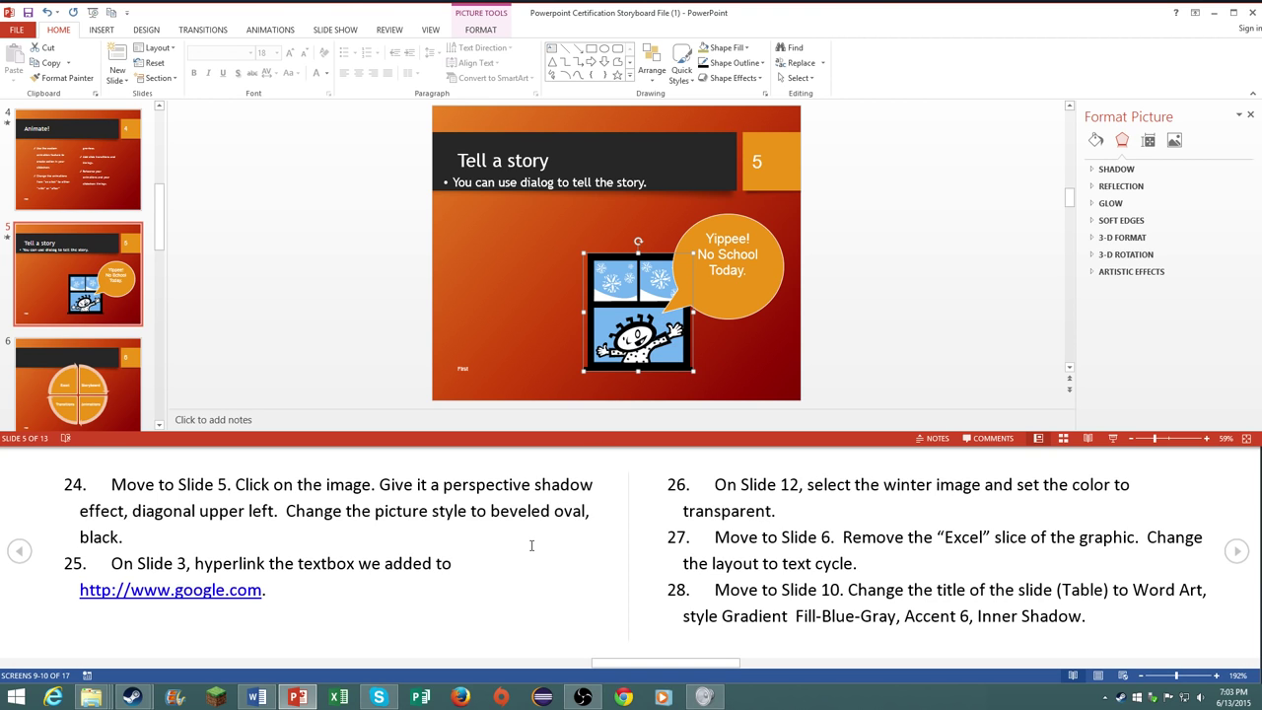
Step: Style the window picture as Beveled Oval, Black with a Perspective Diagonal Upper Left shadow
{"action": "left_click", "coordinate": [482, 29]}
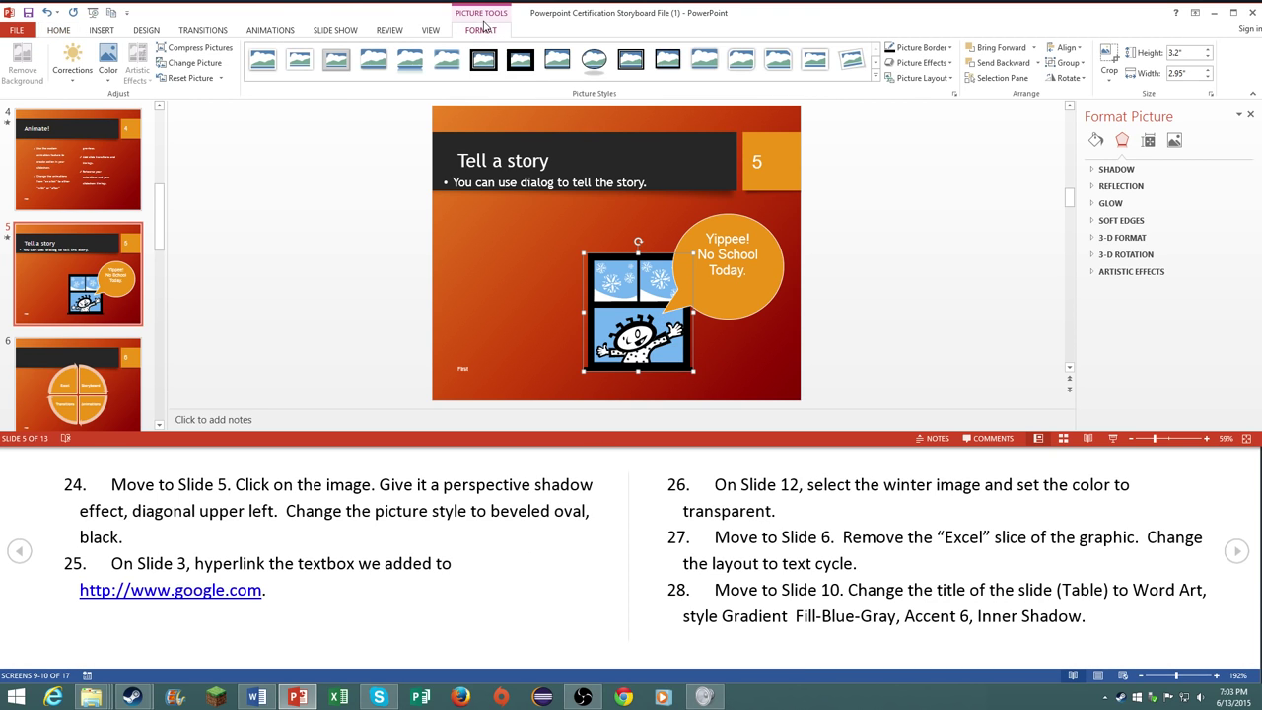
{"action": "left_click", "coordinate": [594, 59]}
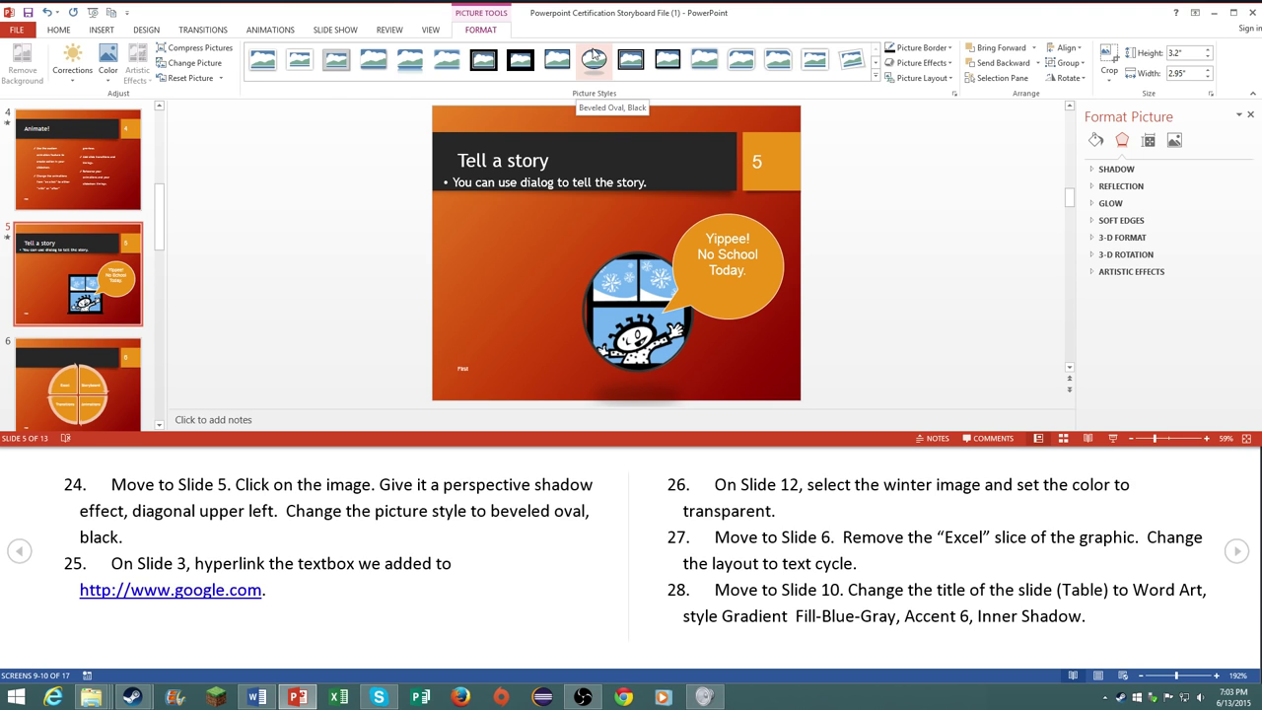
{"action": "left_click", "coordinate": [594, 59]}
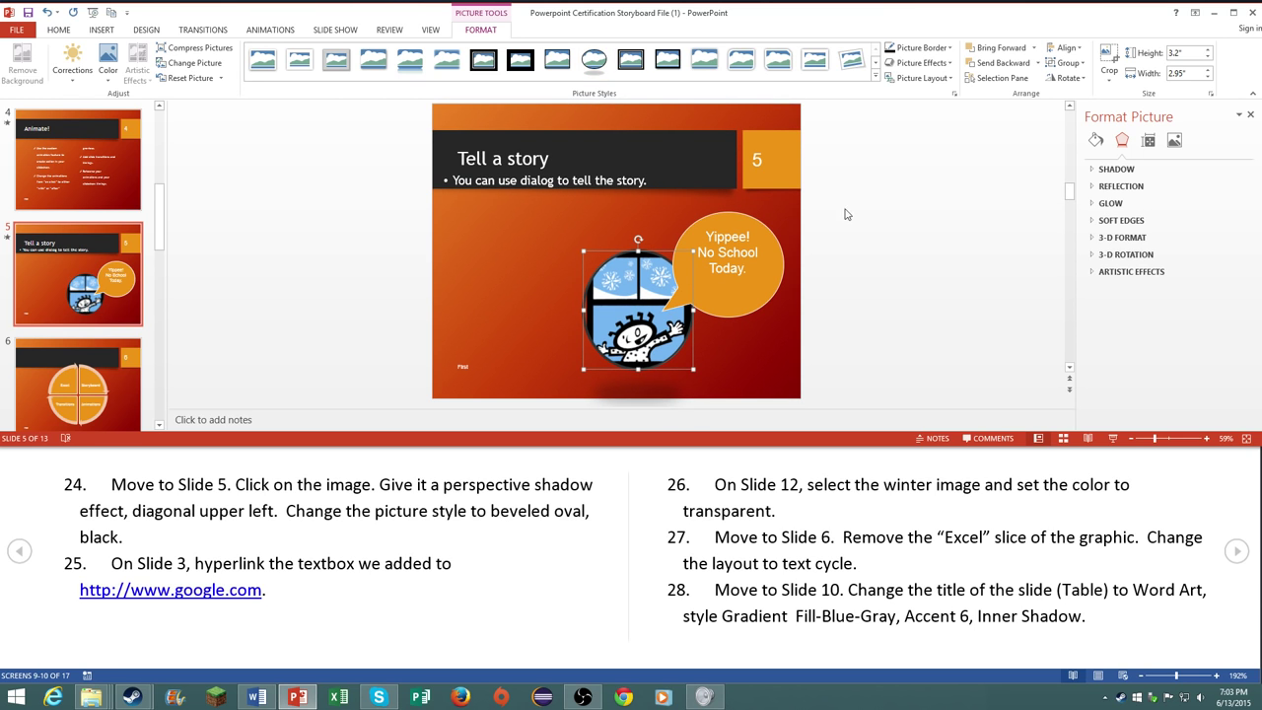
{"action": "left_click", "coordinate": [921, 62]}
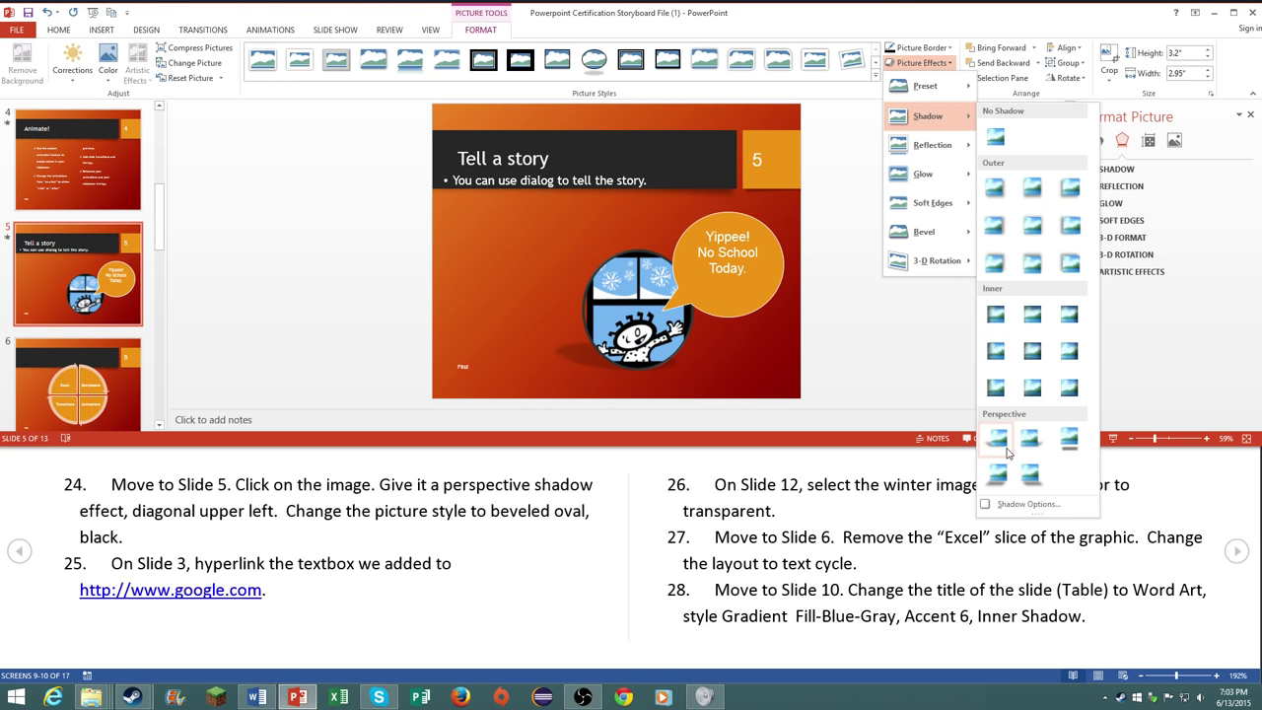
{"action": "mouse_move", "coordinate": [996, 437]}
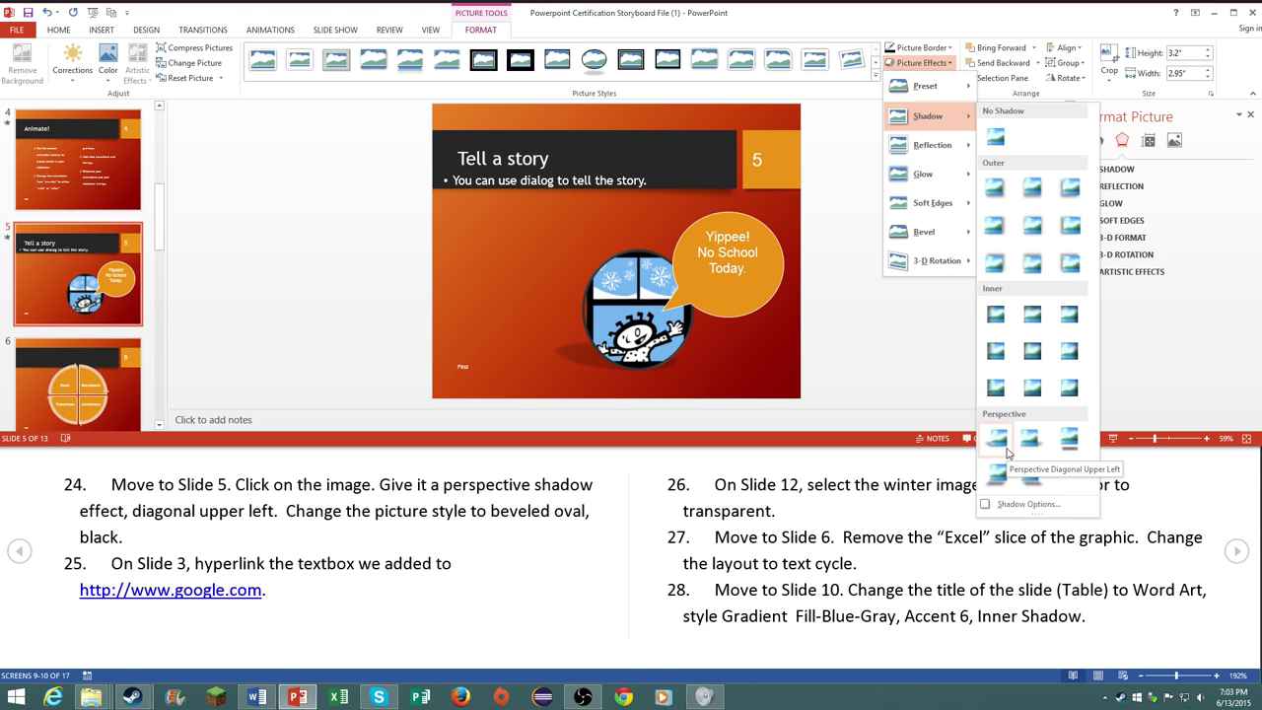
{"action": "left_click", "coordinate": [995, 437]}
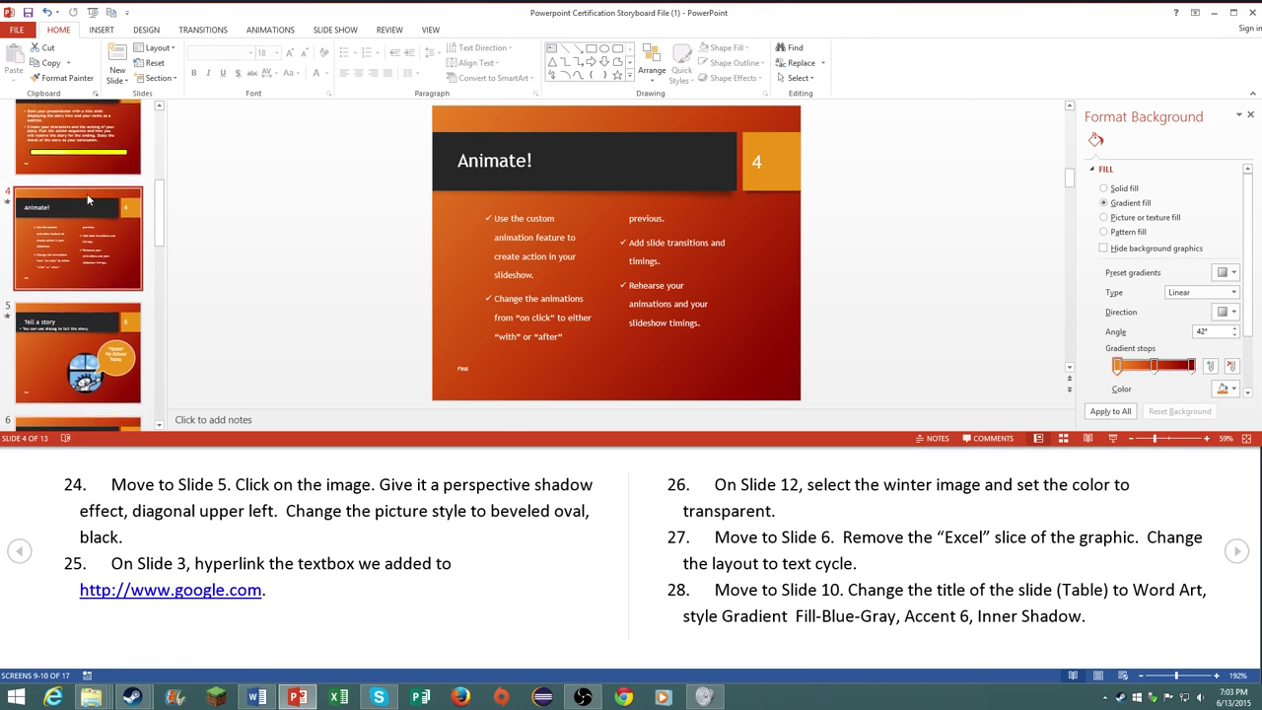
{"action": "left_click", "coordinate": [77, 162]}
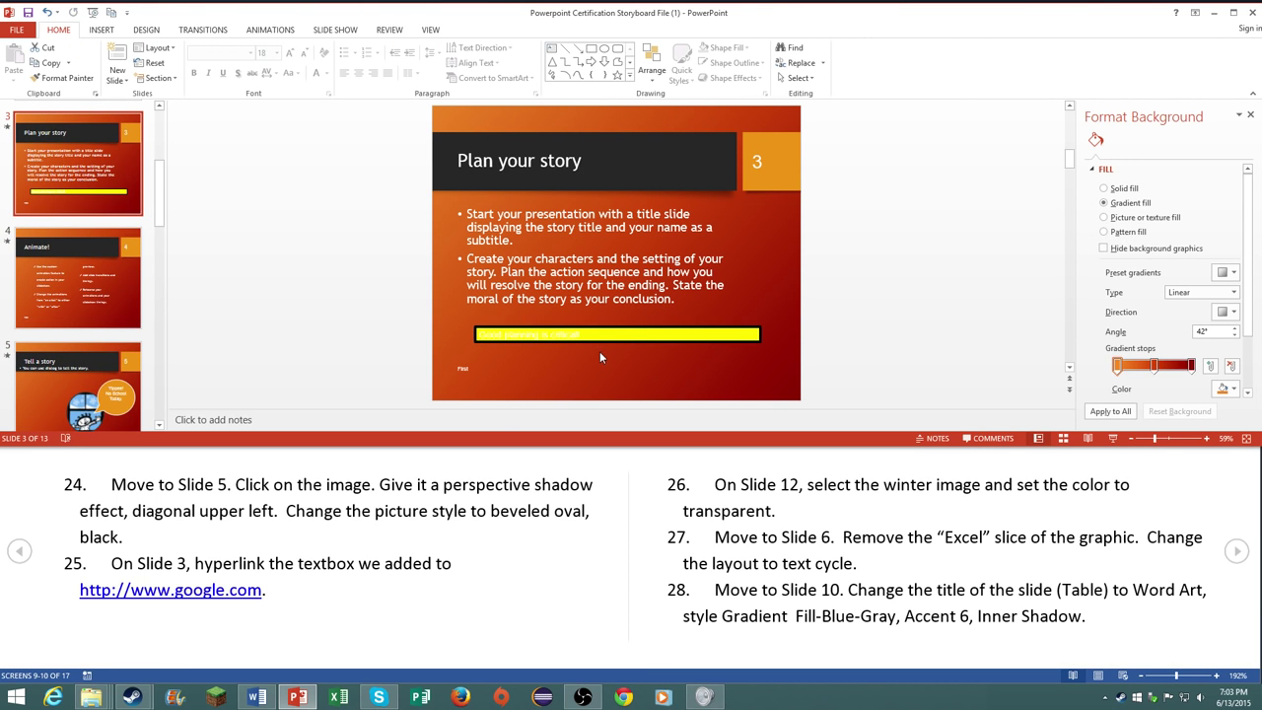
{"action": "right_click", "coordinate": [615, 333]}
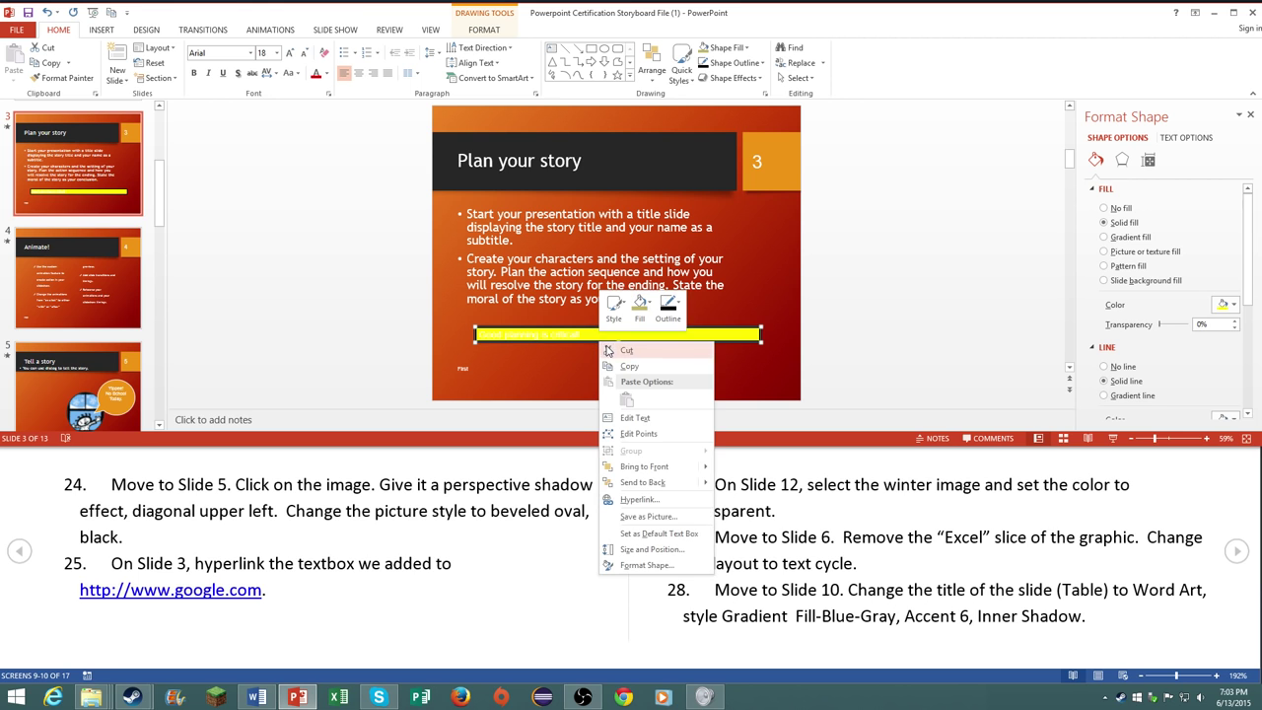
{"action": "left_click", "coordinate": [639, 499]}
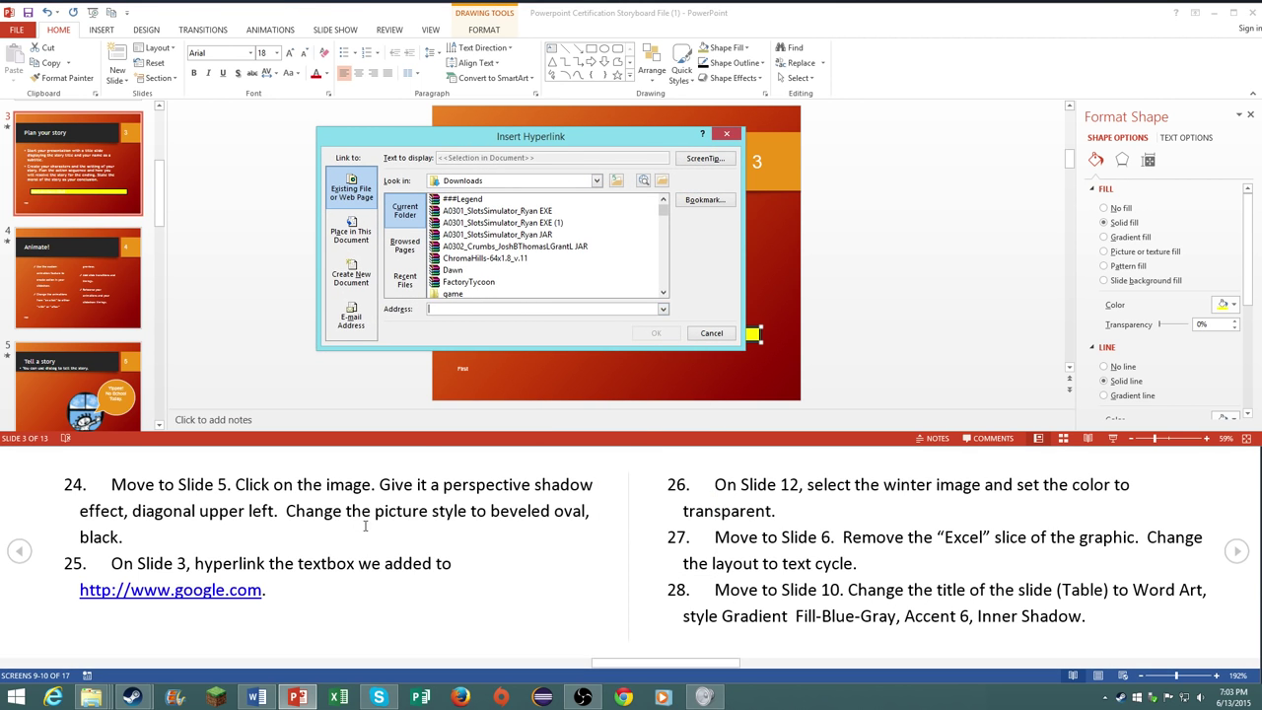
{"action": "type", "text": "http://www.waynecountyschools.org"}
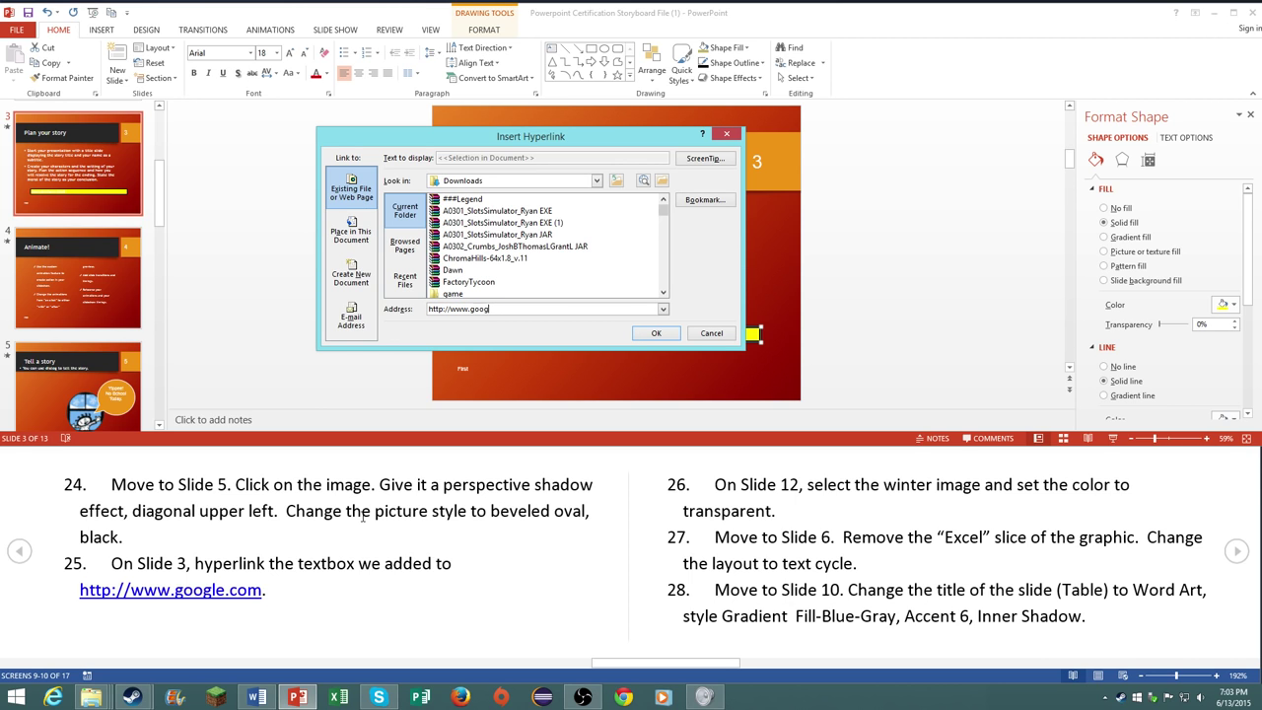
{"action": "type", "text": "le.com"}
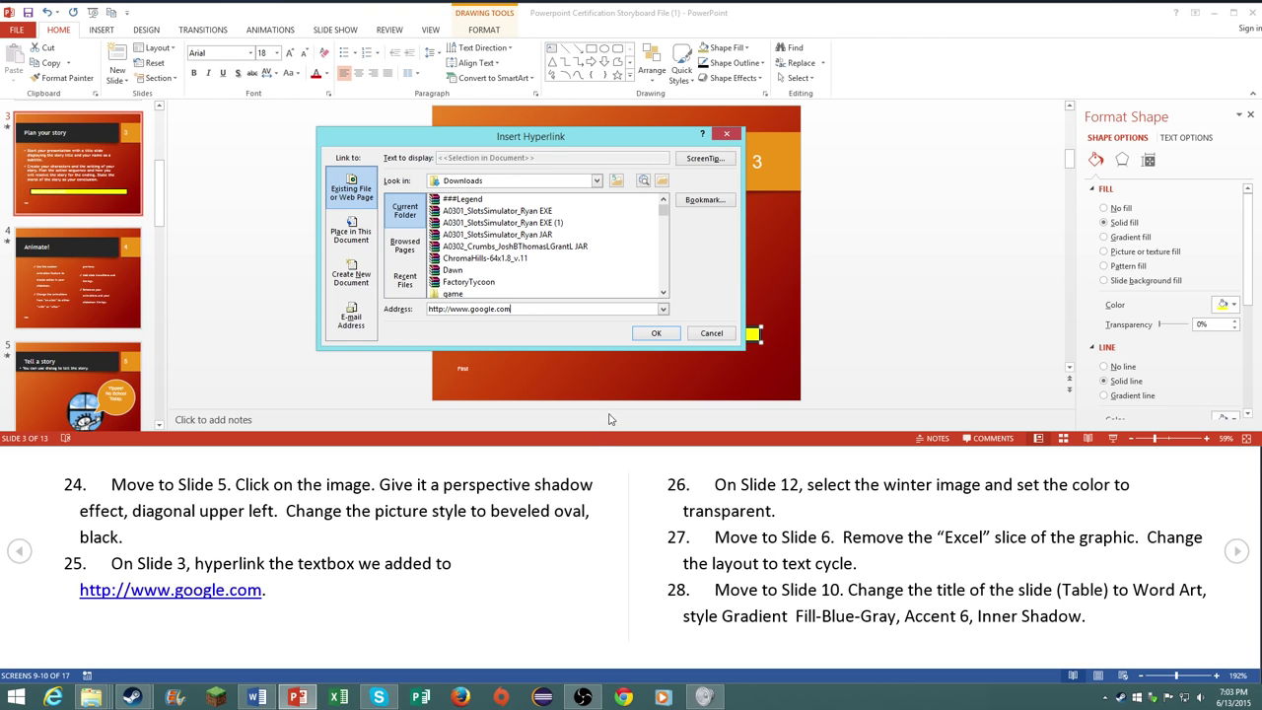
{"action": "left_click", "coordinate": [655, 332]}
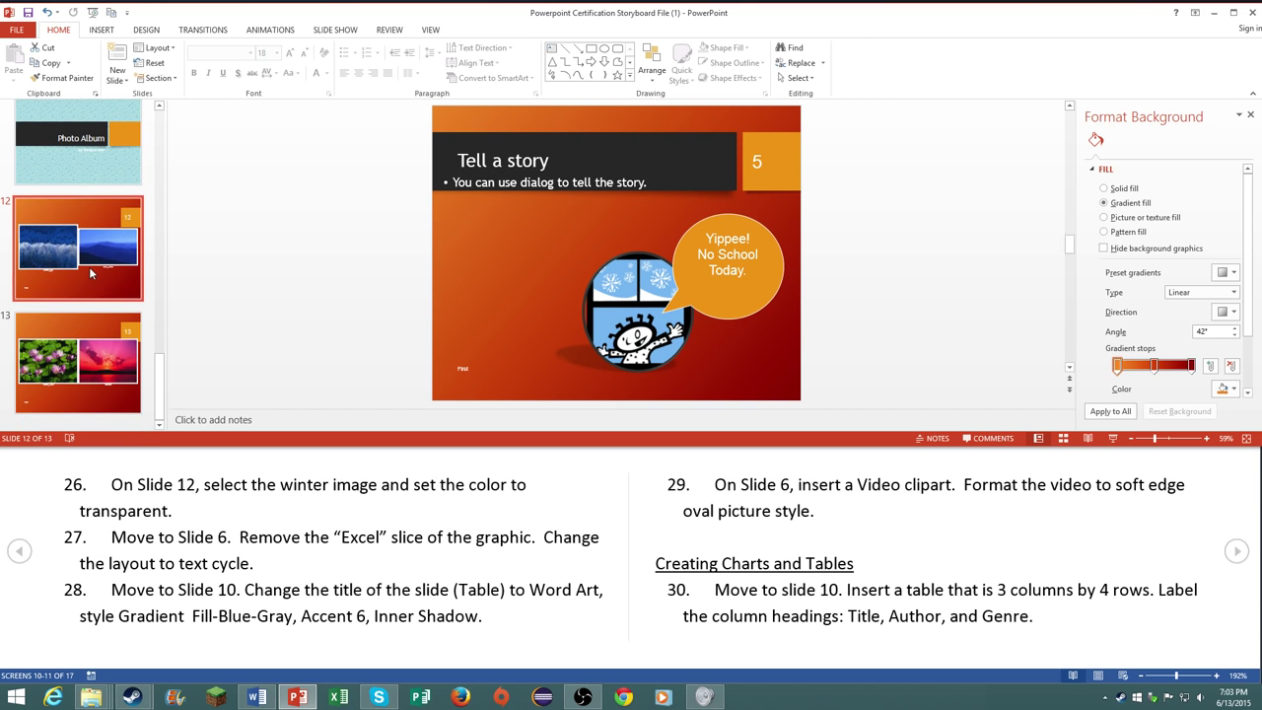
Step: Apply Set Transparent Color to the winter image on Slide 12
{"action": "right_click", "coordinate": [483, 237]}
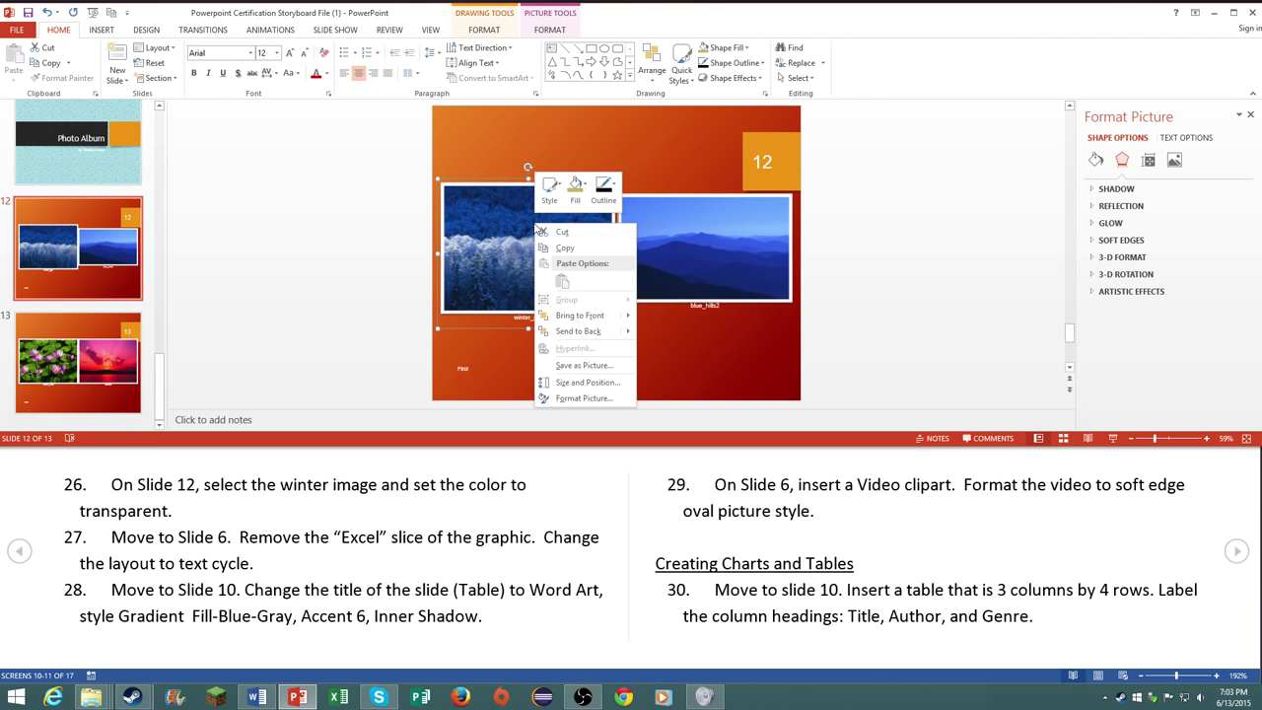
{"action": "left_click", "coordinate": [483, 29]}
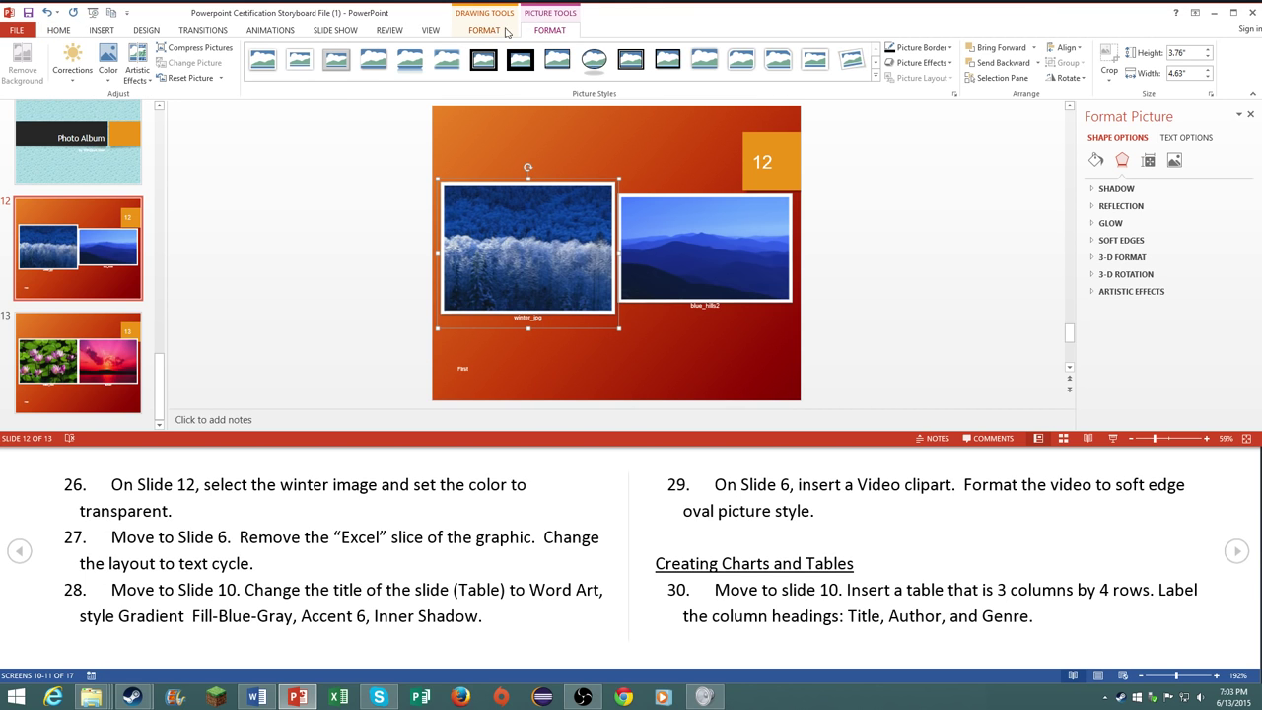
{"action": "mouse_move", "coordinate": [108, 61]}
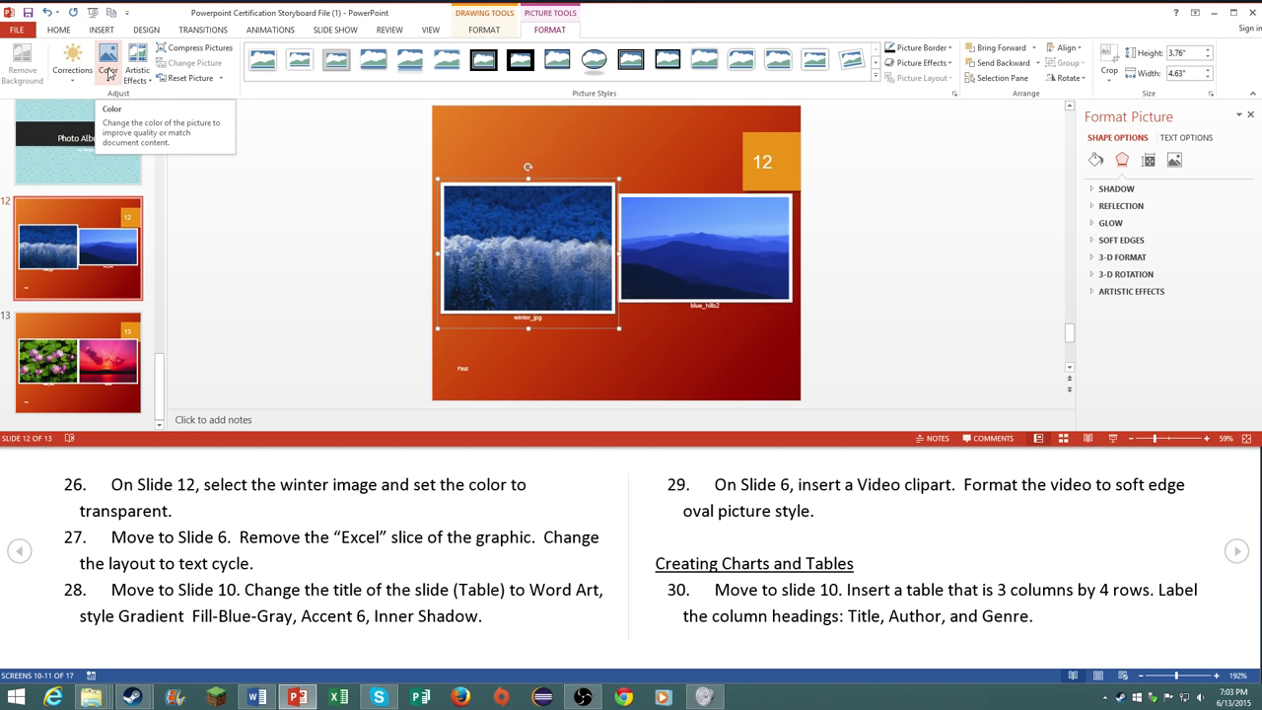
{"action": "left_click", "coordinate": [109, 57]}
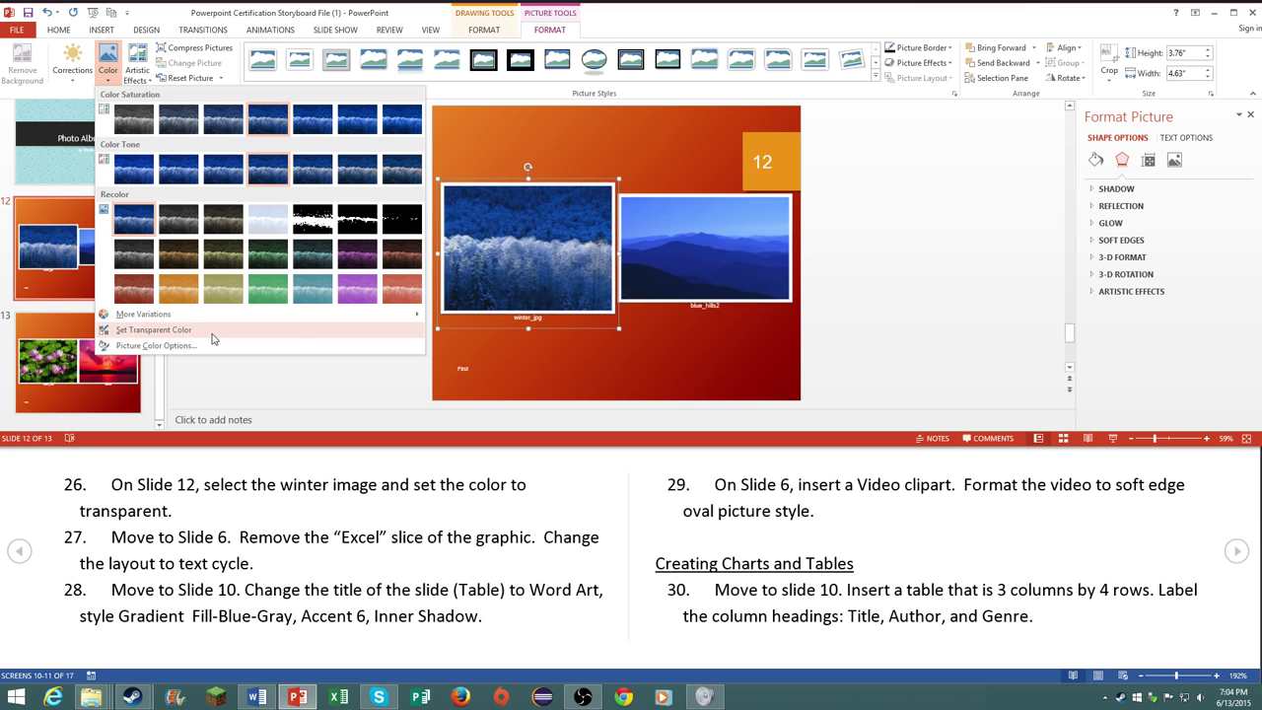
{"action": "left_click", "coordinate": [153, 330]}
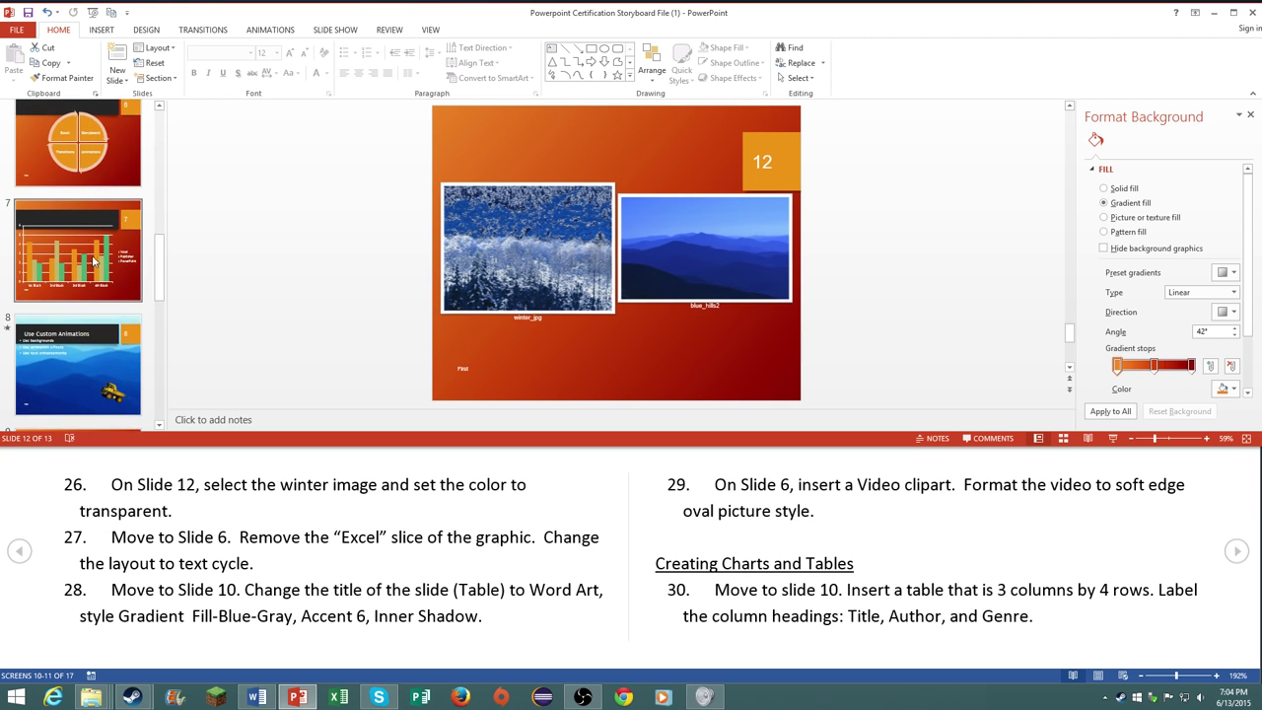
Step: Delete the Excel shape from Slide 6's SmartArt and switch its layout to Text Cycle
{"action": "left_click", "coordinate": [79, 195]}
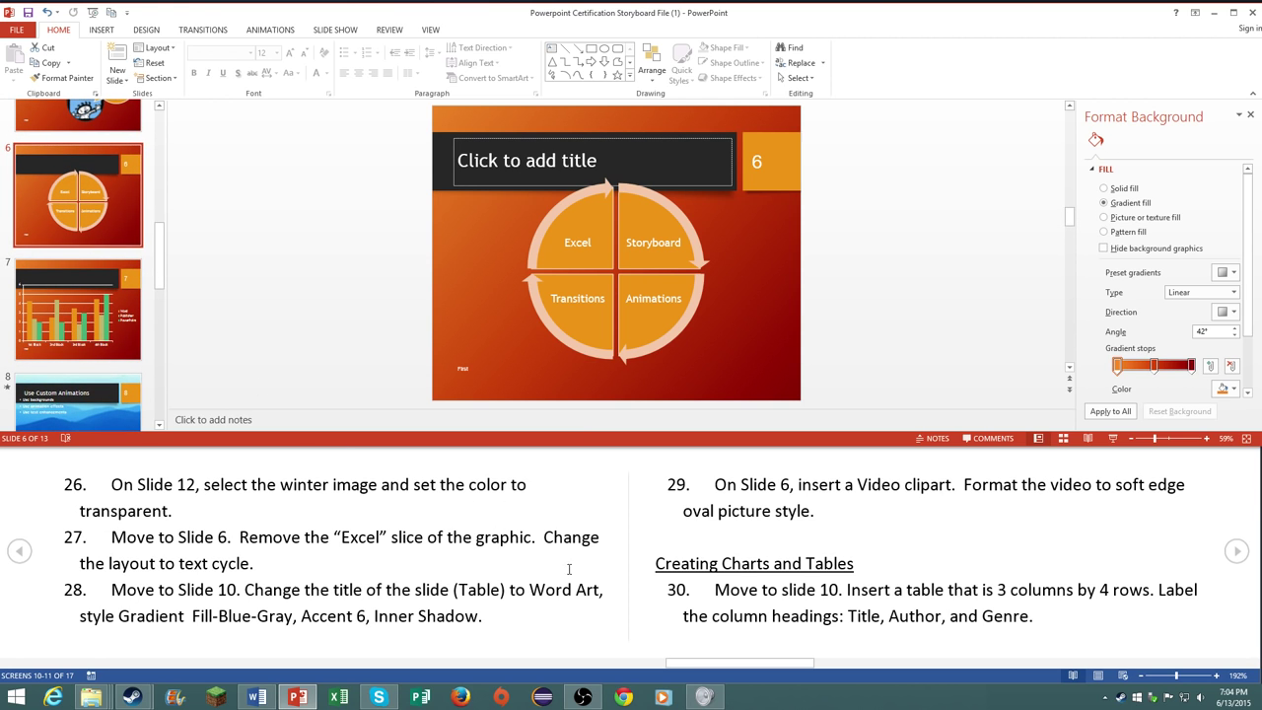
{"action": "mouse_move", "coordinate": [564, 402]}
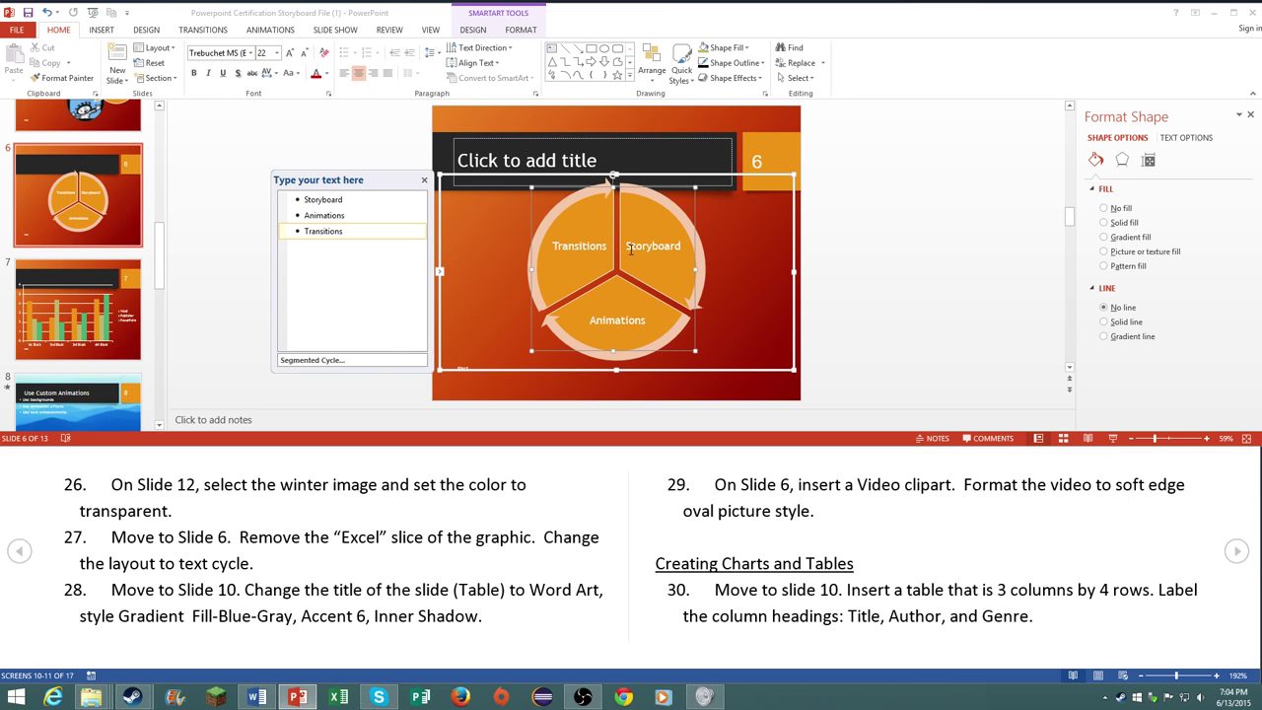
{"action": "mouse_move", "coordinate": [521, 43]}
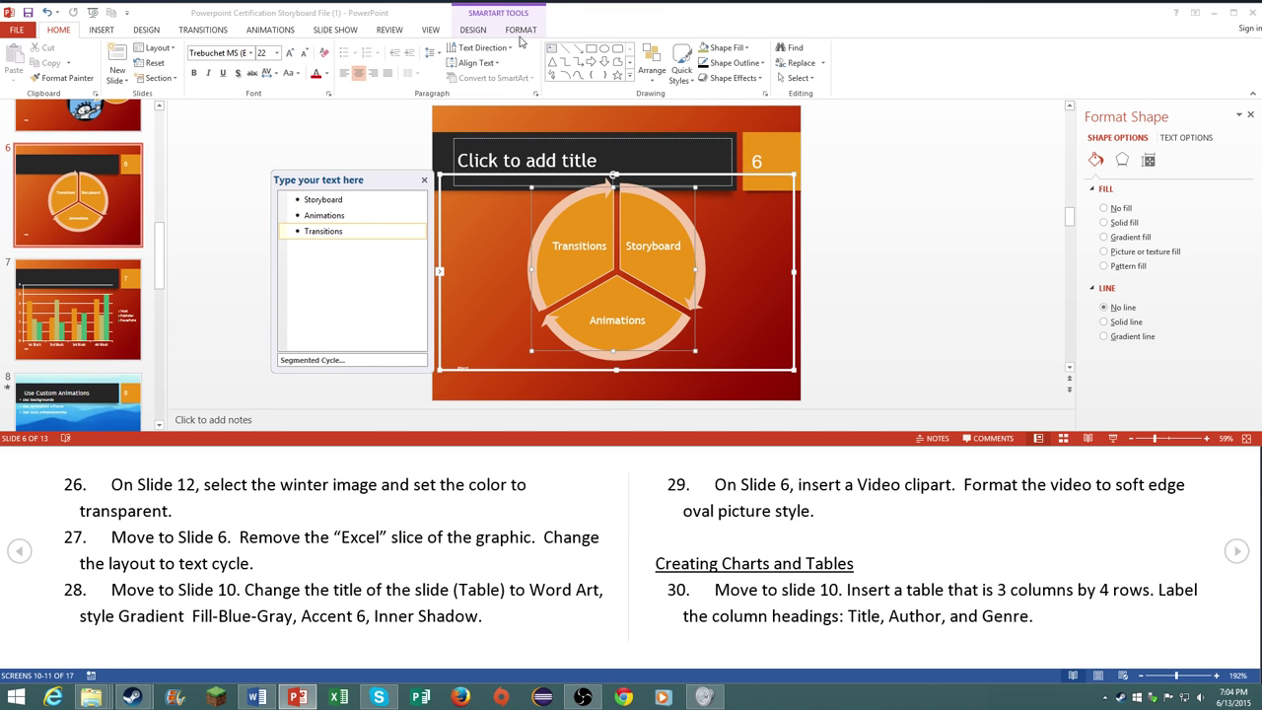
{"action": "left_click", "coordinate": [473, 29]}
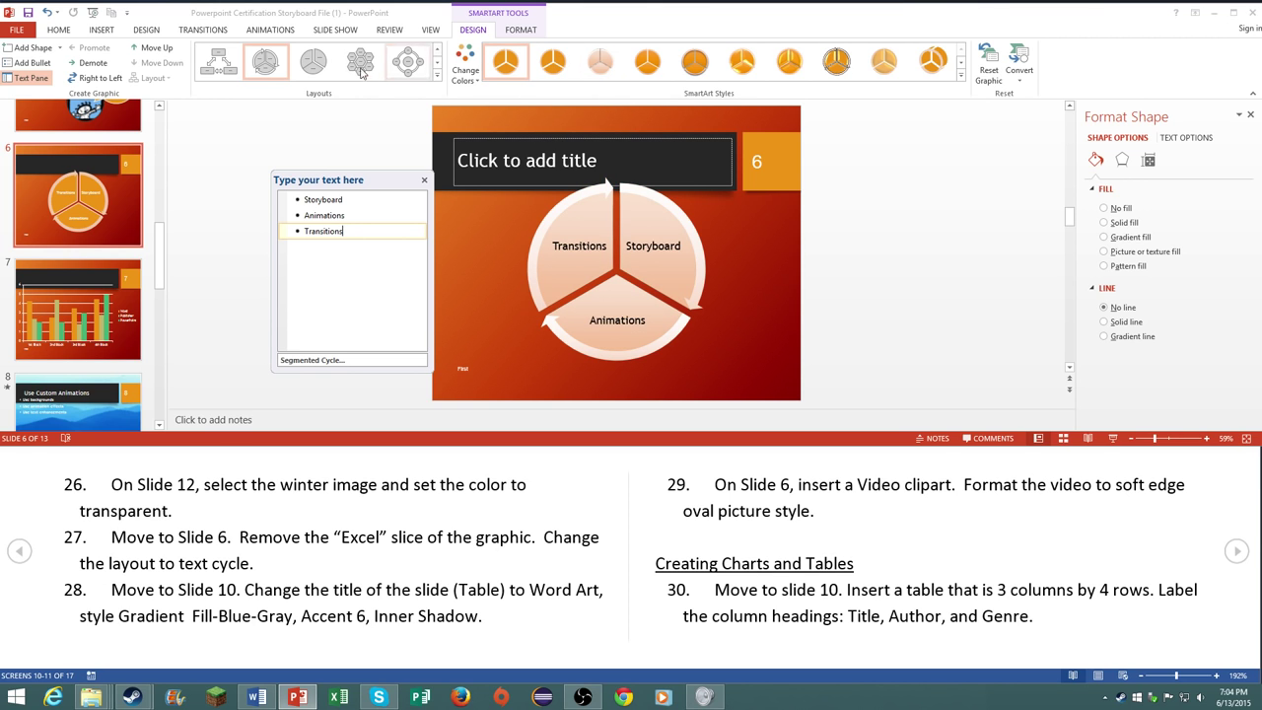
{"action": "left_click", "coordinate": [314, 61]}
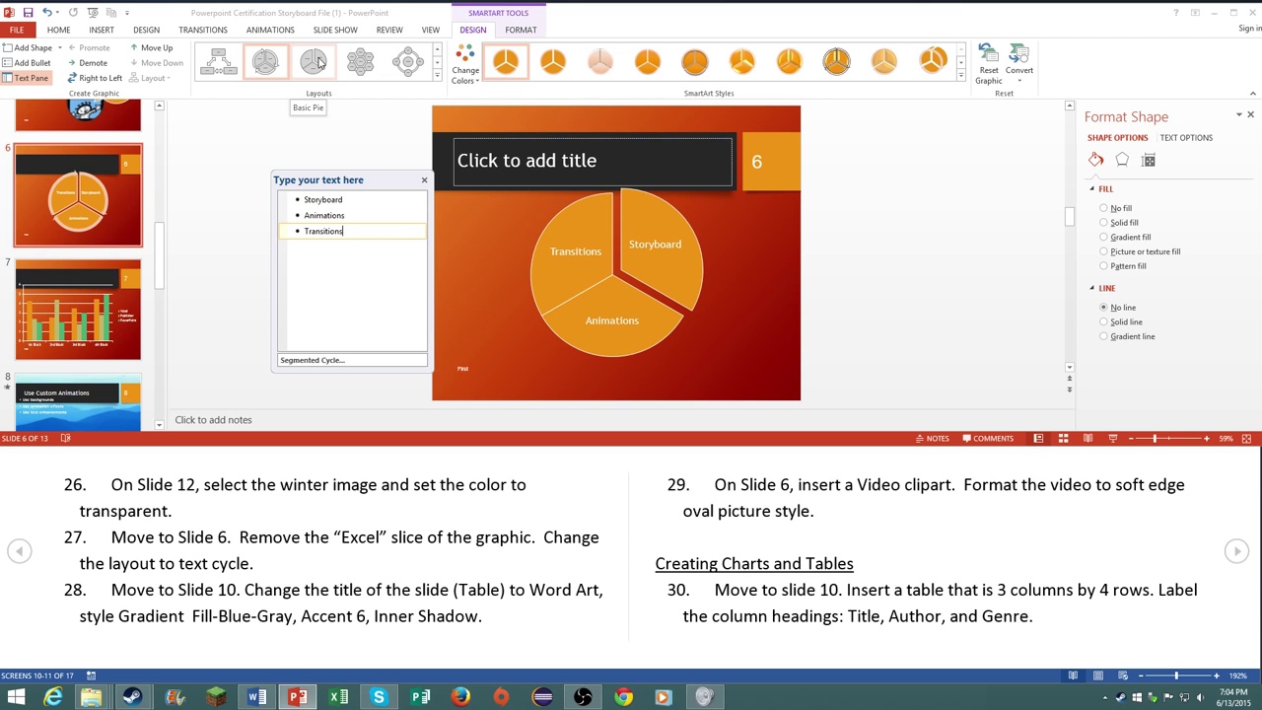
{"action": "left_click", "coordinate": [315, 61]}
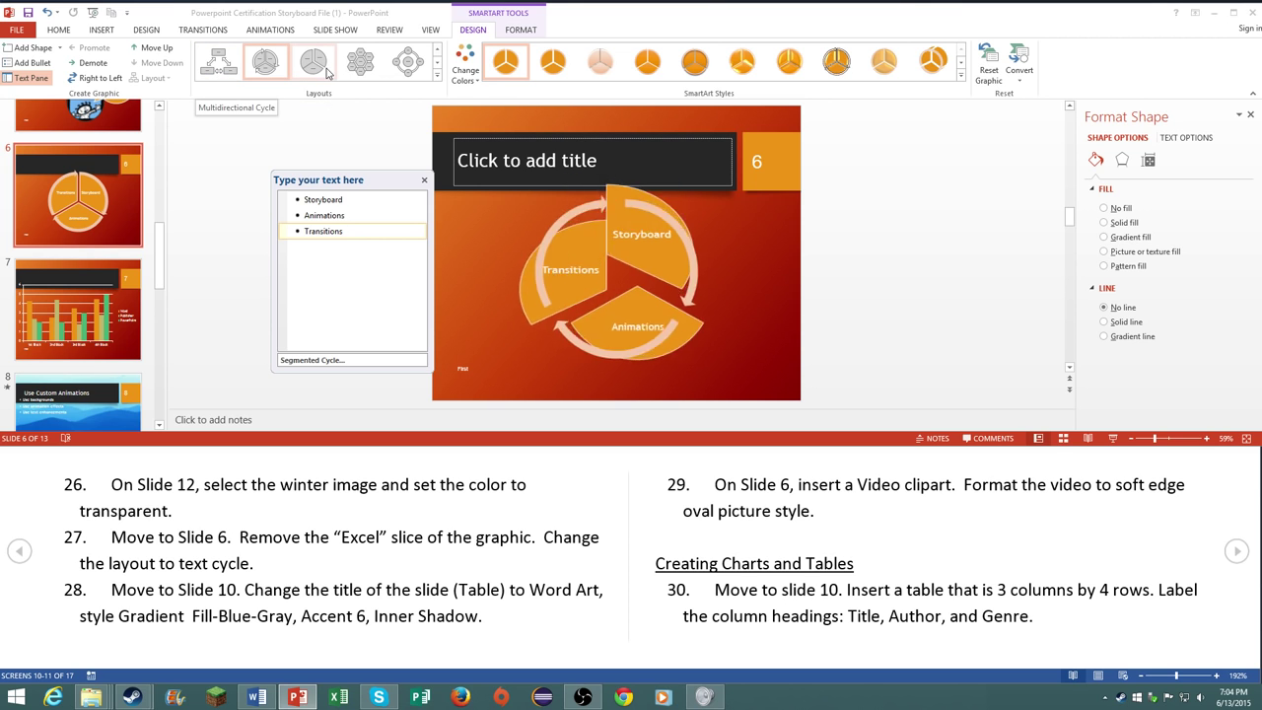
{"action": "left_click", "coordinate": [312, 61]}
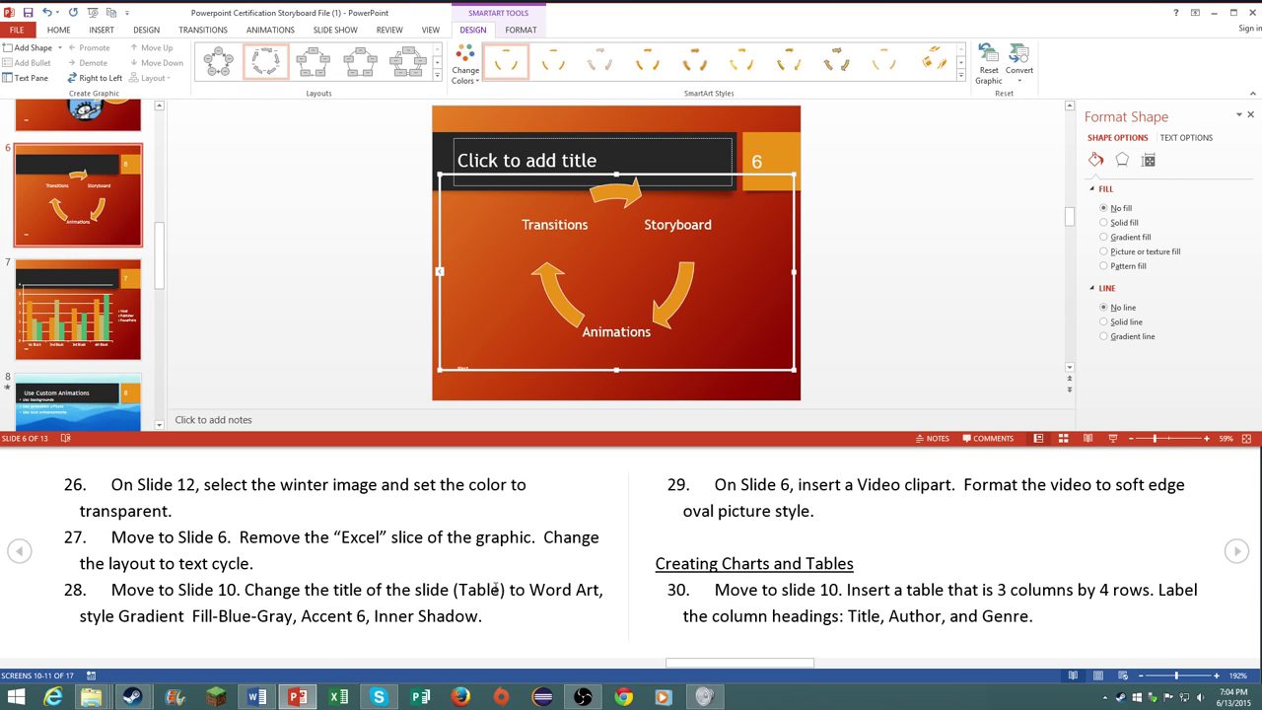
{"action": "mouse_move", "coordinate": [564, 601]}
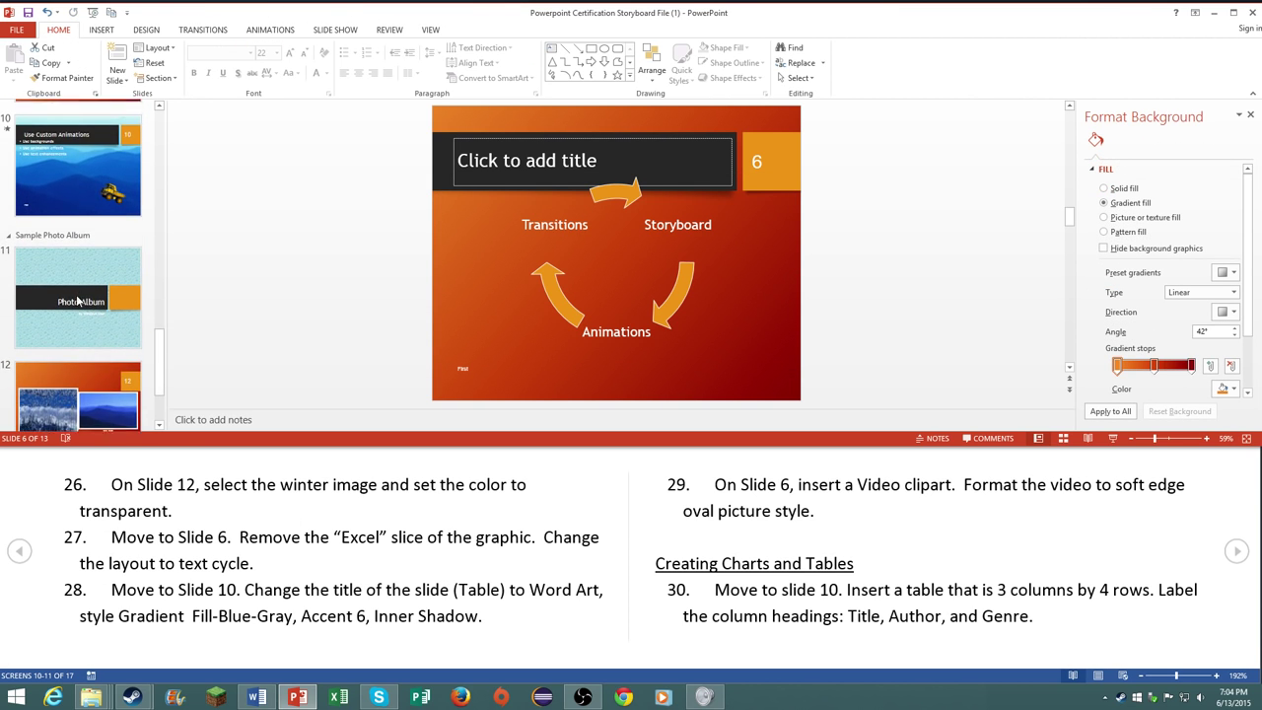
{"action": "left_click", "coordinate": [79, 177]}
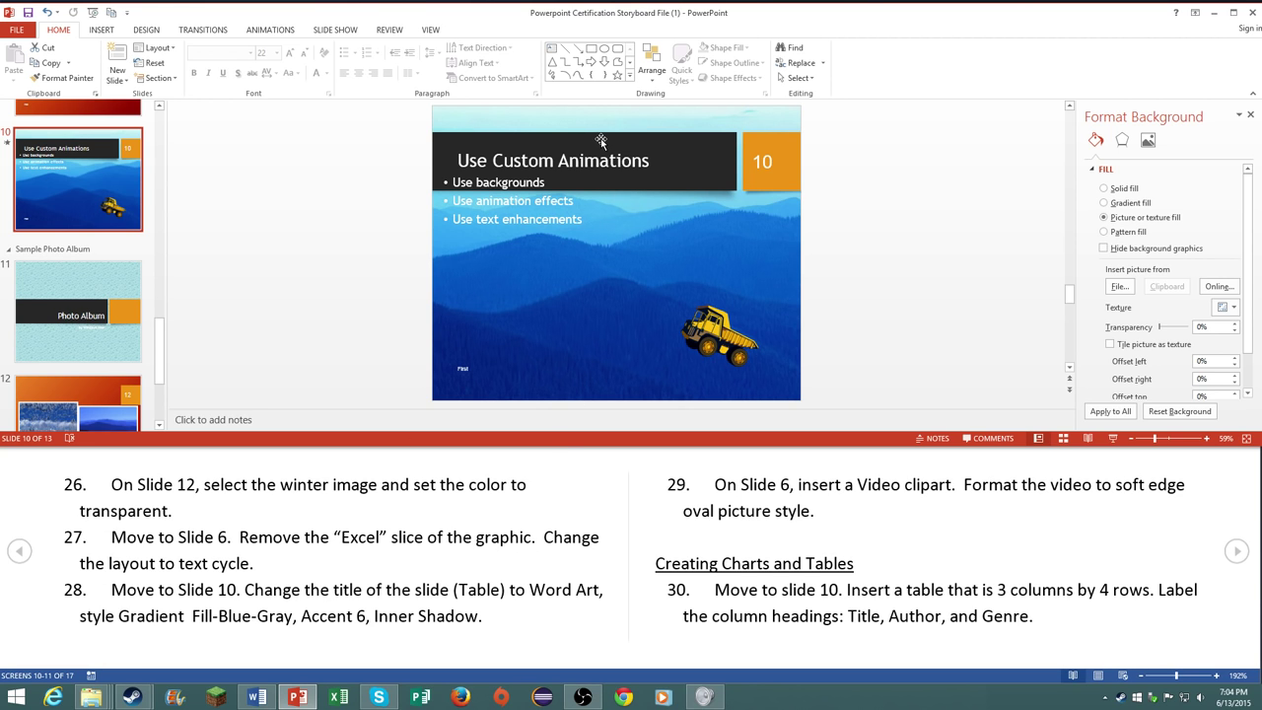
{"action": "left_click", "coordinate": [553, 162]}
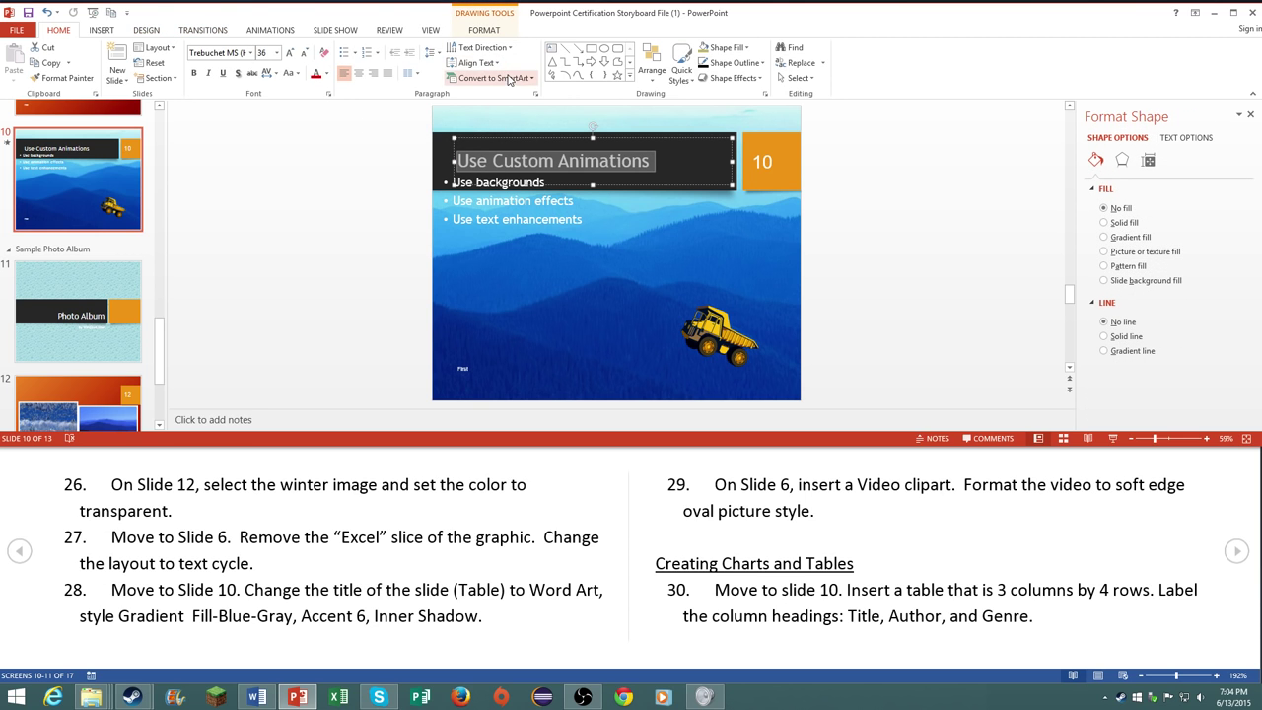
{"action": "left_click", "coordinate": [102, 29]}
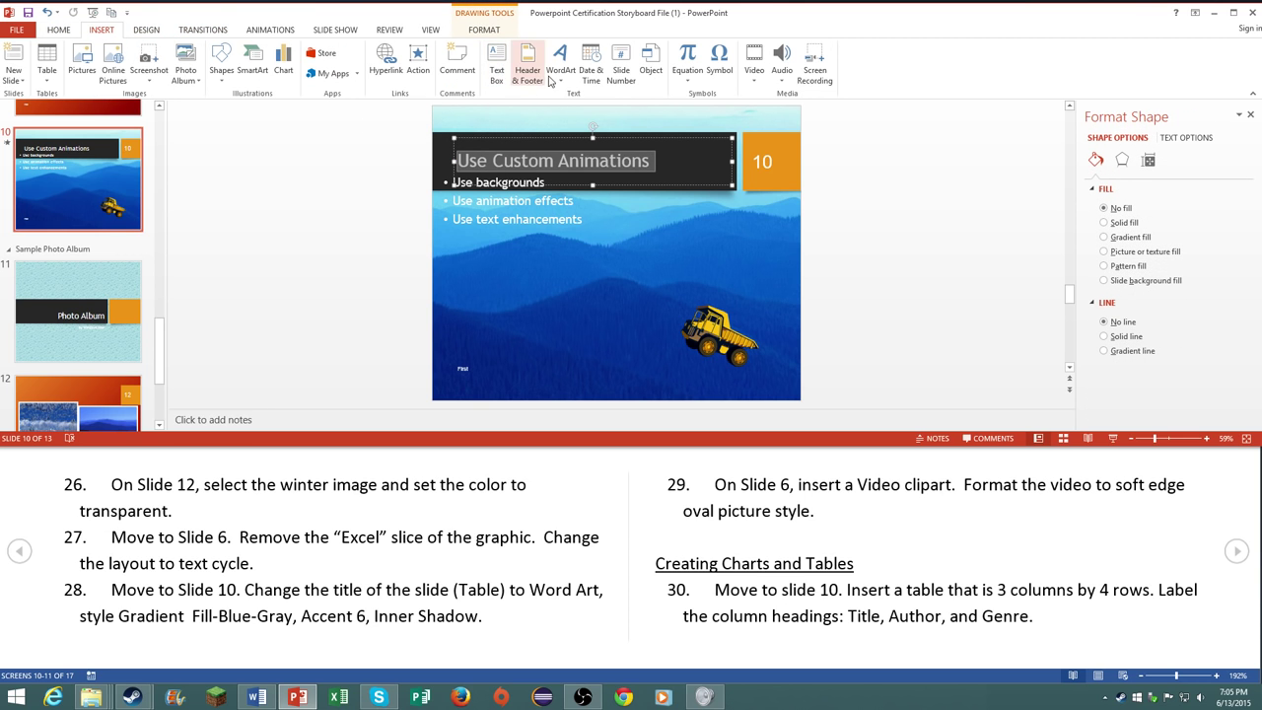
{"action": "left_click", "coordinate": [560, 59]}
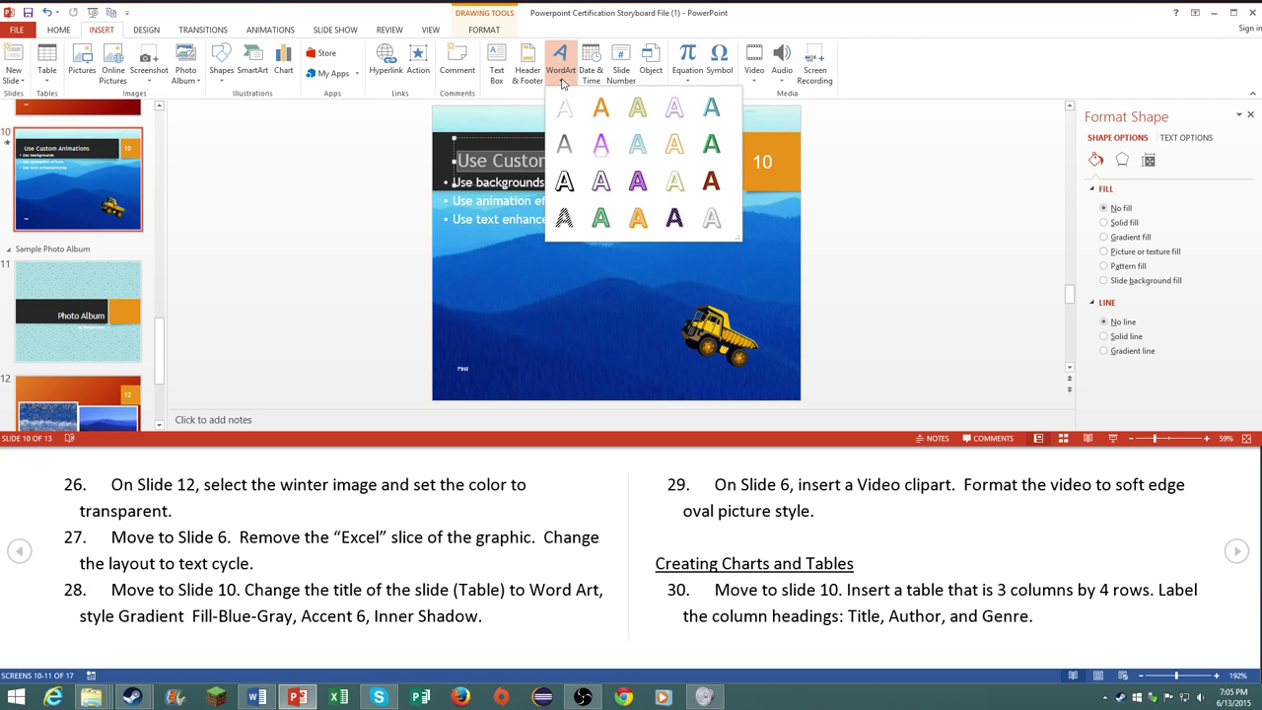
{"action": "mouse_move", "coordinate": [599, 107]}
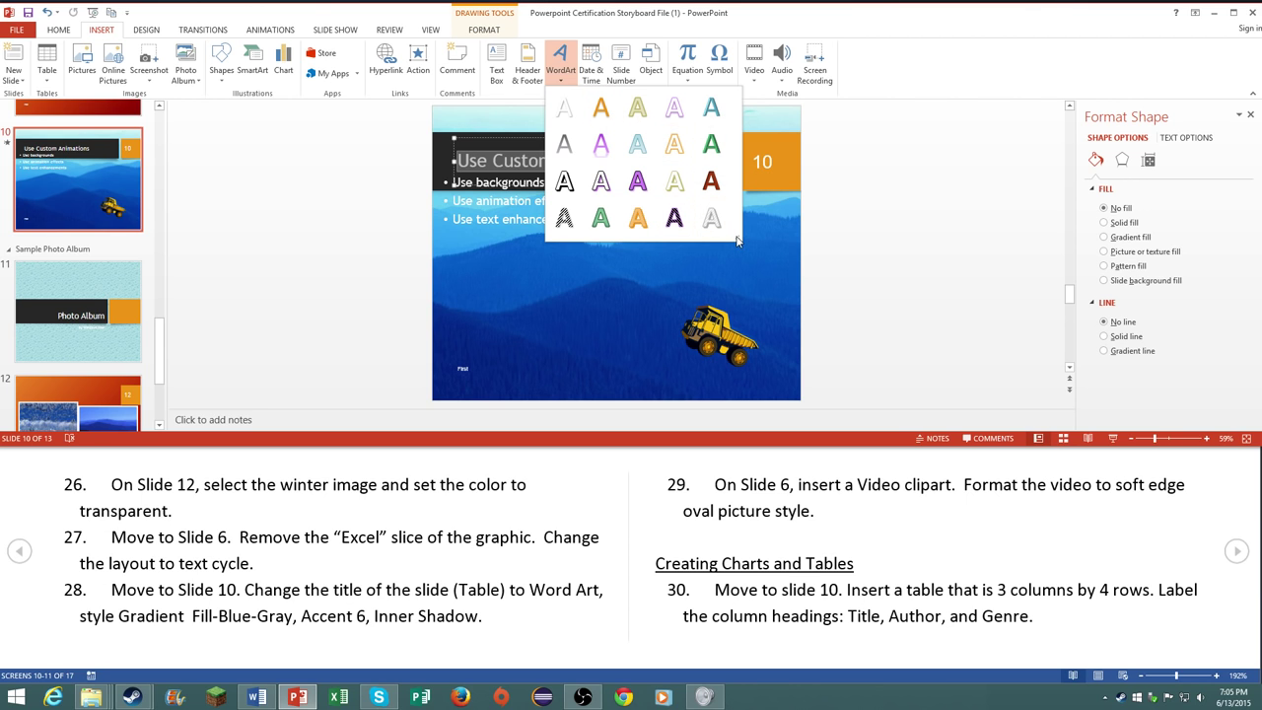
{"action": "mouse_move", "coordinate": [709, 217]}
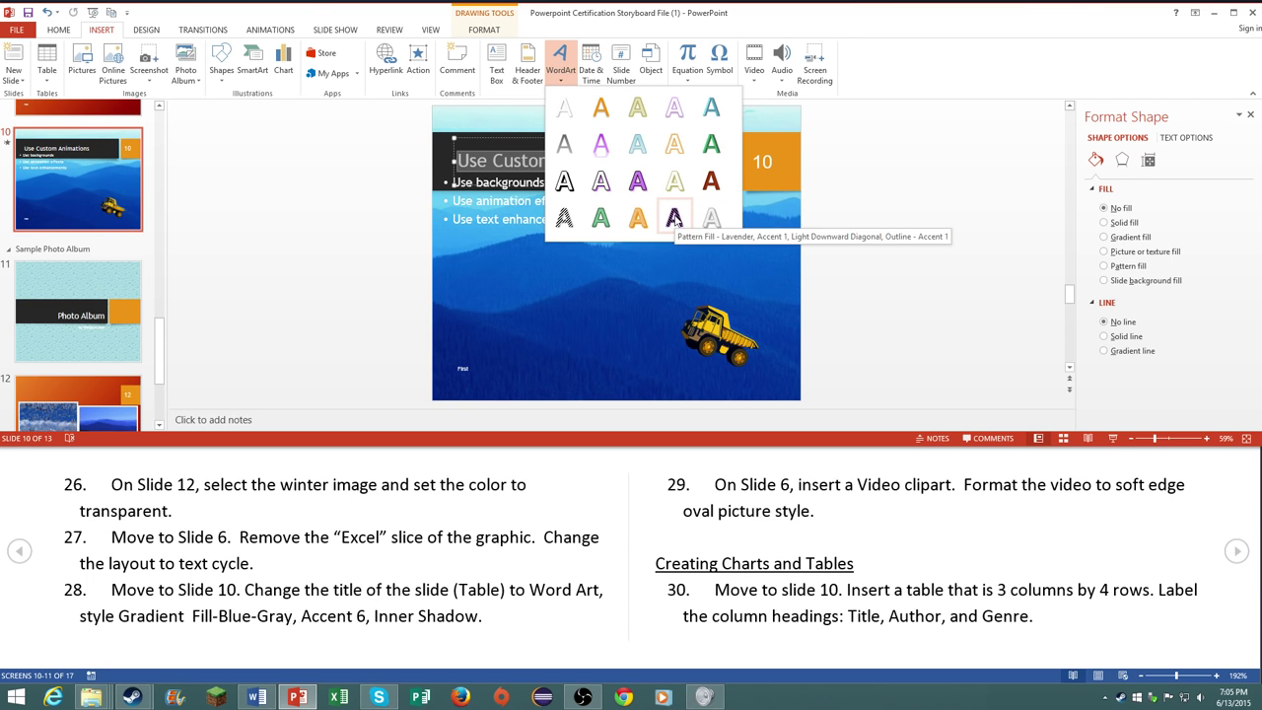
{"action": "mouse_move", "coordinate": [638, 213]}
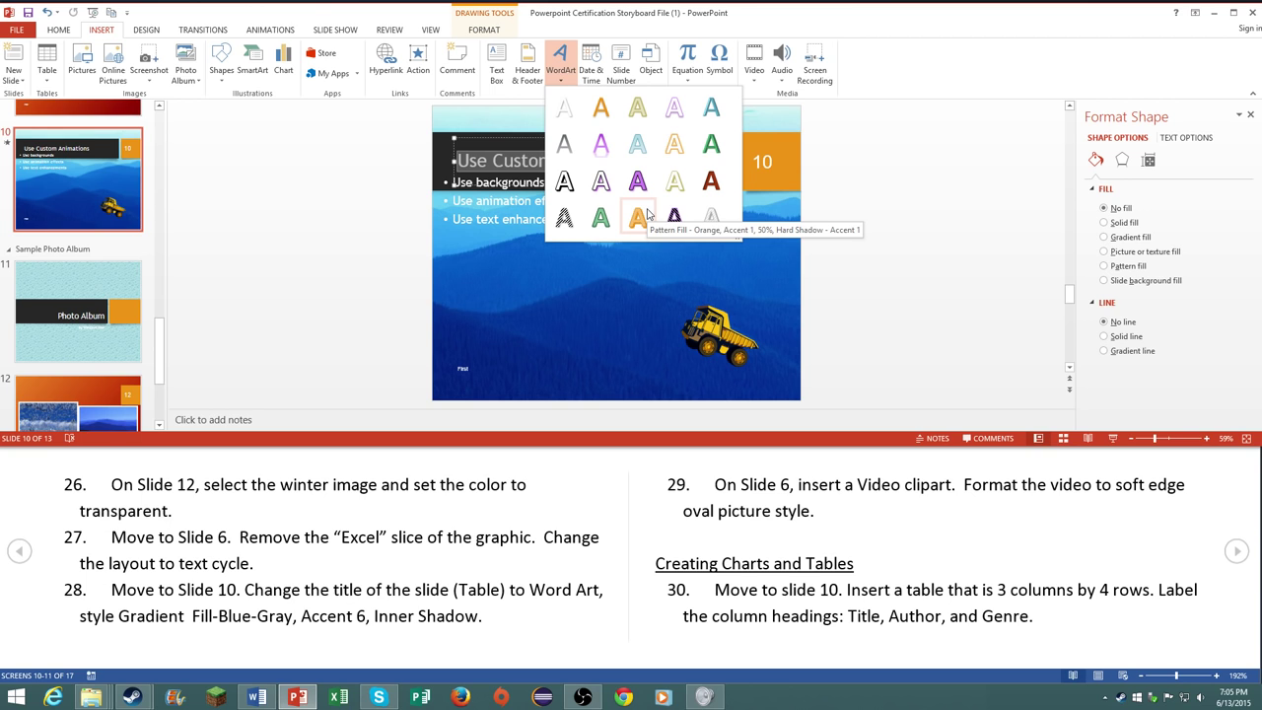
{"action": "mouse_move", "coordinate": [637, 182]}
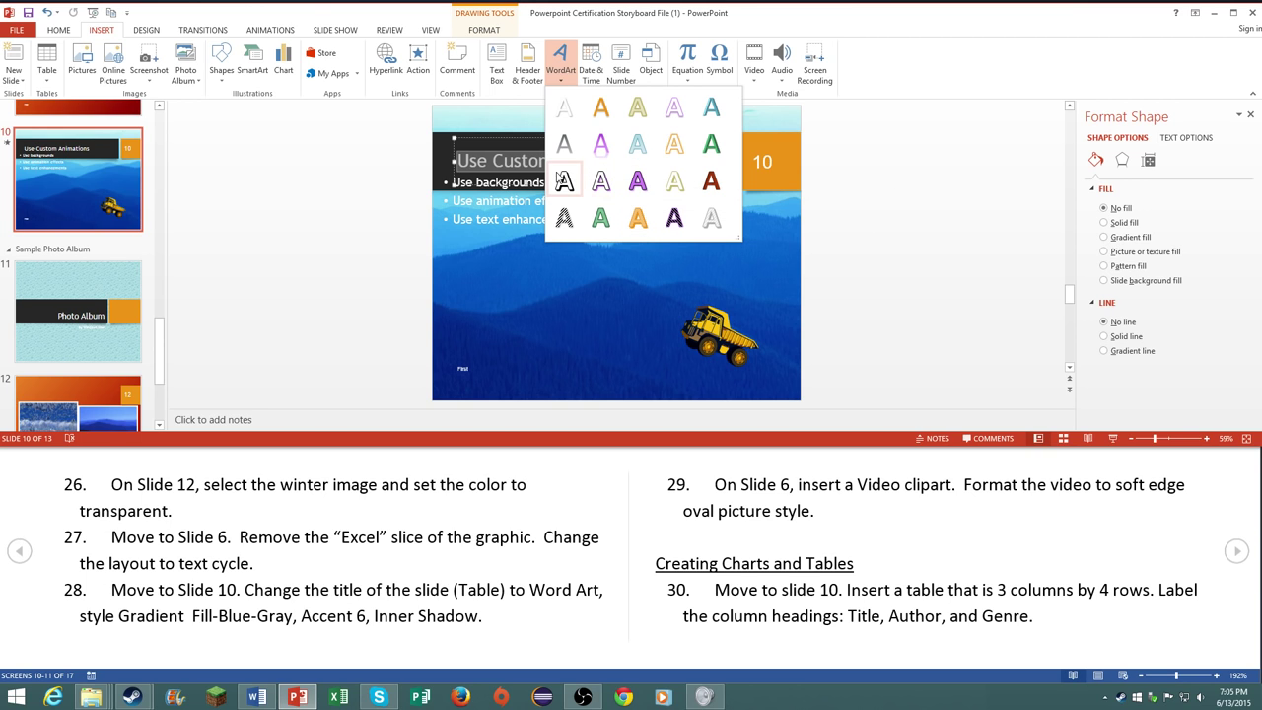
{"action": "mouse_move", "coordinate": [637, 142]}
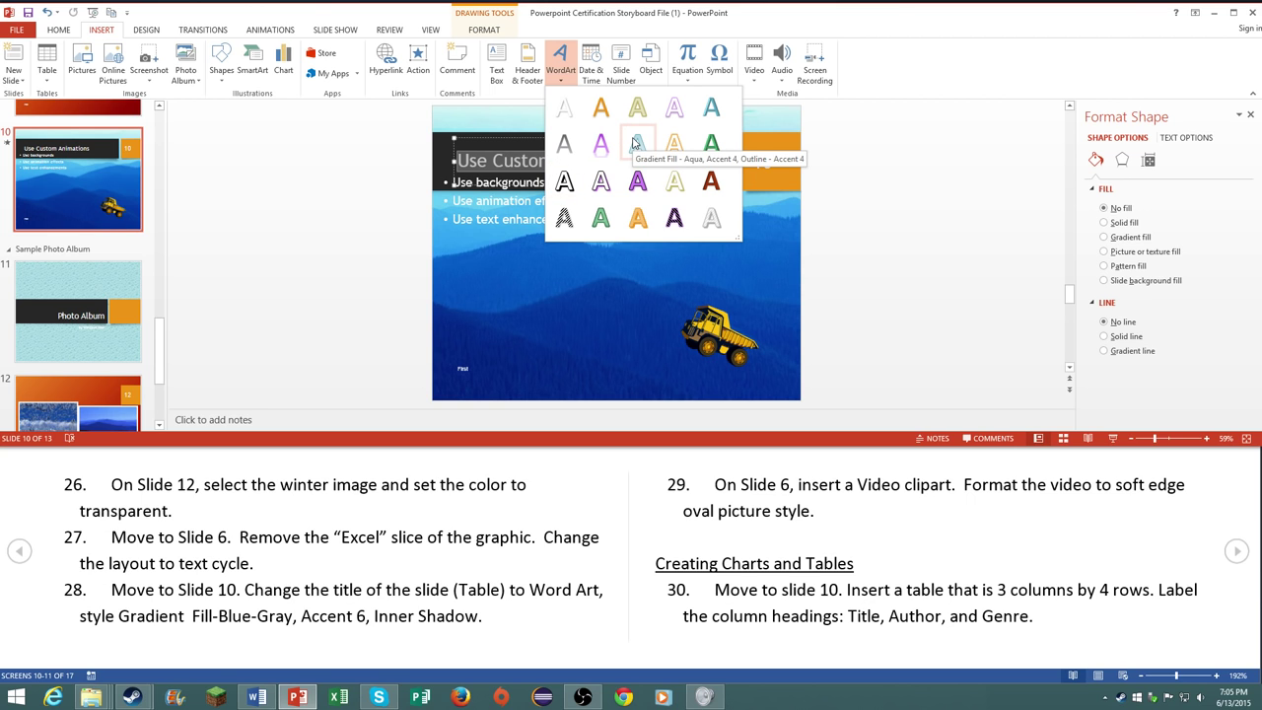
{"action": "mouse_move", "coordinate": [711, 106]}
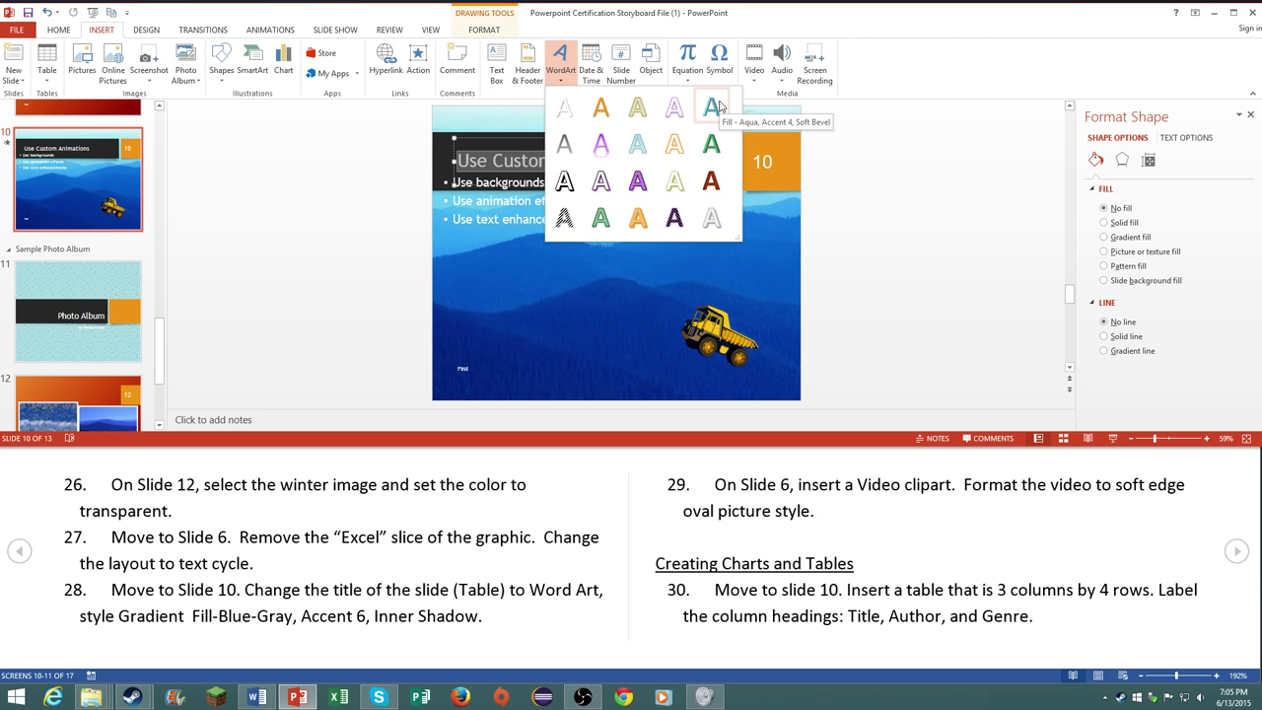
{"action": "mouse_move", "coordinate": [637, 142]}
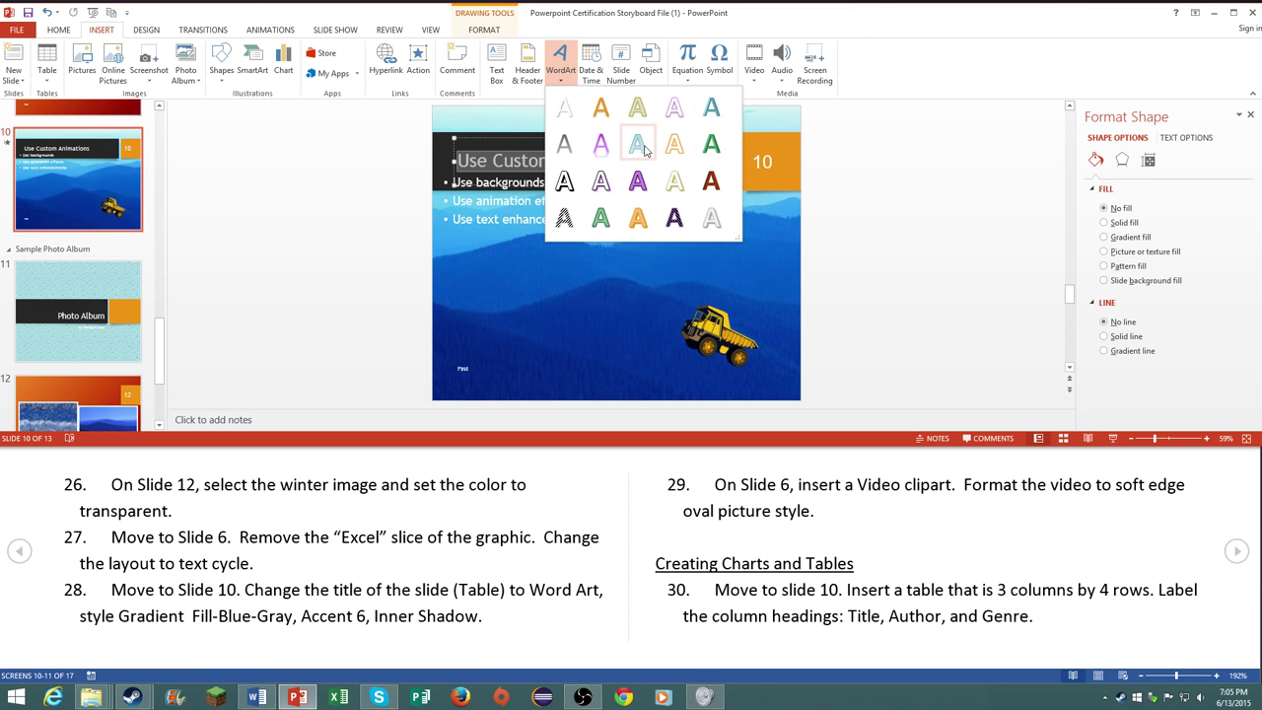
{"action": "mouse_move", "coordinate": [637, 142]}
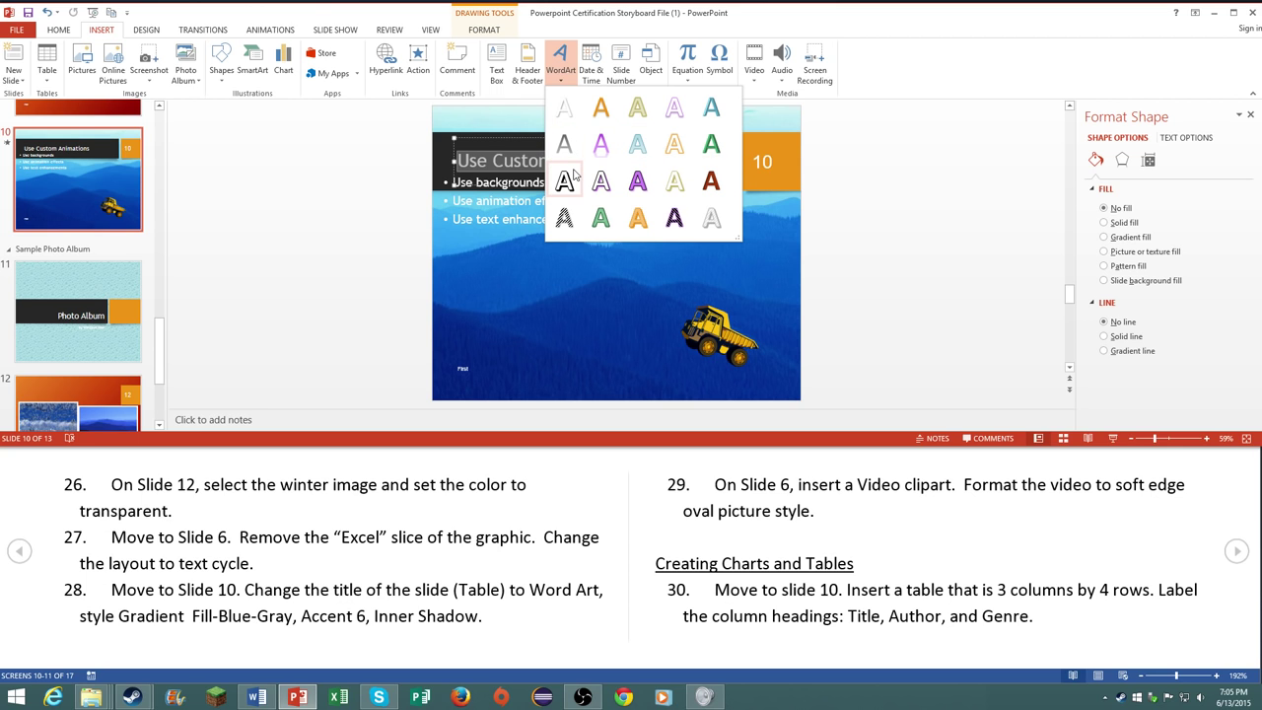
{"action": "mouse_move", "coordinate": [564, 217]}
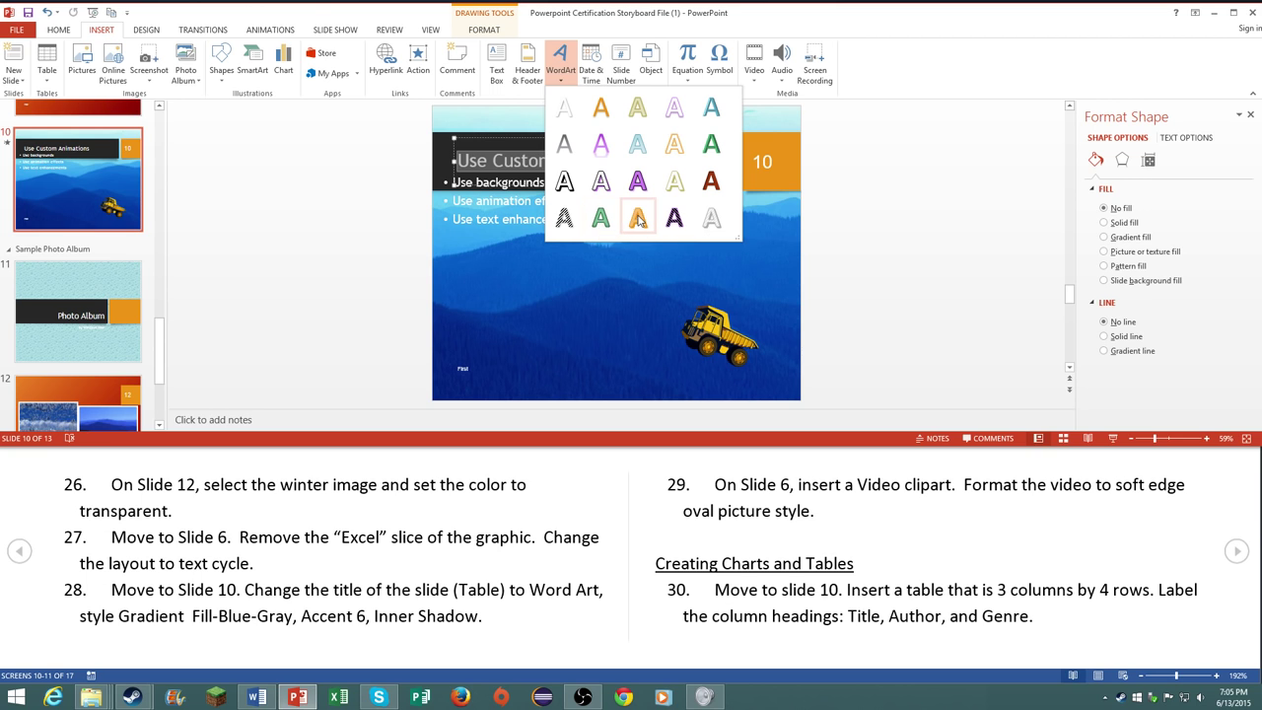
{"action": "mouse_move", "coordinate": [675, 217]}
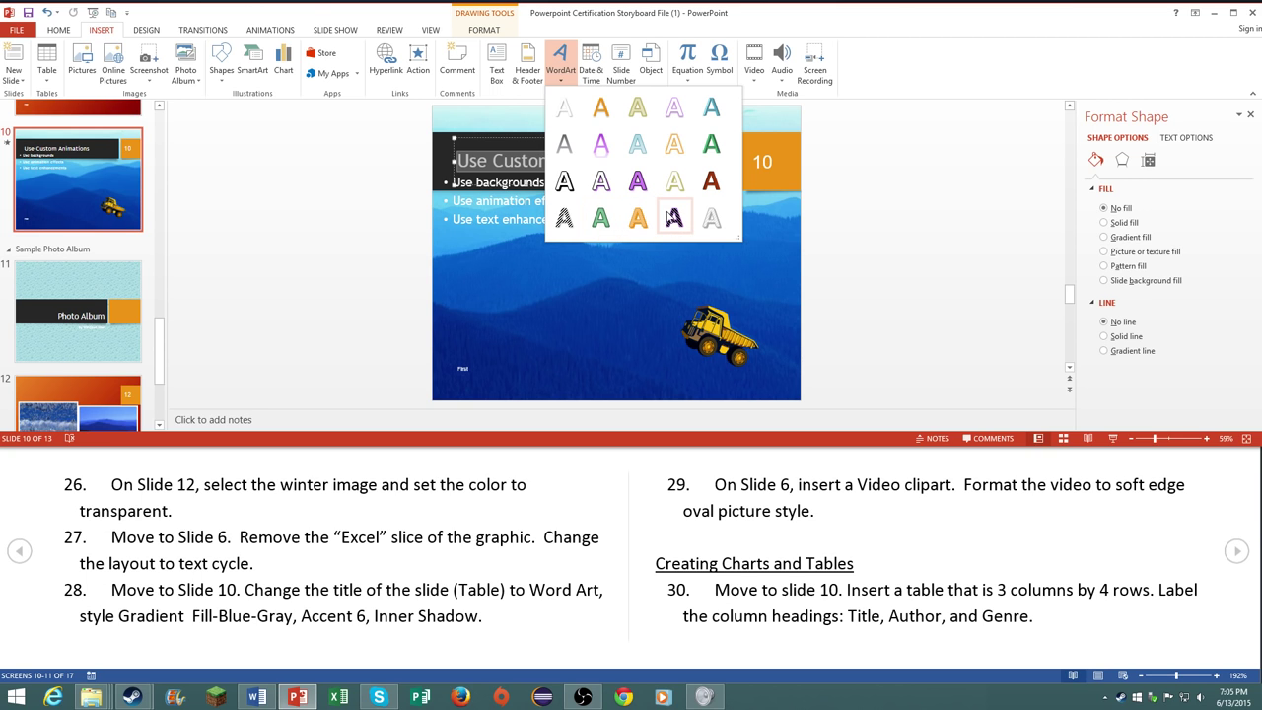
{"action": "mouse_move", "coordinate": [637, 146]}
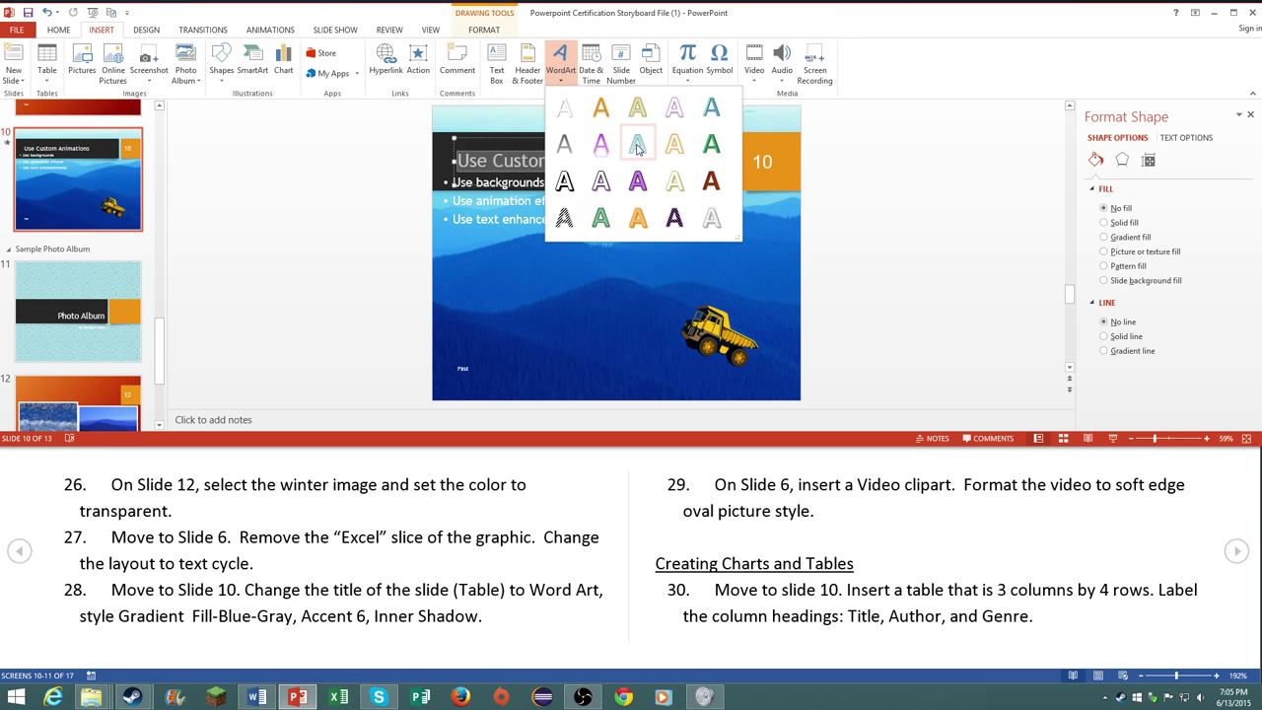
{"action": "left_click", "coordinate": [637, 144]}
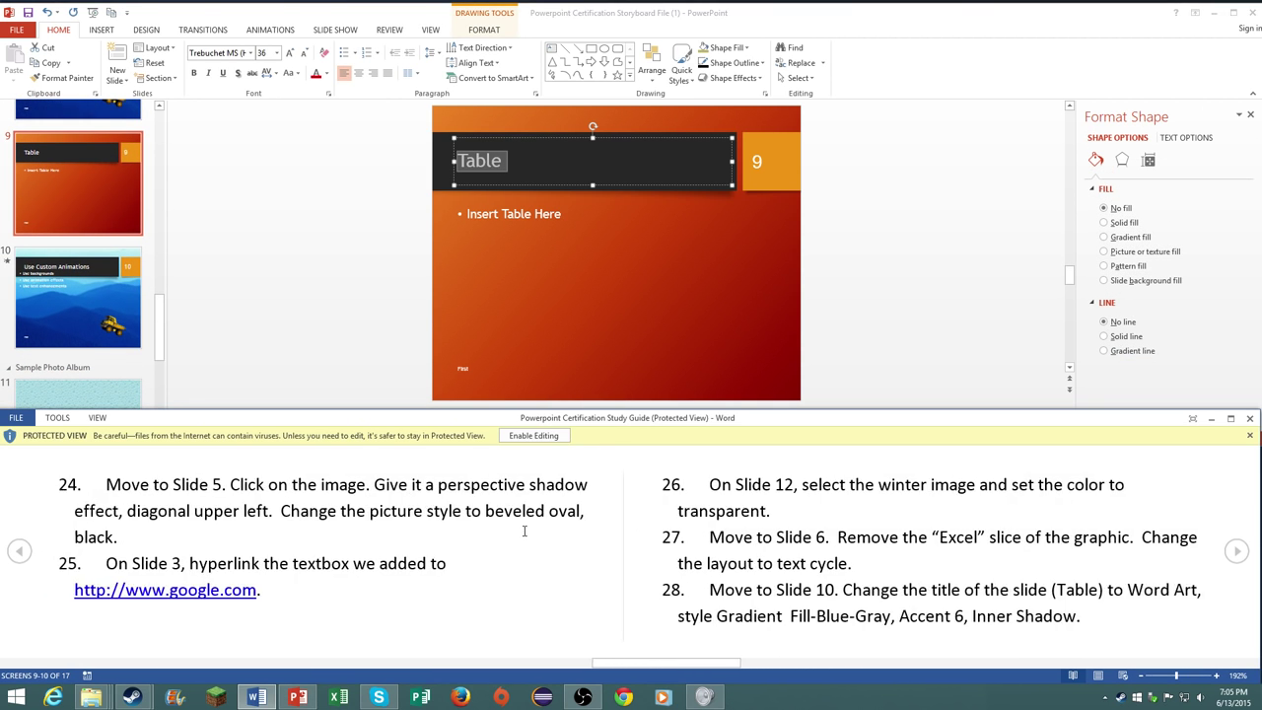
{"action": "scroll", "scroll_direction": "down", "scroll_amount": 3}
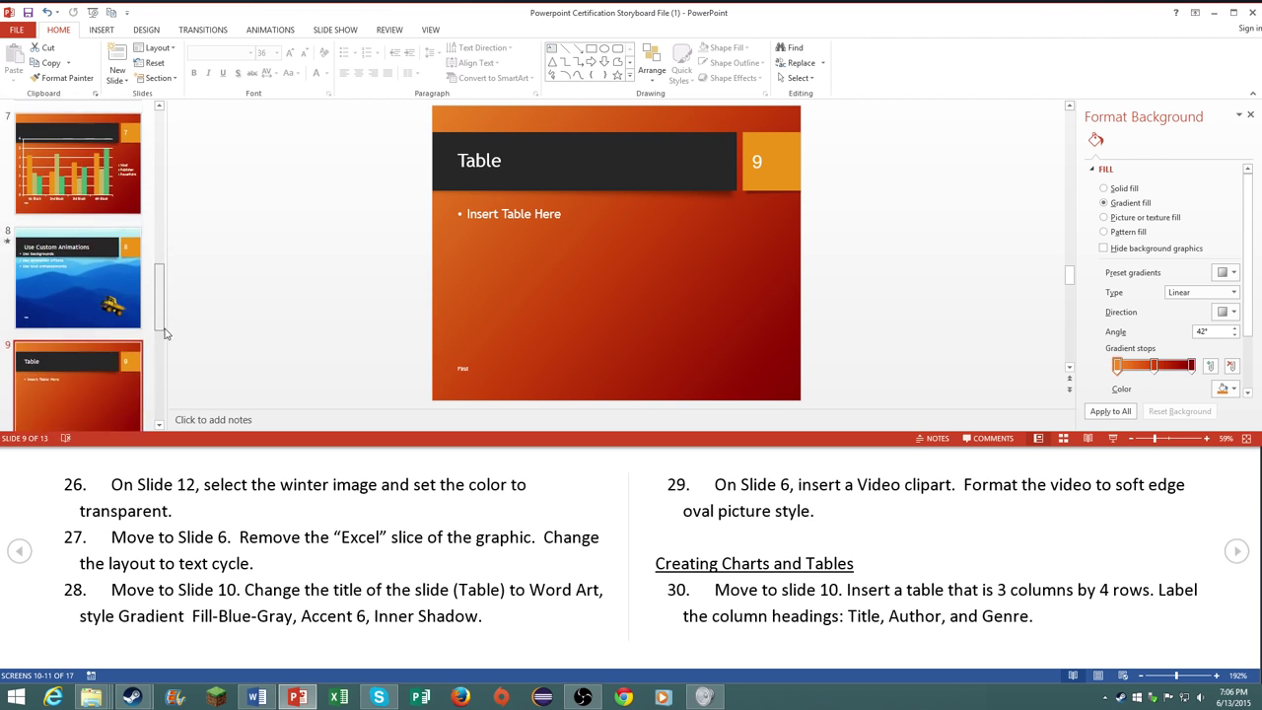
{"action": "scroll", "scroll_direction": "down", "scroll_amount": 3}
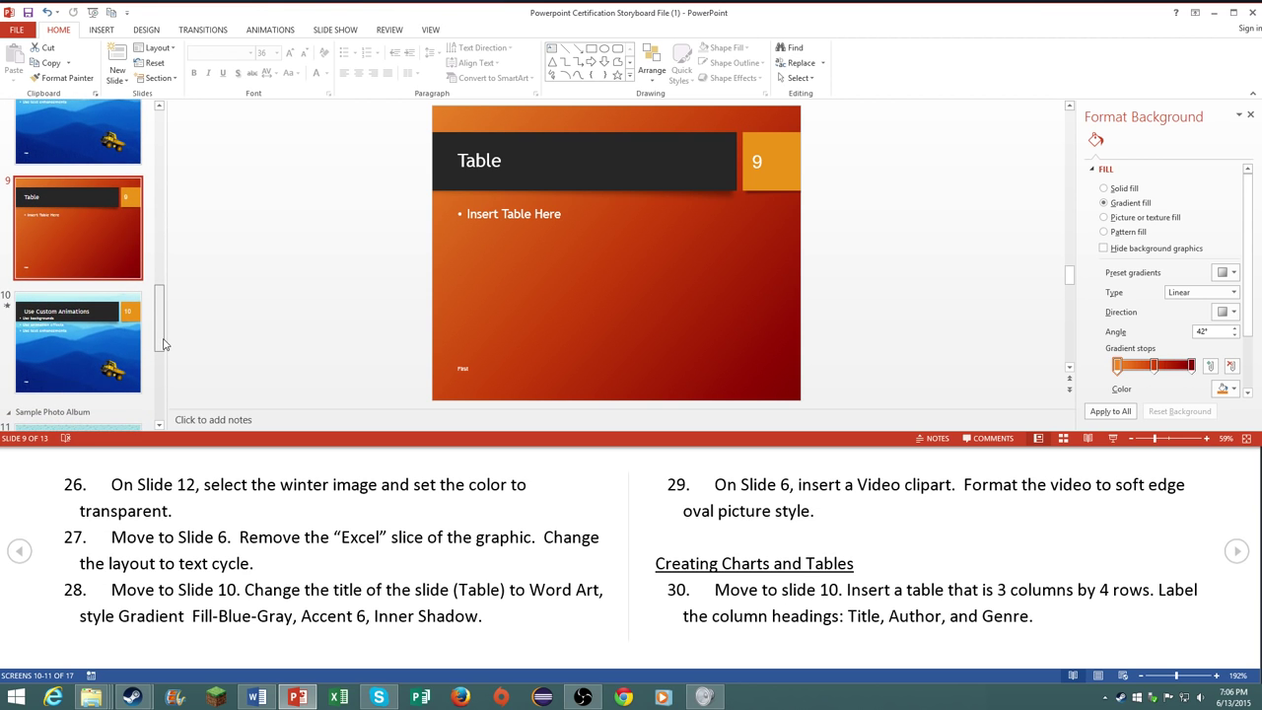
{"action": "scroll", "scroll_direction": "down", "scroll_amount": 3}
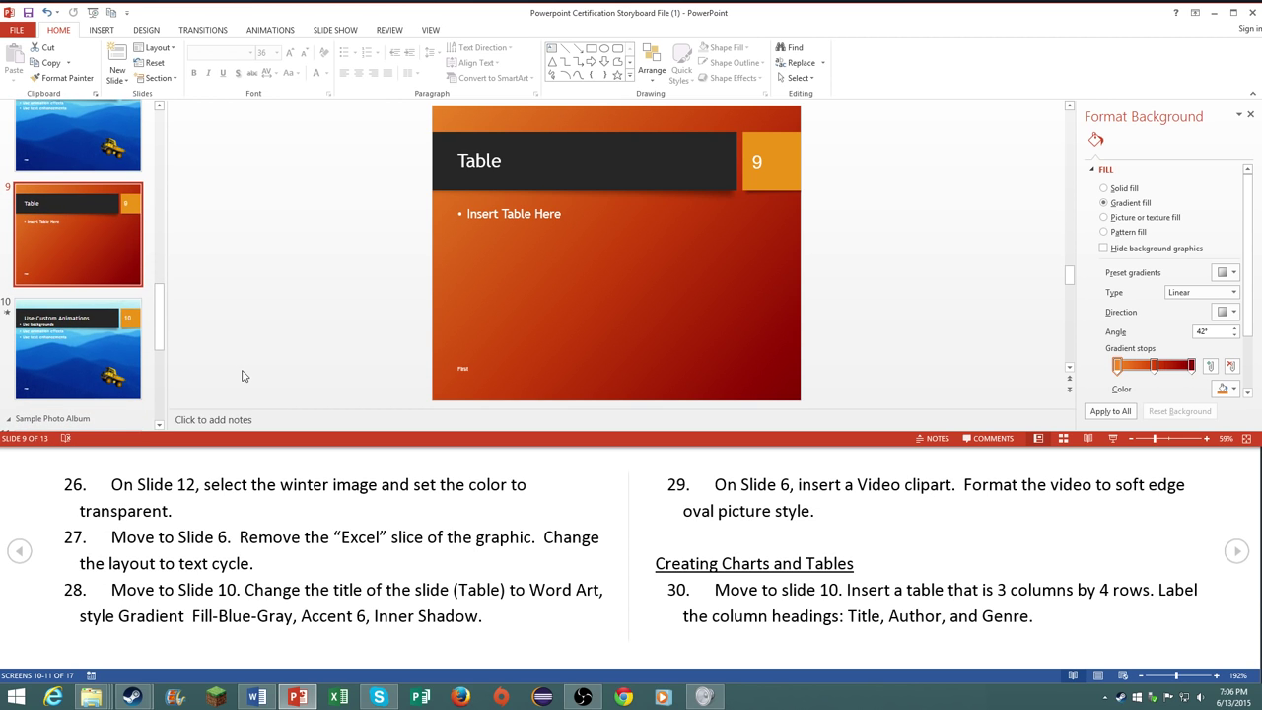
{"action": "left_click", "coordinate": [77, 347]}
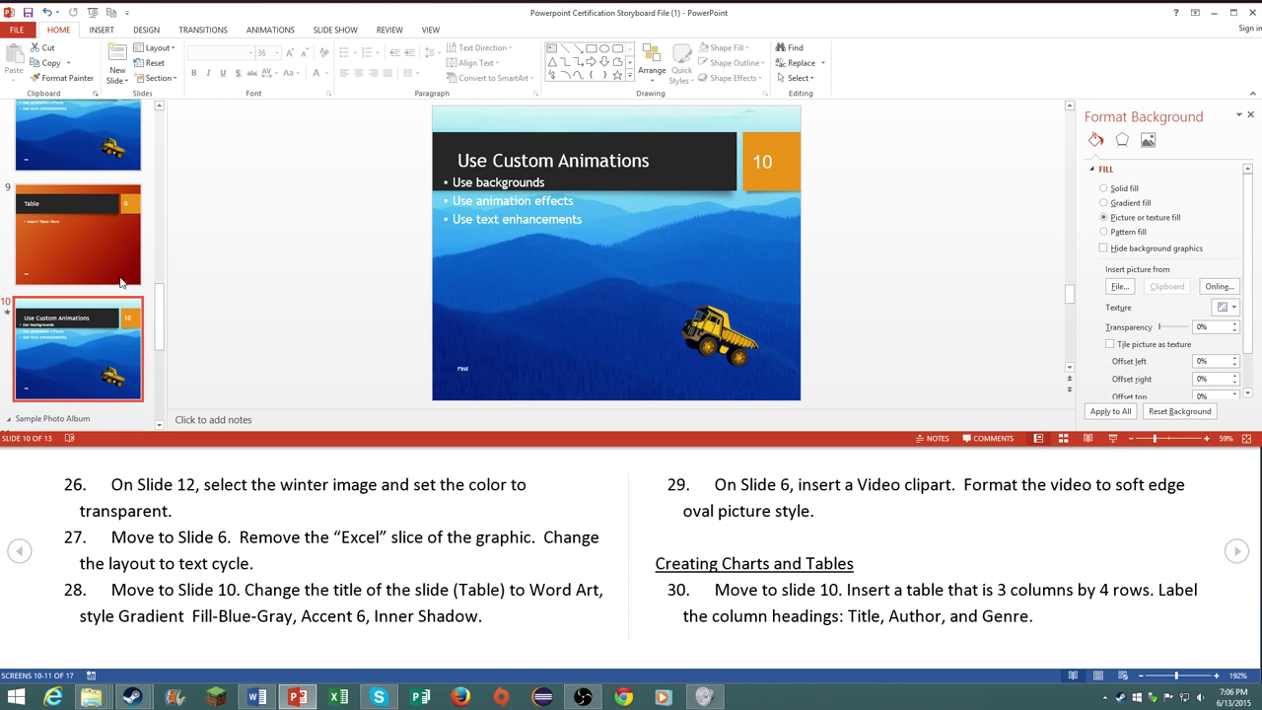
{"action": "scroll", "scroll_direction": "down", "scroll_amount": 3}
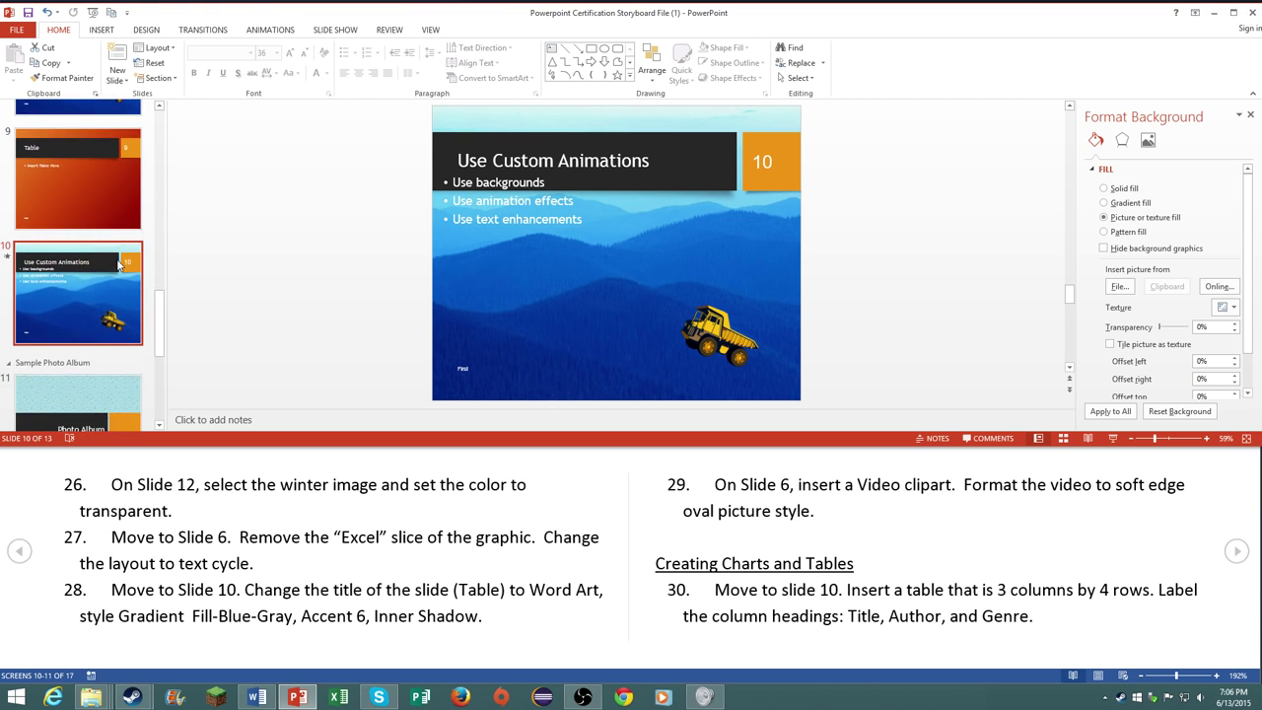
{"action": "left_click", "coordinate": [79, 232]}
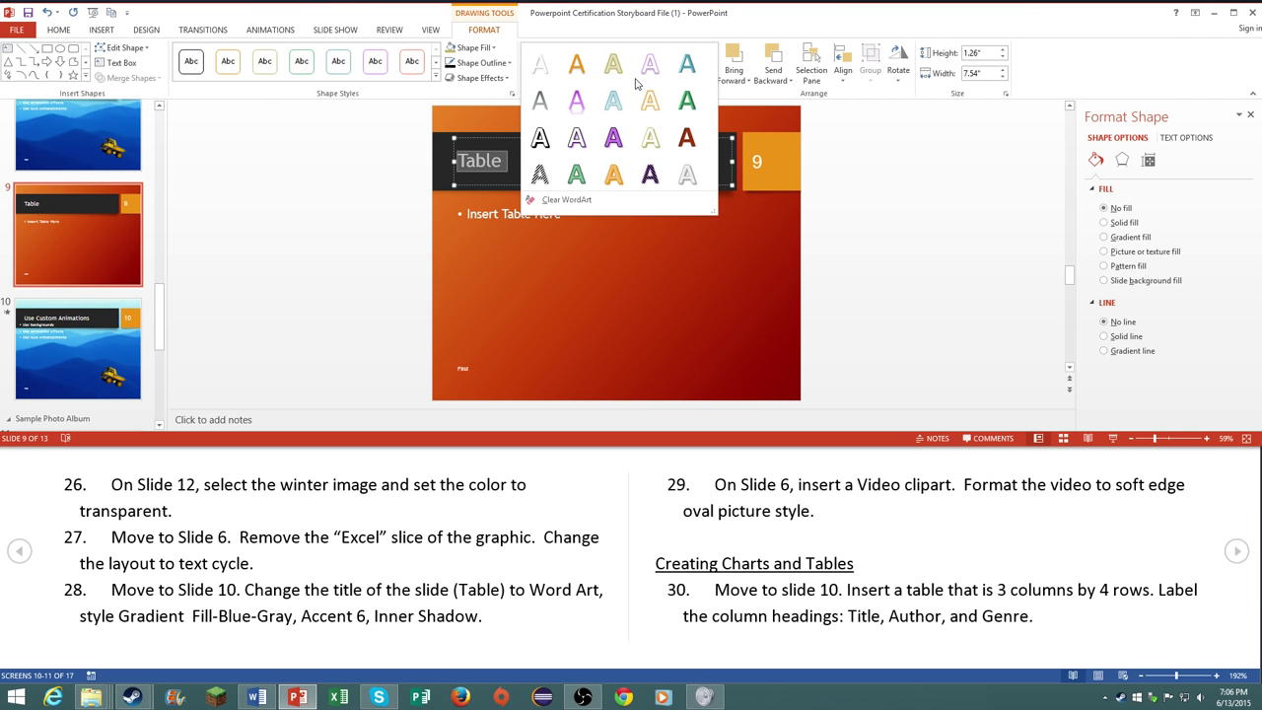
{"action": "mouse_move", "coordinate": [613, 100]}
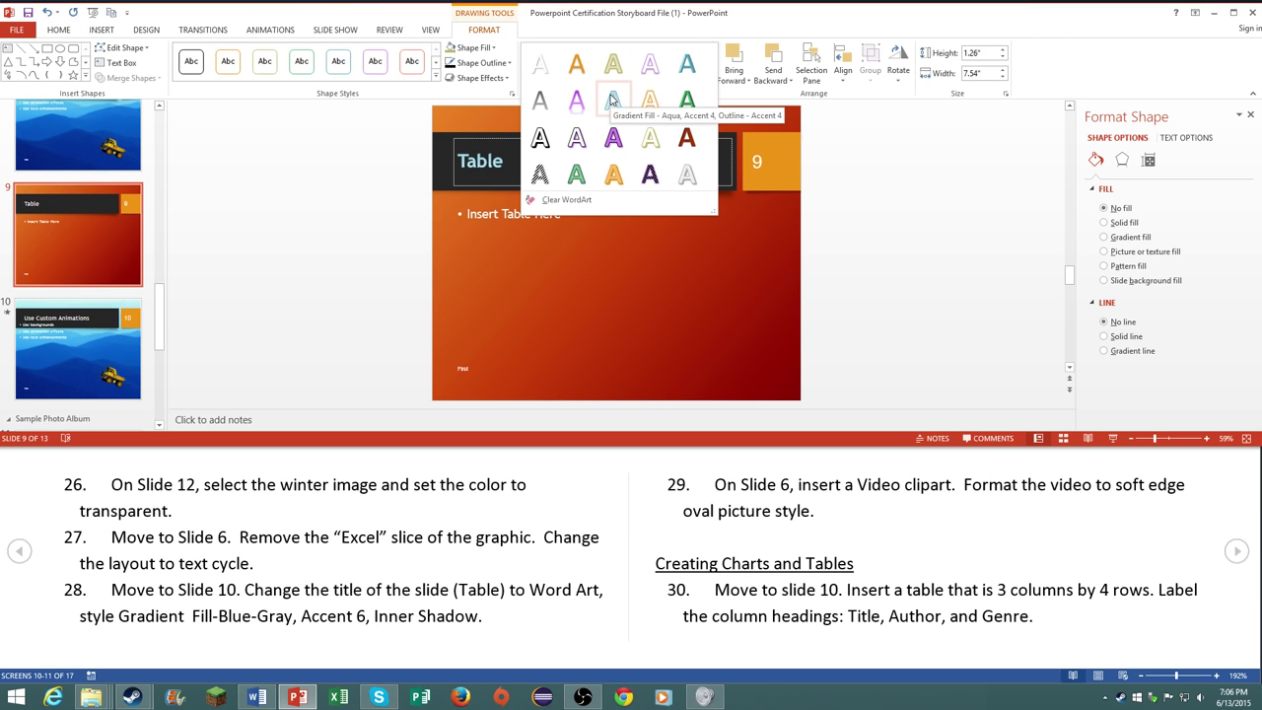
Step: Apply the aqua Gradient Fill WordArt style to the Table title on slide 9
{"action": "left_click", "coordinate": [611, 95]}
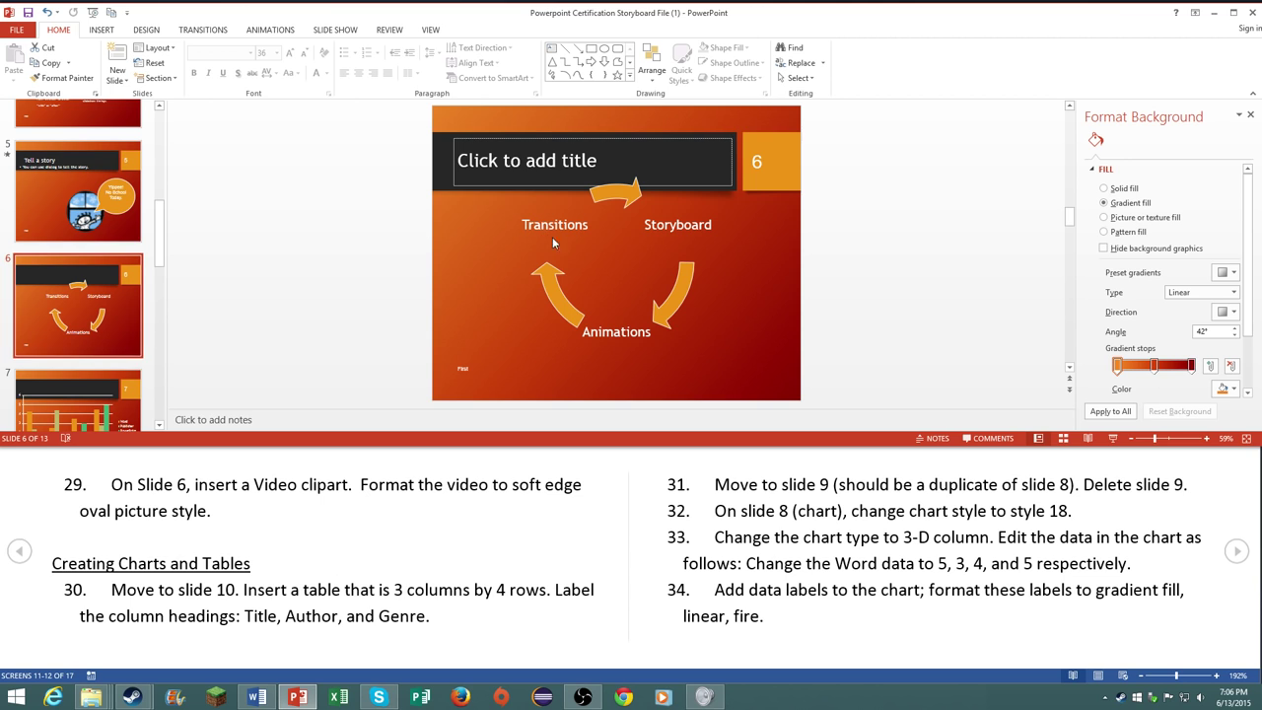
{"action": "mouse_move", "coordinate": [538, 276]}
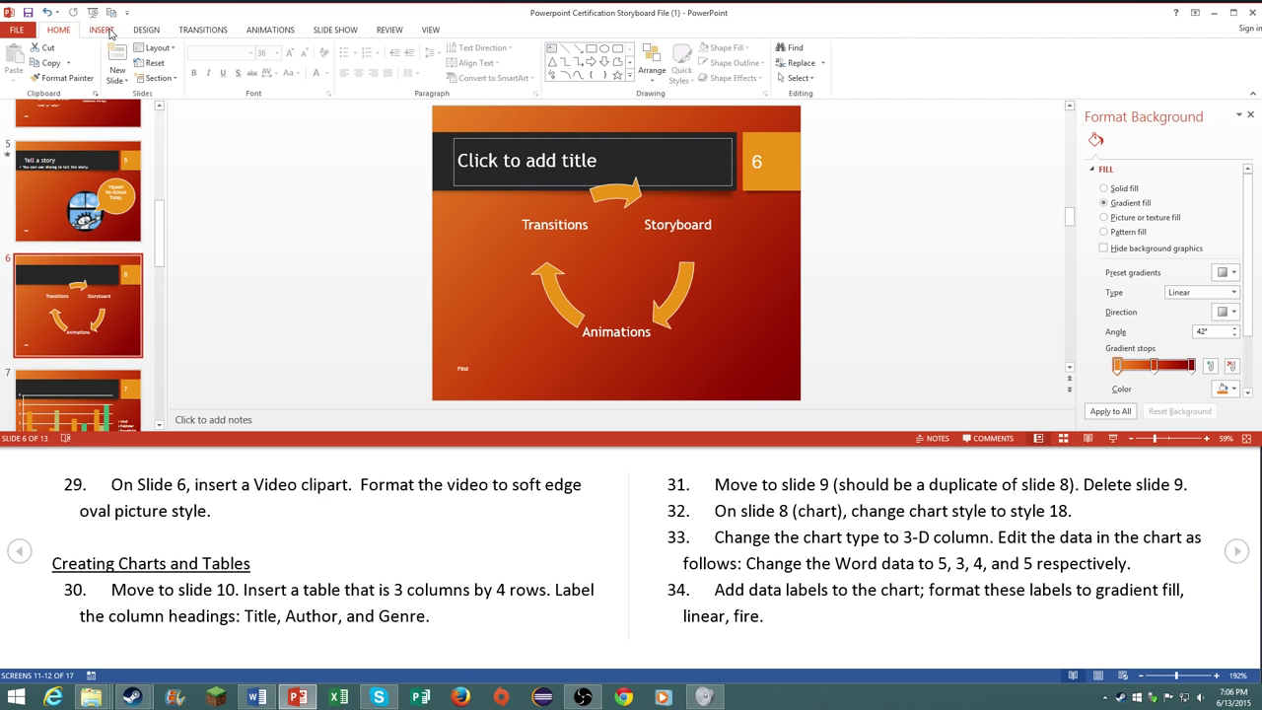
Step: Insert the Minecraft video from the Desktop onto slide 6 and select it
{"action": "left_click", "coordinate": [100, 29]}
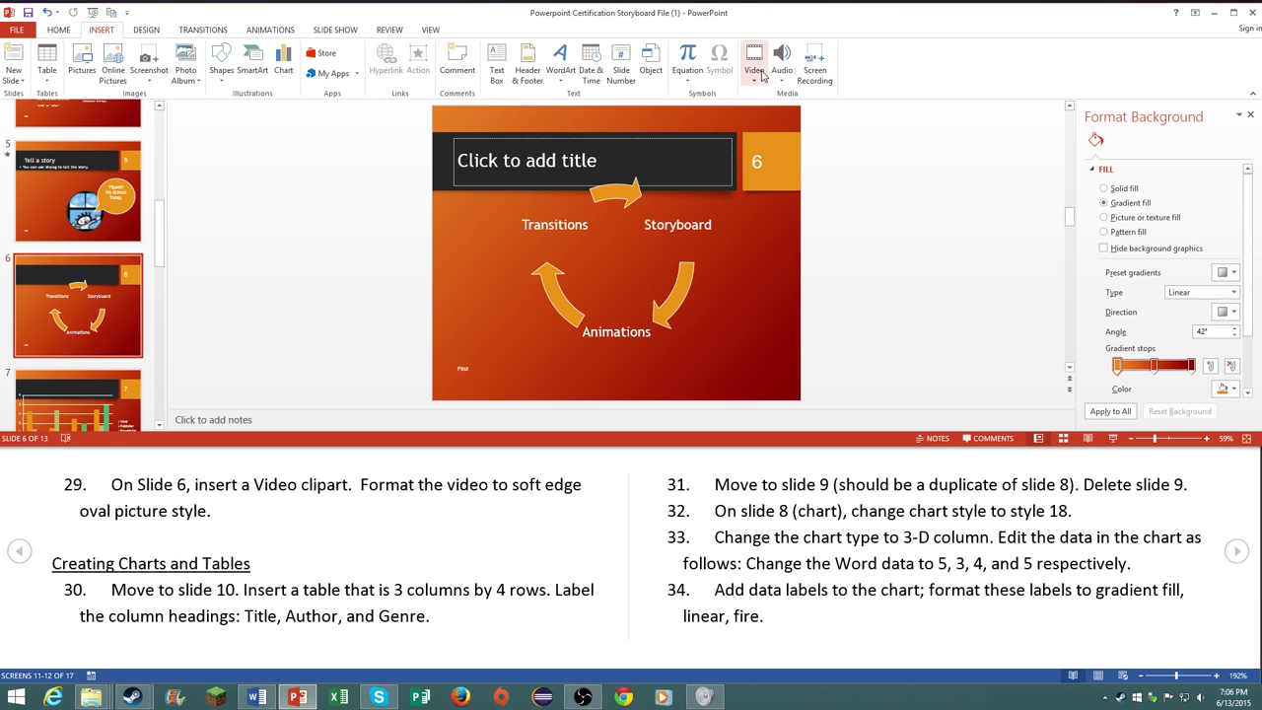
{"action": "left_click", "coordinate": [753, 57]}
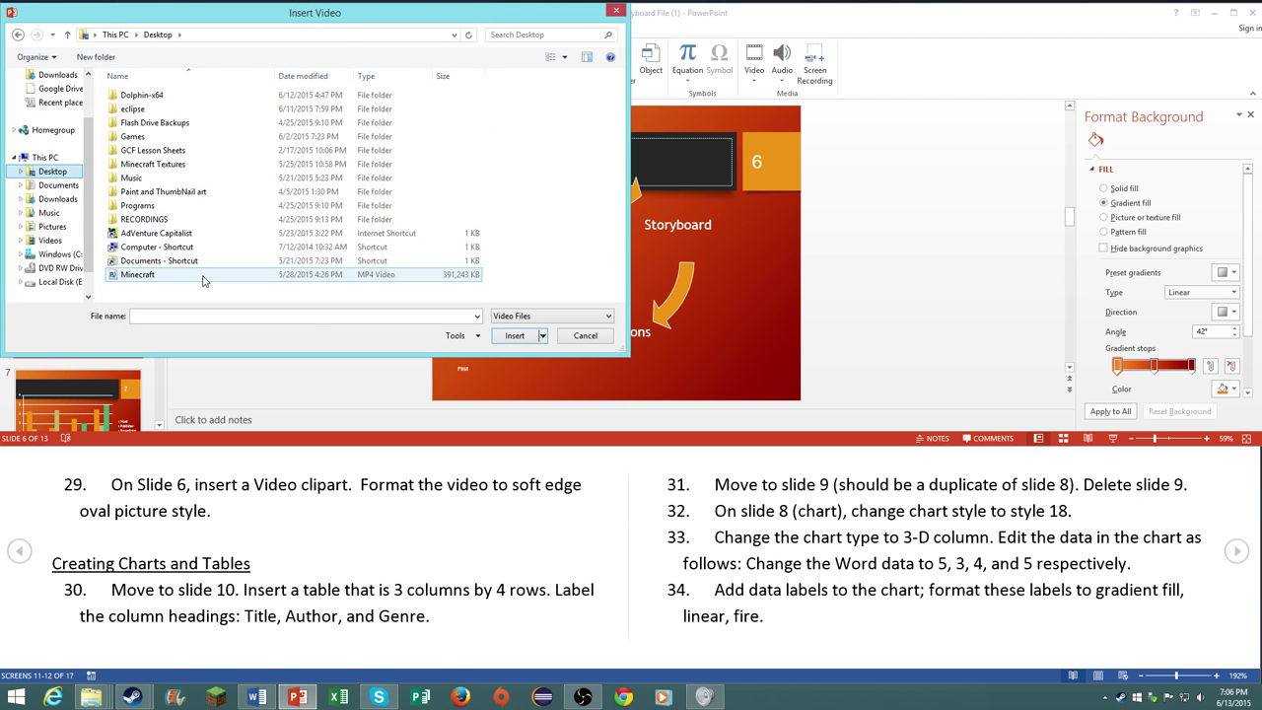
{"action": "left_click", "coordinate": [513, 335]}
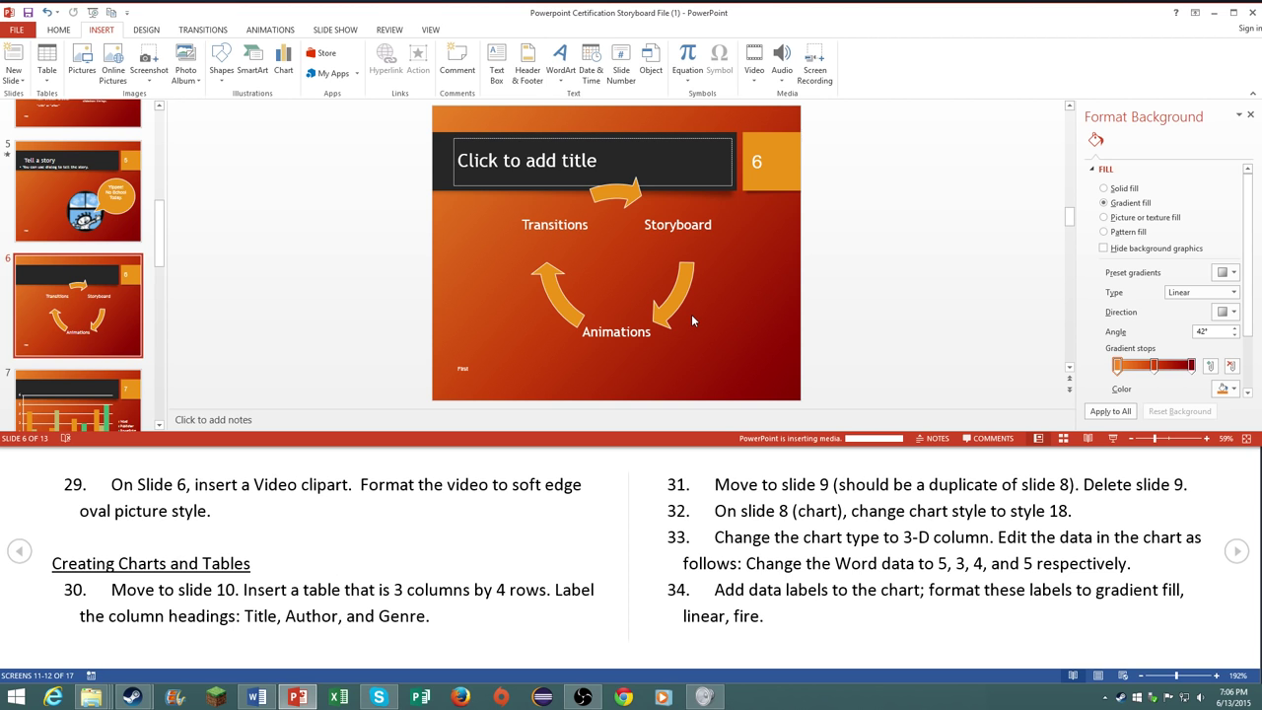
{"action": "mouse_move", "coordinate": [623, 308]}
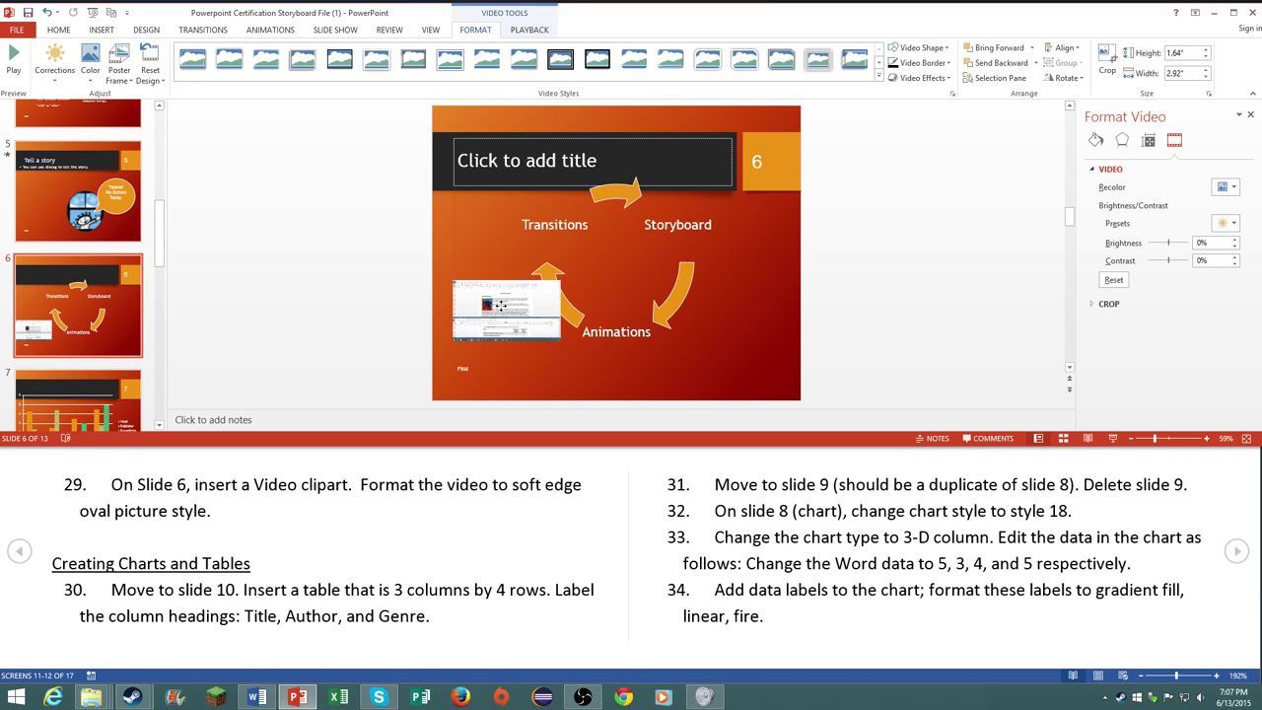
{"action": "left_click", "coordinate": [523, 61]}
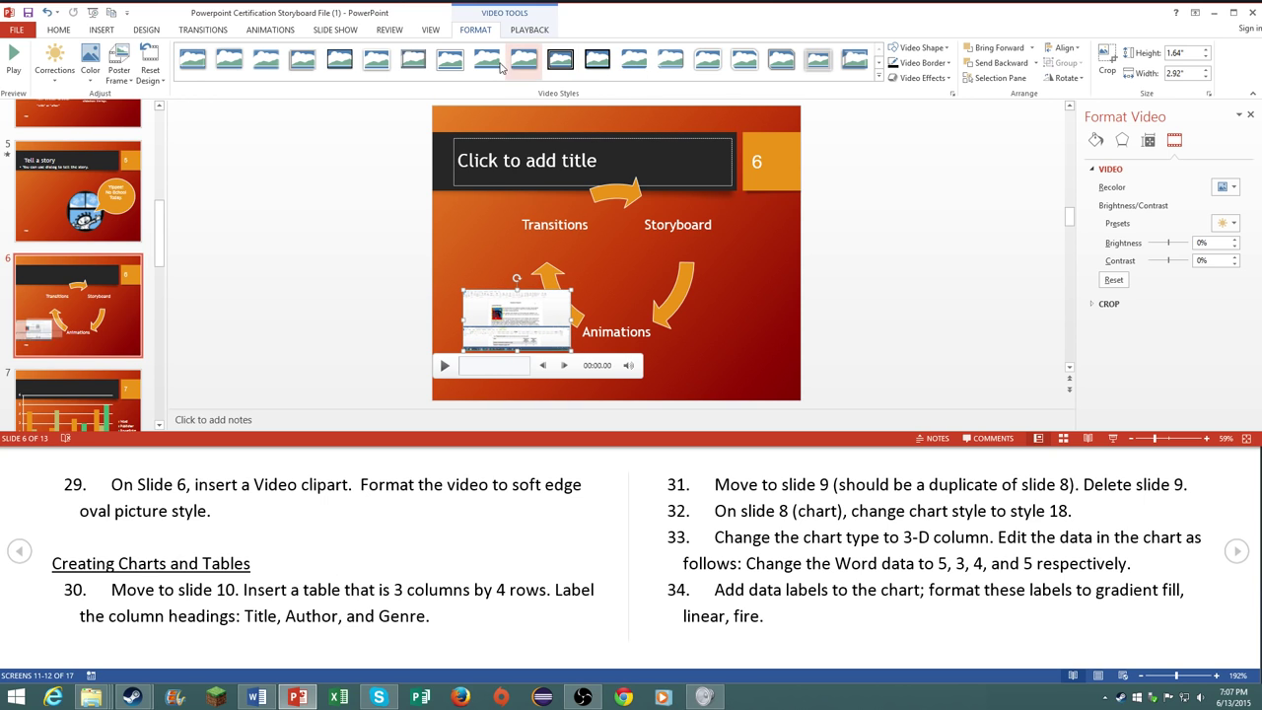
{"action": "mouse_move", "coordinate": [521, 61]}
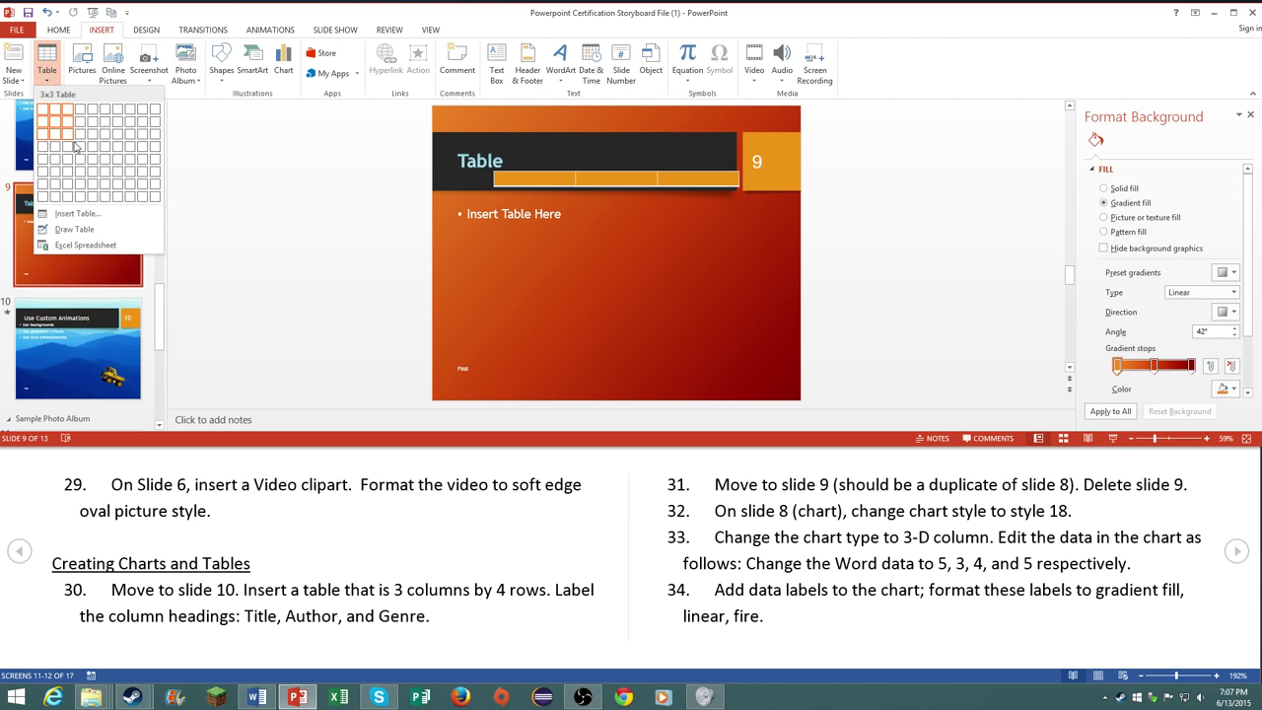
Step: Insert a 3x4 table on slide 9 with headings Titel, Author and Genre
{"action": "left_click", "coordinate": [77, 213]}
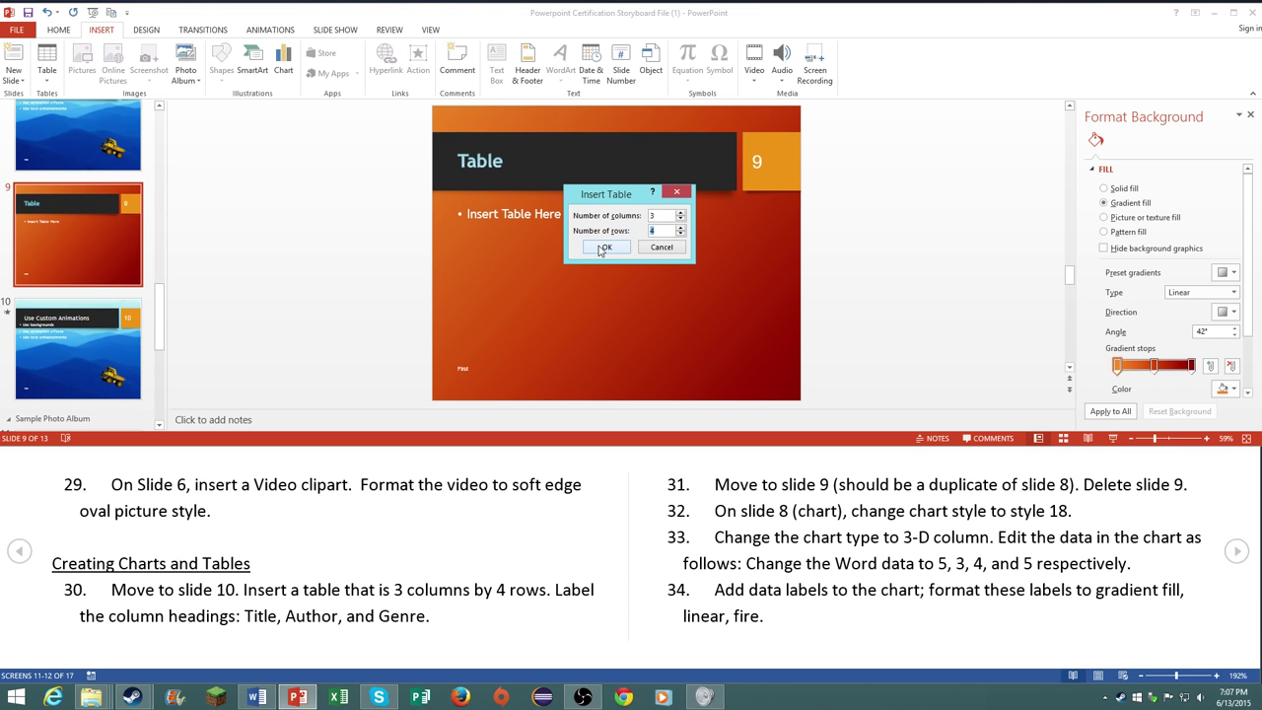
{"action": "left_click", "coordinate": [604, 246]}
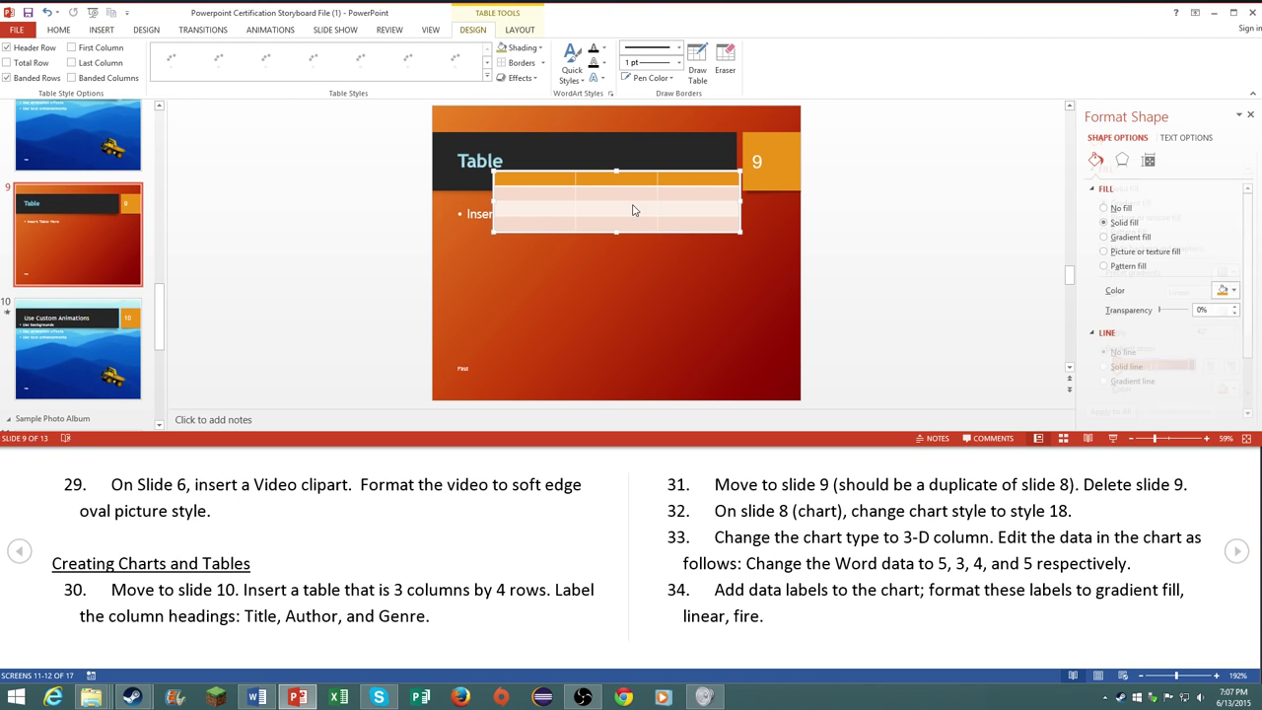
{"action": "left_click", "coordinate": [221, 61]}
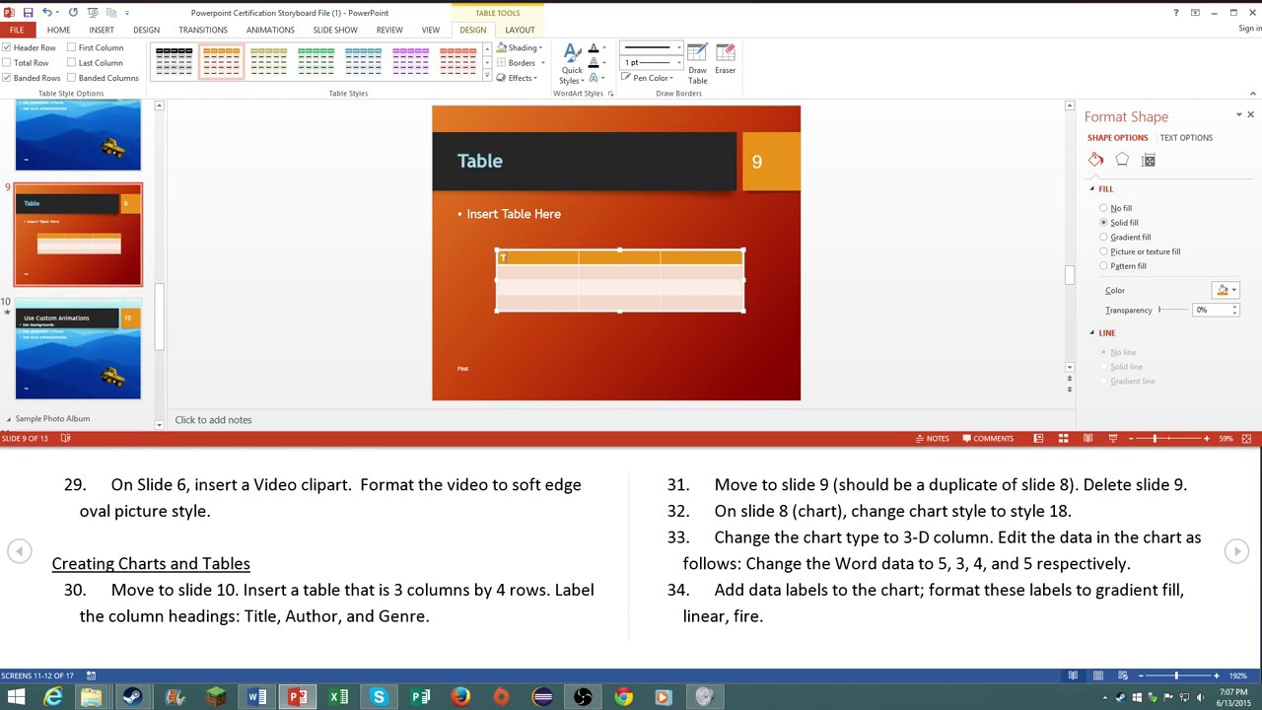
{"action": "type", "text": "Titel"}
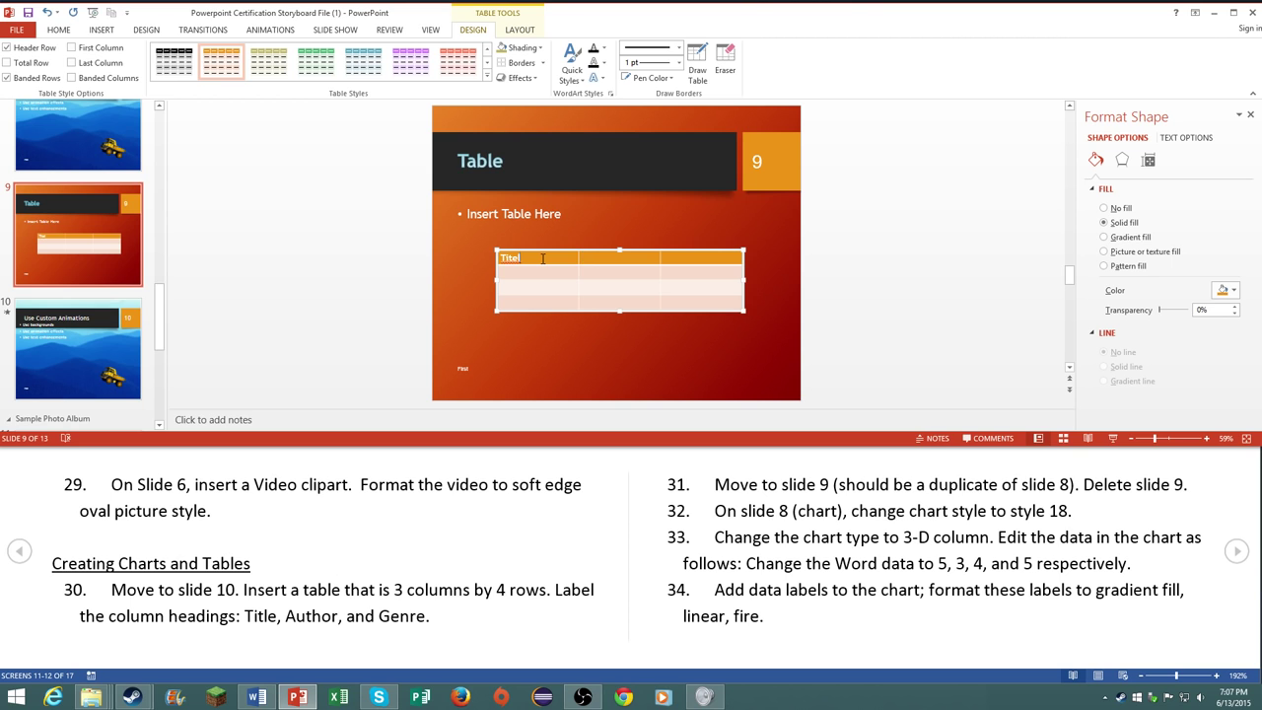
{"action": "type", "text": "Author"}
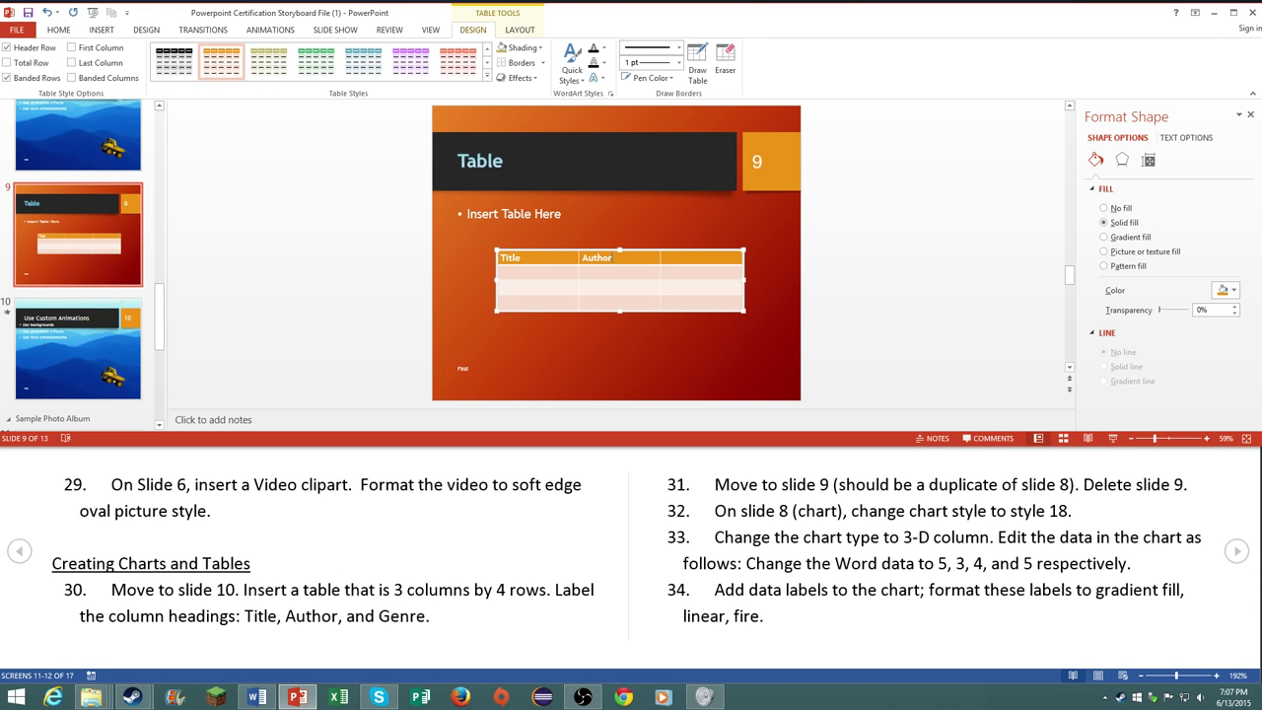
{"action": "type", "text": "Genre"}
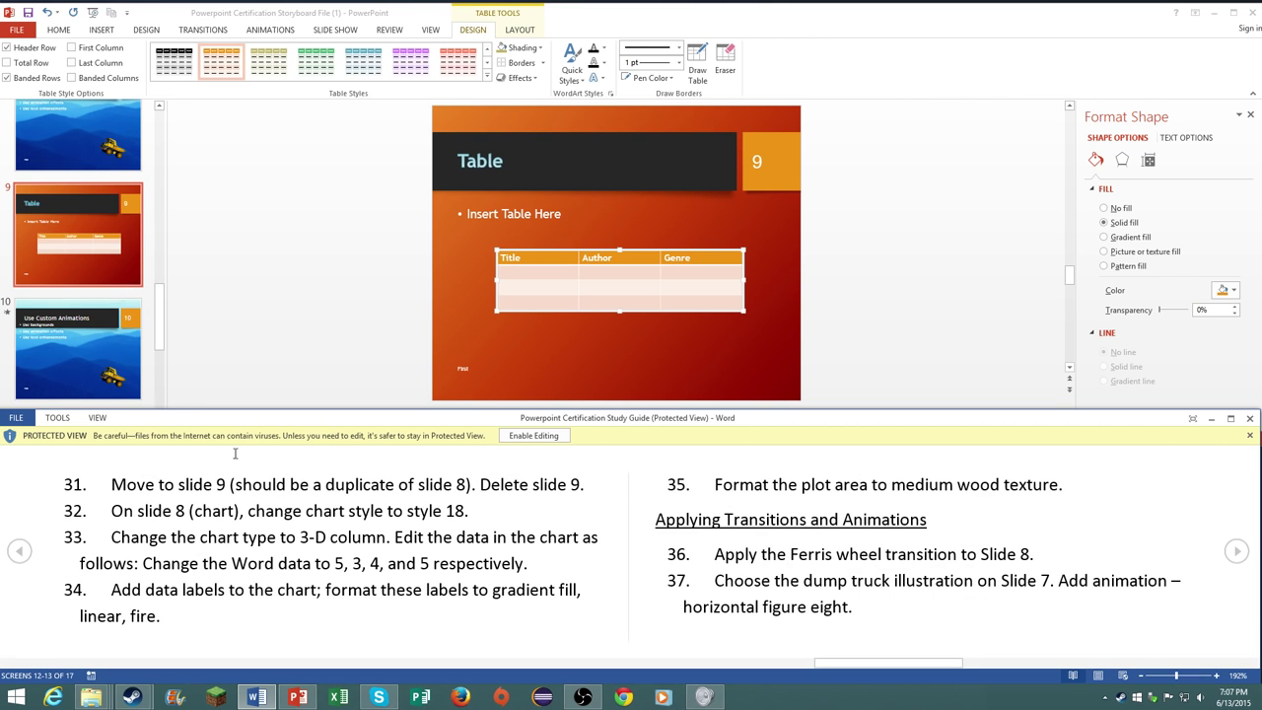
{"action": "mouse_move", "coordinate": [87, 164]}
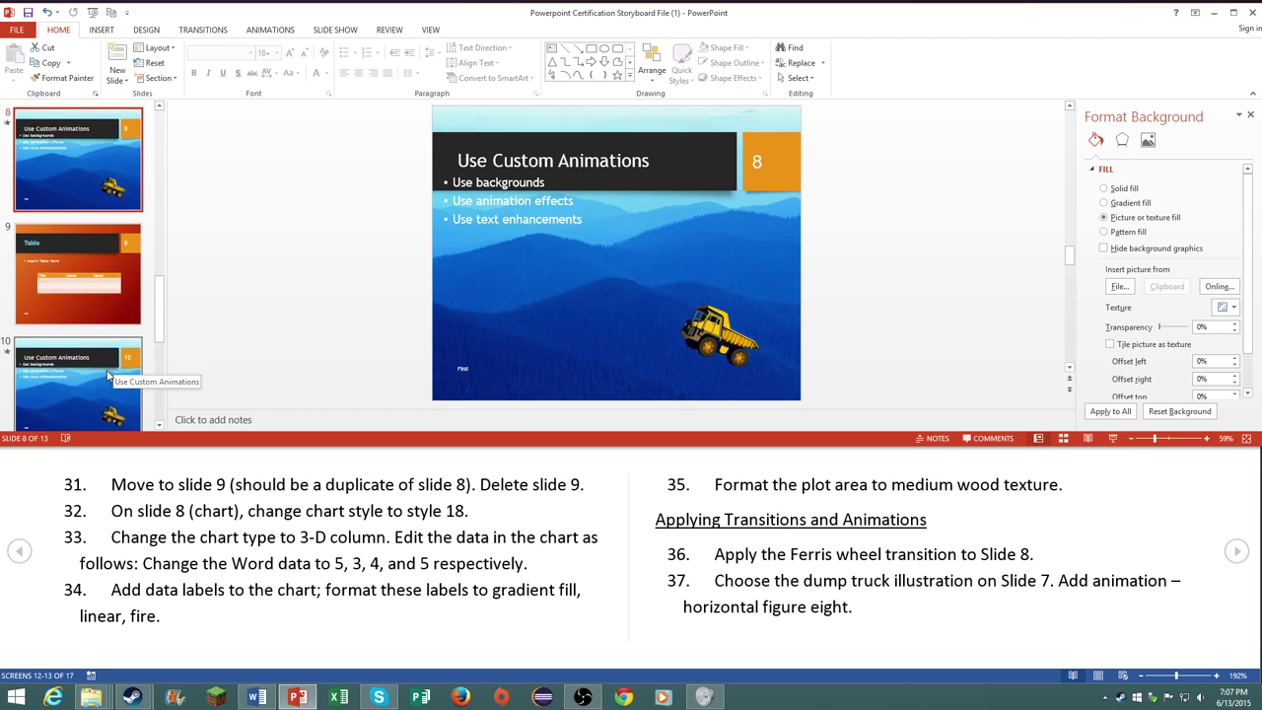
Step: Delete the duplicate Use Custom Animations slide, then select the chart slide
{"action": "scroll", "scroll_direction": "down", "scroll_amount": 3}
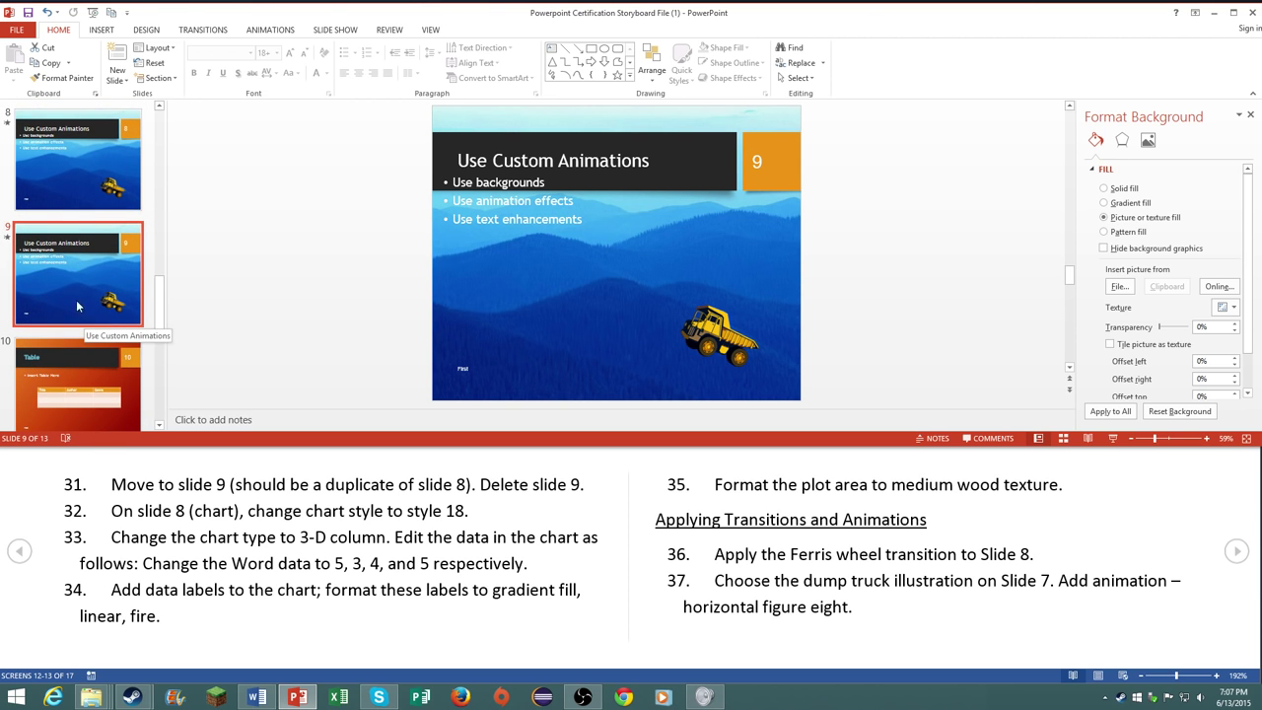
{"action": "right_click", "coordinate": [79, 276]}
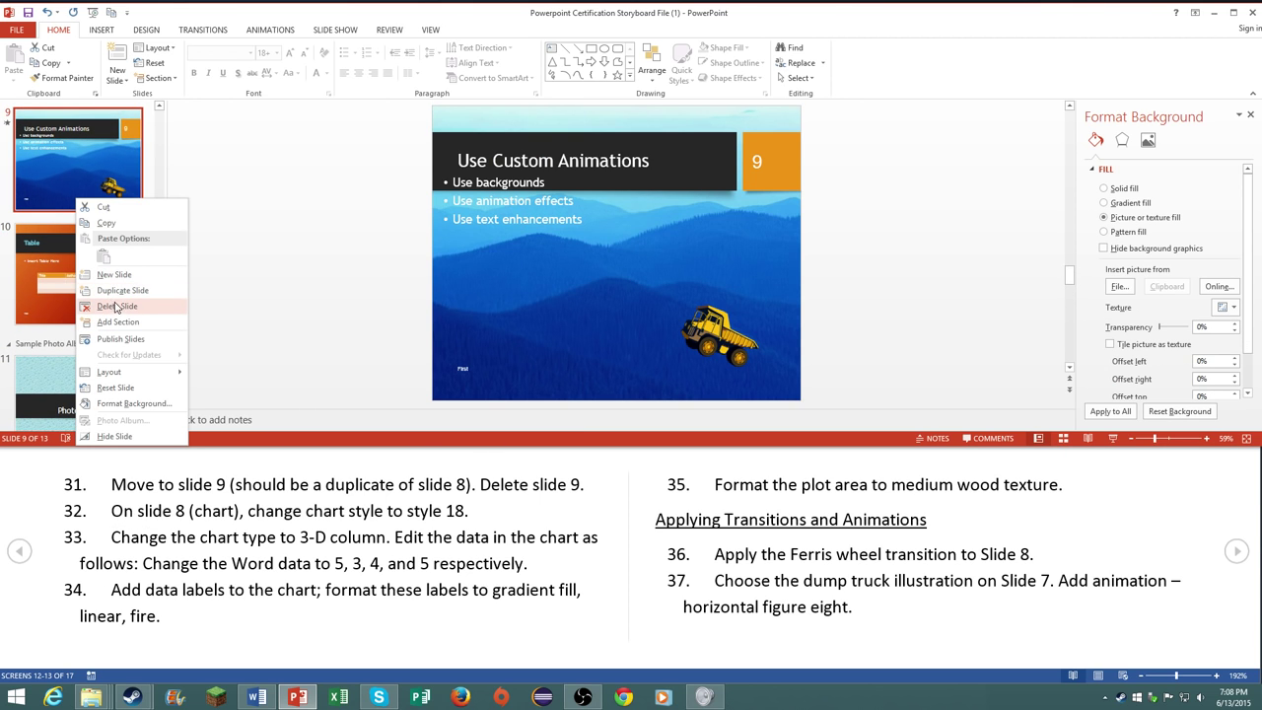
{"action": "left_click", "coordinate": [118, 305]}
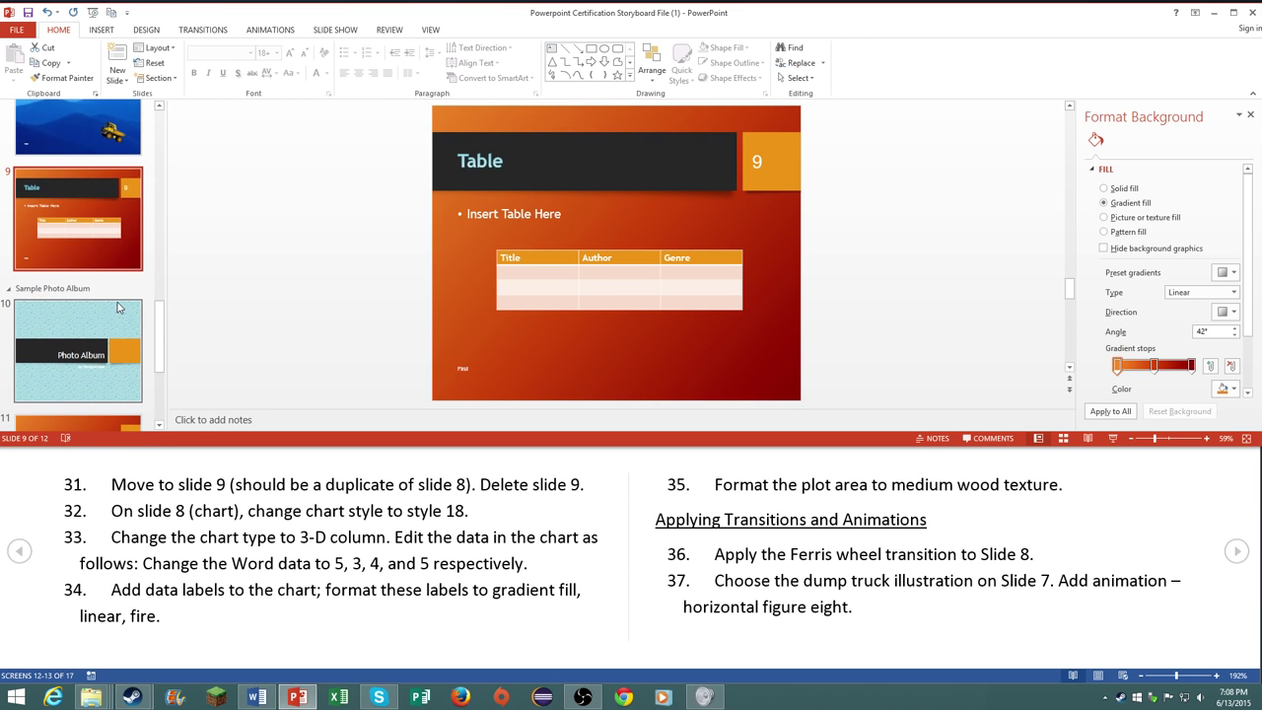
{"action": "scroll", "scroll_direction": "down", "scroll_amount": 3}
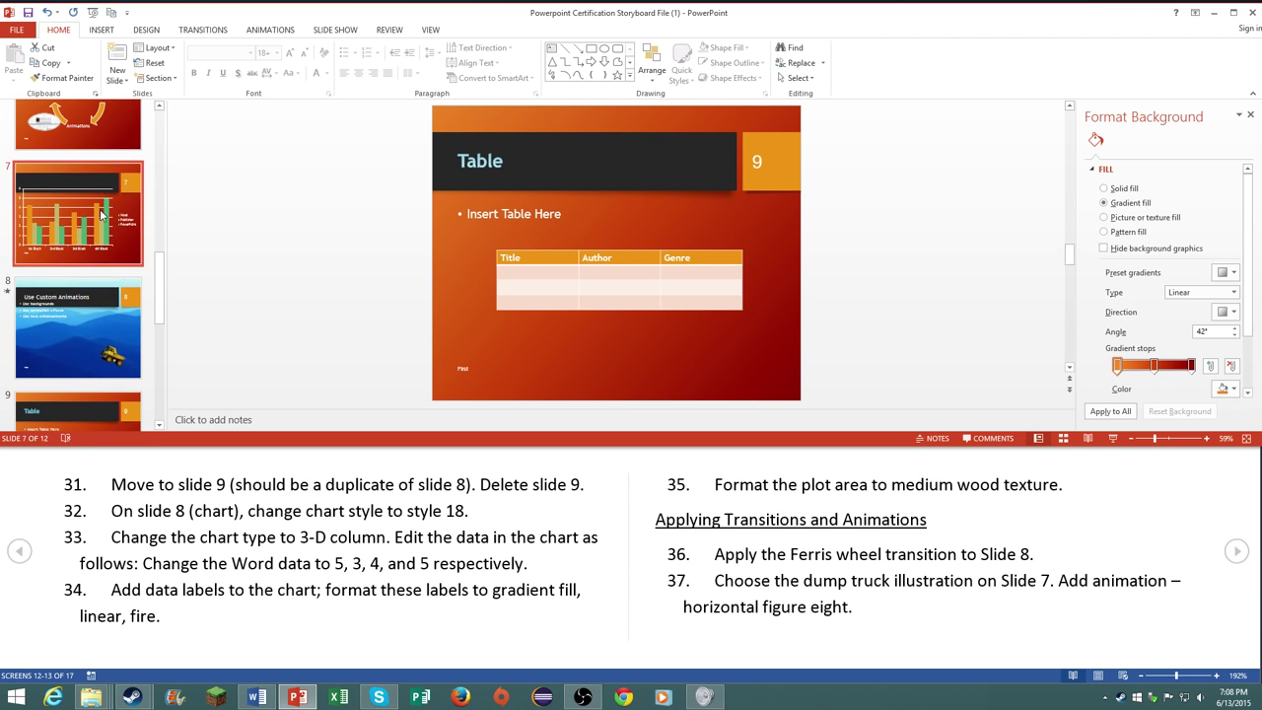
{"action": "left_click", "coordinate": [79, 213]}
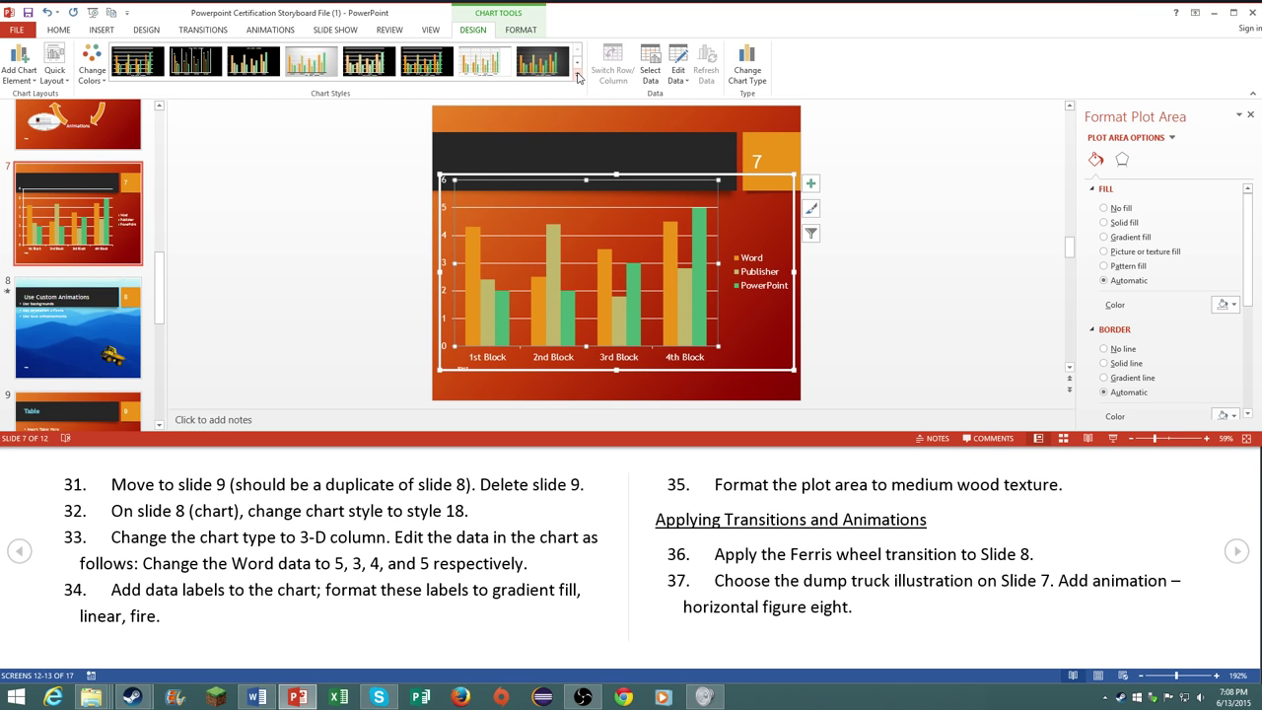
Step: Apply a new chart style and change the chart type to 3-D Column
{"action": "left_click", "coordinate": [576, 77]}
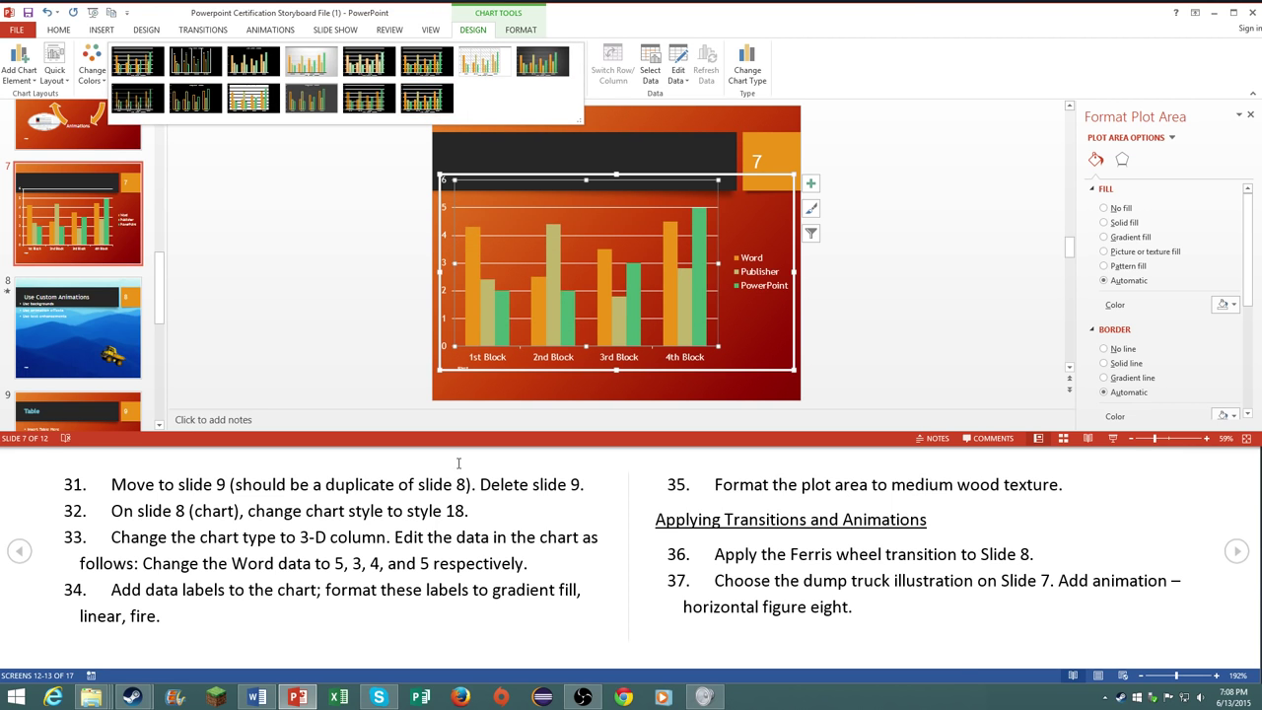
{"action": "mouse_move", "coordinate": [398, 173]}
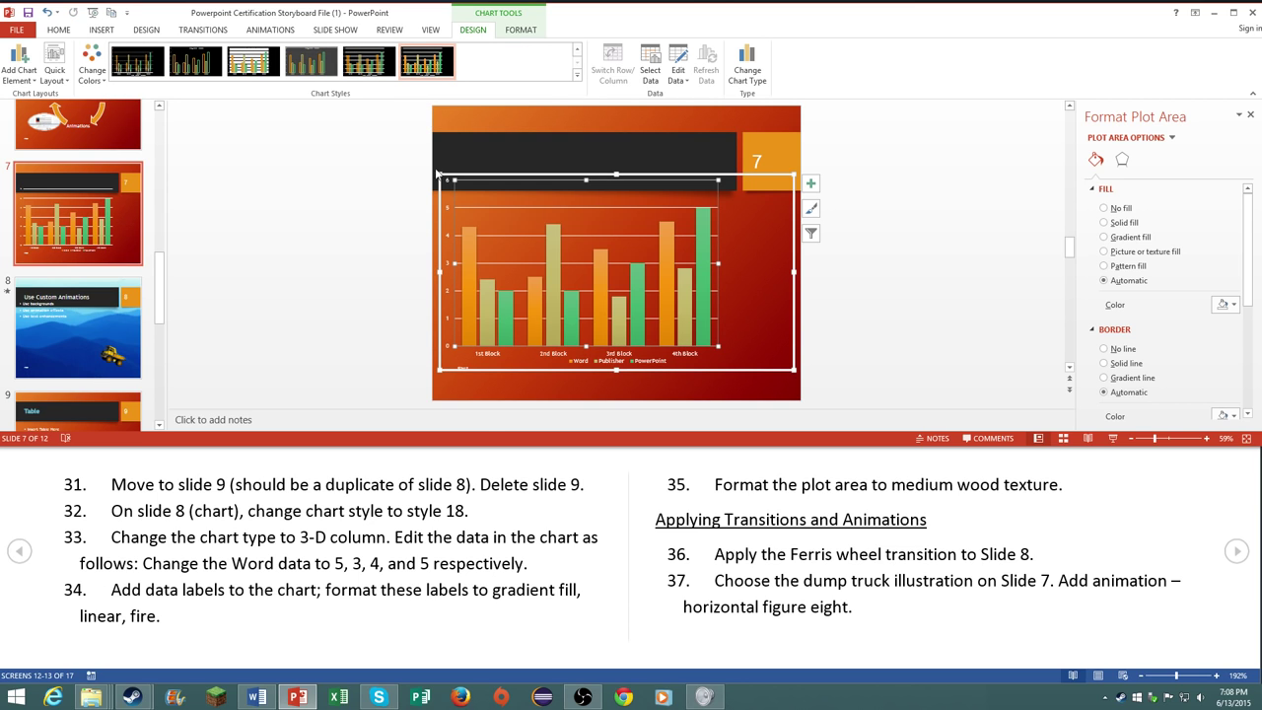
{"action": "mouse_move", "coordinate": [496, 95]}
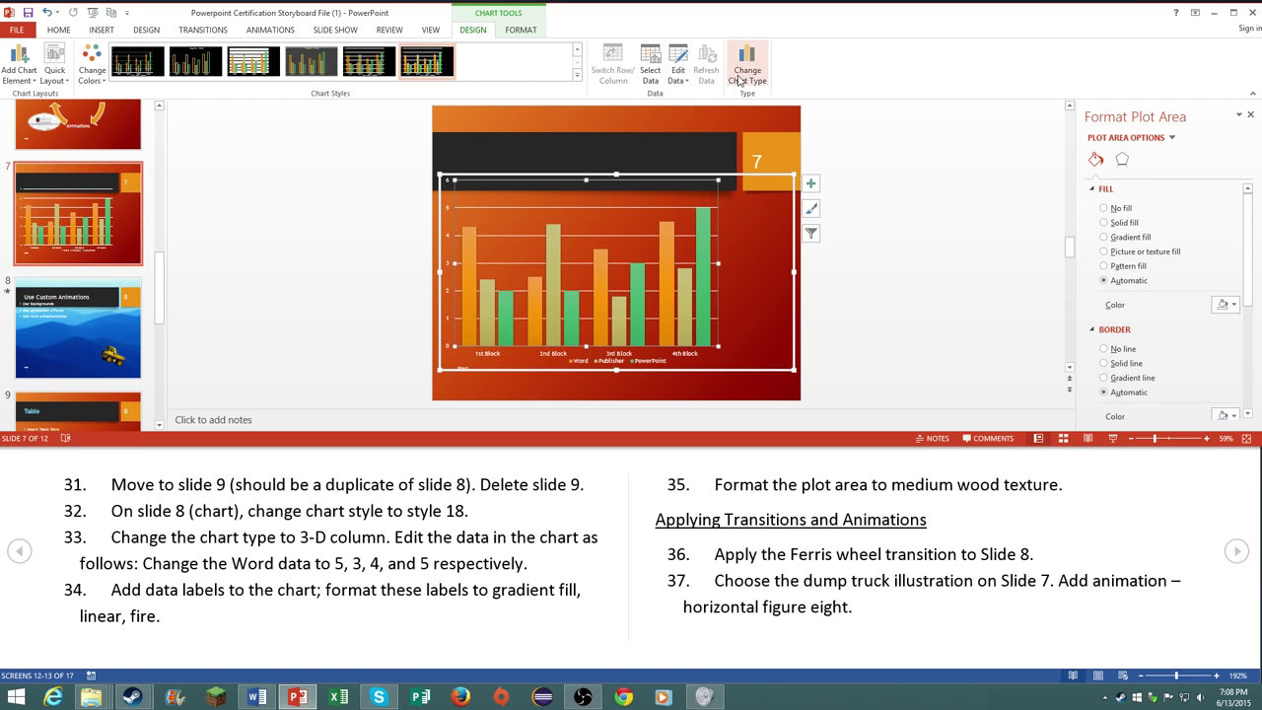
{"action": "left_click", "coordinate": [748, 63]}
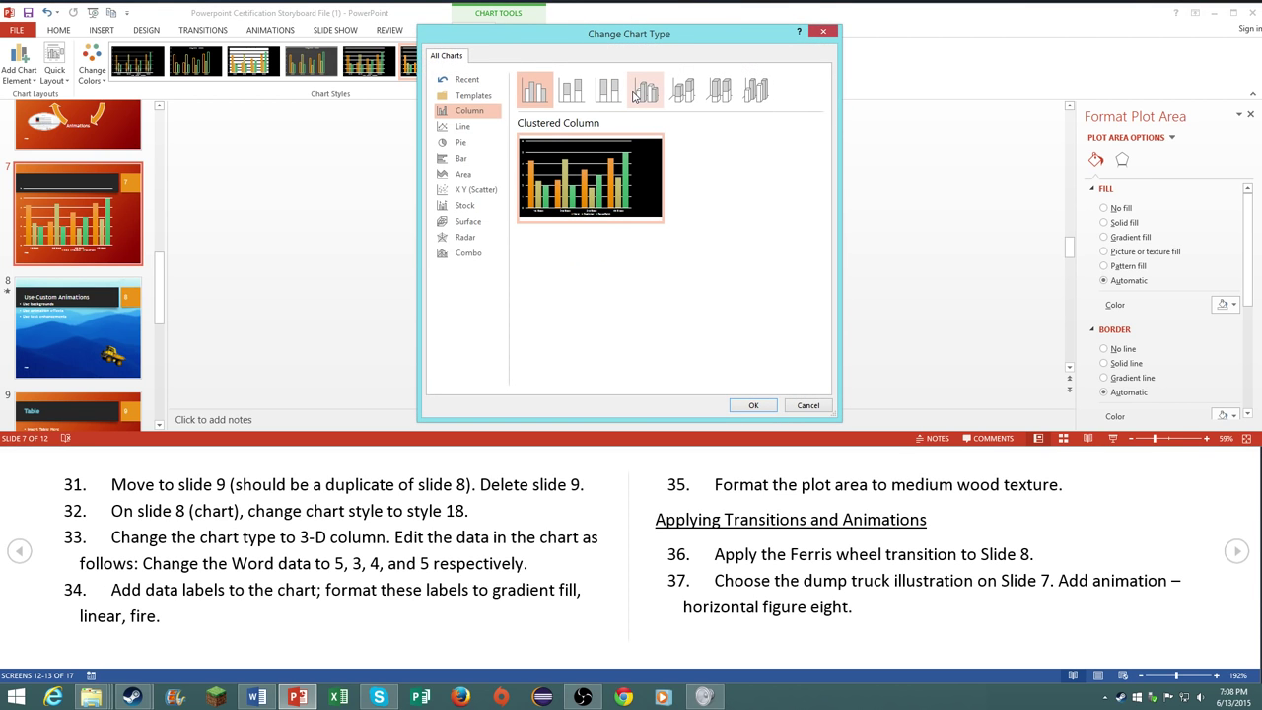
{"action": "mouse_move", "coordinate": [757, 88]}
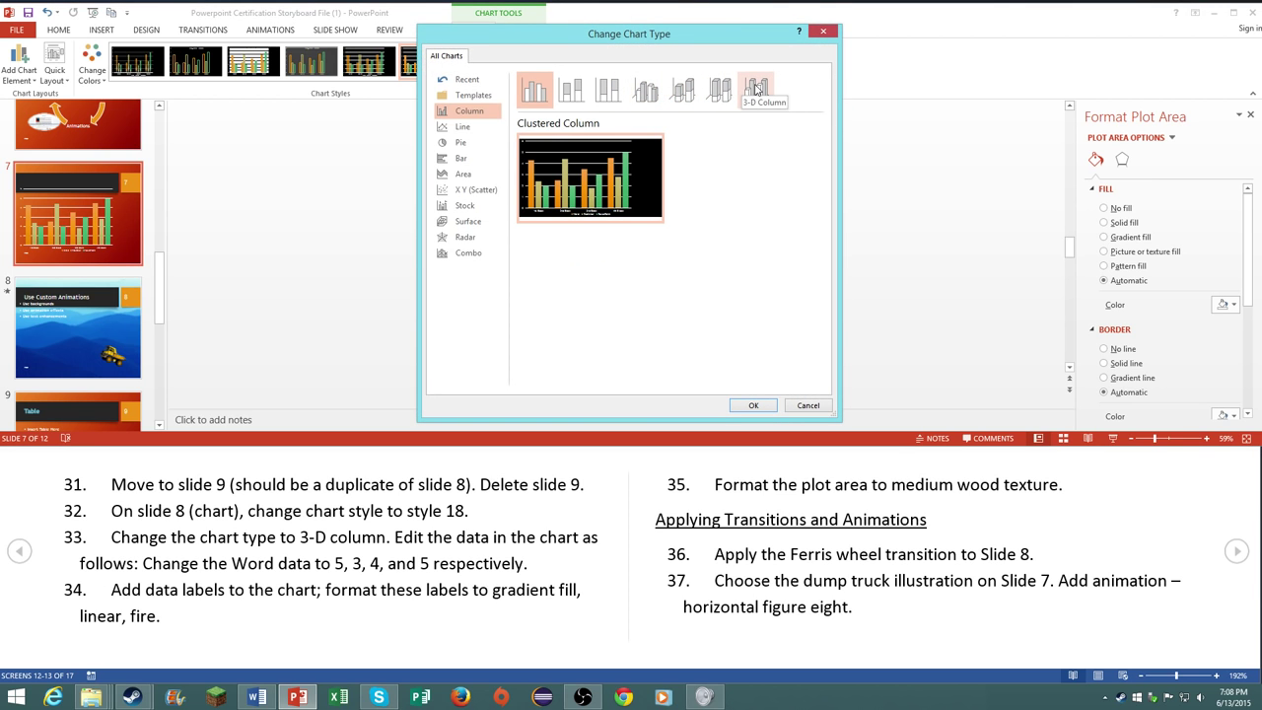
{"action": "left_click", "coordinate": [755, 89]}
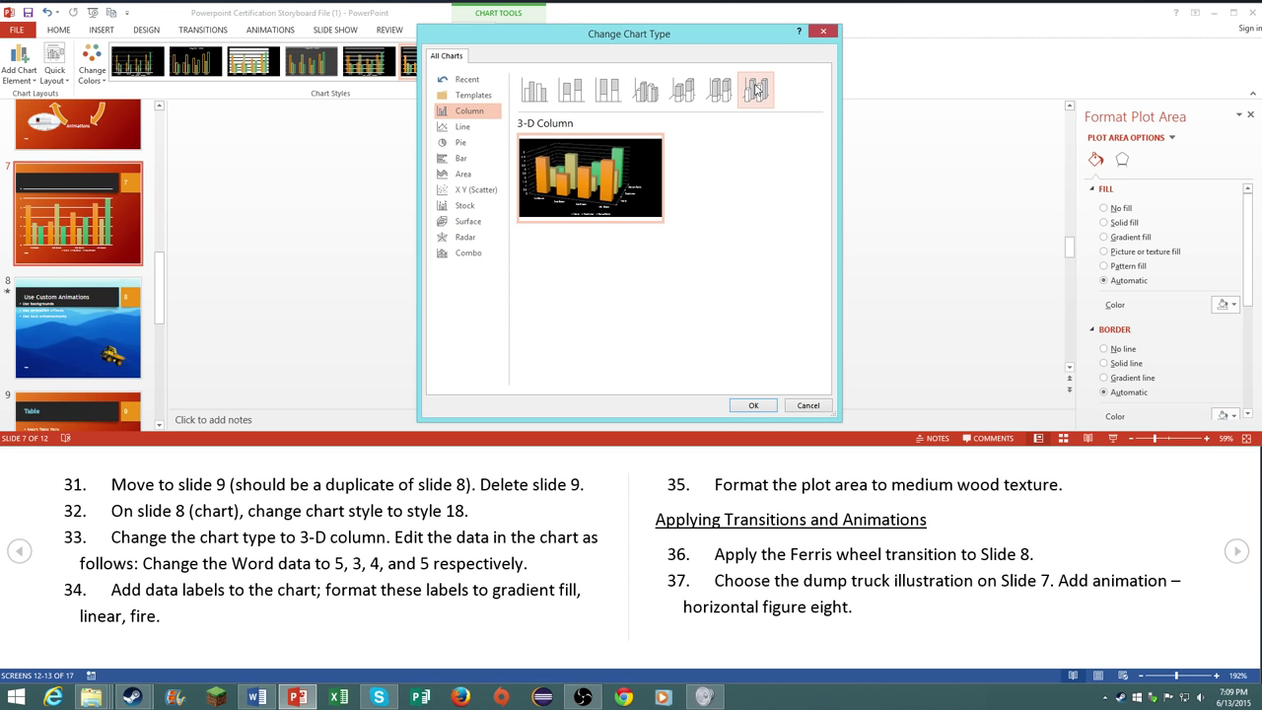
{"action": "left_click", "coordinate": [753, 406]}
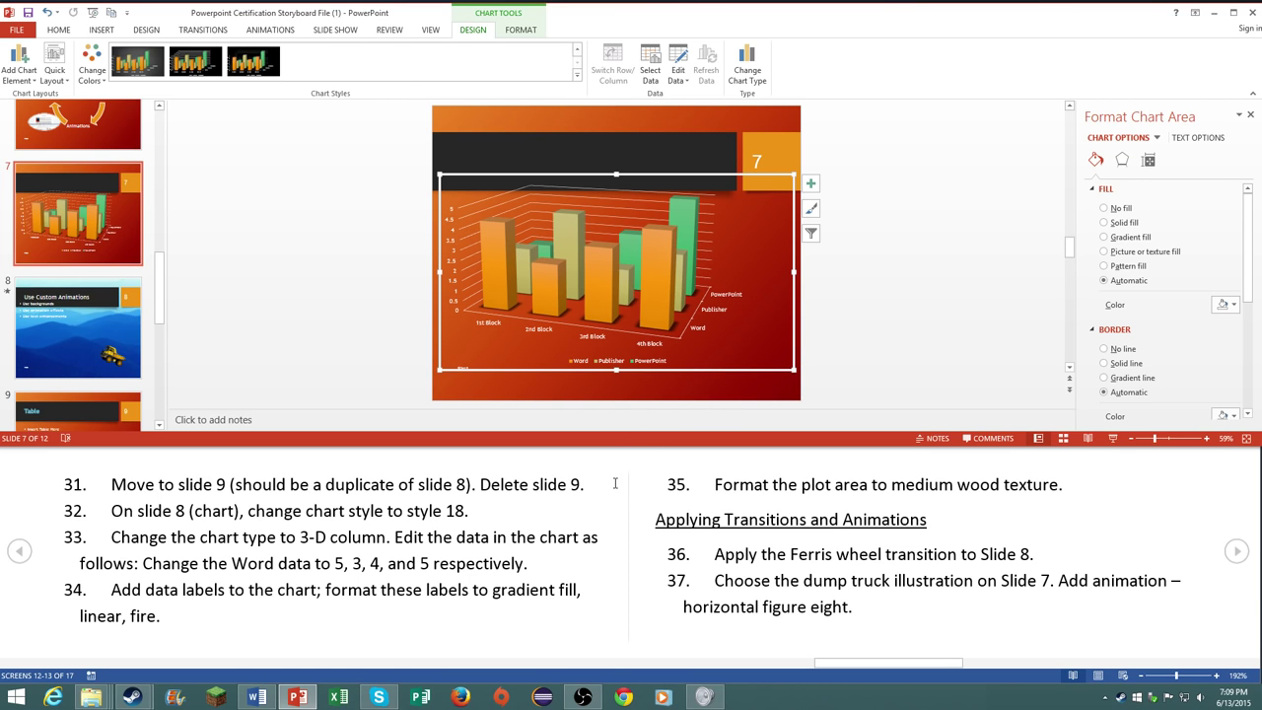
{"action": "mouse_move", "coordinate": [599, 461]}
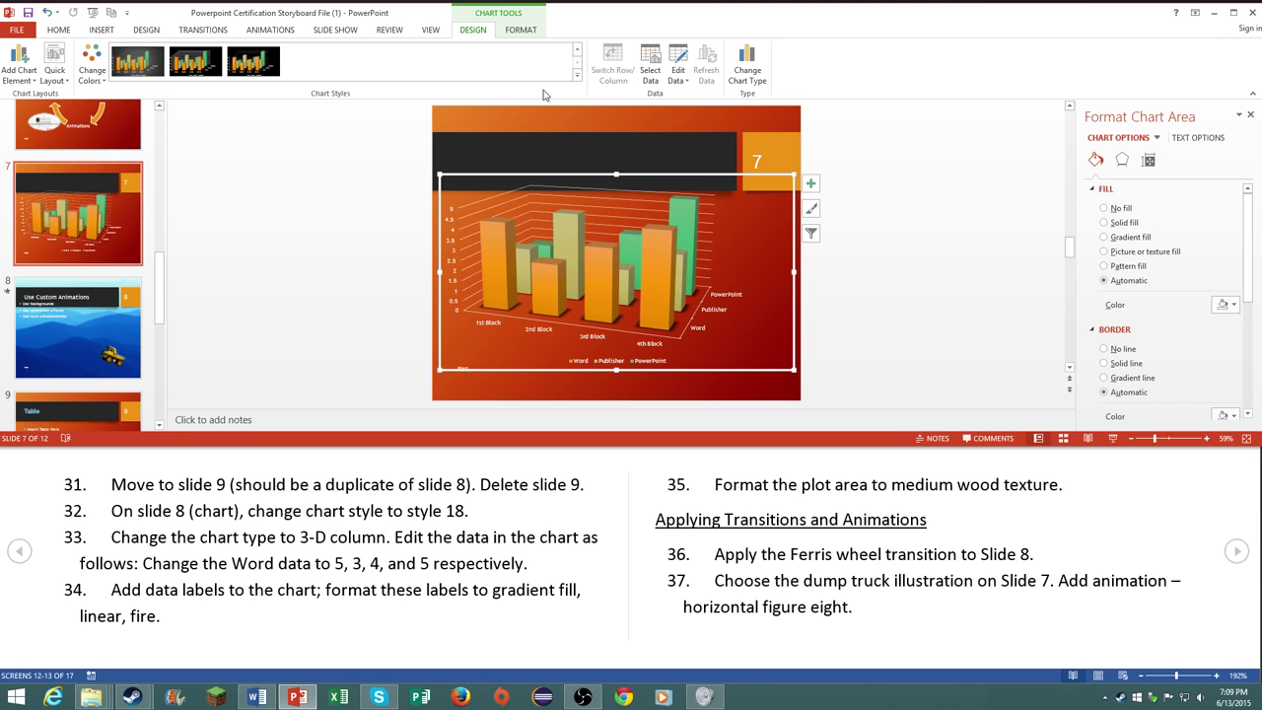
Step: Bring up the chart's underlying data for editing in Excel
{"action": "left_click", "coordinate": [678, 57]}
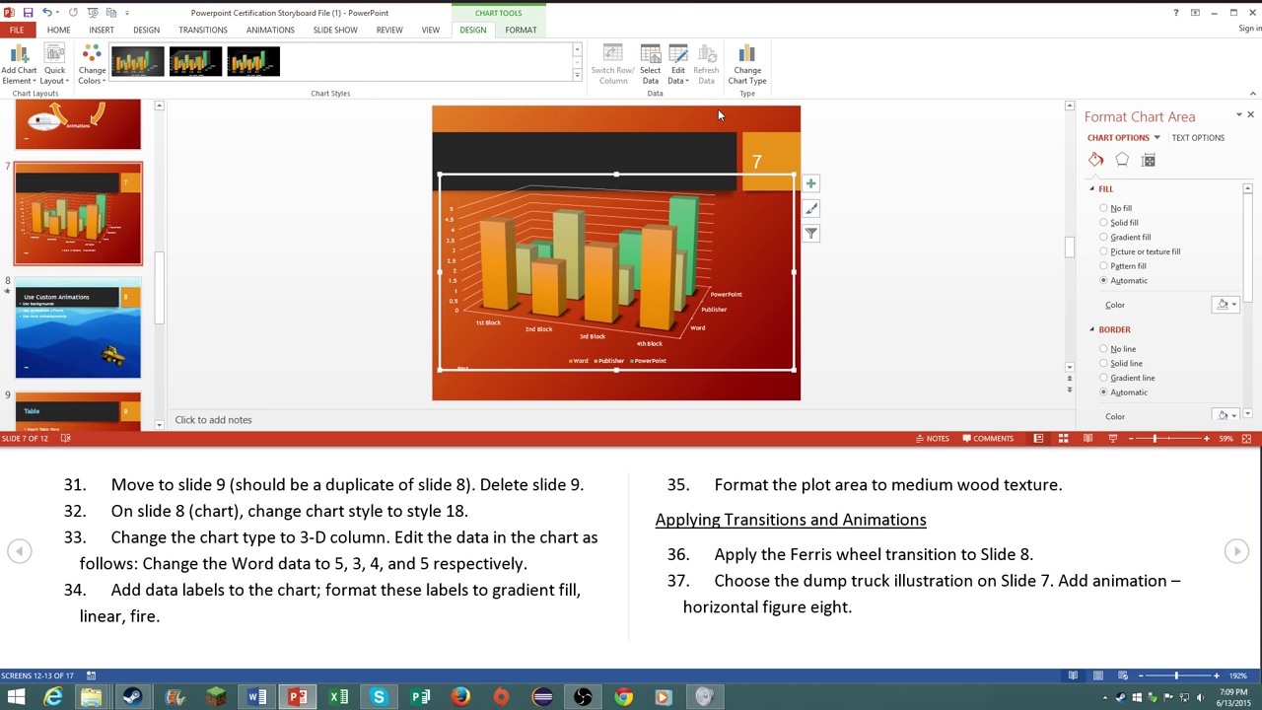
{"action": "left_click", "coordinate": [678, 63]}
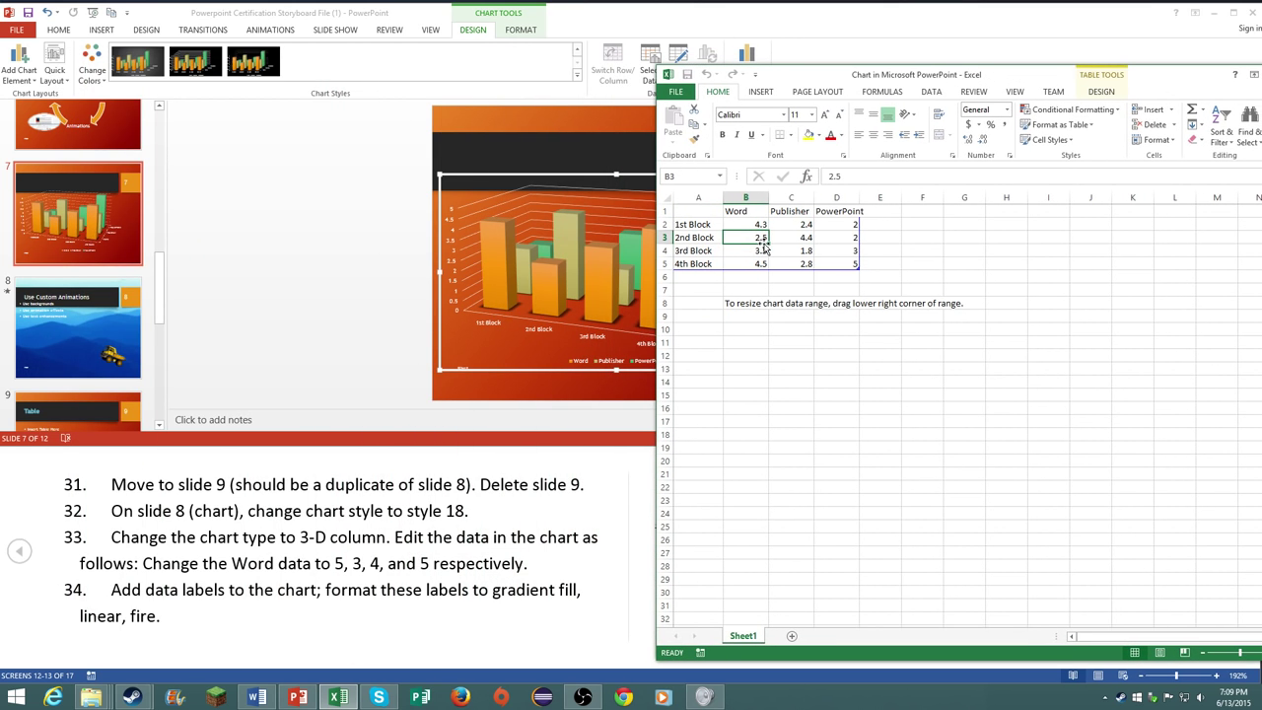
Step: Enter the new Word value 5 in the chart's Excel data sheet
{"action": "type", "text": "5"}
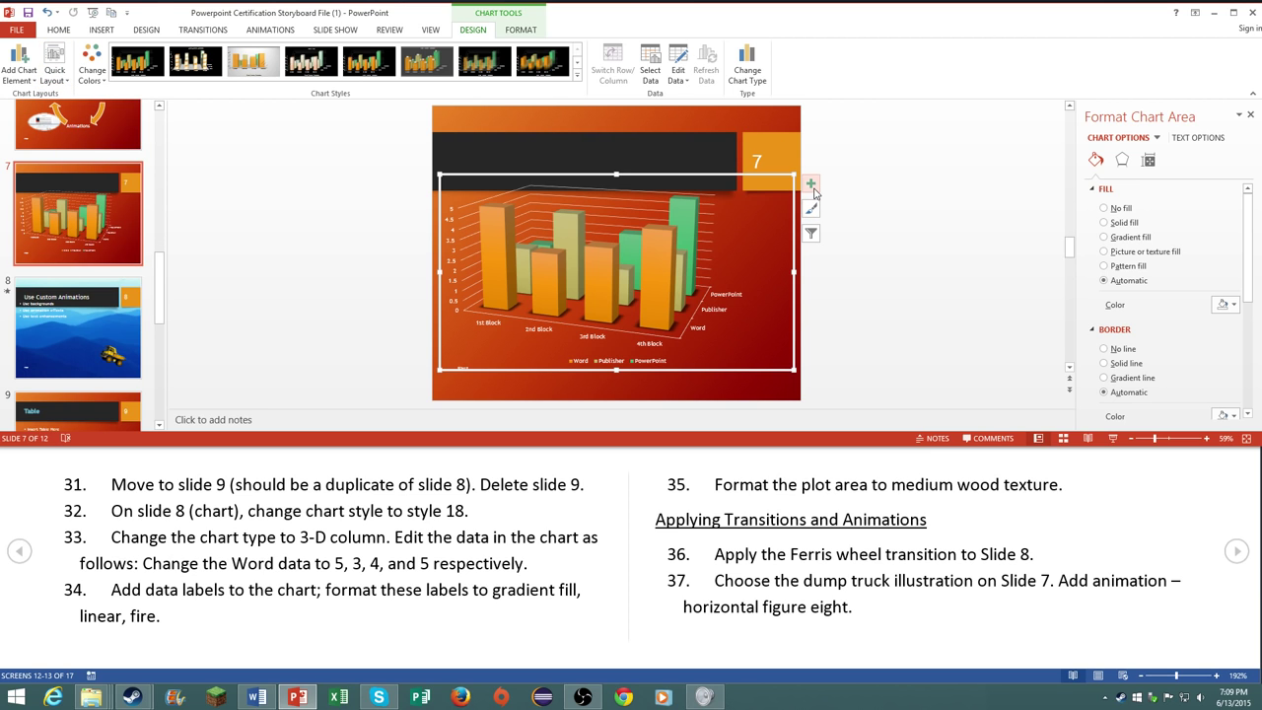
{"action": "mouse_move", "coordinate": [810, 186]}
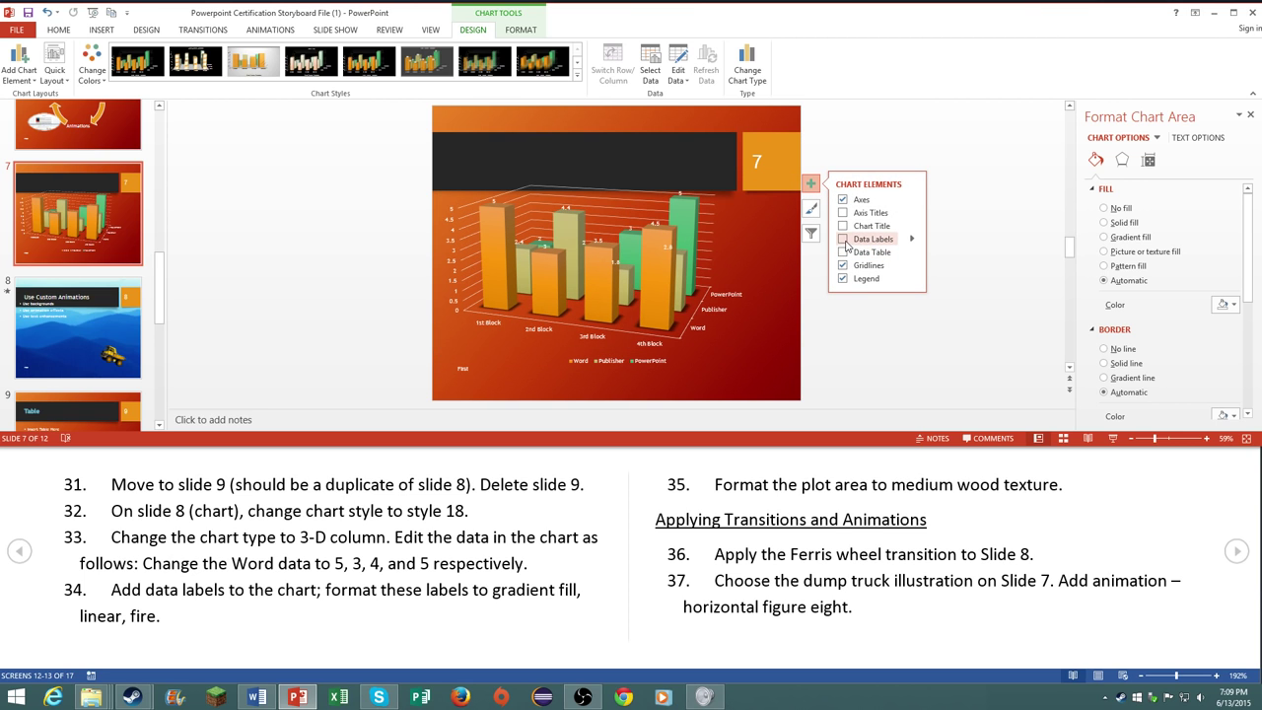
Step: Turn on data labels and give them a gradient fill with linear direction
{"action": "left_click", "coordinate": [844, 238]}
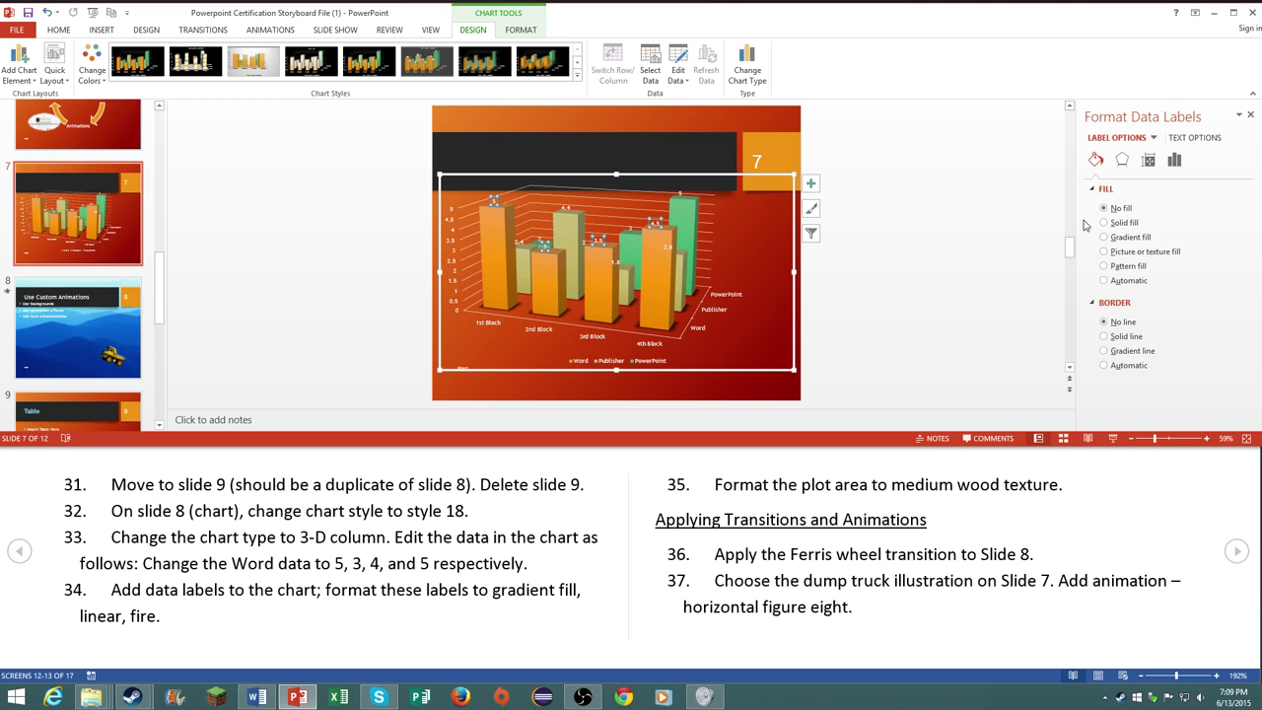
{"action": "mouse_move", "coordinate": [678, 465]}
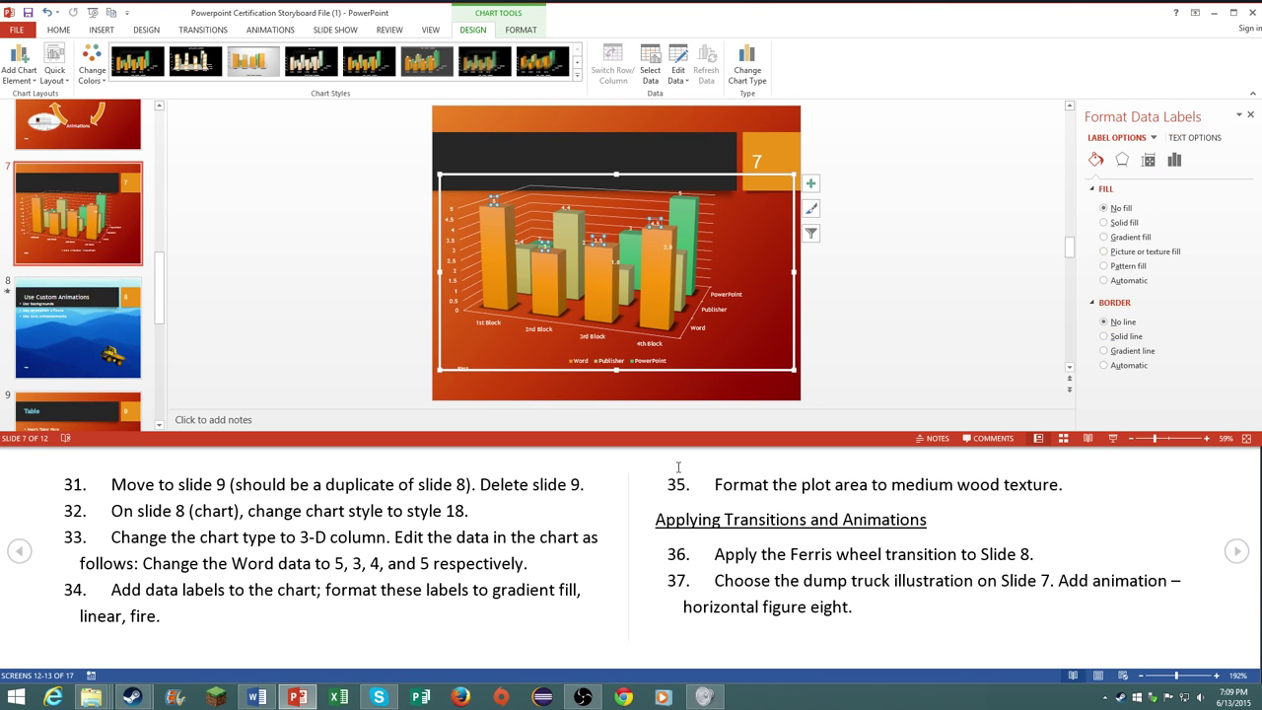
{"action": "left_click", "coordinate": [1104, 237]}
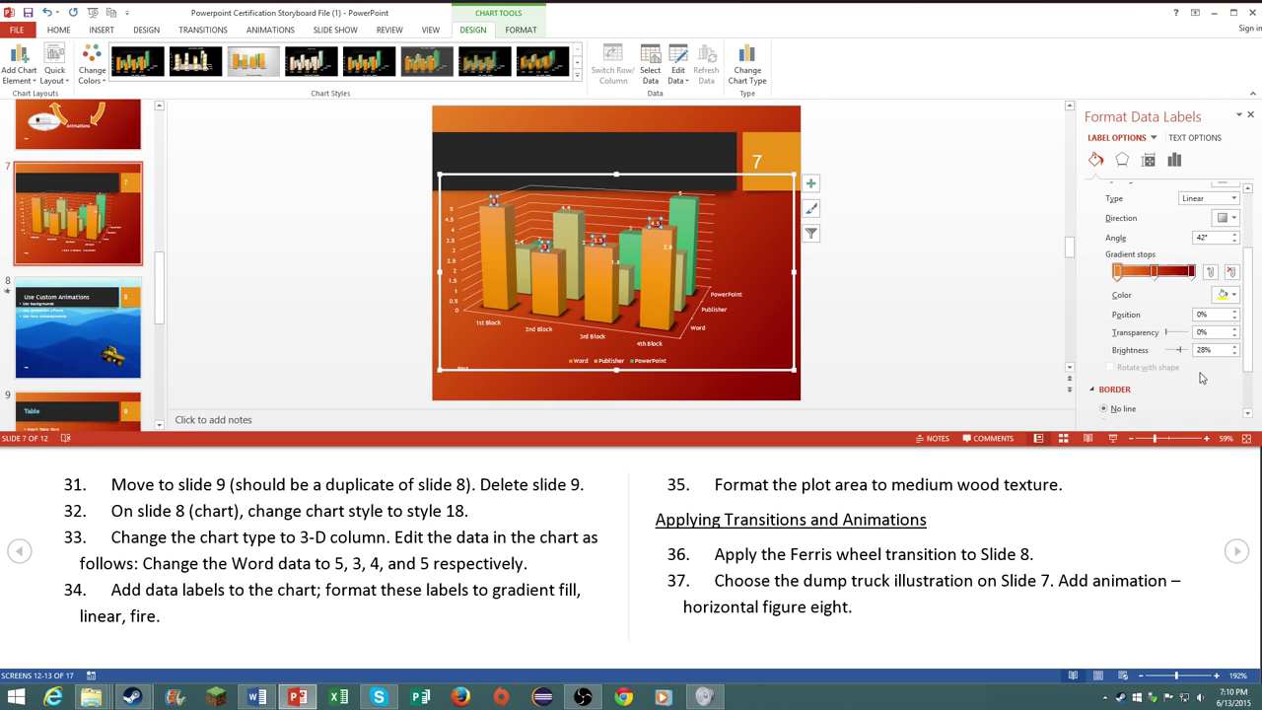
{"action": "left_click", "coordinate": [1227, 241]}
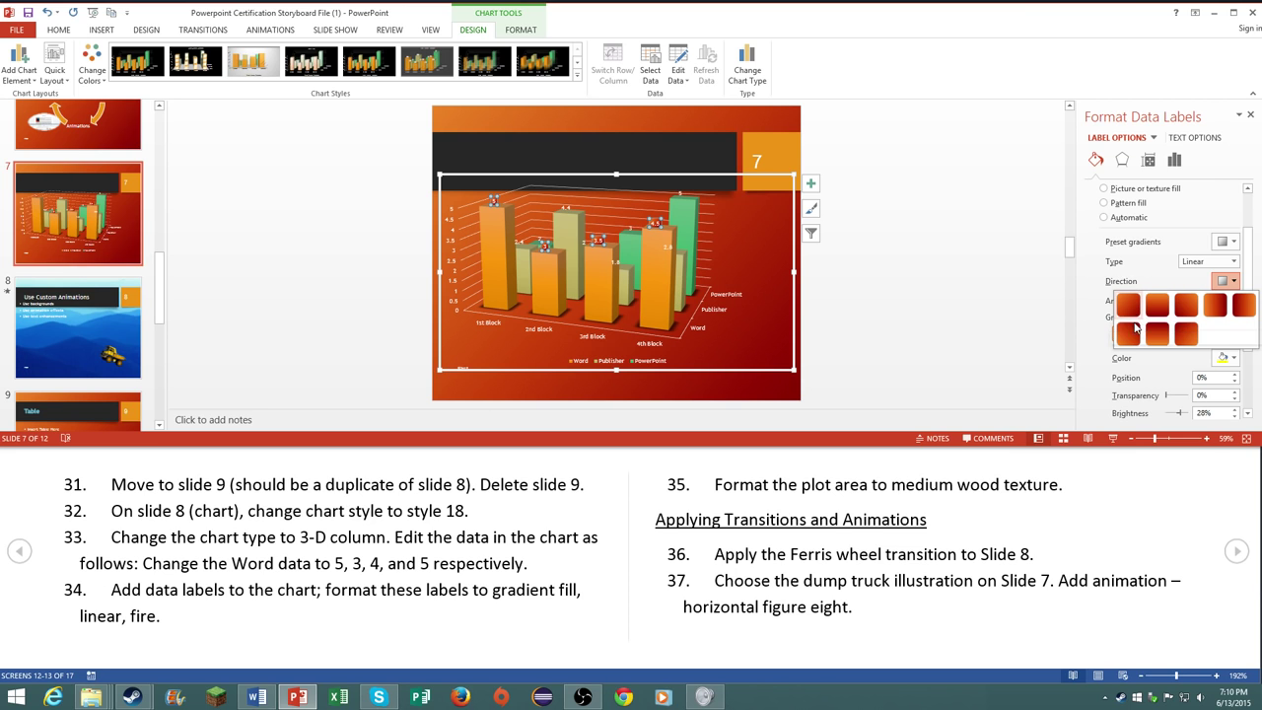
{"action": "mouse_move", "coordinate": [1187, 304]}
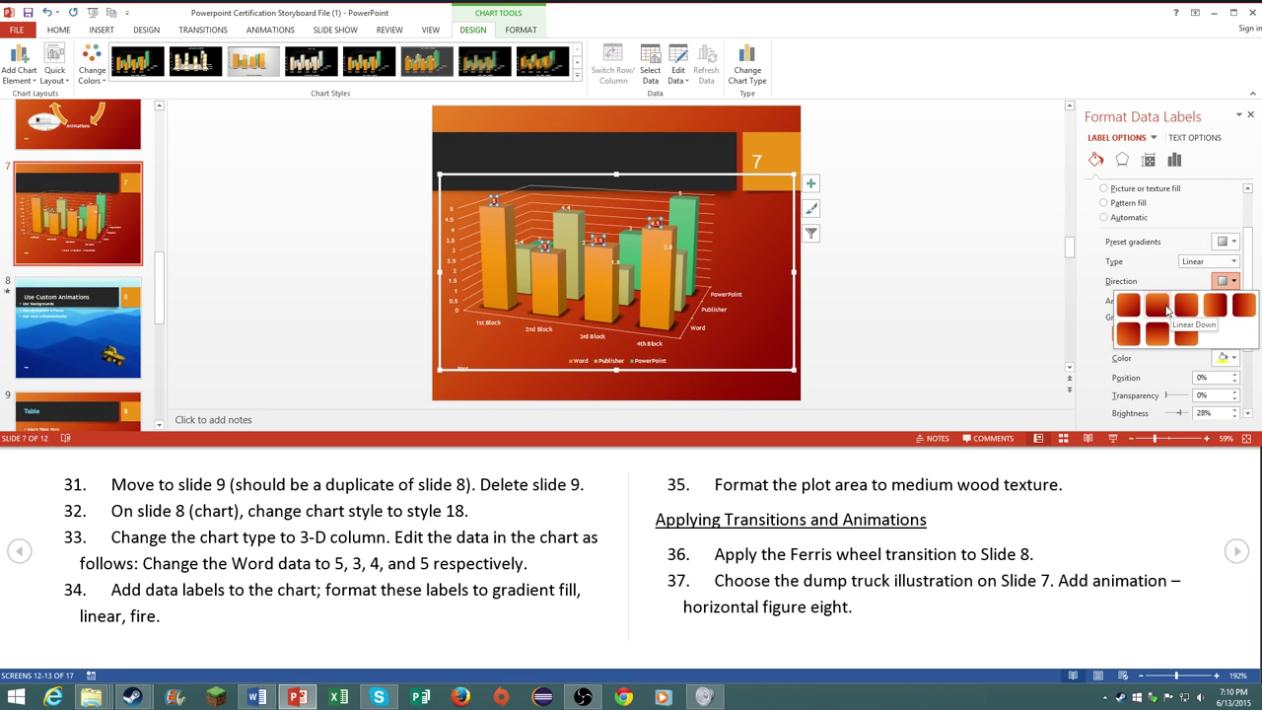
{"action": "mouse_move", "coordinate": [1128, 305]}
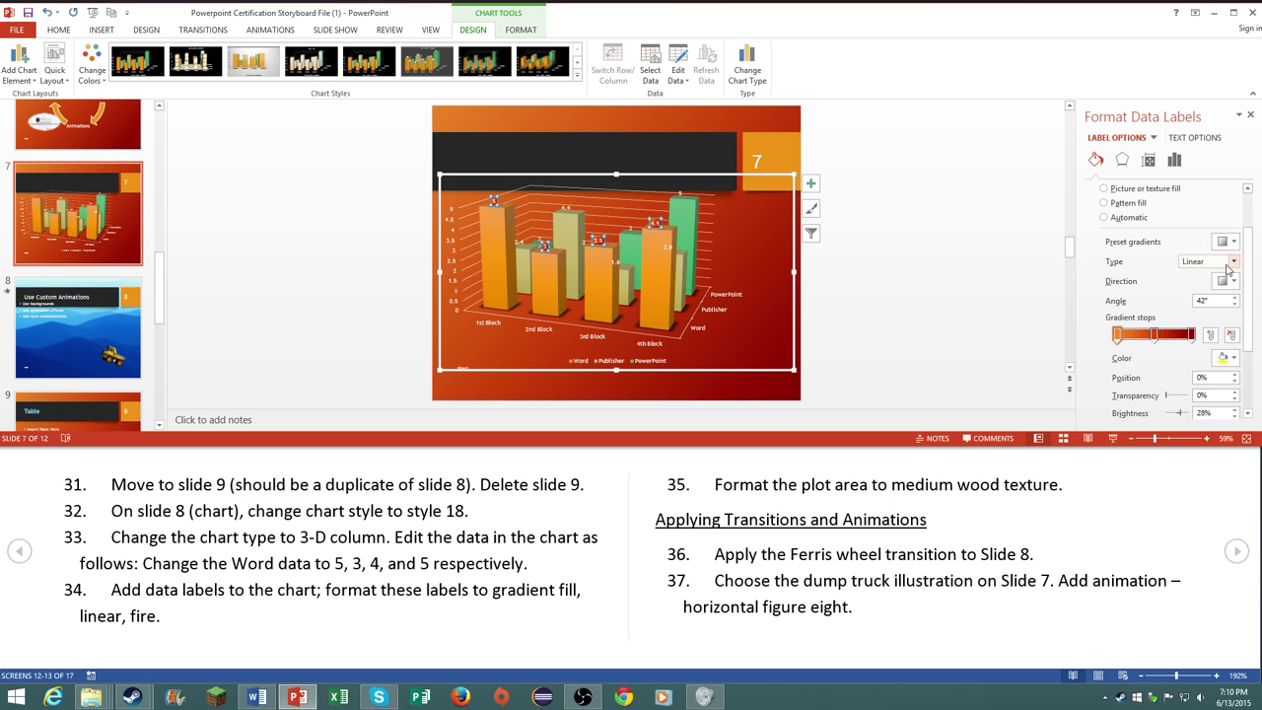
{"action": "mouse_move", "coordinate": [1226, 280]}
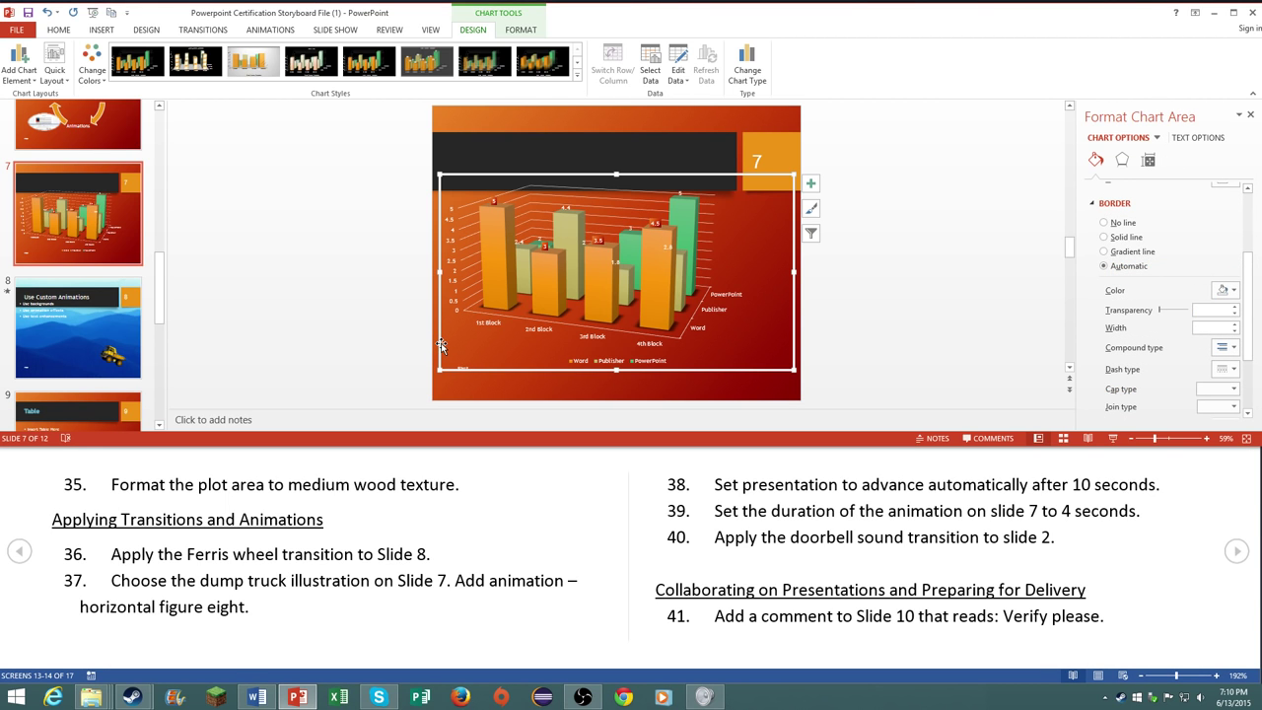
Step: Select the chart area and return to its fill and border settings
{"action": "left_click", "coordinate": [1104, 236]}
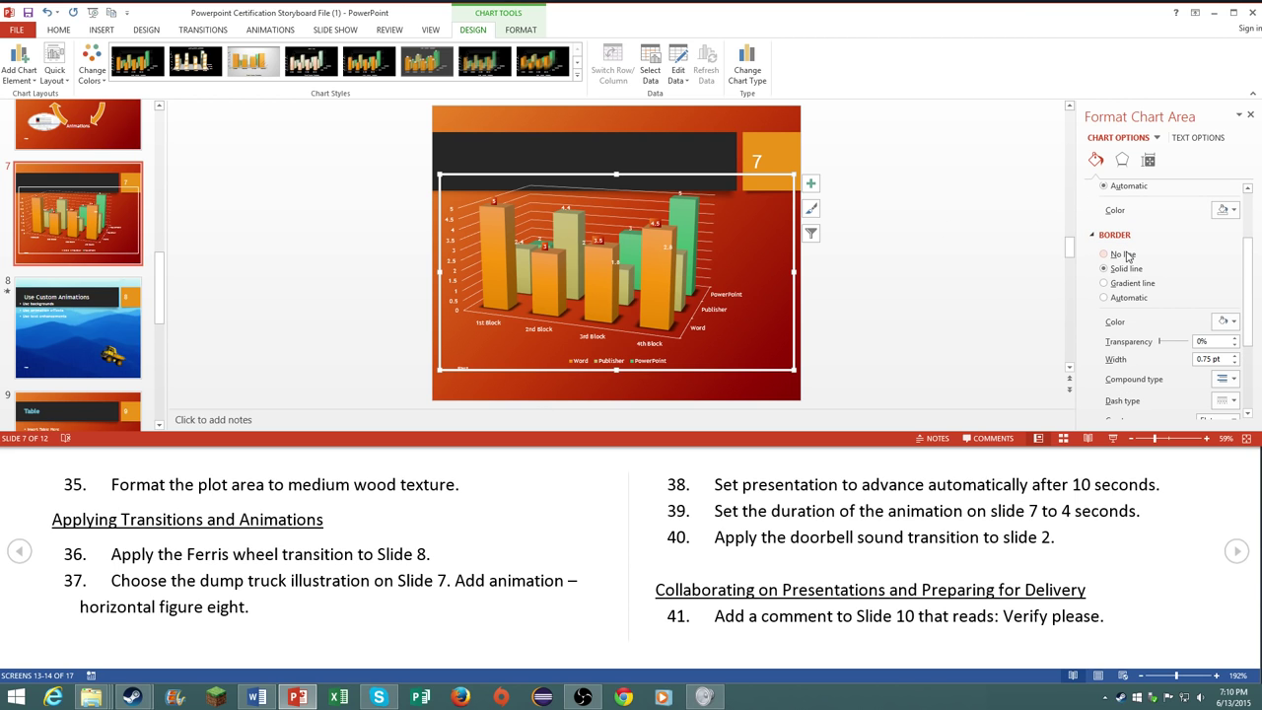
{"action": "left_click", "coordinate": [1104, 298]}
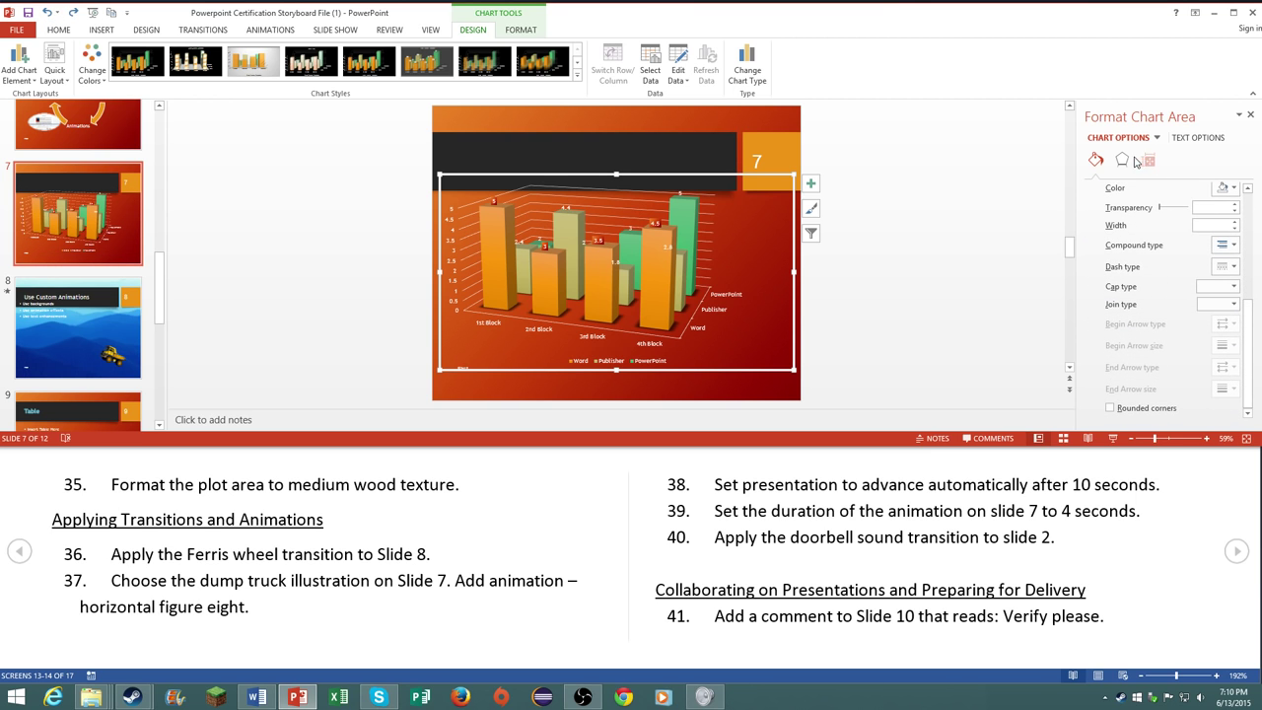
{"action": "left_click", "coordinate": [1147, 159]}
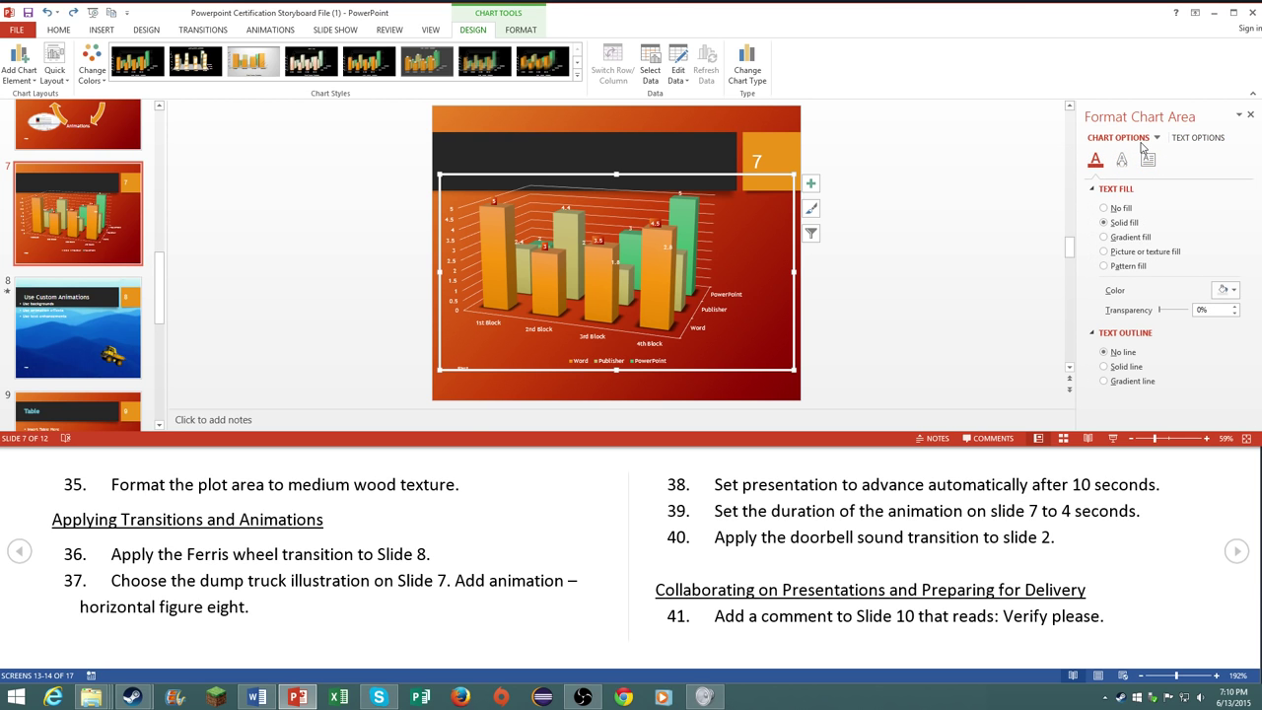
{"action": "left_click", "coordinate": [1096, 158]}
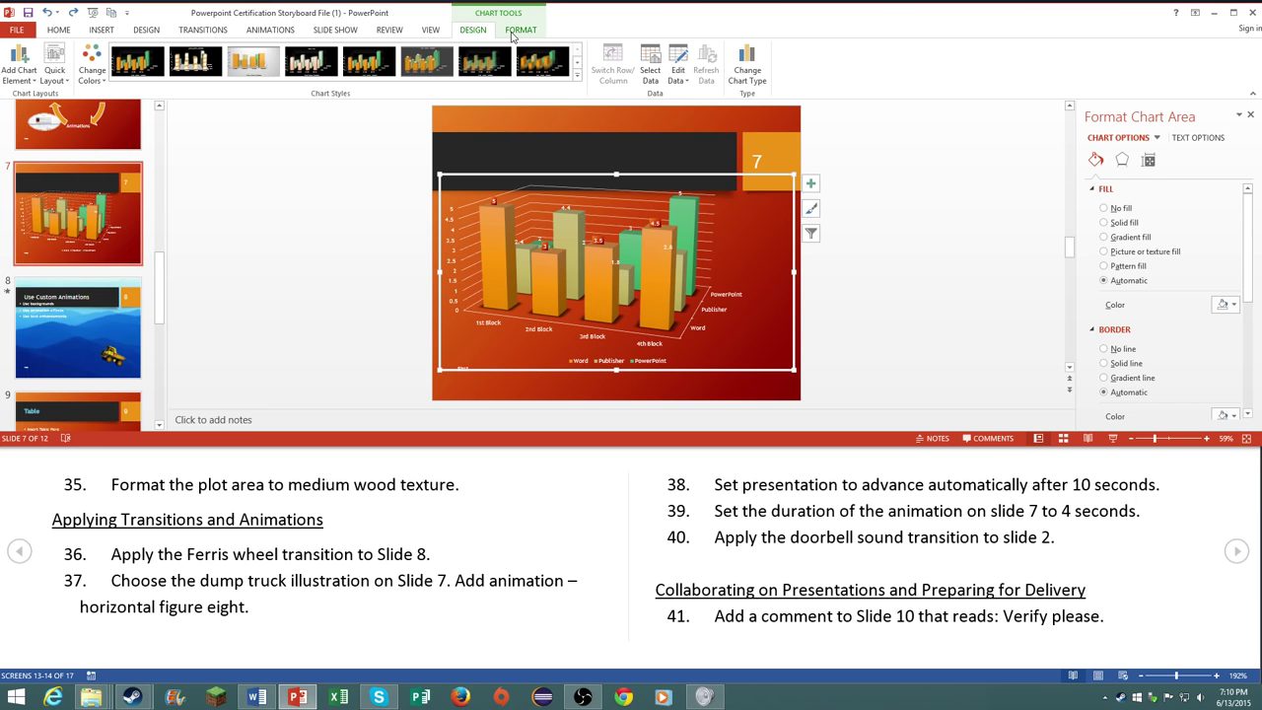
{"action": "mouse_move", "coordinate": [513, 185]}
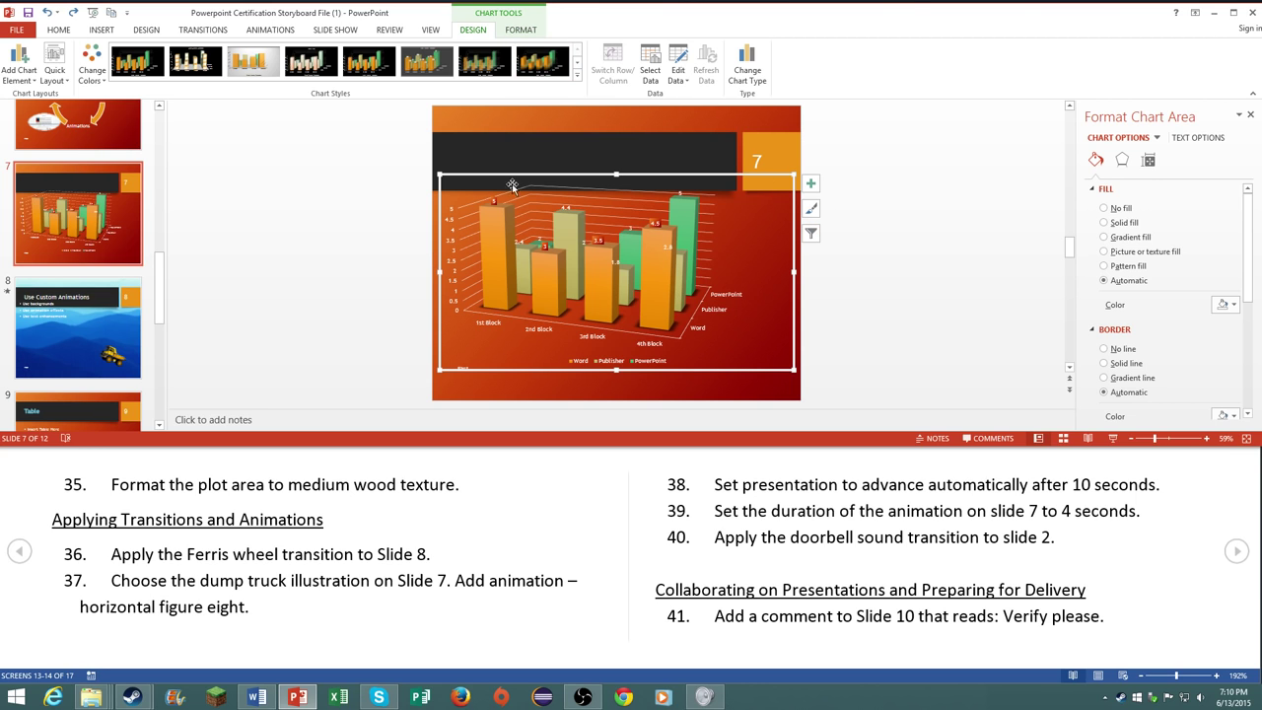
Step: Fill the chart area with the Medium wood texture
{"action": "left_click", "coordinate": [1105, 252]}
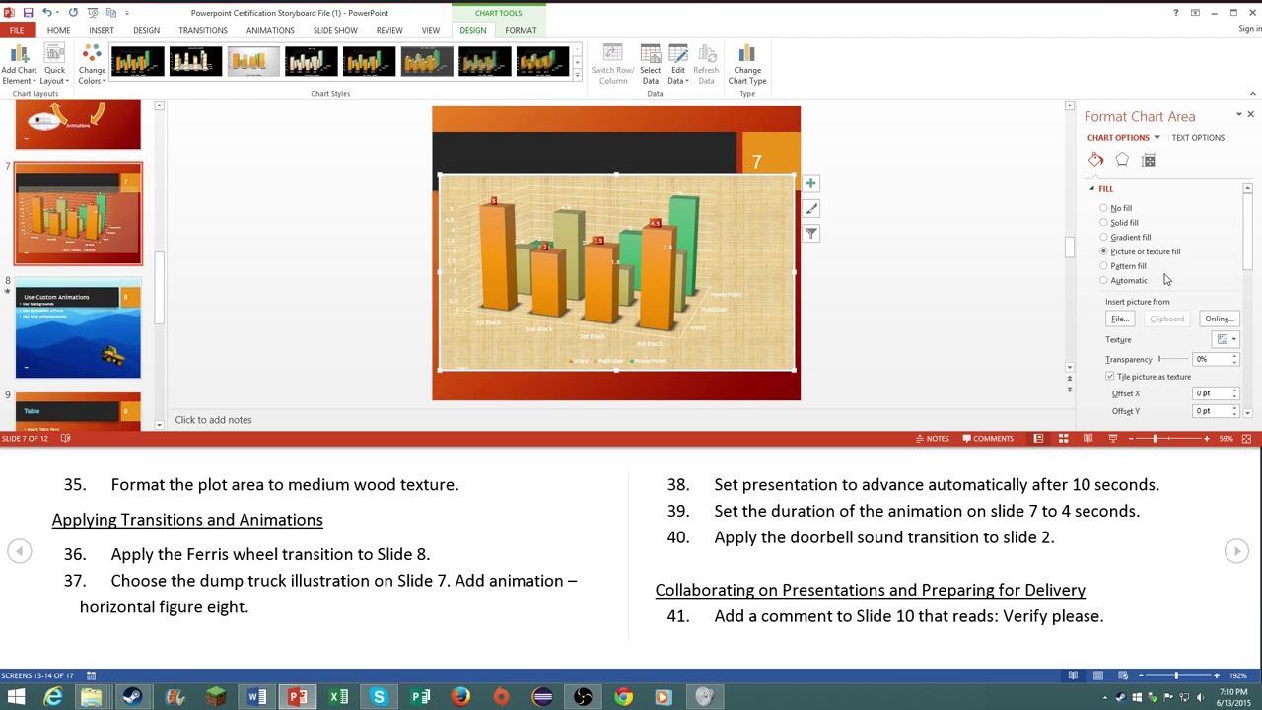
{"action": "left_click", "coordinate": [1227, 339]}
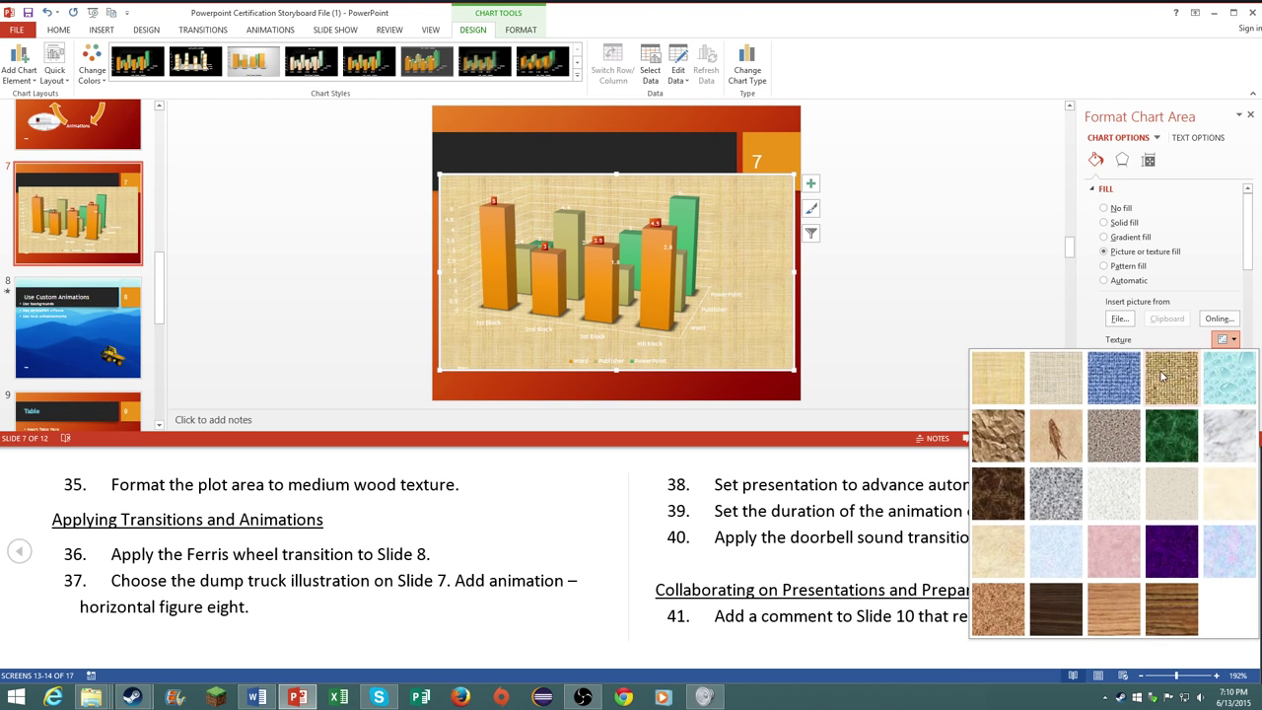
{"action": "mouse_move", "coordinate": [1230, 424]}
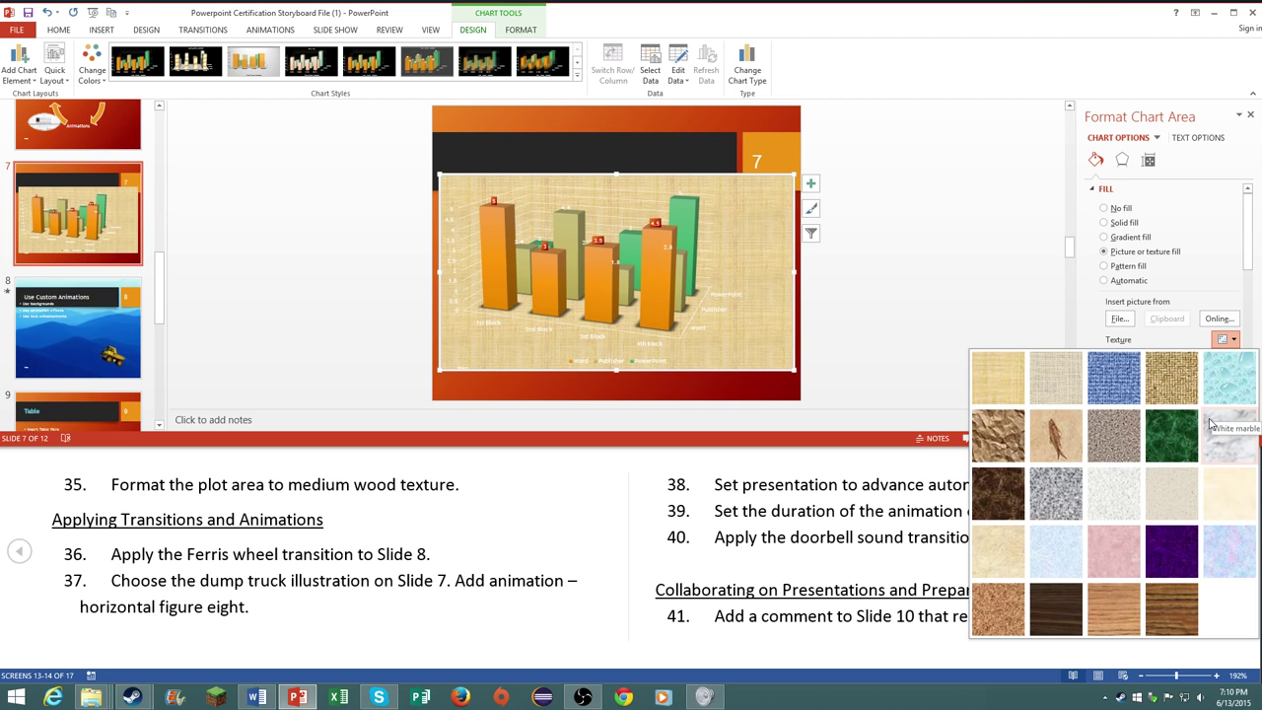
{"action": "mouse_move", "coordinate": [1230, 552]}
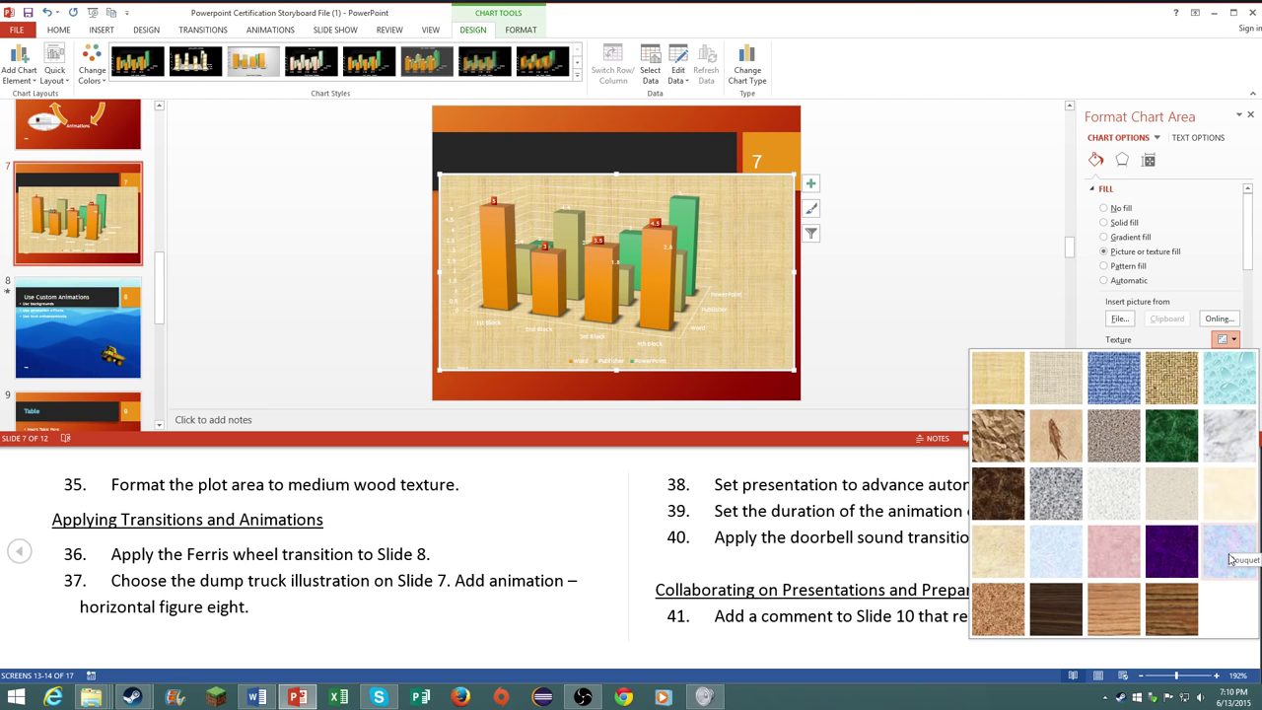
{"action": "mouse_move", "coordinate": [1171, 608]}
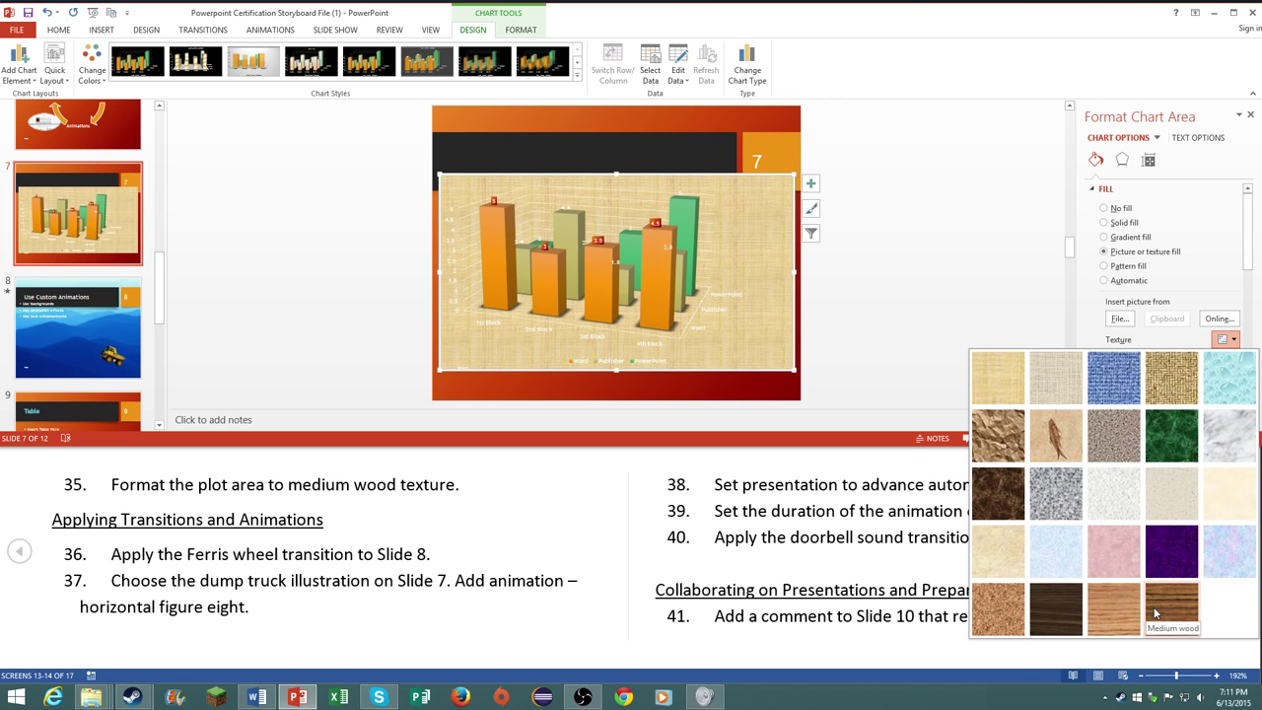
{"action": "left_click", "coordinate": [1171, 608]}
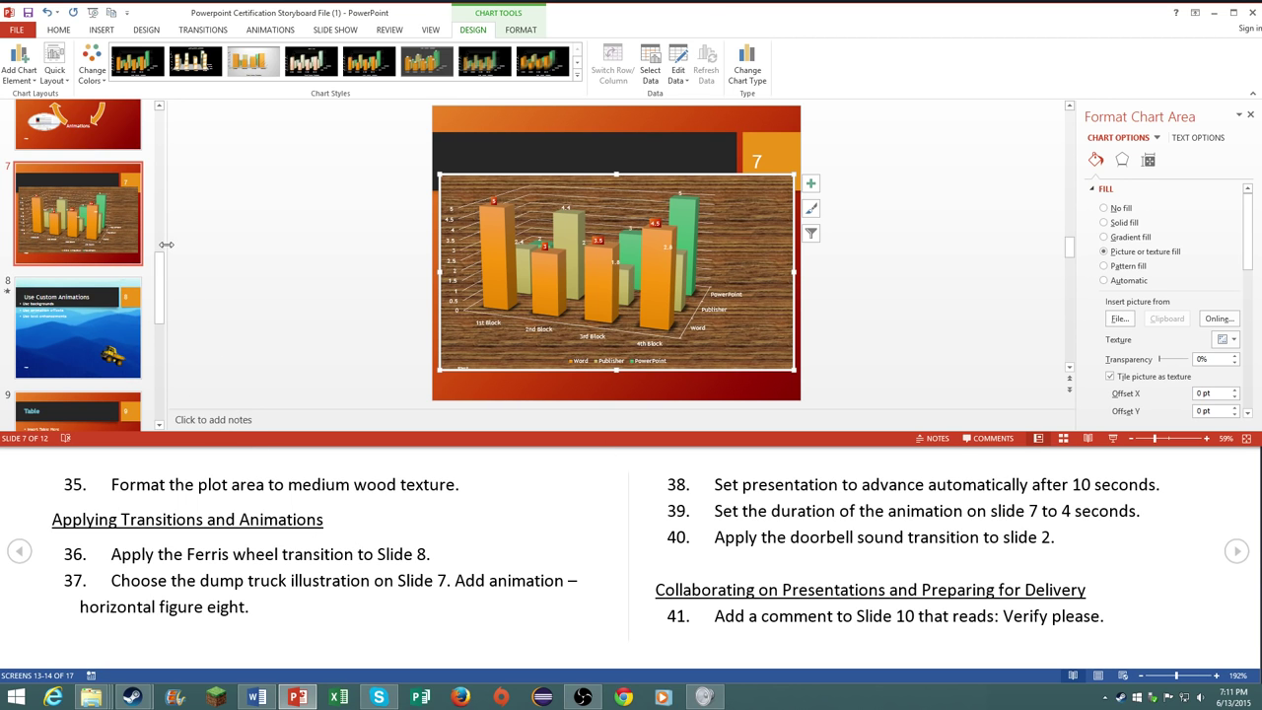
Step: Select slide 9, the Table slide, and apply the Ferris Wheel transition to it
{"action": "left_click", "coordinate": [79, 188]}
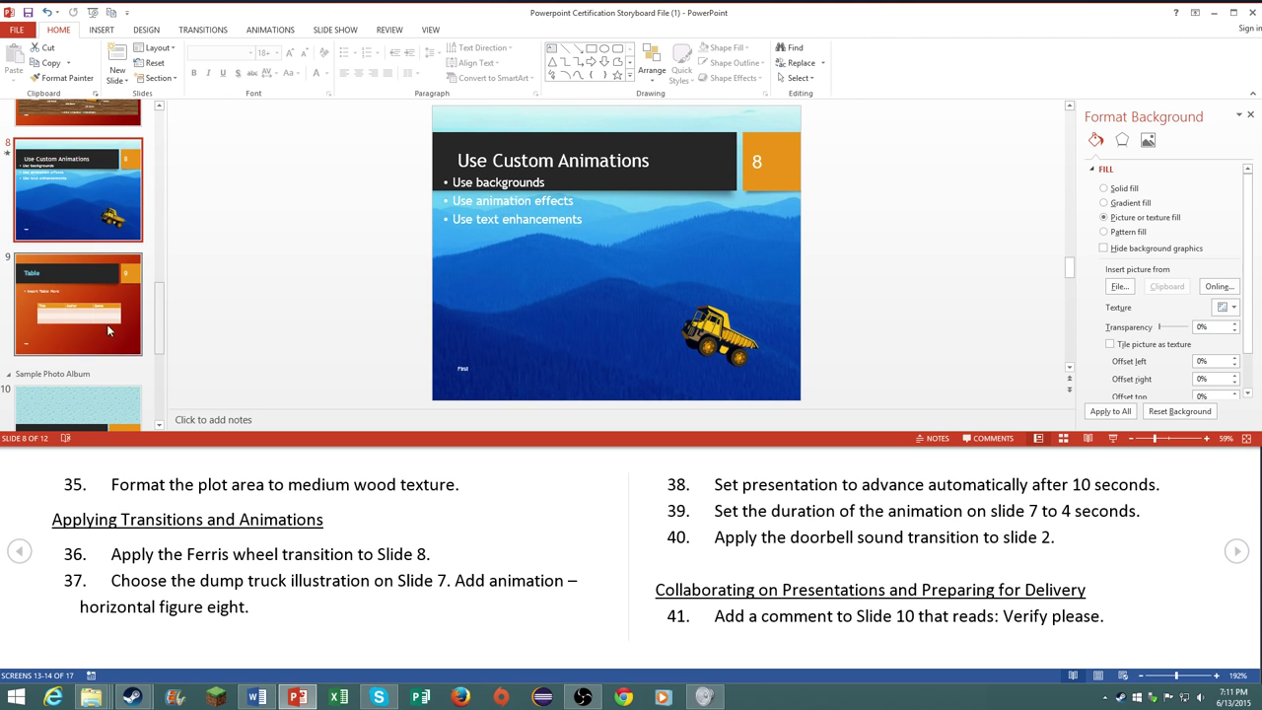
{"action": "left_click", "coordinate": [79, 303]}
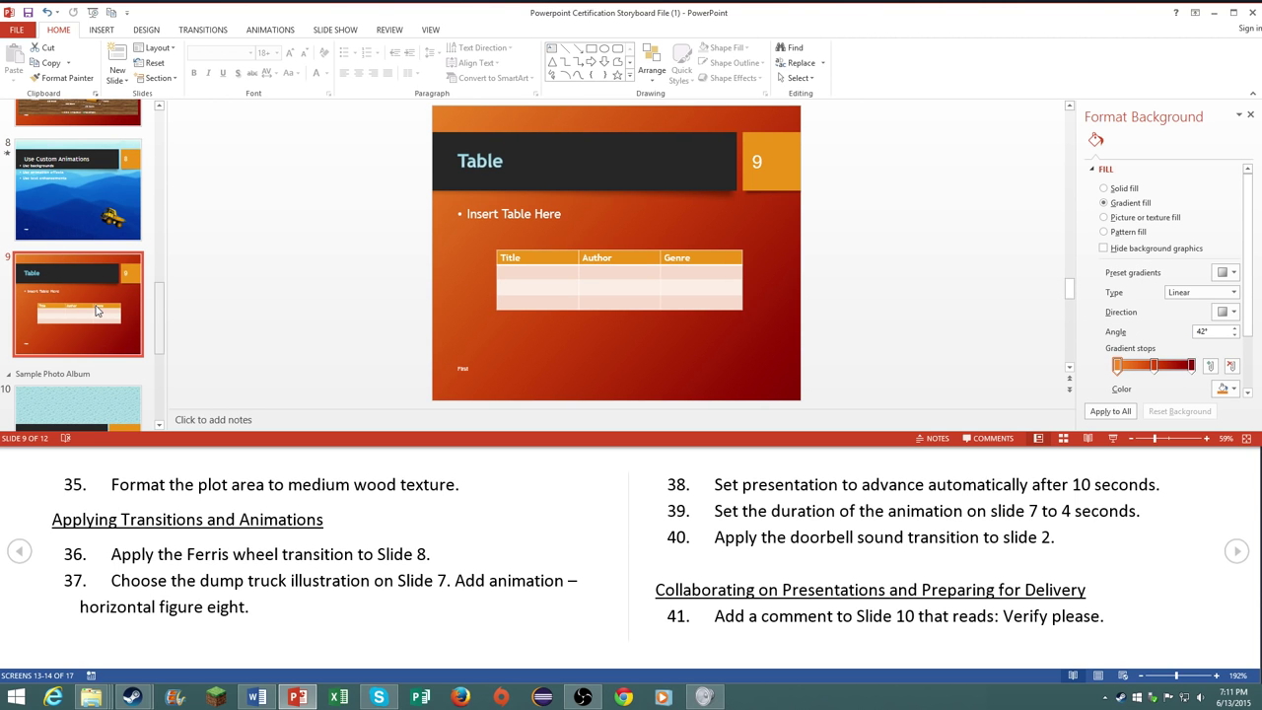
{"action": "left_click", "coordinate": [79, 189]}
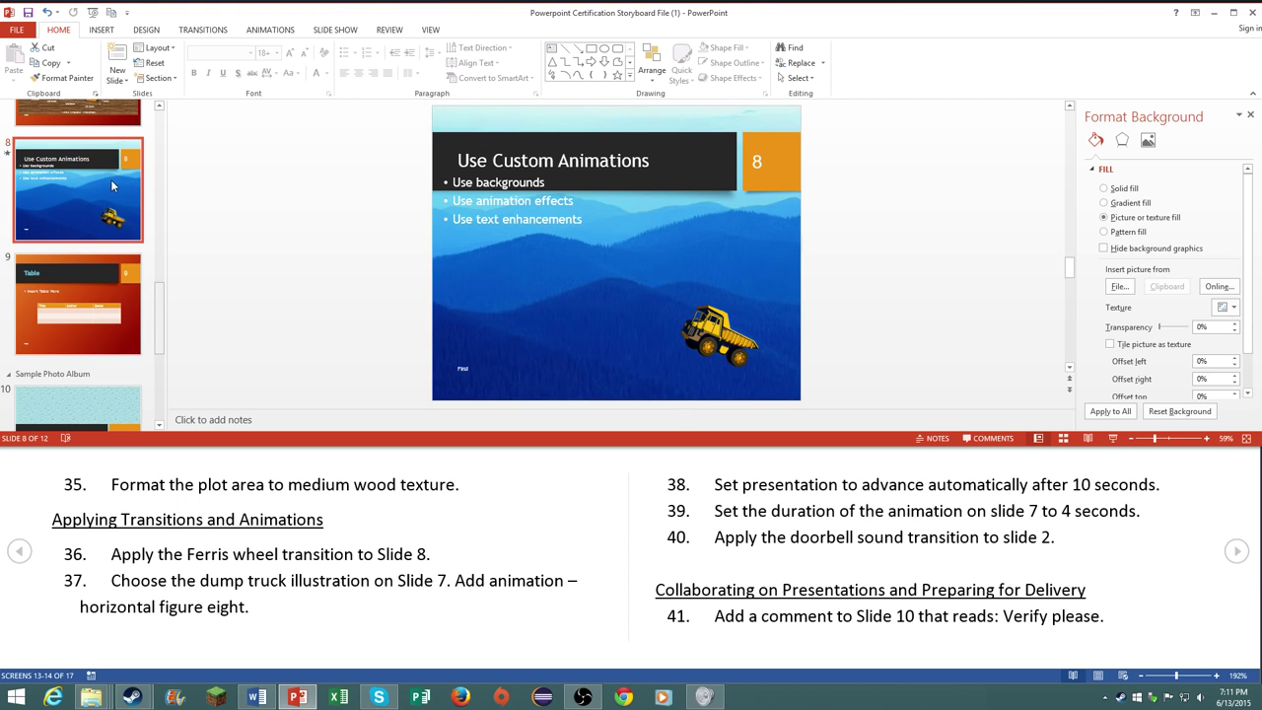
{"action": "left_click", "coordinate": [79, 304]}
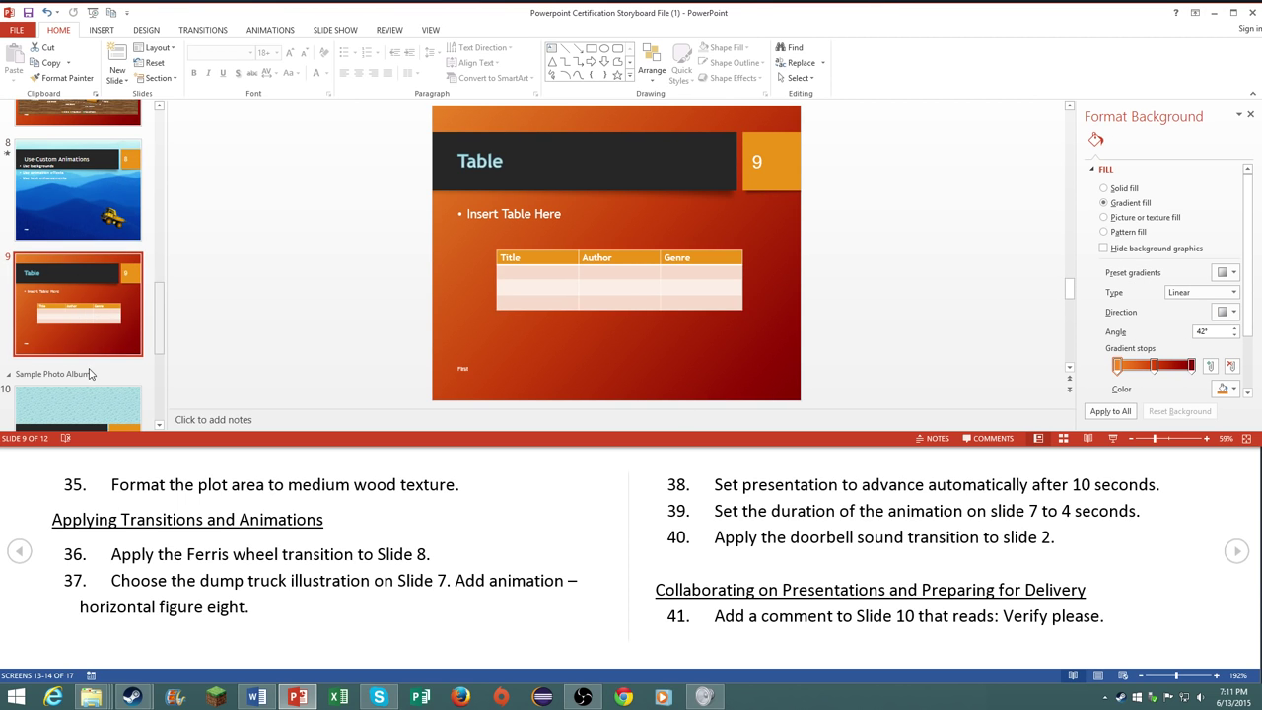
{"action": "left_click", "coordinate": [201, 29]}
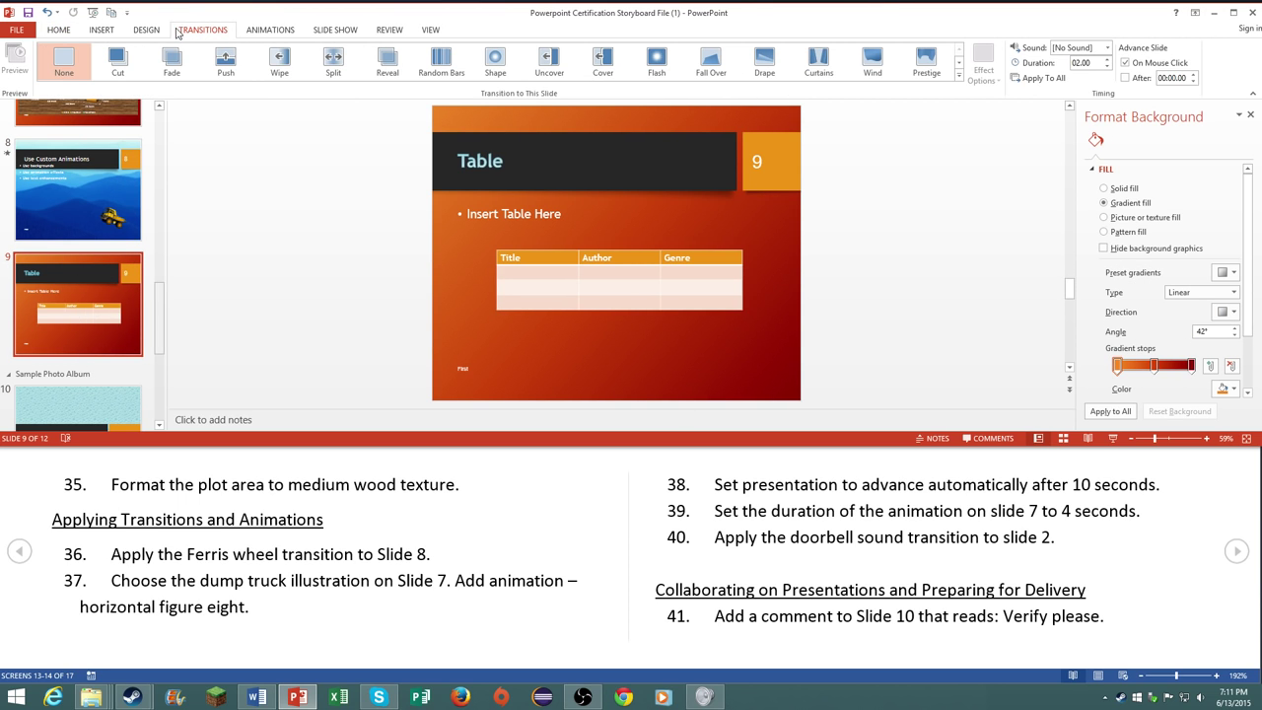
{"action": "left_click", "coordinate": [958, 77]}
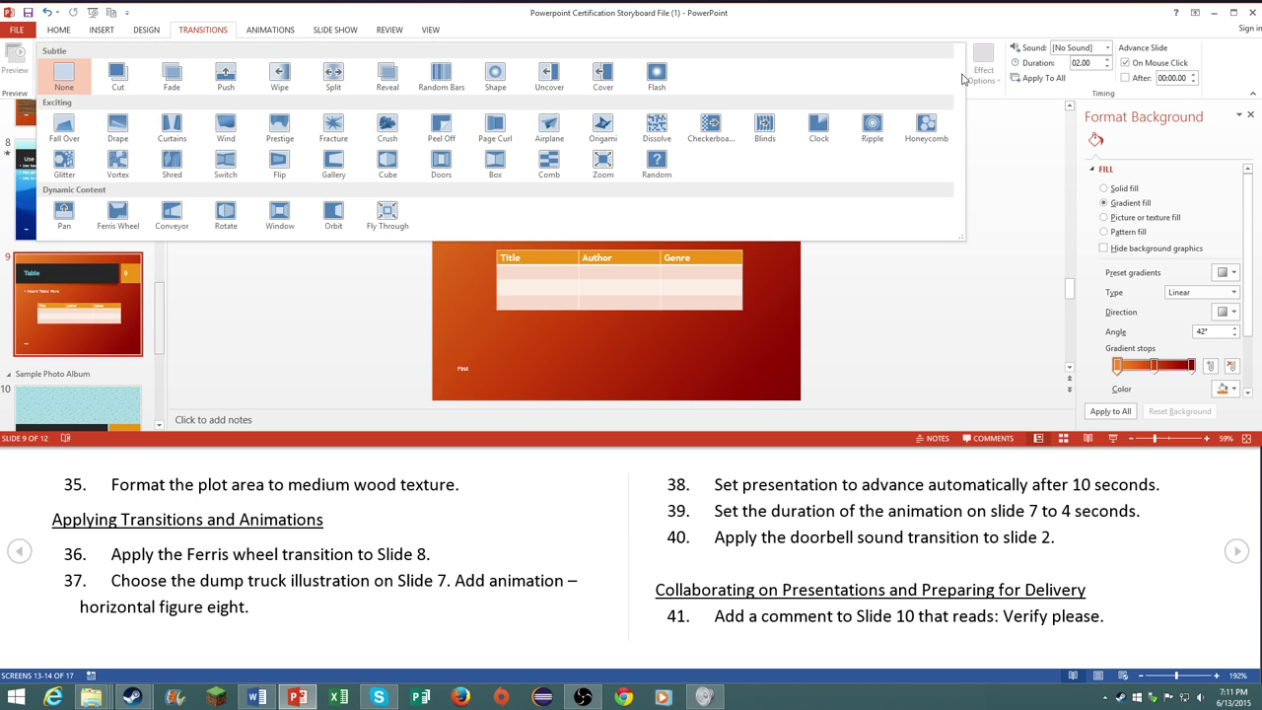
{"action": "mouse_move", "coordinate": [172, 131]}
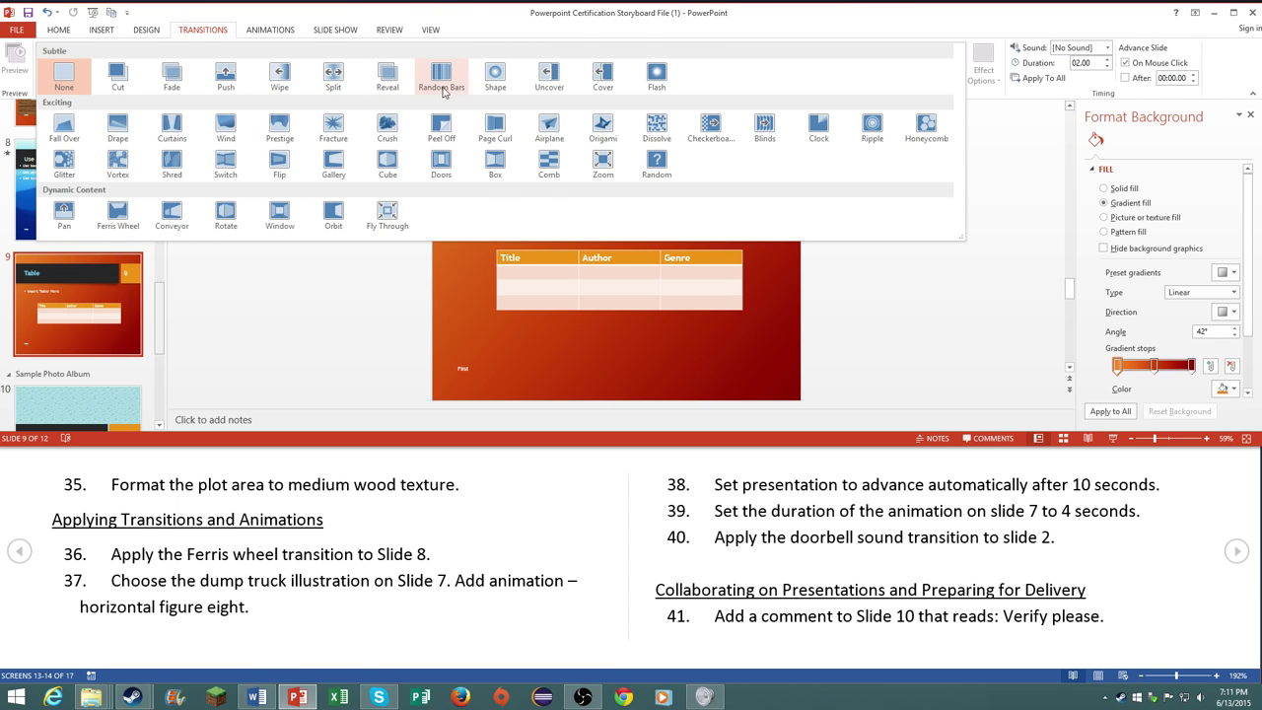
{"action": "mouse_move", "coordinate": [63, 134]}
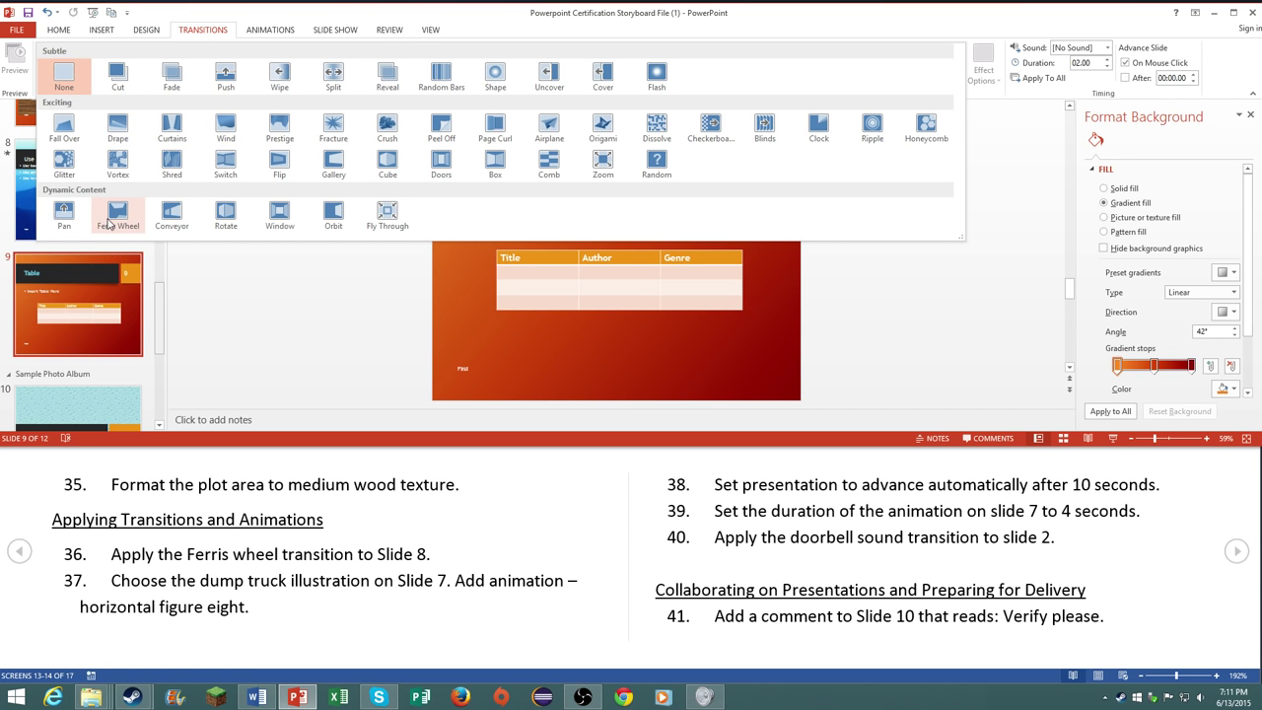
{"action": "left_click", "coordinate": [116, 215]}
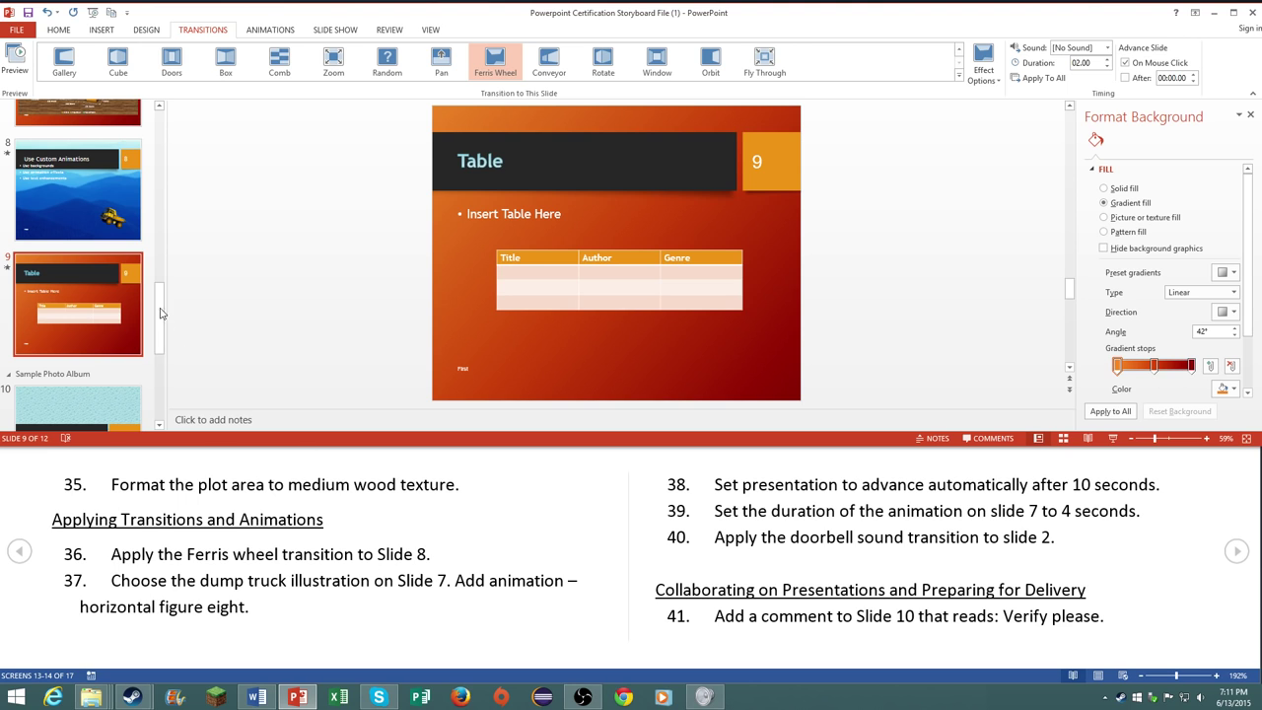
{"action": "mouse_move", "coordinate": [142, 237]}
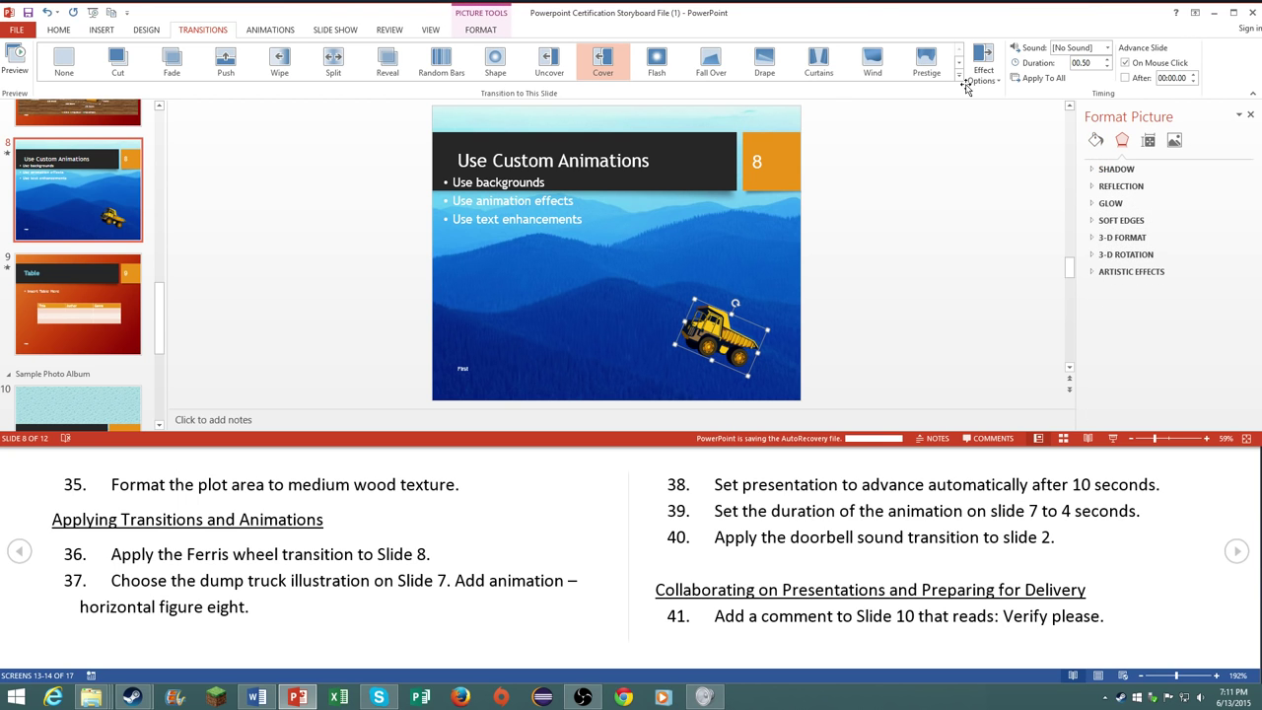
Step: Browse the Animations gallery and entrance effects list, then dismiss them
{"action": "left_click", "coordinate": [268, 30]}
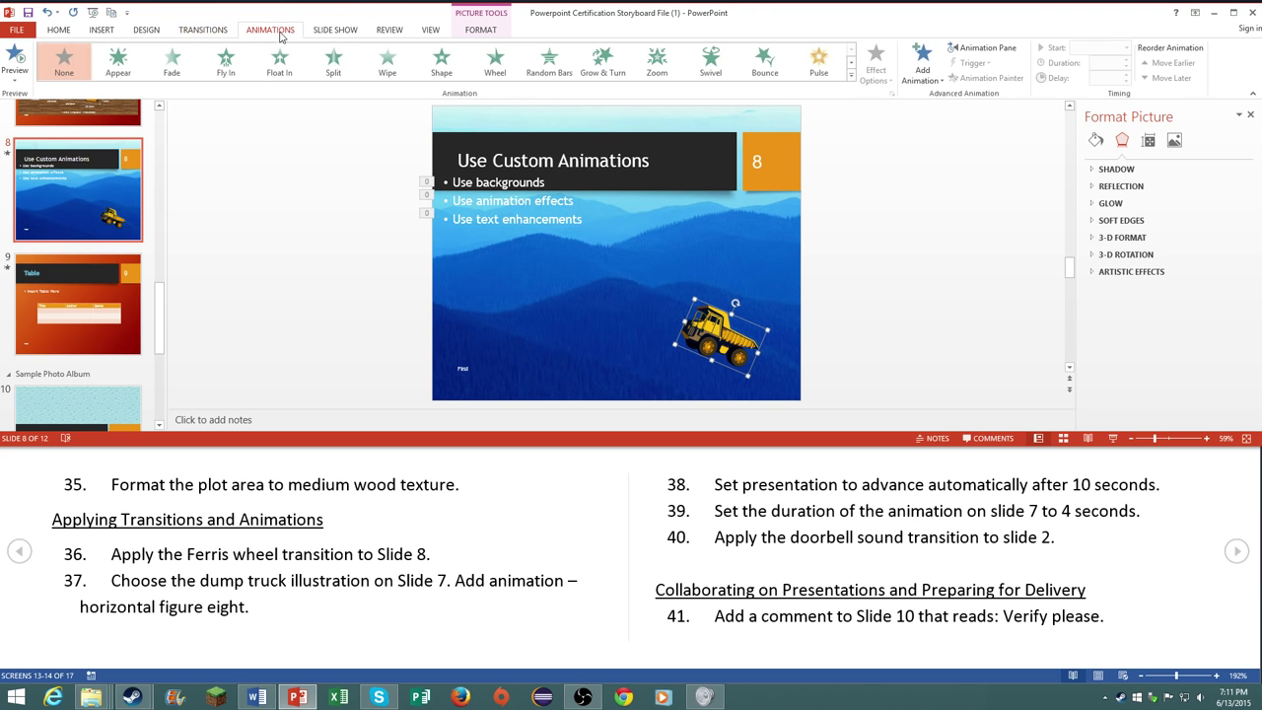
{"action": "left_click", "coordinate": [850, 75]}
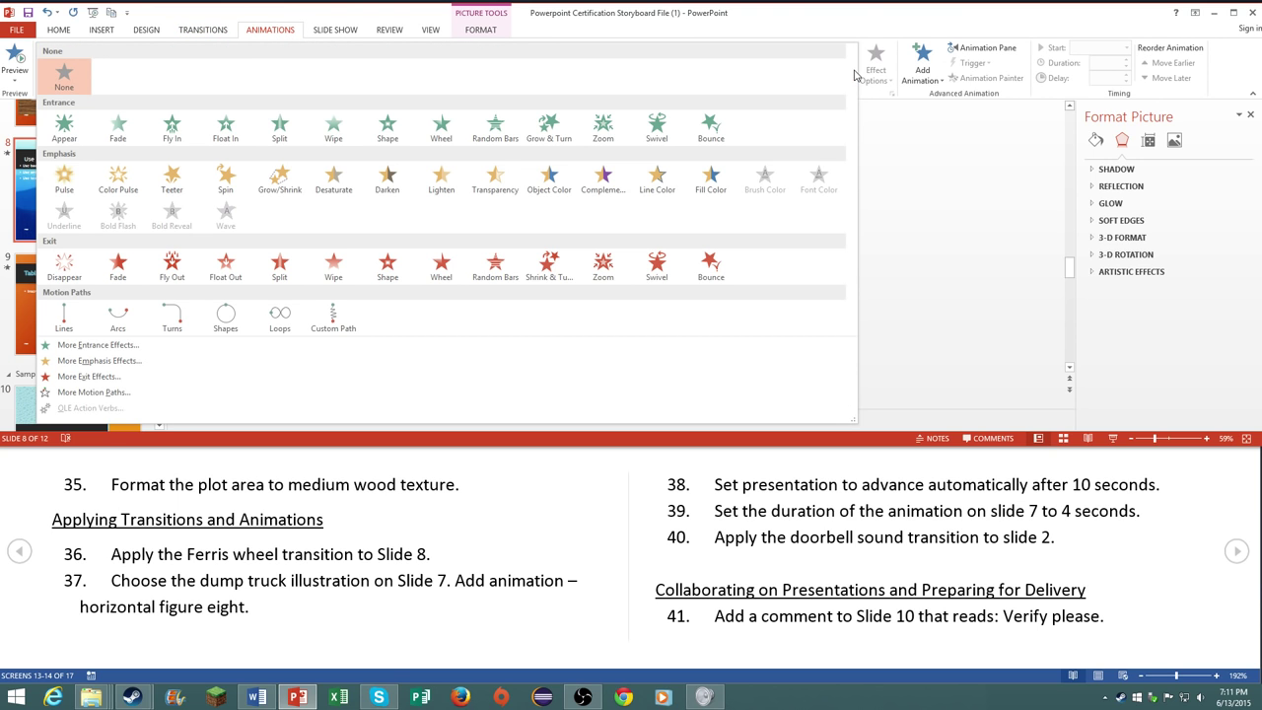
{"action": "mouse_move", "coordinate": [288, 154]}
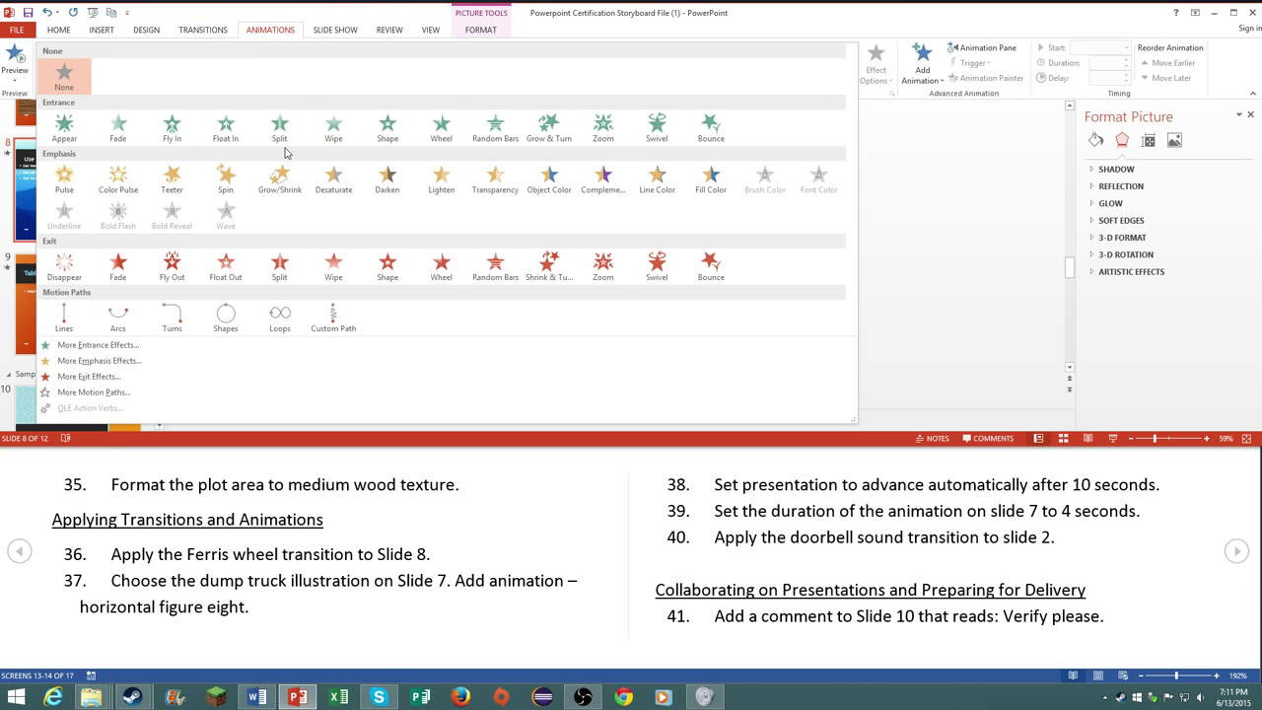
{"action": "mouse_move", "coordinate": [94, 296]}
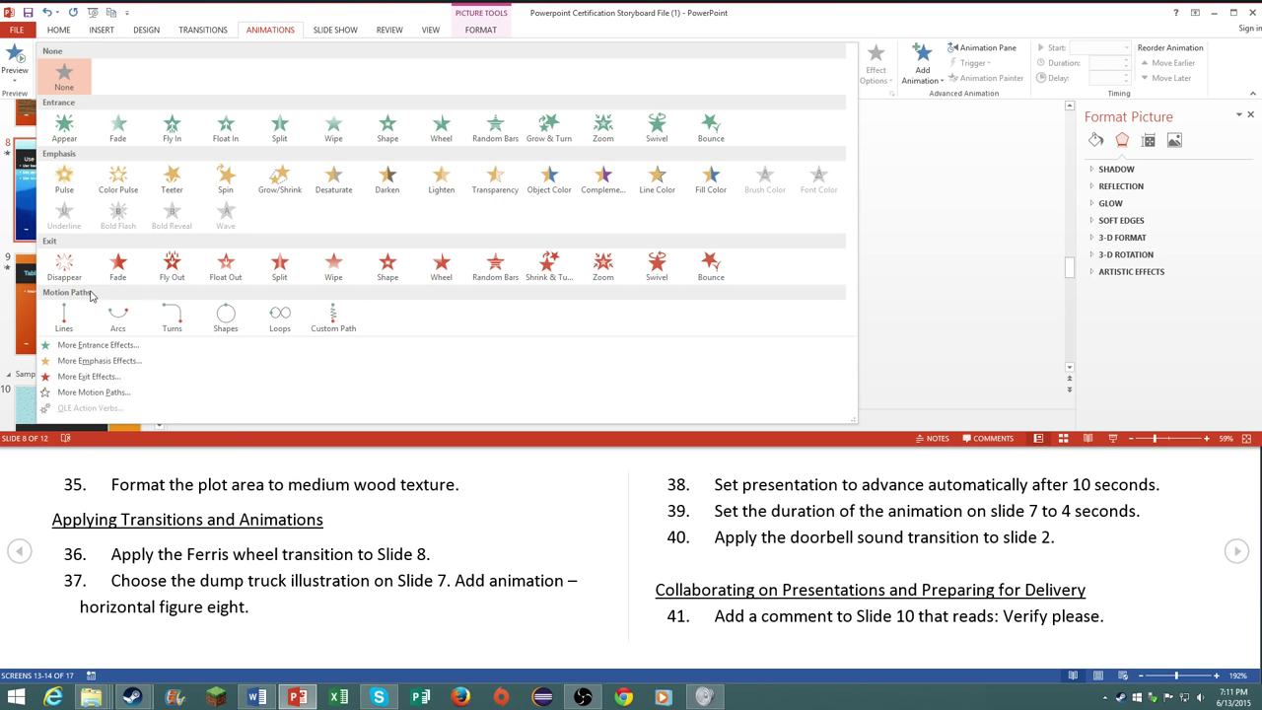
{"action": "mouse_move", "coordinate": [710, 179]}
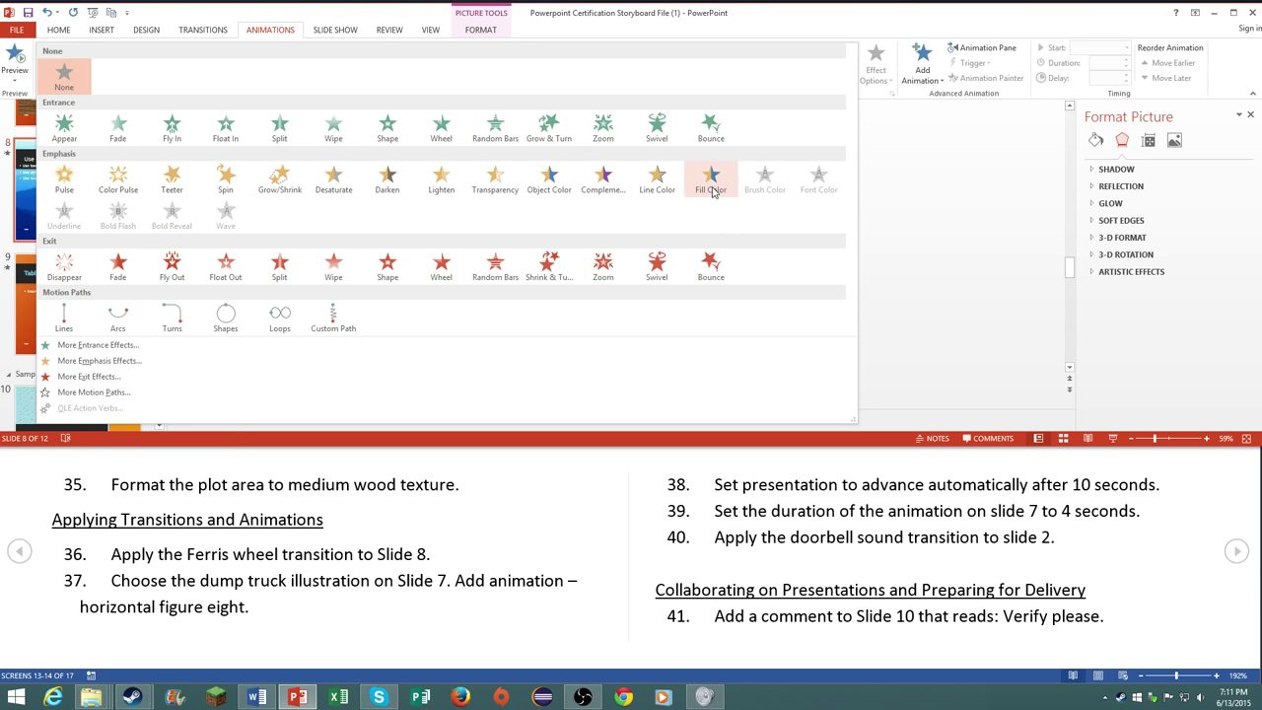
{"action": "mouse_move", "coordinate": [118, 181]}
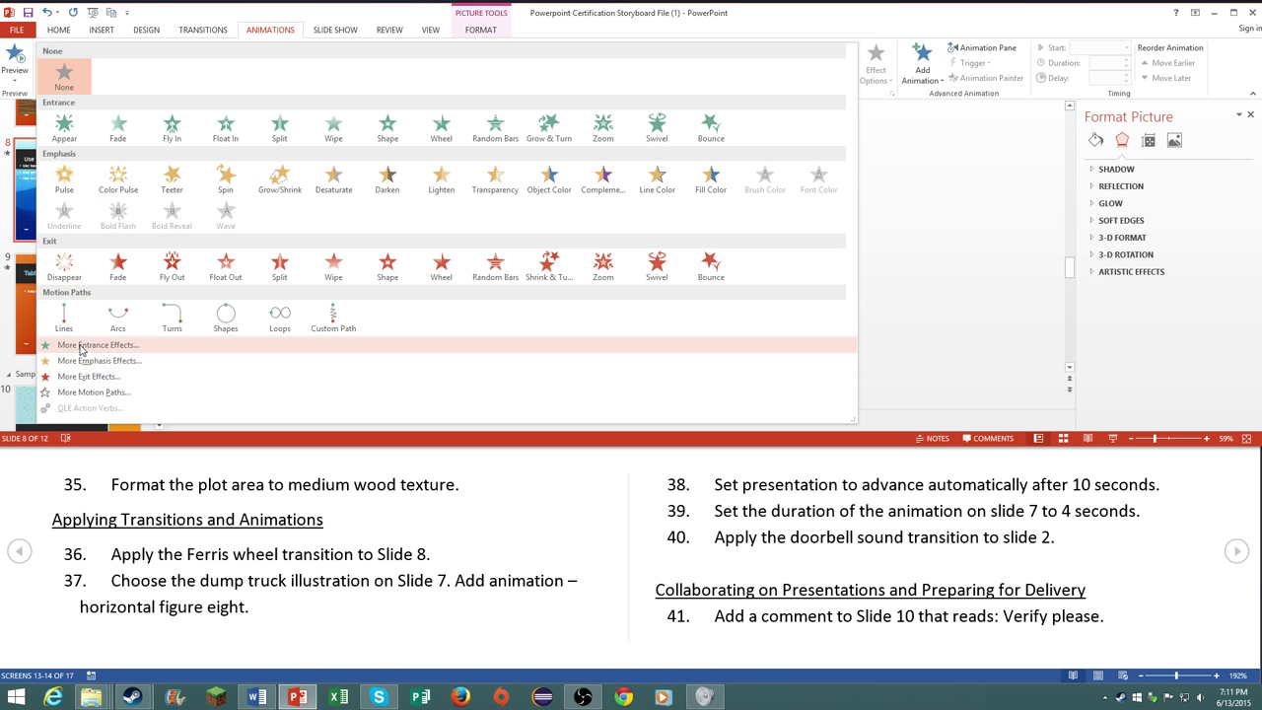
{"action": "left_click", "coordinate": [99, 343]}
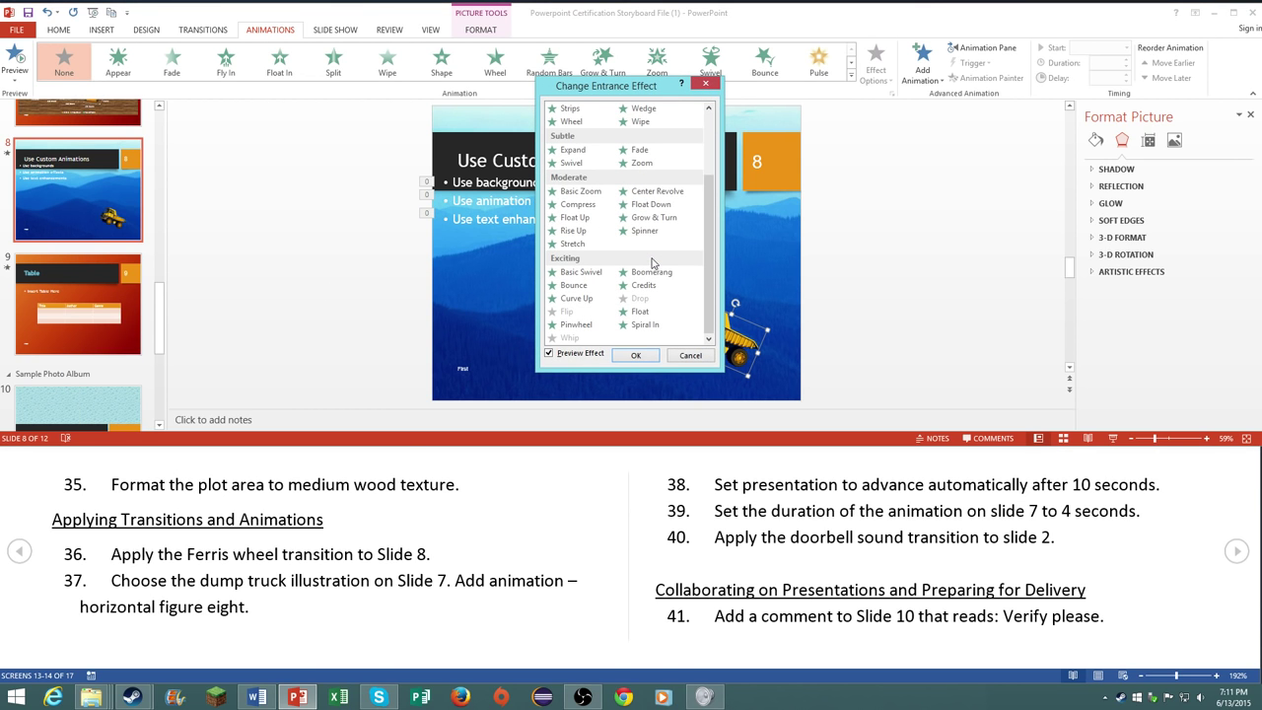
{"action": "mouse_move", "coordinate": [646, 339]}
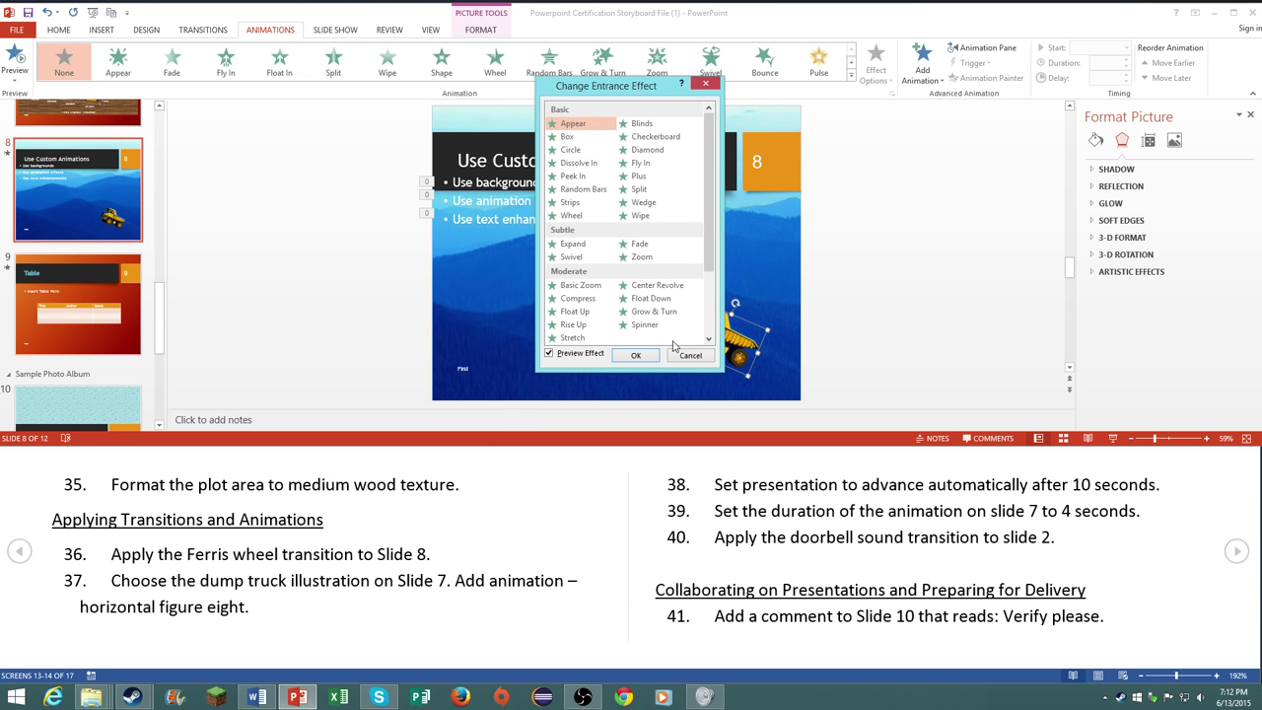
{"action": "left_click", "coordinate": [635, 355]}
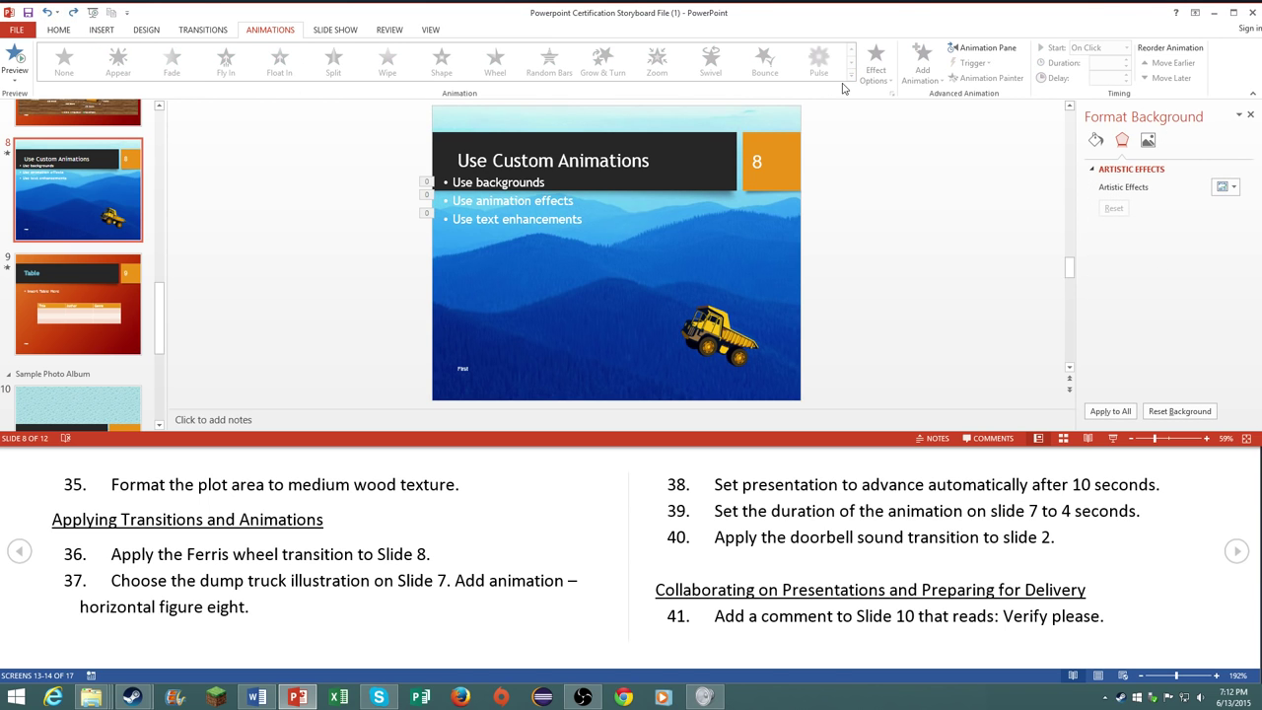
{"action": "left_click", "coordinate": [848, 76]}
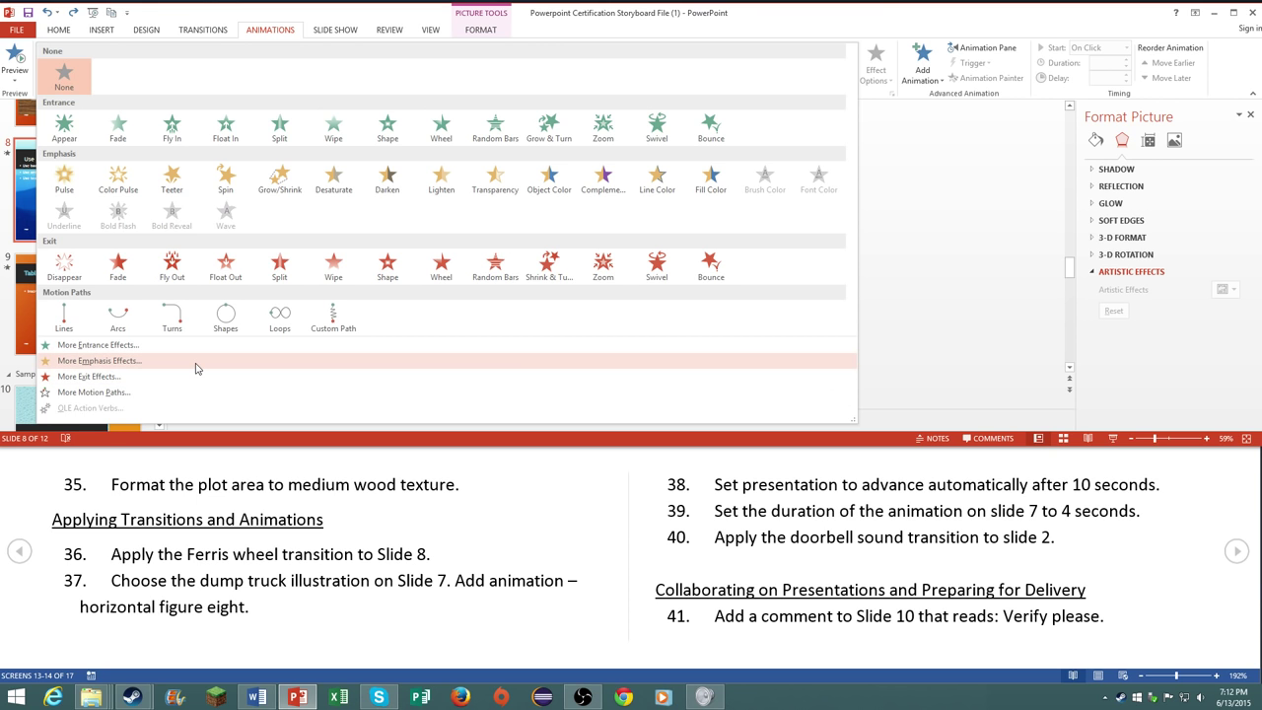
{"action": "left_click", "coordinate": [99, 359]}
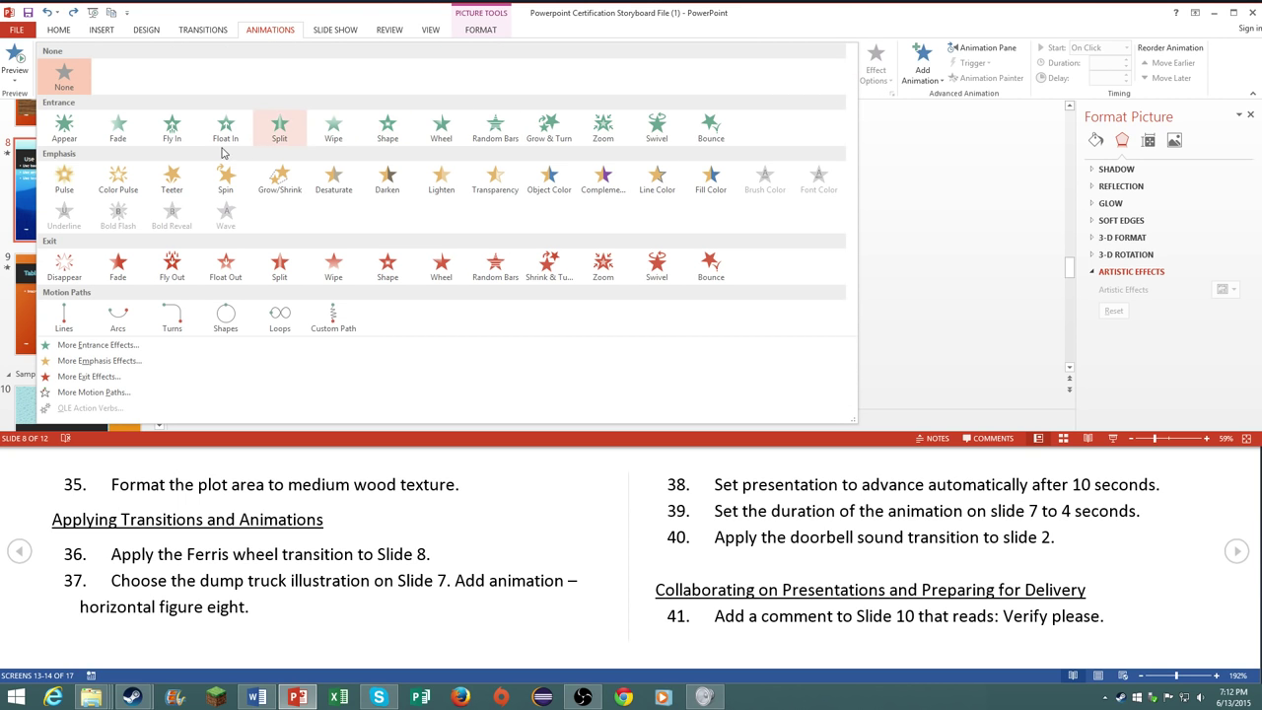
{"action": "mouse_move", "coordinate": [224, 177]}
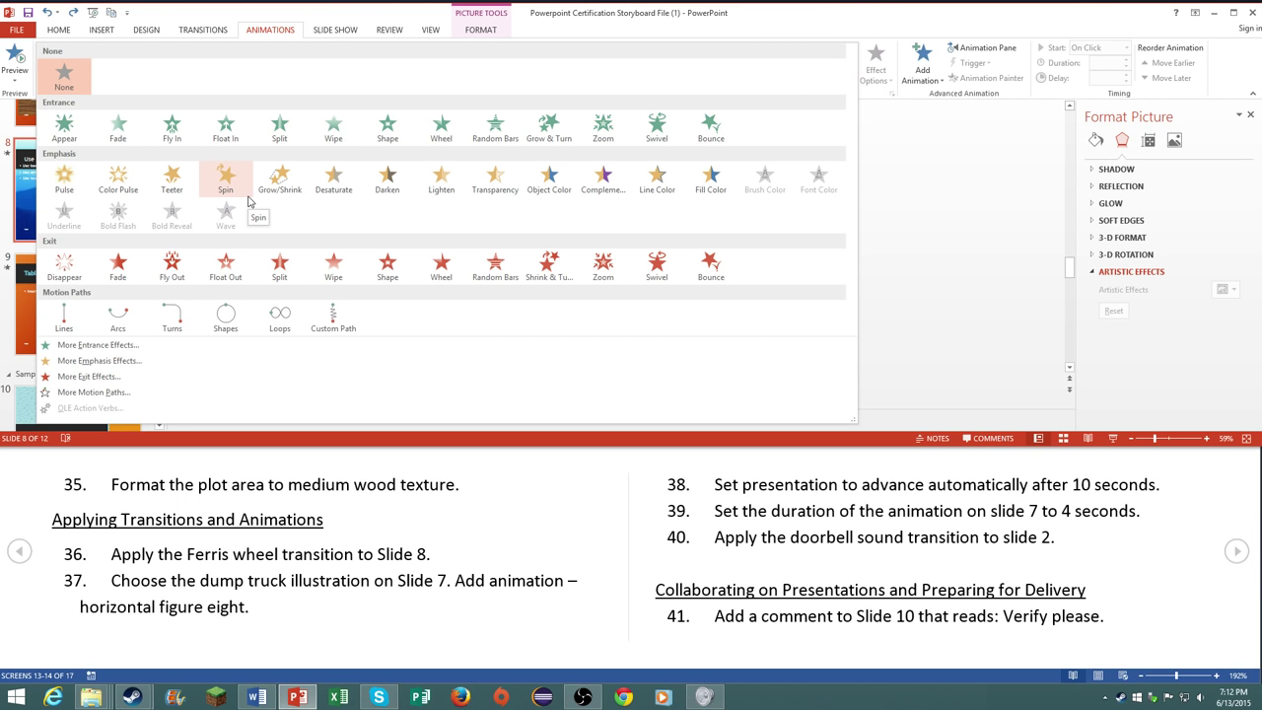
{"action": "mouse_move", "coordinate": [304, 237]}
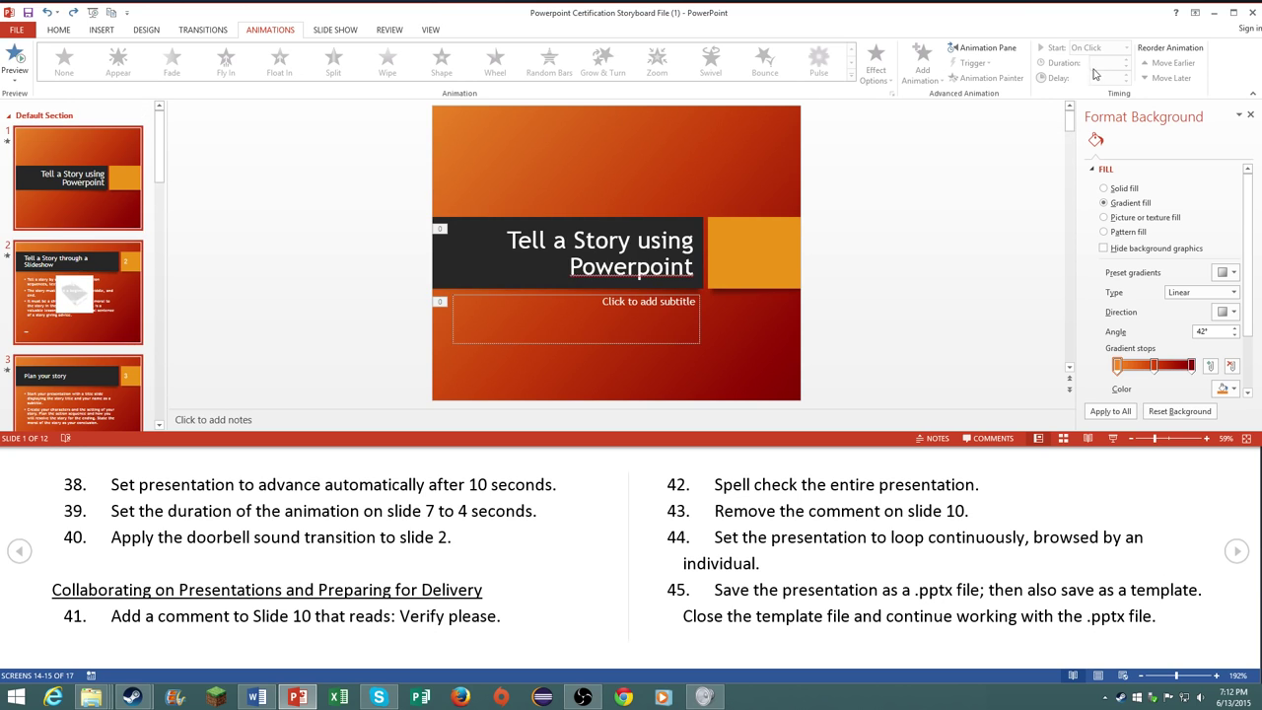
Step: Review the Slide Show options, then show the dump truck slide's transition settings
{"action": "left_click", "coordinate": [335, 29]}
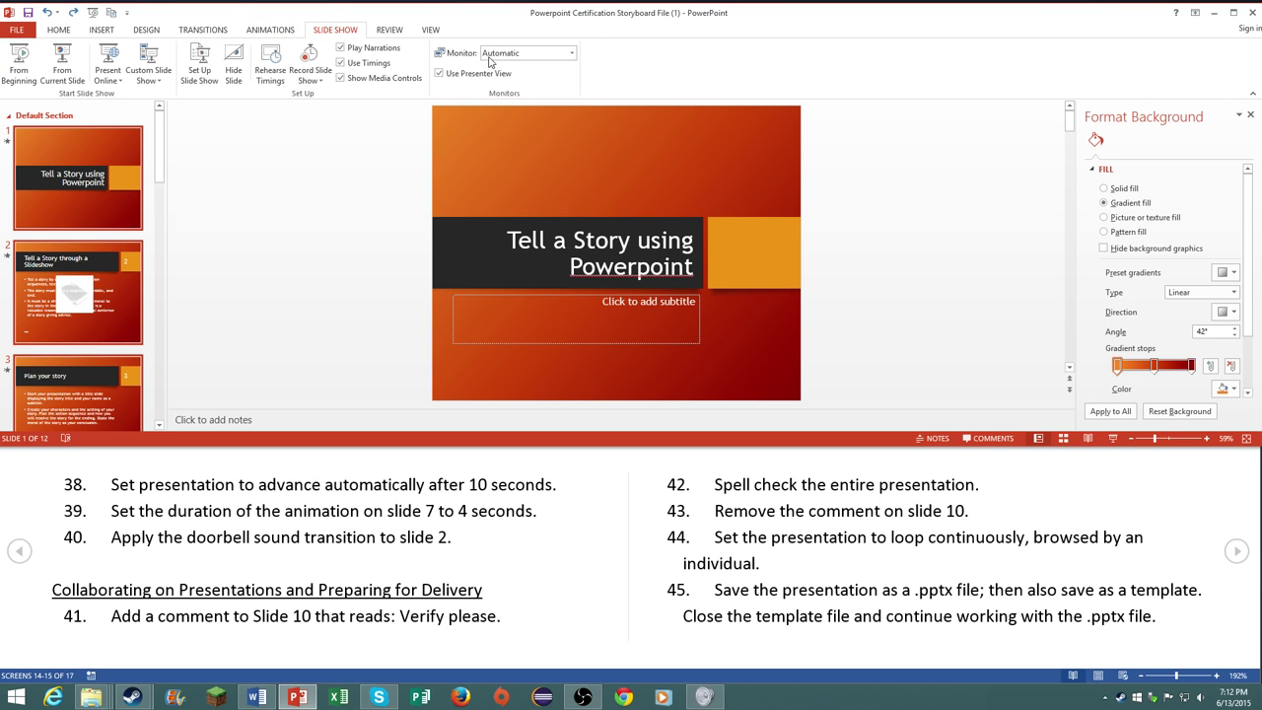
{"action": "mouse_move", "coordinate": [168, 45]}
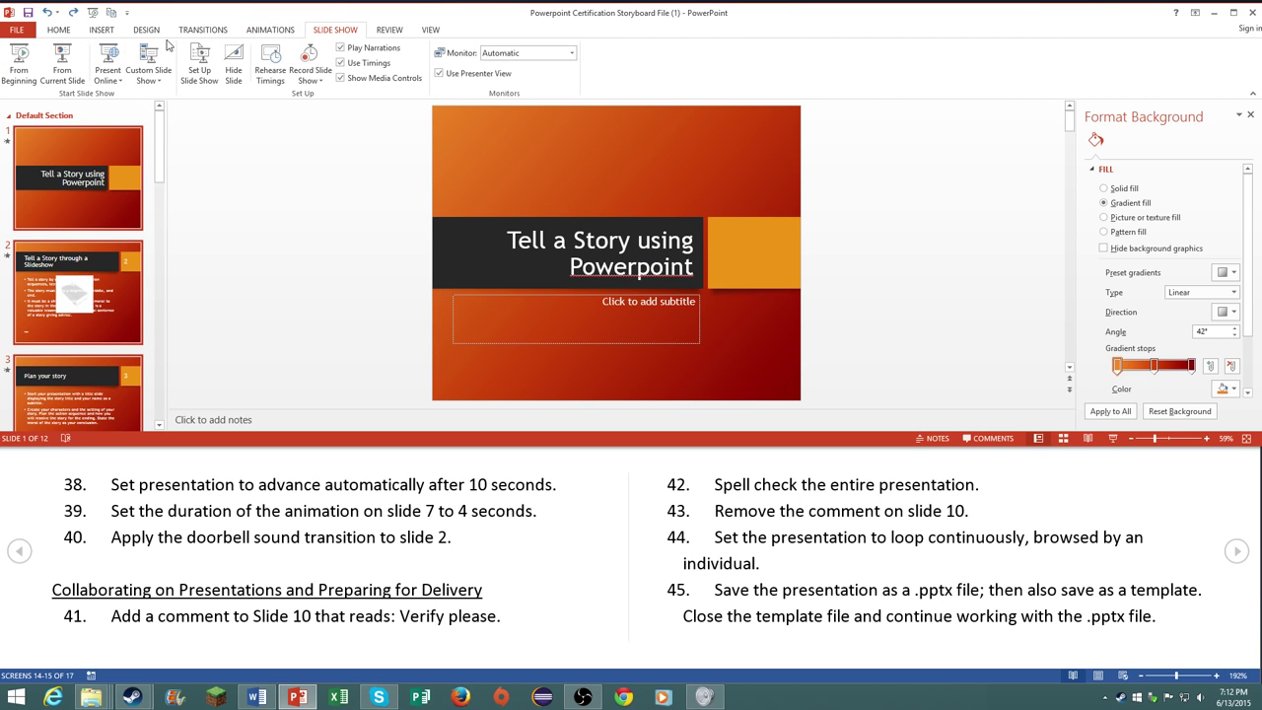
{"action": "left_click", "coordinate": [203, 29]}
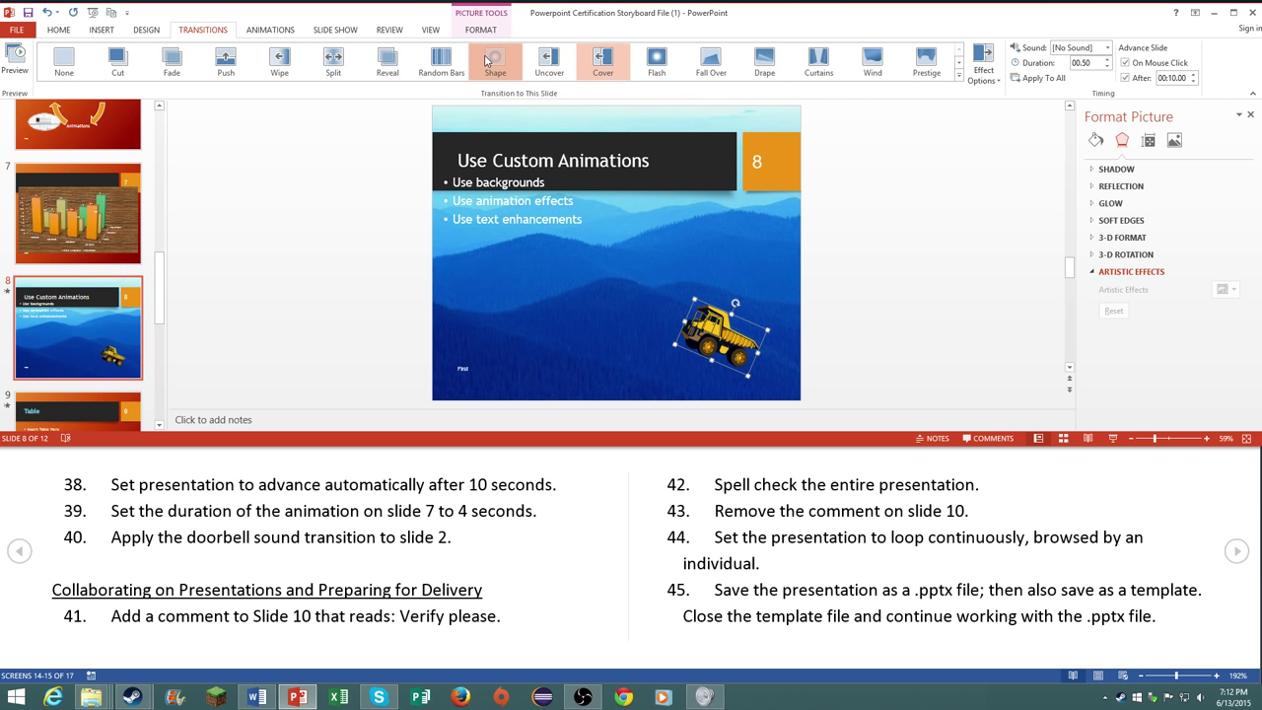
Step: Give the dump truck picture a Fade animation with duration 04.00
{"action": "left_click", "coordinate": [493, 59]}
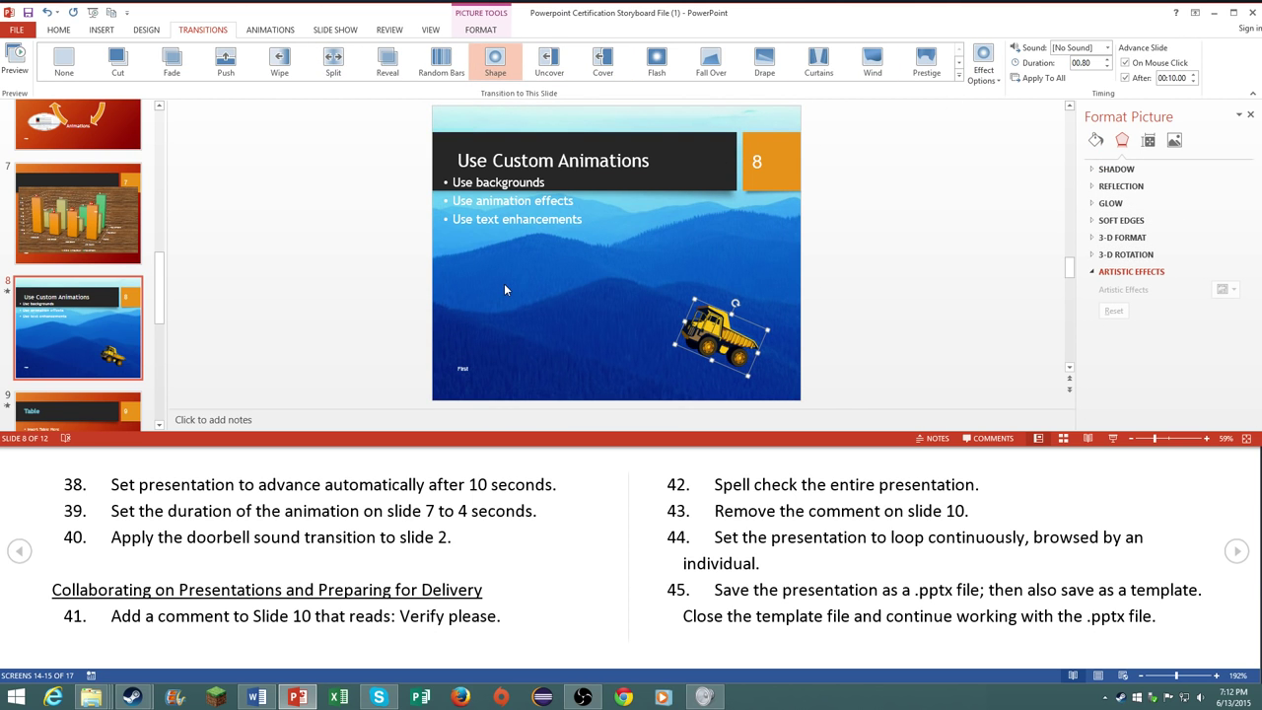
{"action": "left_click", "coordinate": [603, 59]}
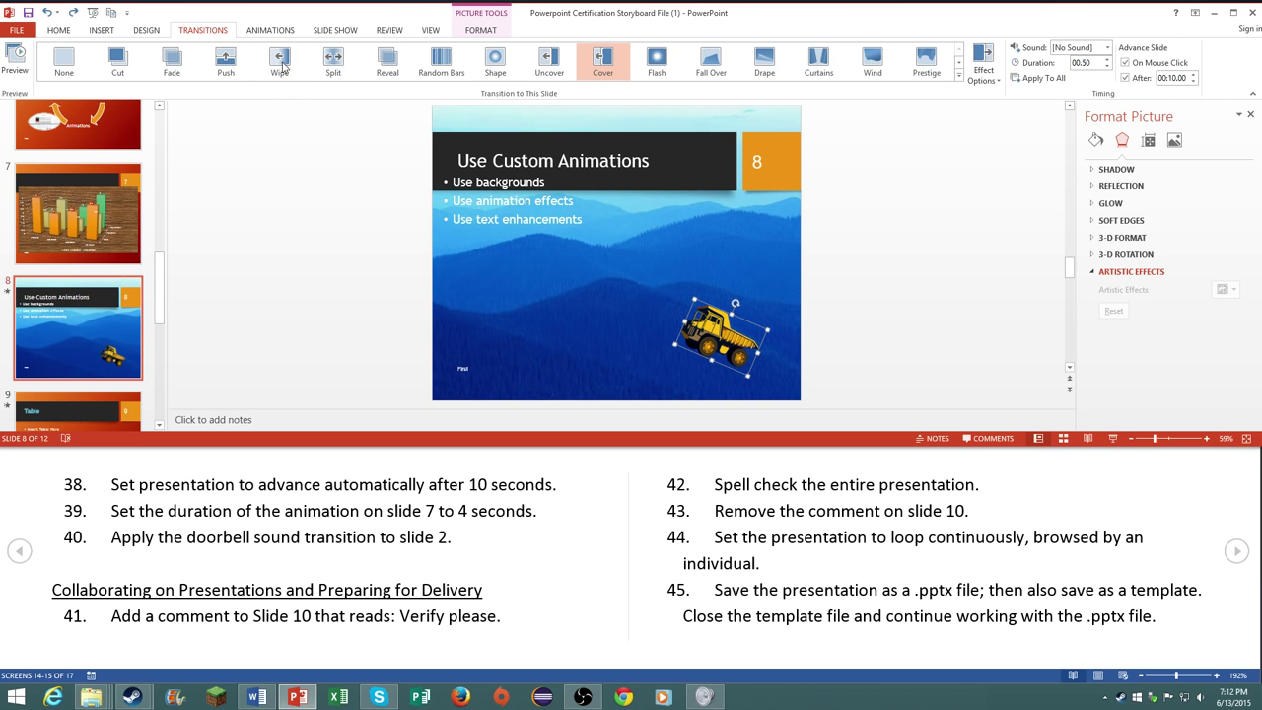
{"action": "left_click", "coordinate": [269, 30]}
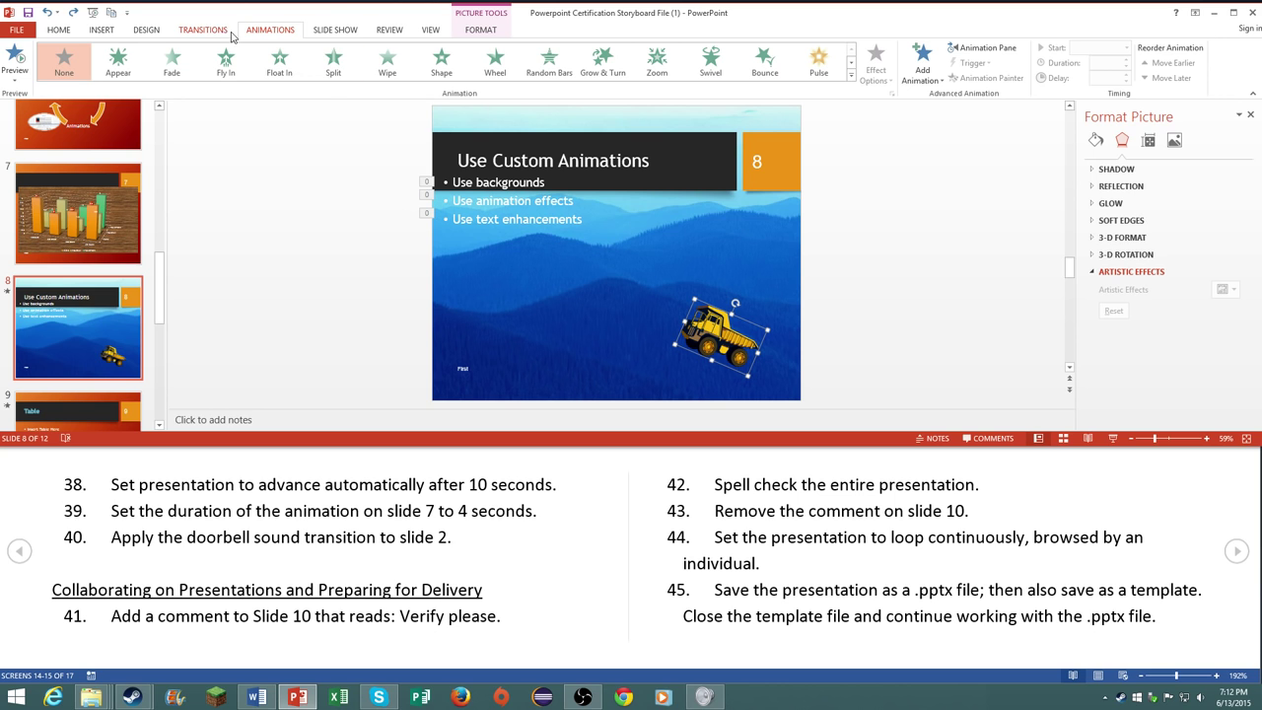
{"action": "left_click", "coordinate": [852, 75]}
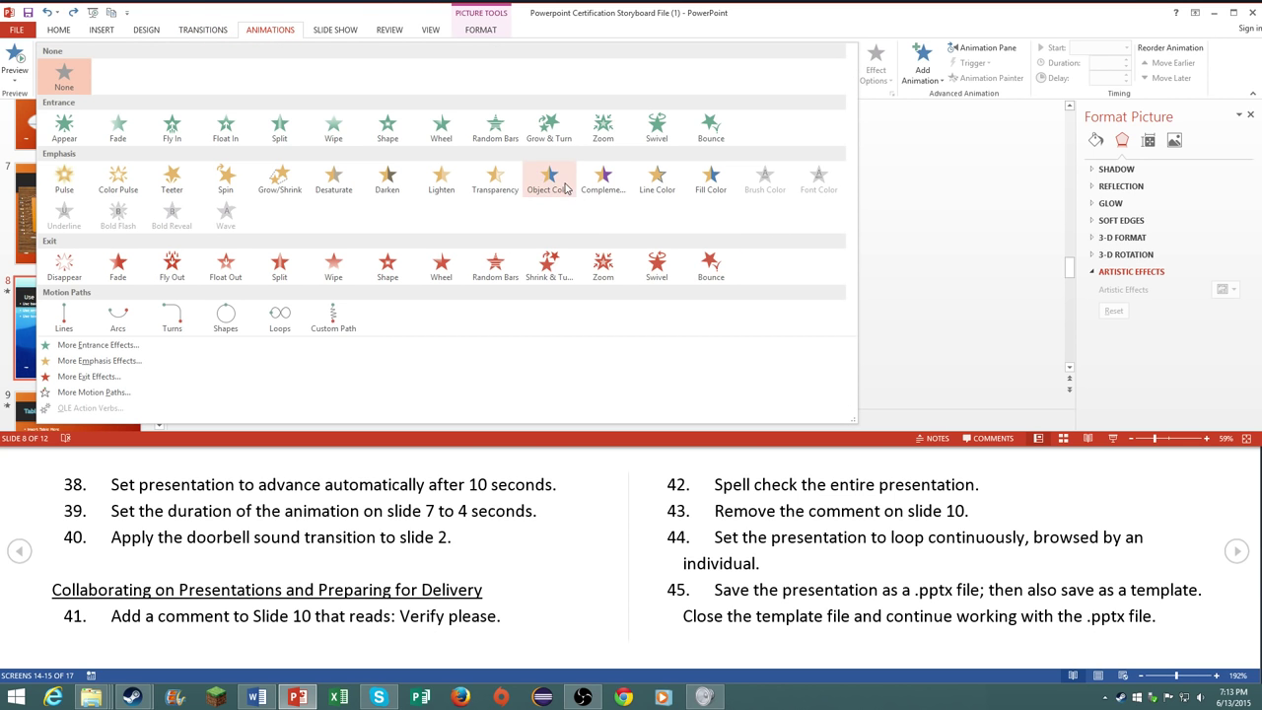
{"action": "mouse_move", "coordinate": [171, 128]}
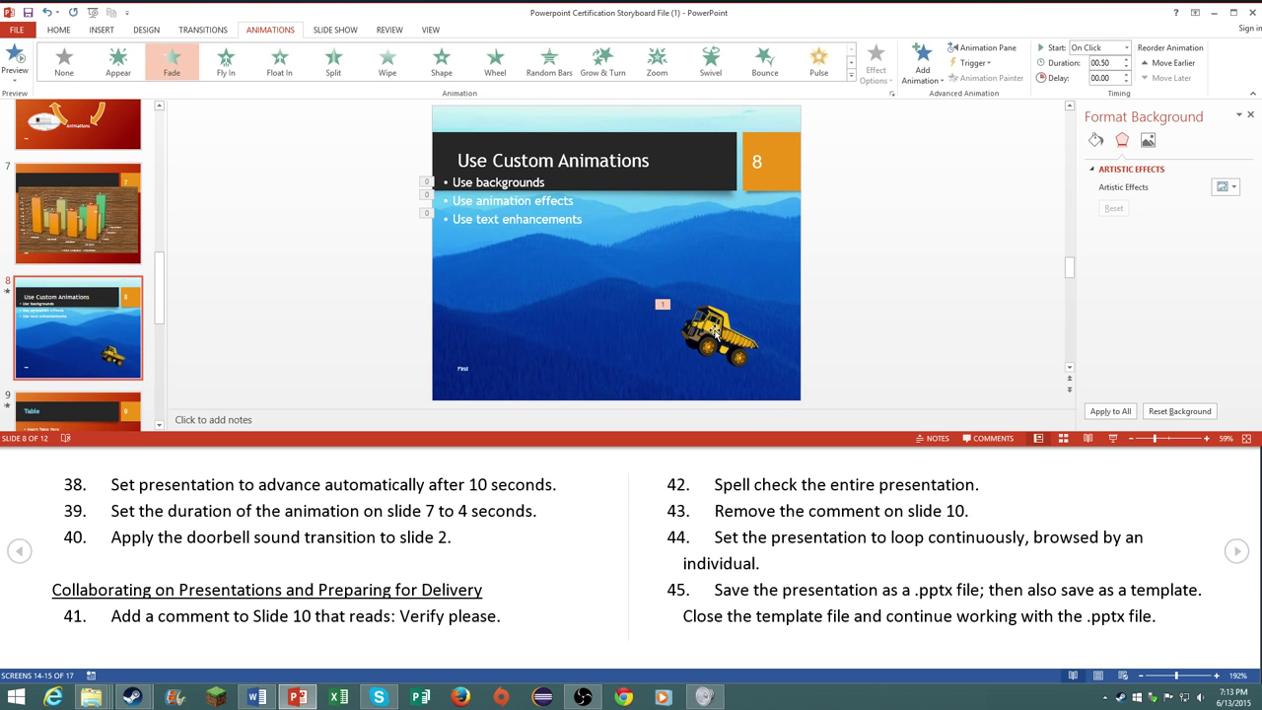
{"action": "left_click", "coordinate": [714, 332]}
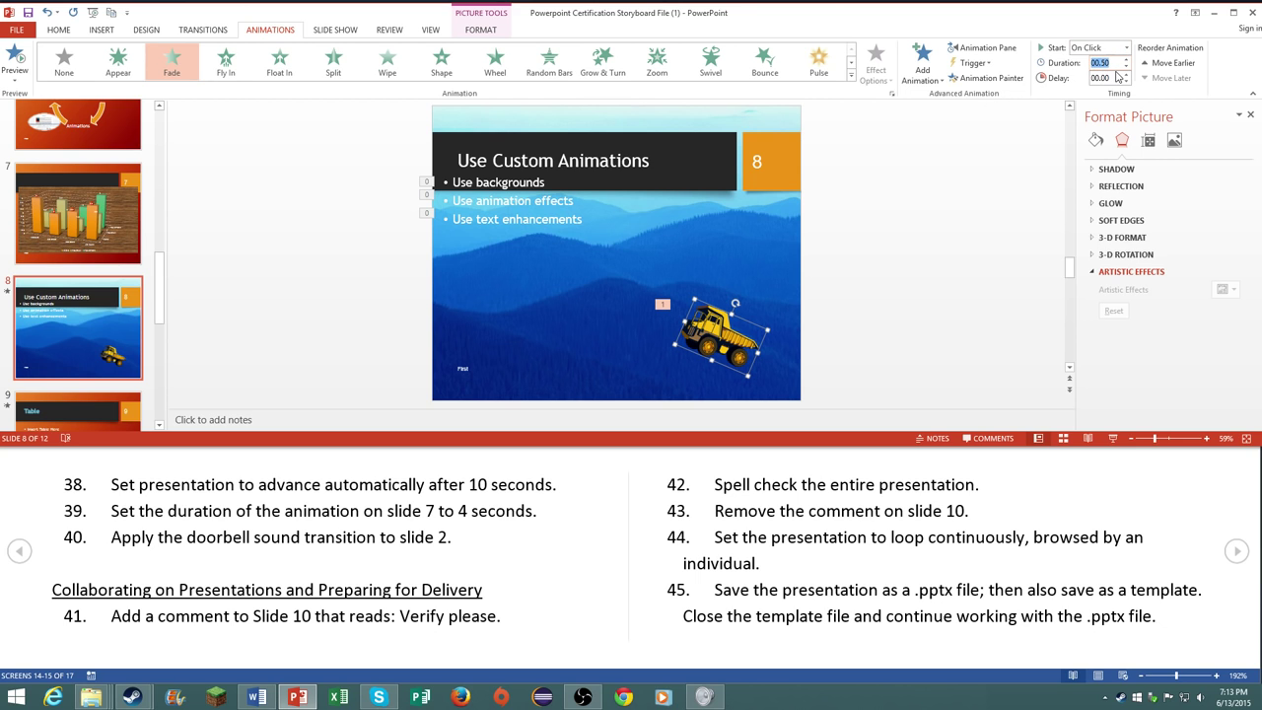
{"action": "type", "text": "04.00"}
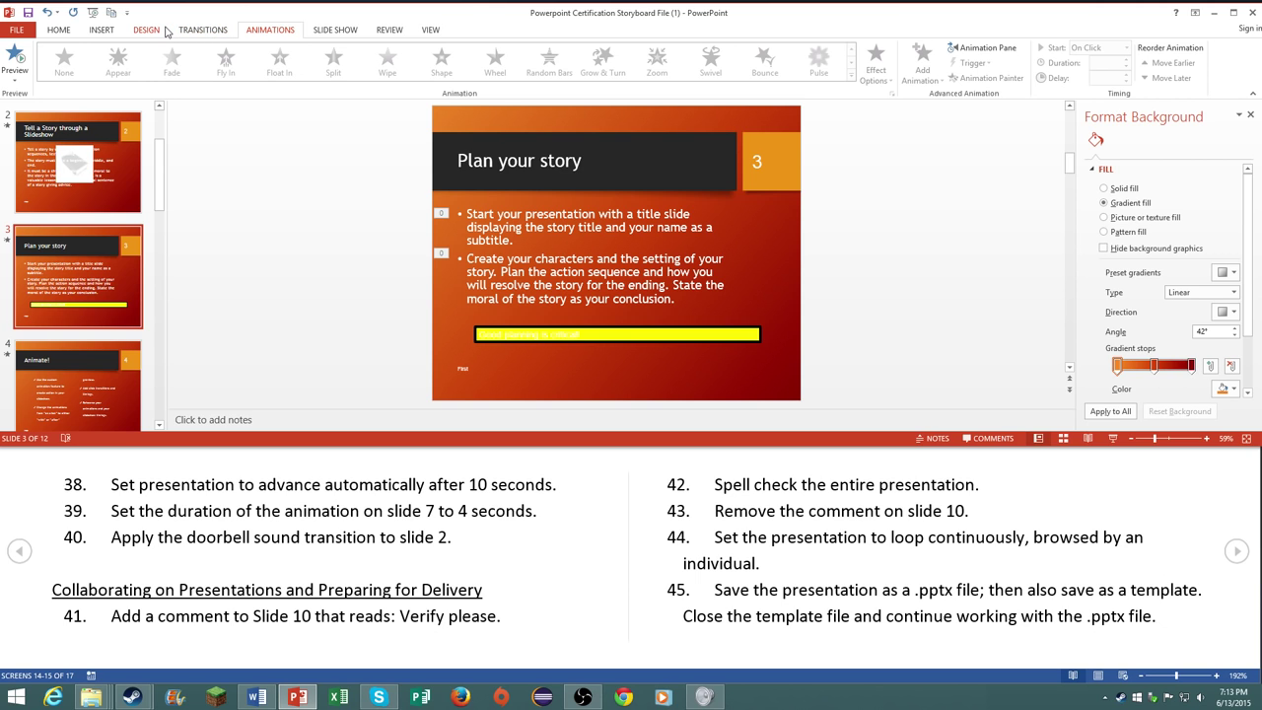
Step: Choose the Chime sound for slide 3's transition from the Sound list
{"action": "left_click", "coordinate": [203, 29]}
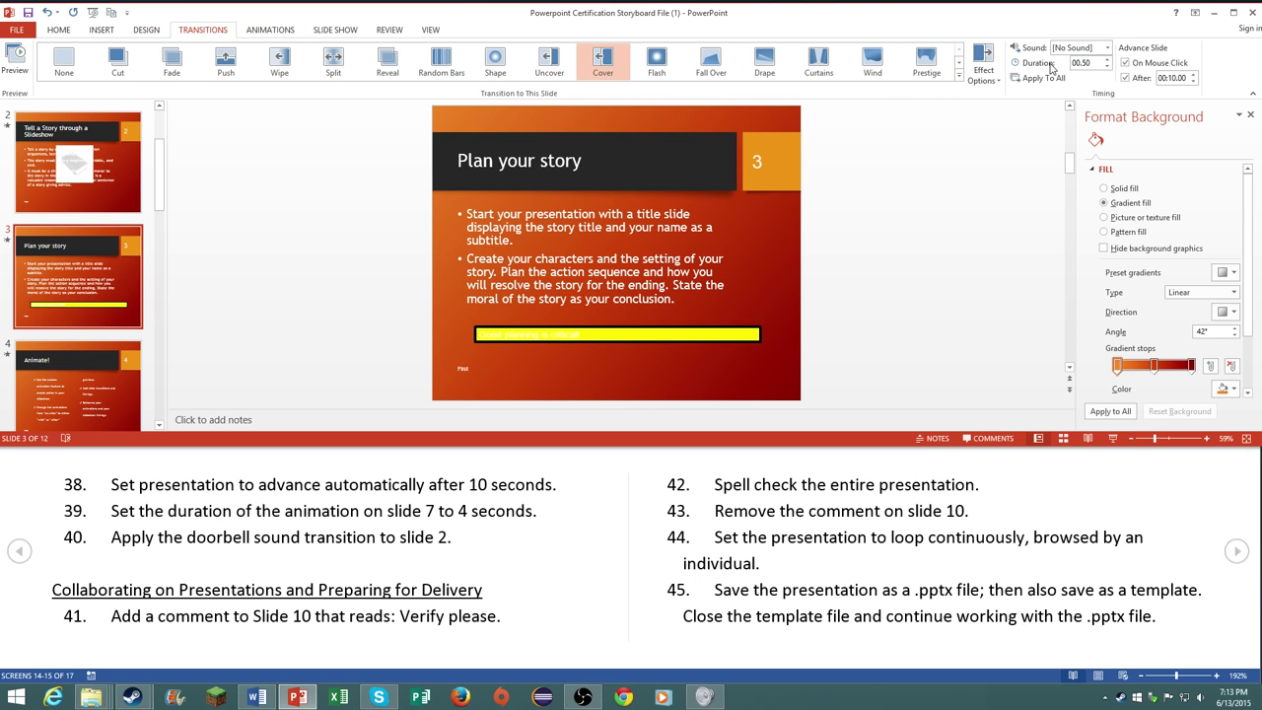
{"action": "left_click", "coordinate": [1108, 48]}
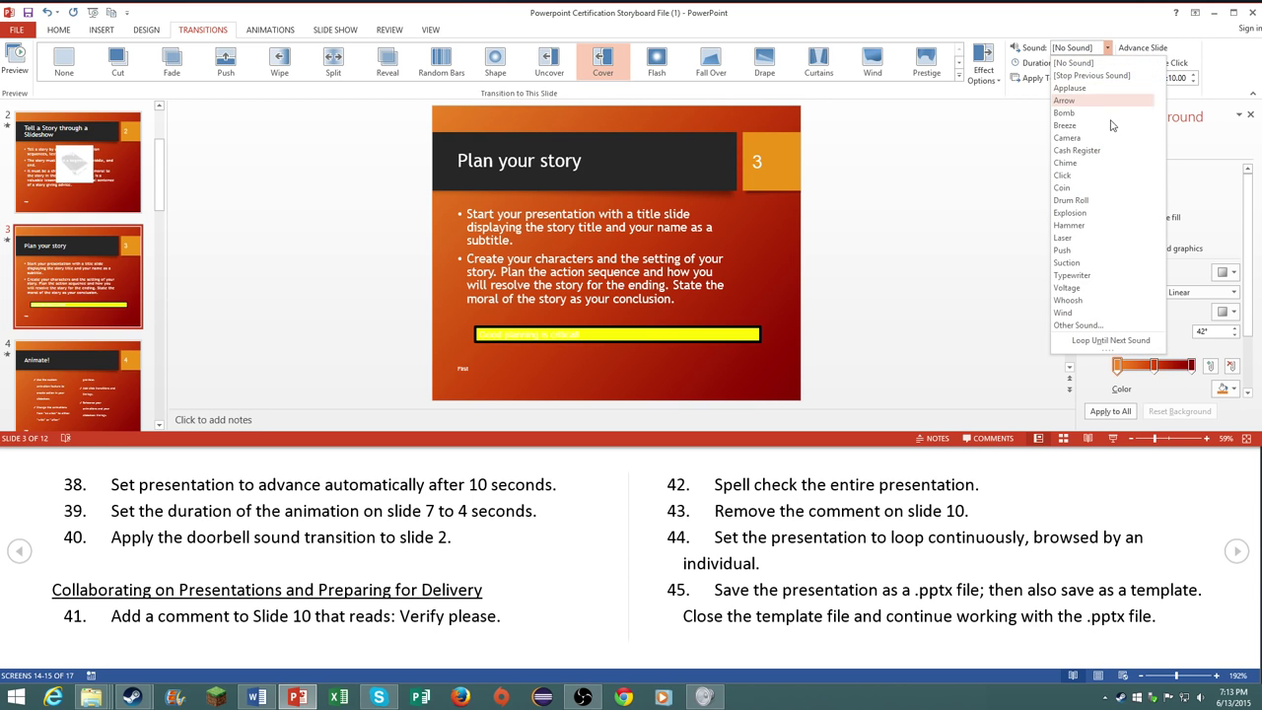
{"action": "mouse_move", "coordinate": [1064, 162]}
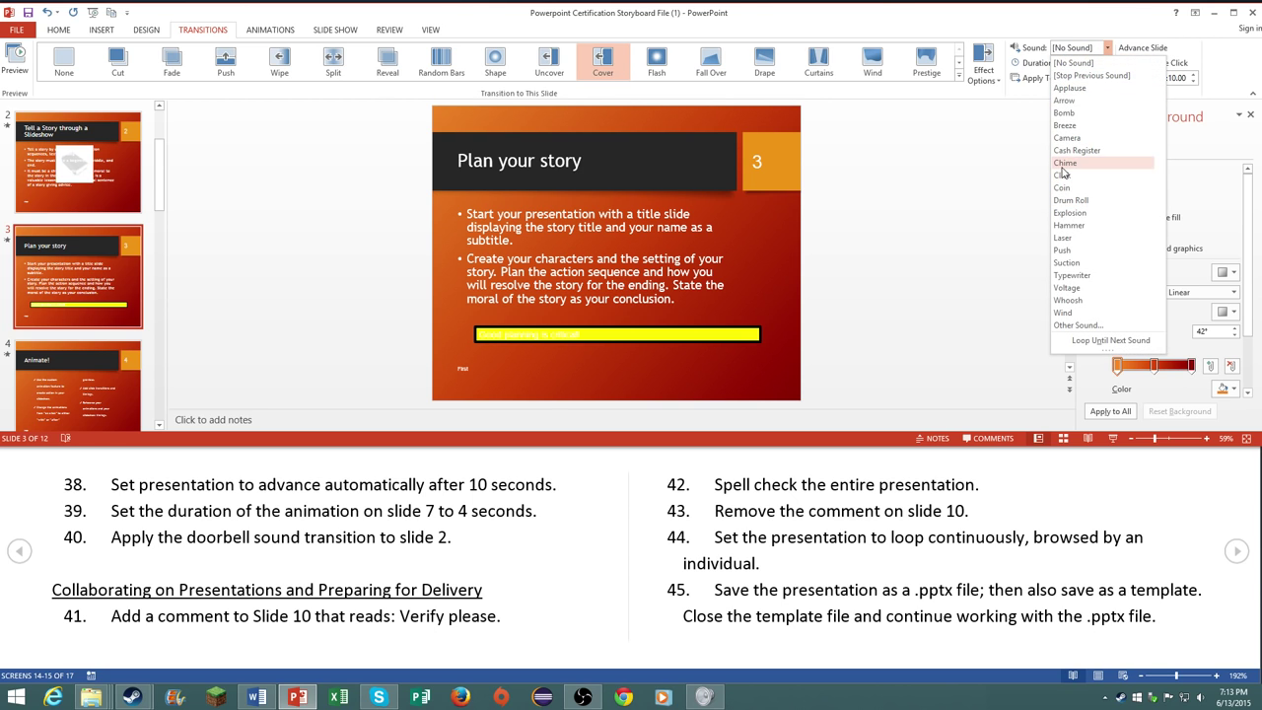
{"action": "mouse_move", "coordinate": [1092, 225]}
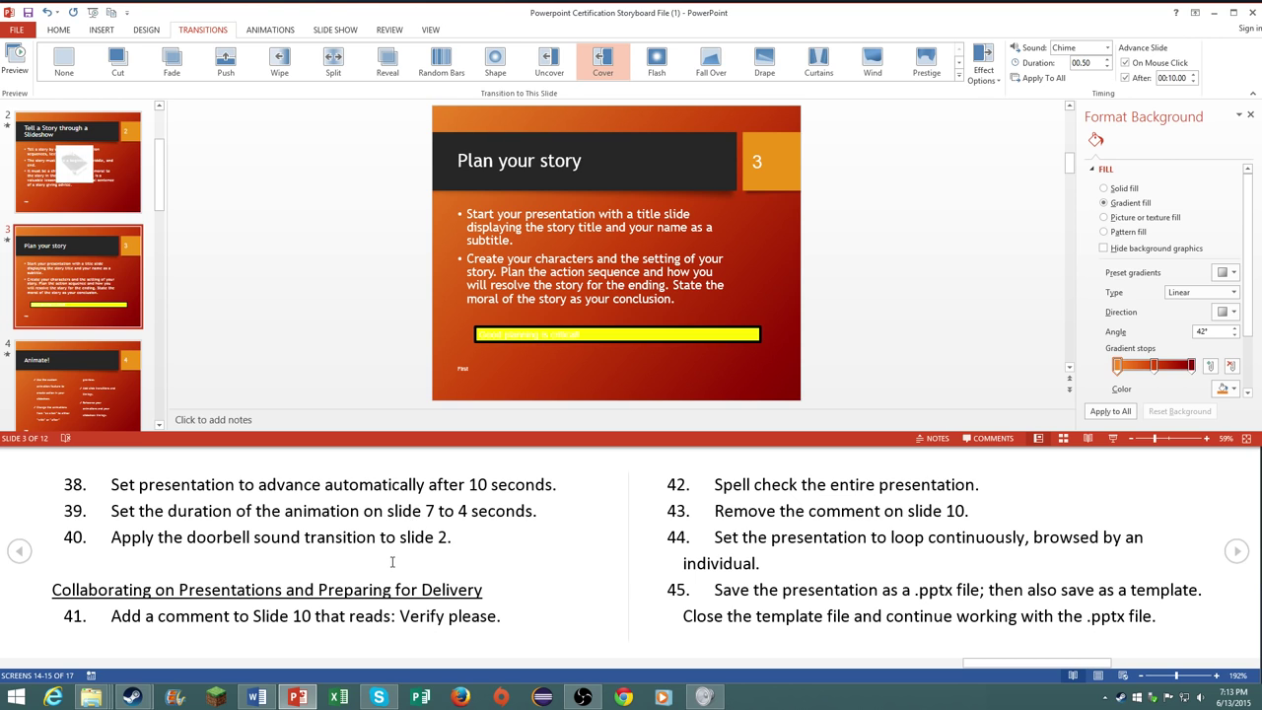
{"action": "mouse_move", "coordinate": [99, 284]}
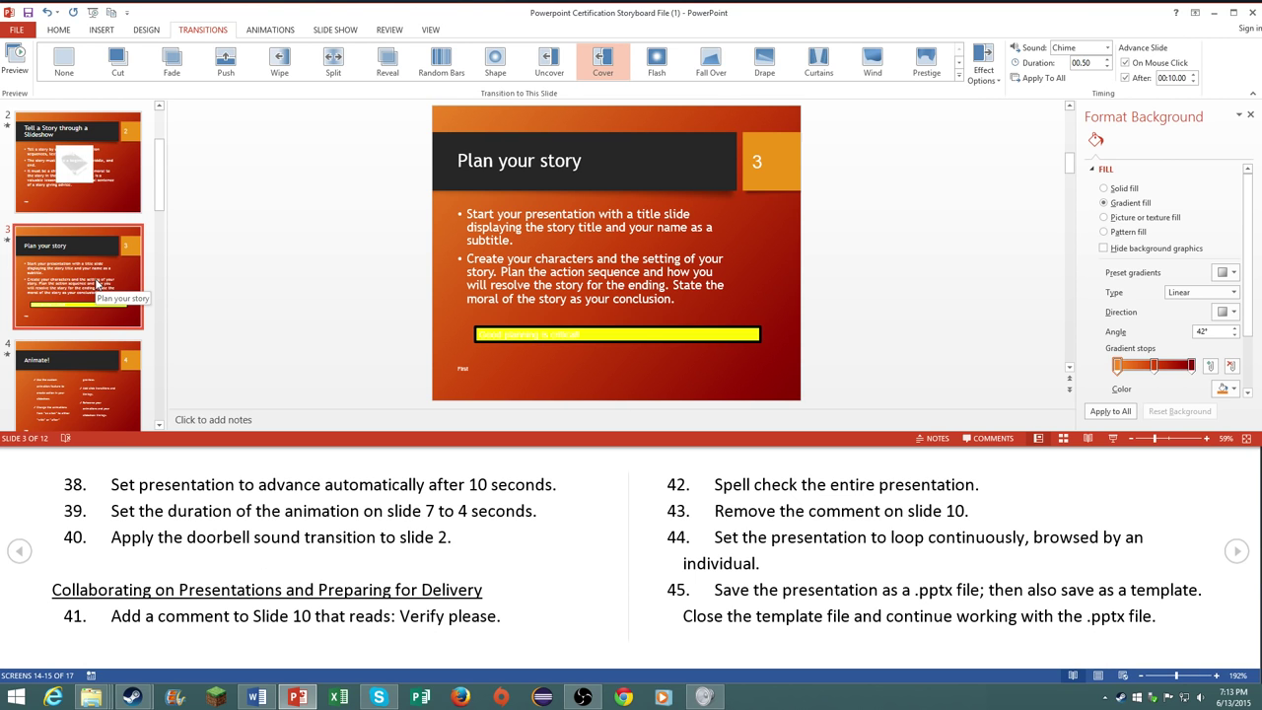
Step: Add the comment 'Verify Please' to the Photo Album slide, slide 10
{"action": "scroll", "scroll_direction": "down", "scroll_amount": 3}
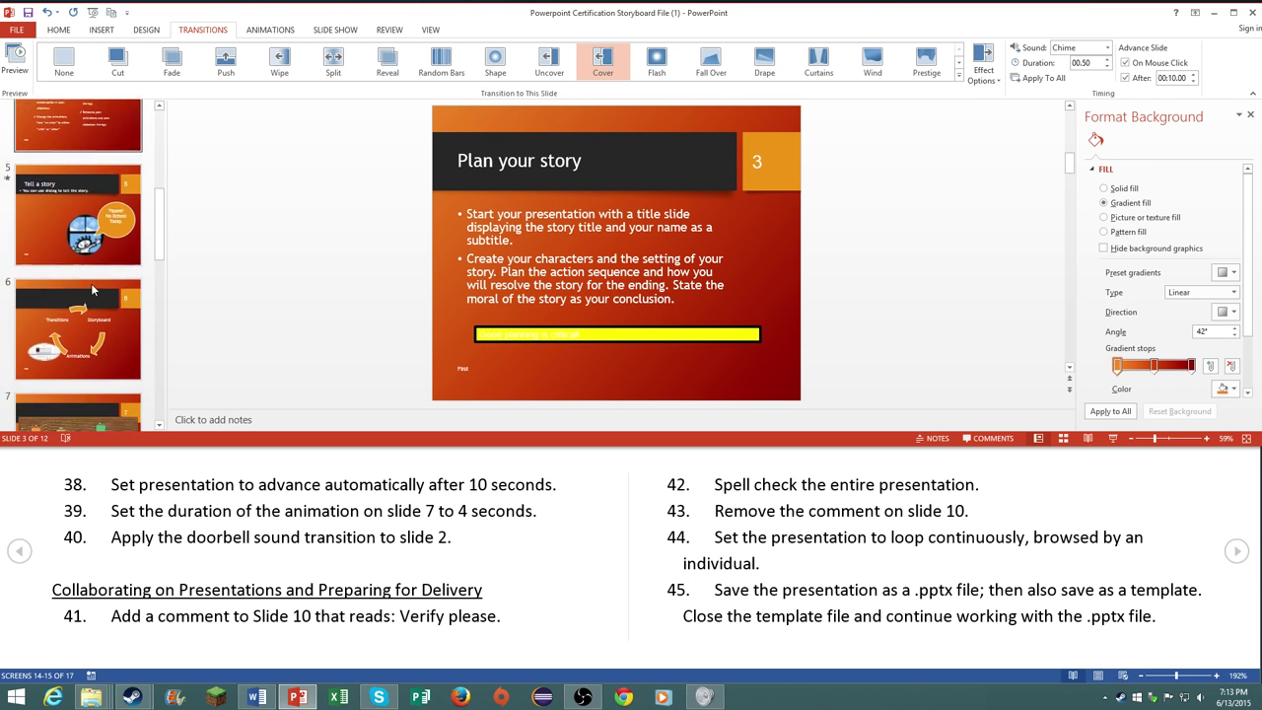
{"action": "scroll", "scroll_direction": "down", "scroll_amount": 3}
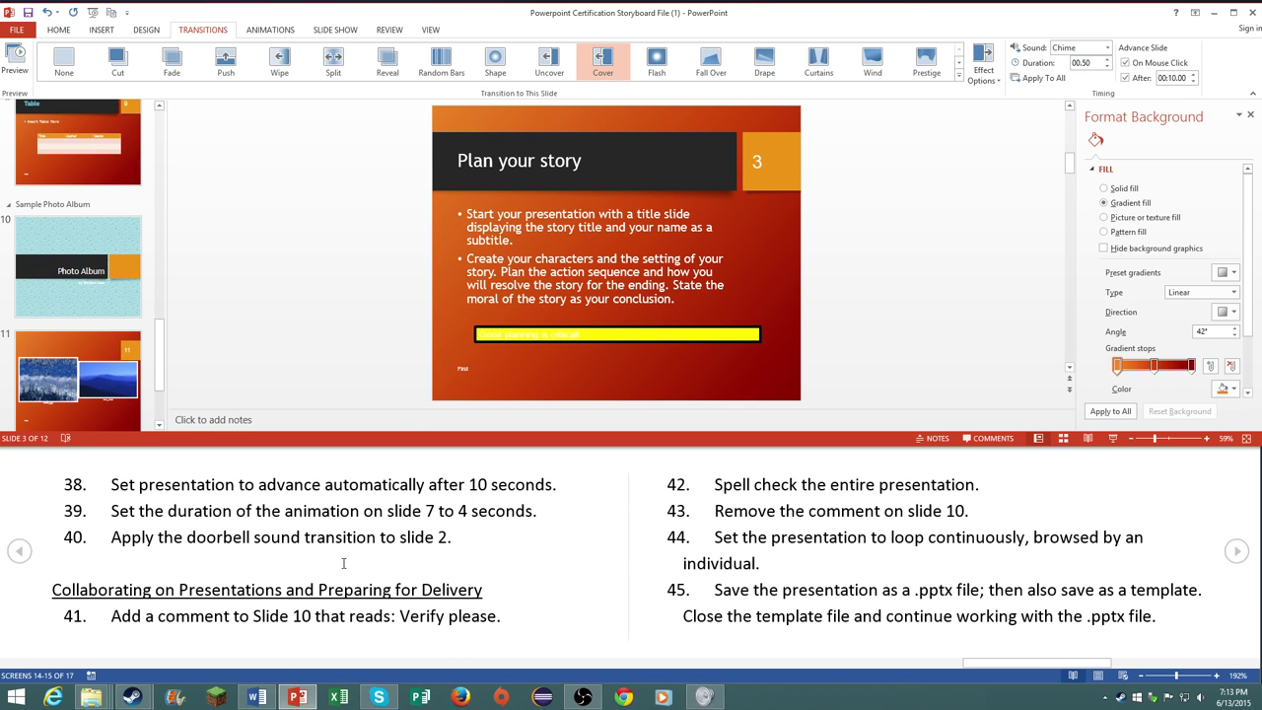
{"action": "left_click", "coordinate": [79, 272]}
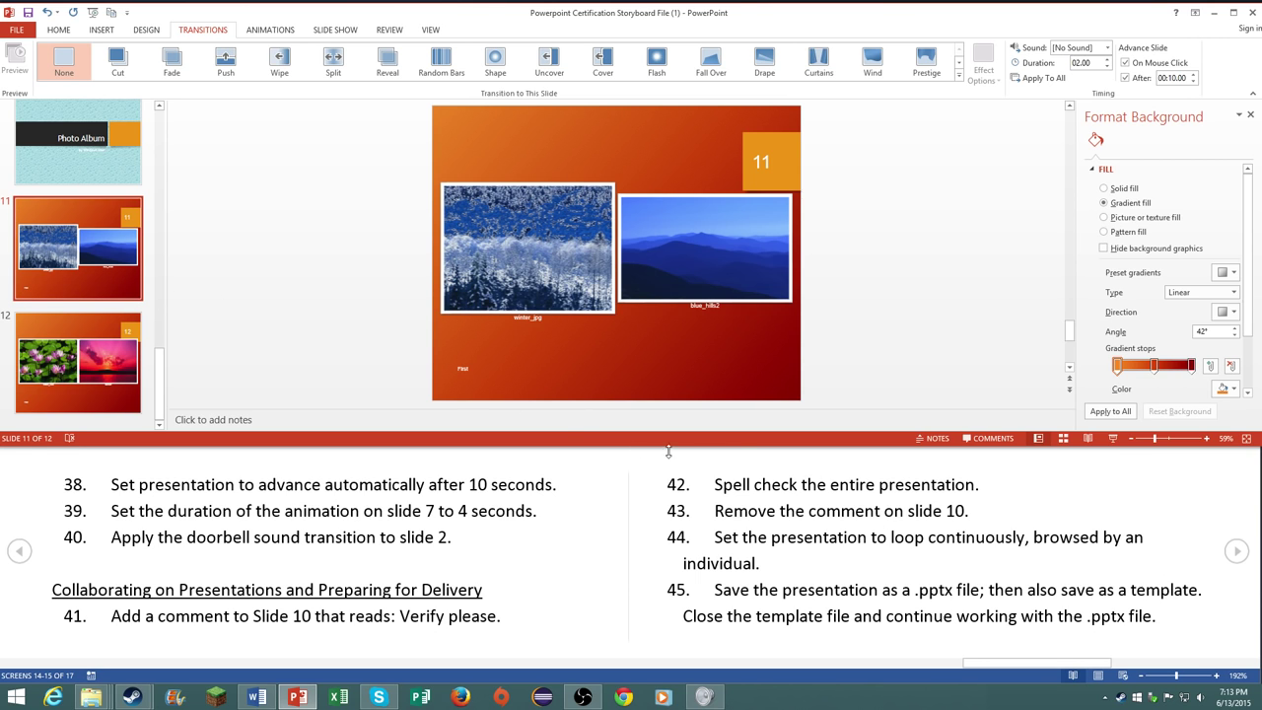
{"action": "left_click", "coordinate": [103, 29]}
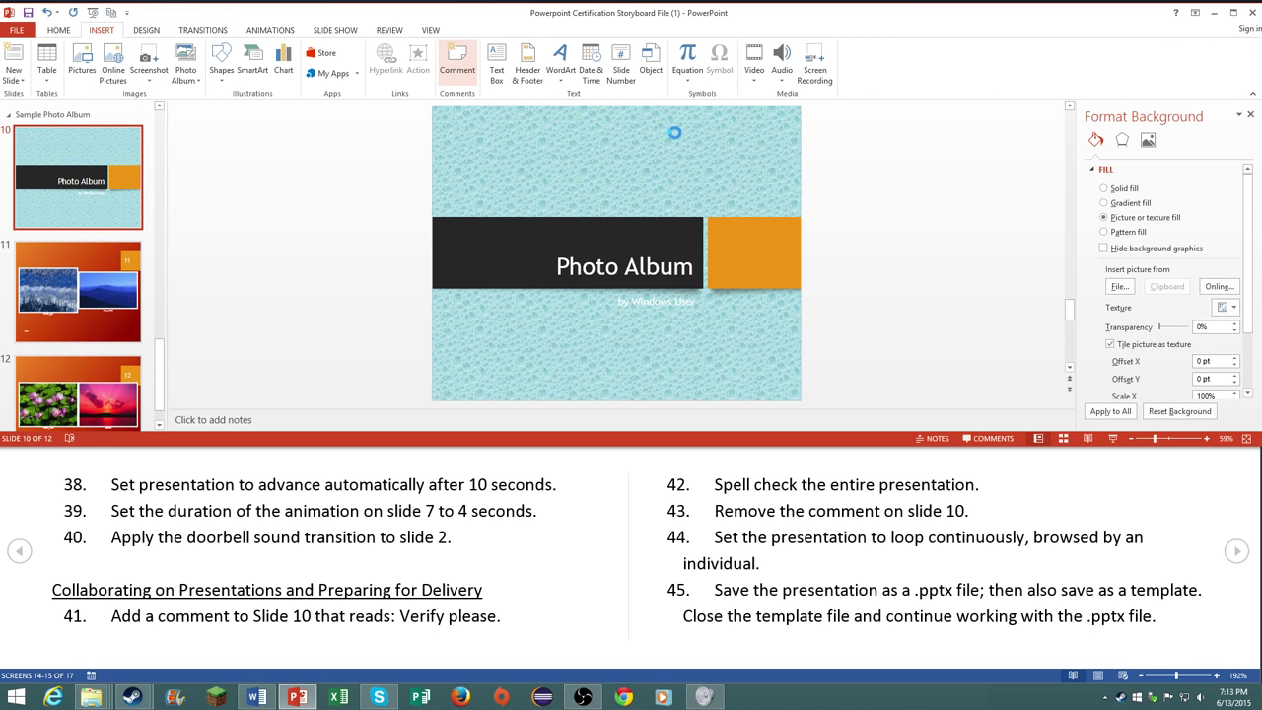
{"action": "left_click", "coordinate": [457, 60]}
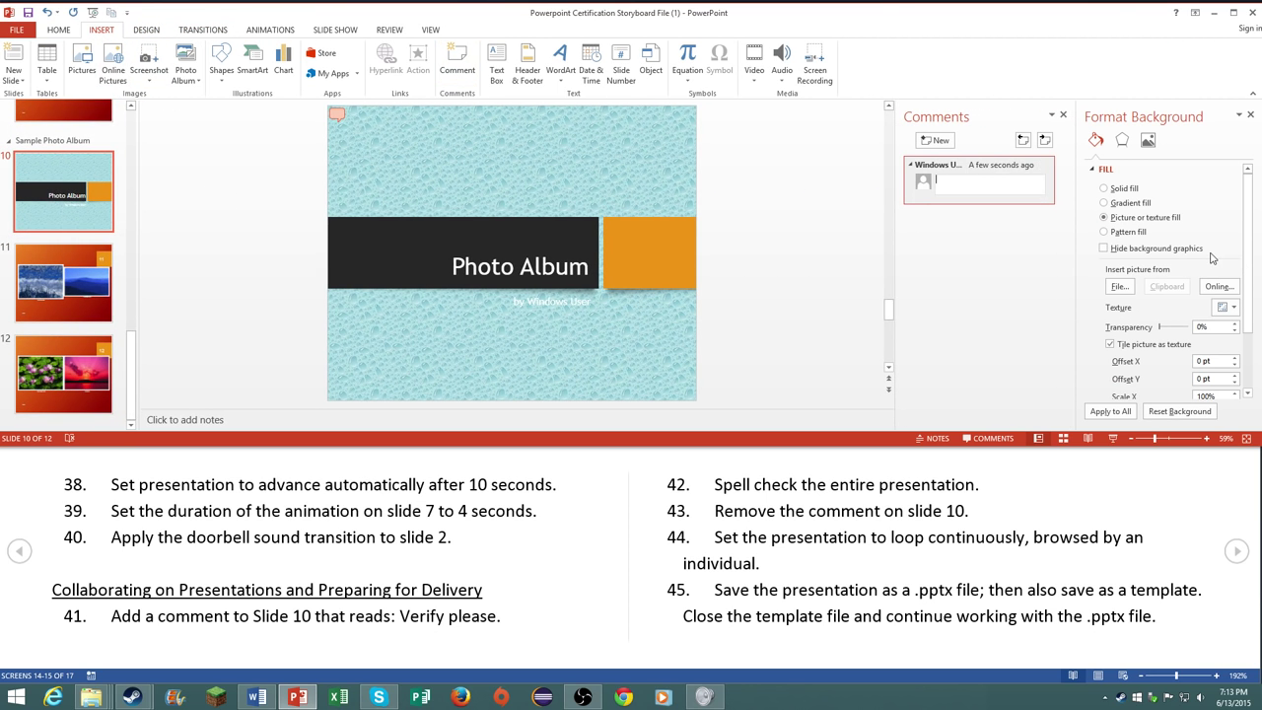
{"action": "type", "text": "Verify Please"}
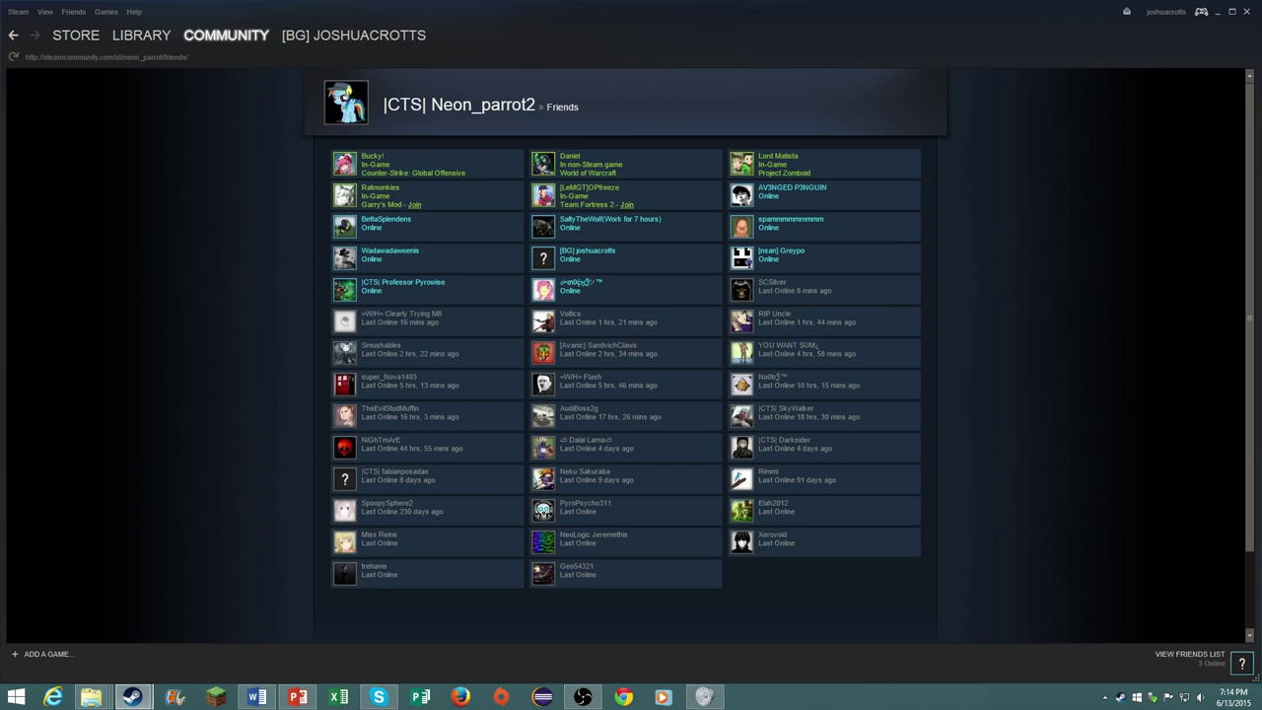
{"action": "left_click", "coordinate": [296, 698]}
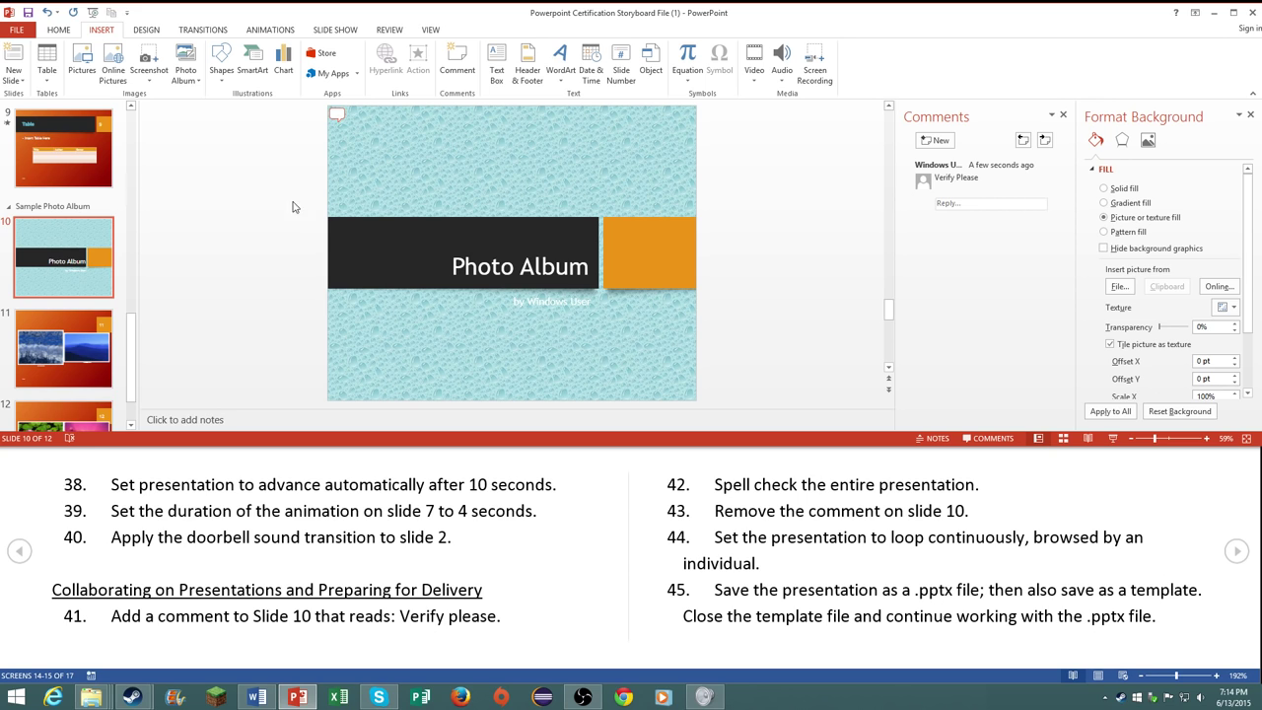
{"action": "mouse_move", "coordinate": [615, 337]}
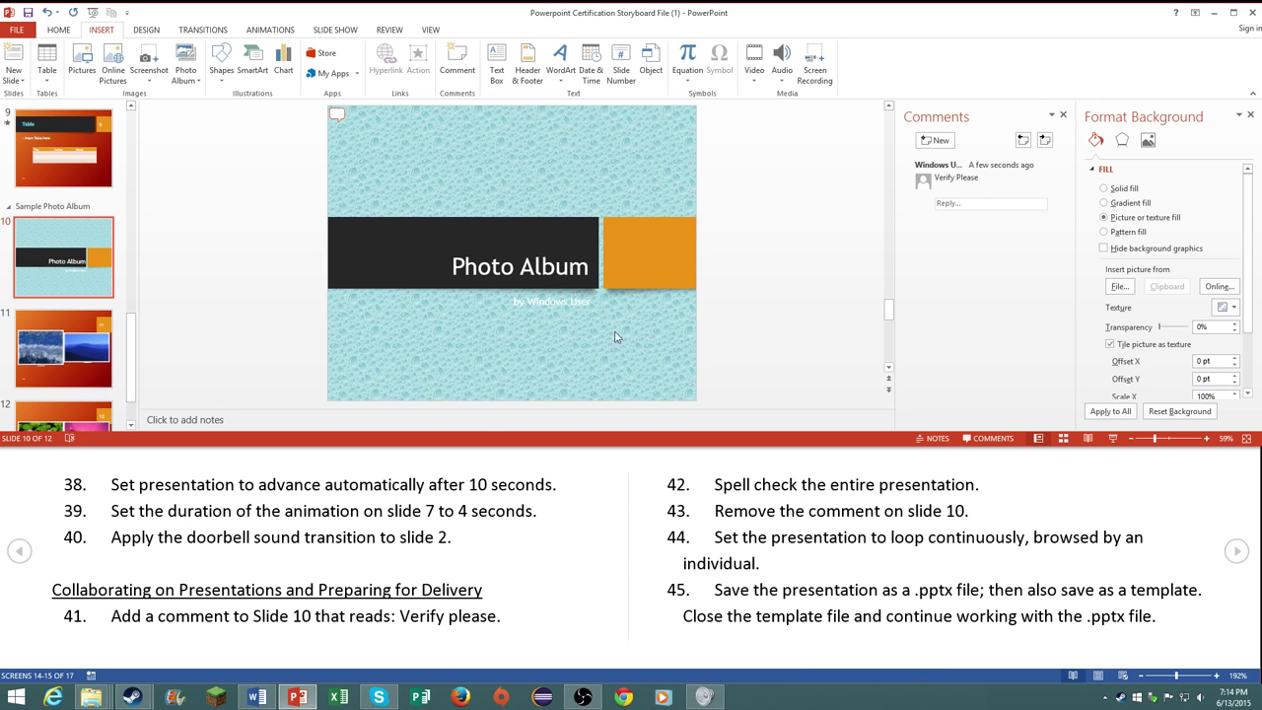
{"action": "mouse_move", "coordinate": [560, 55]}
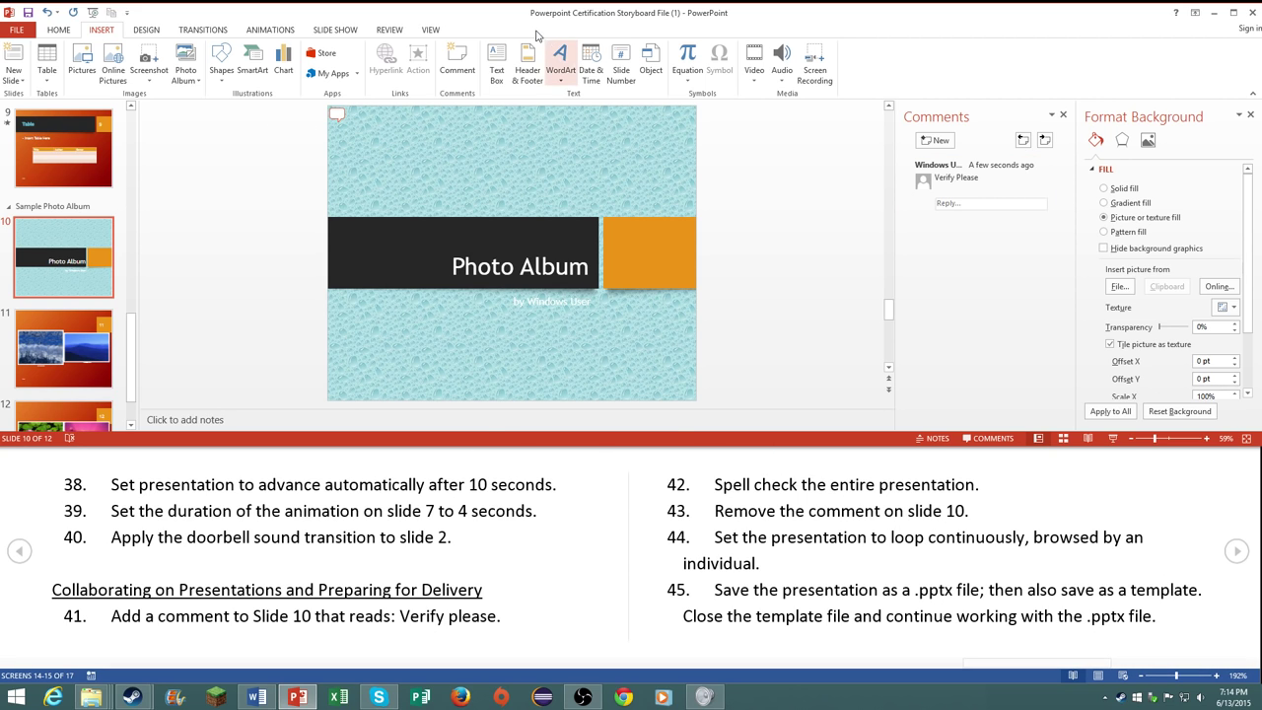
Step: Run a spelling check and ignore all occurrences of the flagged winter.jpg file name
{"action": "left_click", "coordinate": [388, 30]}
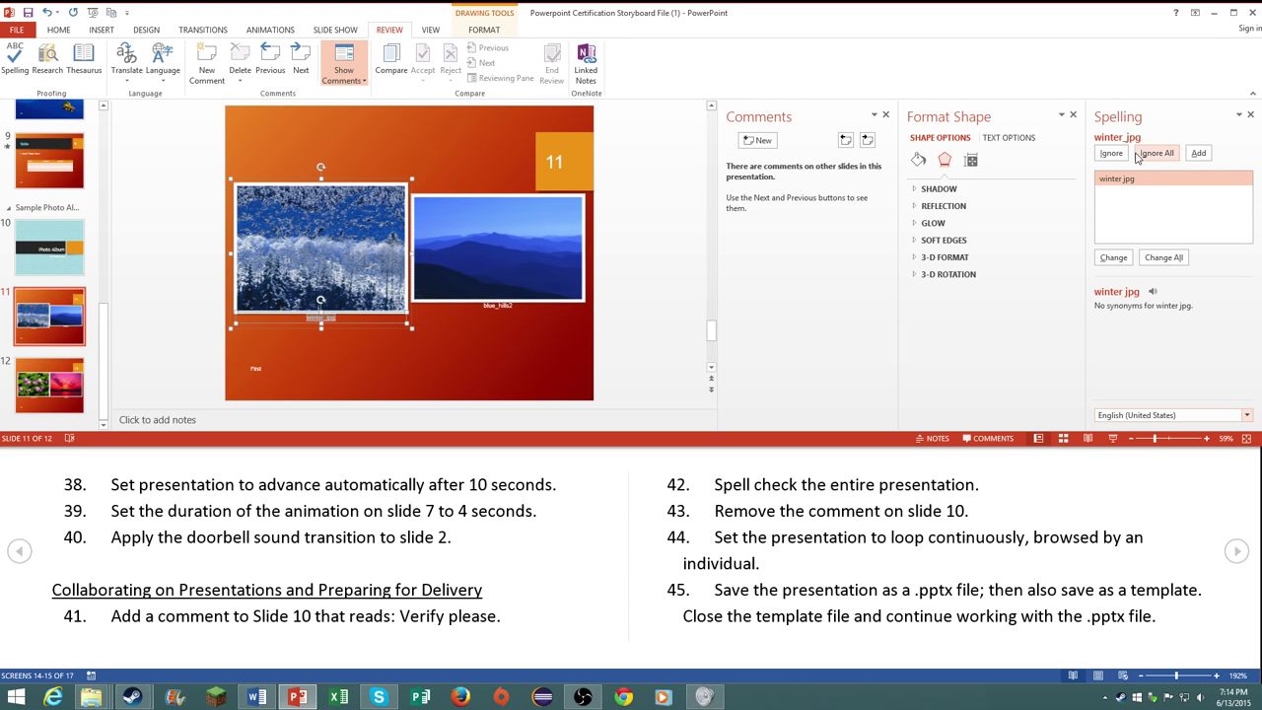
{"action": "left_click", "coordinate": [1110, 153]}
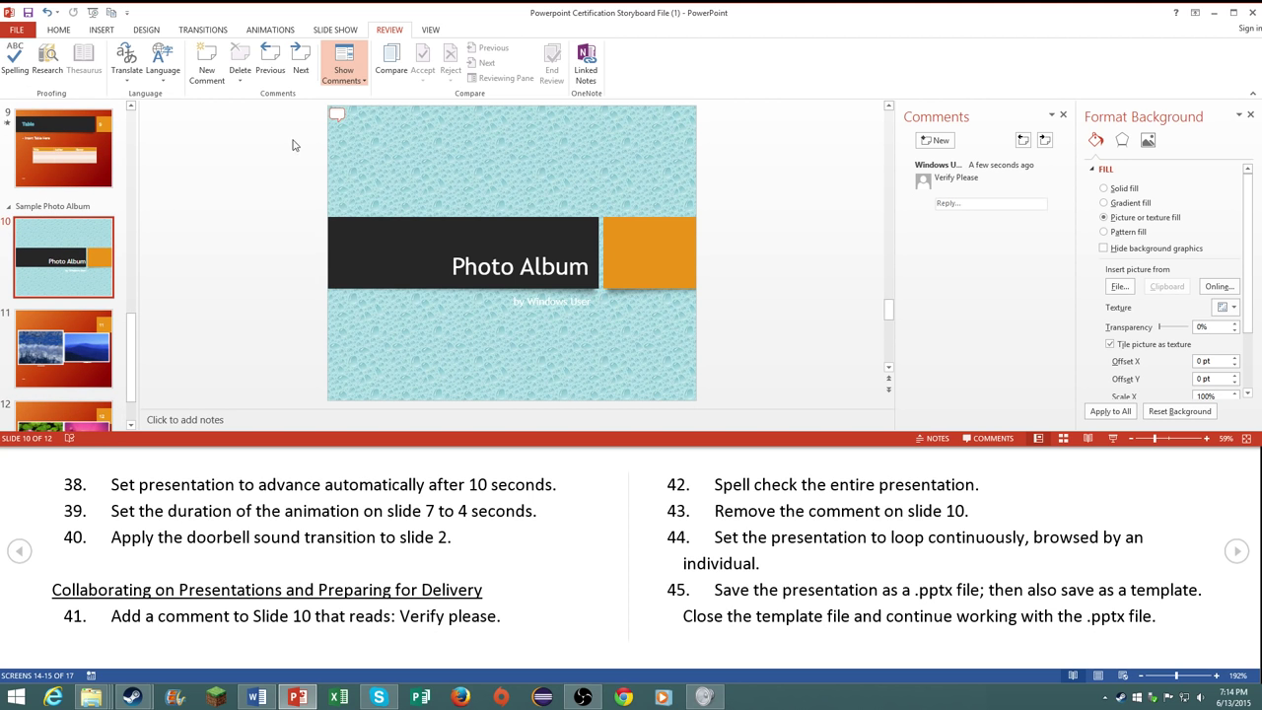
{"action": "left_click", "coordinate": [240, 61]}
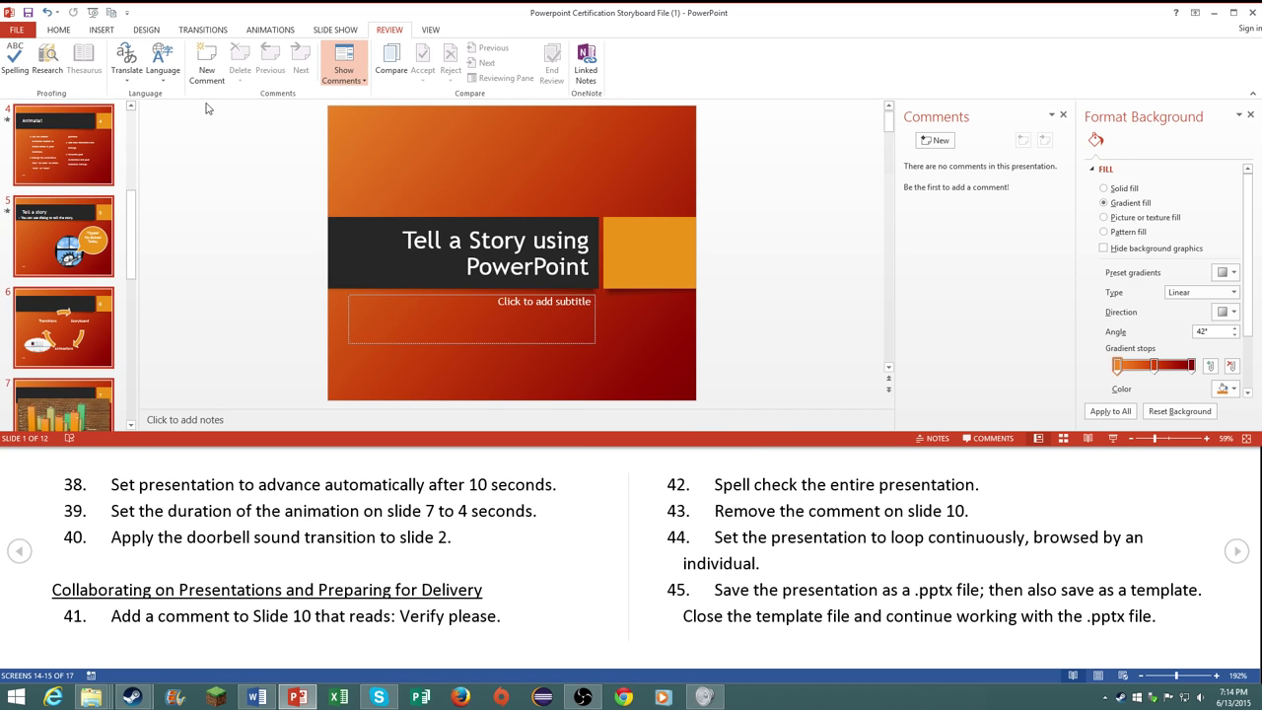
{"action": "left_click", "coordinate": [335, 30]}
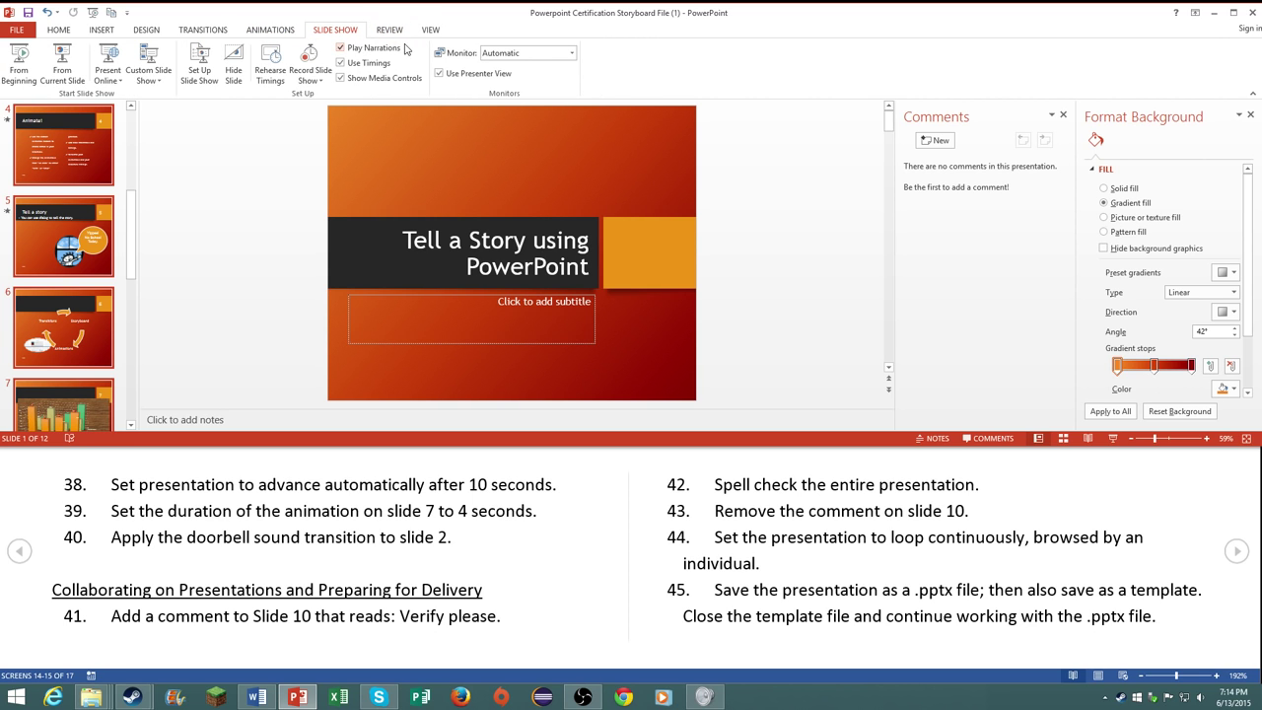
{"action": "left_click", "coordinate": [269, 30]}
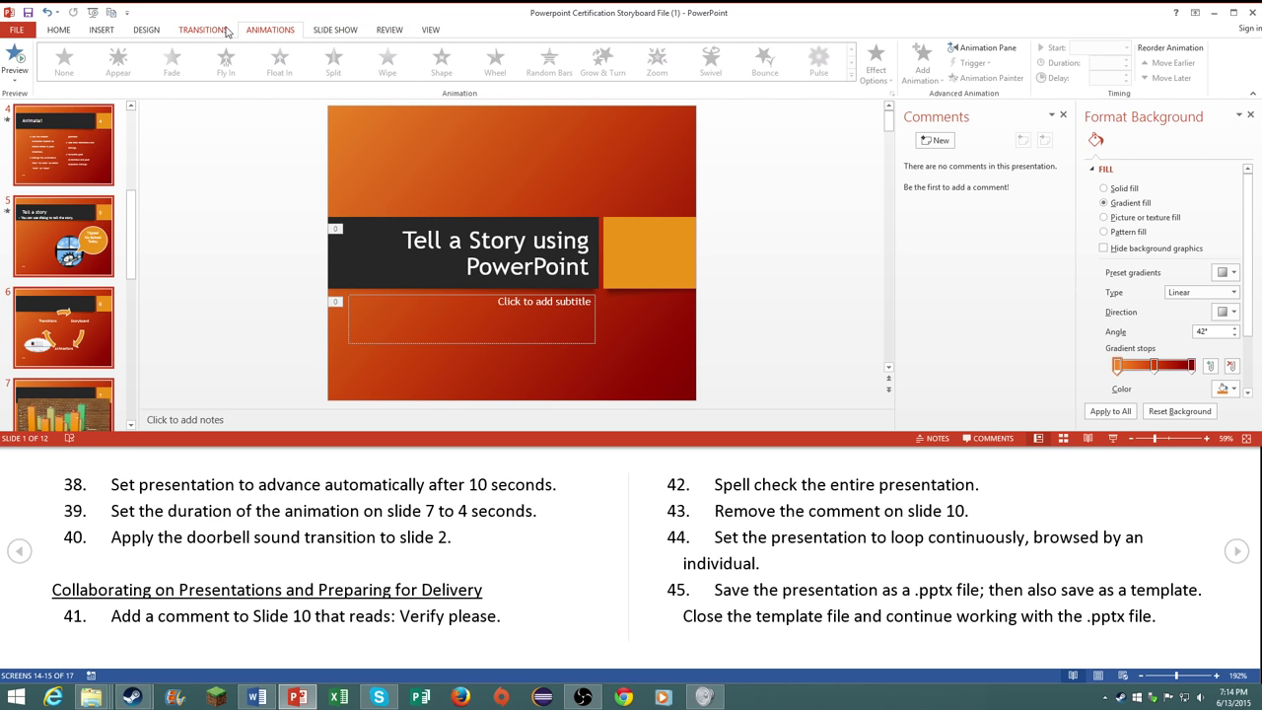
{"action": "left_click", "coordinate": [203, 30]}
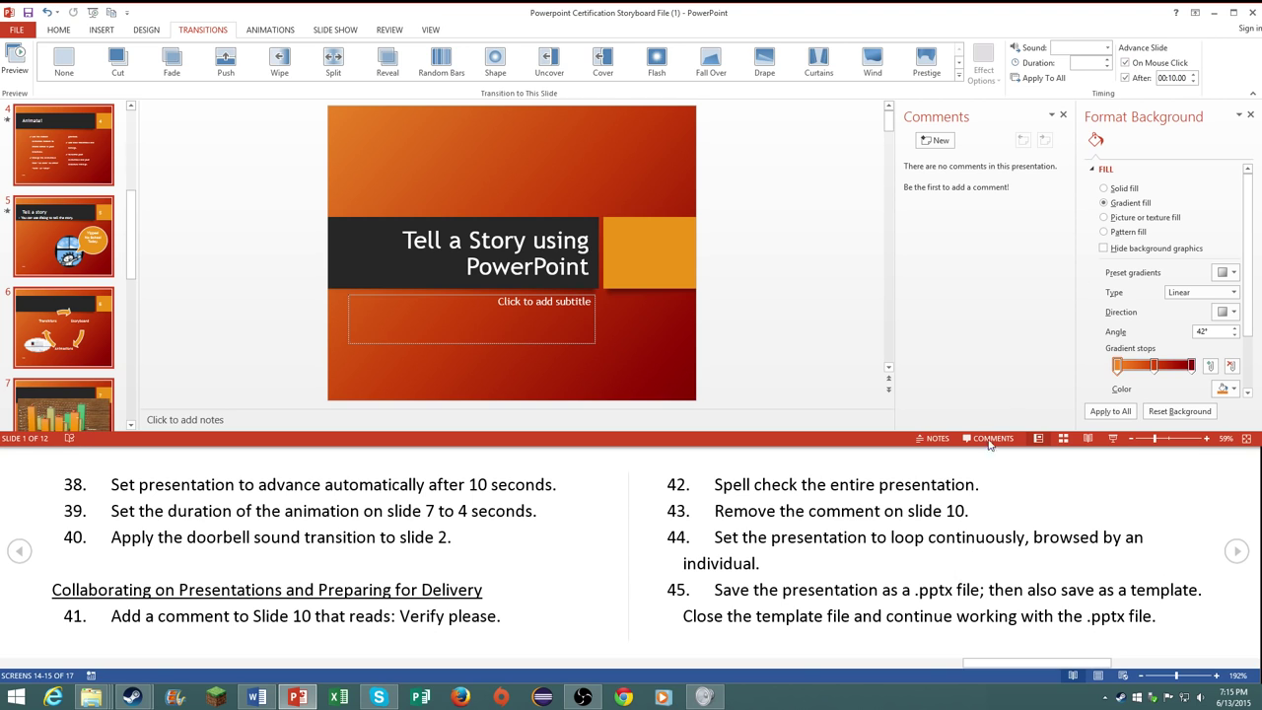
{"action": "left_click", "coordinate": [1075, 47]}
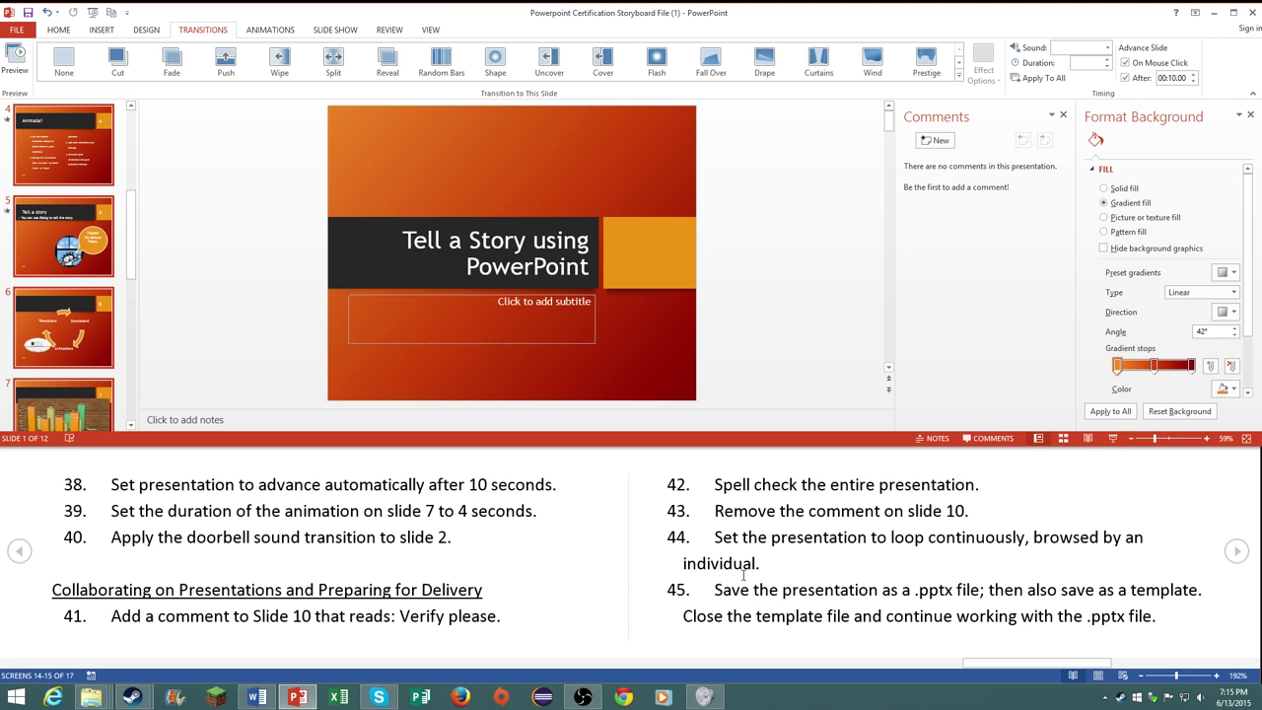
{"action": "left_click", "coordinate": [335, 29]}
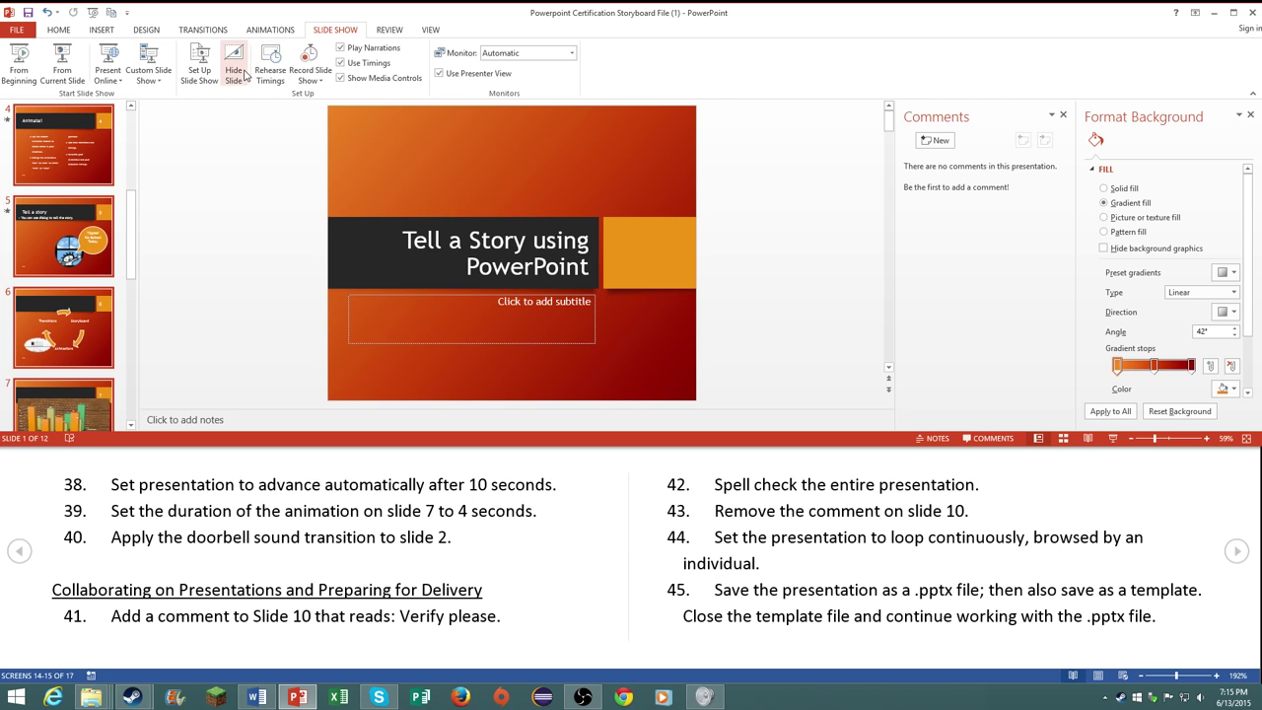
{"action": "mouse_move", "coordinate": [288, 10]}
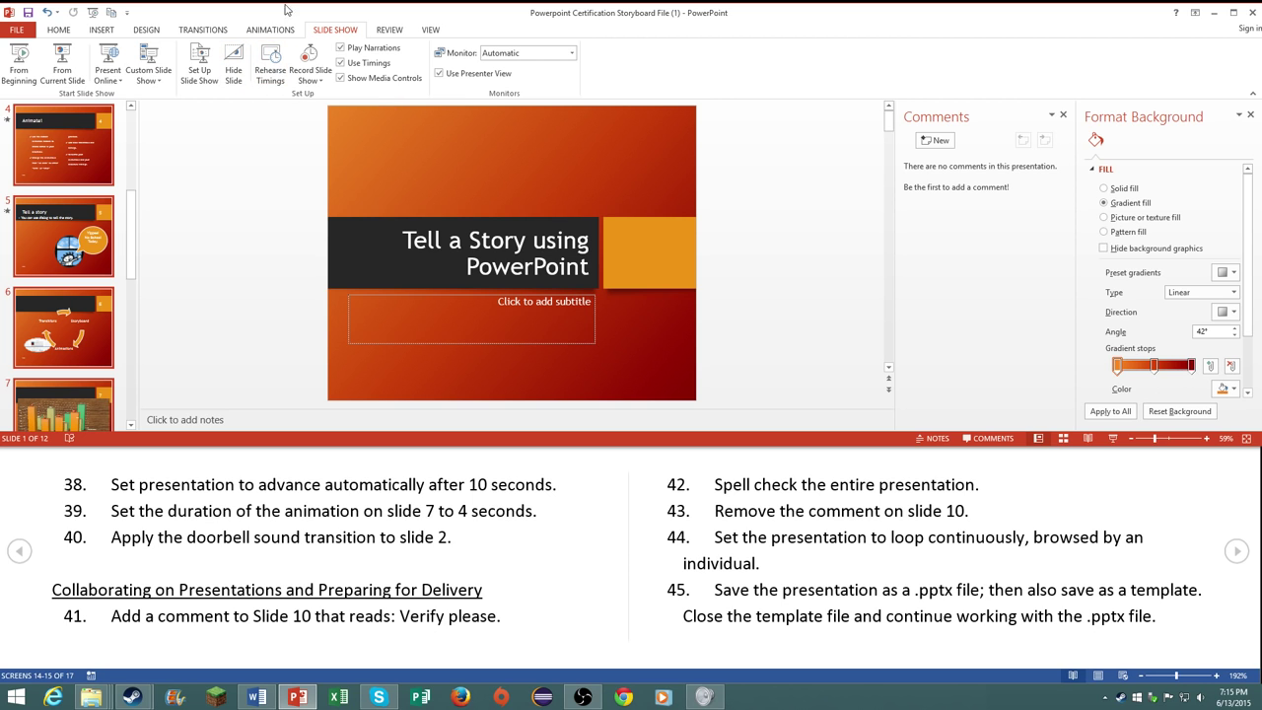
{"action": "left_click", "coordinate": [201, 30]}
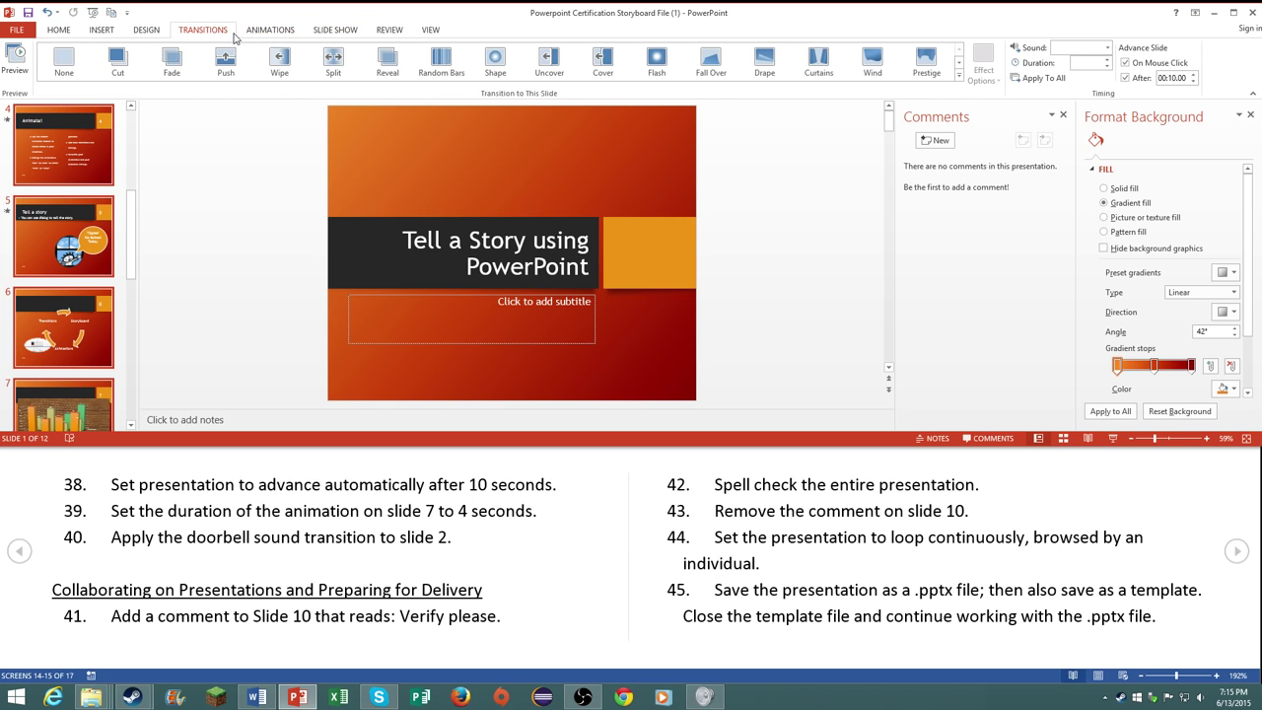
{"action": "left_click", "coordinate": [268, 29]}
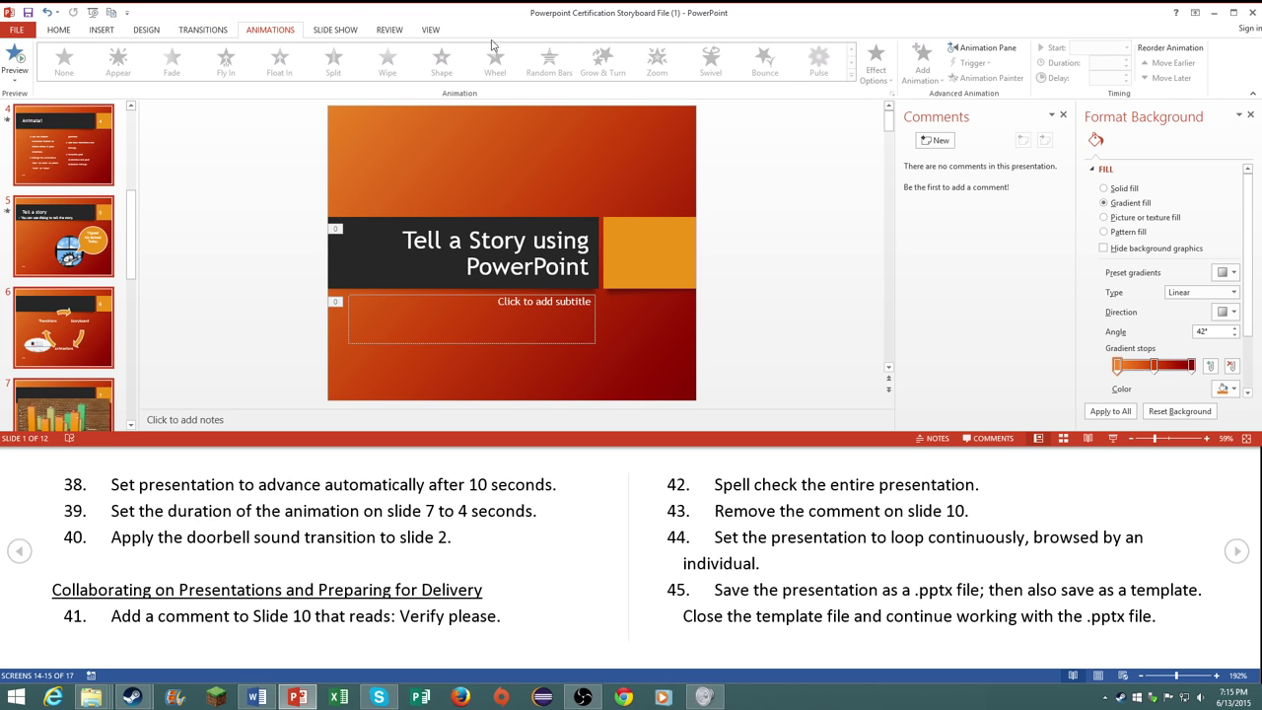
{"action": "left_click", "coordinate": [335, 29]}
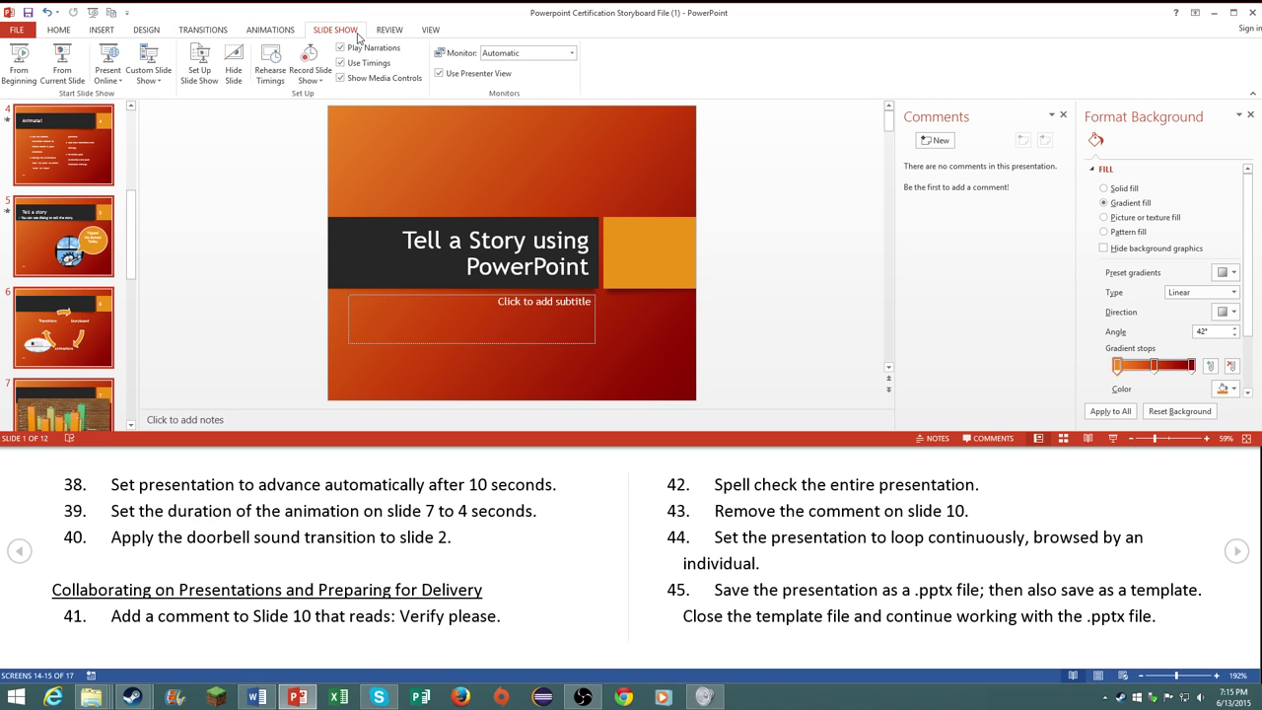
{"action": "left_click", "coordinate": [310, 61]}
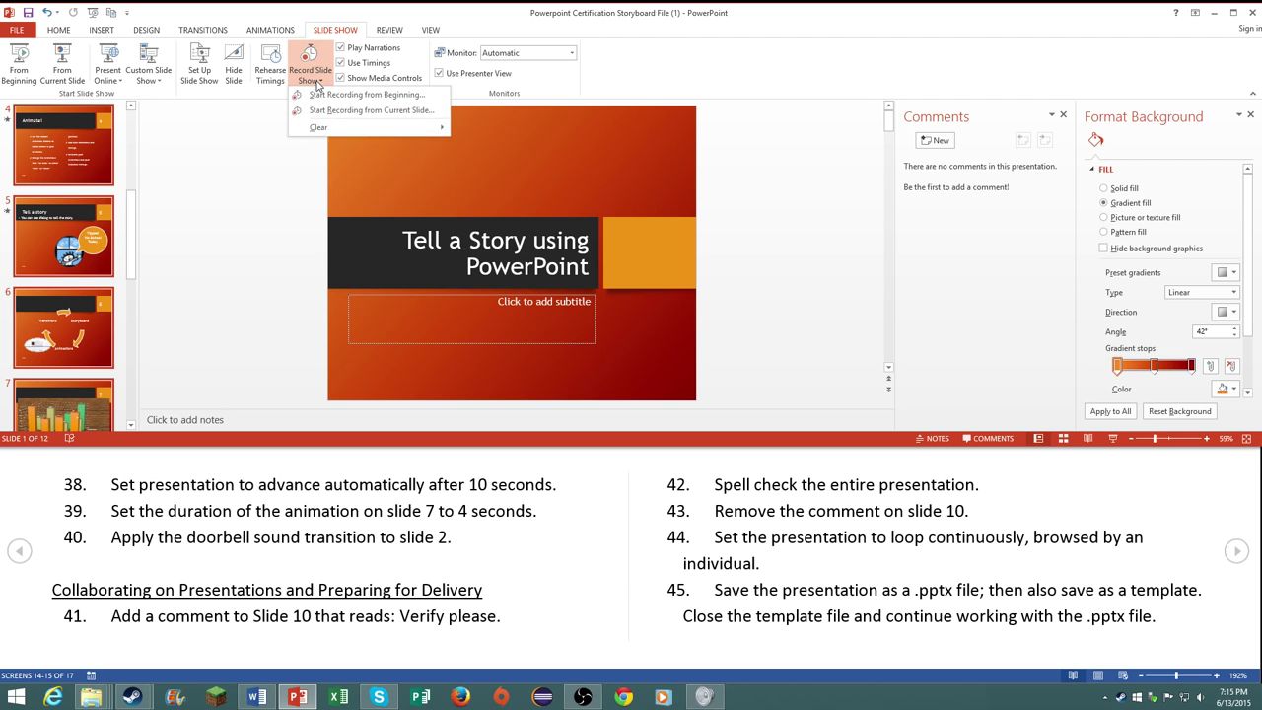
{"action": "left_click", "coordinate": [311, 63]}
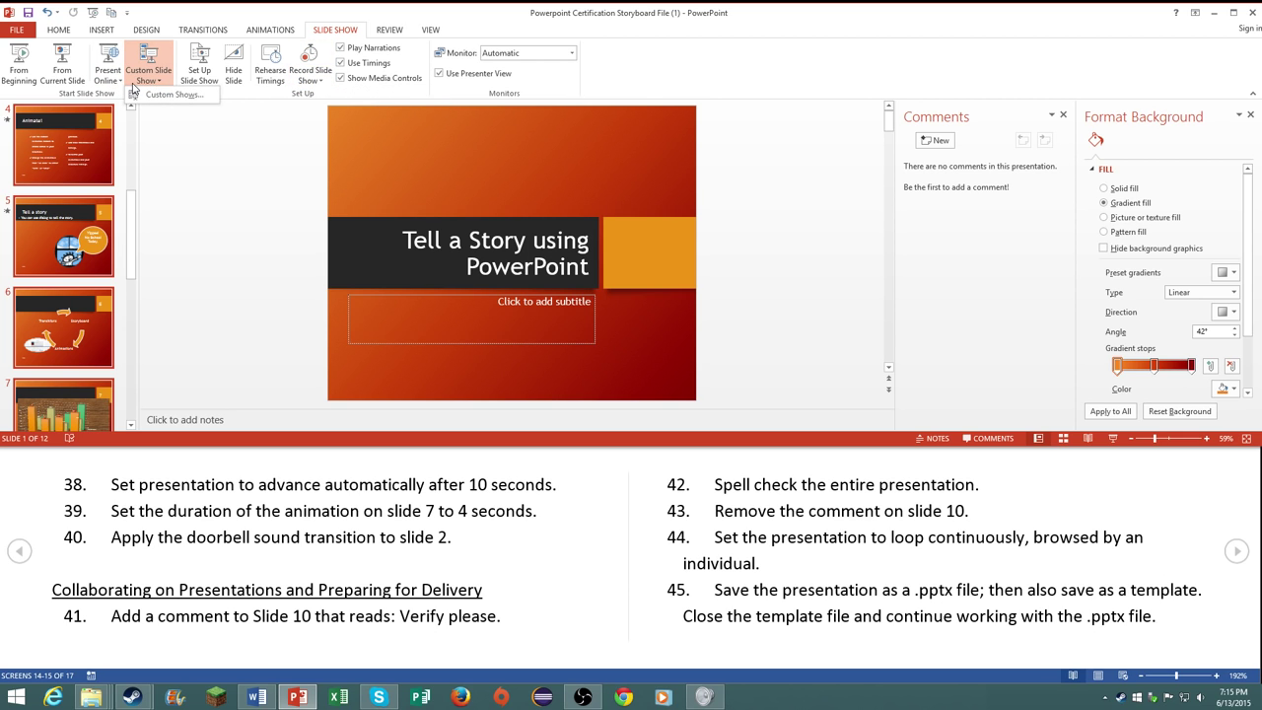
{"action": "left_click", "coordinate": [390, 30]}
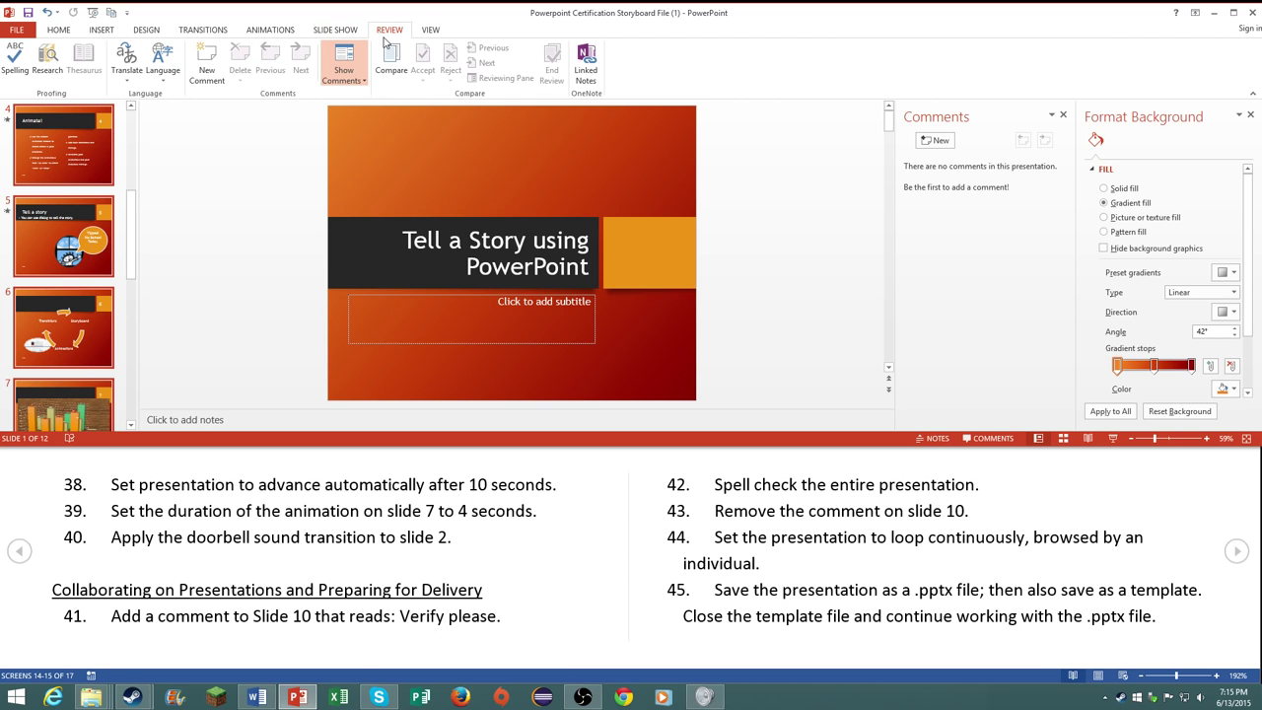
{"action": "left_click", "coordinate": [430, 30]}
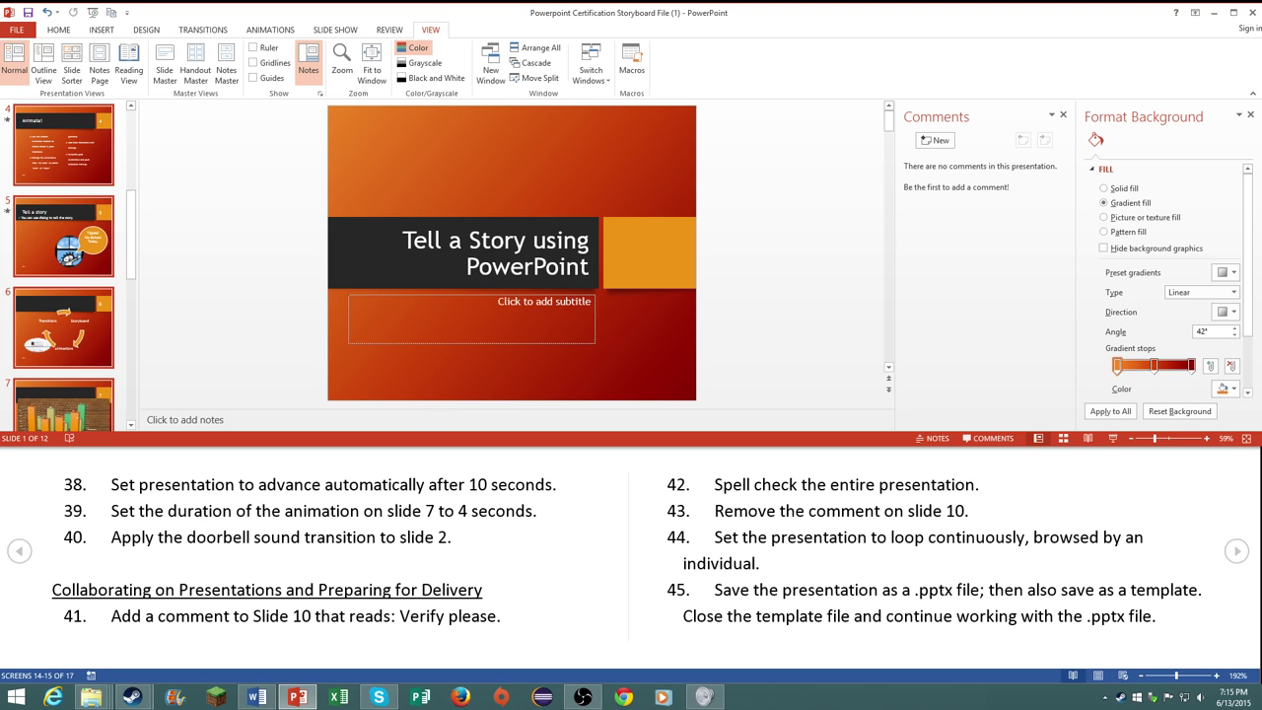
{"action": "left_click", "coordinate": [201, 29]}
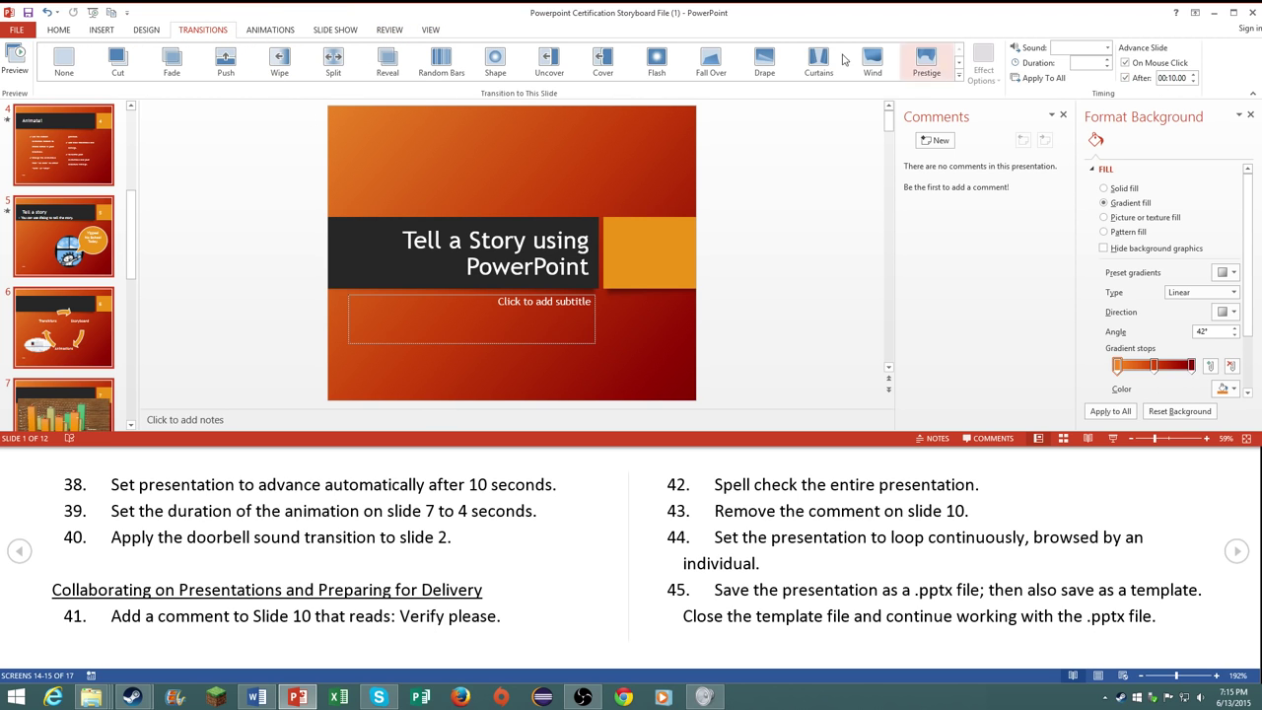
{"action": "left_click", "coordinate": [268, 29]}
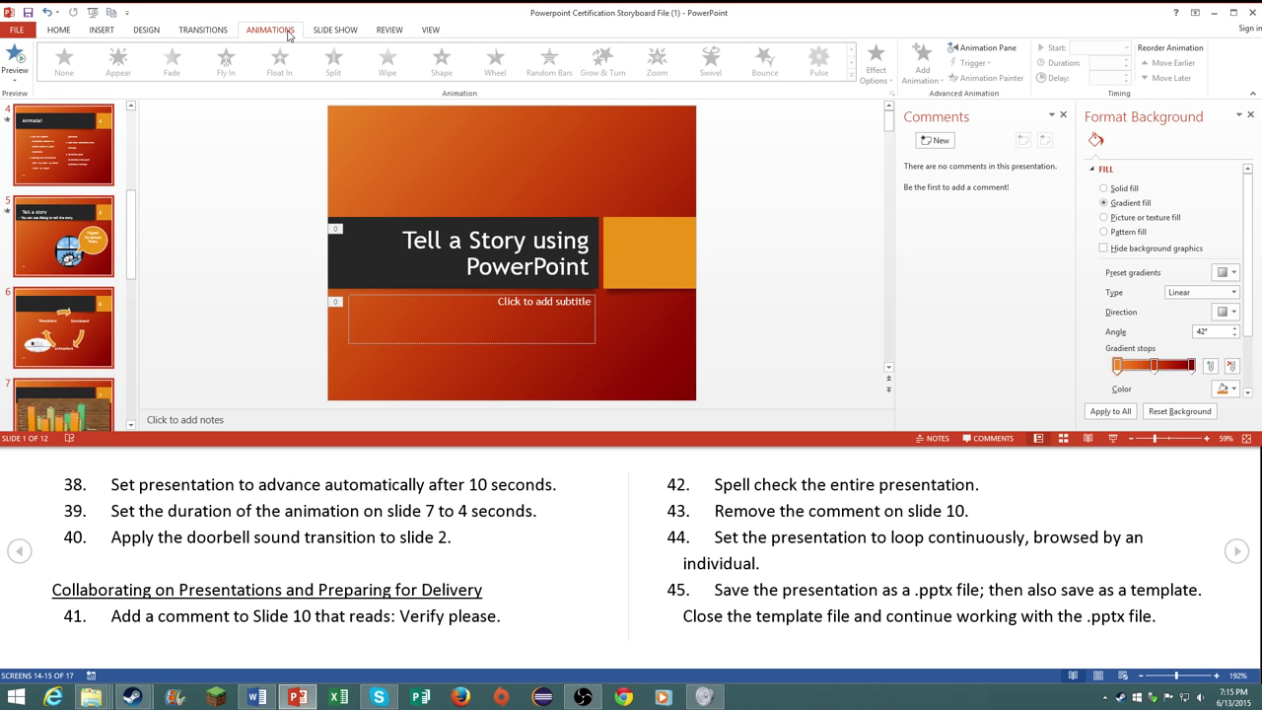
{"action": "mouse_move", "coordinate": [130, 47]}
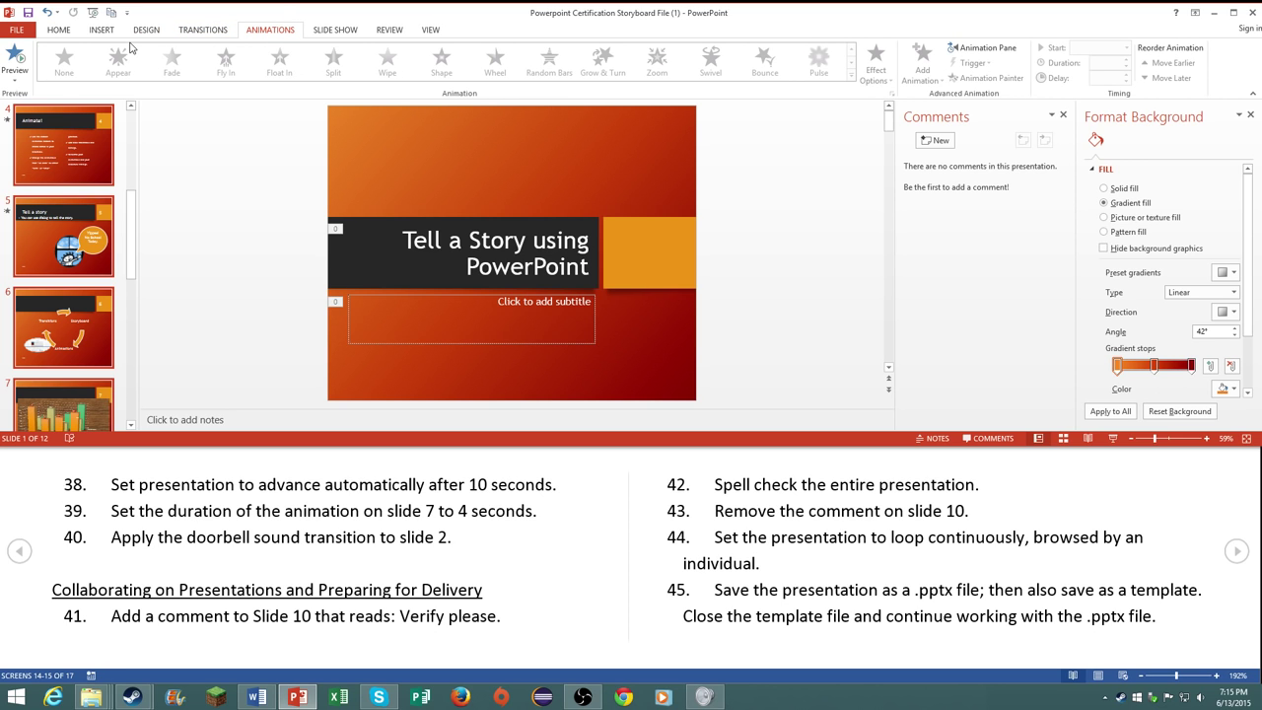
{"action": "left_click", "coordinate": [145, 29]}
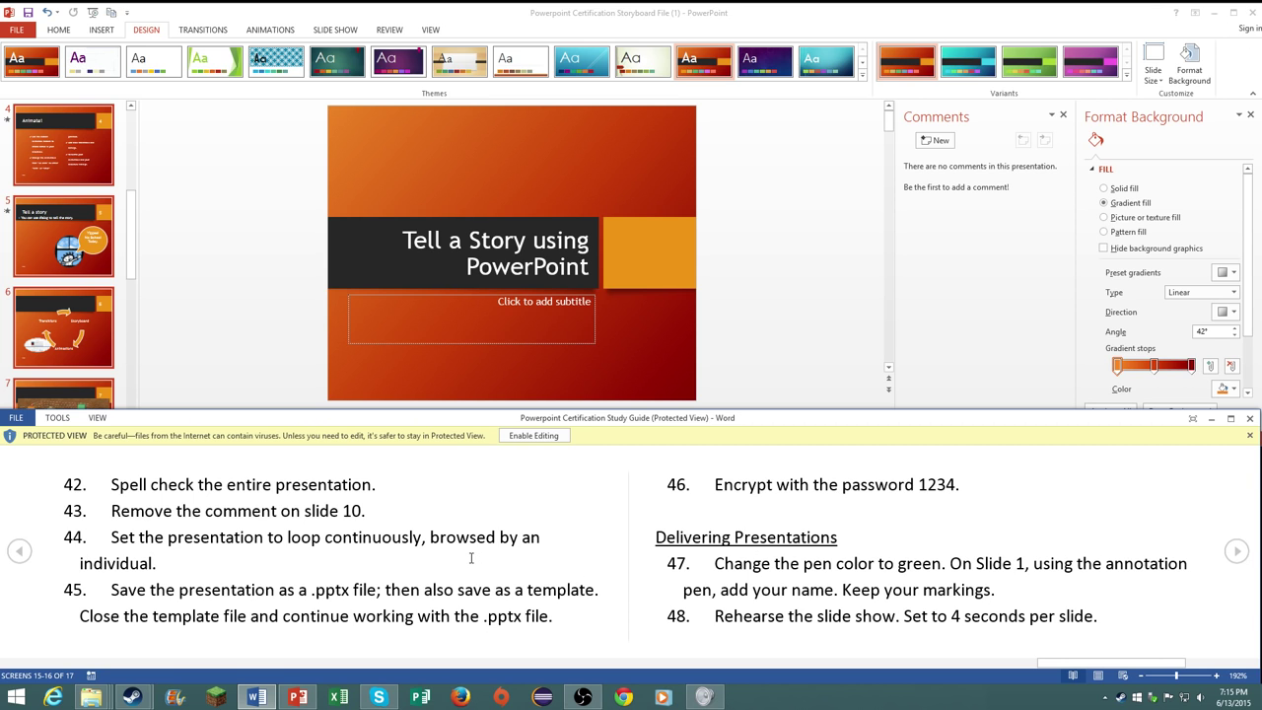
{"action": "mouse_move", "coordinate": [327, 576]}
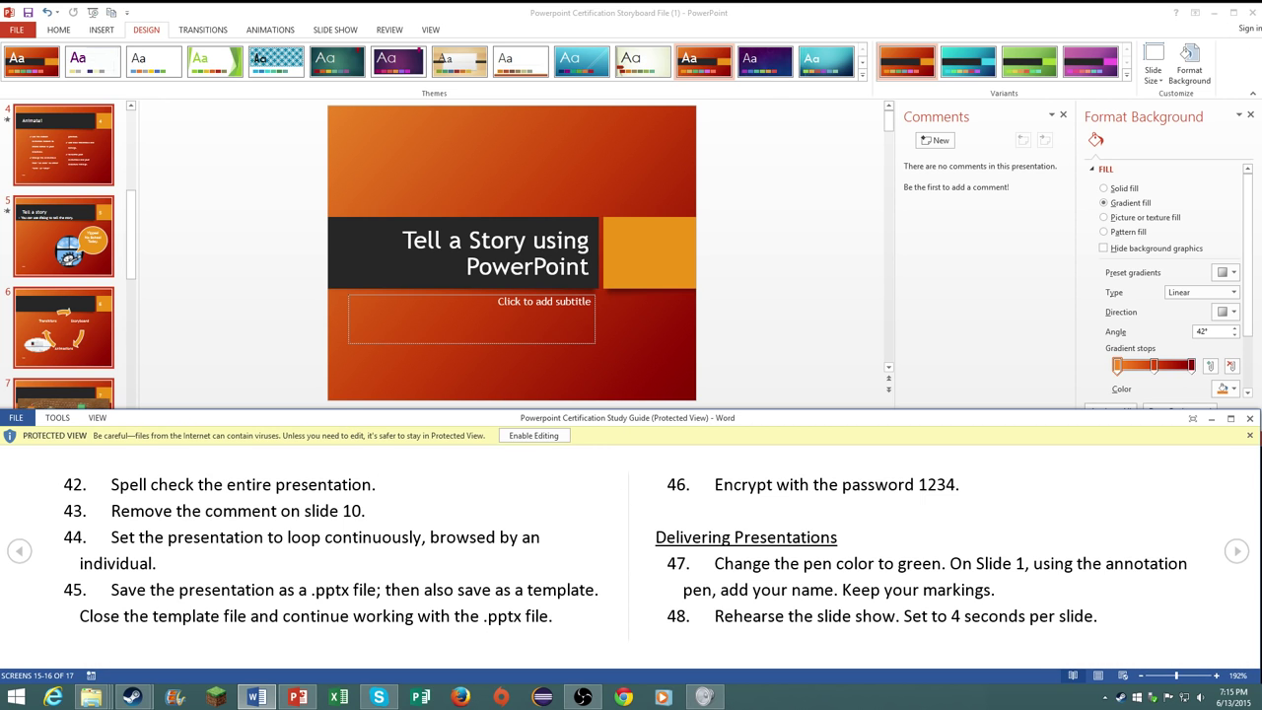
Step: Start a Save As to Computer via Browse, then cancel and return to the slides
{"action": "left_click", "coordinate": [16, 29]}
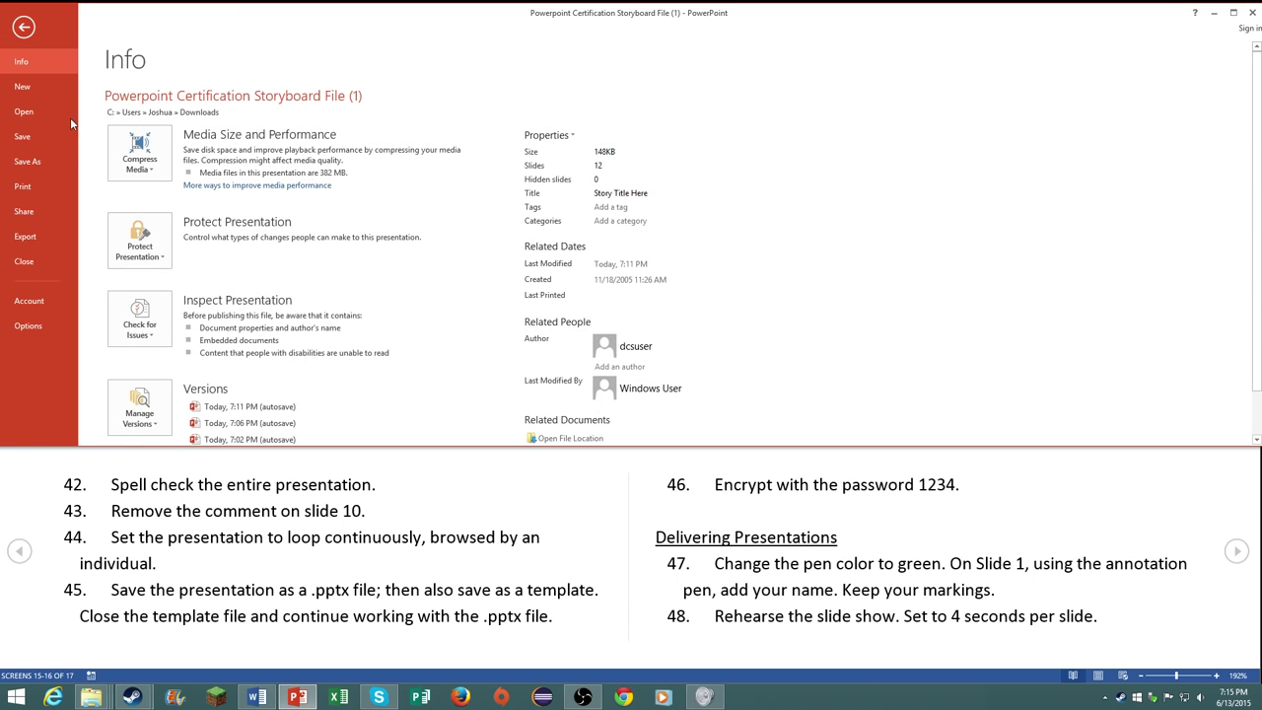
{"action": "left_click", "coordinate": [28, 161]}
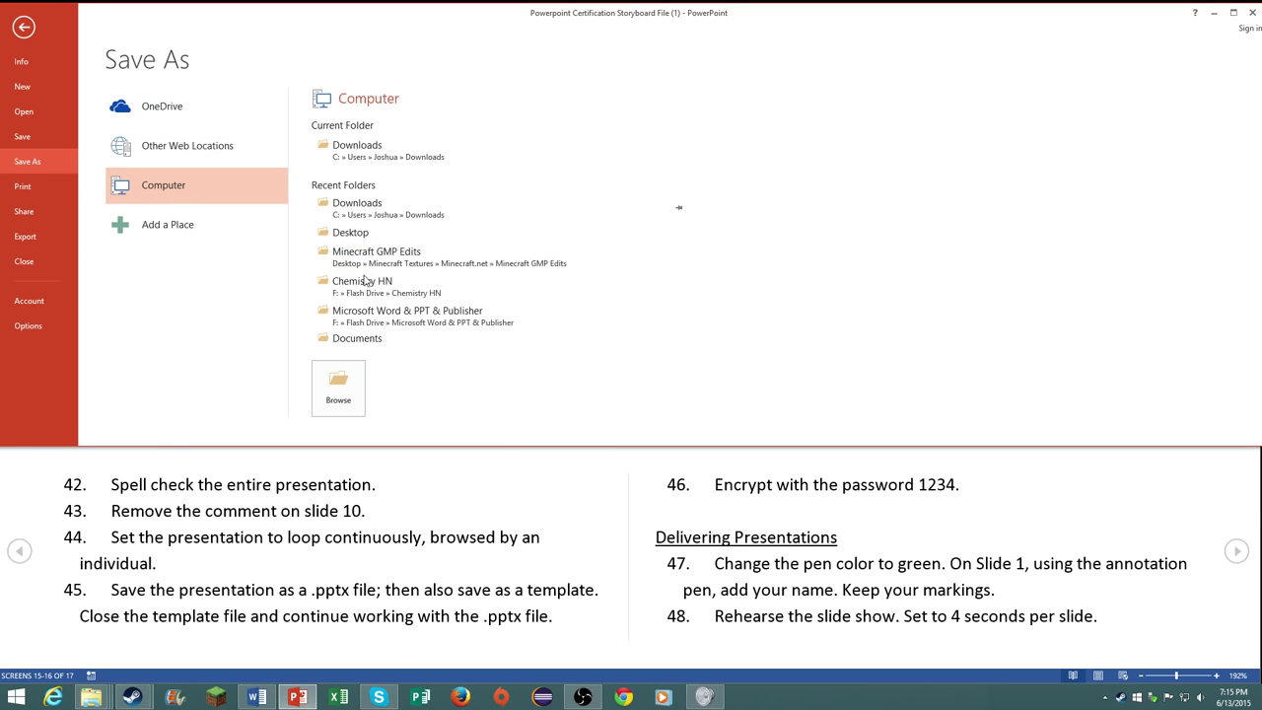
{"action": "mouse_move", "coordinate": [584, 280]}
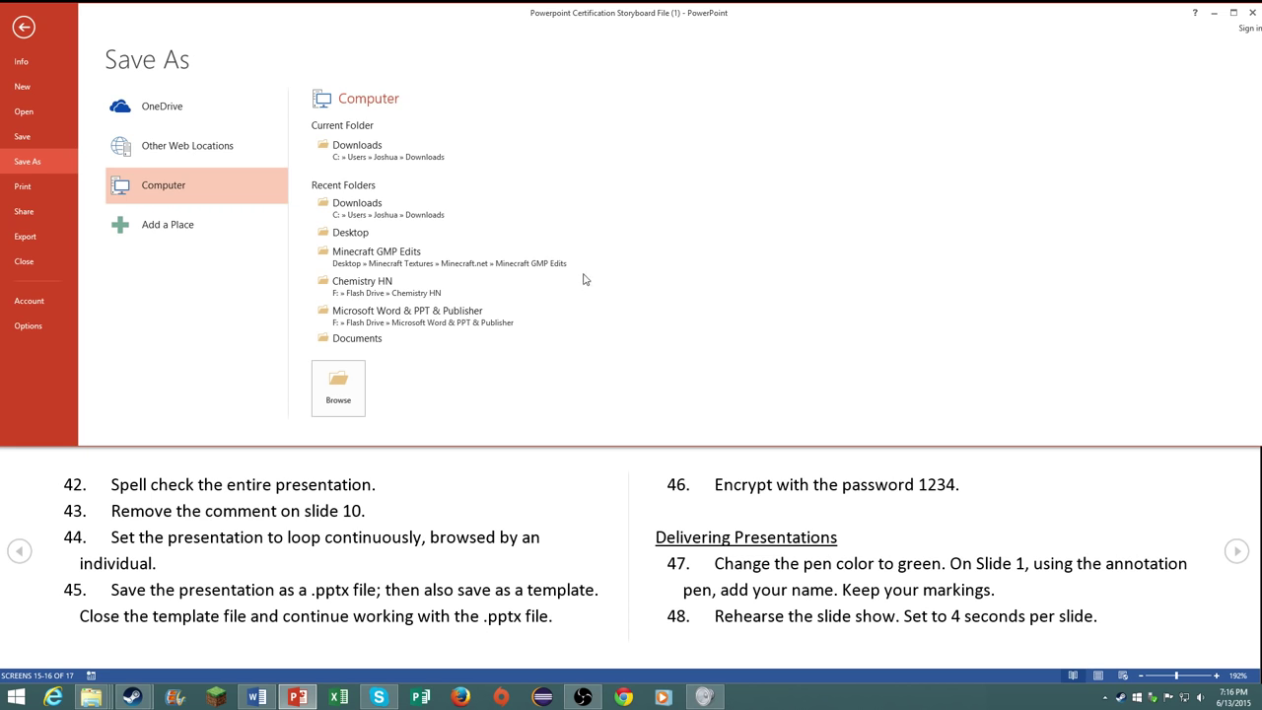
{"action": "left_click", "coordinate": [339, 386]}
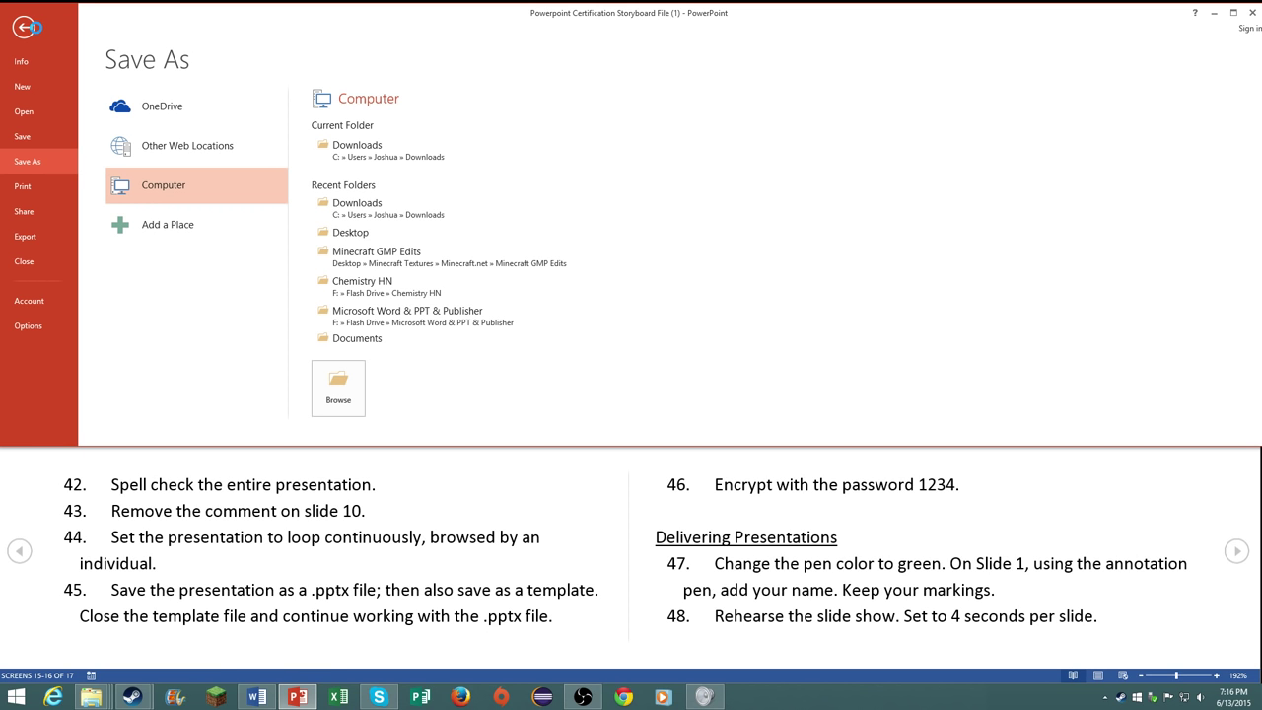
{"action": "left_click", "coordinate": [22, 61]}
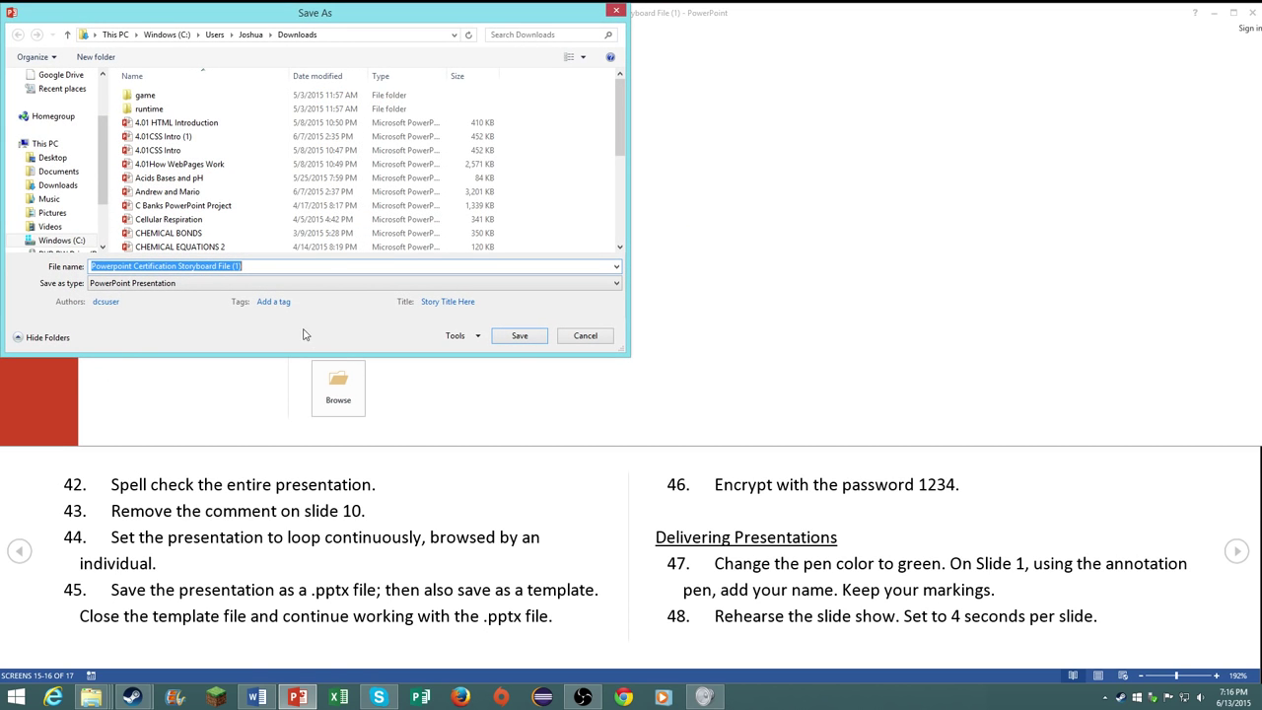
{"action": "left_click", "coordinate": [355, 284]}
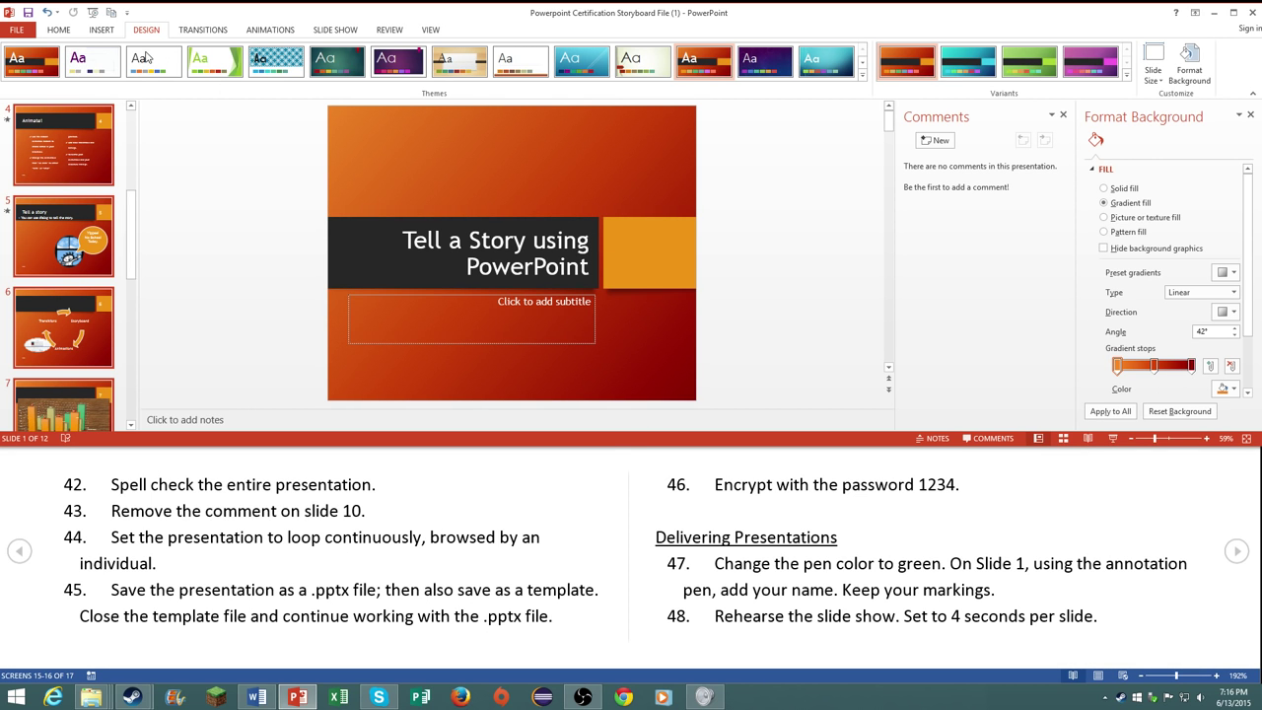
Step: Reopen the storyboard presentation from Downloads via Recent Presentations
{"action": "left_click", "coordinate": [16, 30]}
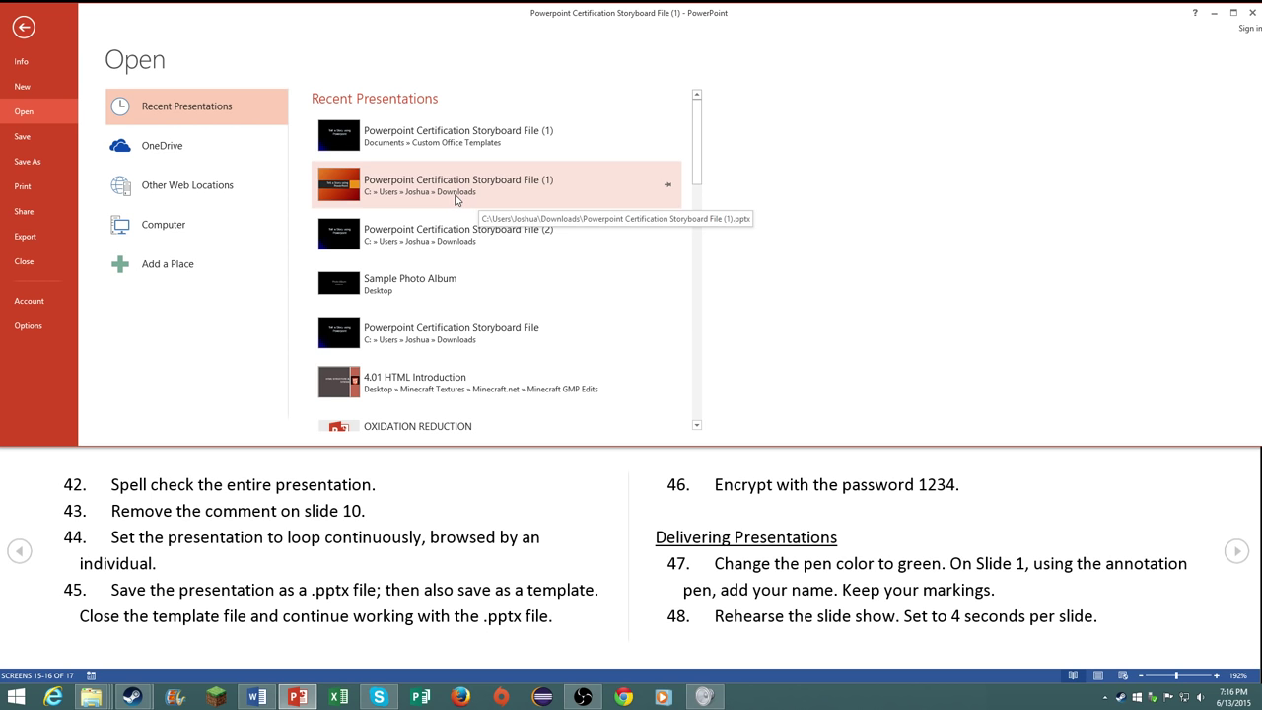
{"action": "left_click", "coordinate": [458, 186]}
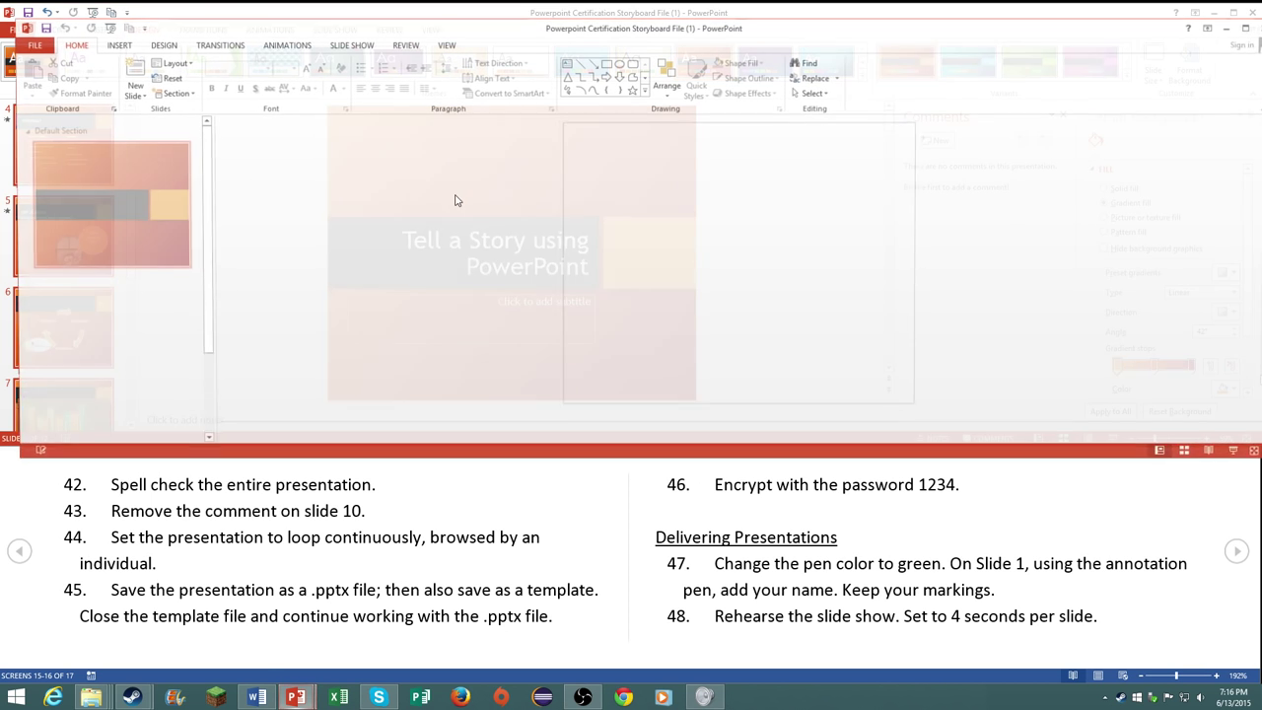
{"action": "left_click", "coordinate": [146, 29]}
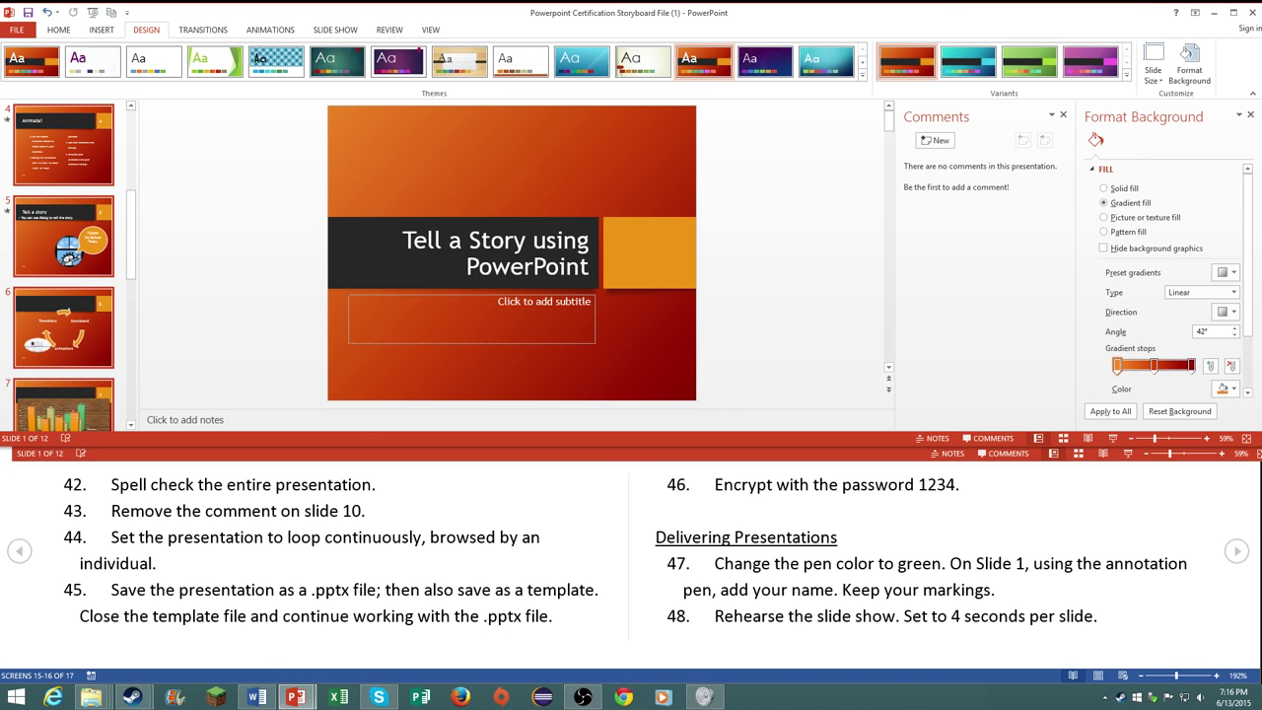
{"action": "left_click", "coordinate": [51, 29]}
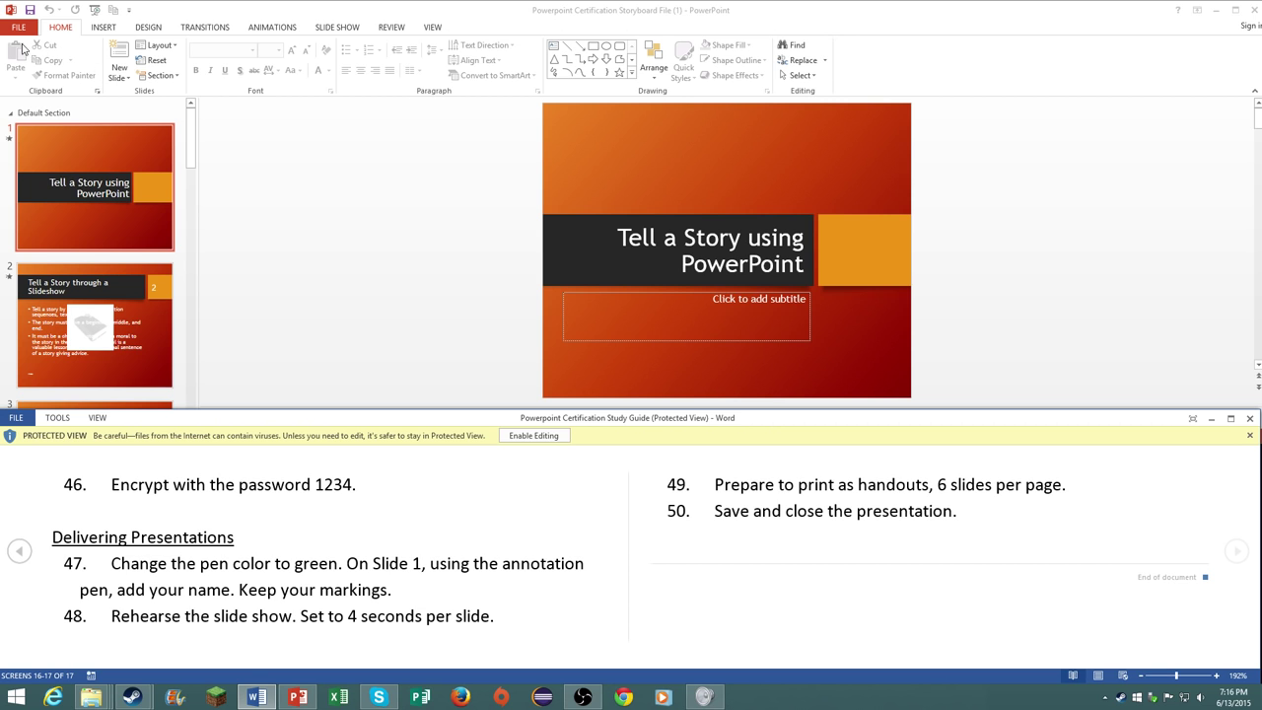
Step: Encrypt the presentation with a password via Protect Presentation, confirm it, and return to the slides
{"action": "left_click", "coordinate": [18, 28]}
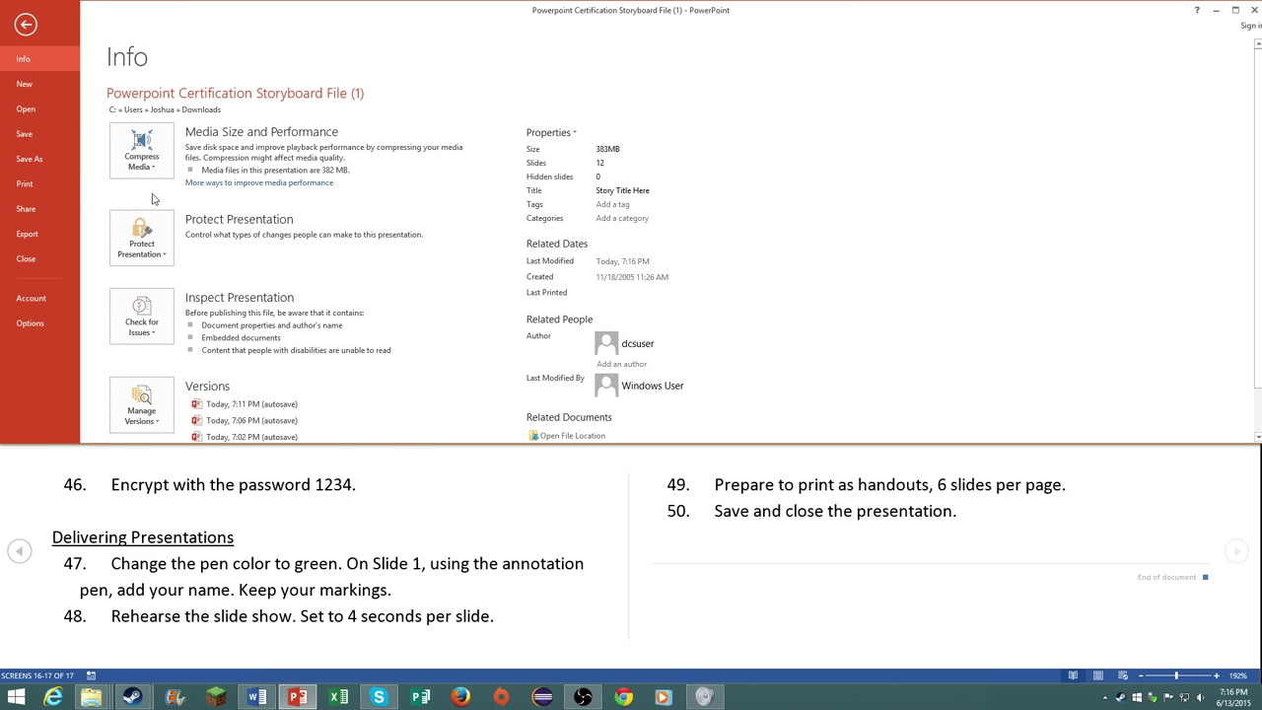
{"action": "left_click", "coordinate": [142, 236]}
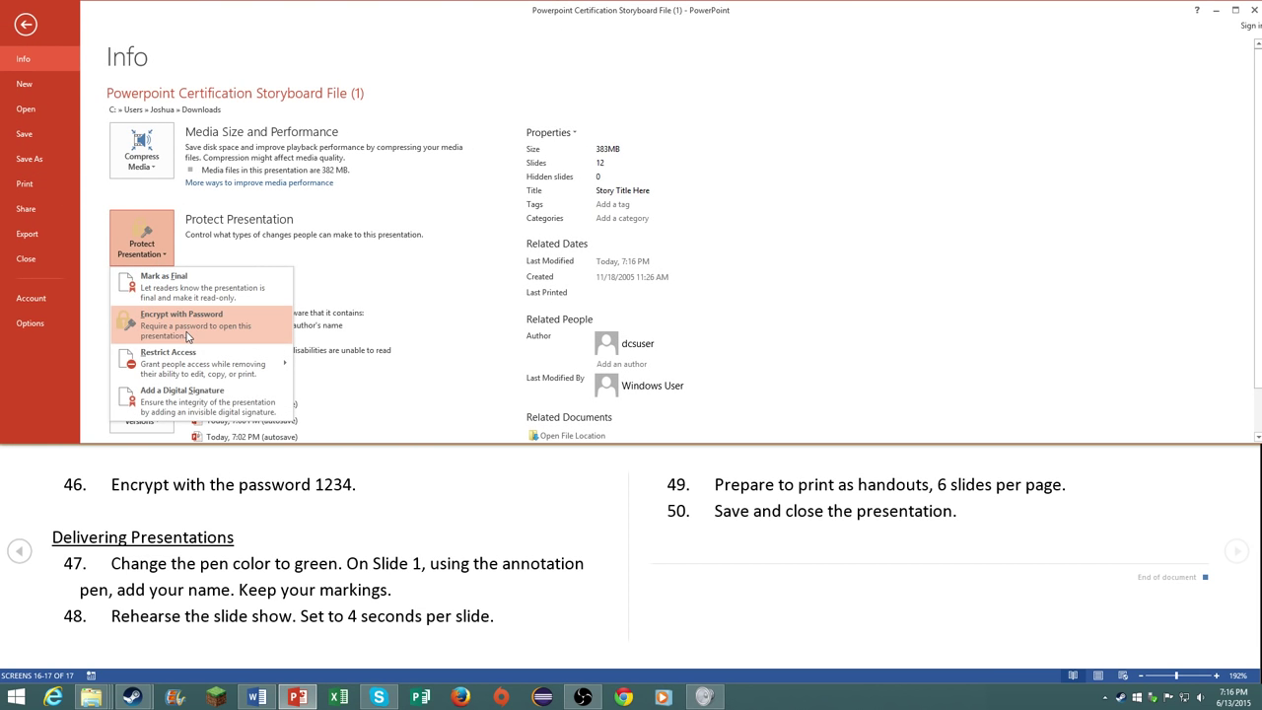
{"action": "left_click", "coordinate": [181, 313]}
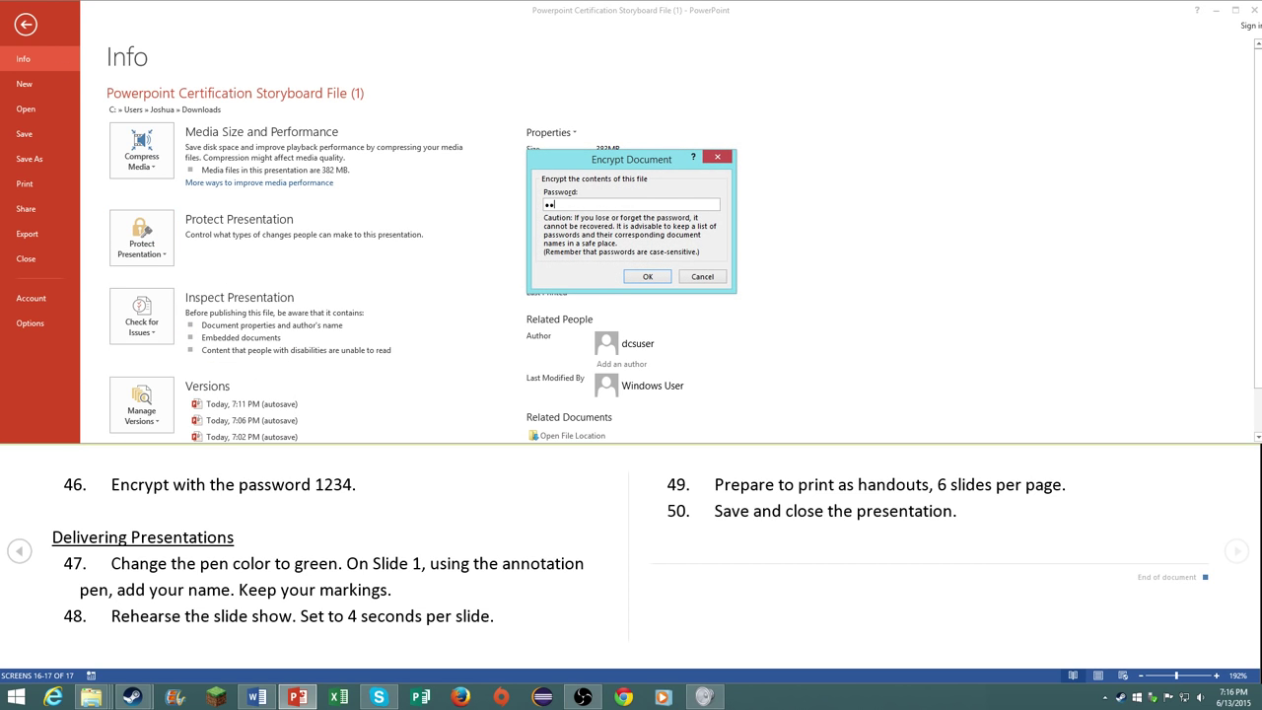
{"action": "left_click", "coordinate": [647, 276]}
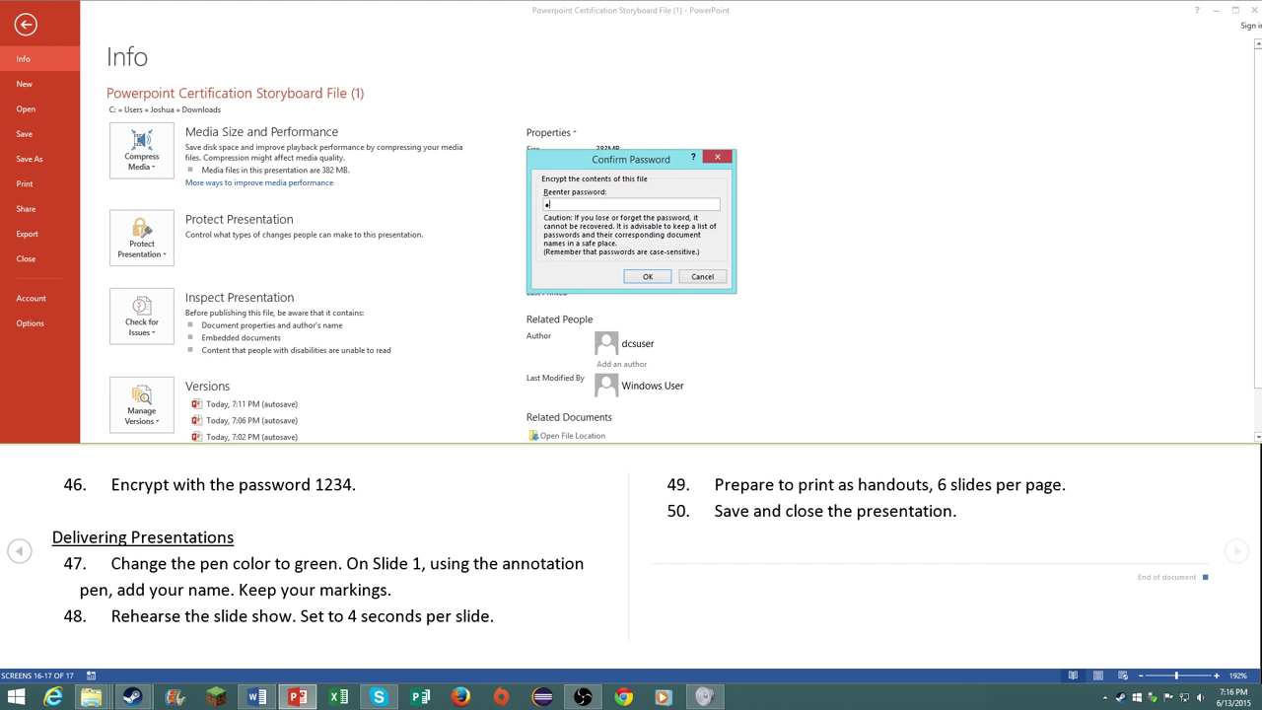
{"action": "left_click", "coordinate": [647, 276]}
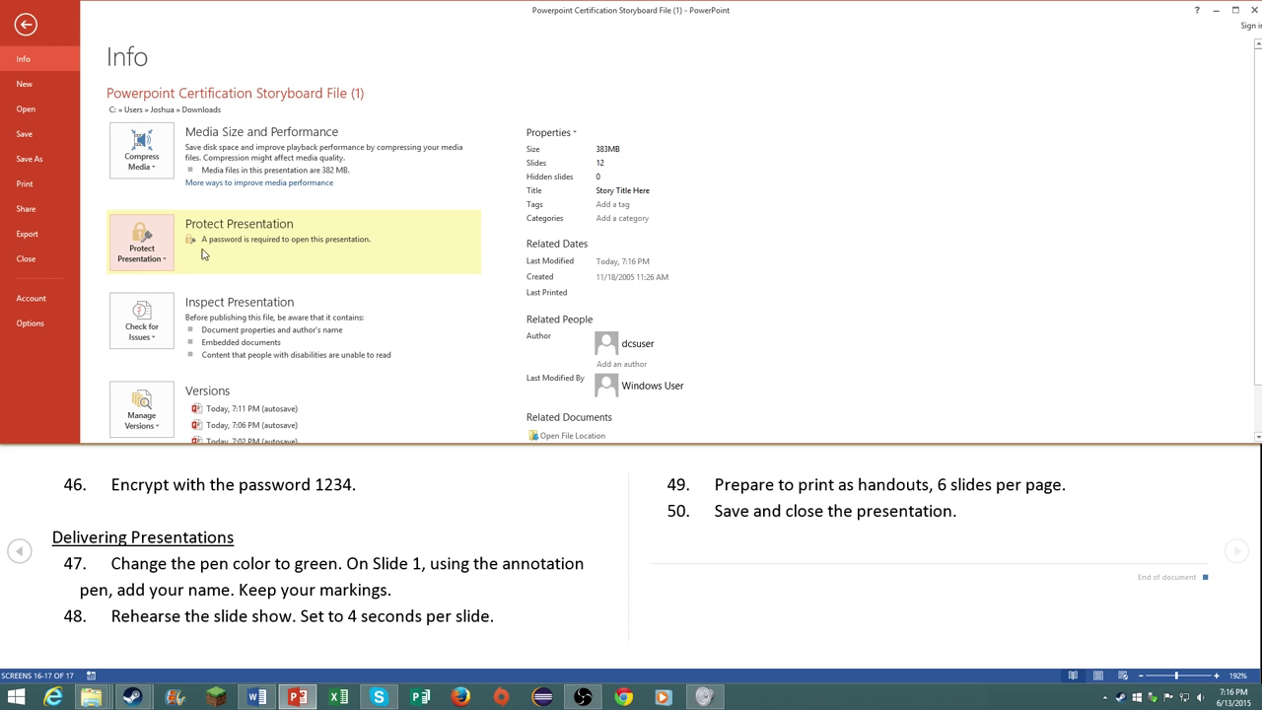
{"action": "mouse_move", "coordinate": [89, 286]}
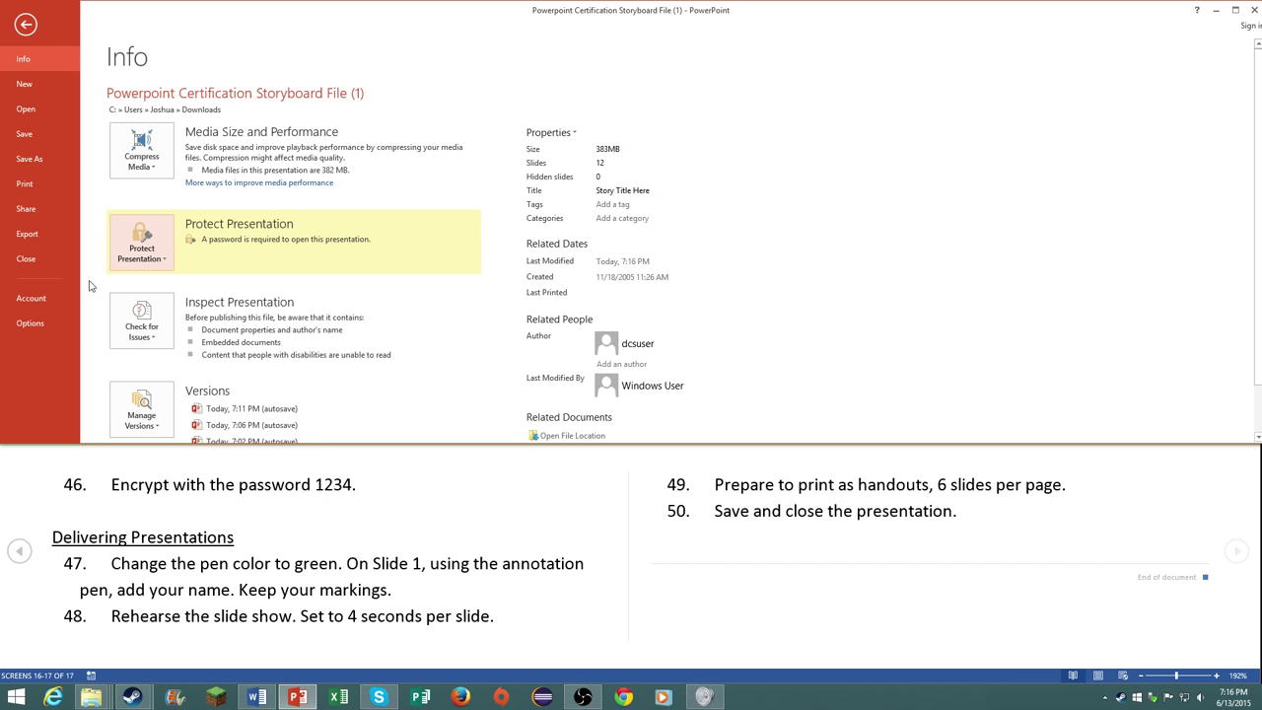
{"action": "left_click", "coordinate": [23, 24]}
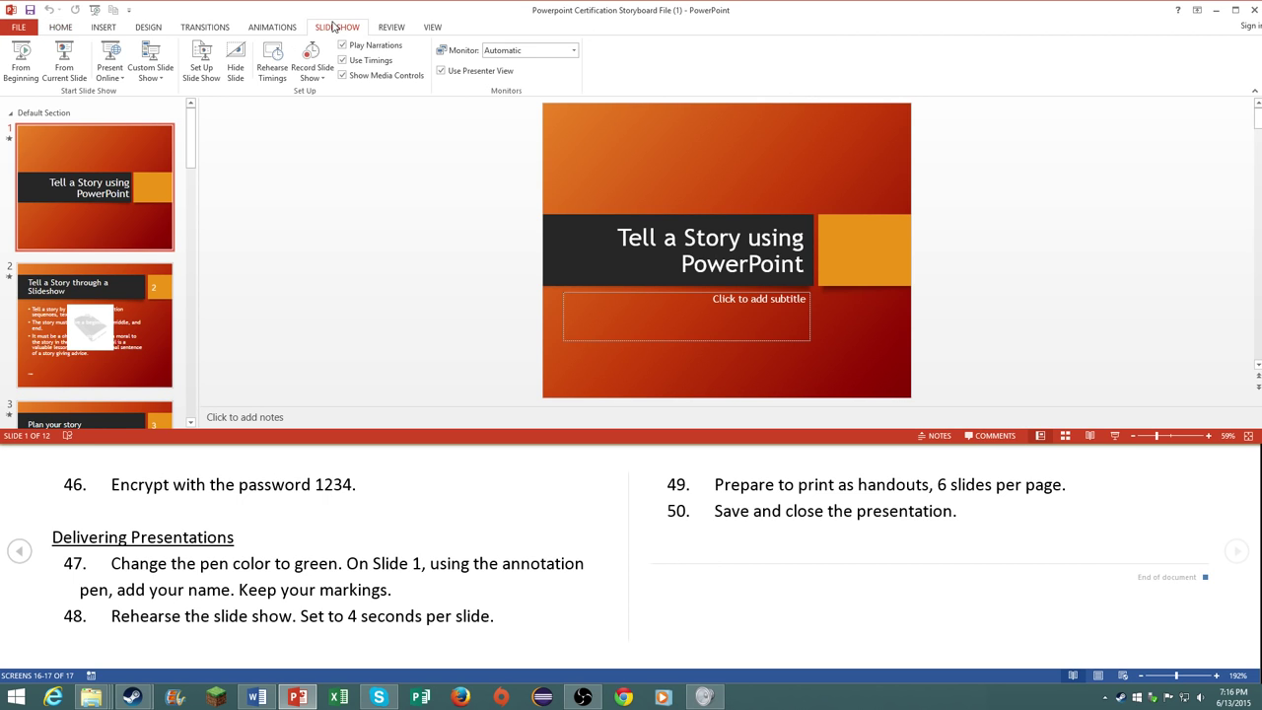
Step: Run Rehearse Timings from the Slide Show tab to record slide timings
{"action": "left_click", "coordinate": [18, 27]}
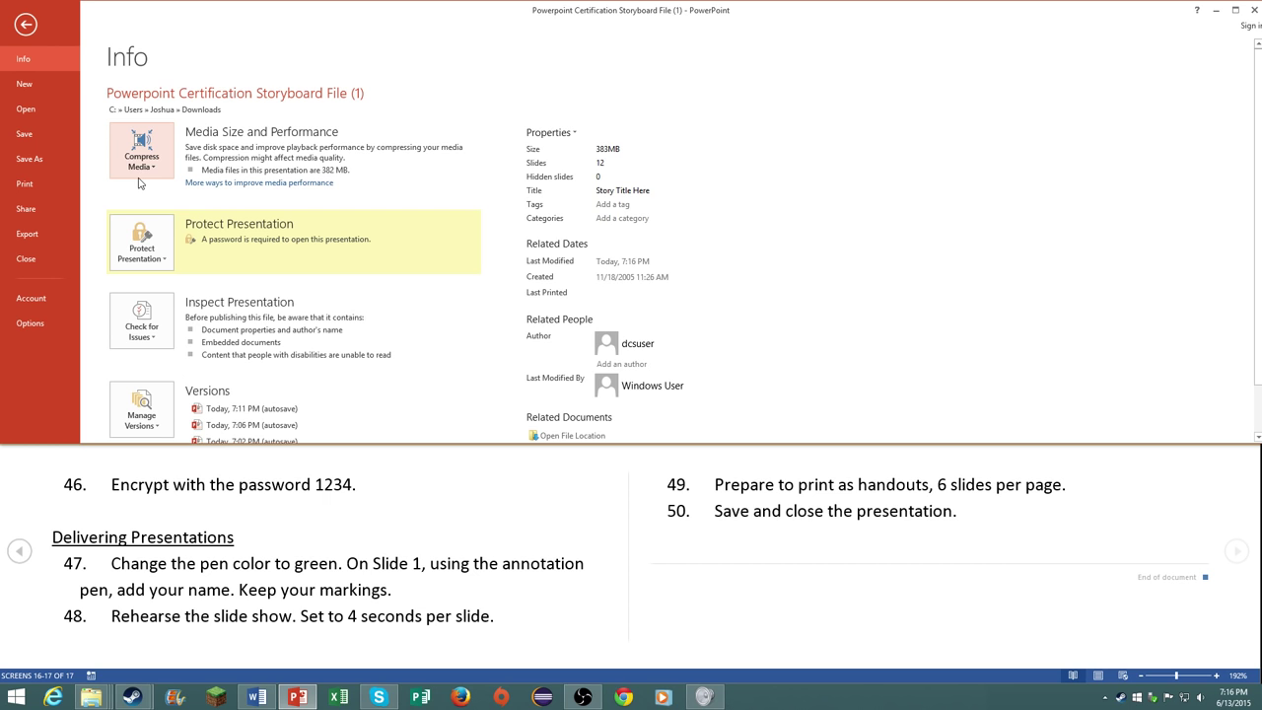
{"action": "left_click", "coordinate": [24, 24]}
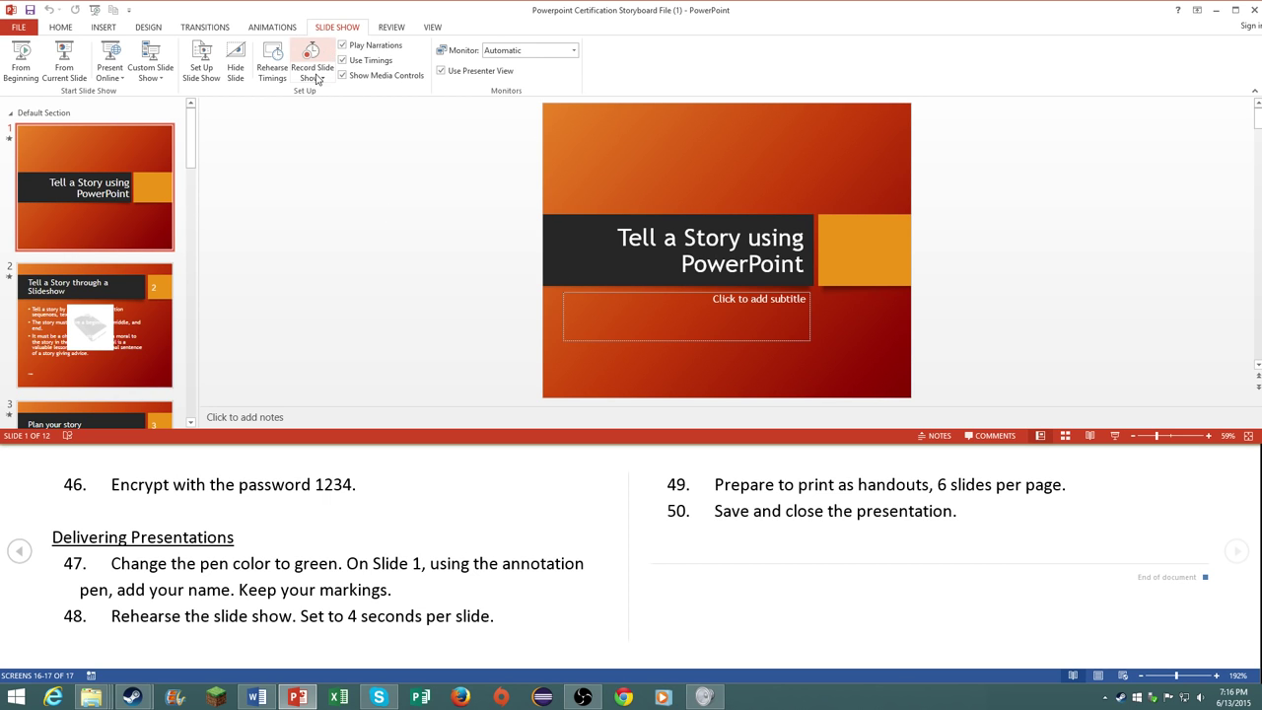
{"action": "mouse_move", "coordinate": [272, 61]}
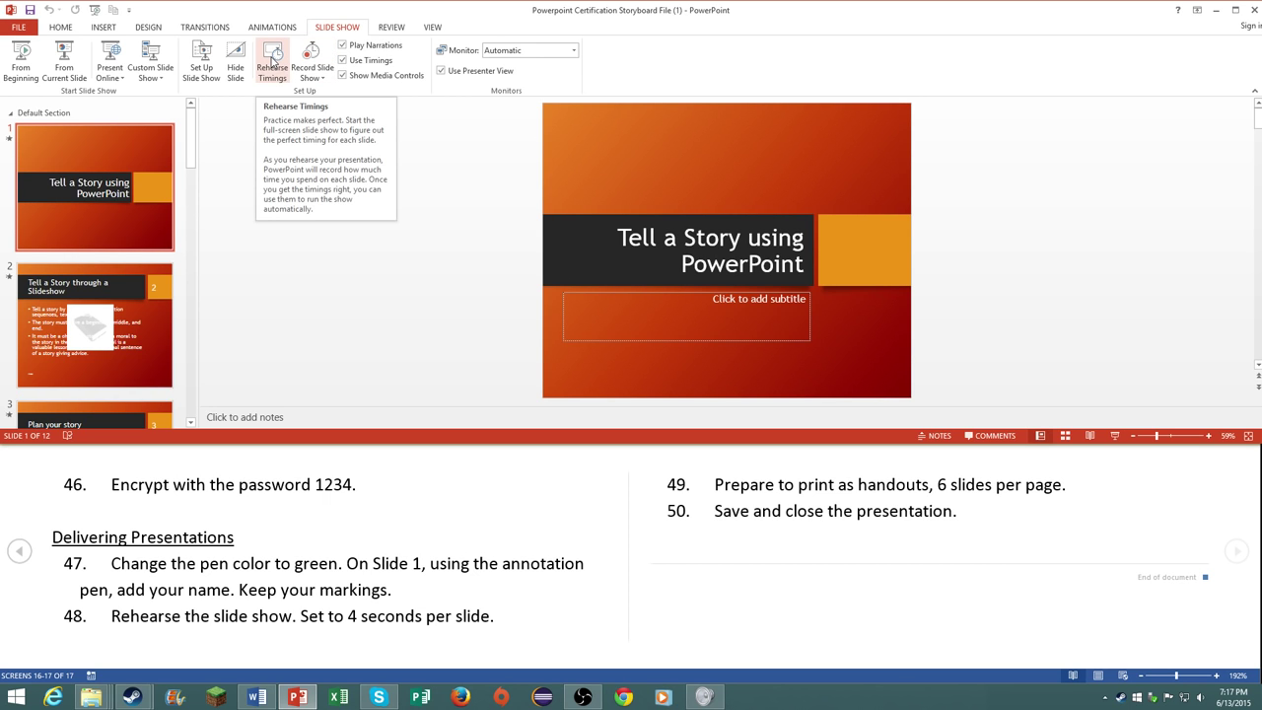
{"action": "mouse_move", "coordinate": [310, 123]}
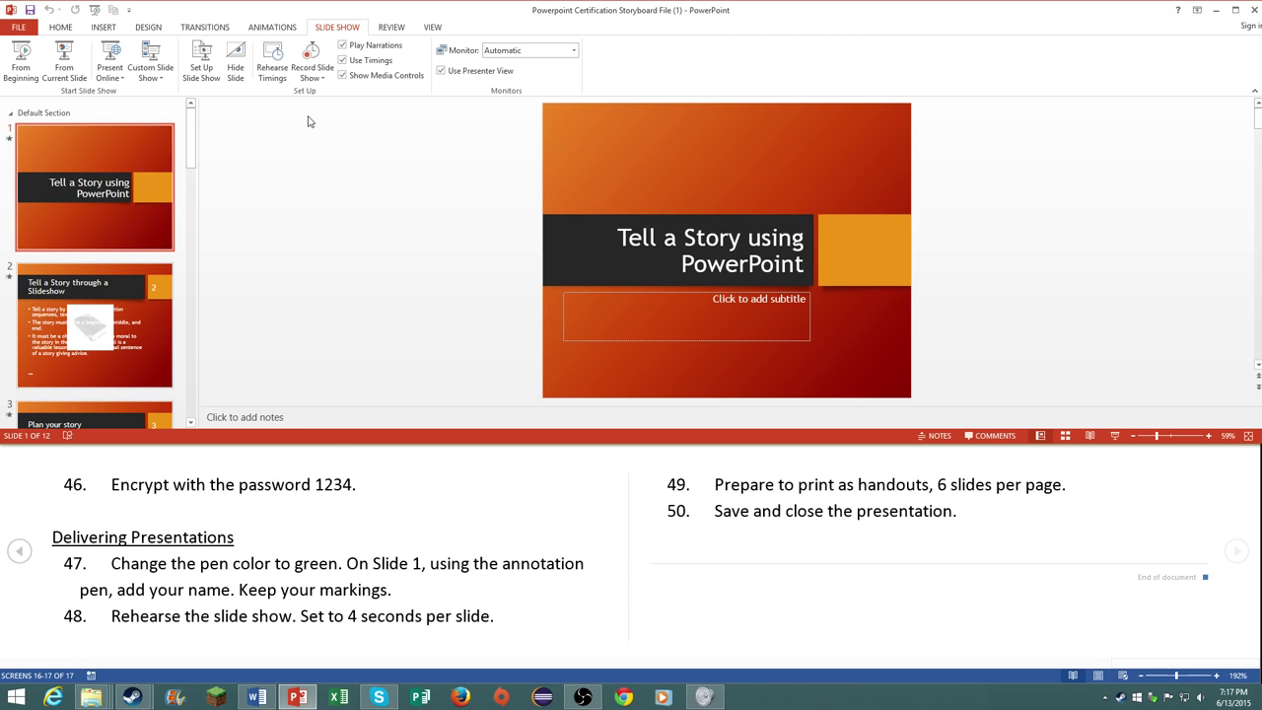
{"action": "mouse_move", "coordinate": [272, 61]}
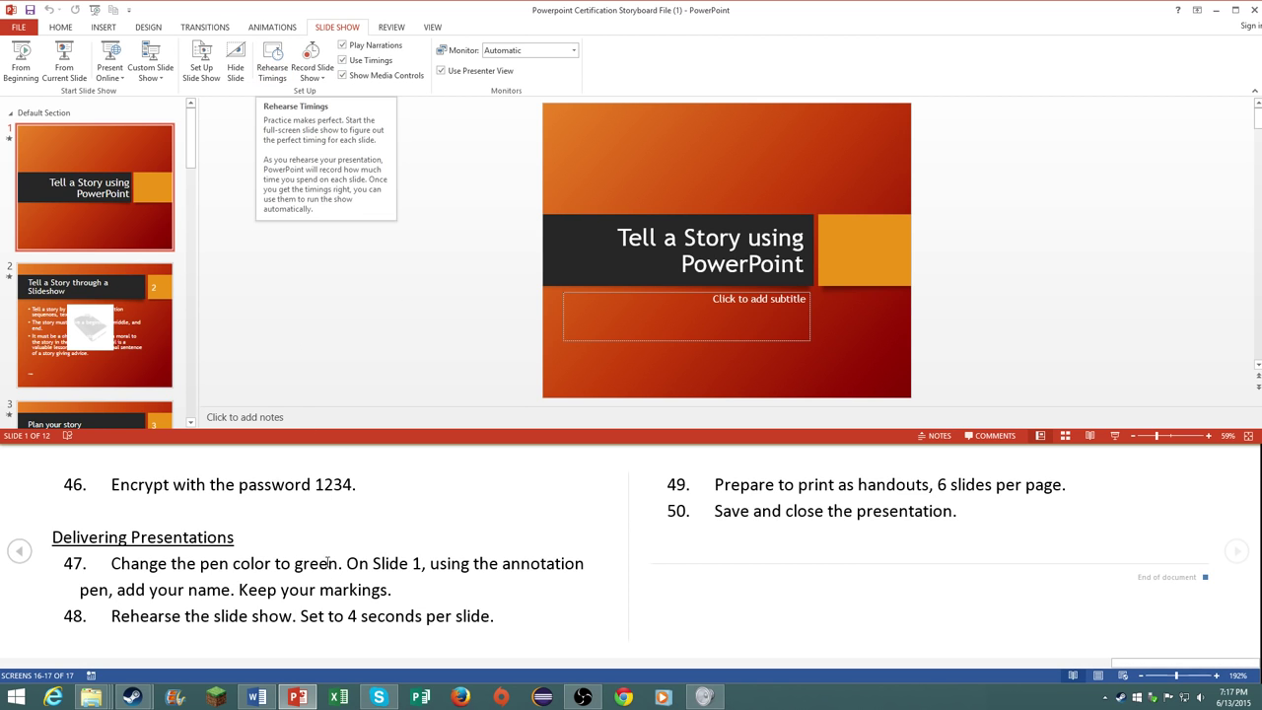
{"action": "mouse_move", "coordinate": [284, 120]}
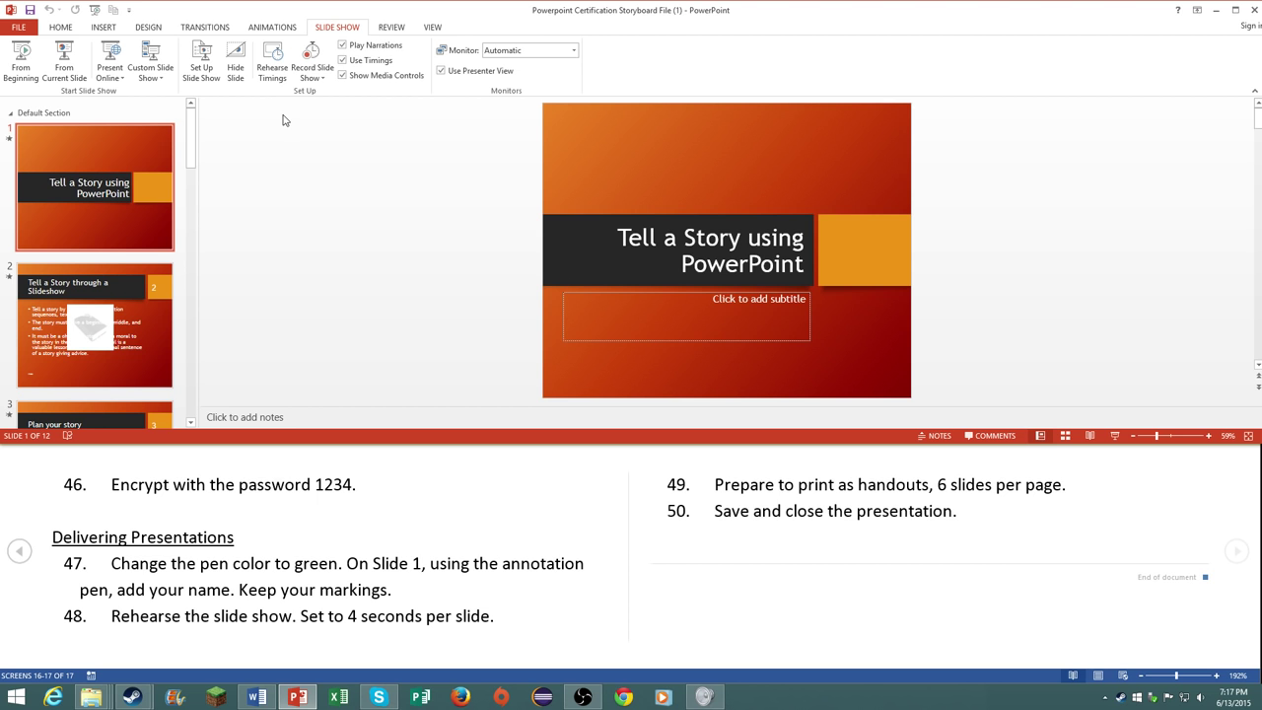
{"action": "mouse_move", "coordinate": [272, 62]}
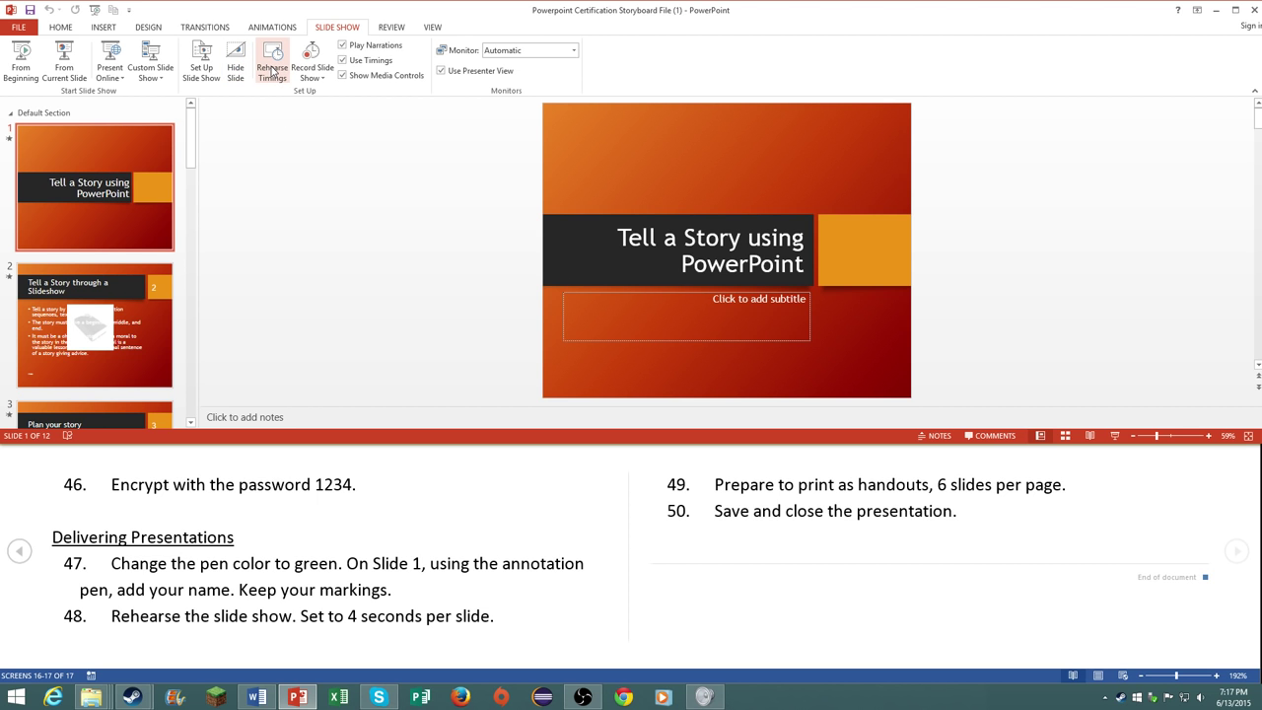
{"action": "left_click", "coordinate": [272, 61]}
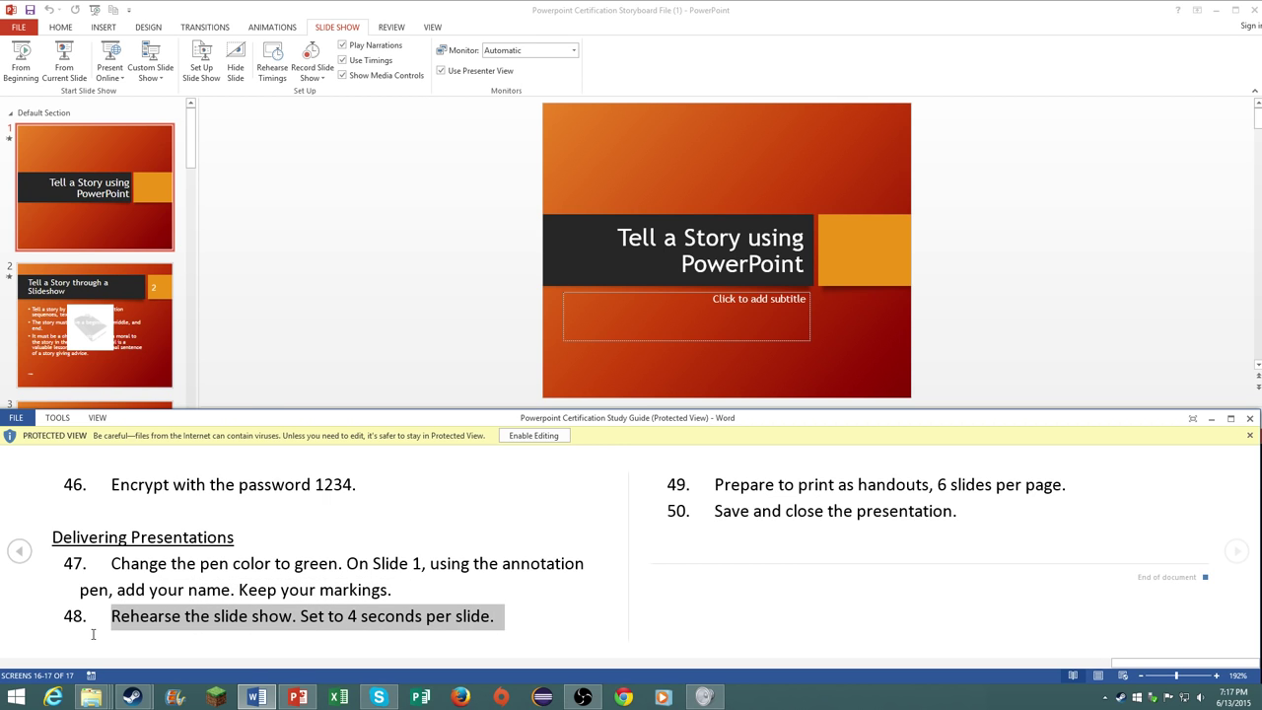
{"action": "mouse_move", "coordinate": [497, 595]}
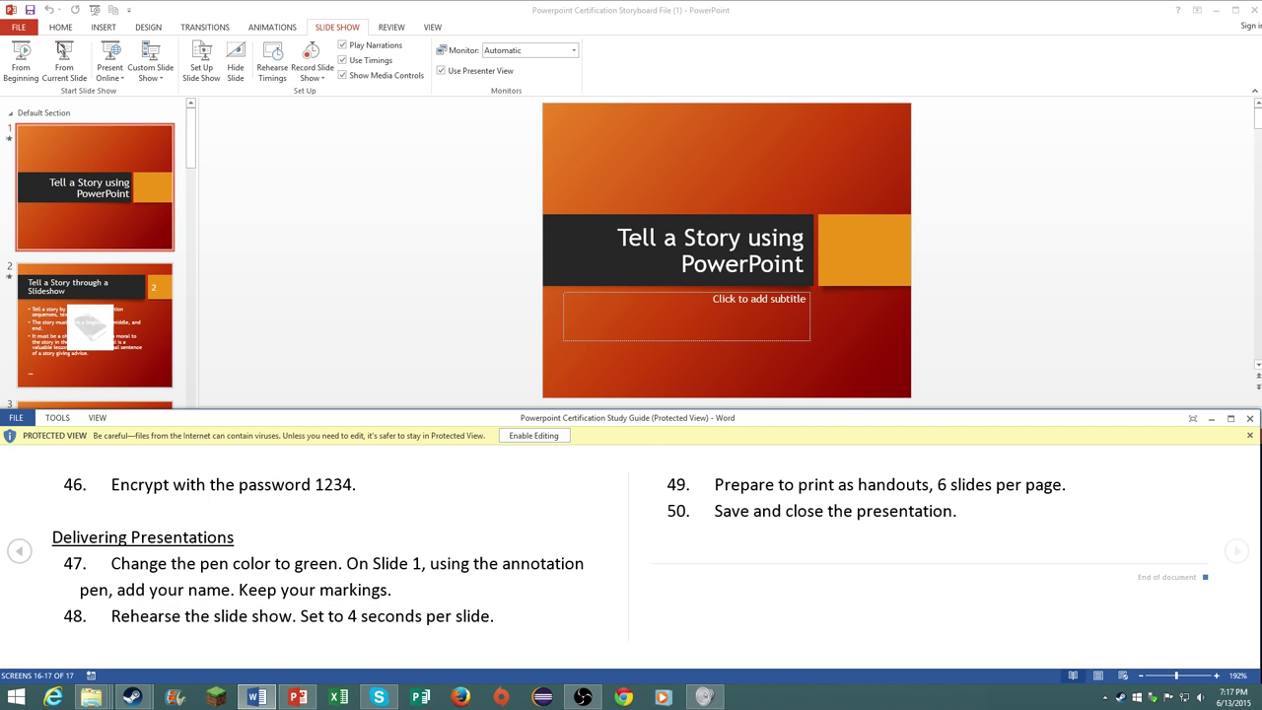
Step: In Print settings, choose the 6 Slides Horizontal handout layout
{"action": "left_click", "coordinate": [18, 27]}
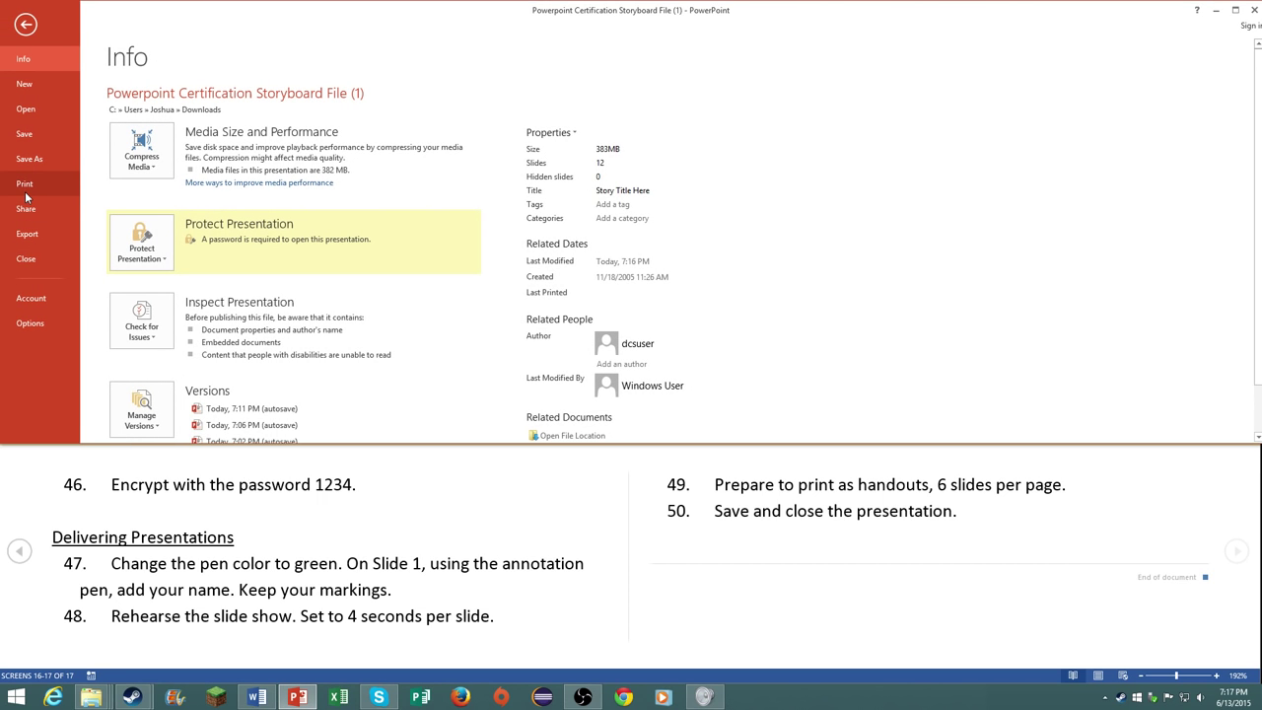
{"action": "left_click", "coordinate": [23, 185]}
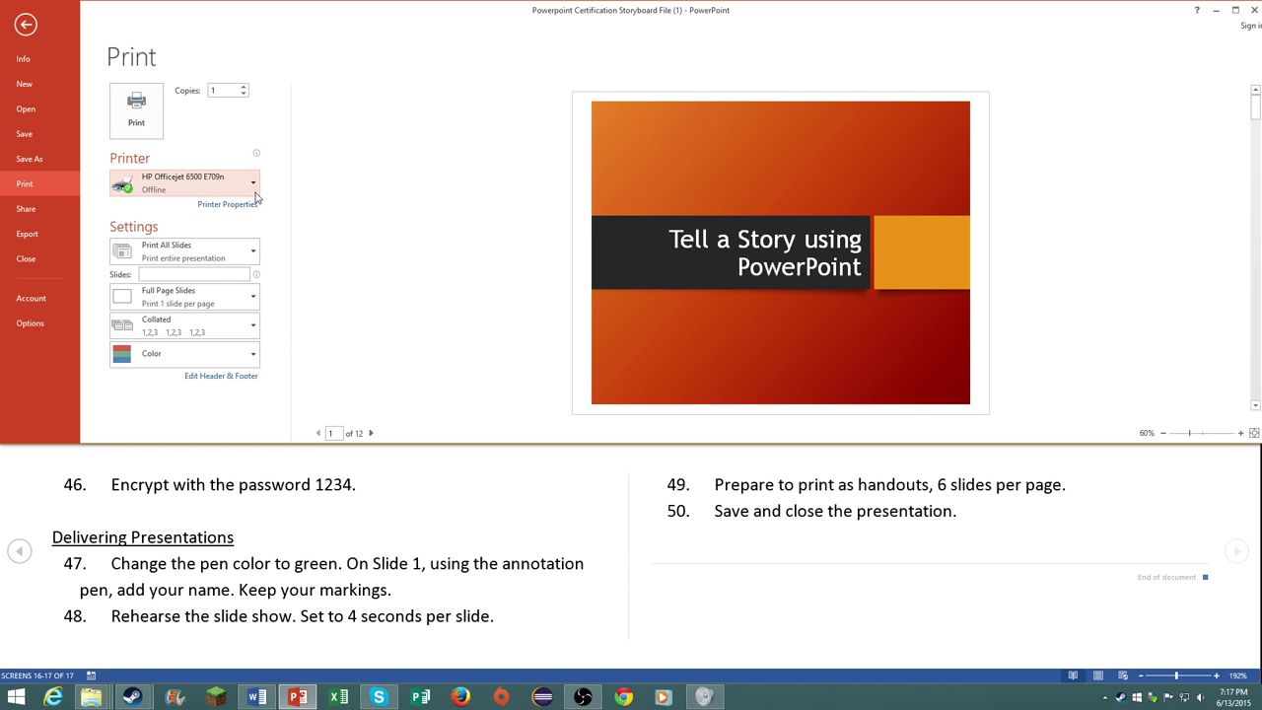
{"action": "left_click", "coordinate": [184, 251]}
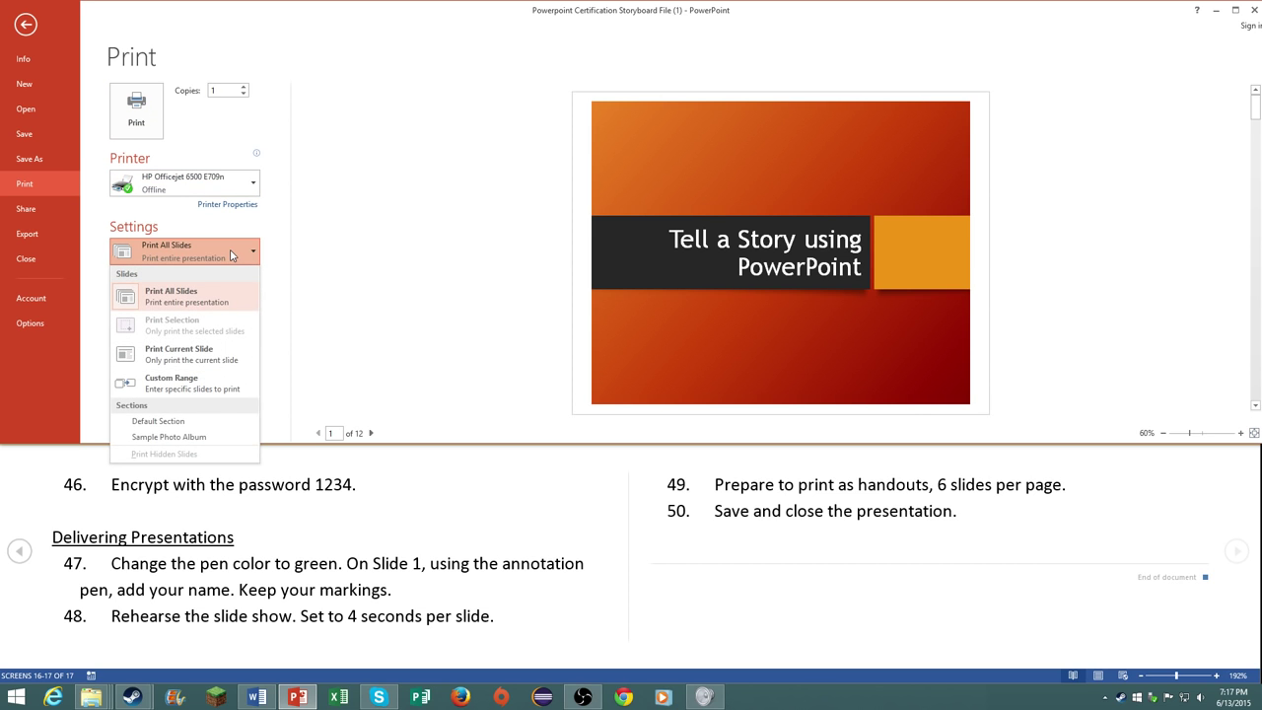
{"action": "left_click", "coordinate": [184, 295]}
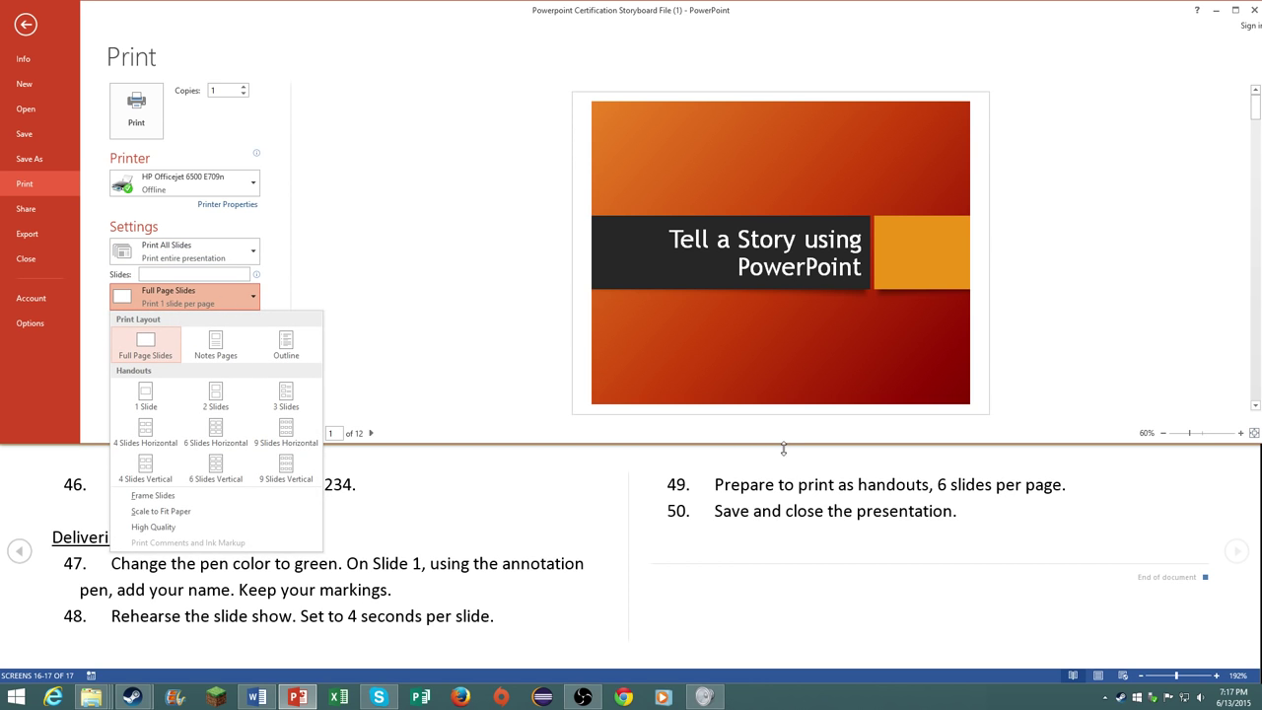
{"action": "mouse_move", "coordinate": [556, 162]}
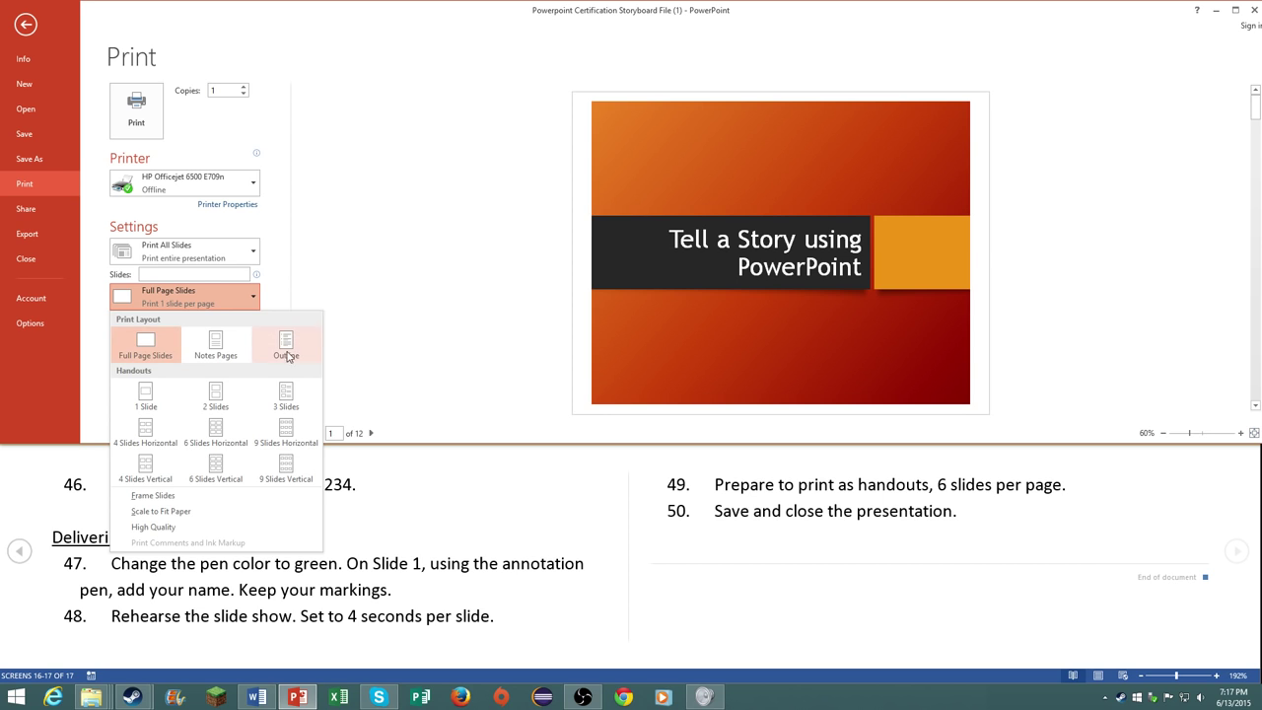
{"action": "mouse_move", "coordinate": [241, 424]}
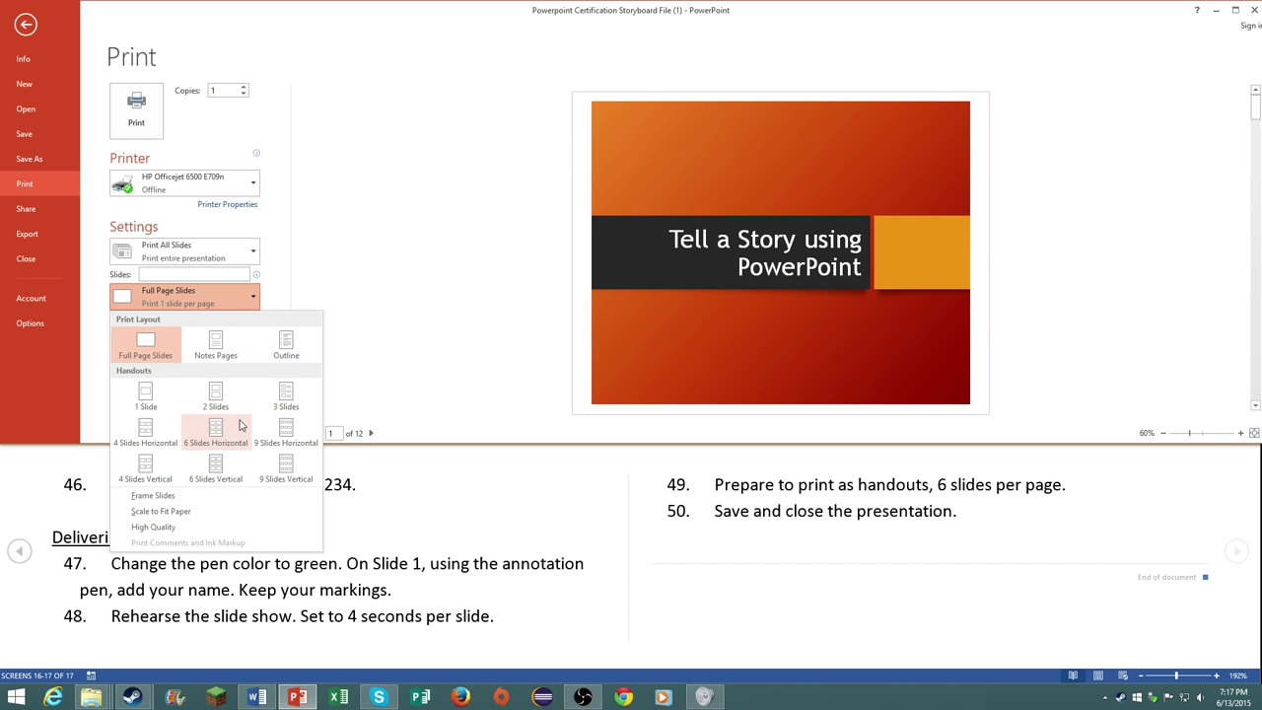
{"action": "left_click", "coordinate": [215, 426]}
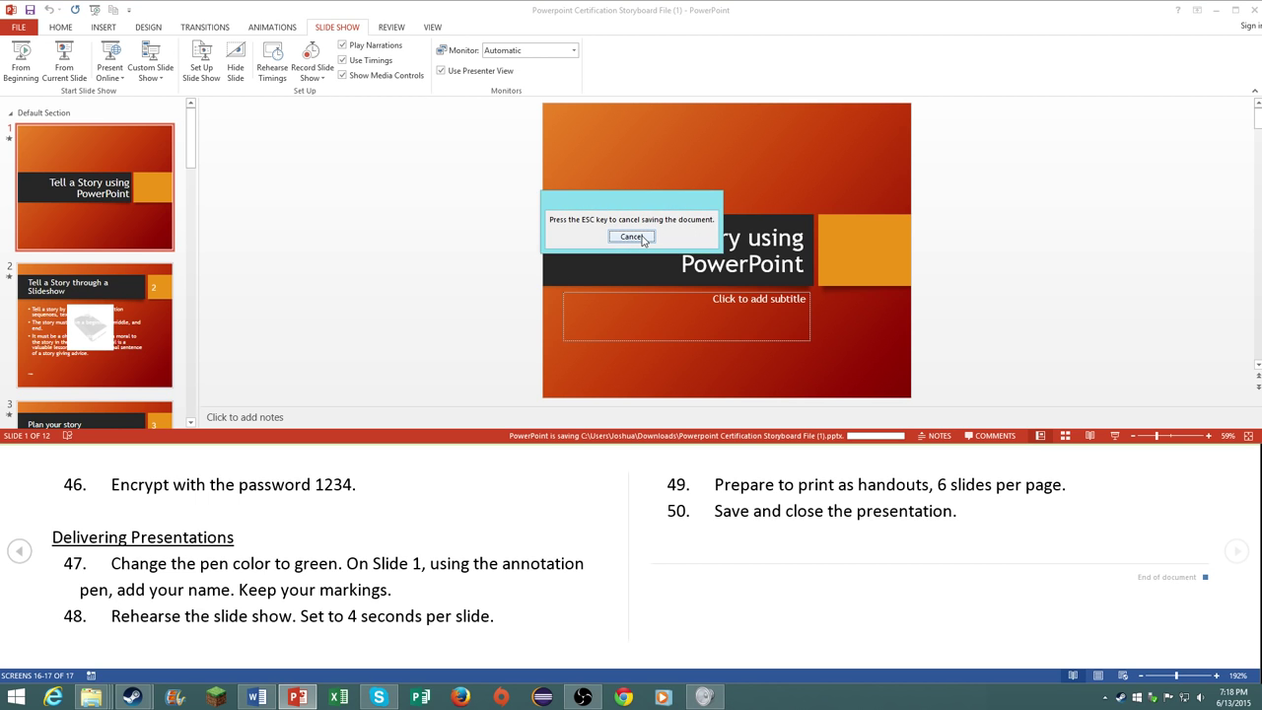
Step: Save the storyboard's changes, check slide 6, and bring up the File Info page
{"action": "left_click", "coordinate": [631, 237]}
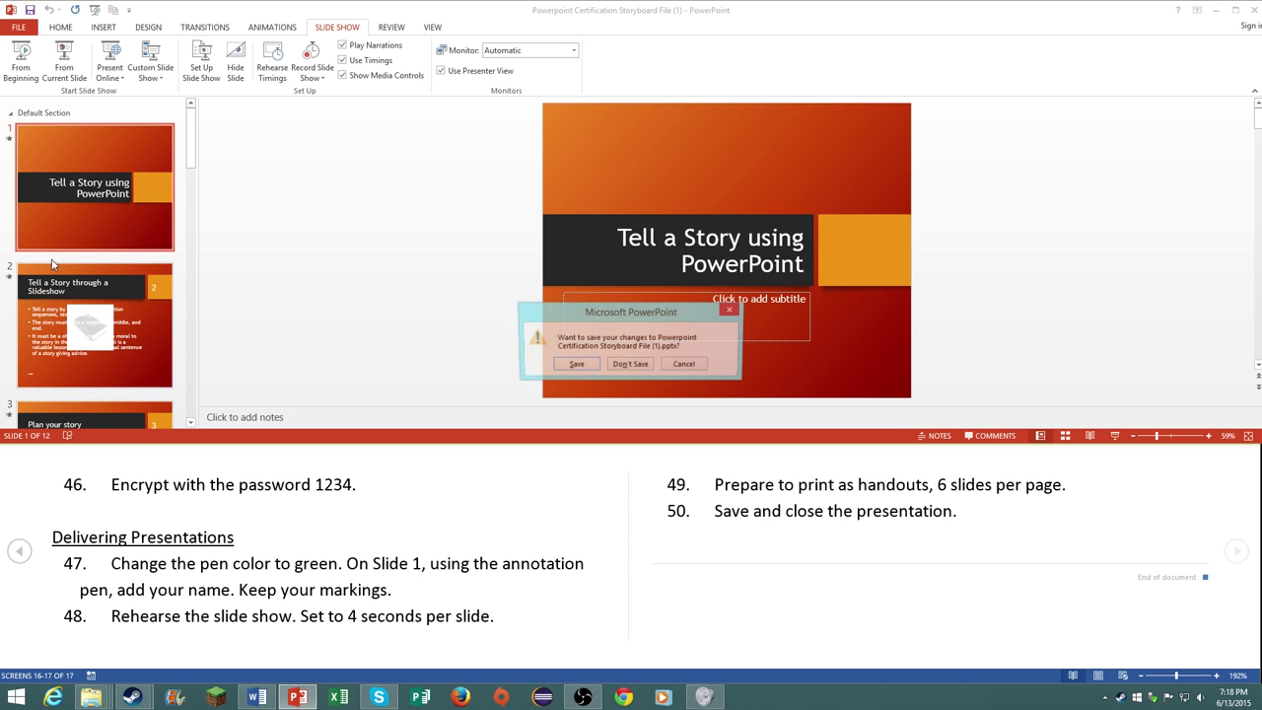
{"action": "left_click", "coordinate": [576, 363]}
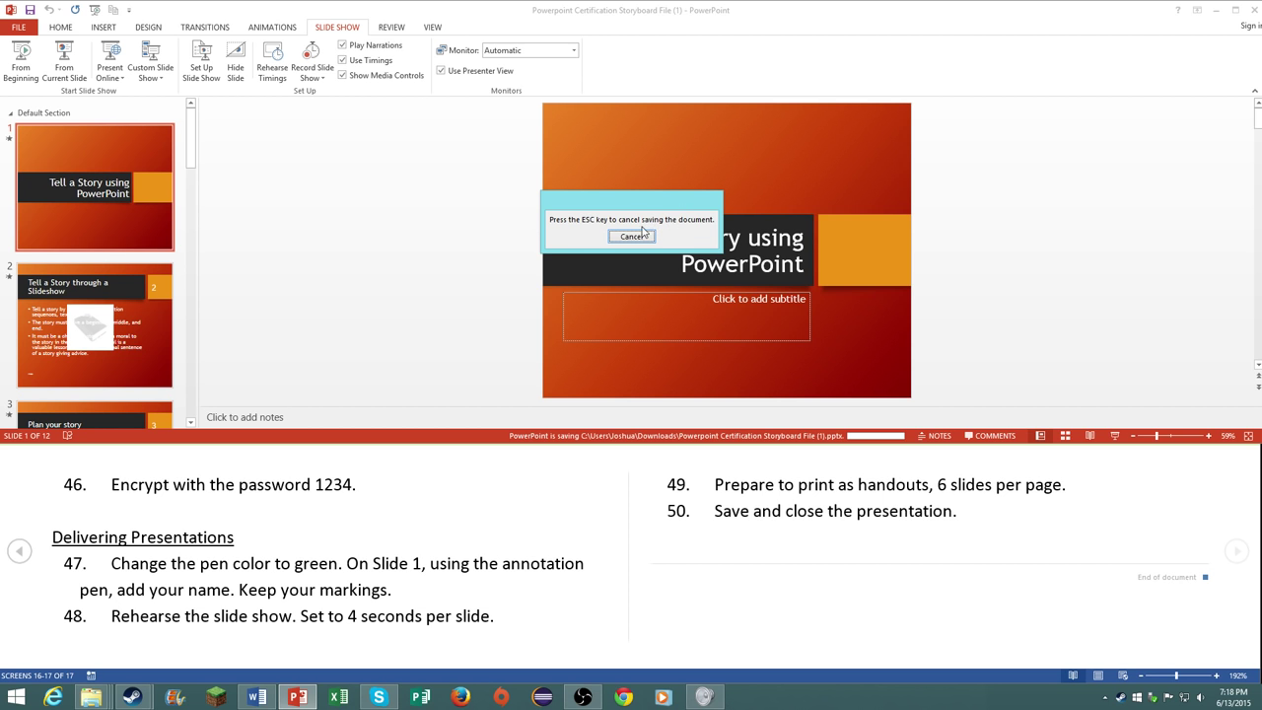
{"action": "left_click", "coordinate": [633, 237]}
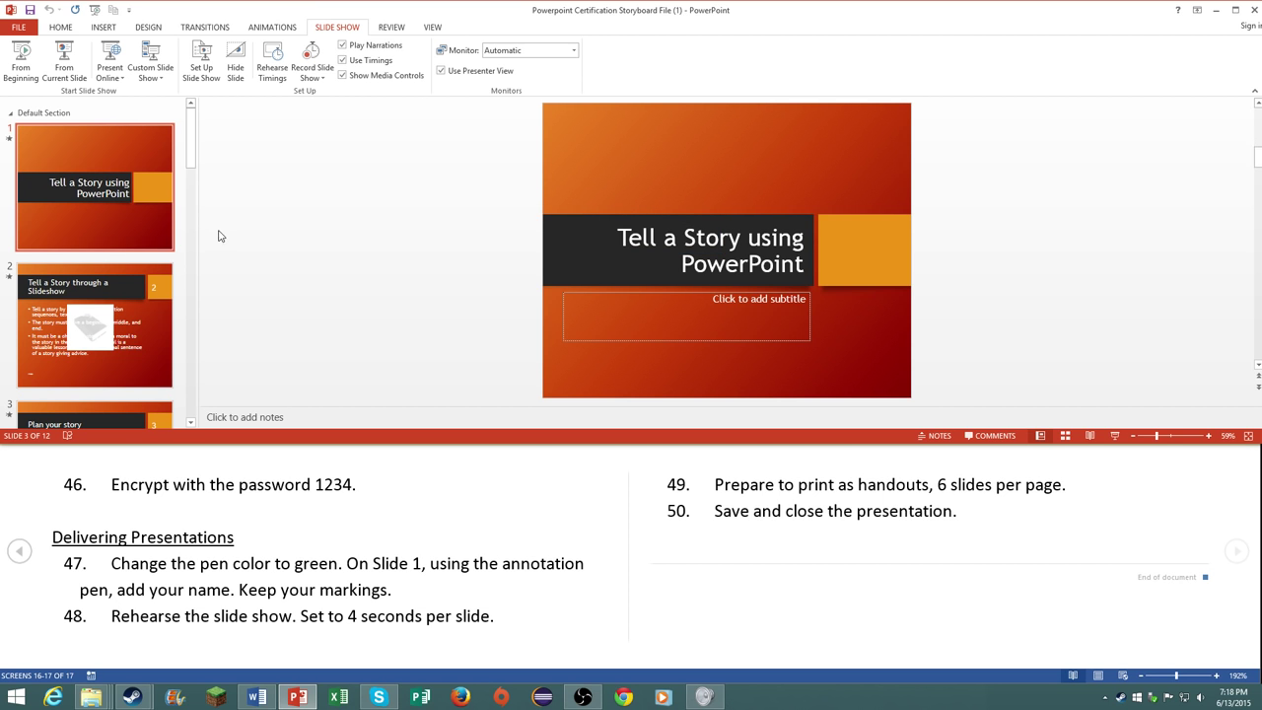
{"action": "scroll", "scroll_direction": "down", "scroll_amount": 3}
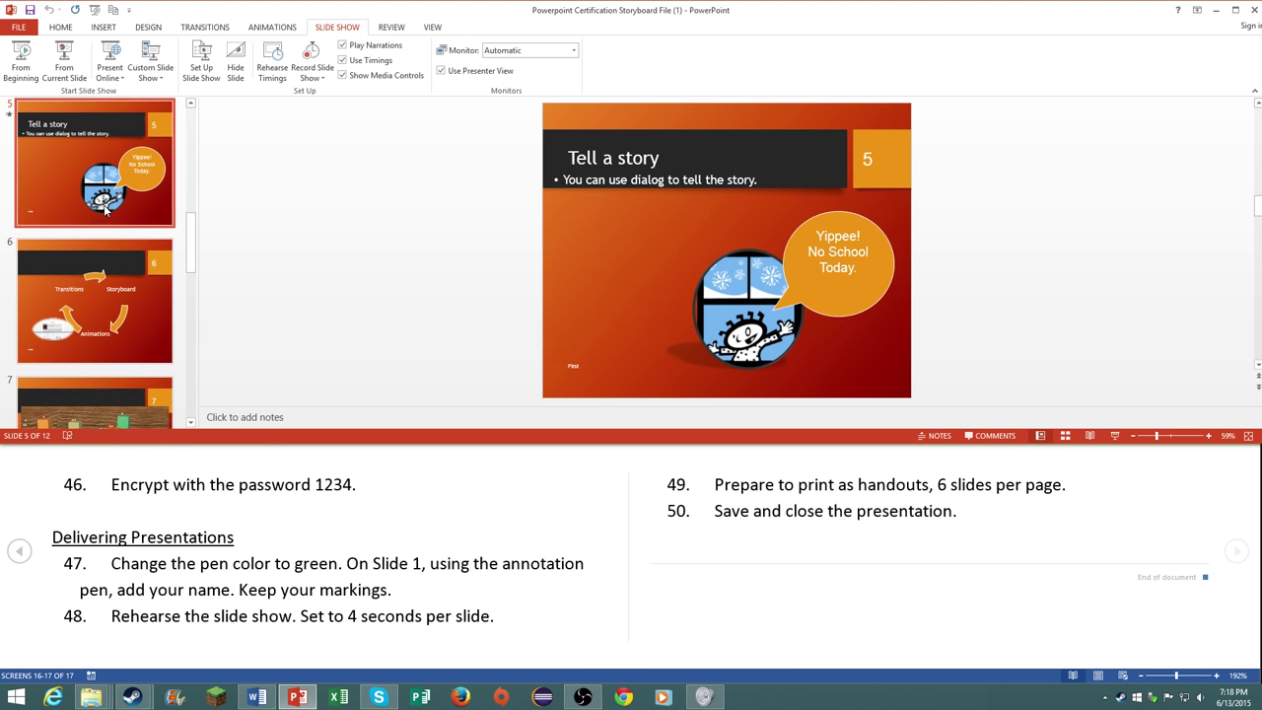
{"action": "left_click", "coordinate": [94, 299]}
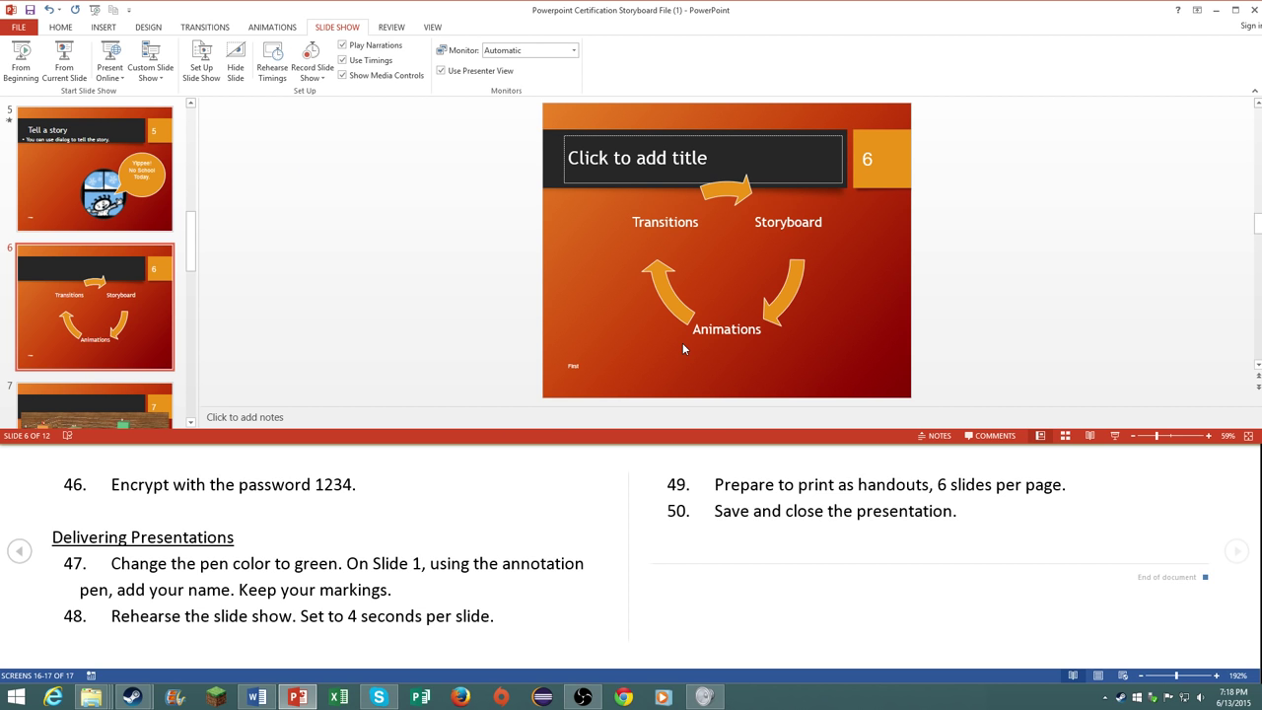
{"action": "left_click", "coordinate": [18, 28]}
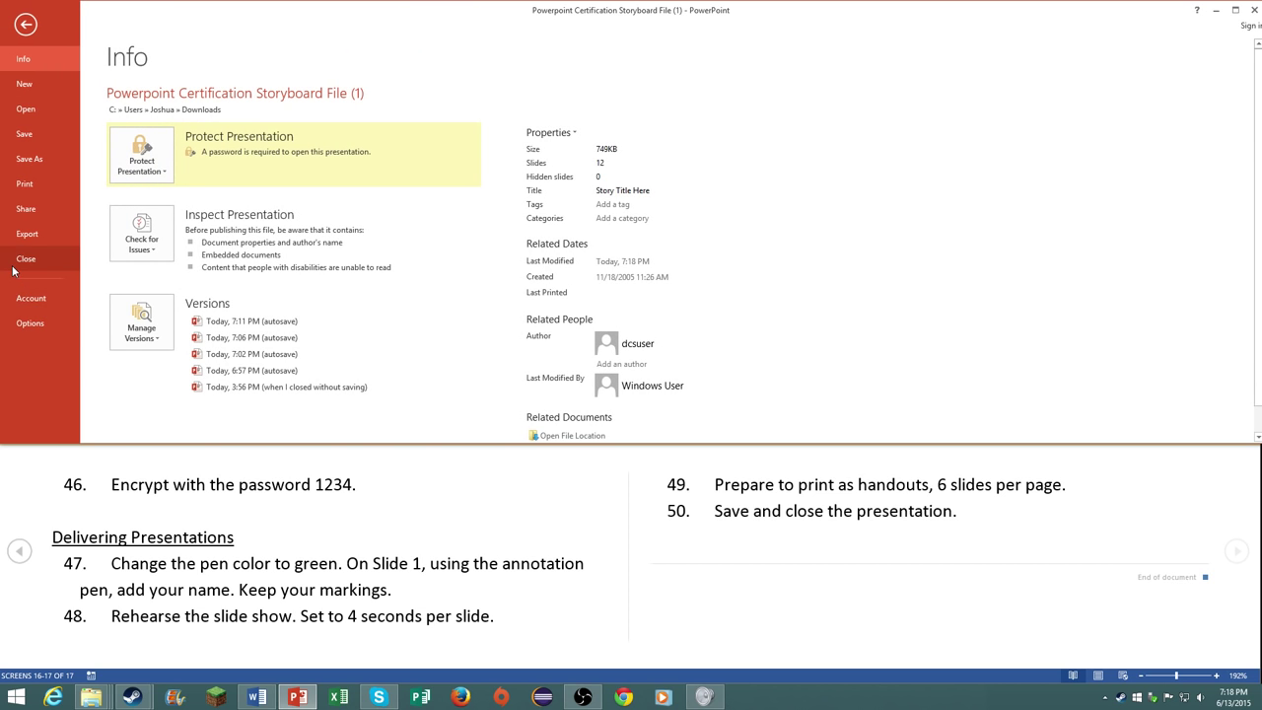